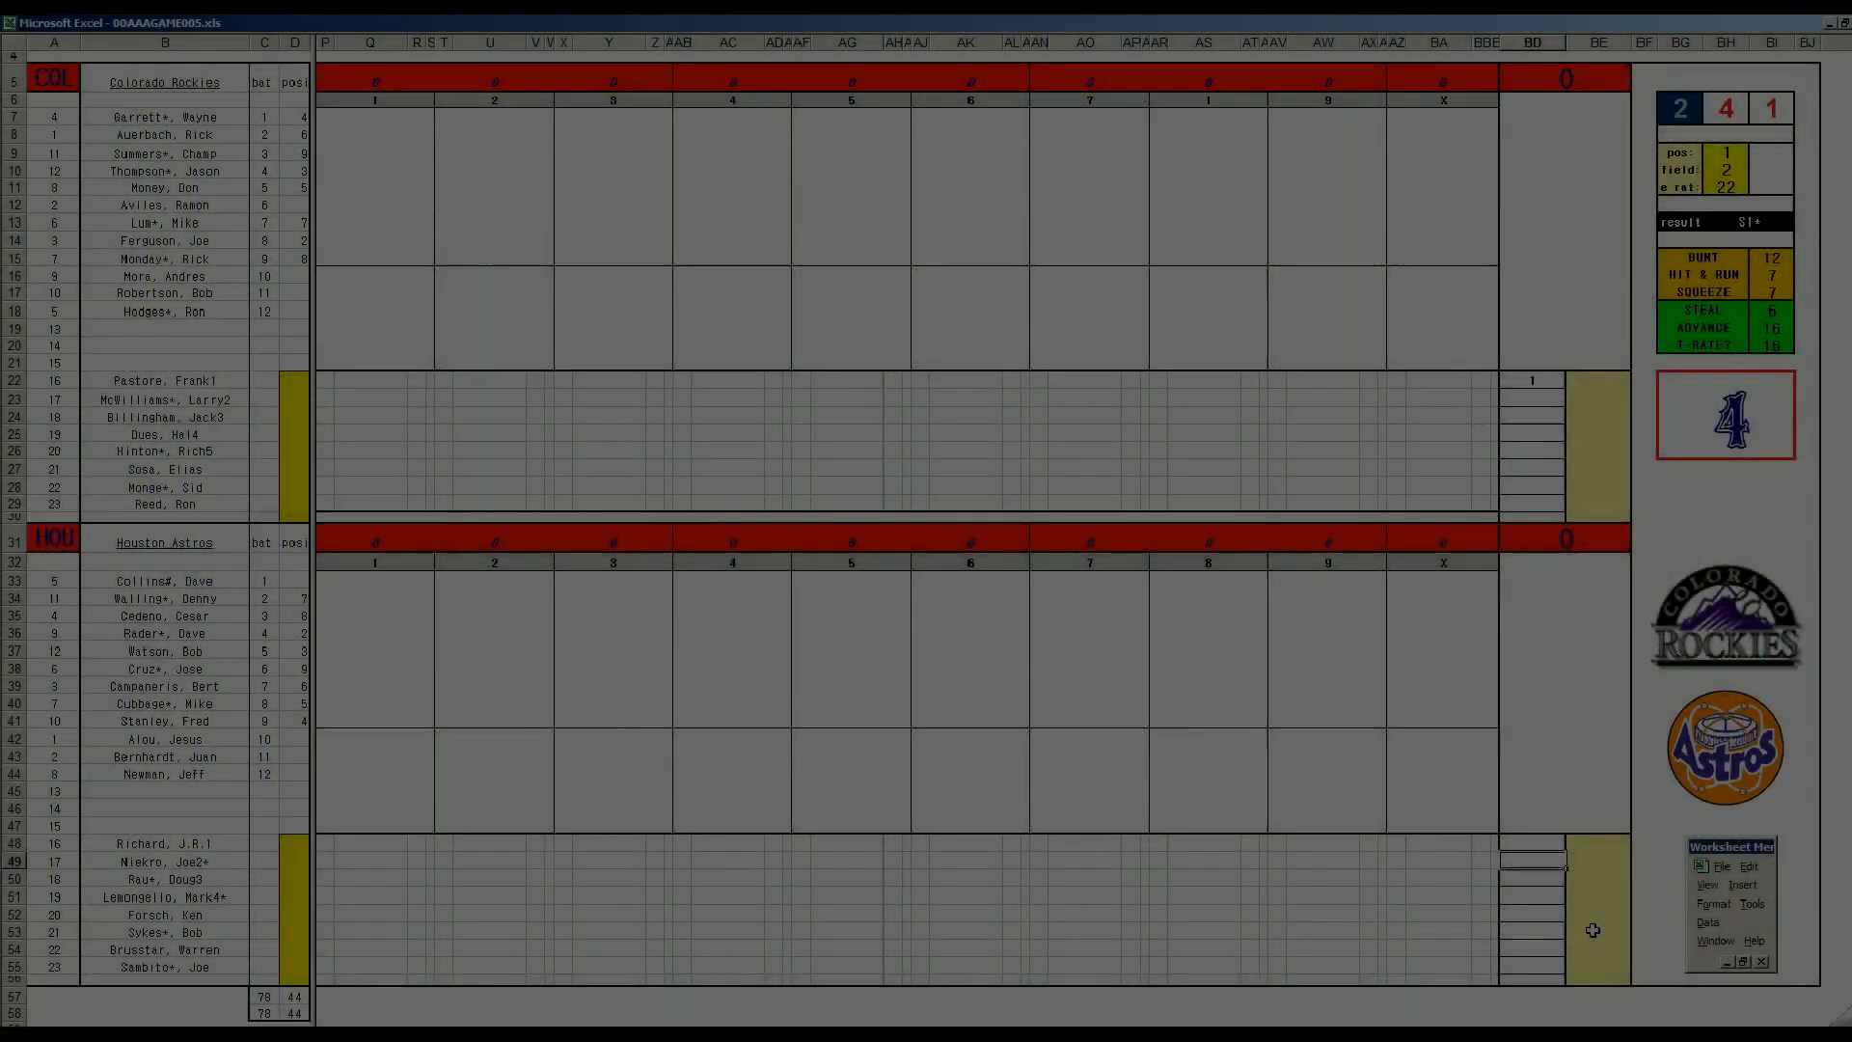
- Bring up the Open window listing the strat fall league workbooks
left_click(1719, 867)
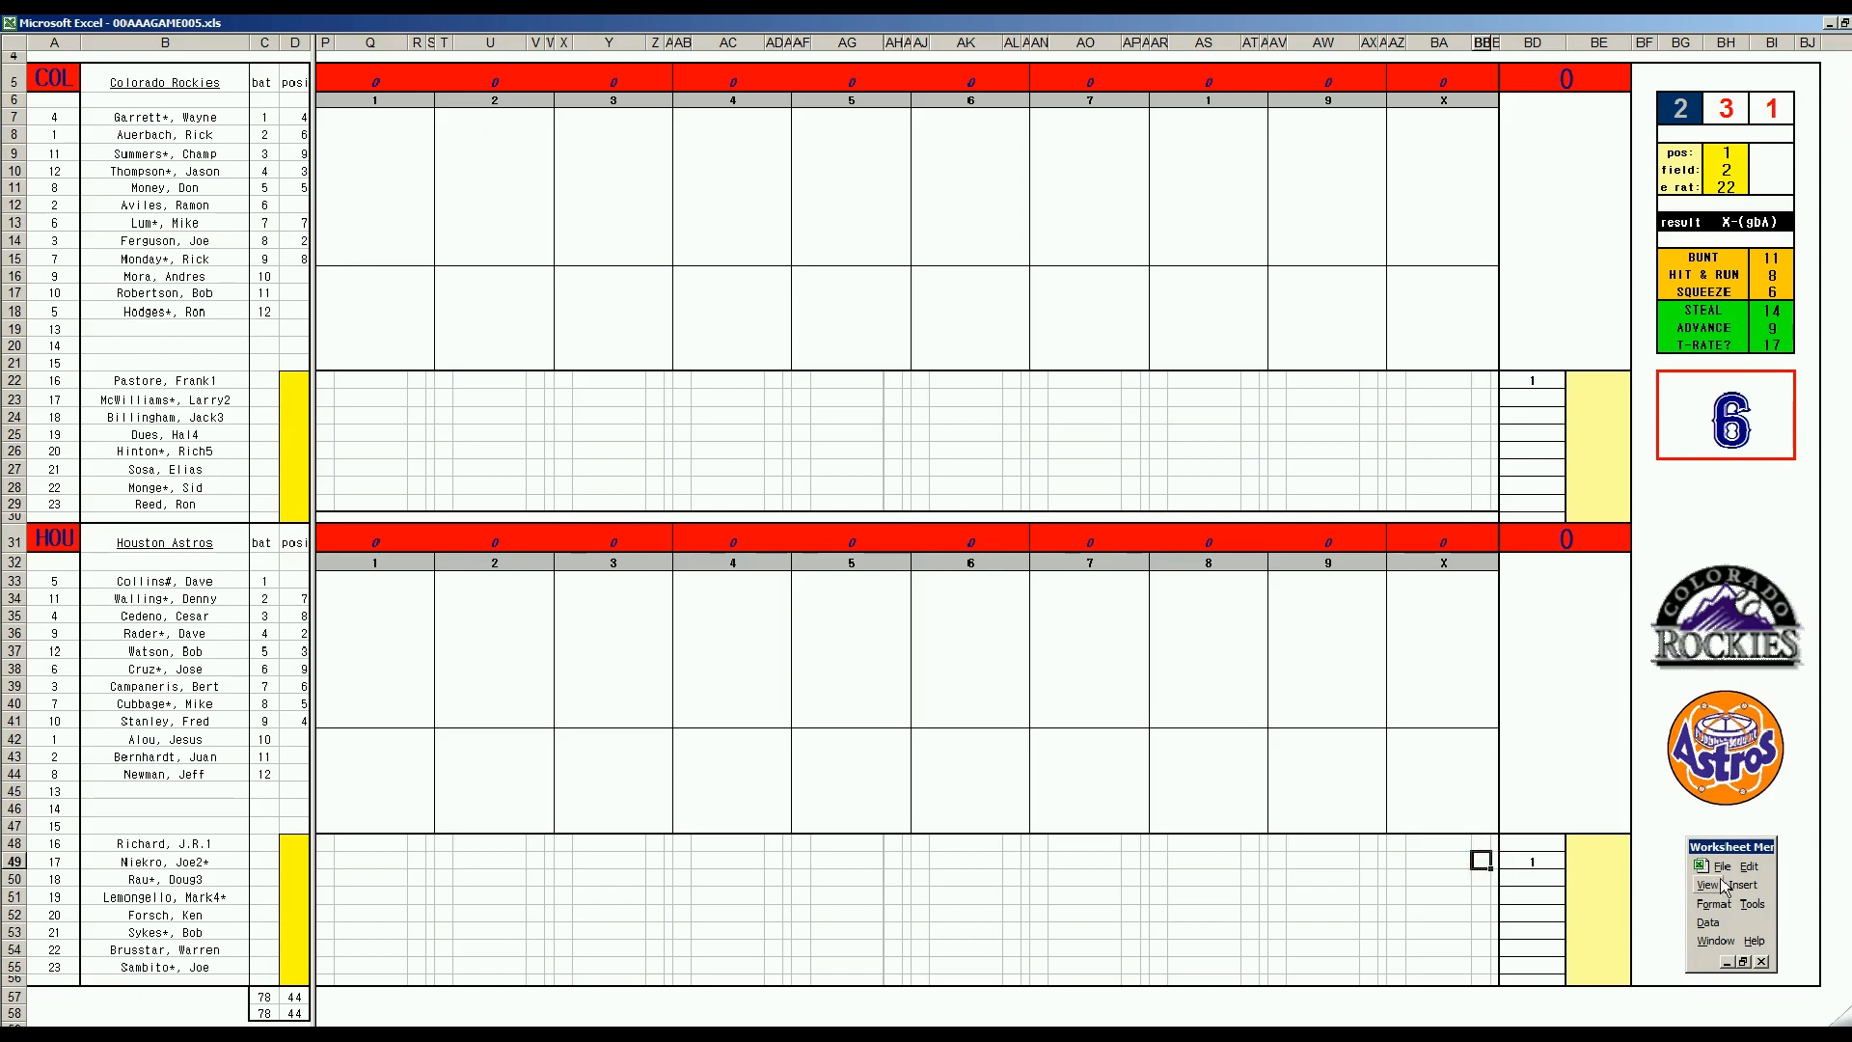
left_click(1721, 866)
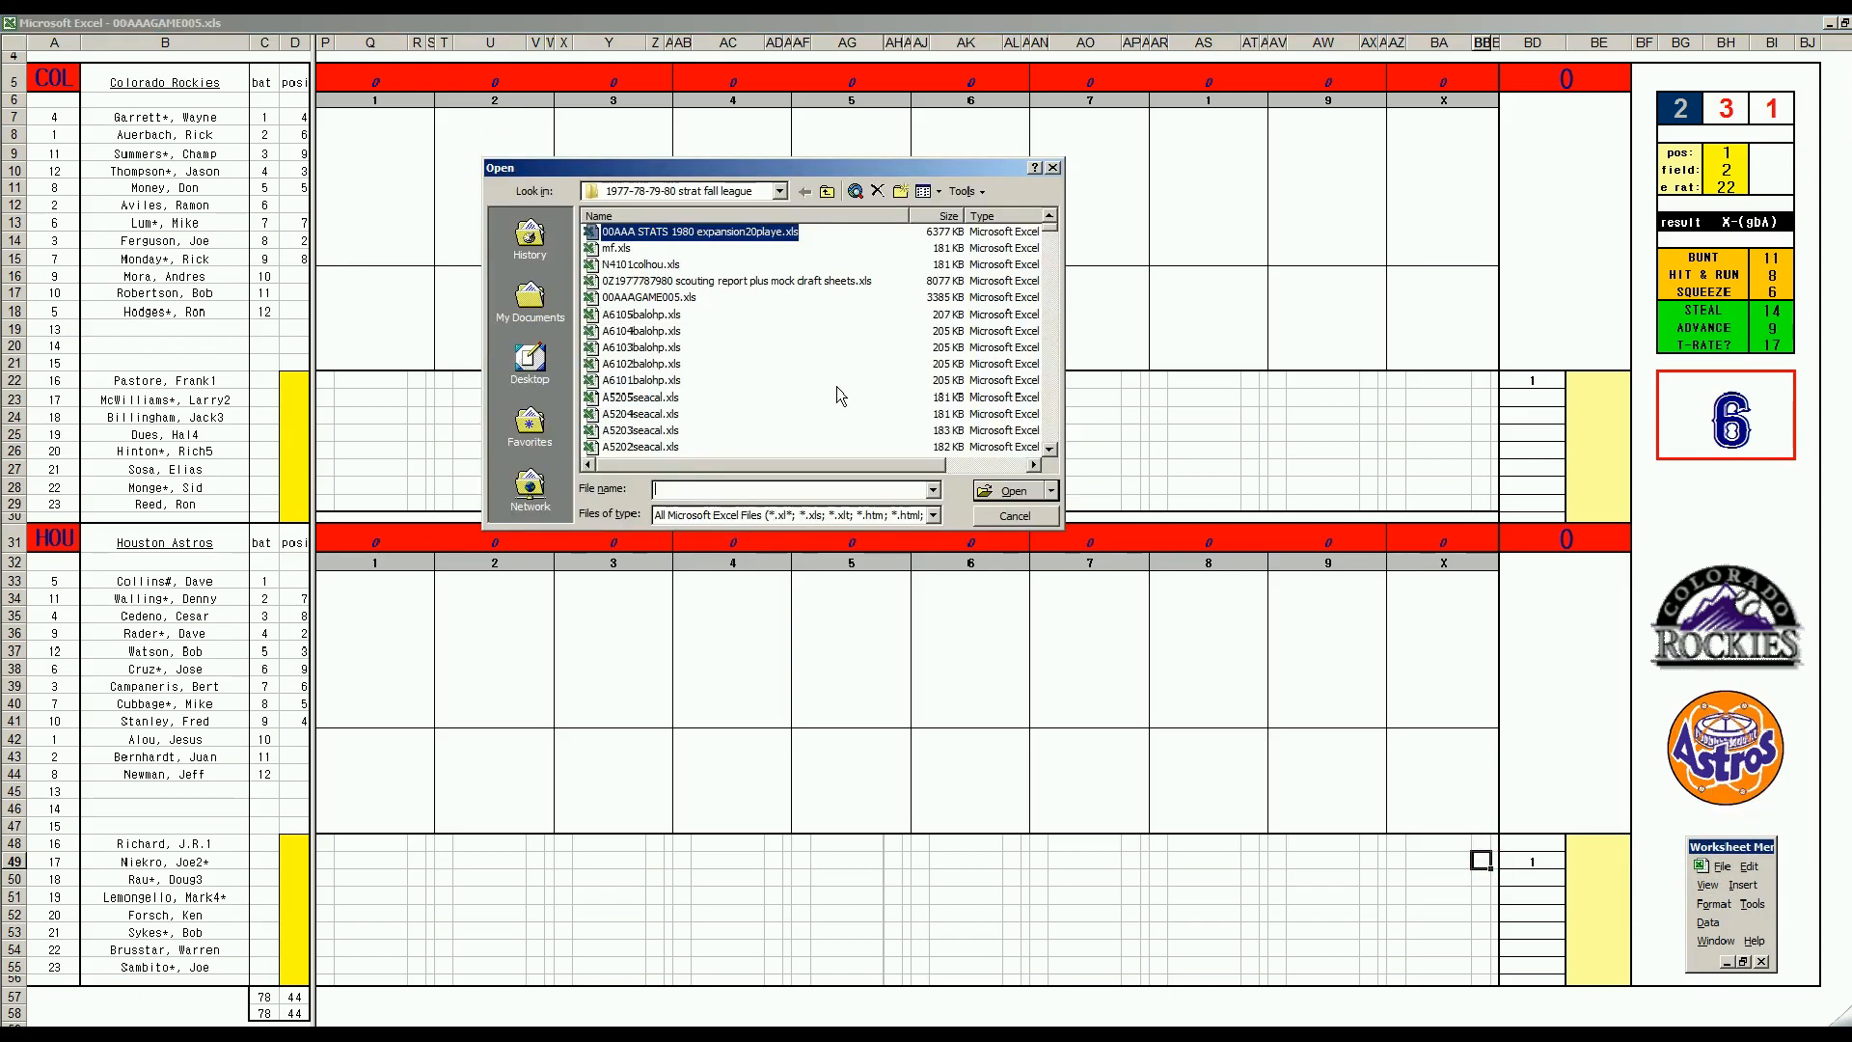
- Cancel the Open window and return to the Rockies–Astros scoresheet
left_click(641, 264)
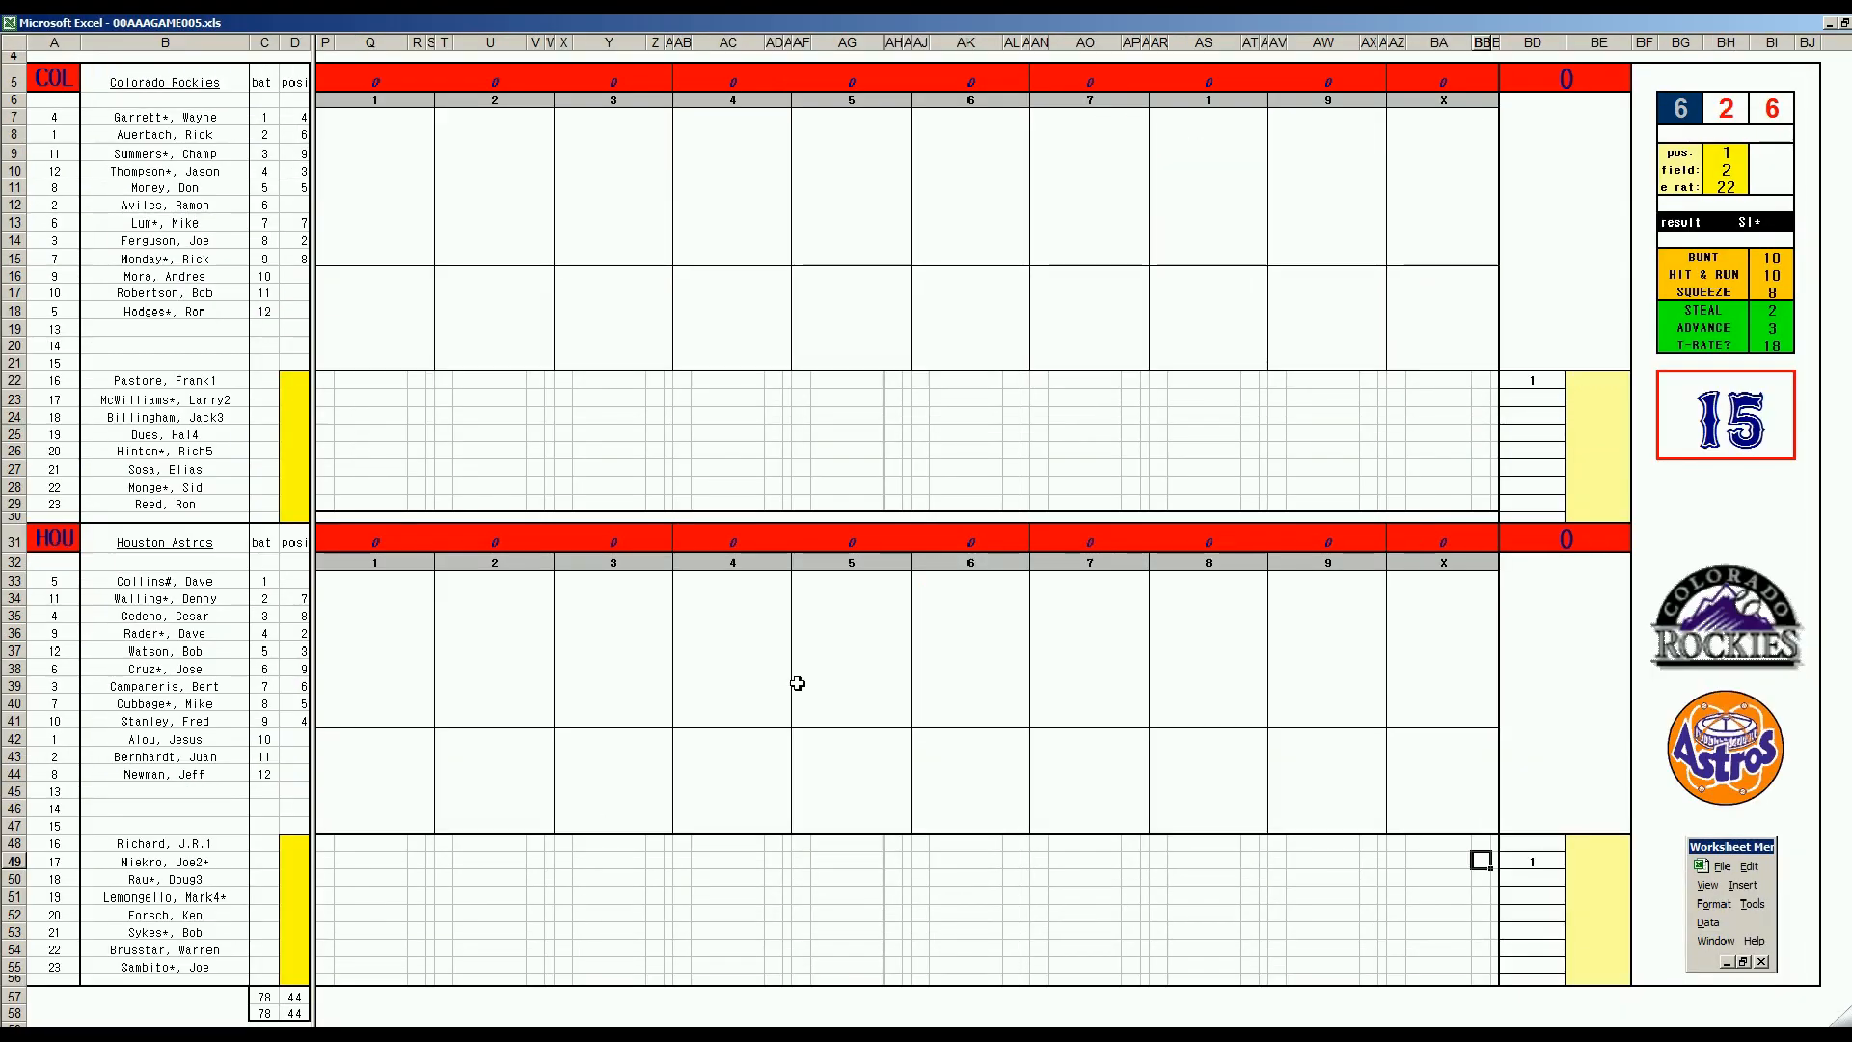
mouse_move(598, 770)
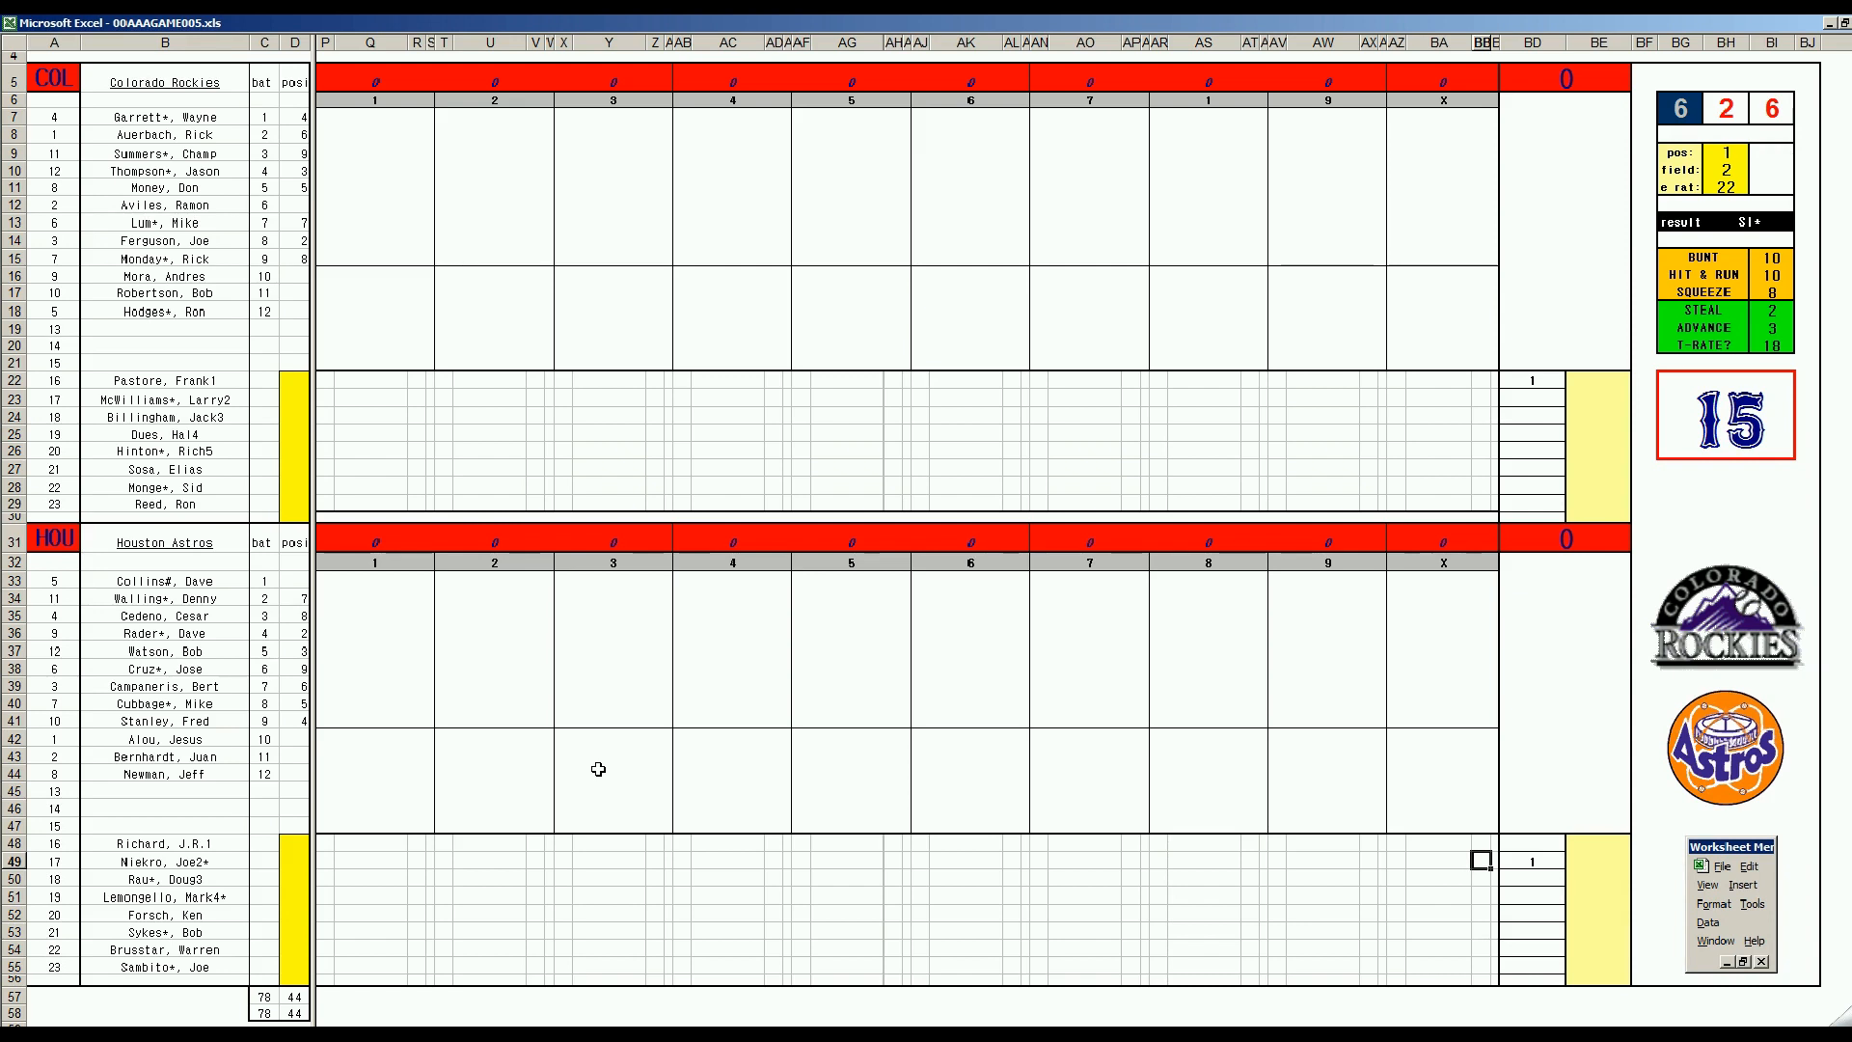
mouse_move(560, 779)
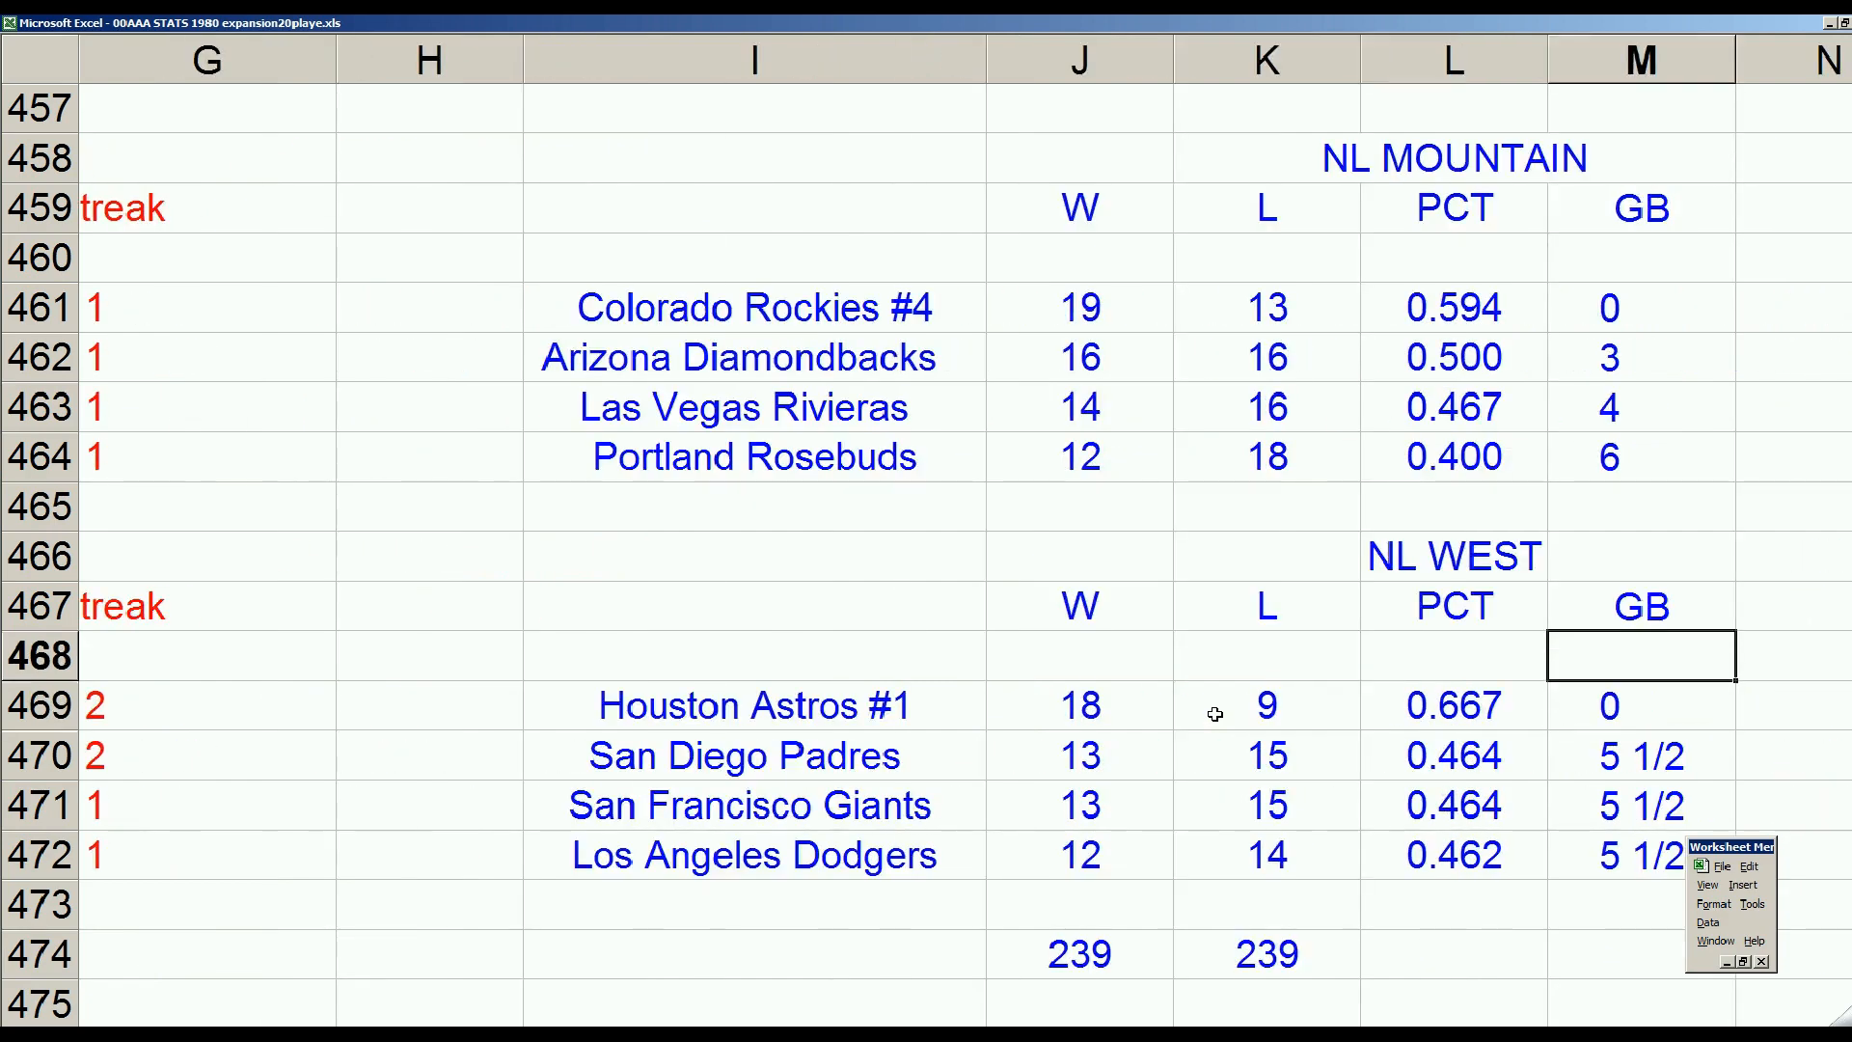
scroll("up", 3)
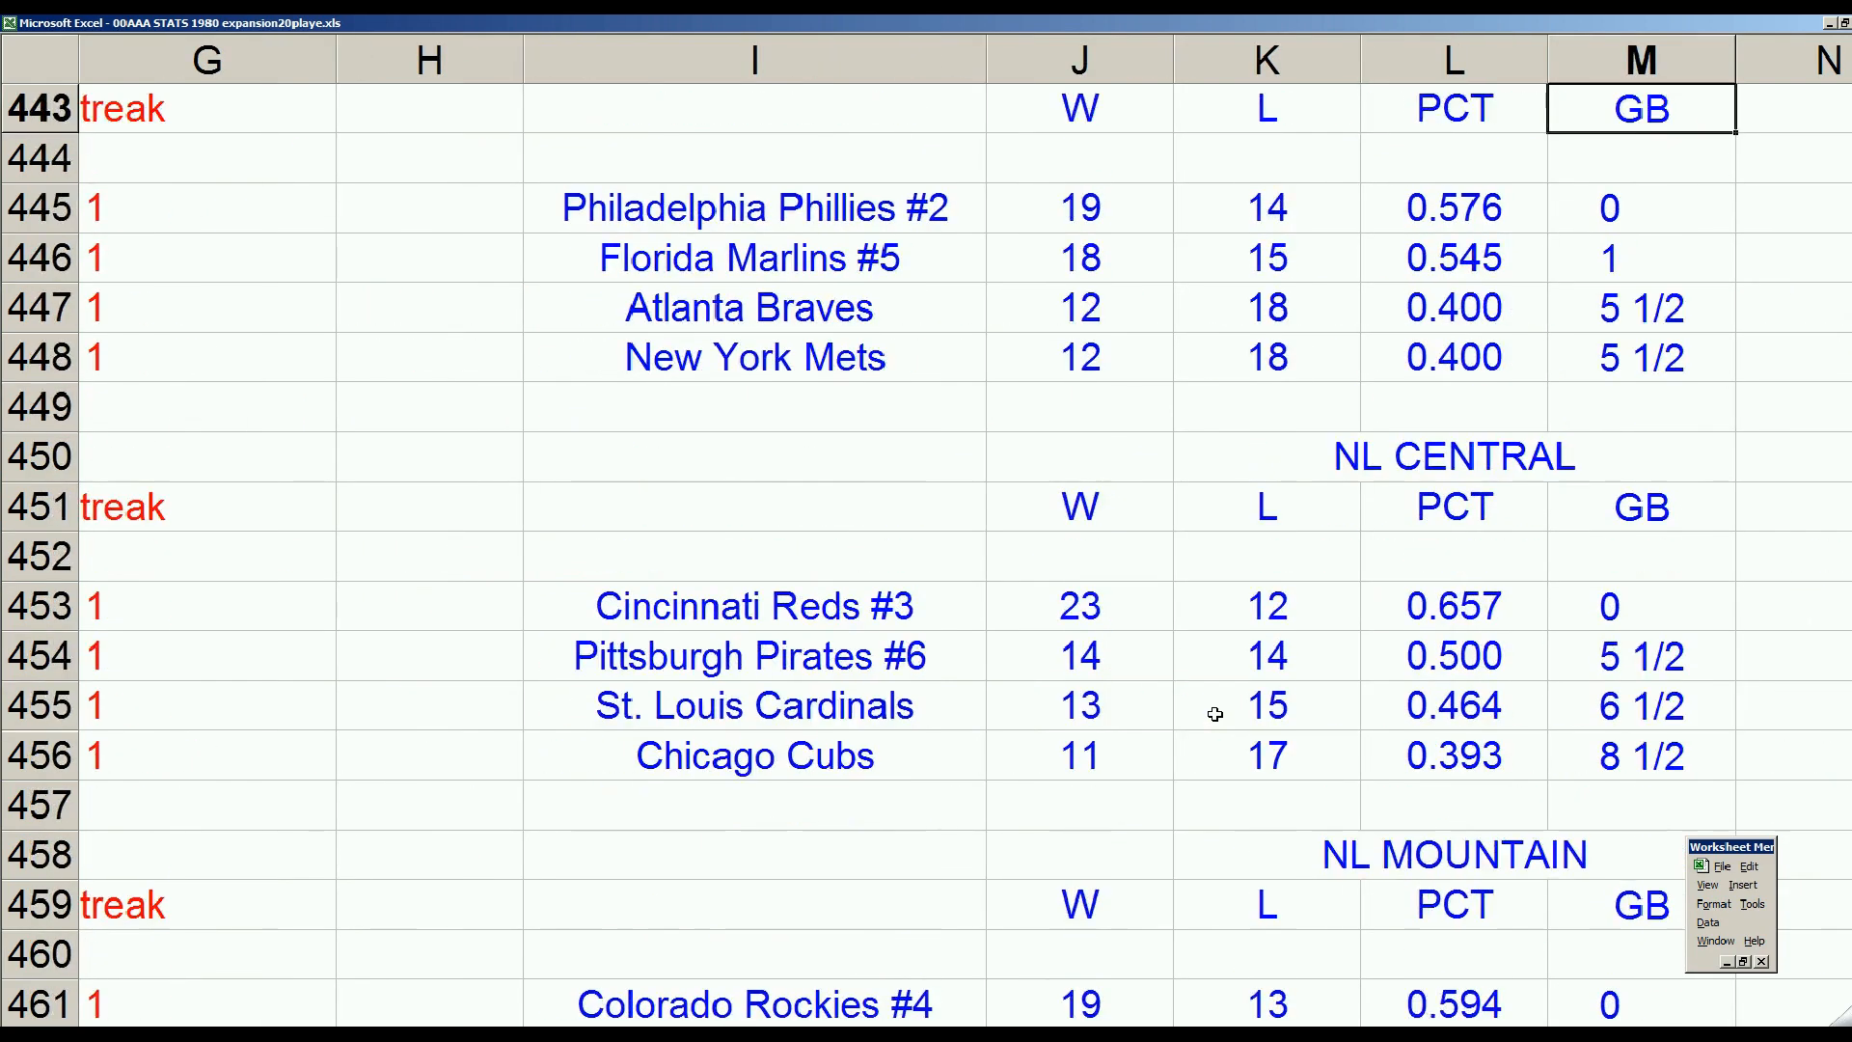
left_click(1454, 457)
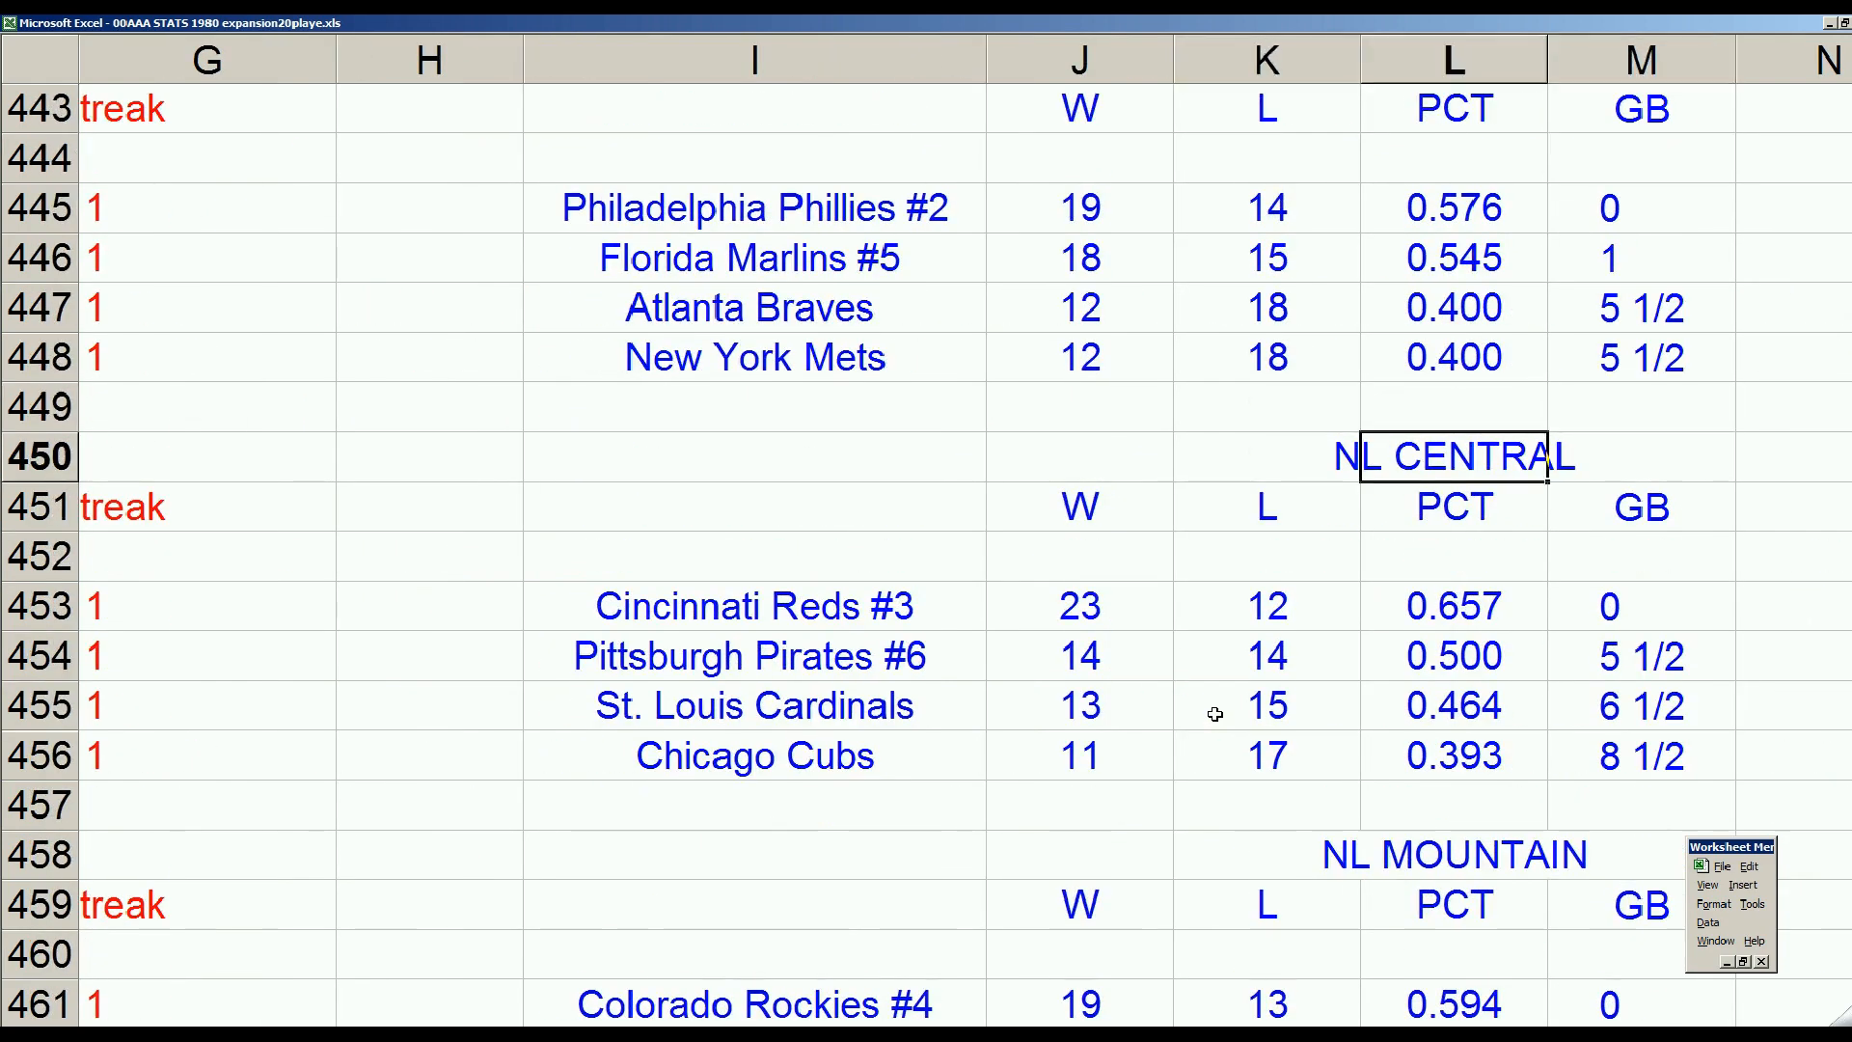
left_click(755, 606)
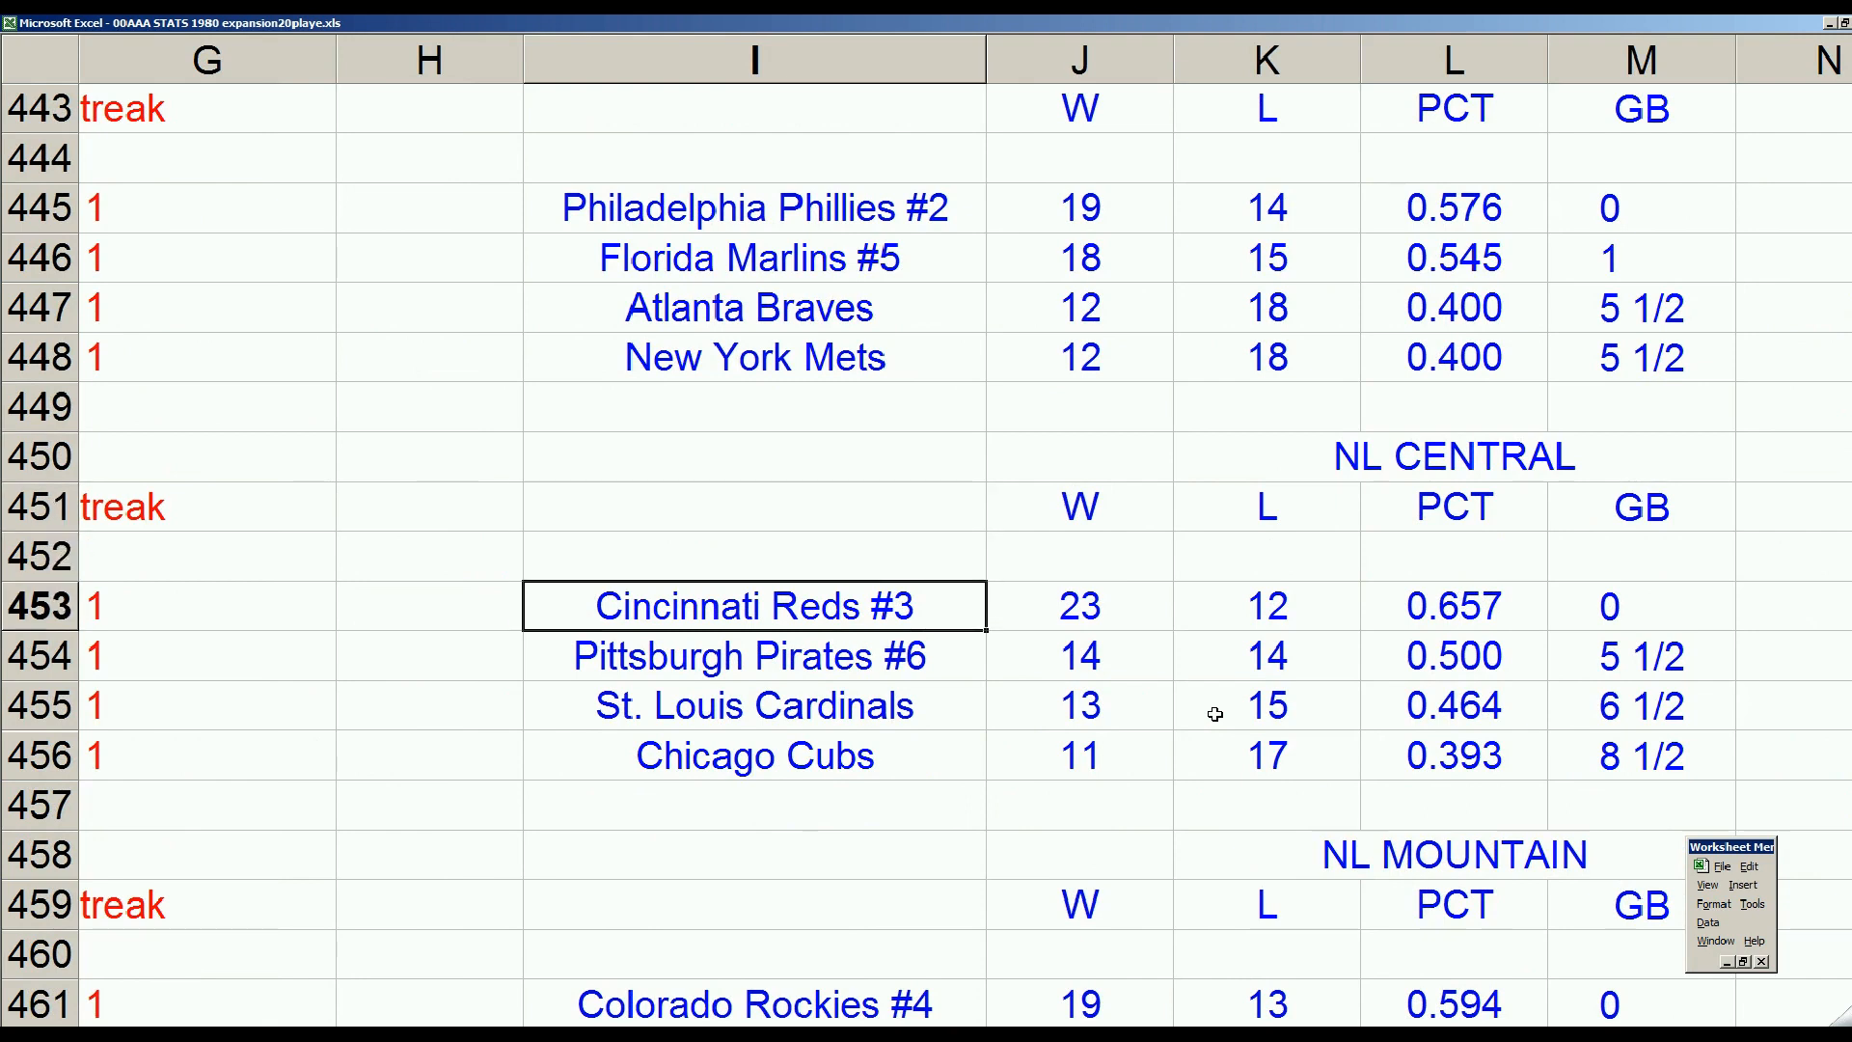
left_click(755, 707)
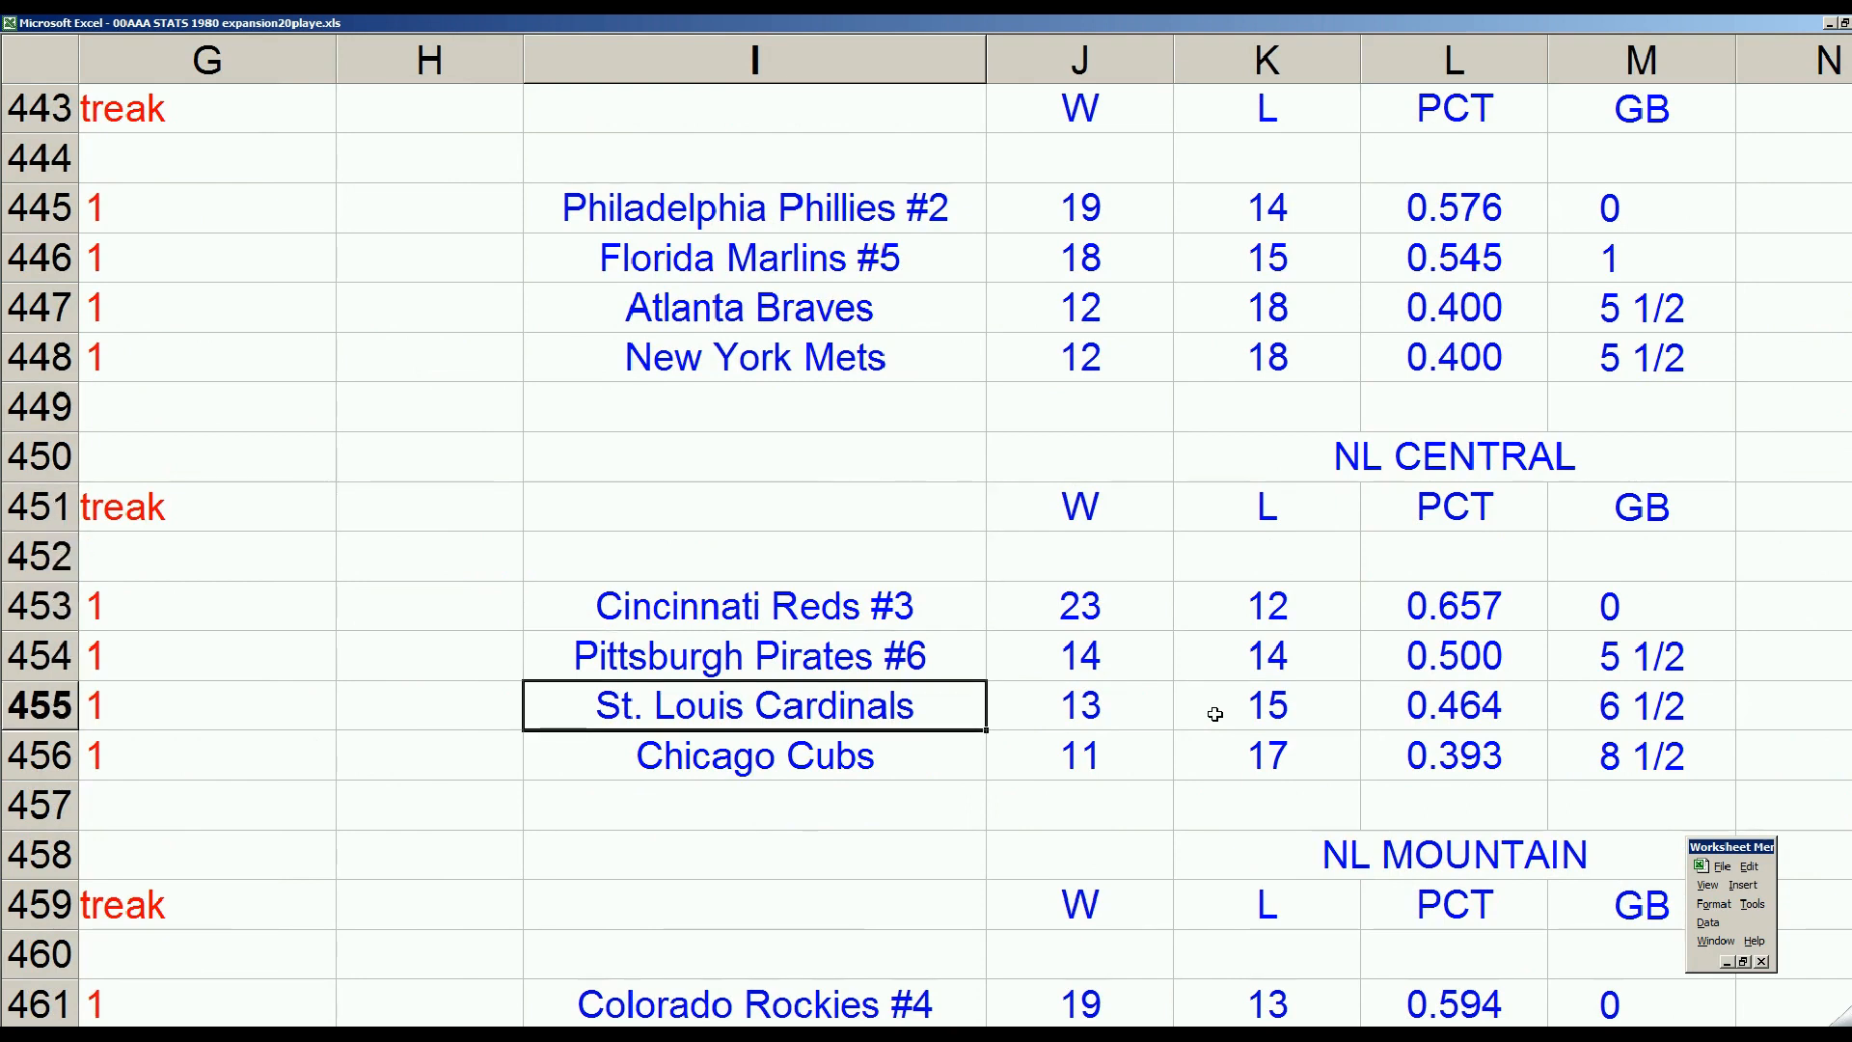
left_click(754, 605)
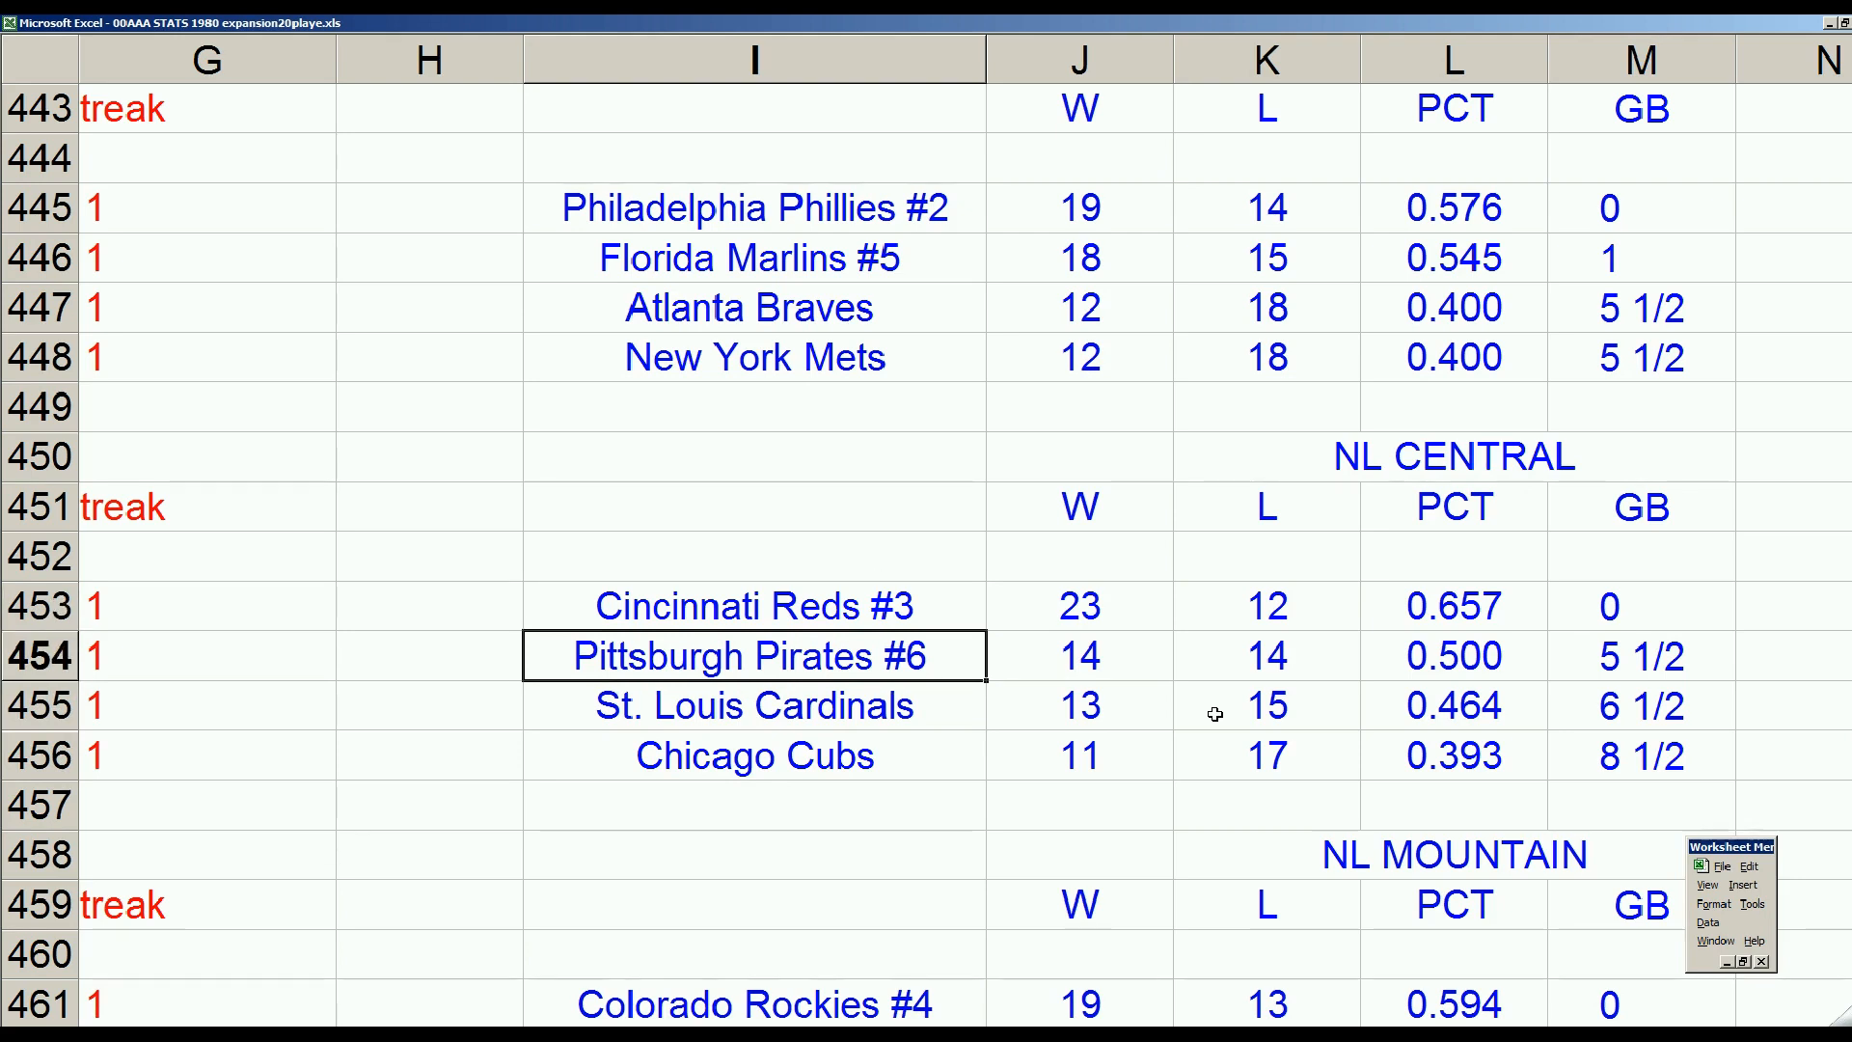
left_click(755, 754)
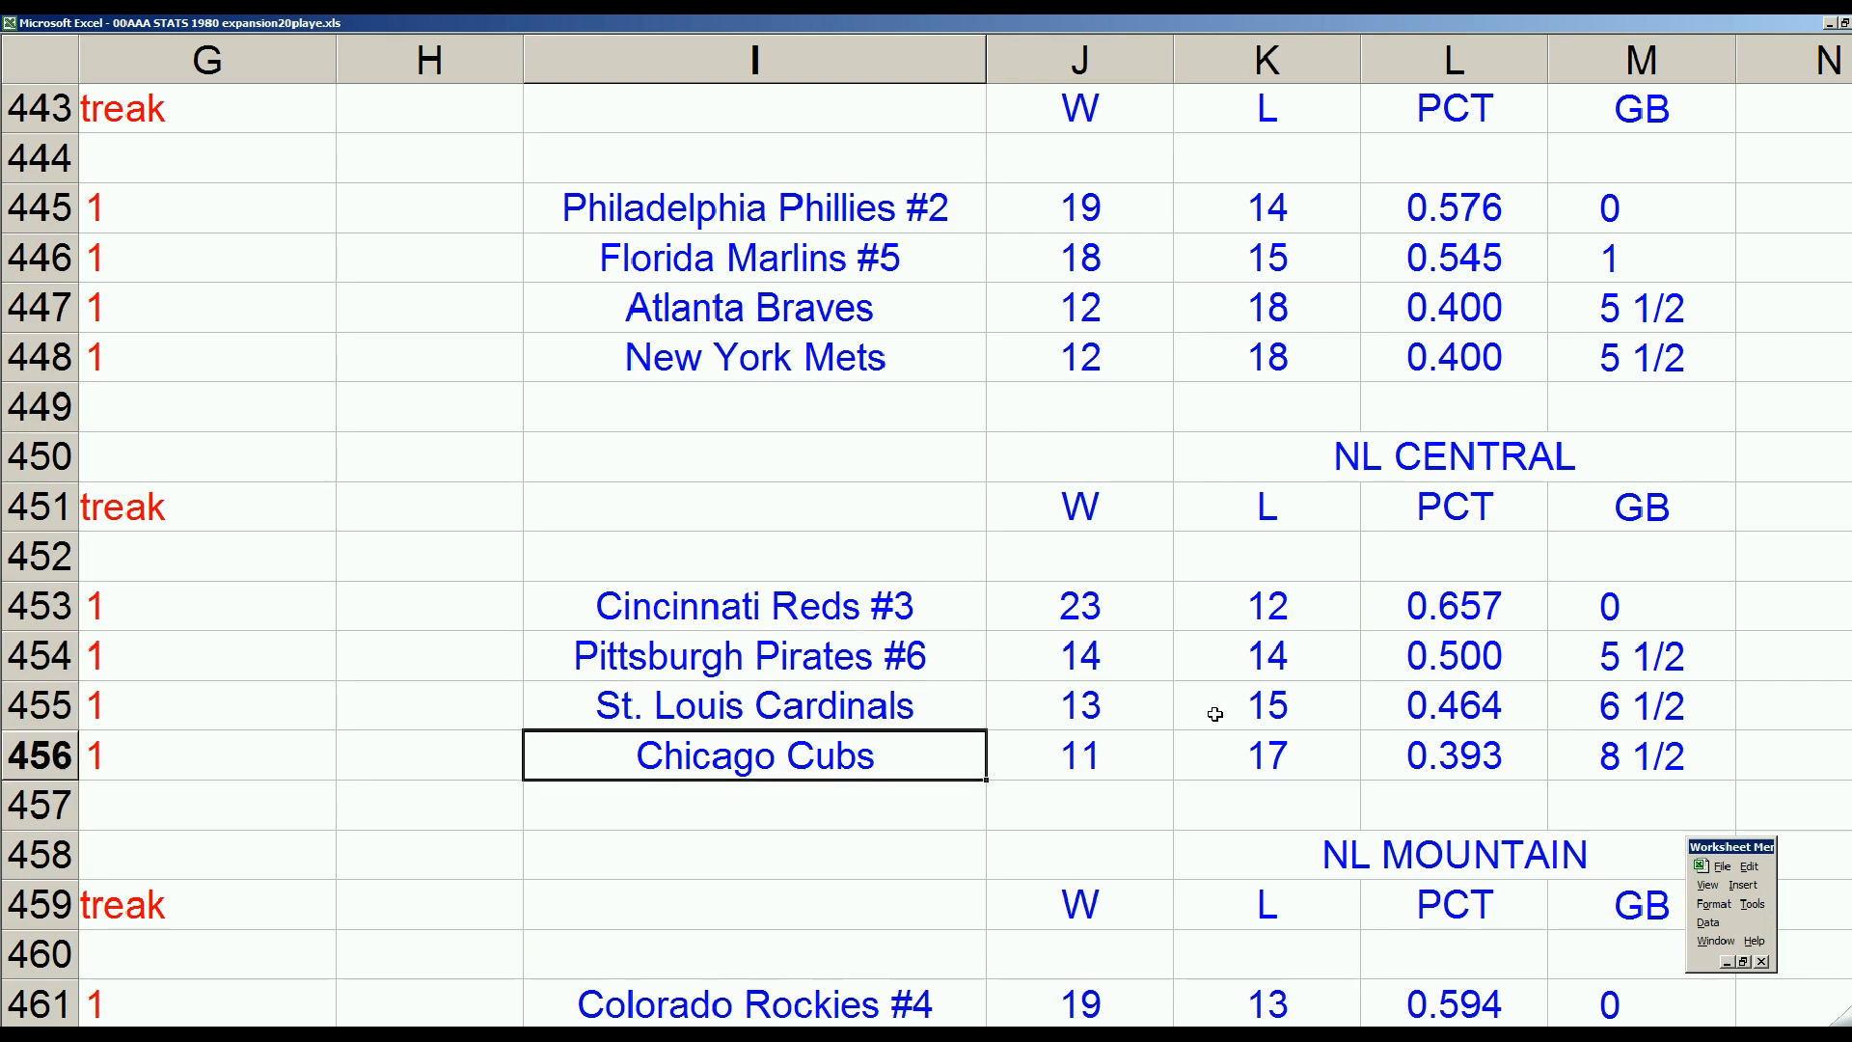
scroll("down", 3)
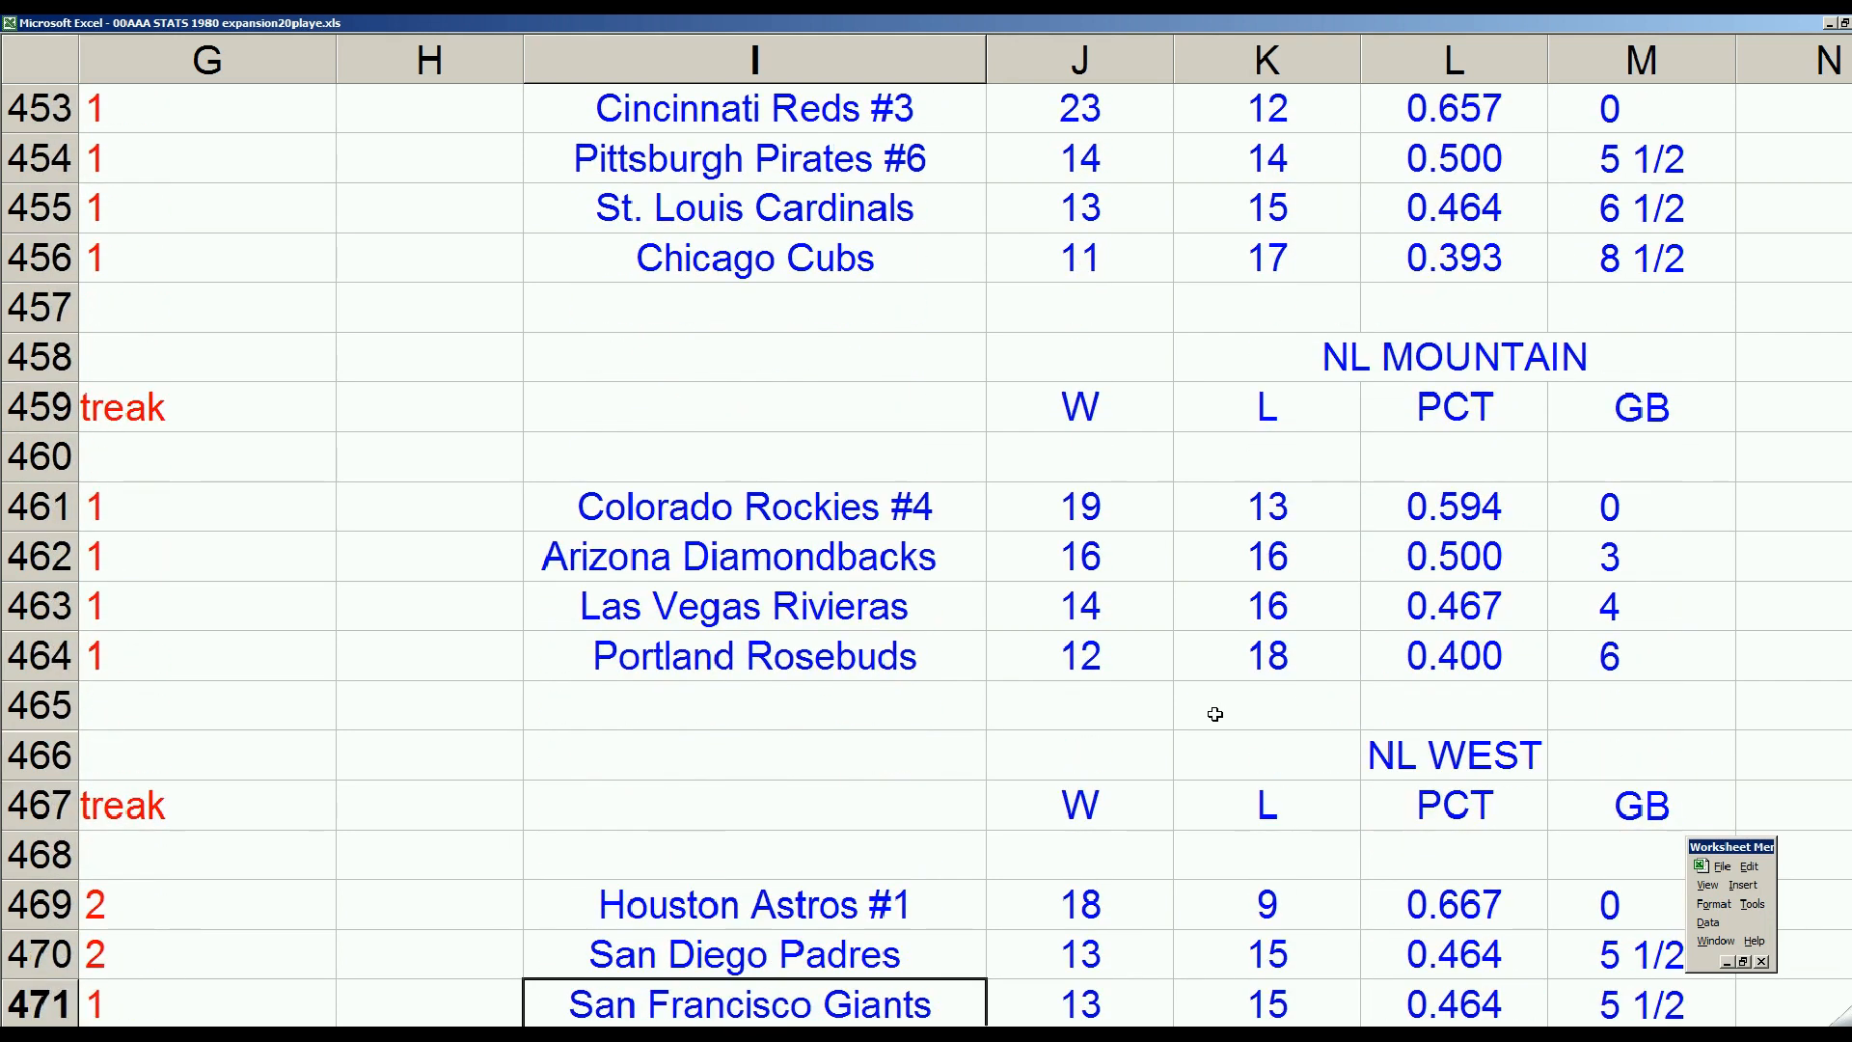
left_click(752, 507)
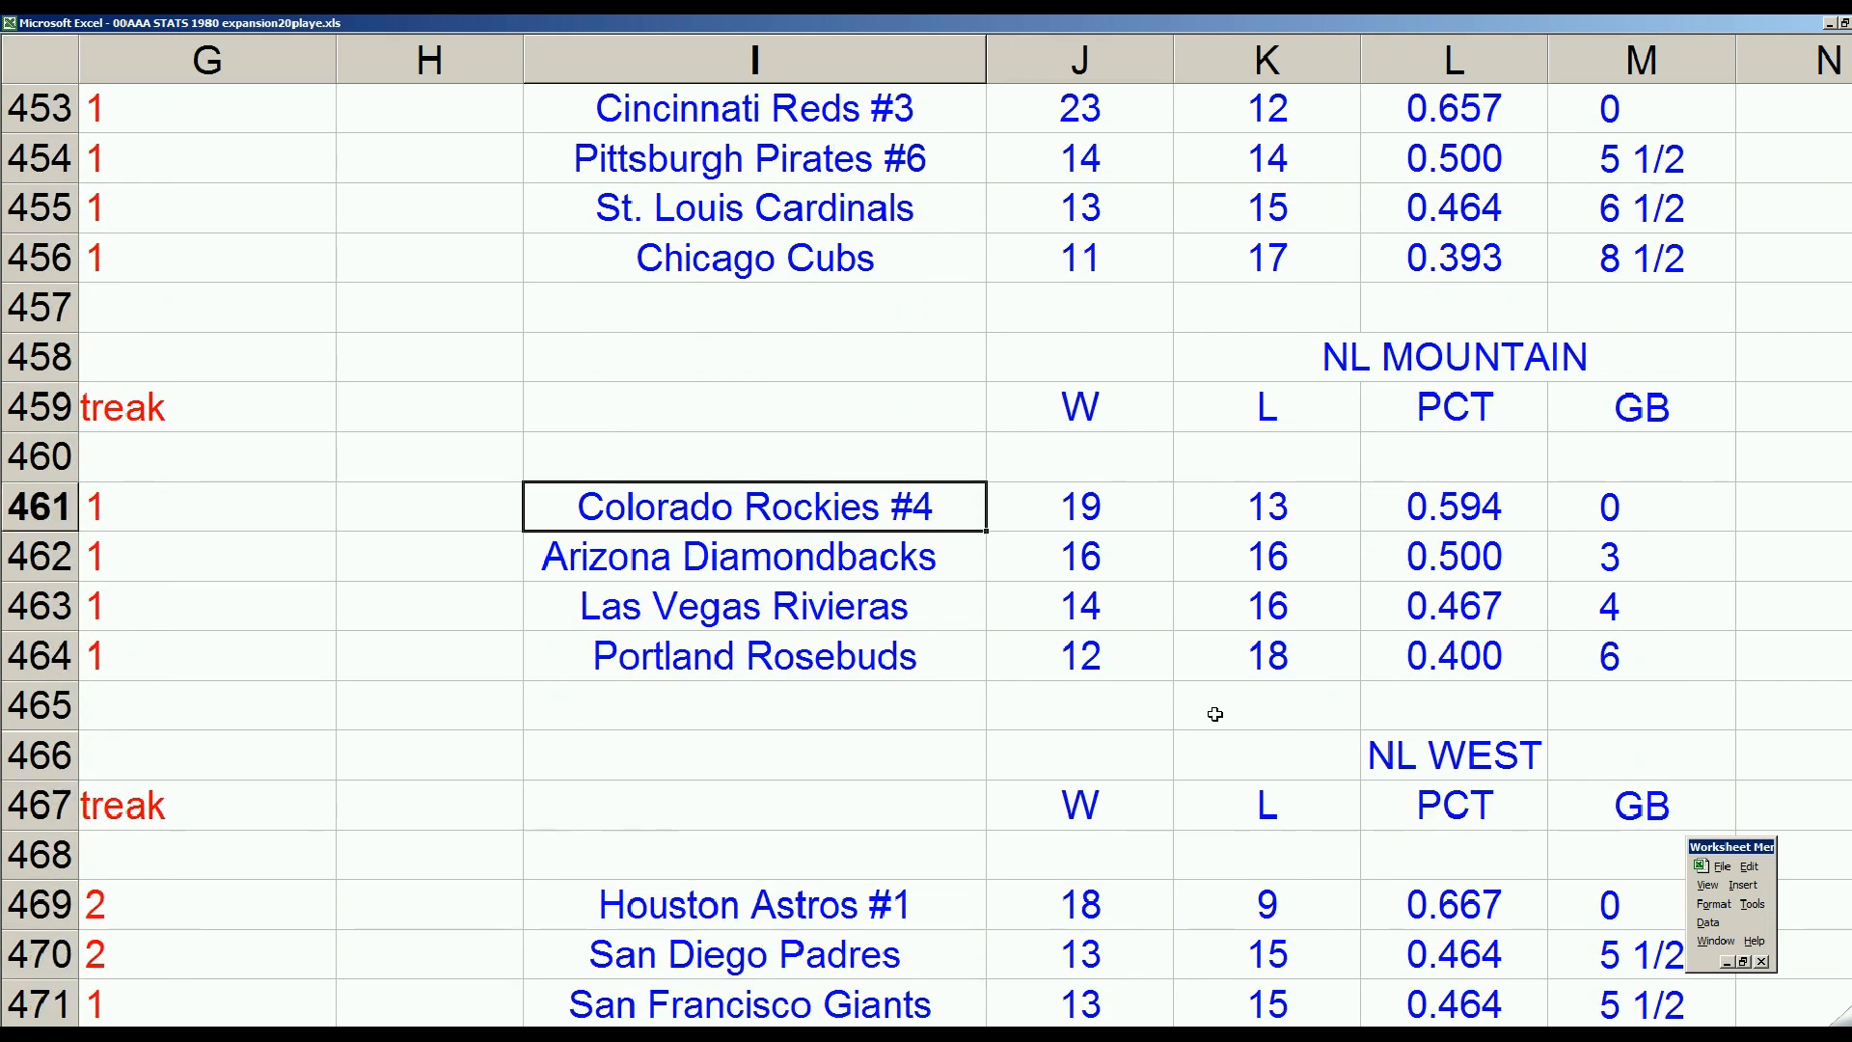
left_click(754, 903)
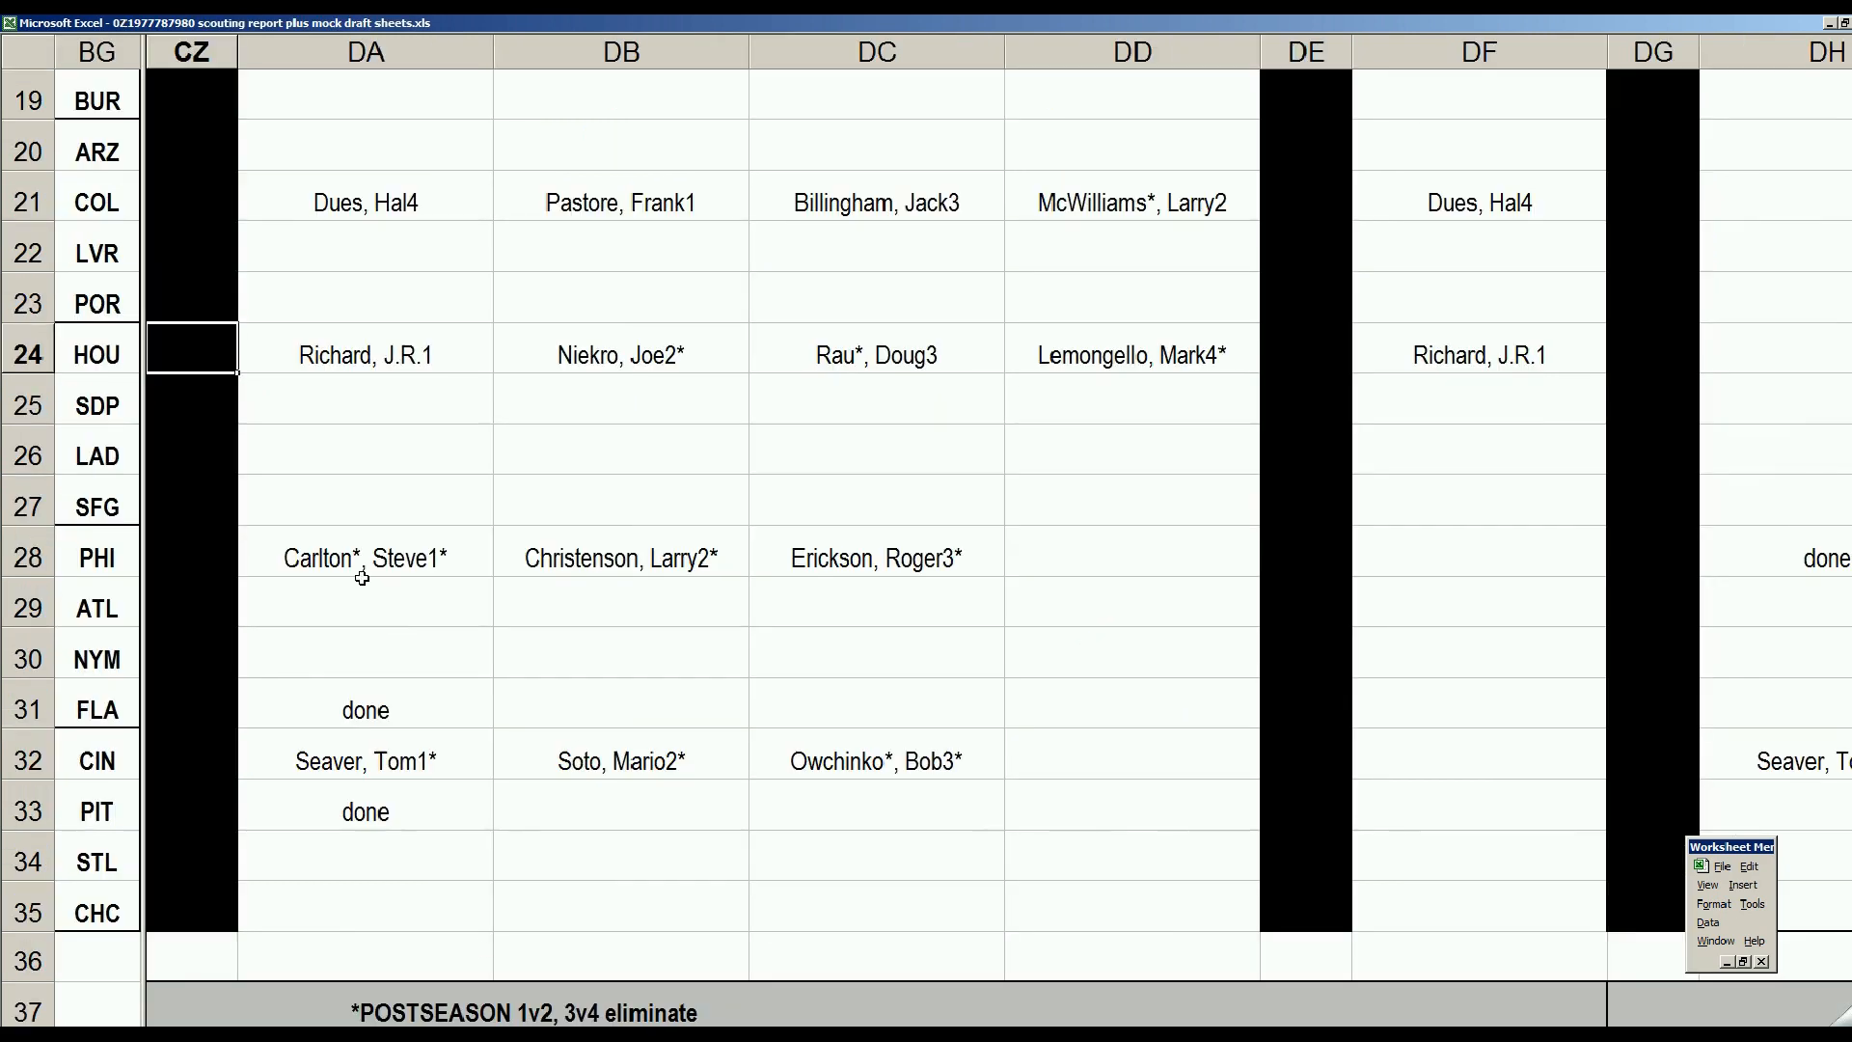
mouse_move(313, 203)
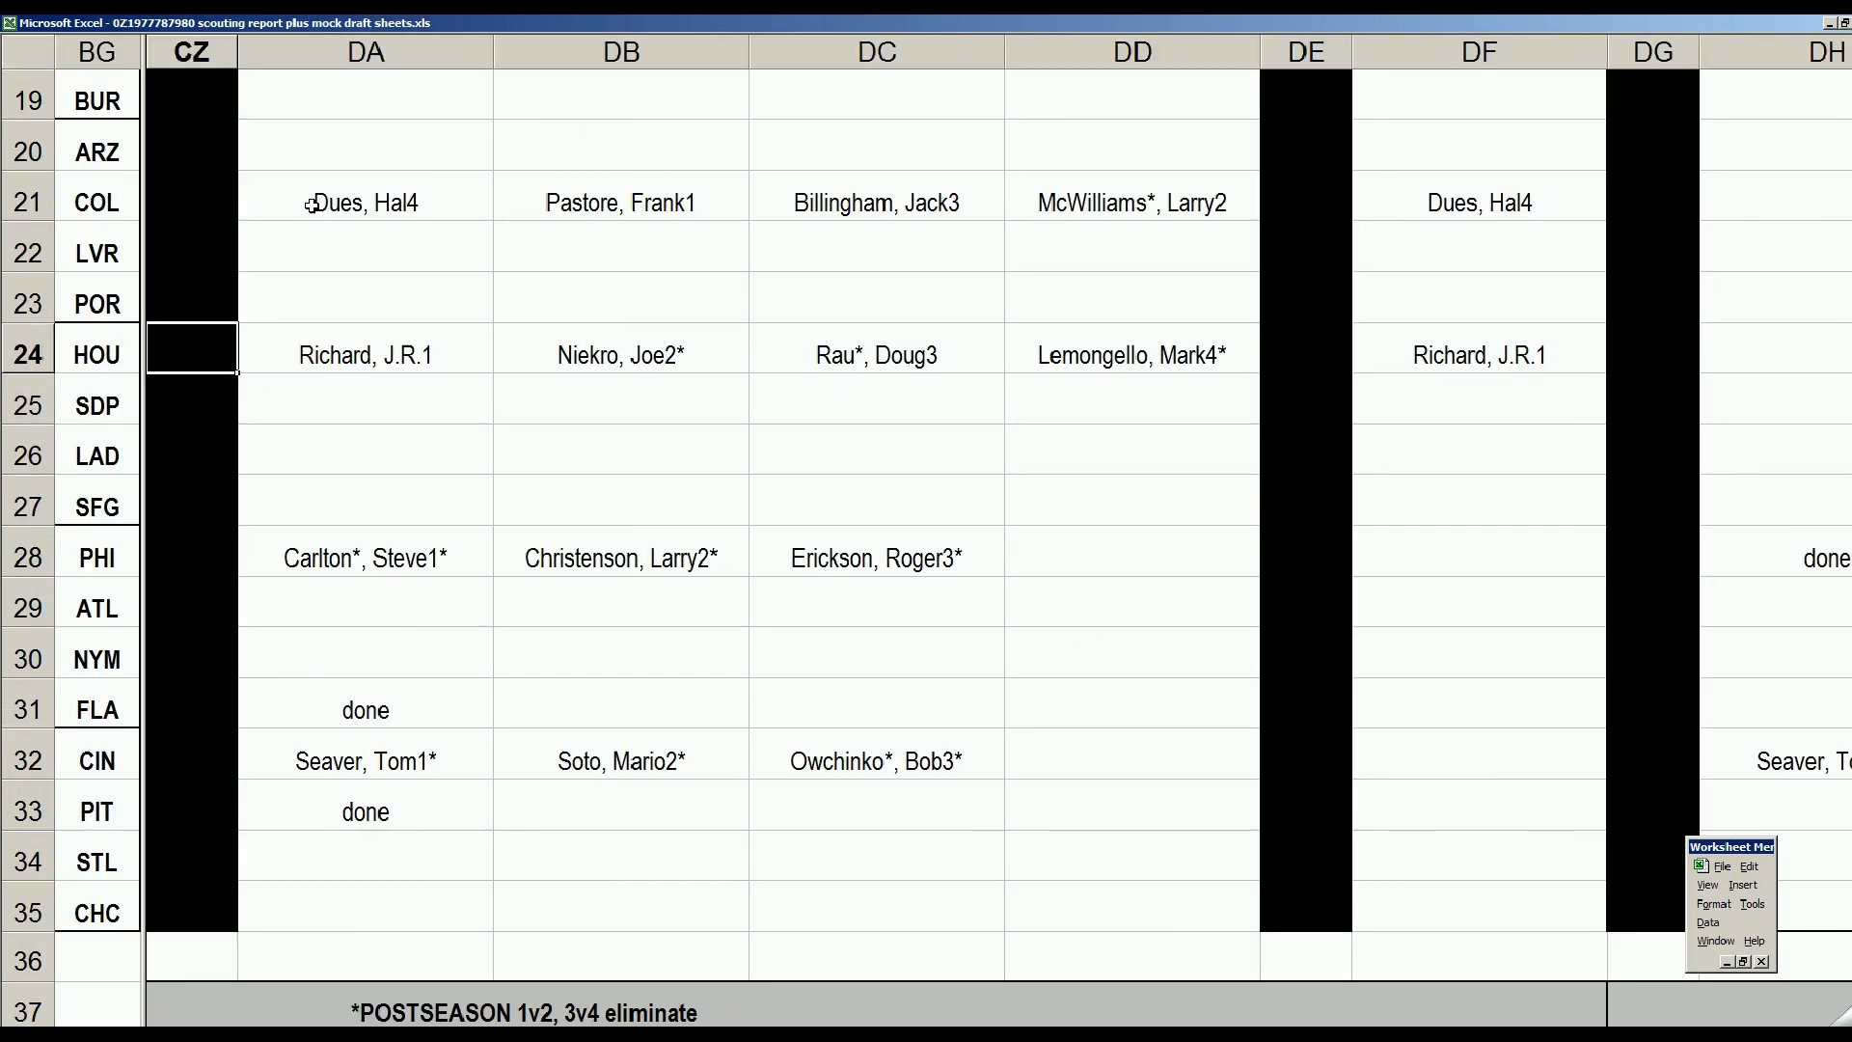
left_click(97, 203)
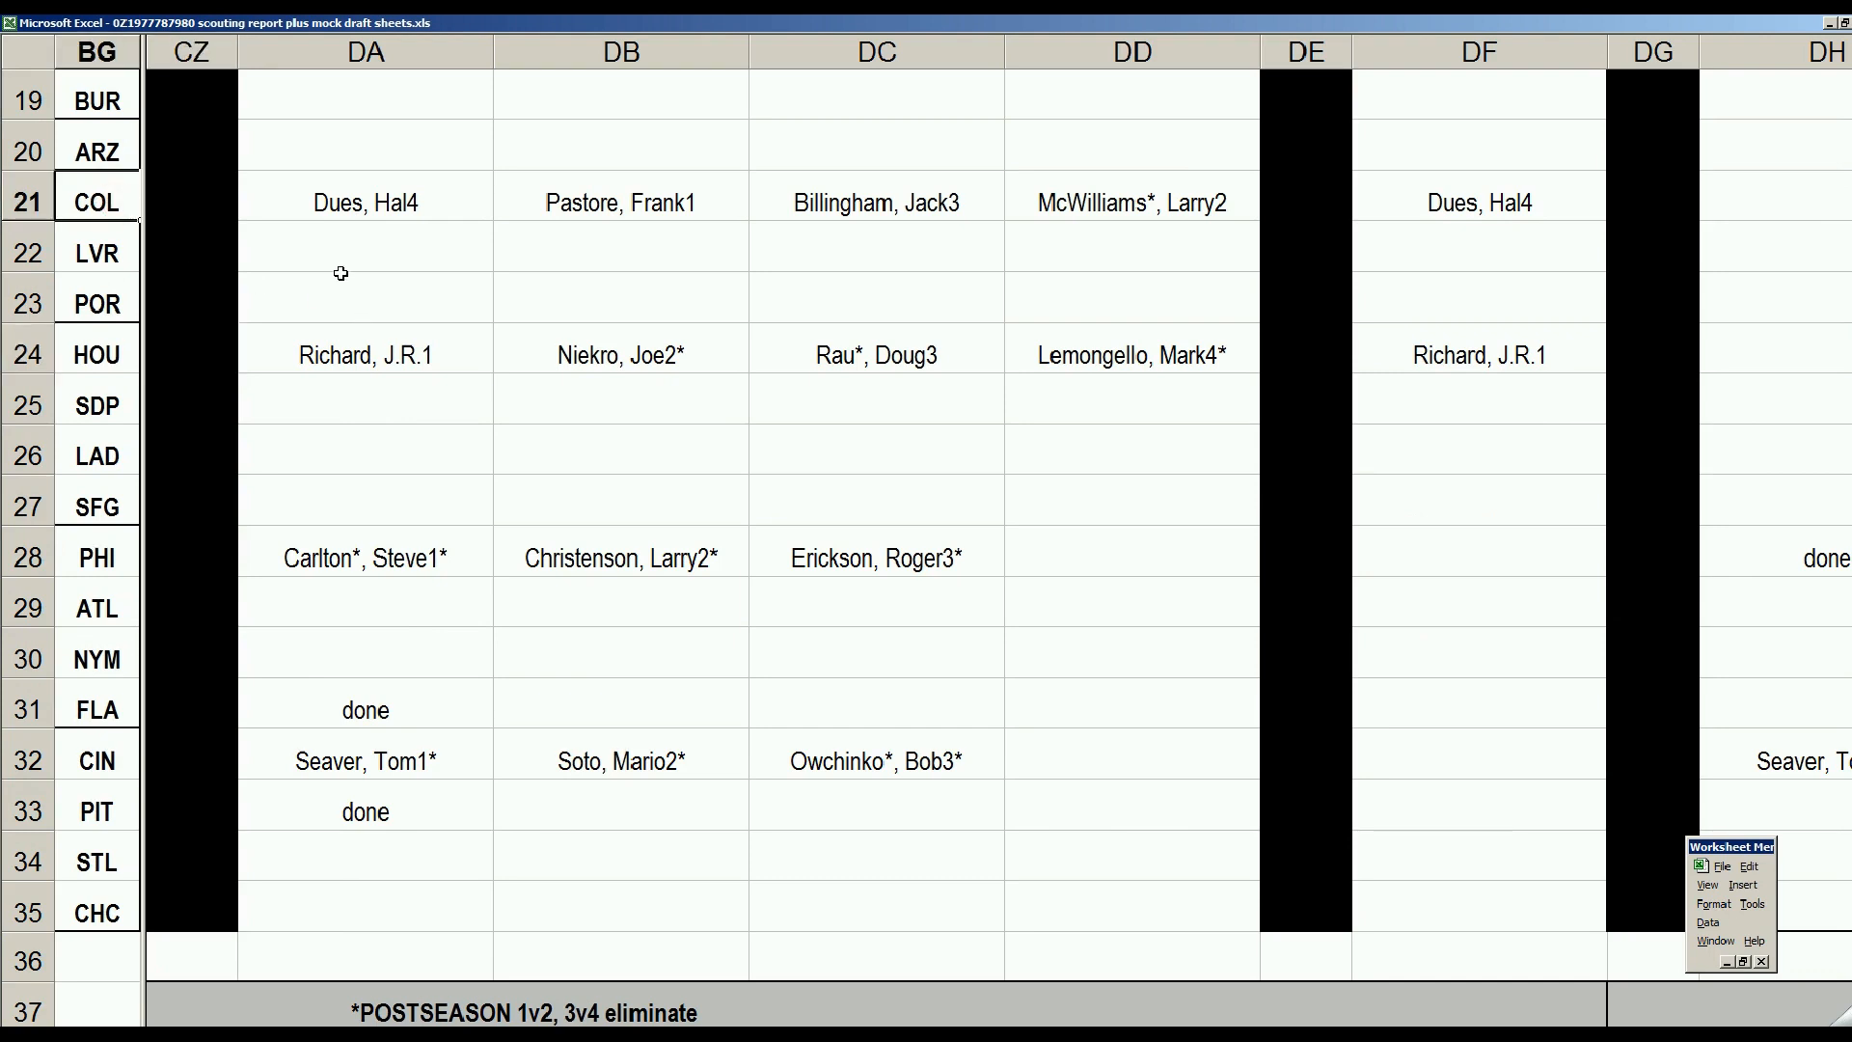
mouse_move(312, 257)
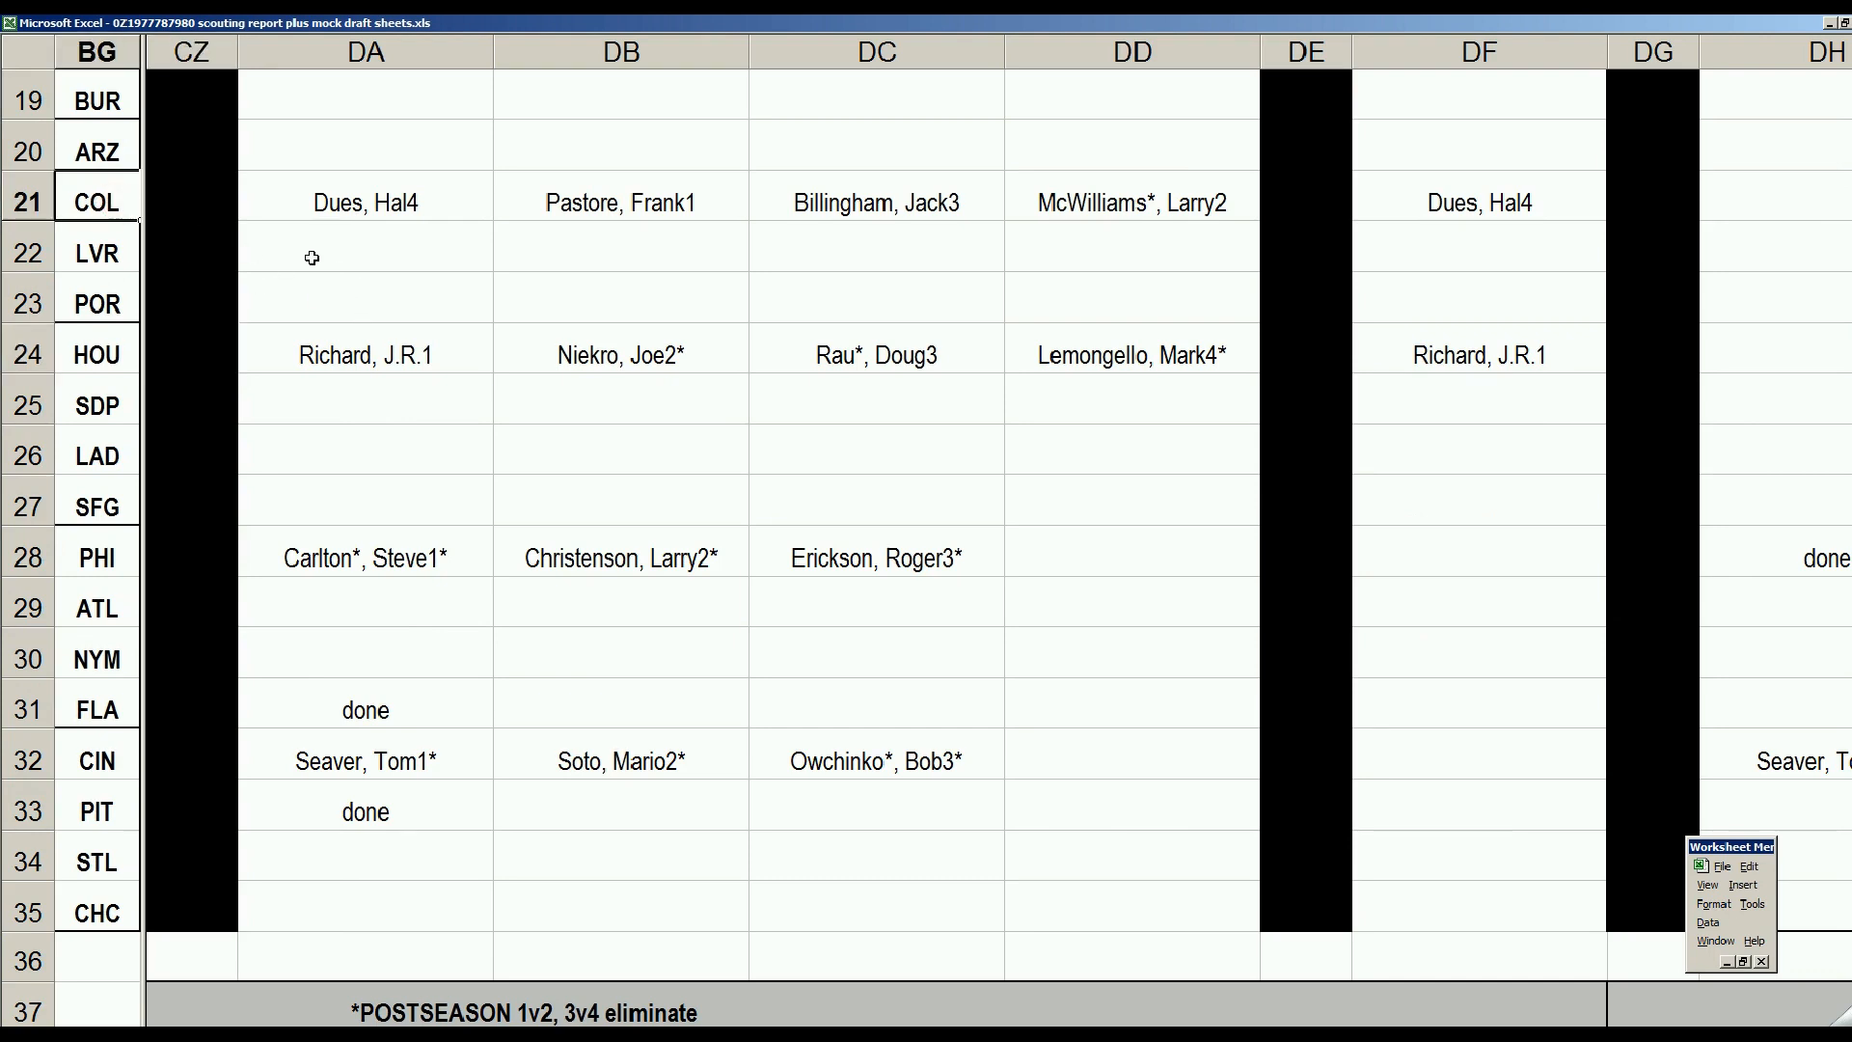
left_click(365, 200)
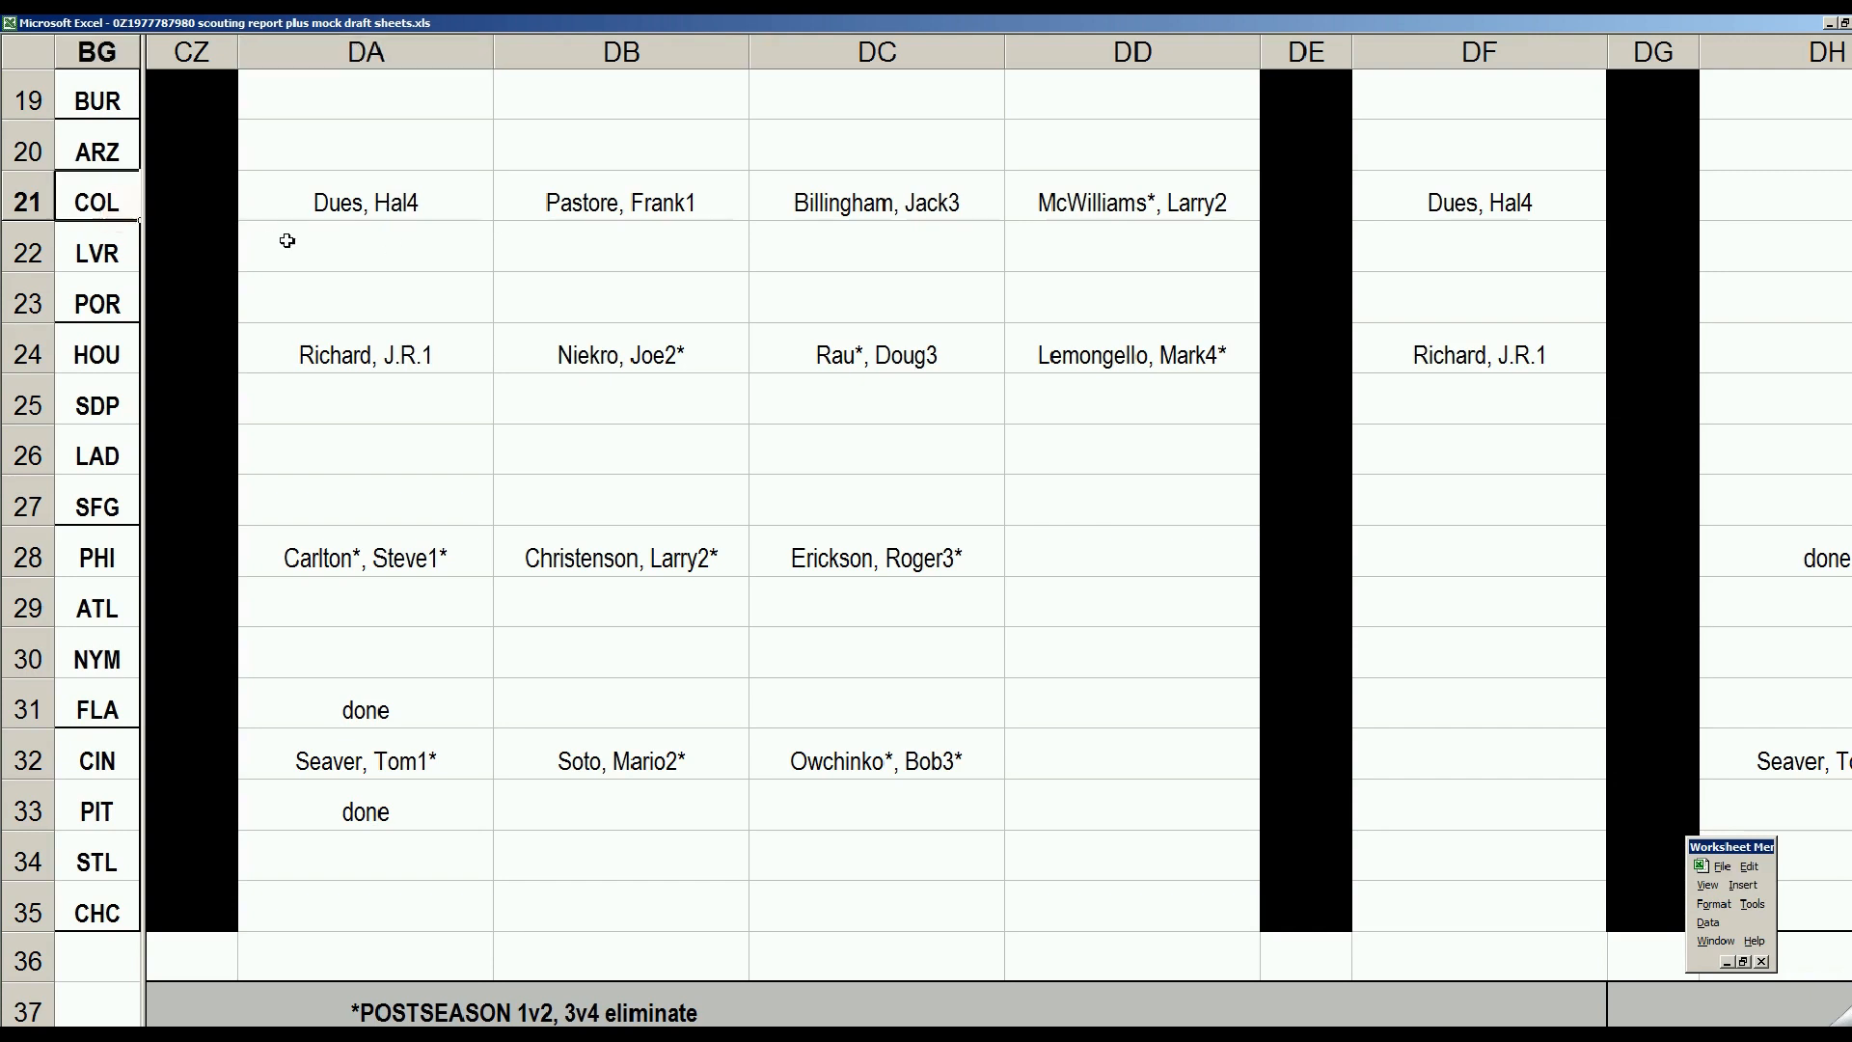
left_click(364, 201)
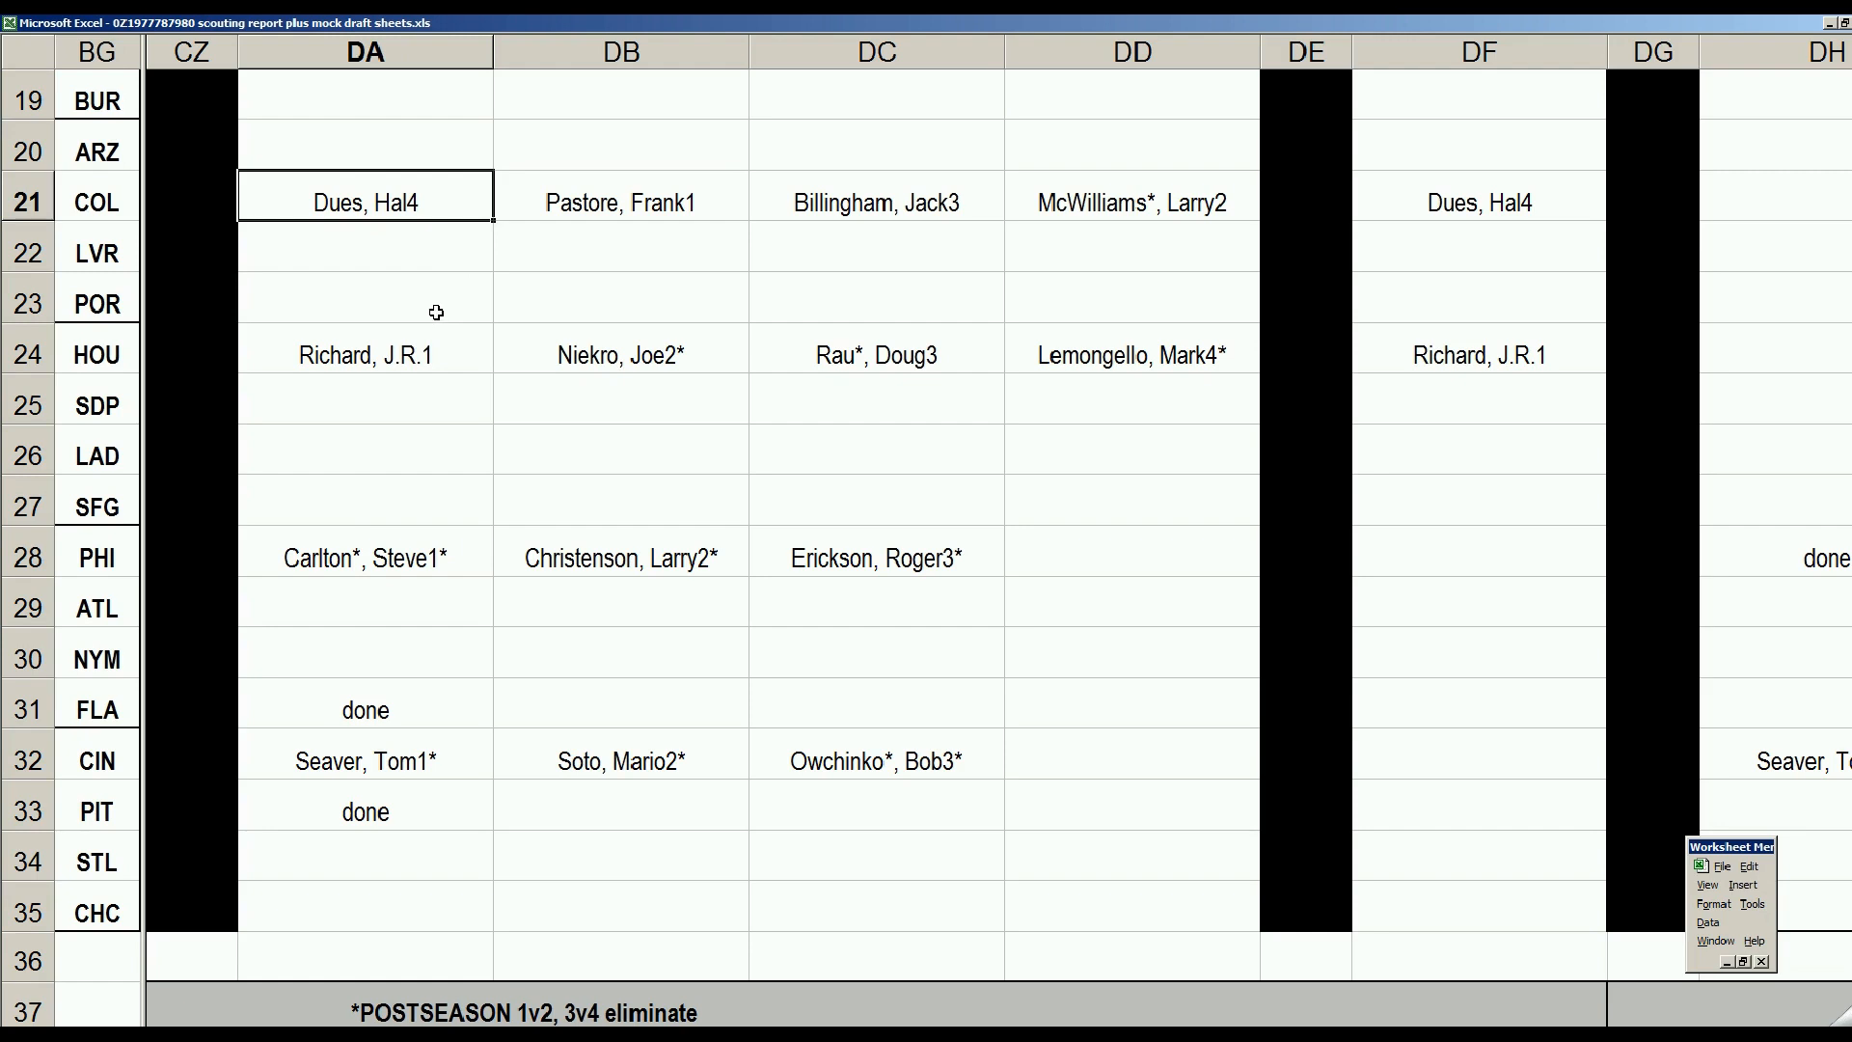
mouse_move(424, 233)
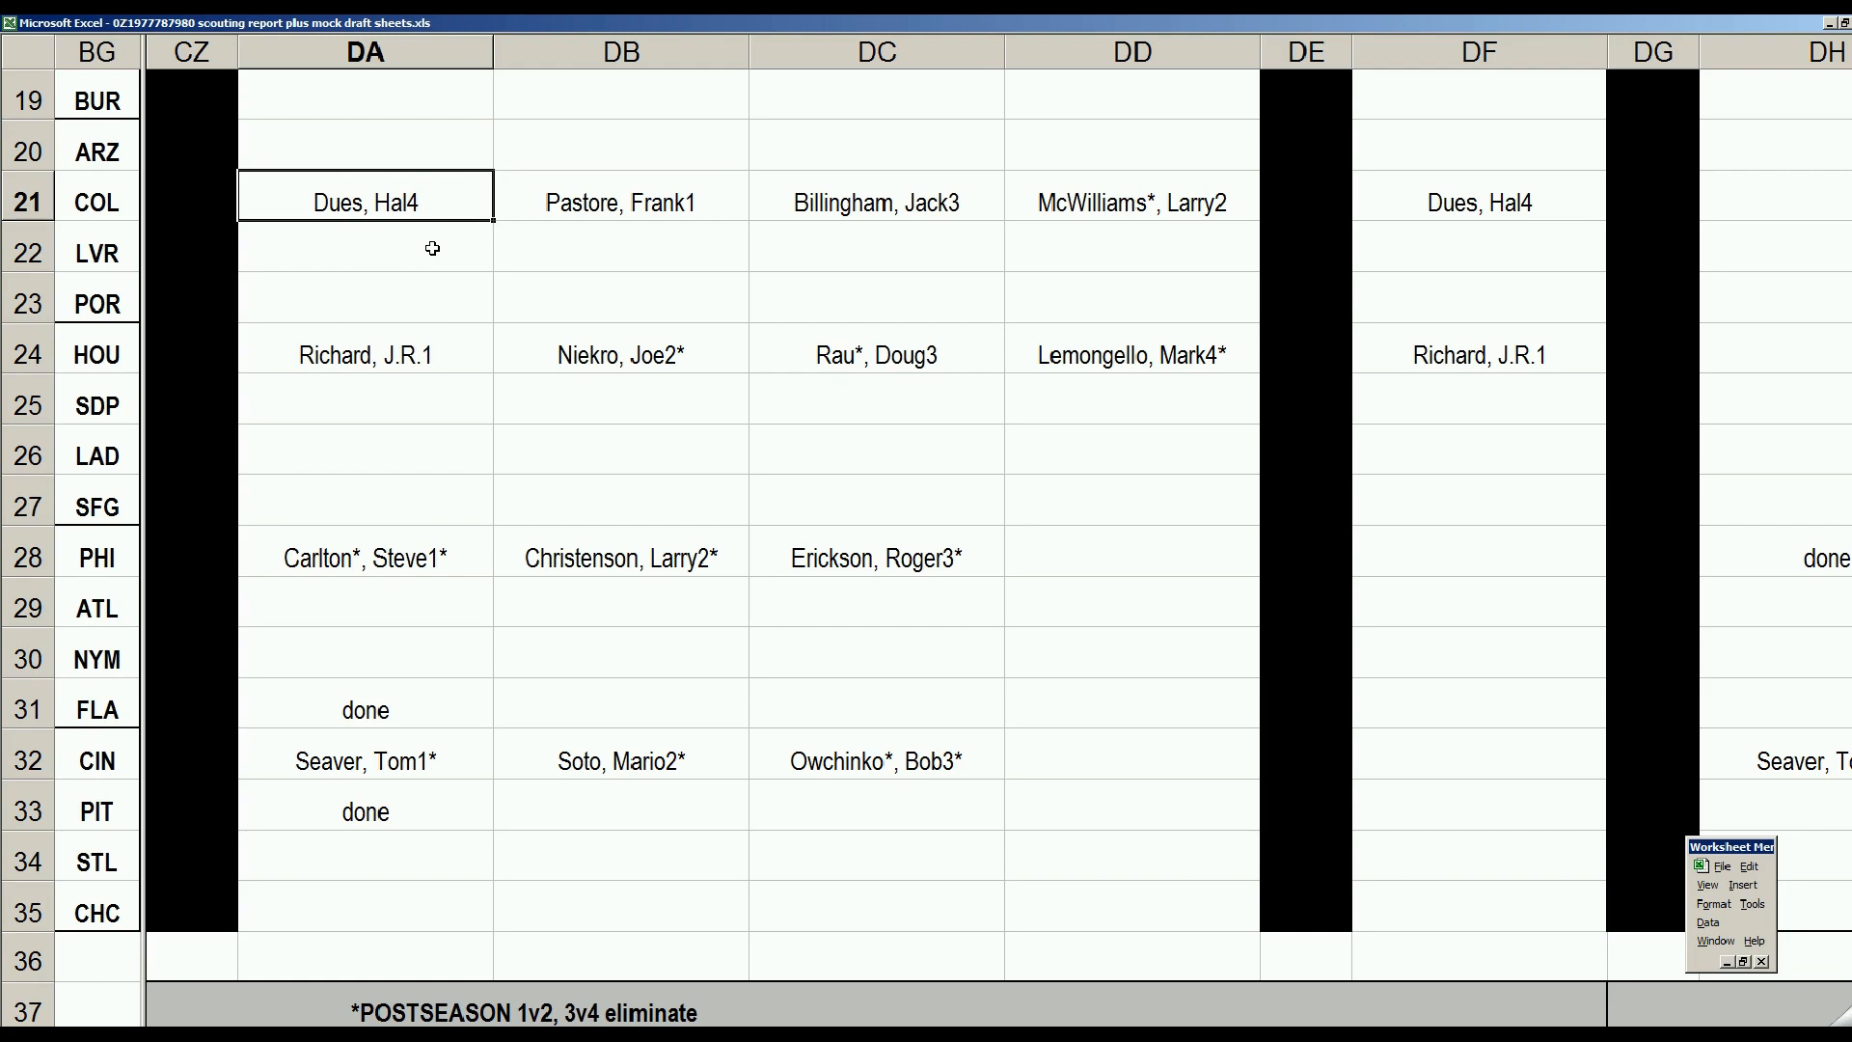
left_click(620, 203)
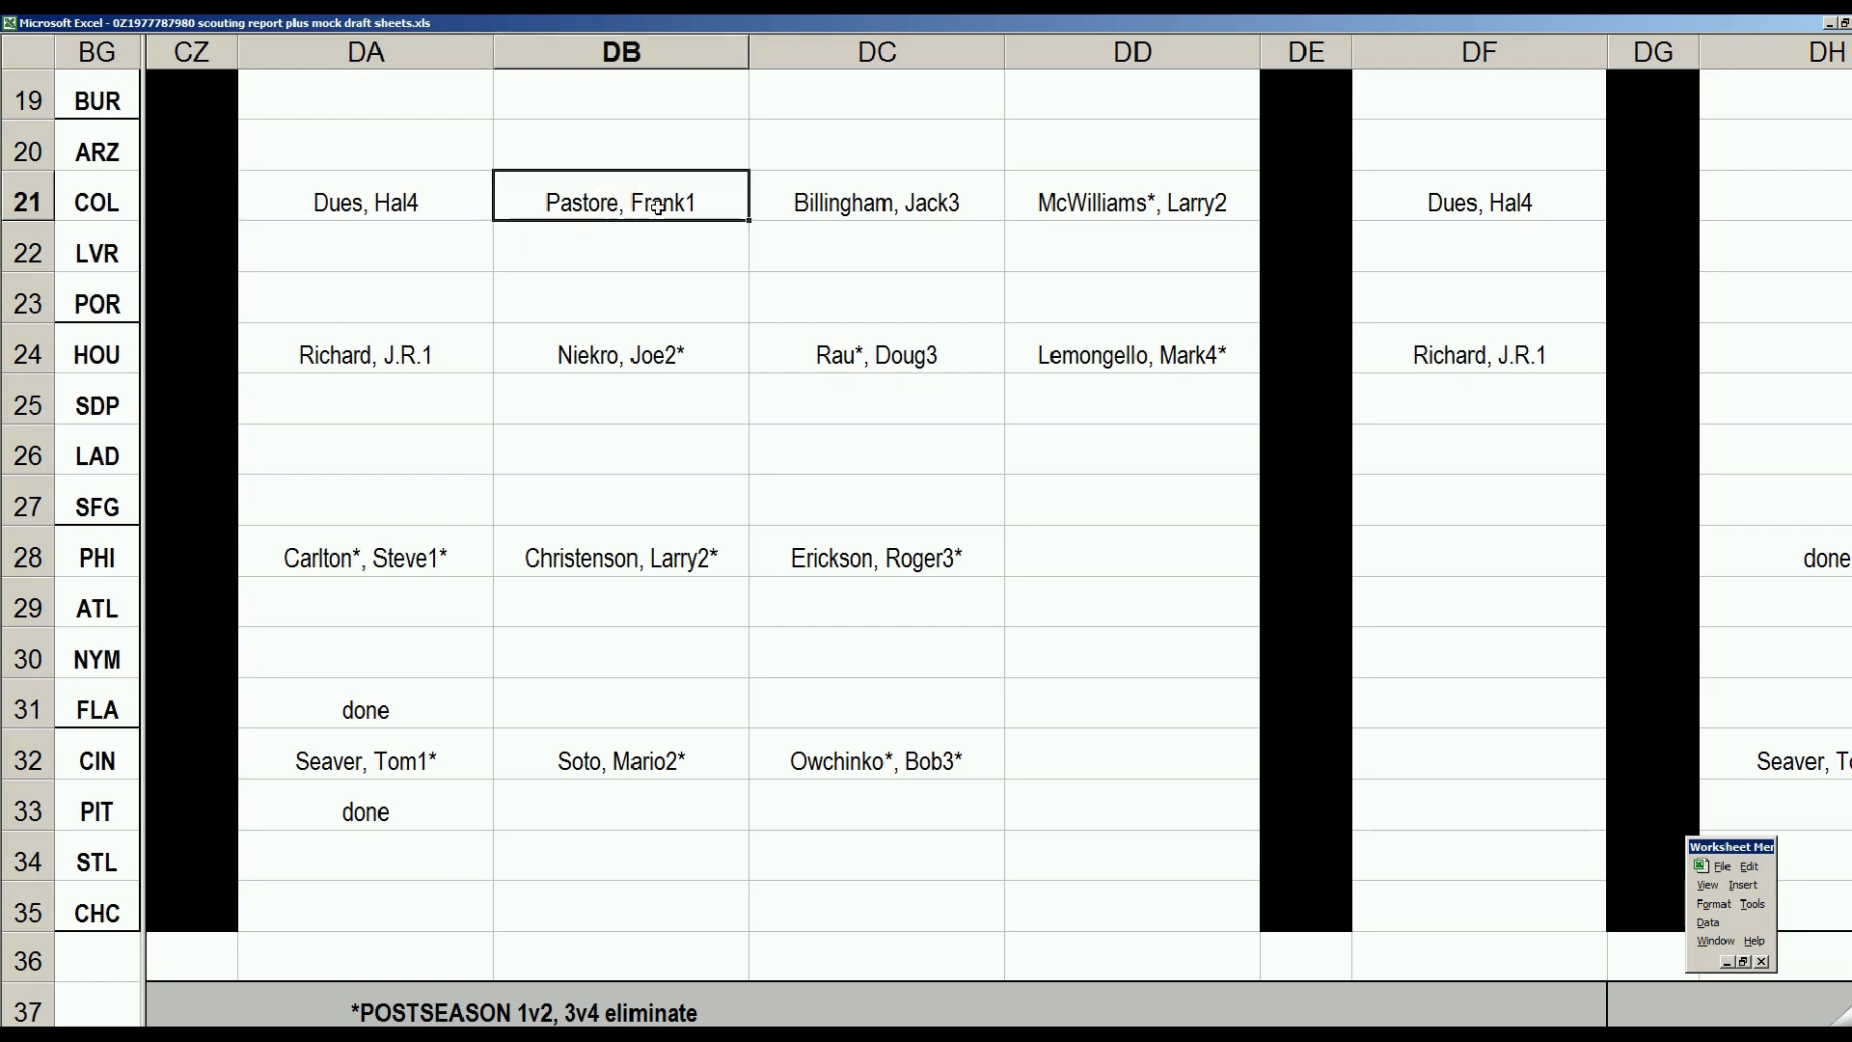
mouse_move(602, 251)
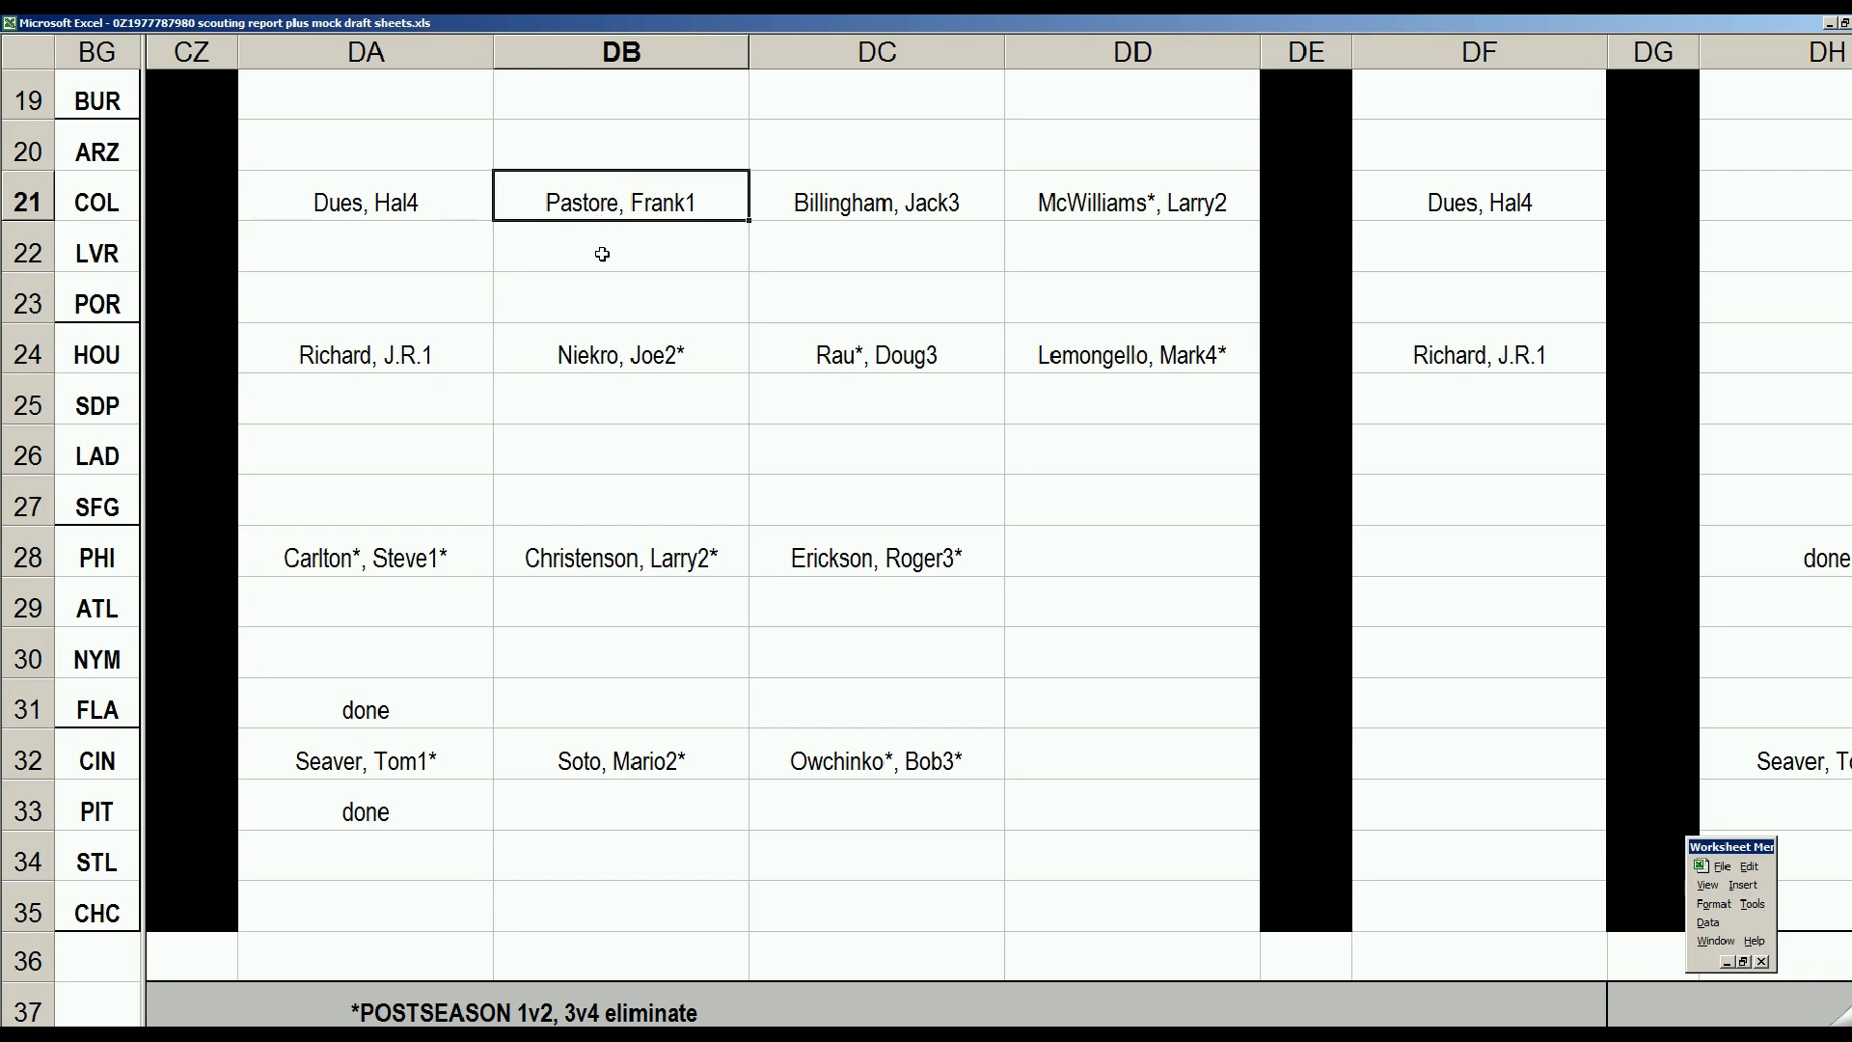
left_click(876, 201)
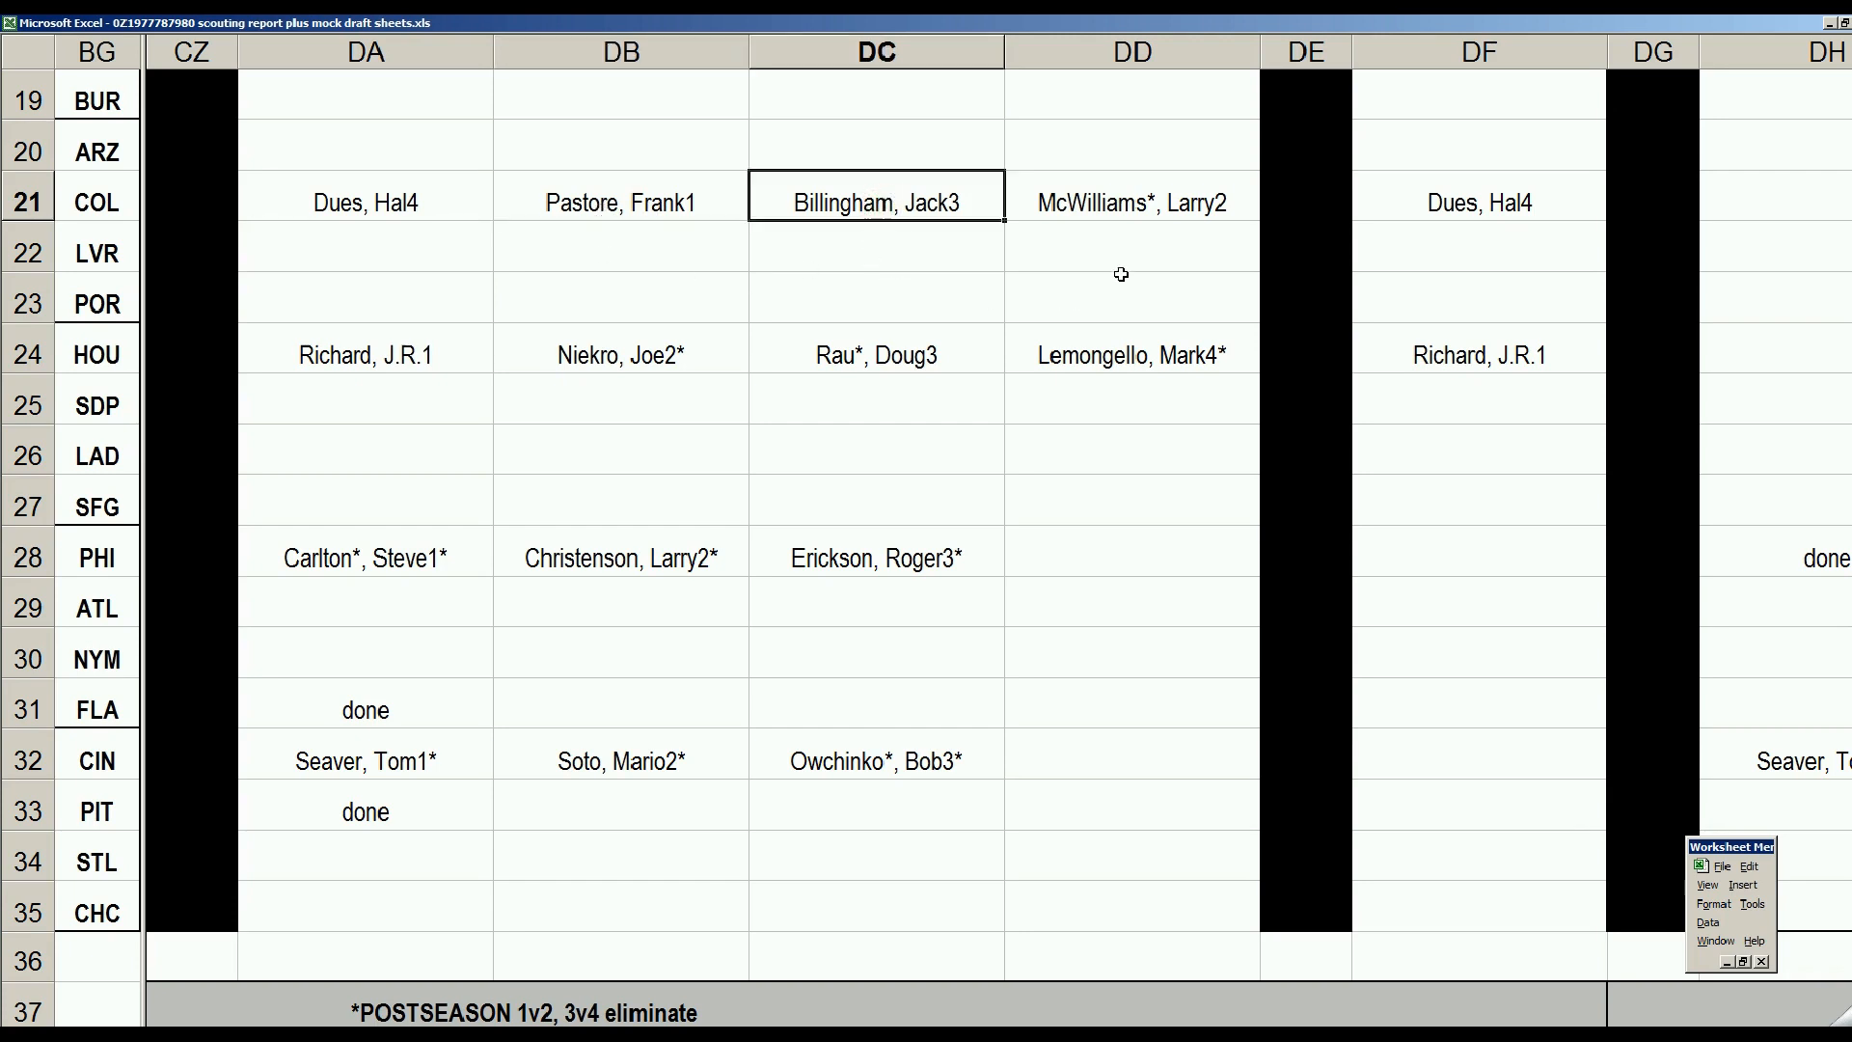
left_click(1128, 201)
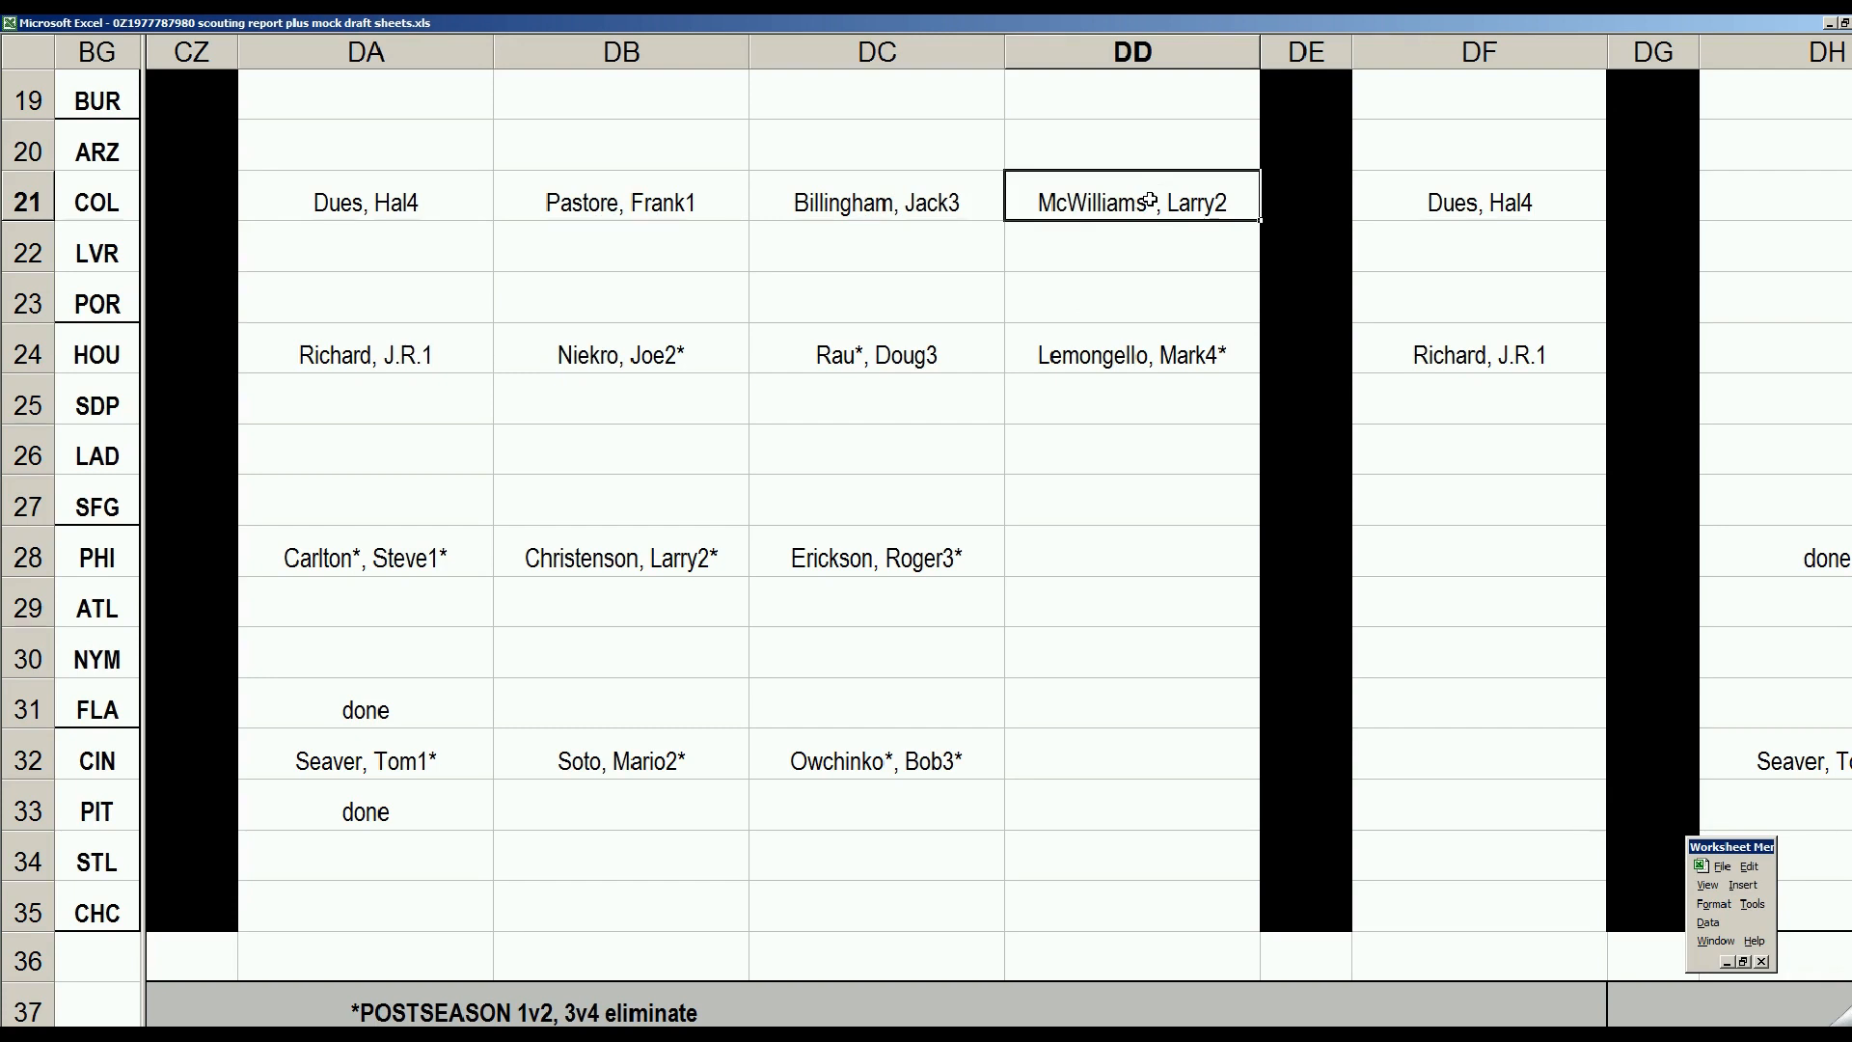
left_click(1305, 197)
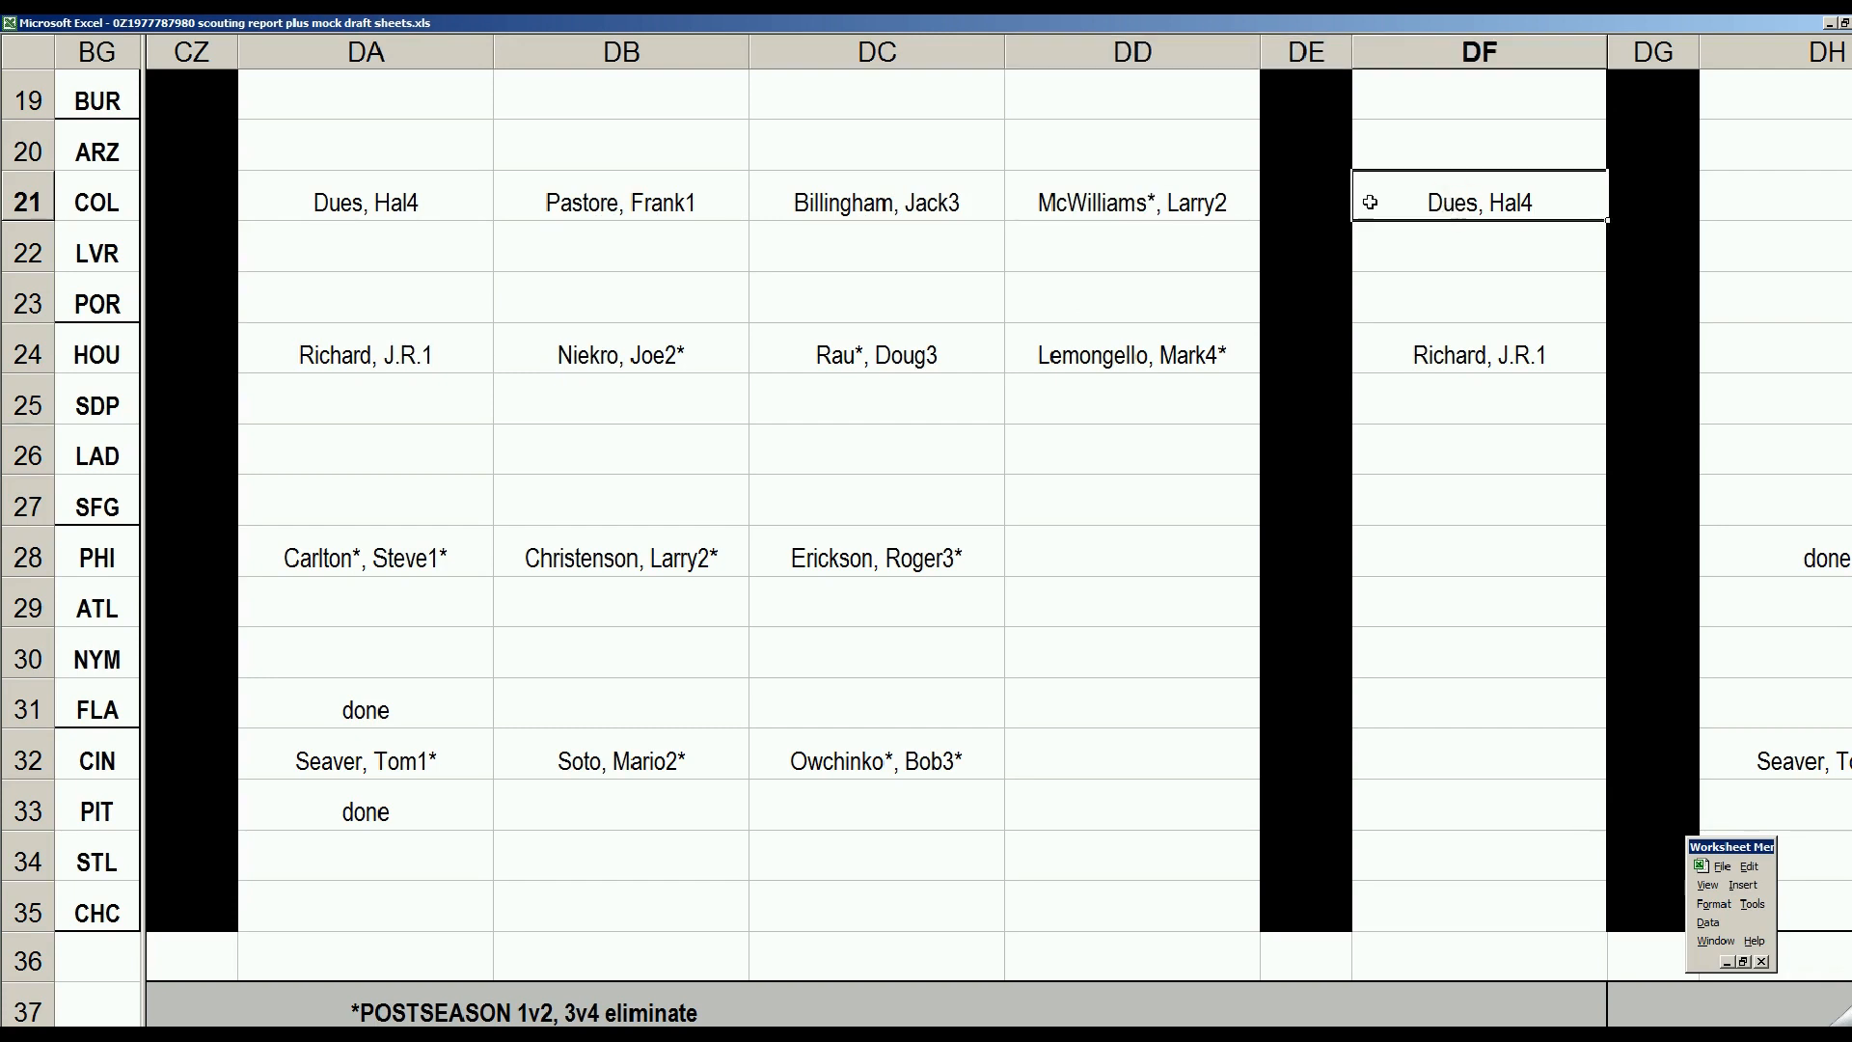
mouse_move(460, 328)
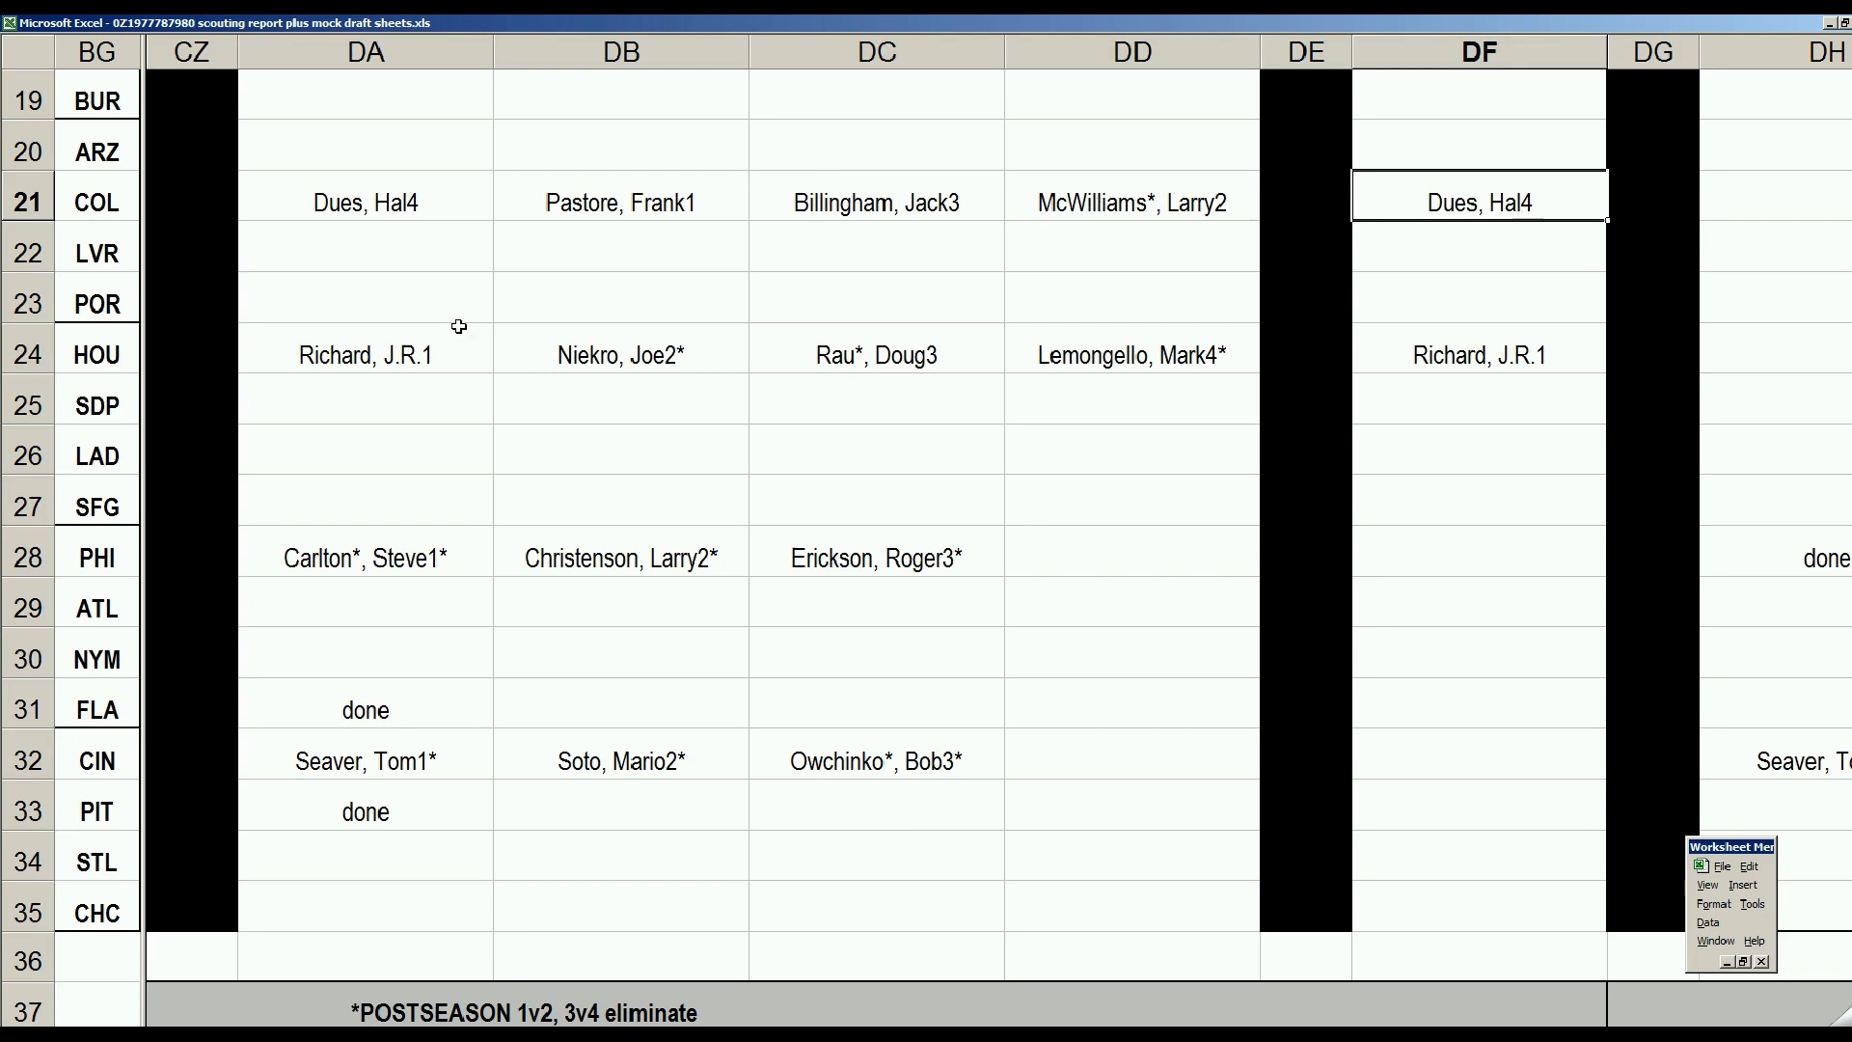
left_click(365, 351)
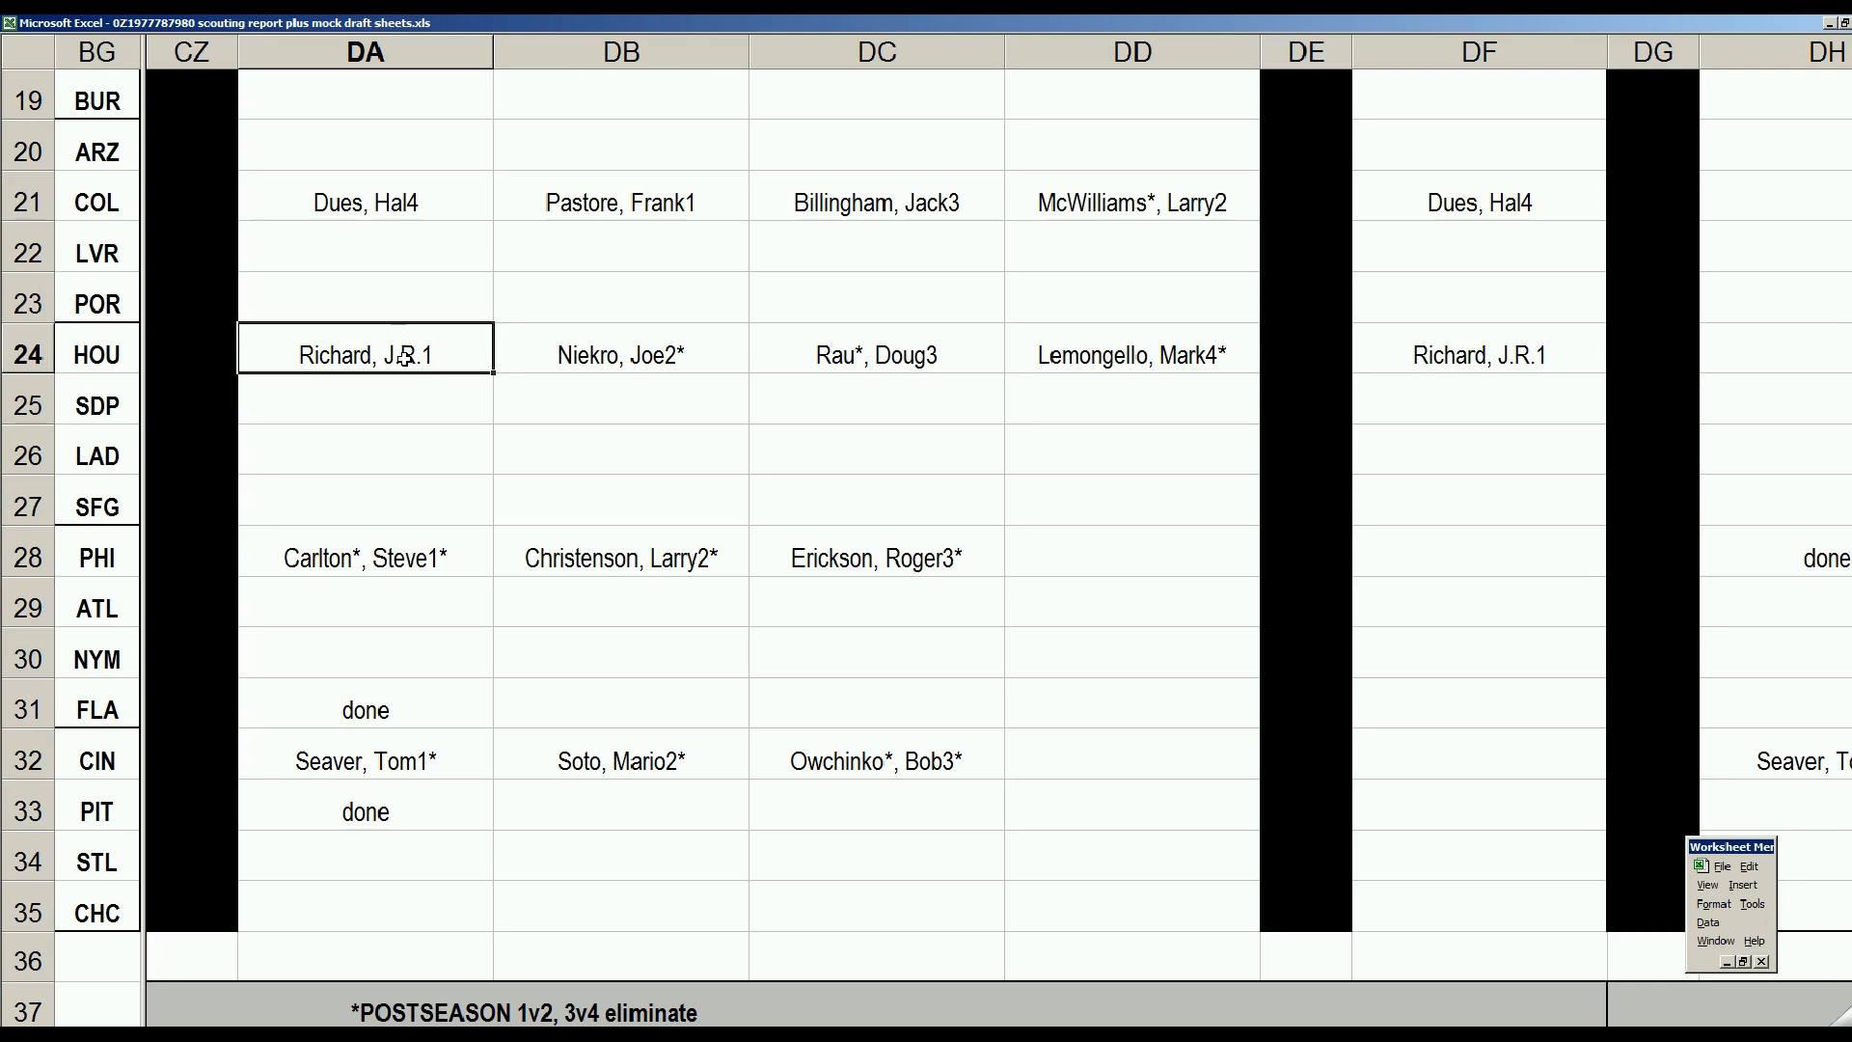
mouse_move(423, 414)
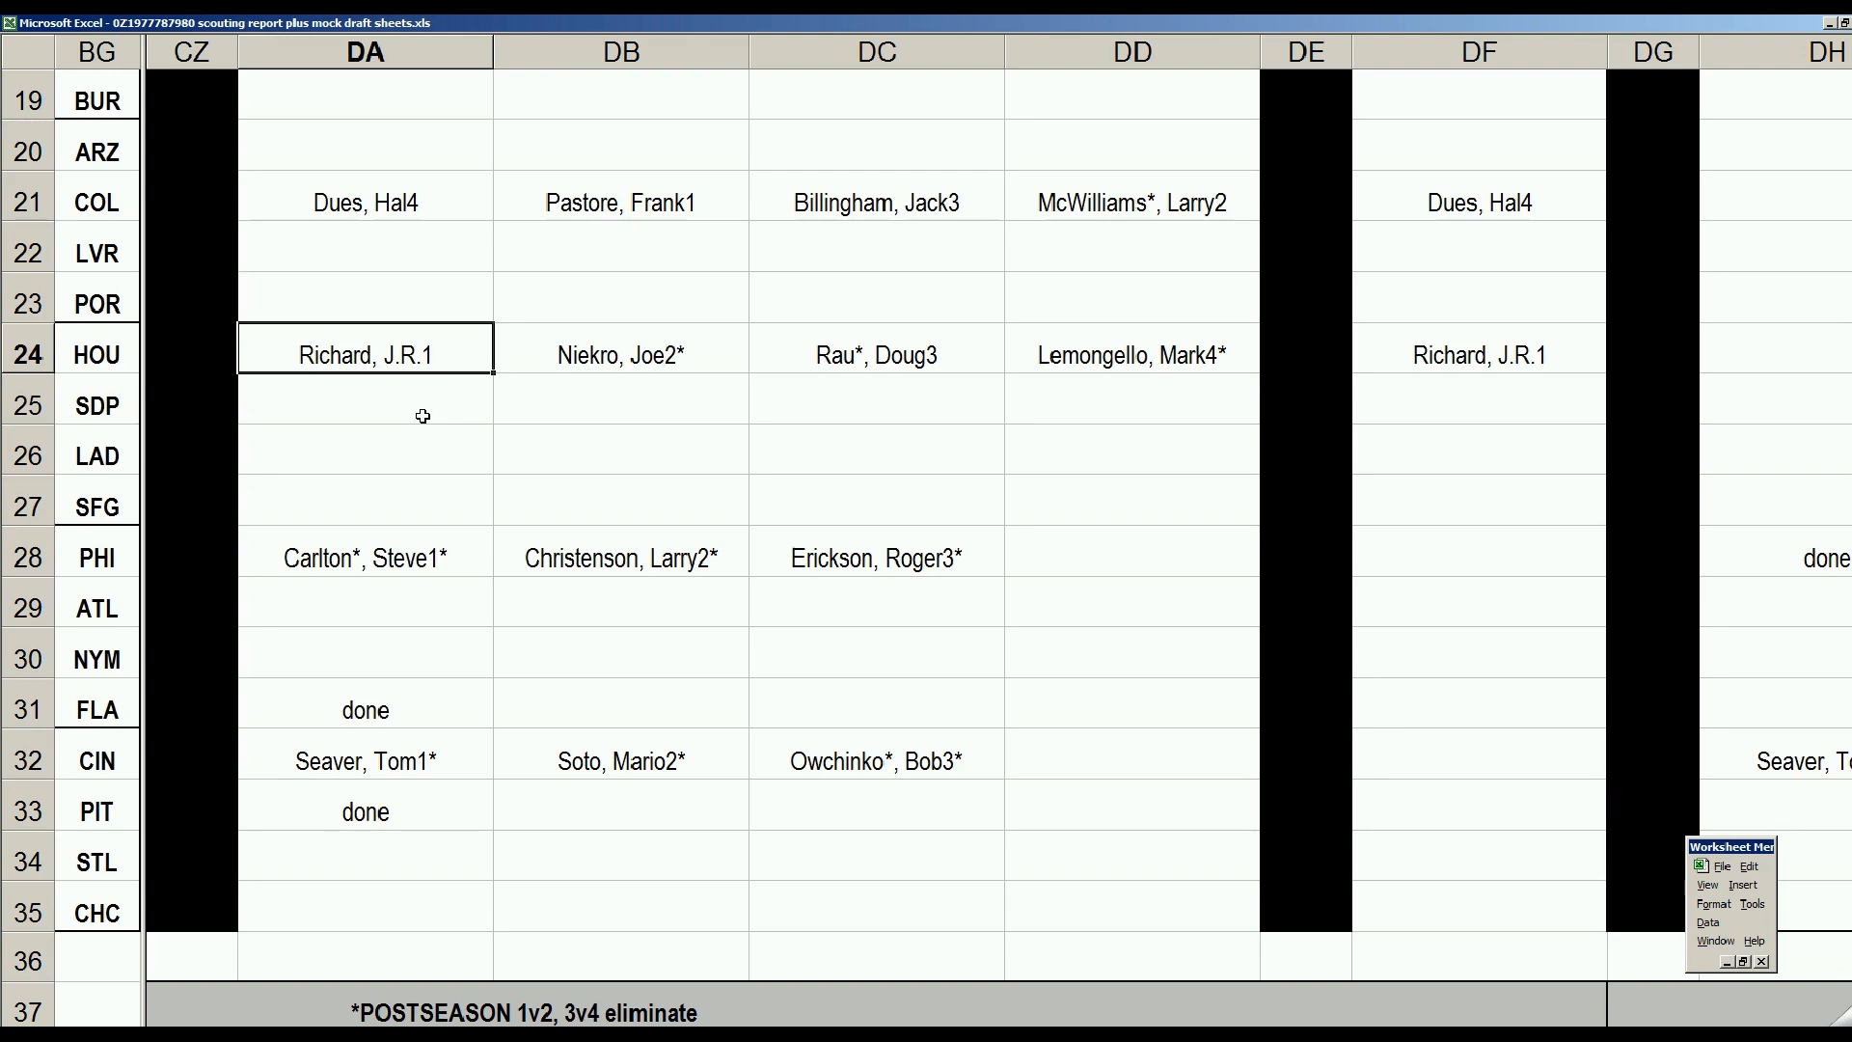
left_click(620, 351)
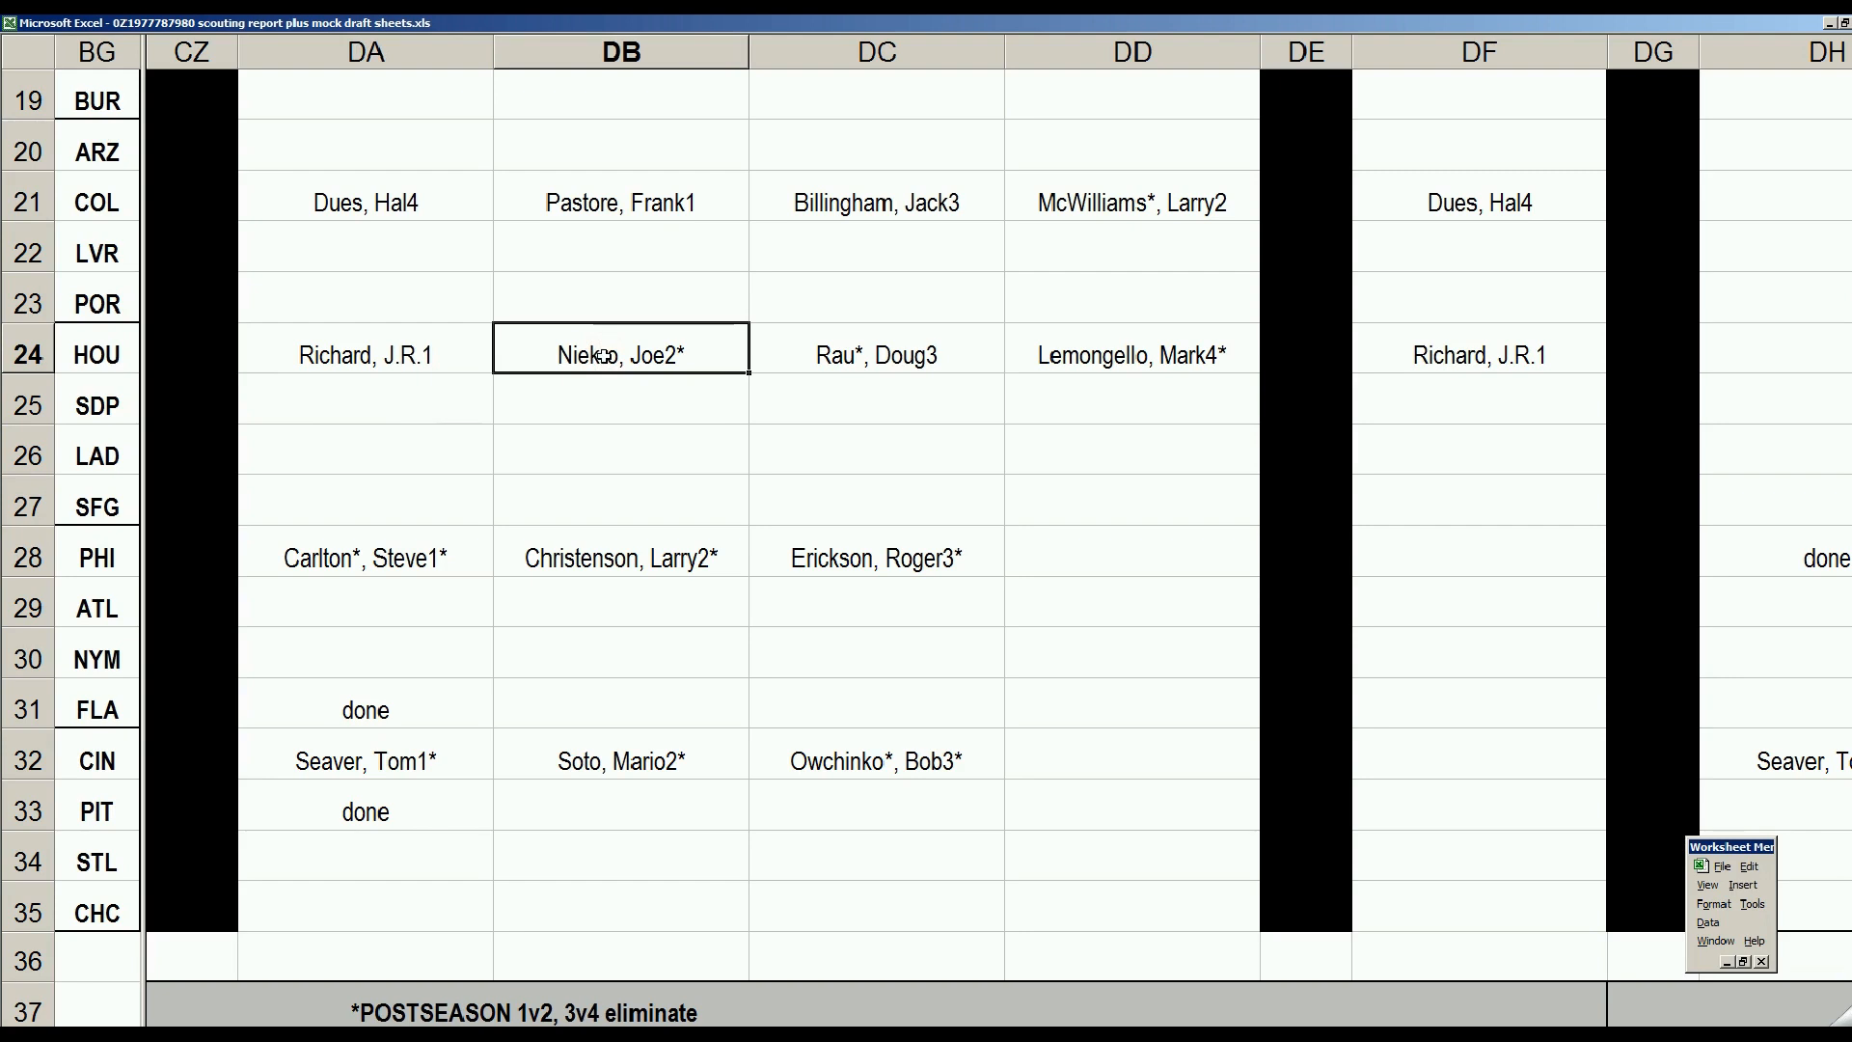
left_click(876, 351)
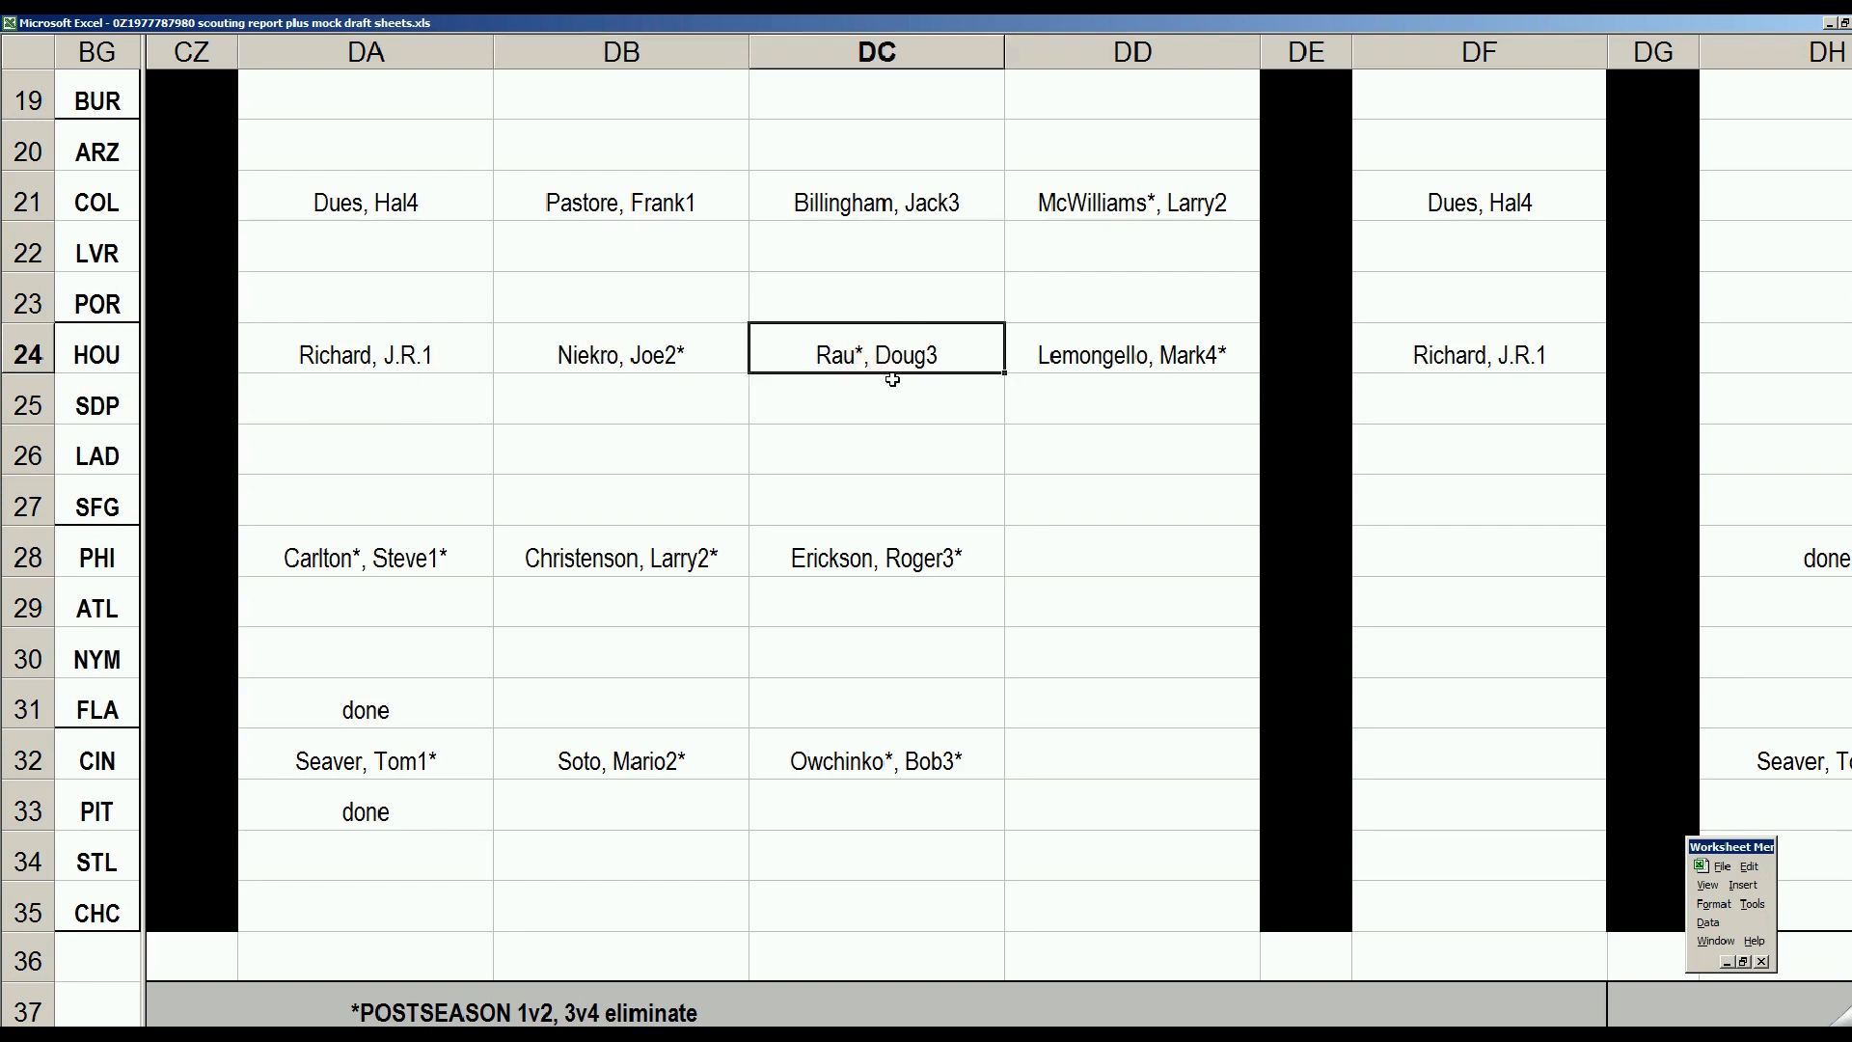
left_click(1131, 349)
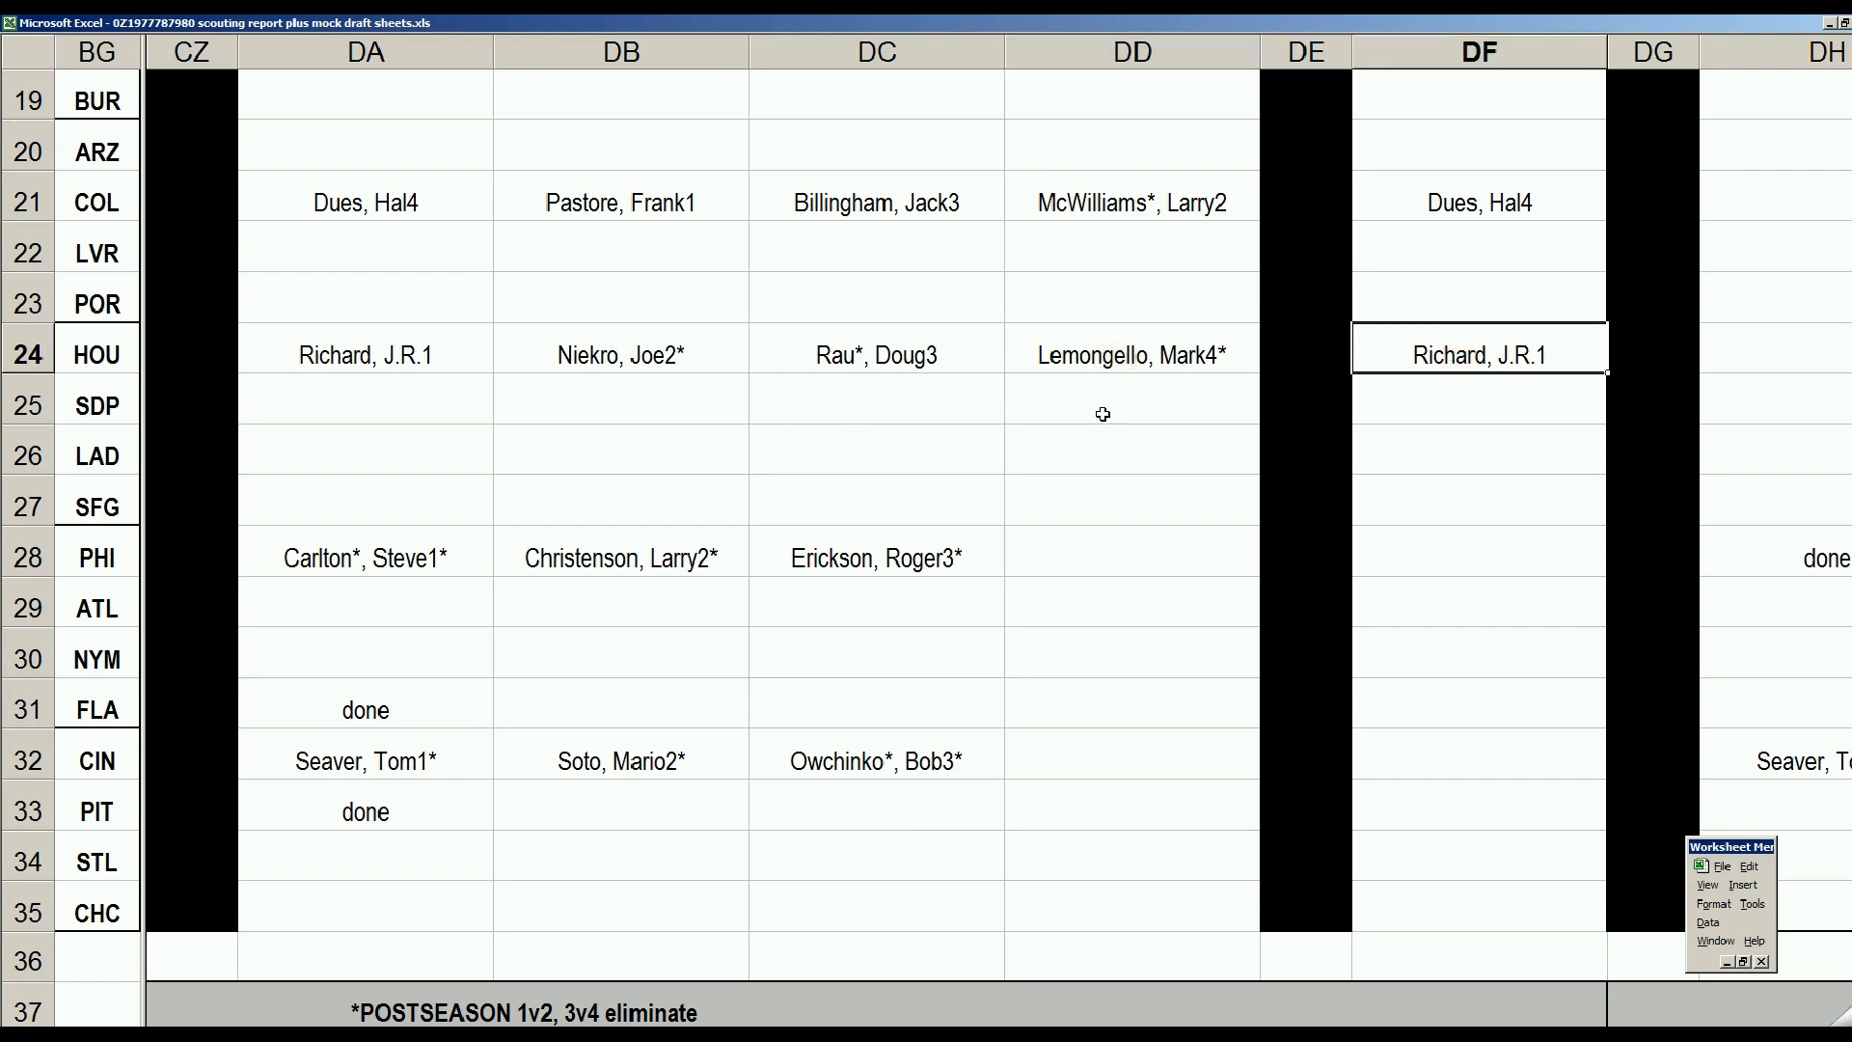
mouse_move(1078, 428)
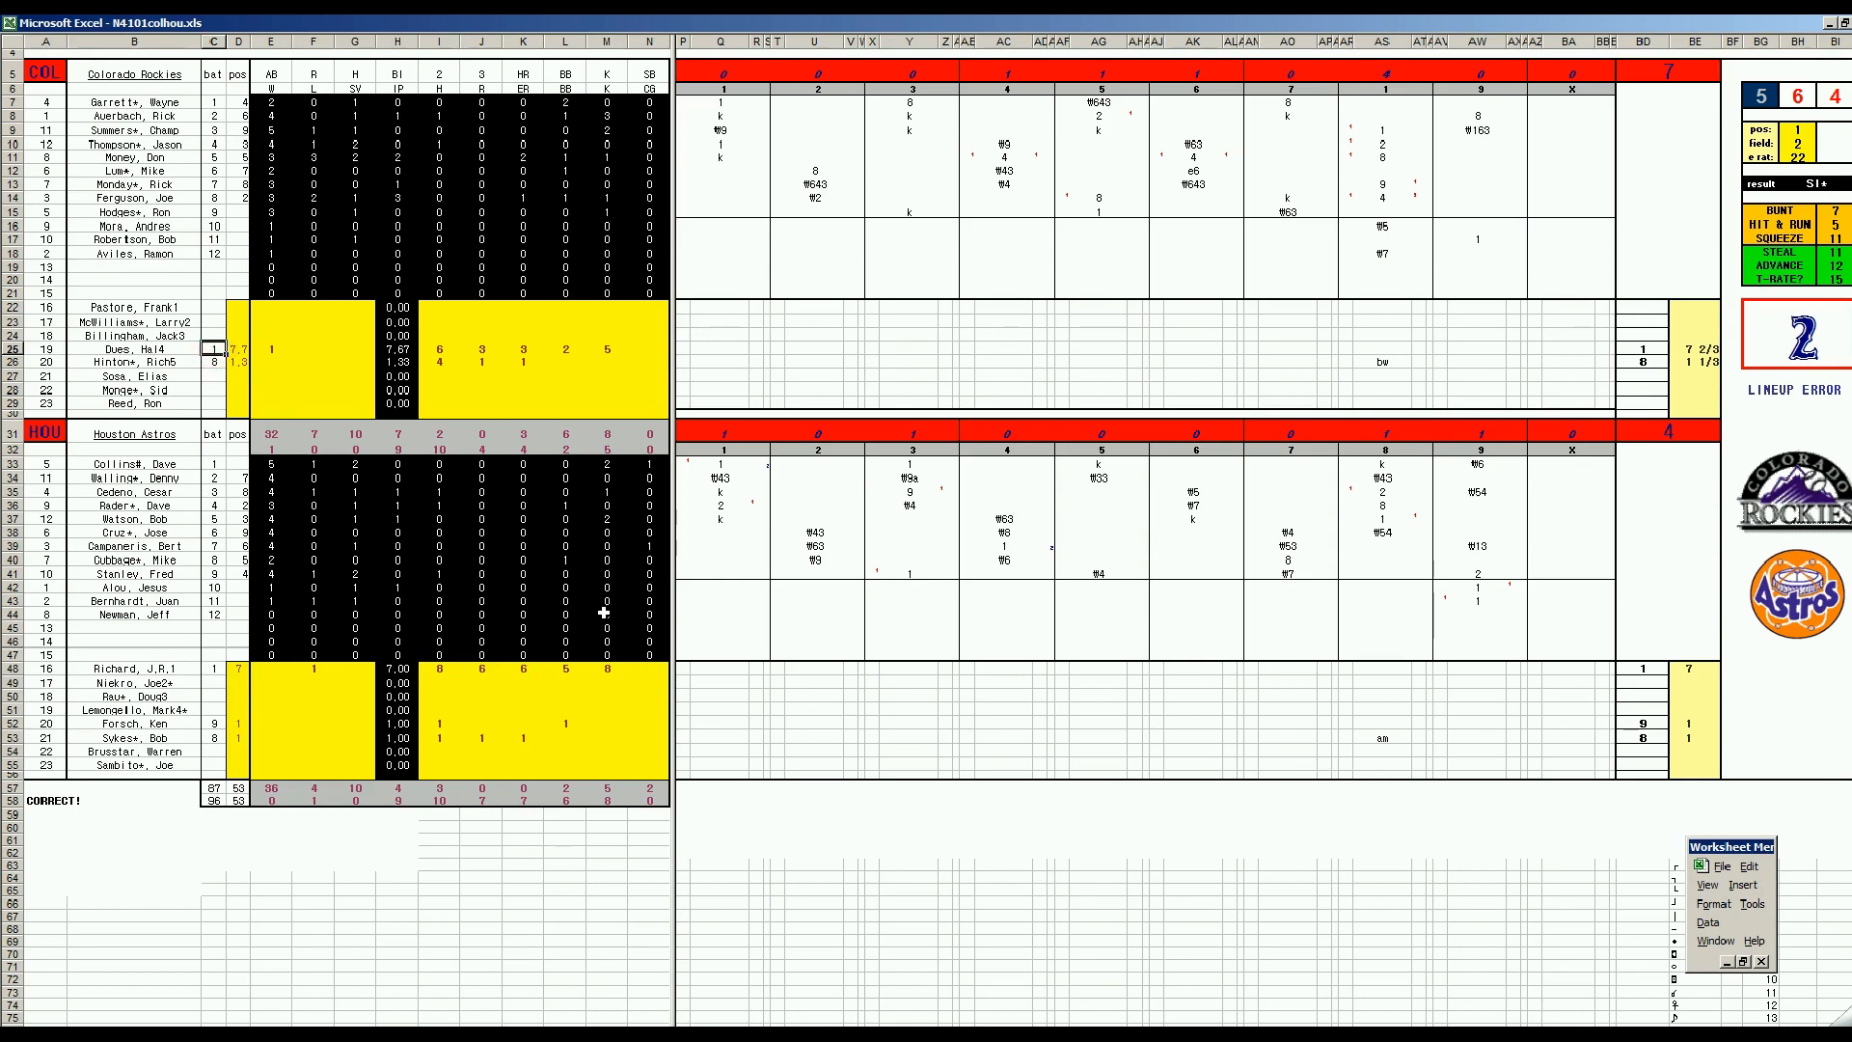
mouse_move(755, 503)
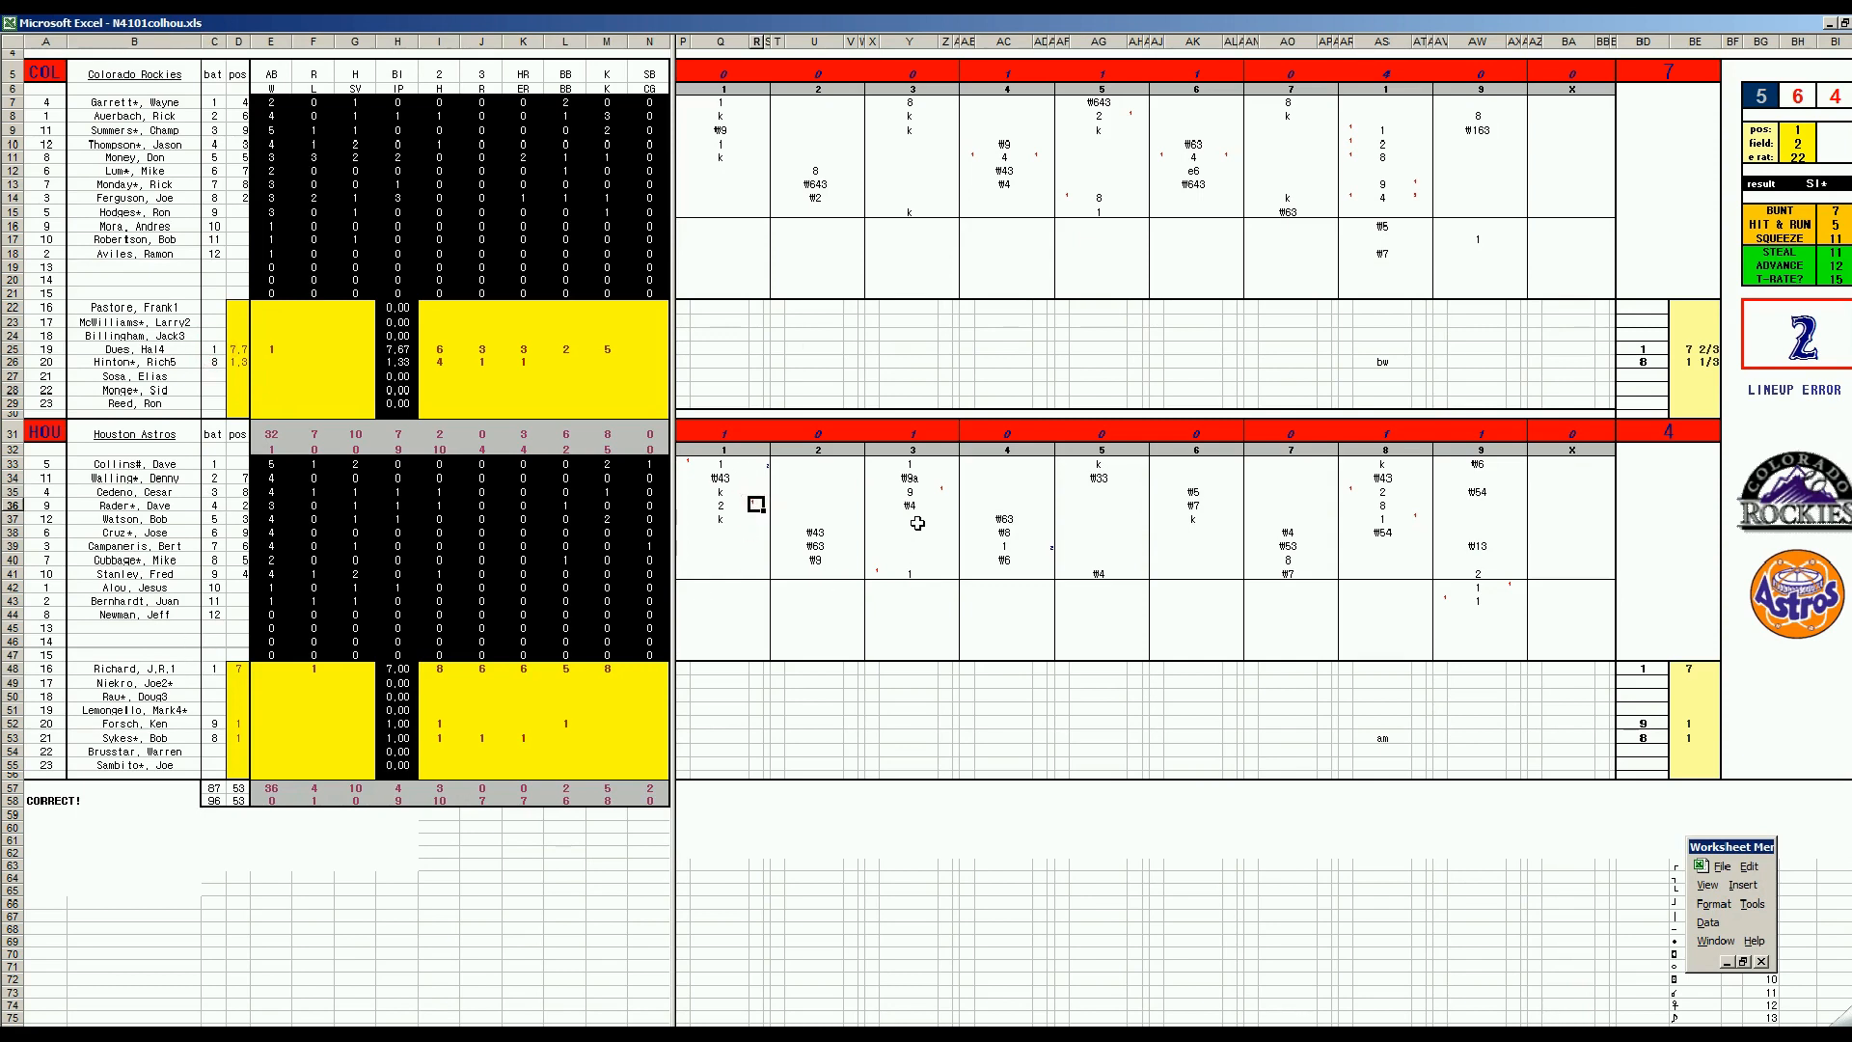
- Review scored plays in the third, fourth and eighth innings of N4105colhou.xls
left_click(908, 488)
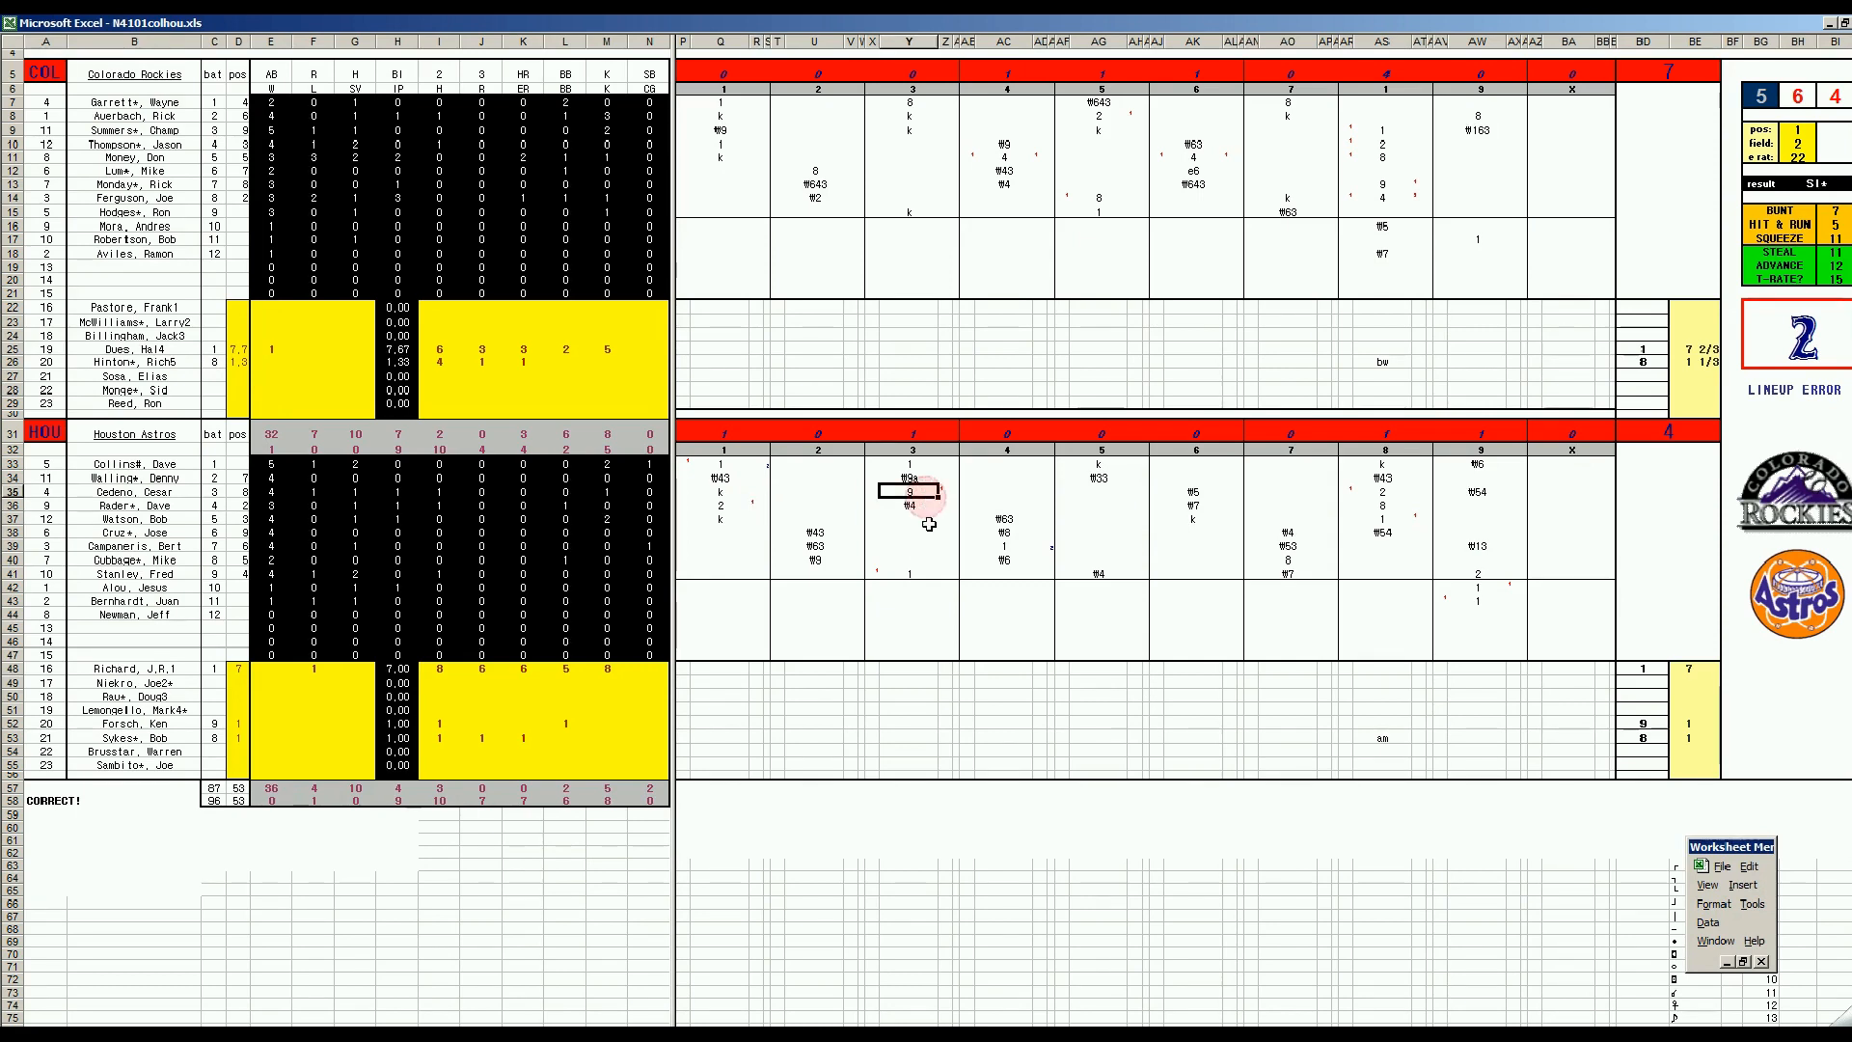
mouse_move(1133, 528)
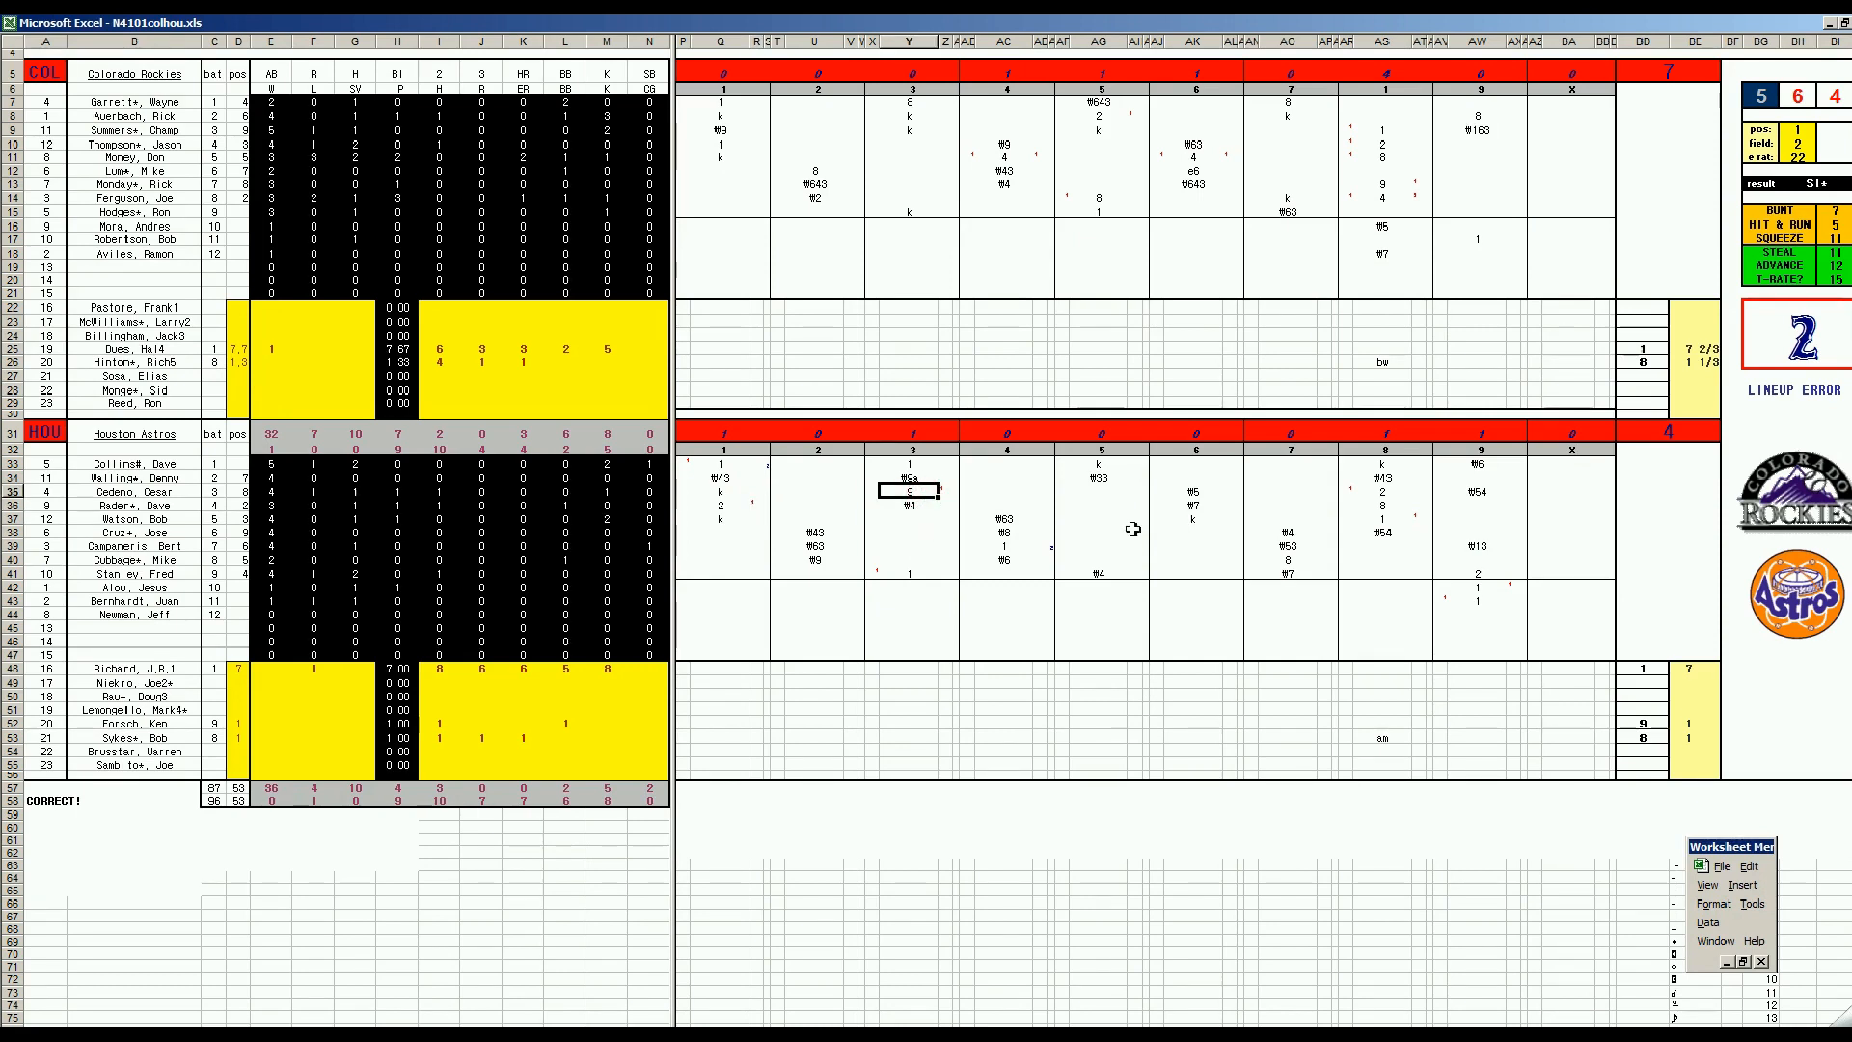
mouse_move(946, 270)
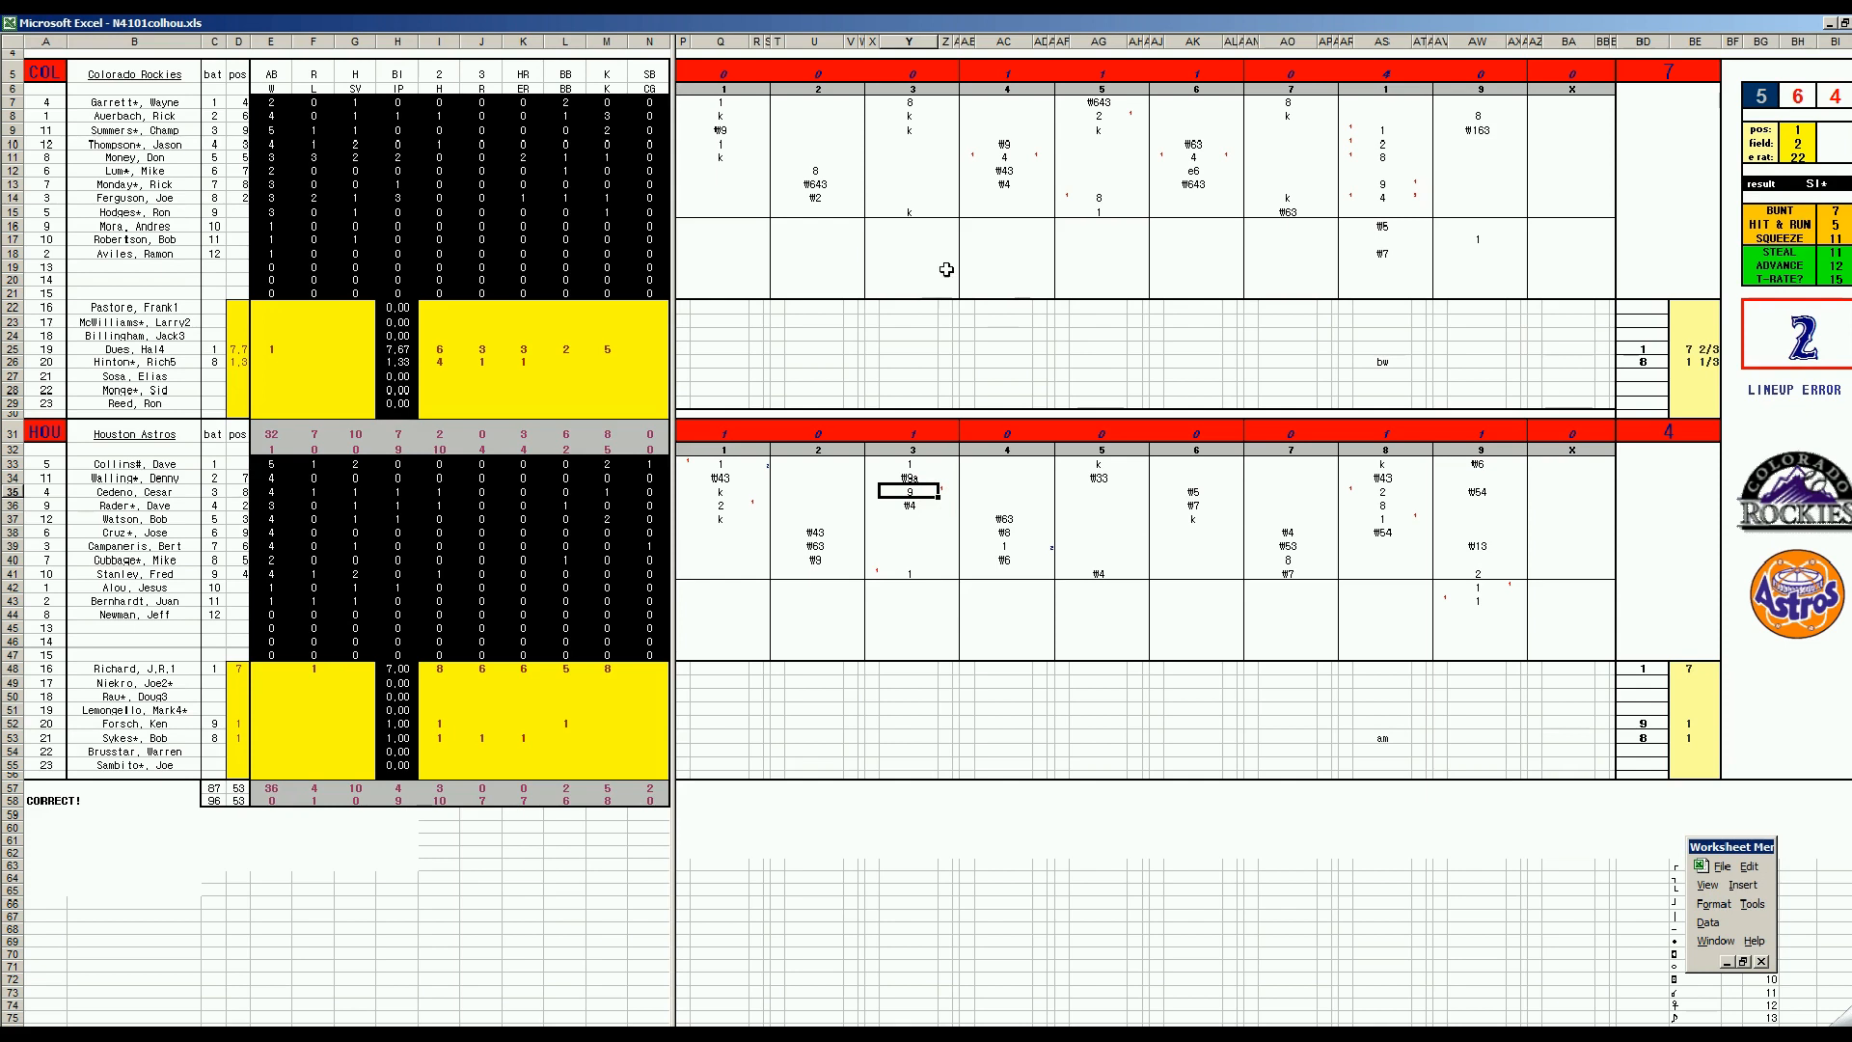
mouse_move(1003, 156)
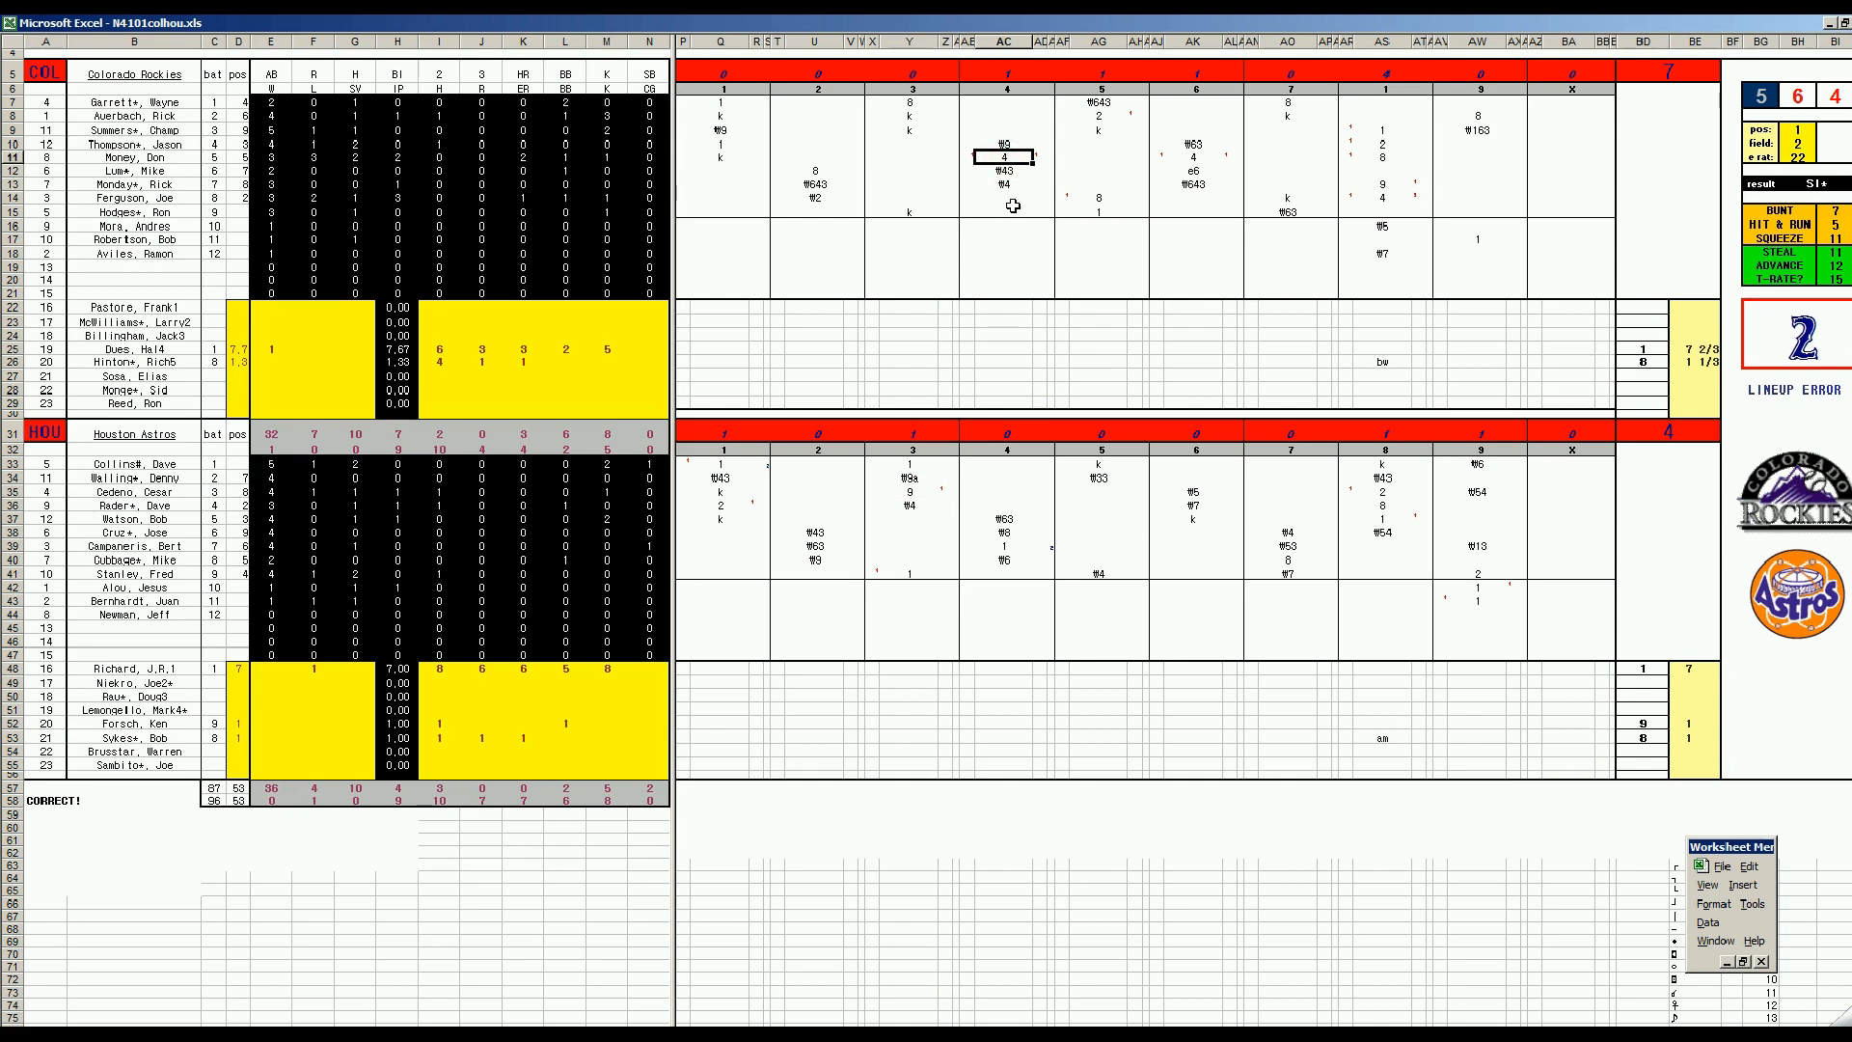
left_click(1098, 116)
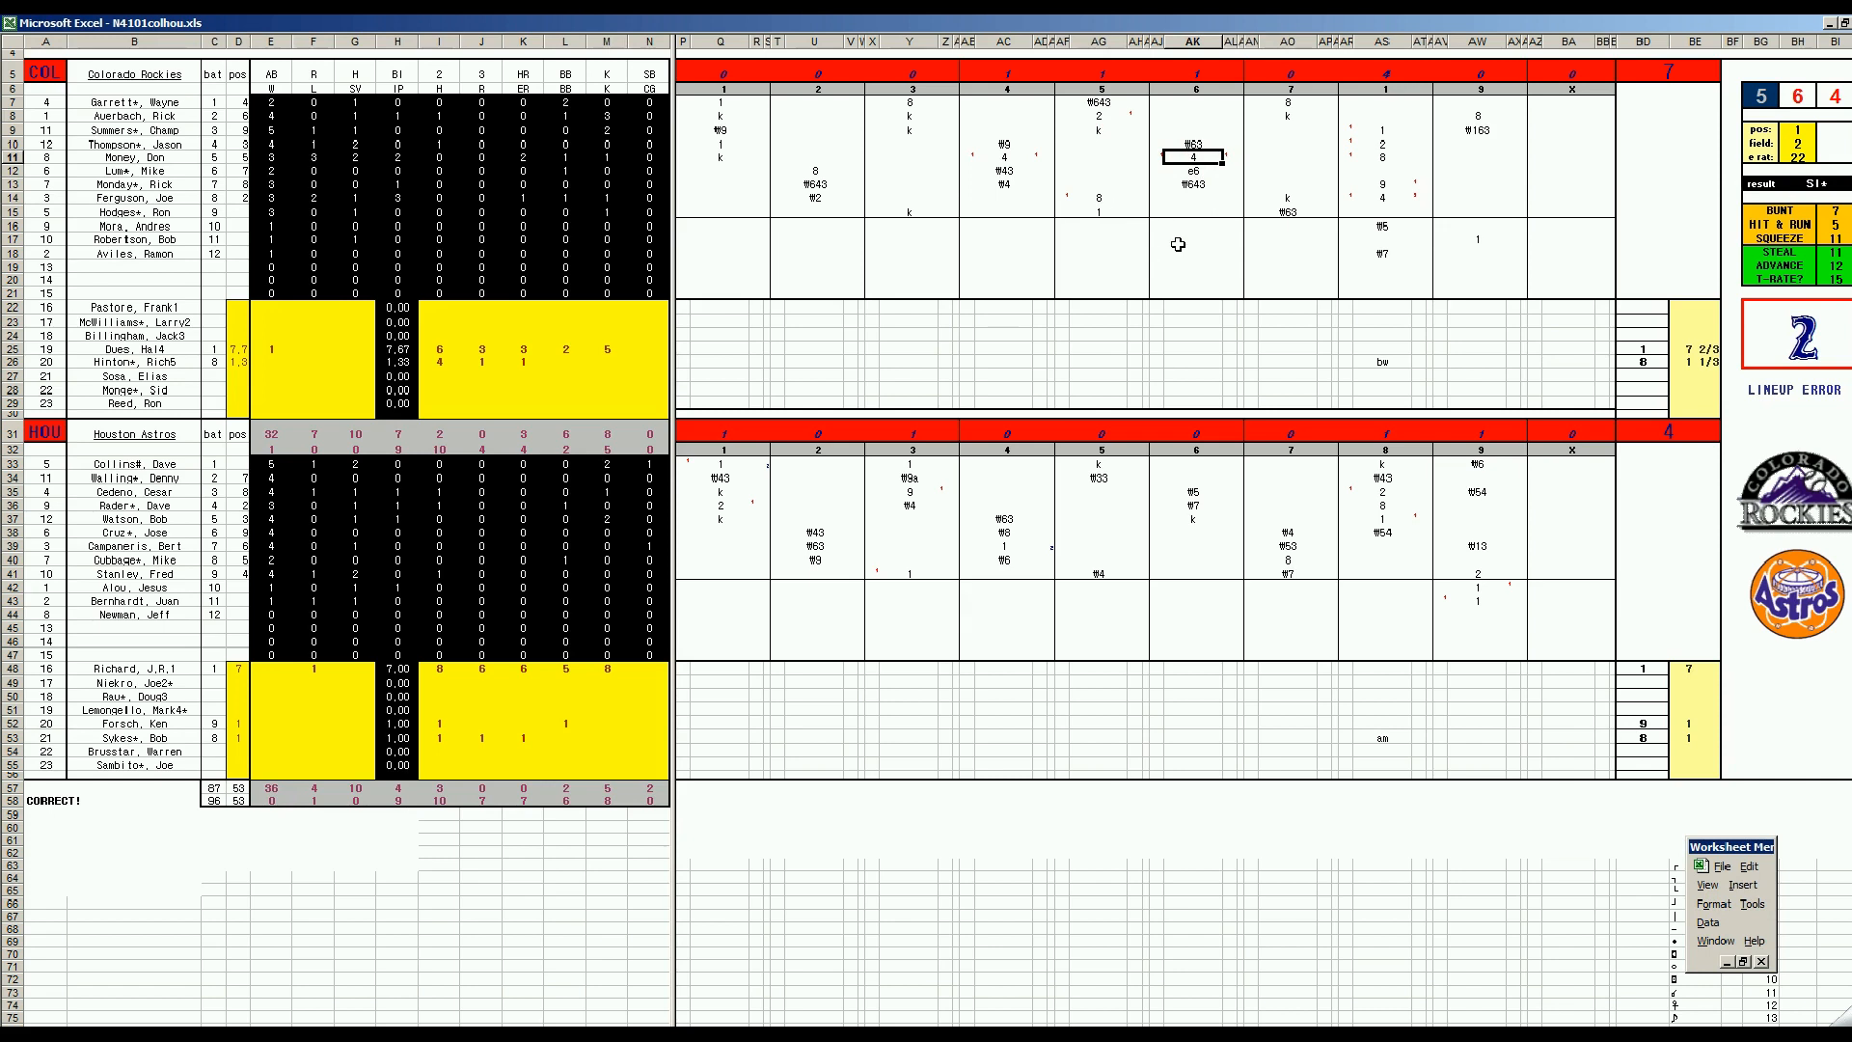
mouse_move(1384, 181)
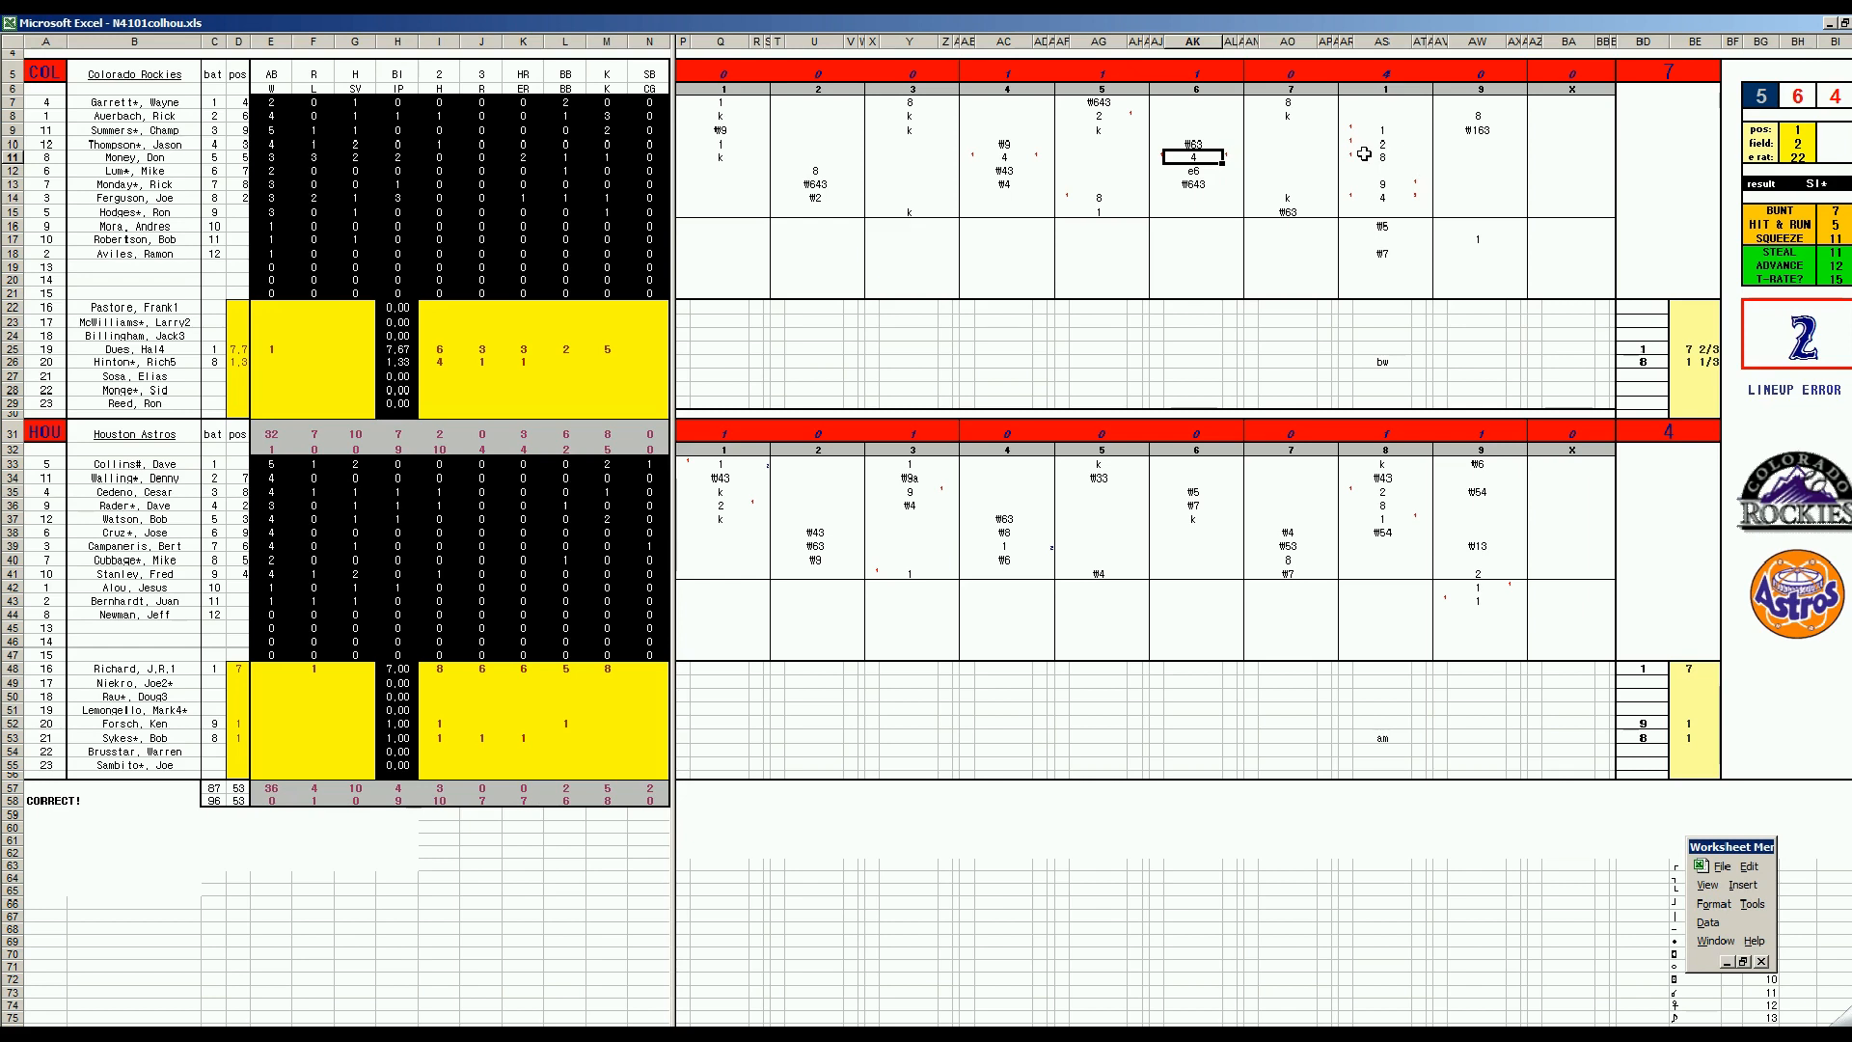
left_click(1382, 185)
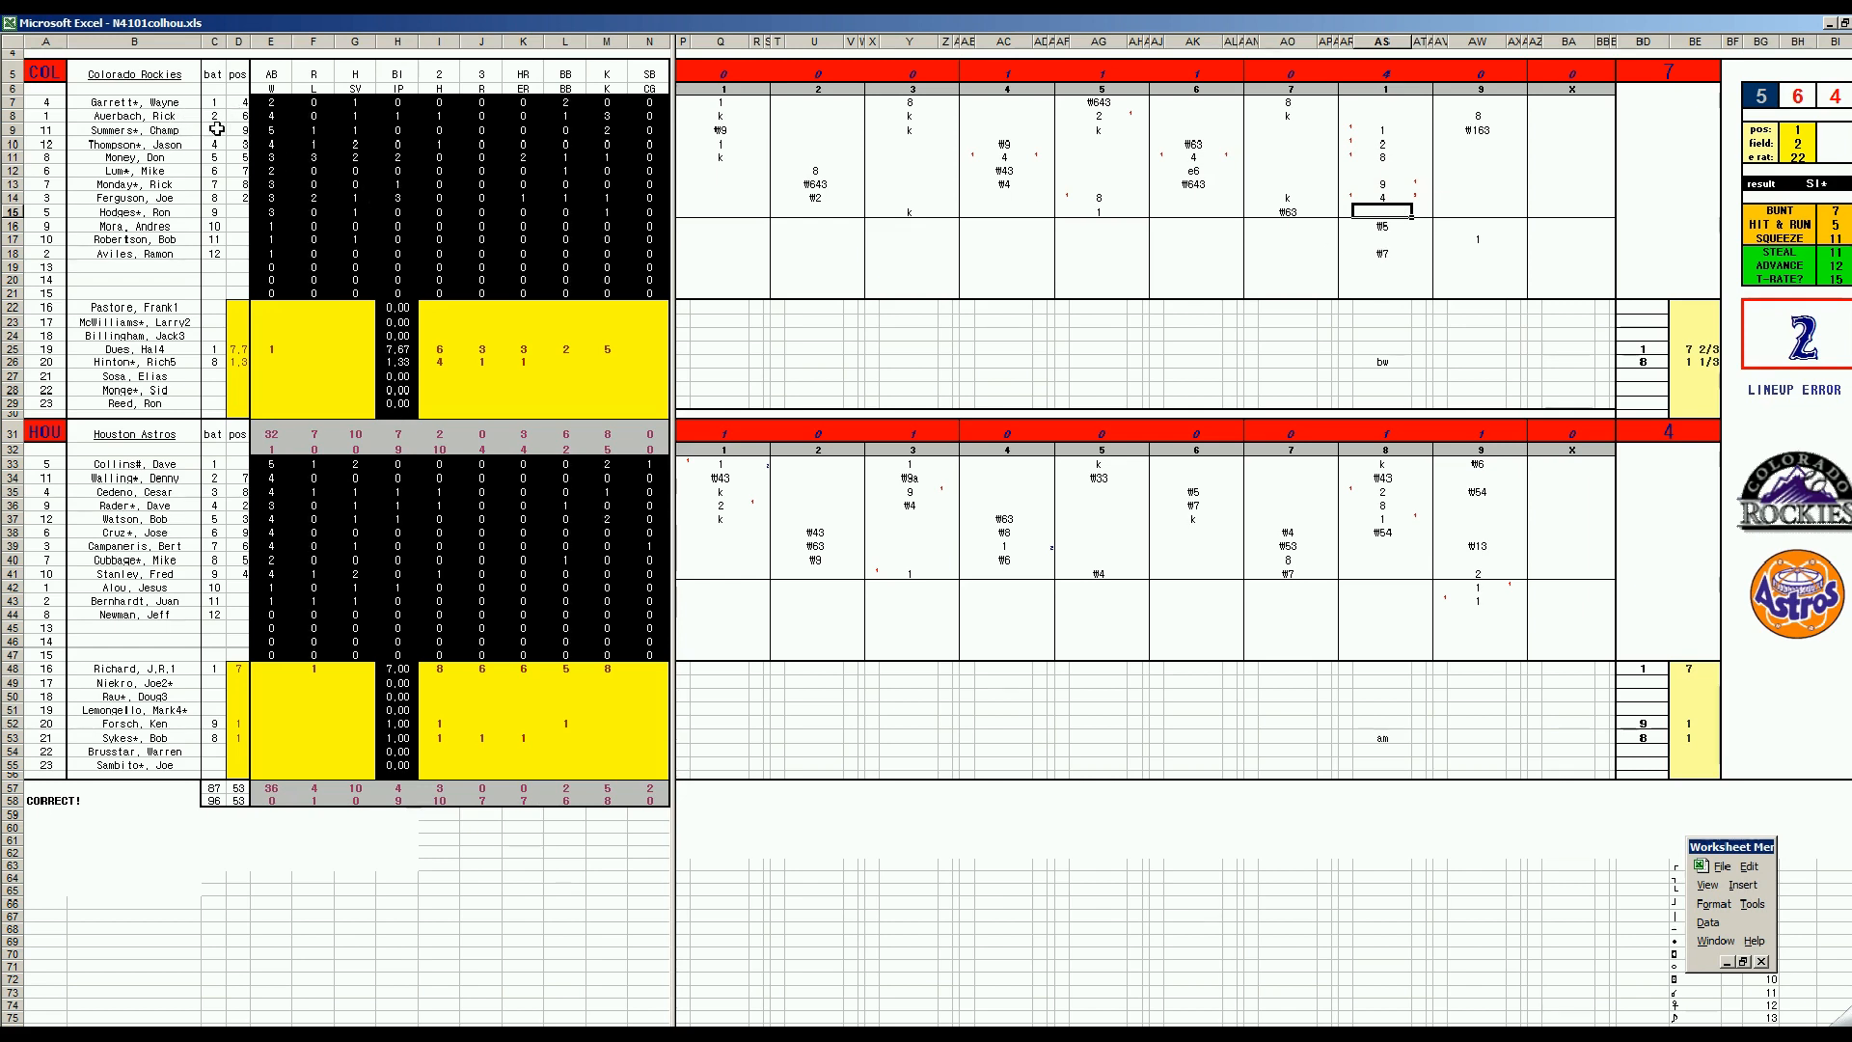
mouse_move(457, 189)
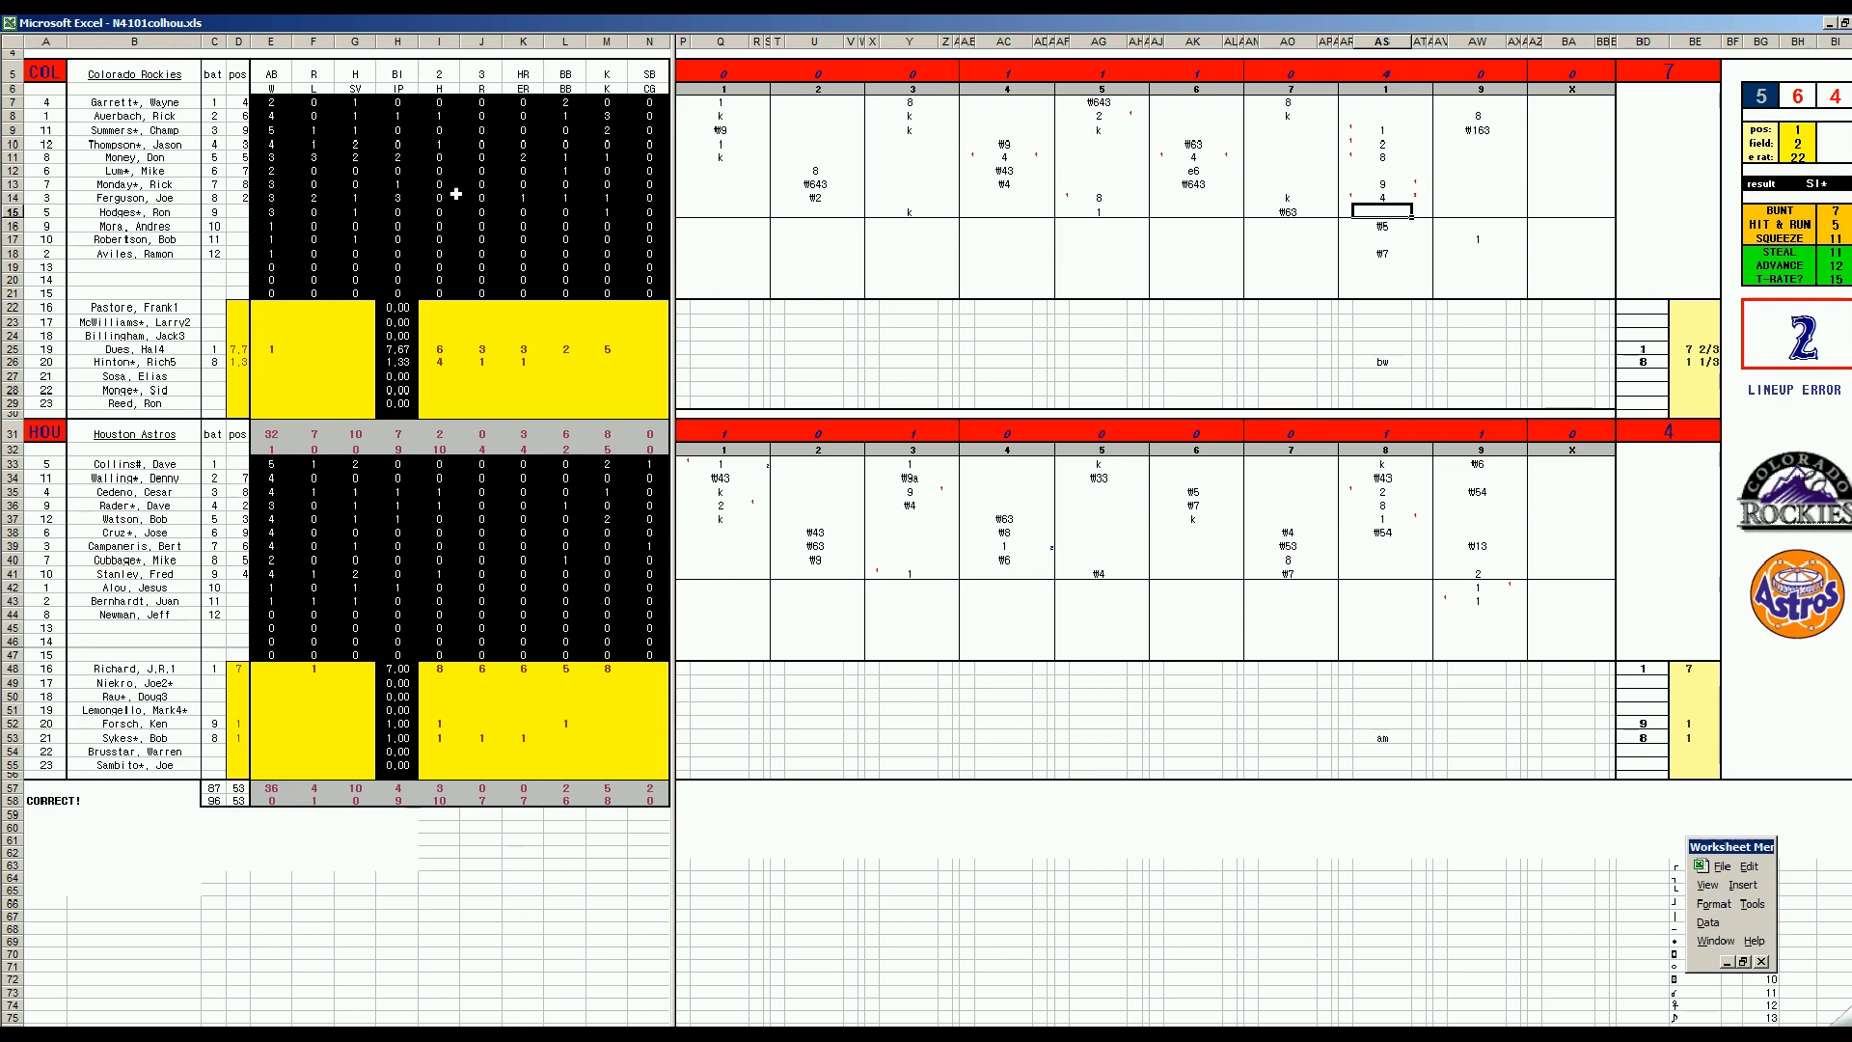
left_click(1003, 154)
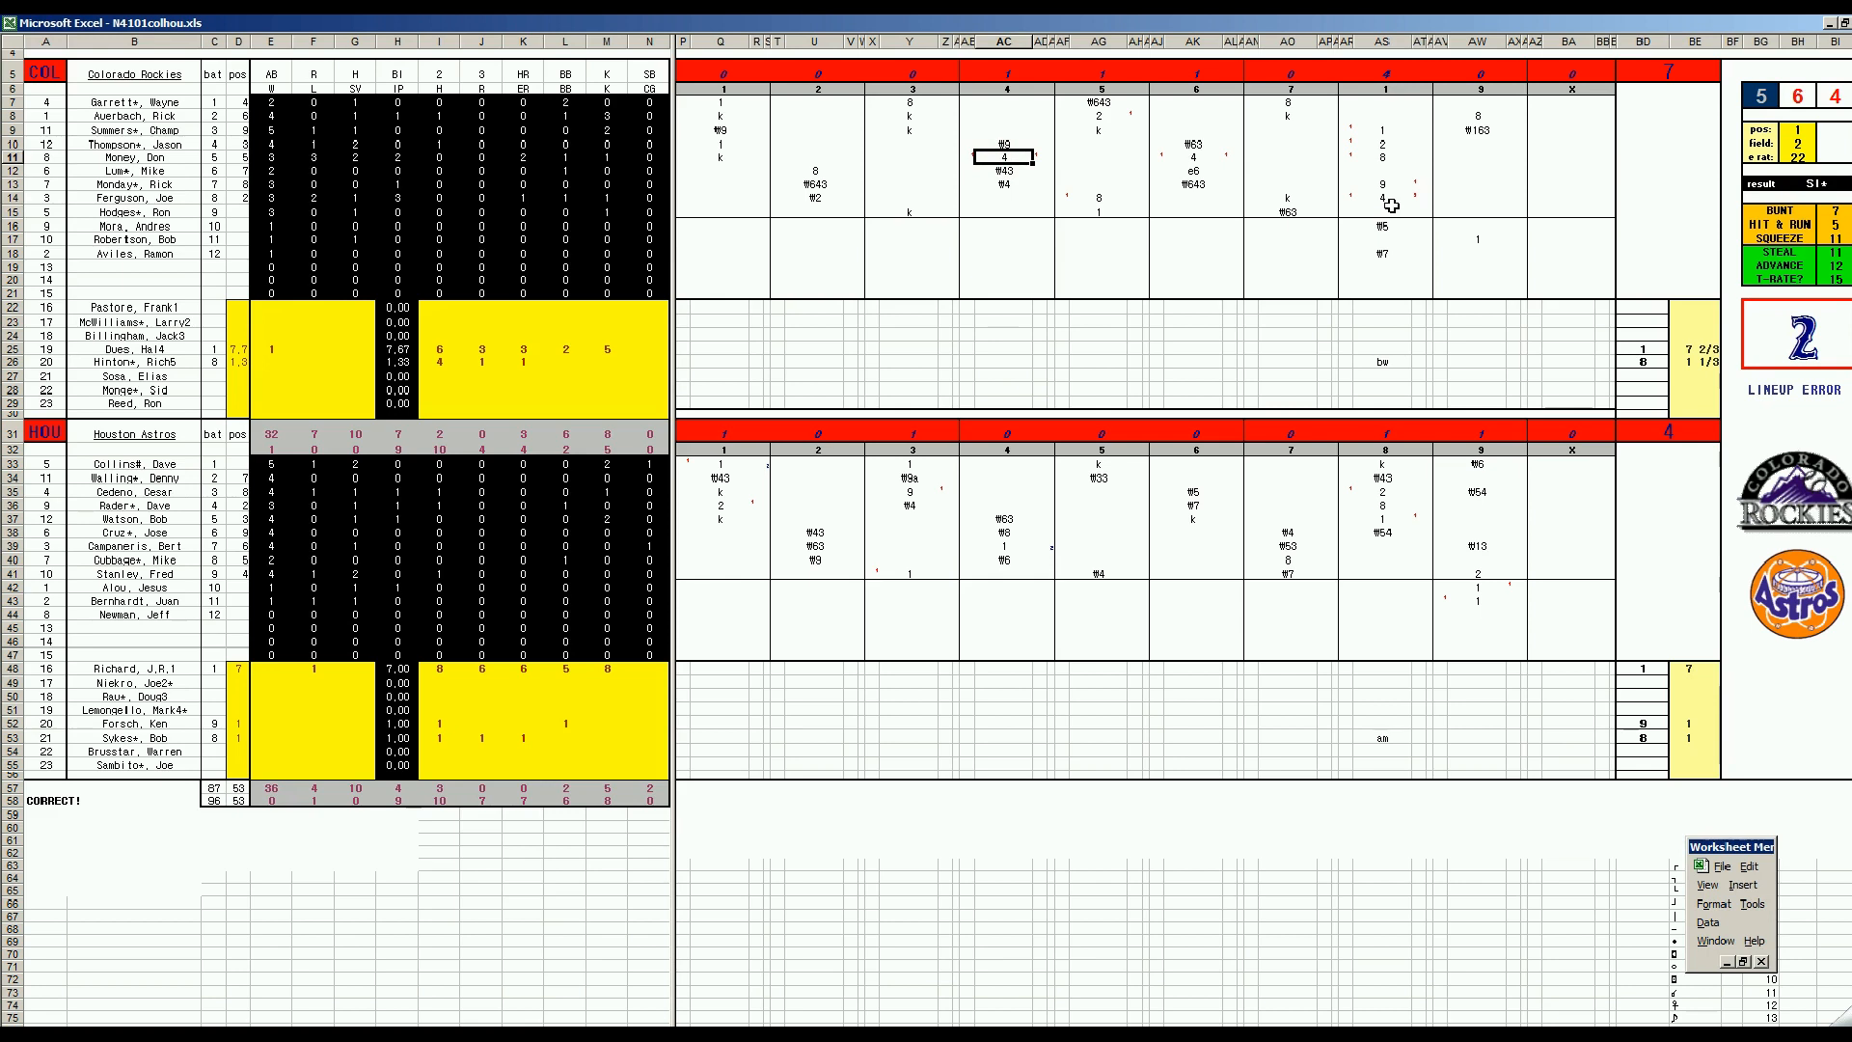
mouse_move(863, 326)
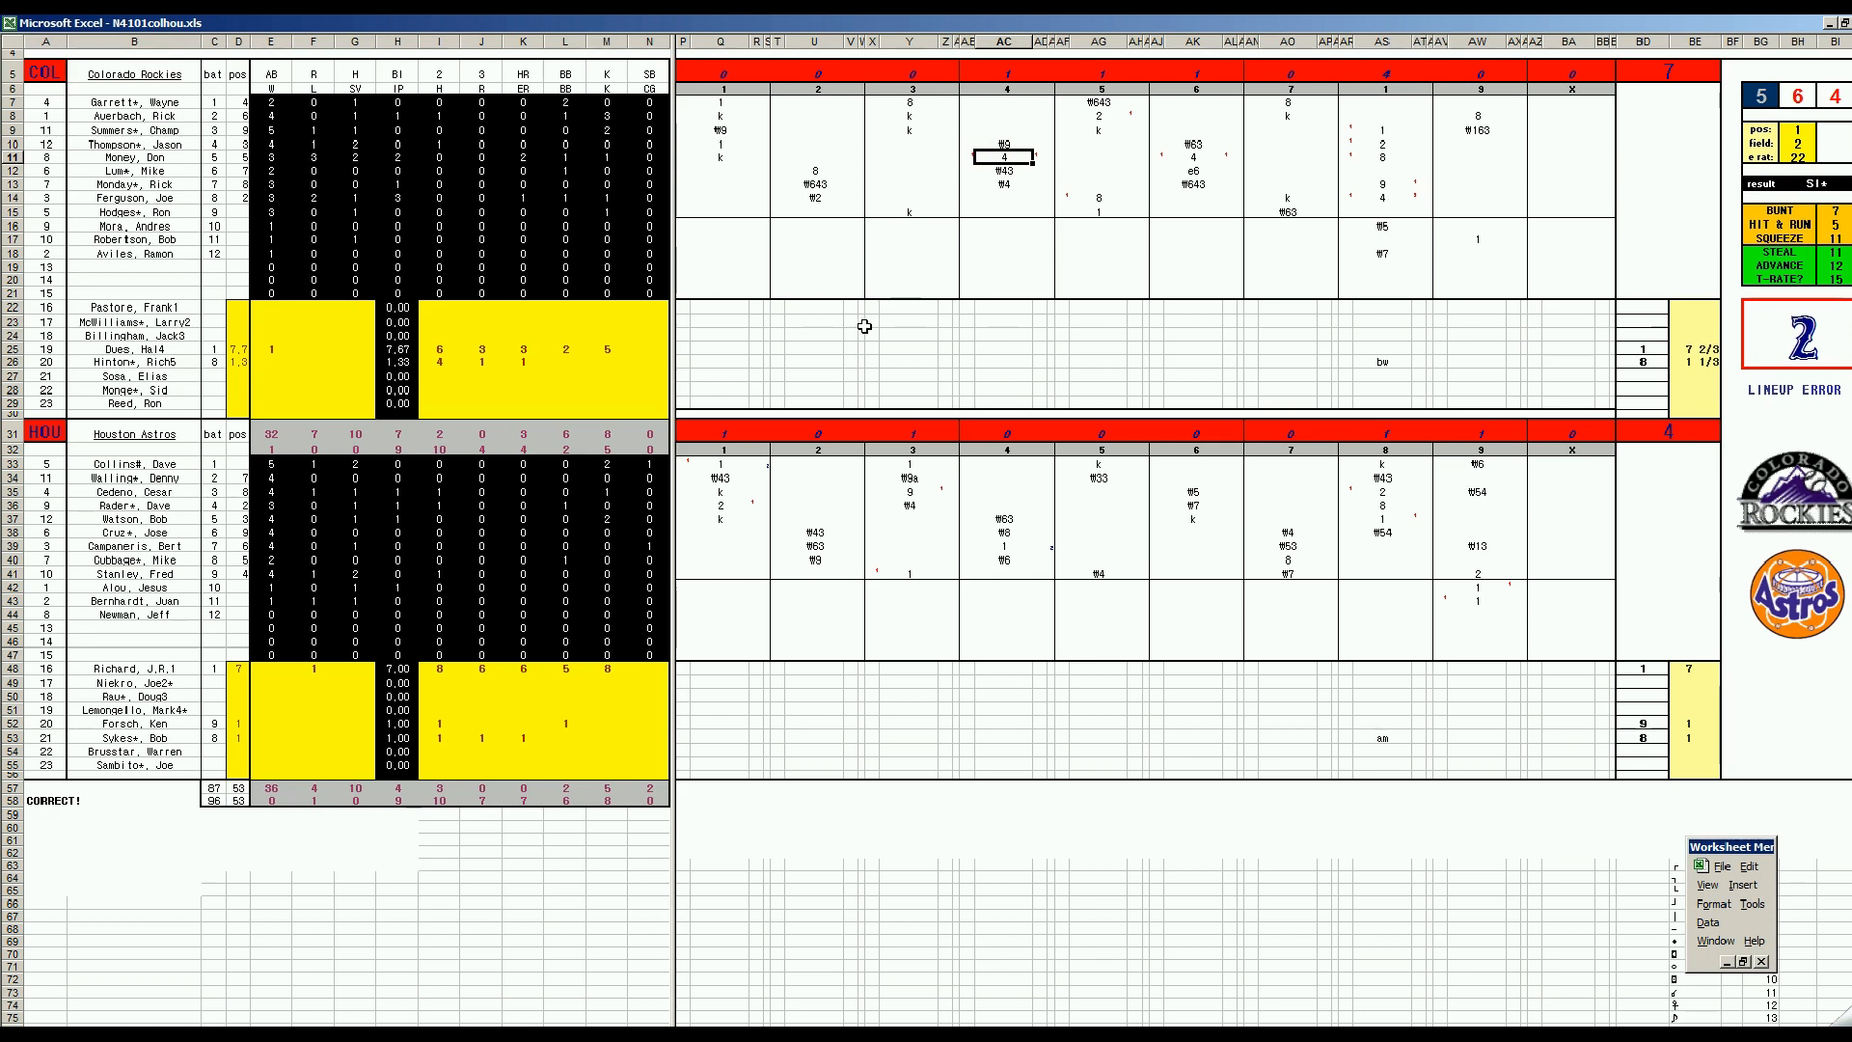
mouse_move(1461, 564)
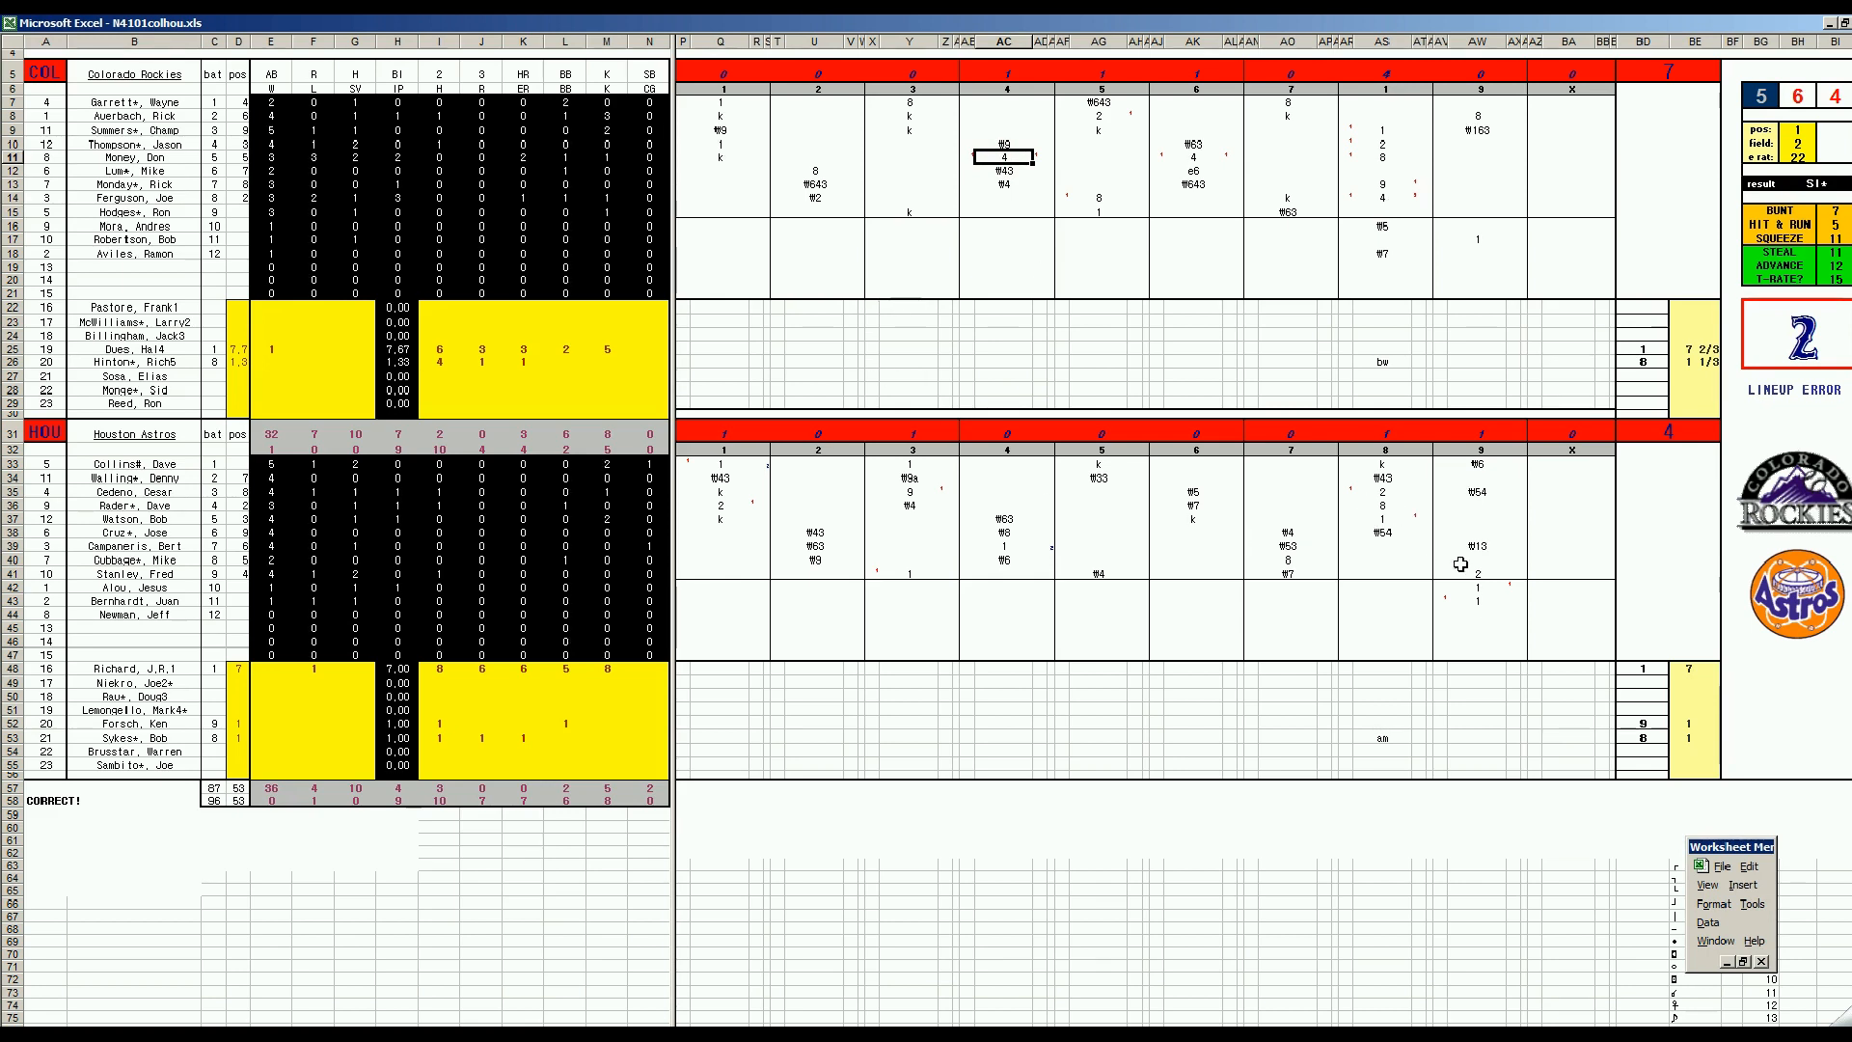
mouse_move(1597, 345)
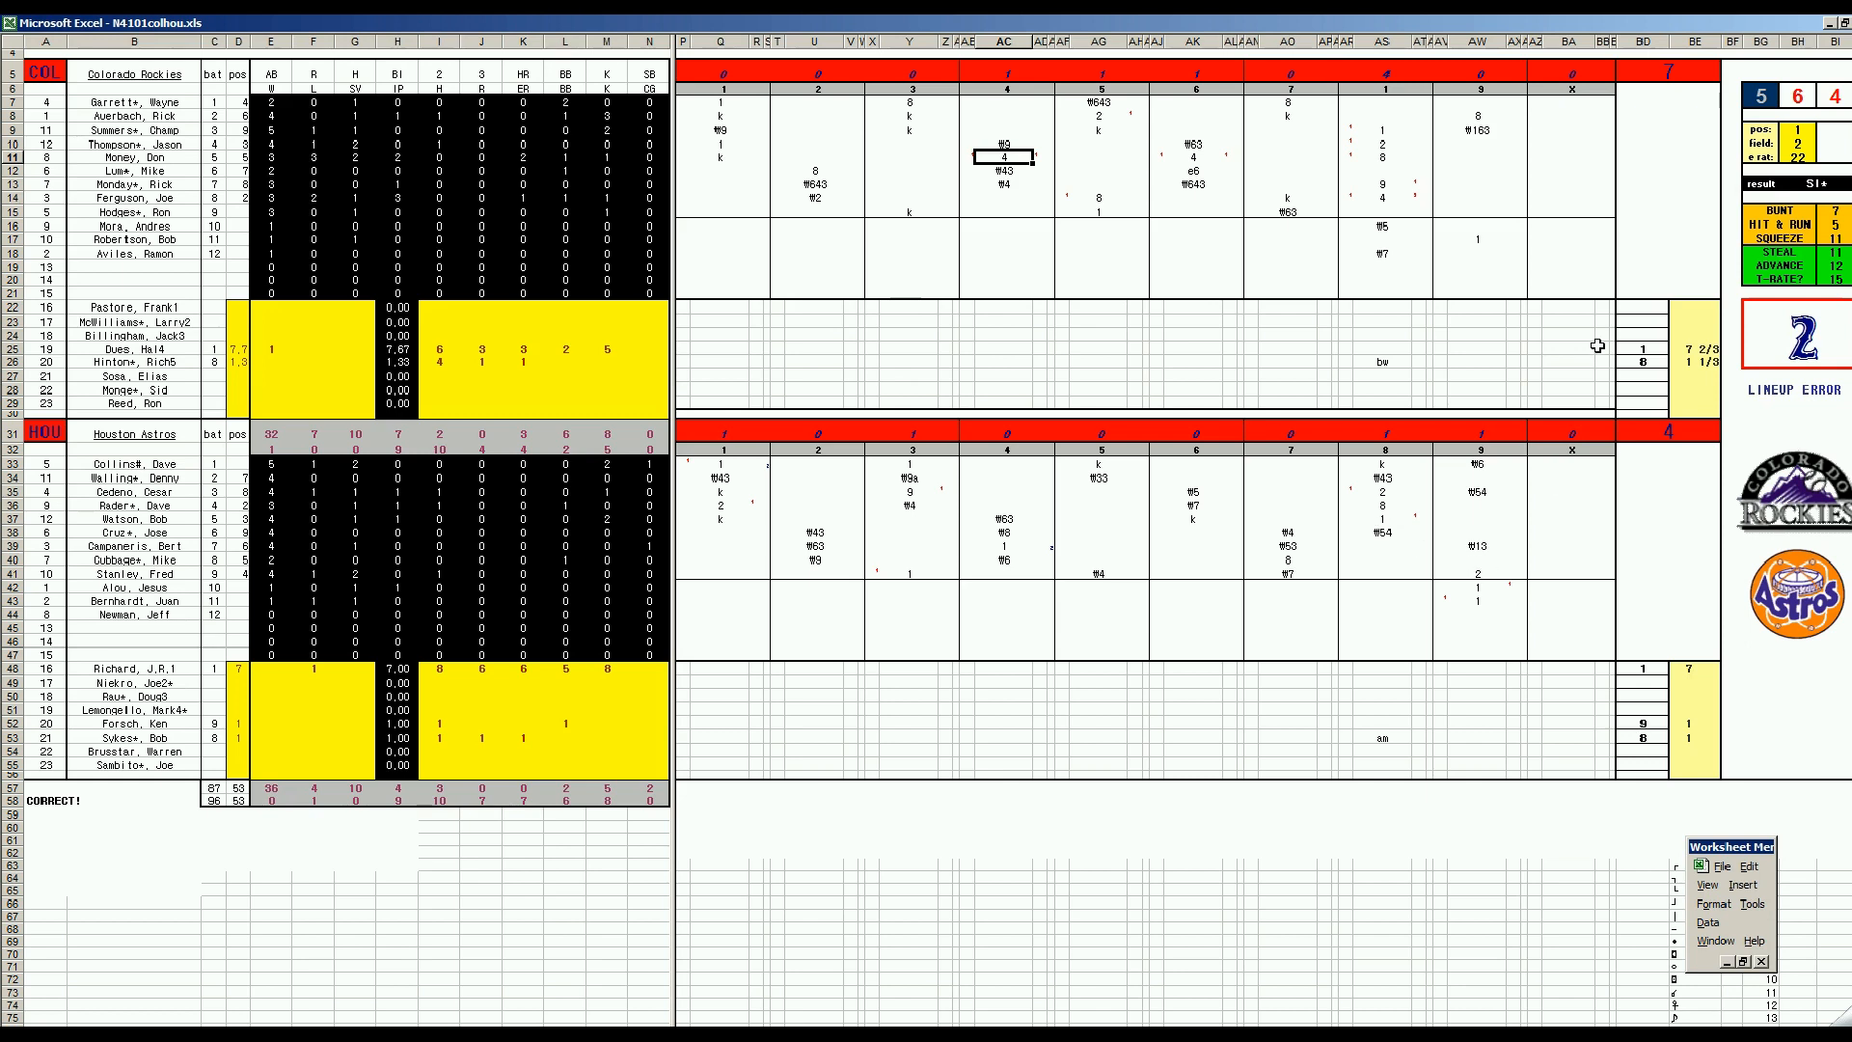
mouse_move(922, 386)
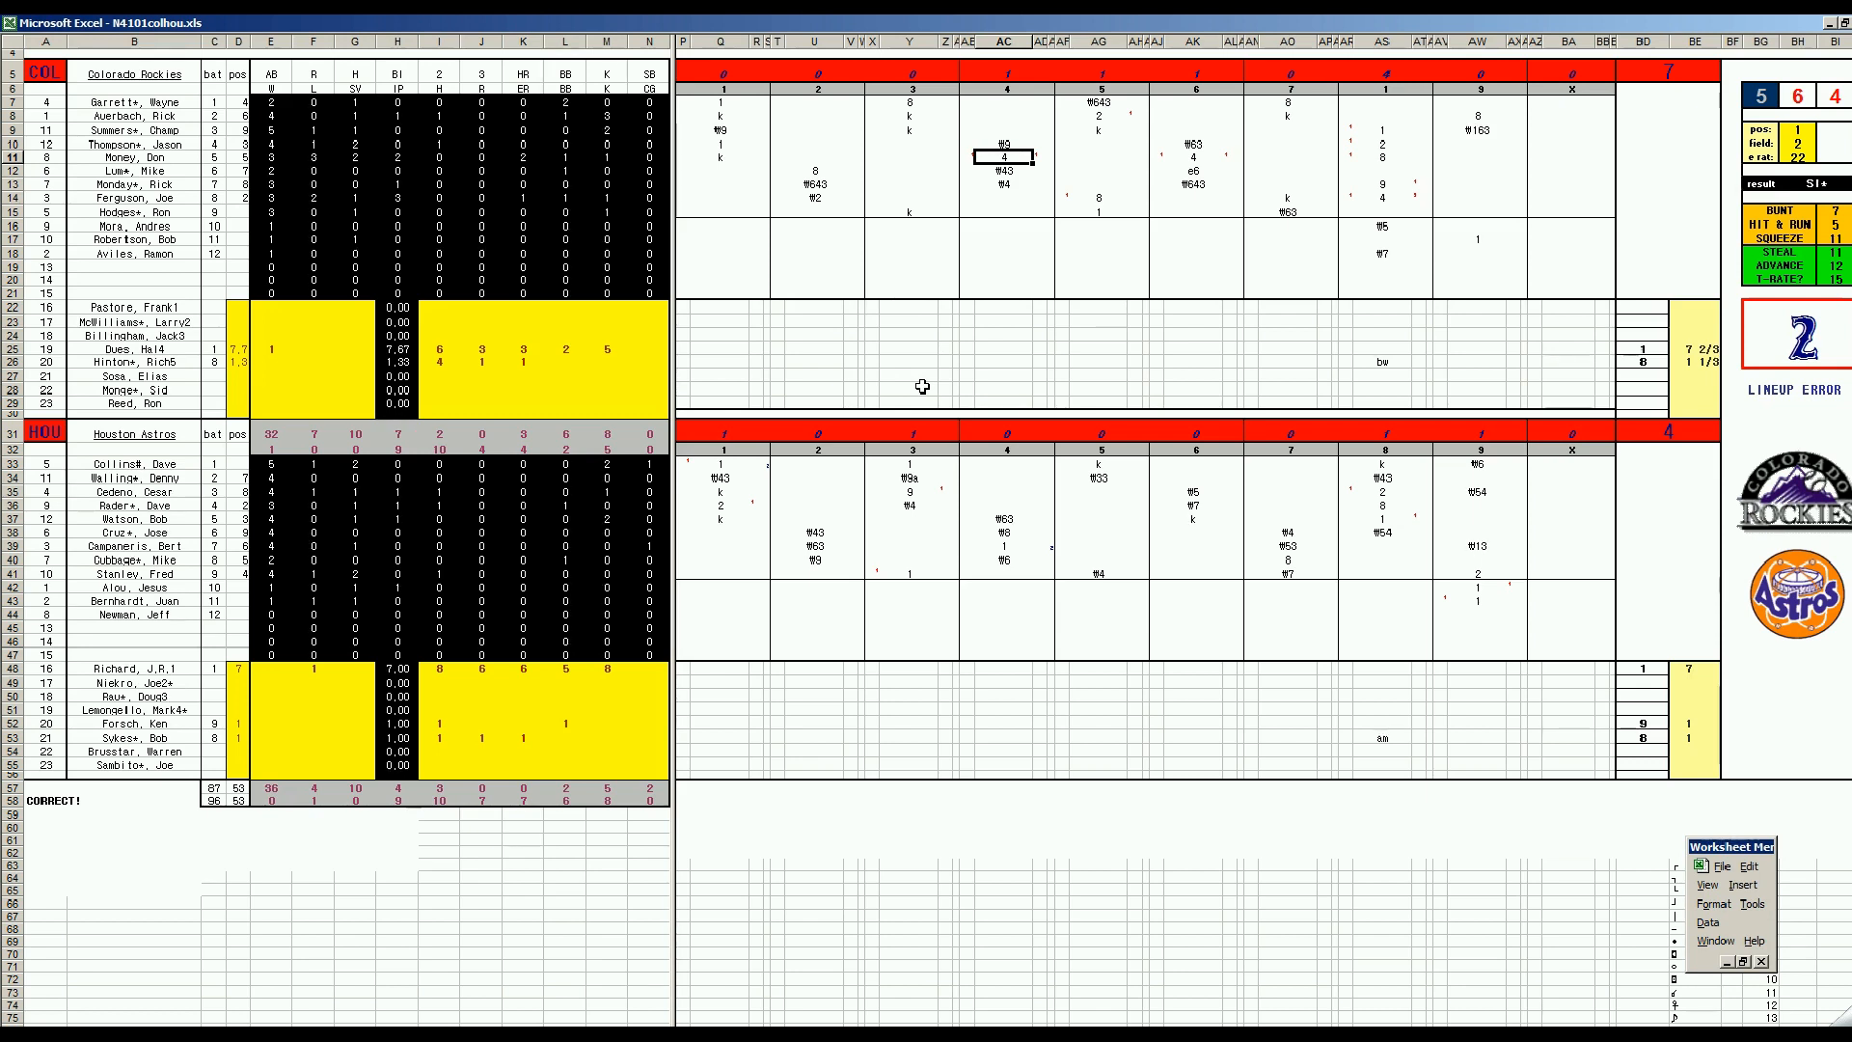
mouse_move(789, 430)
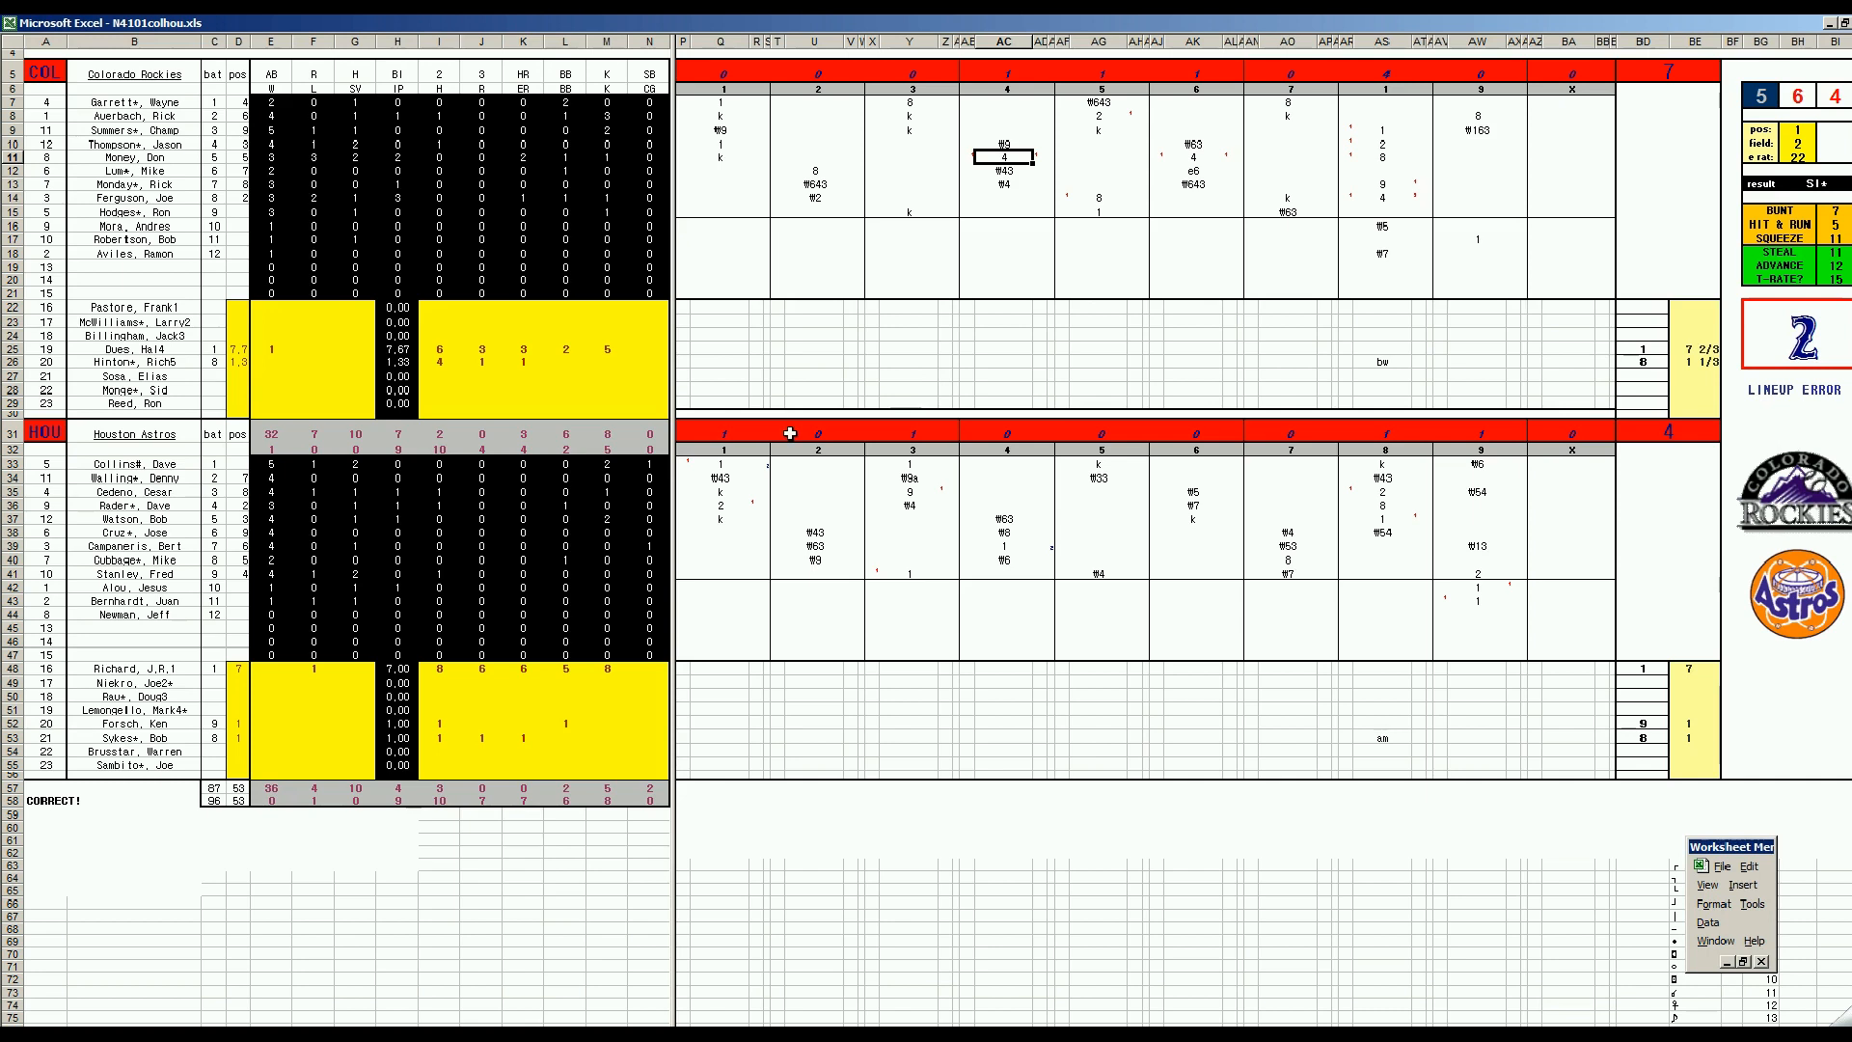
mouse_move(790, 432)
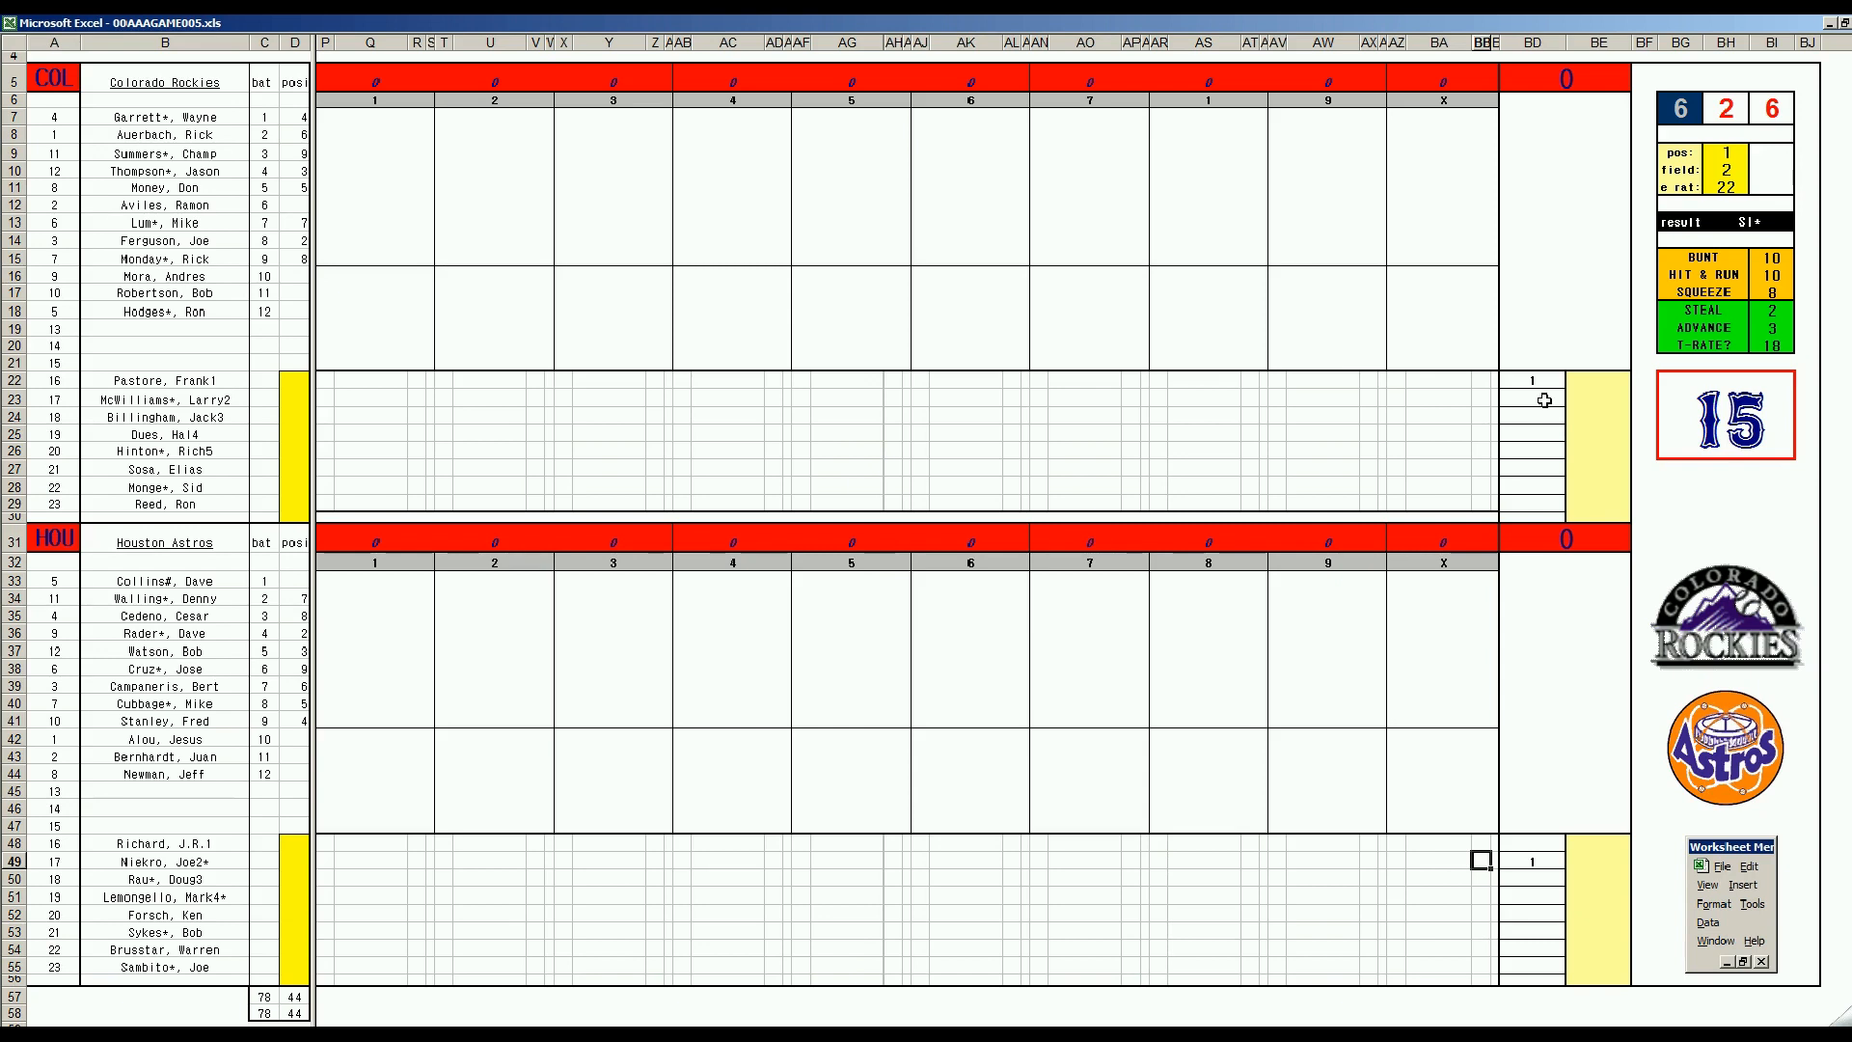
mouse_move(1539, 417)
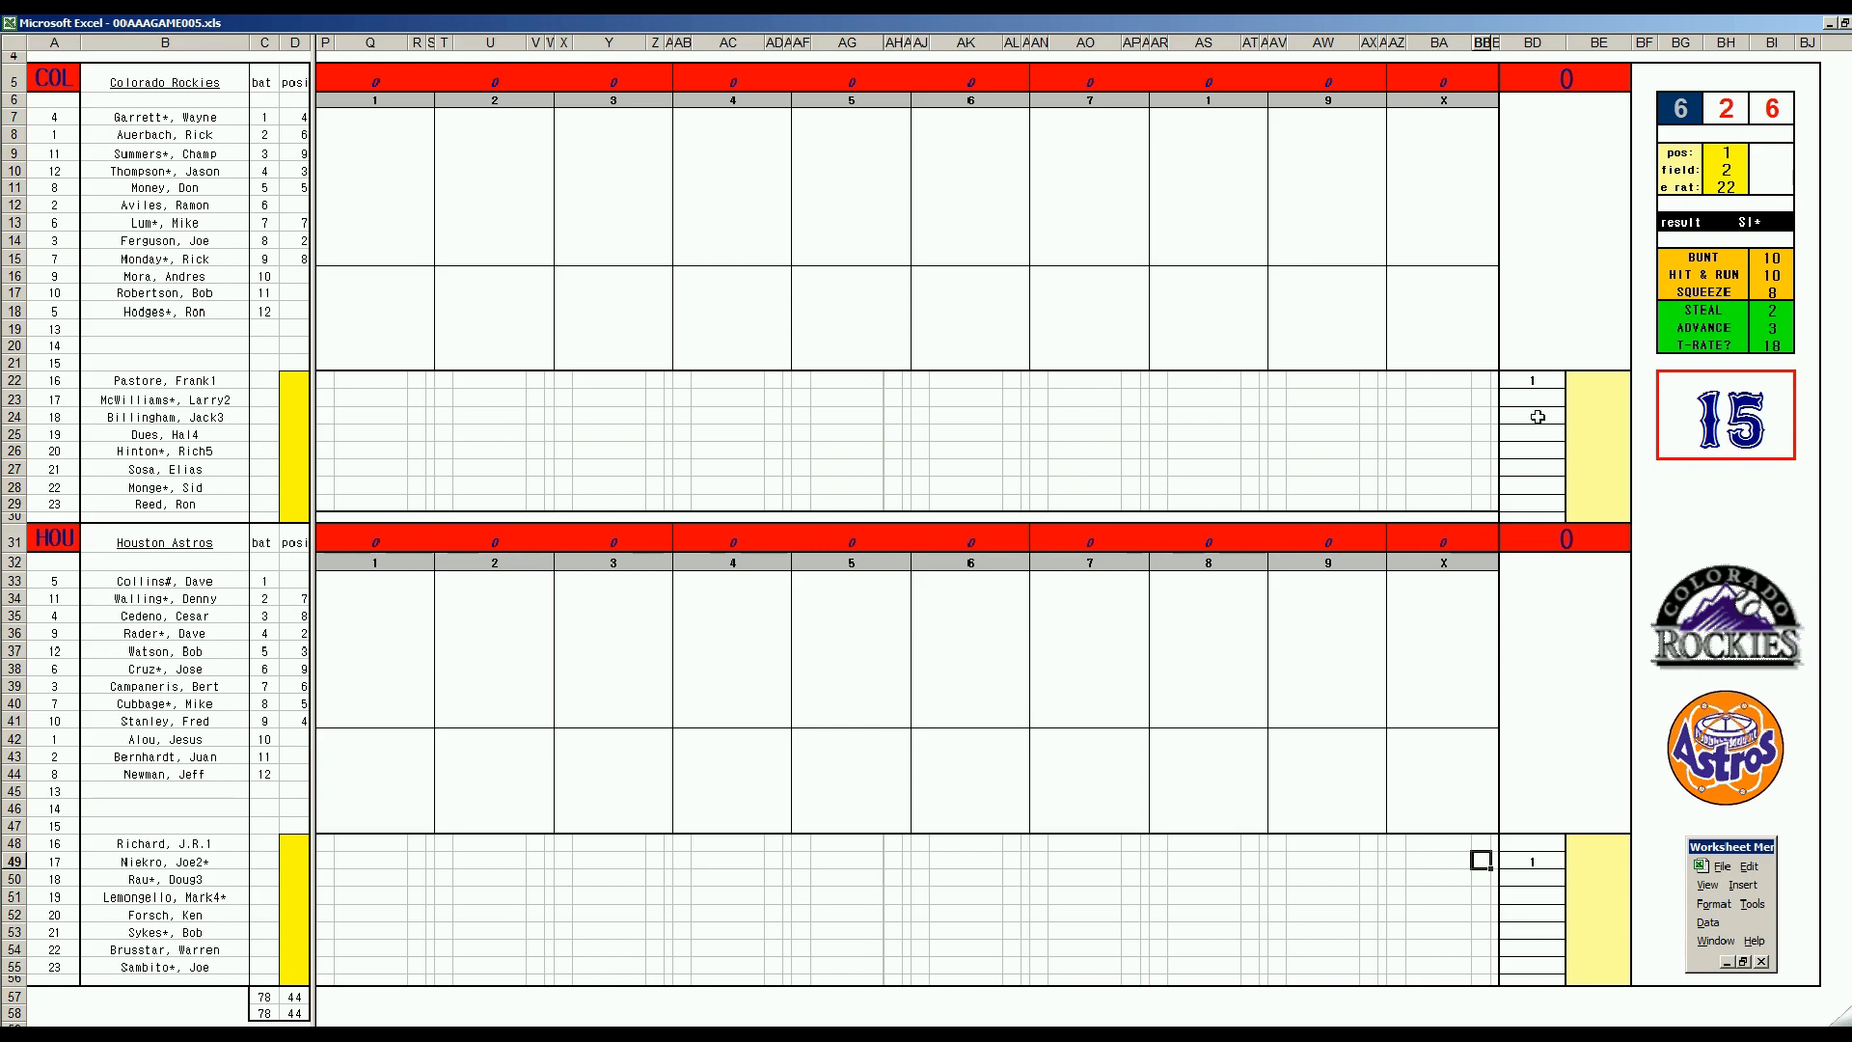
mouse_move(1542, 401)
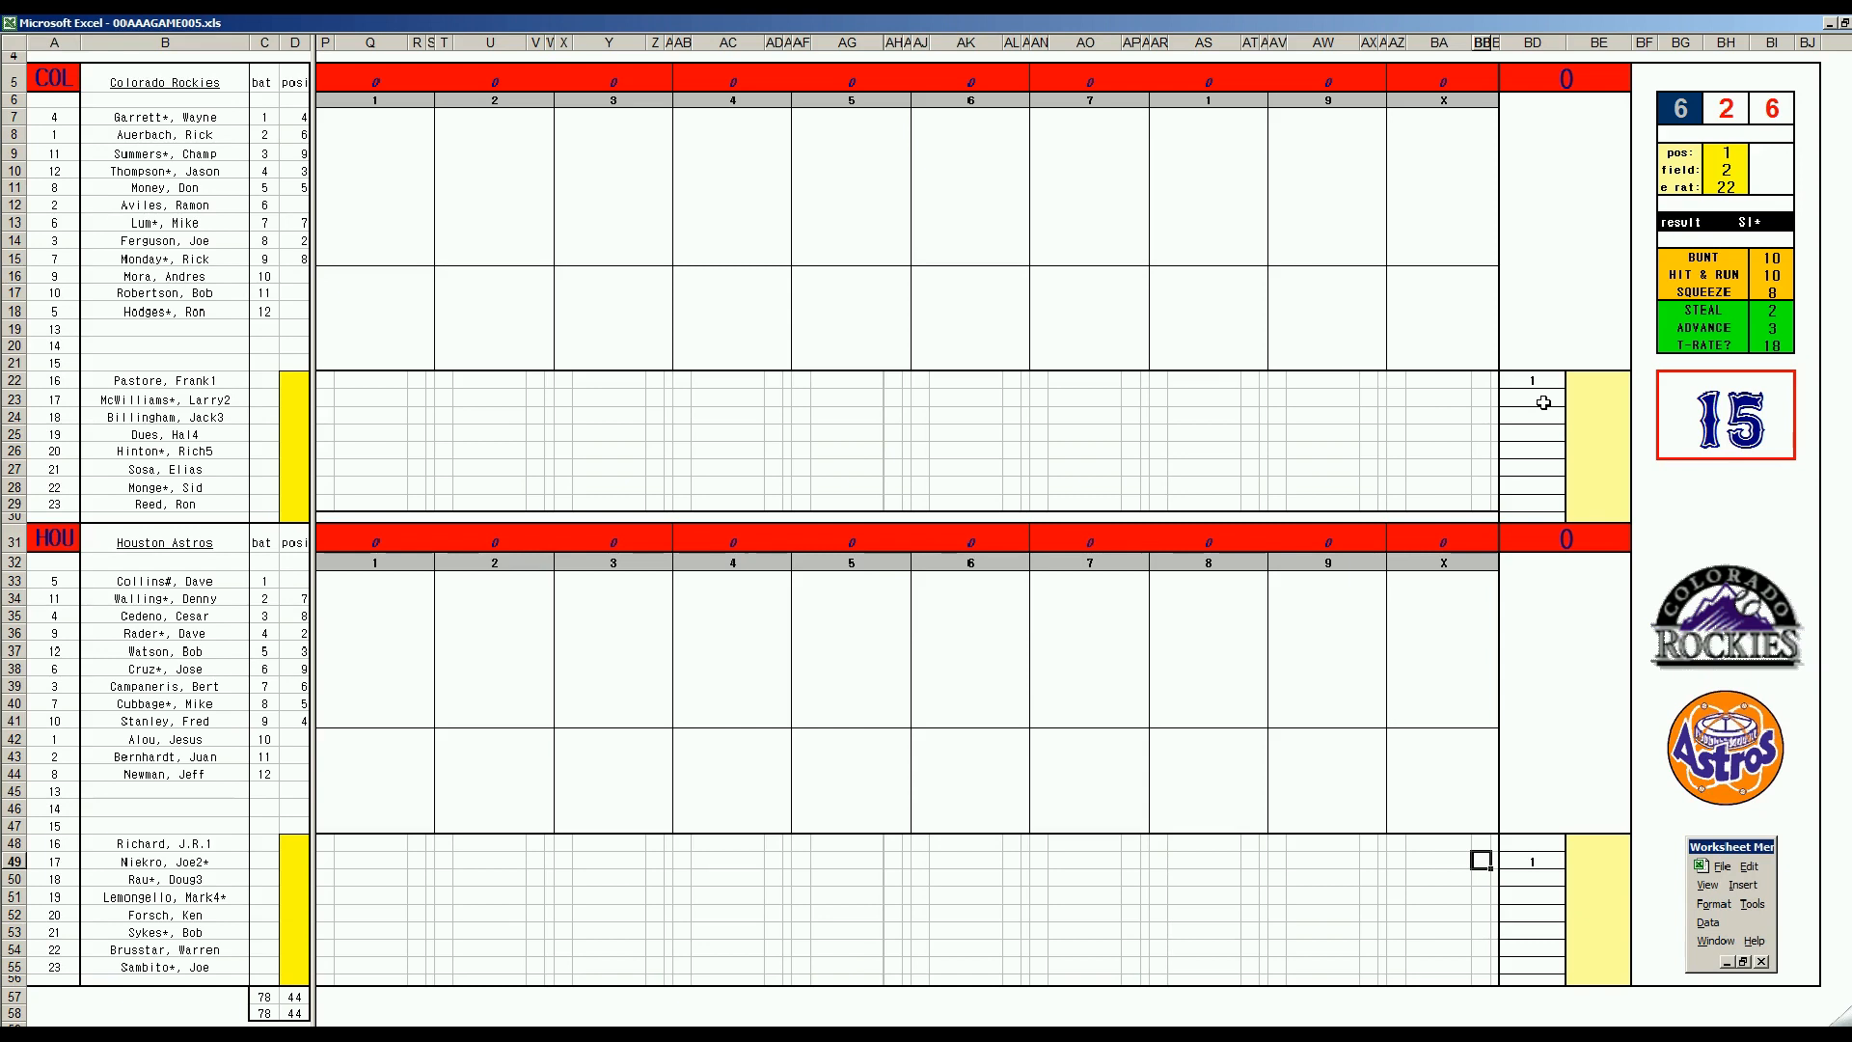
- Check the Colorado and Houston pitcher innings entries in 00AAAGAME005.xls
left_click(1532, 381)
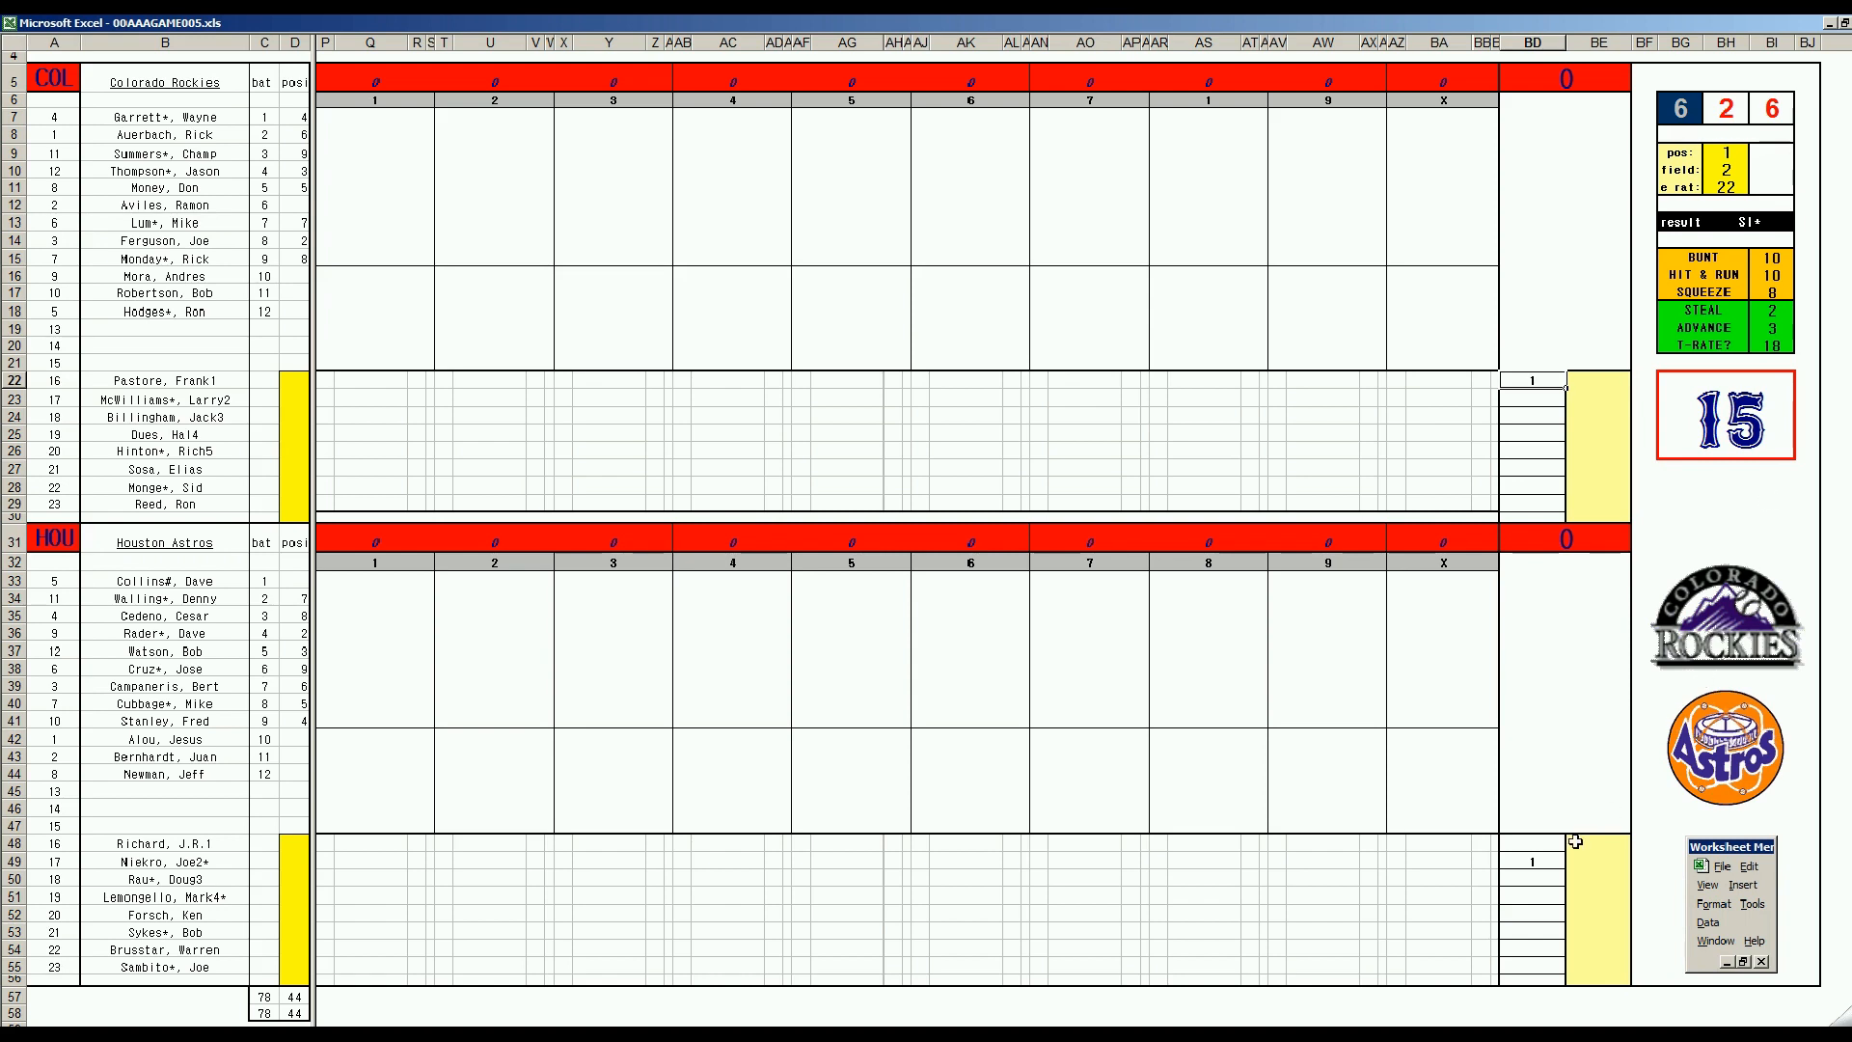
left_click(1532, 859)
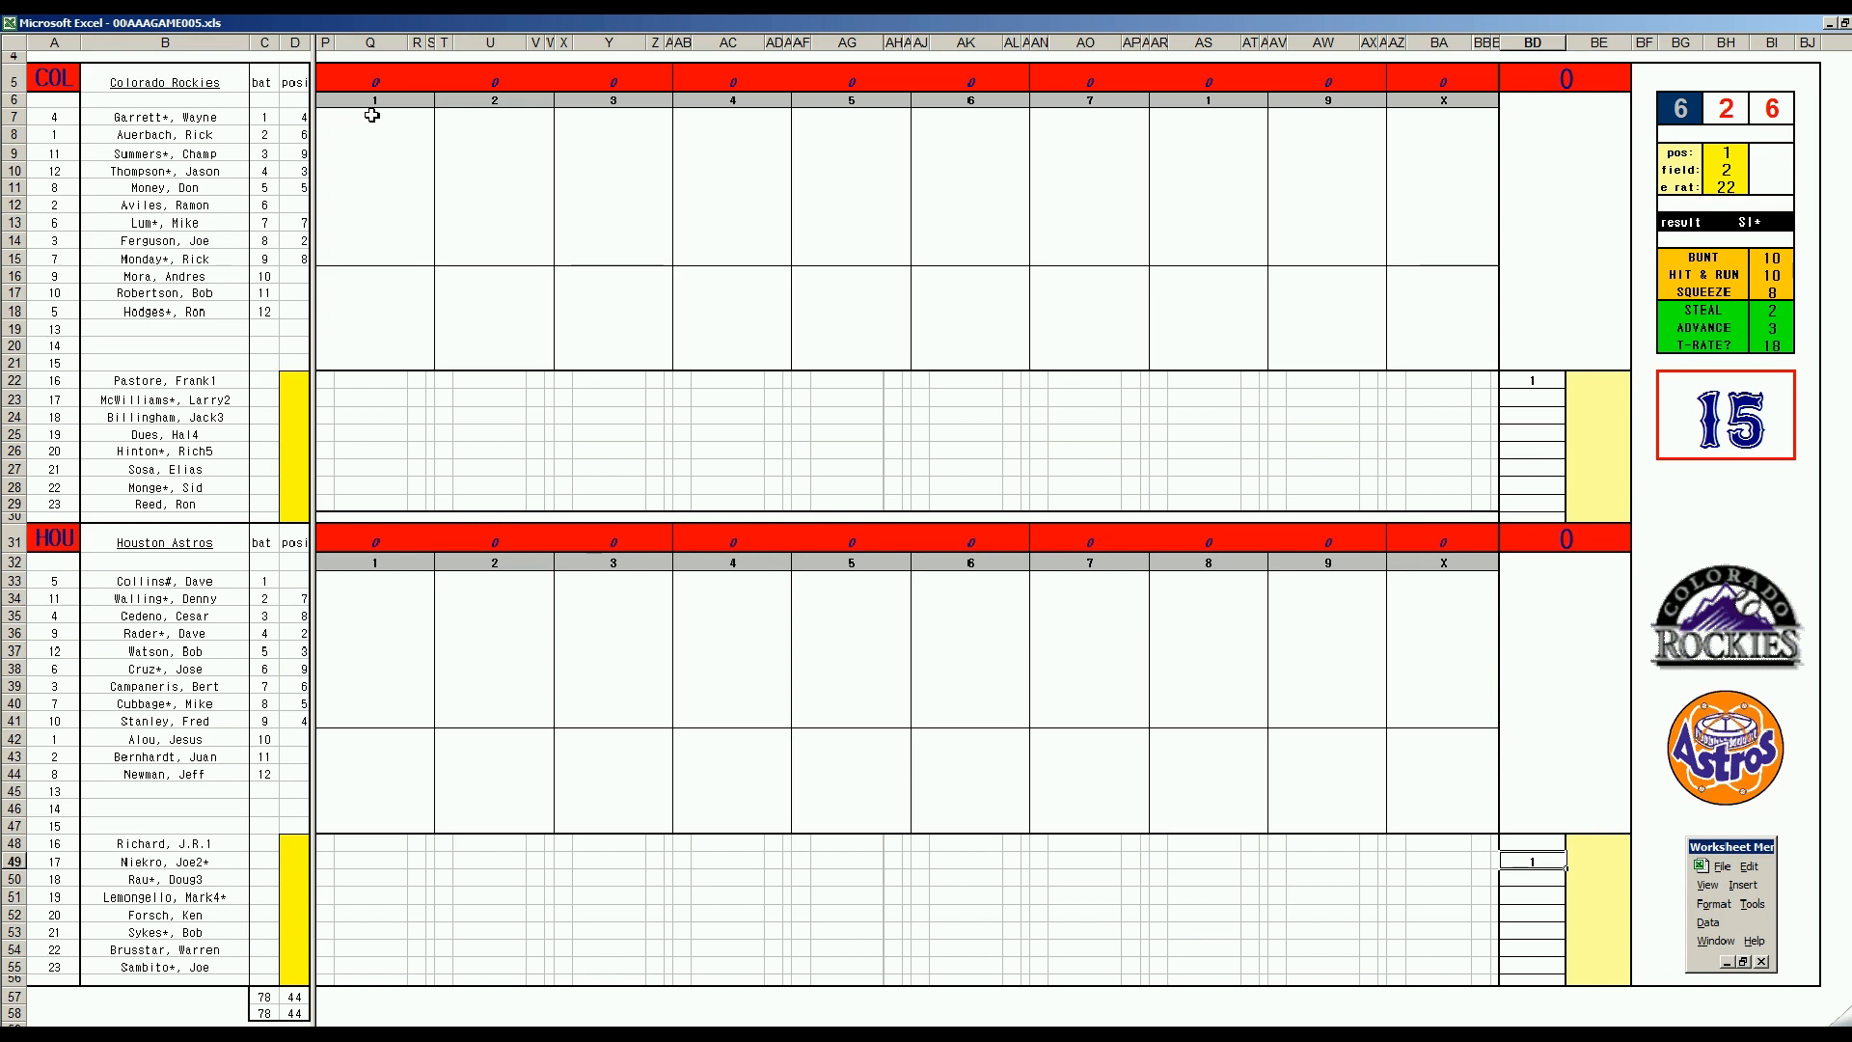
- Score Colorado's first inning as W6, k, W4
left_click(370, 116)
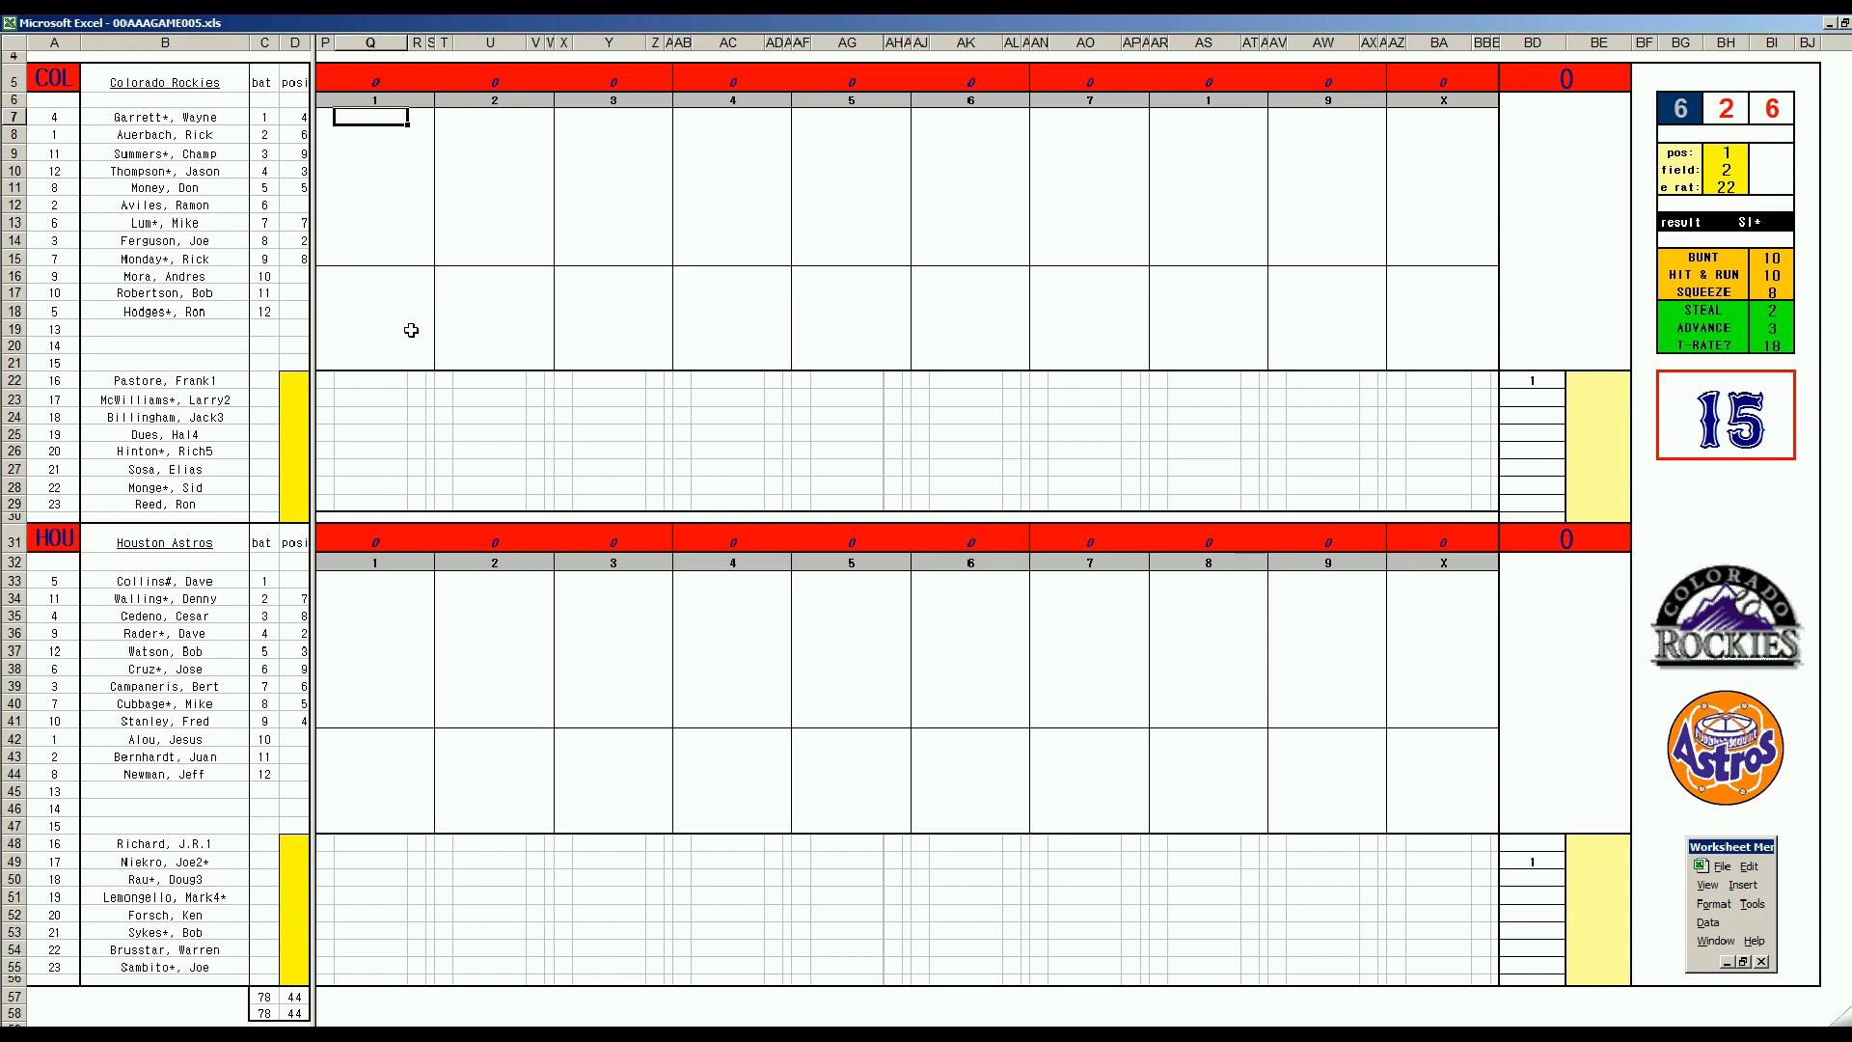
type("W6")
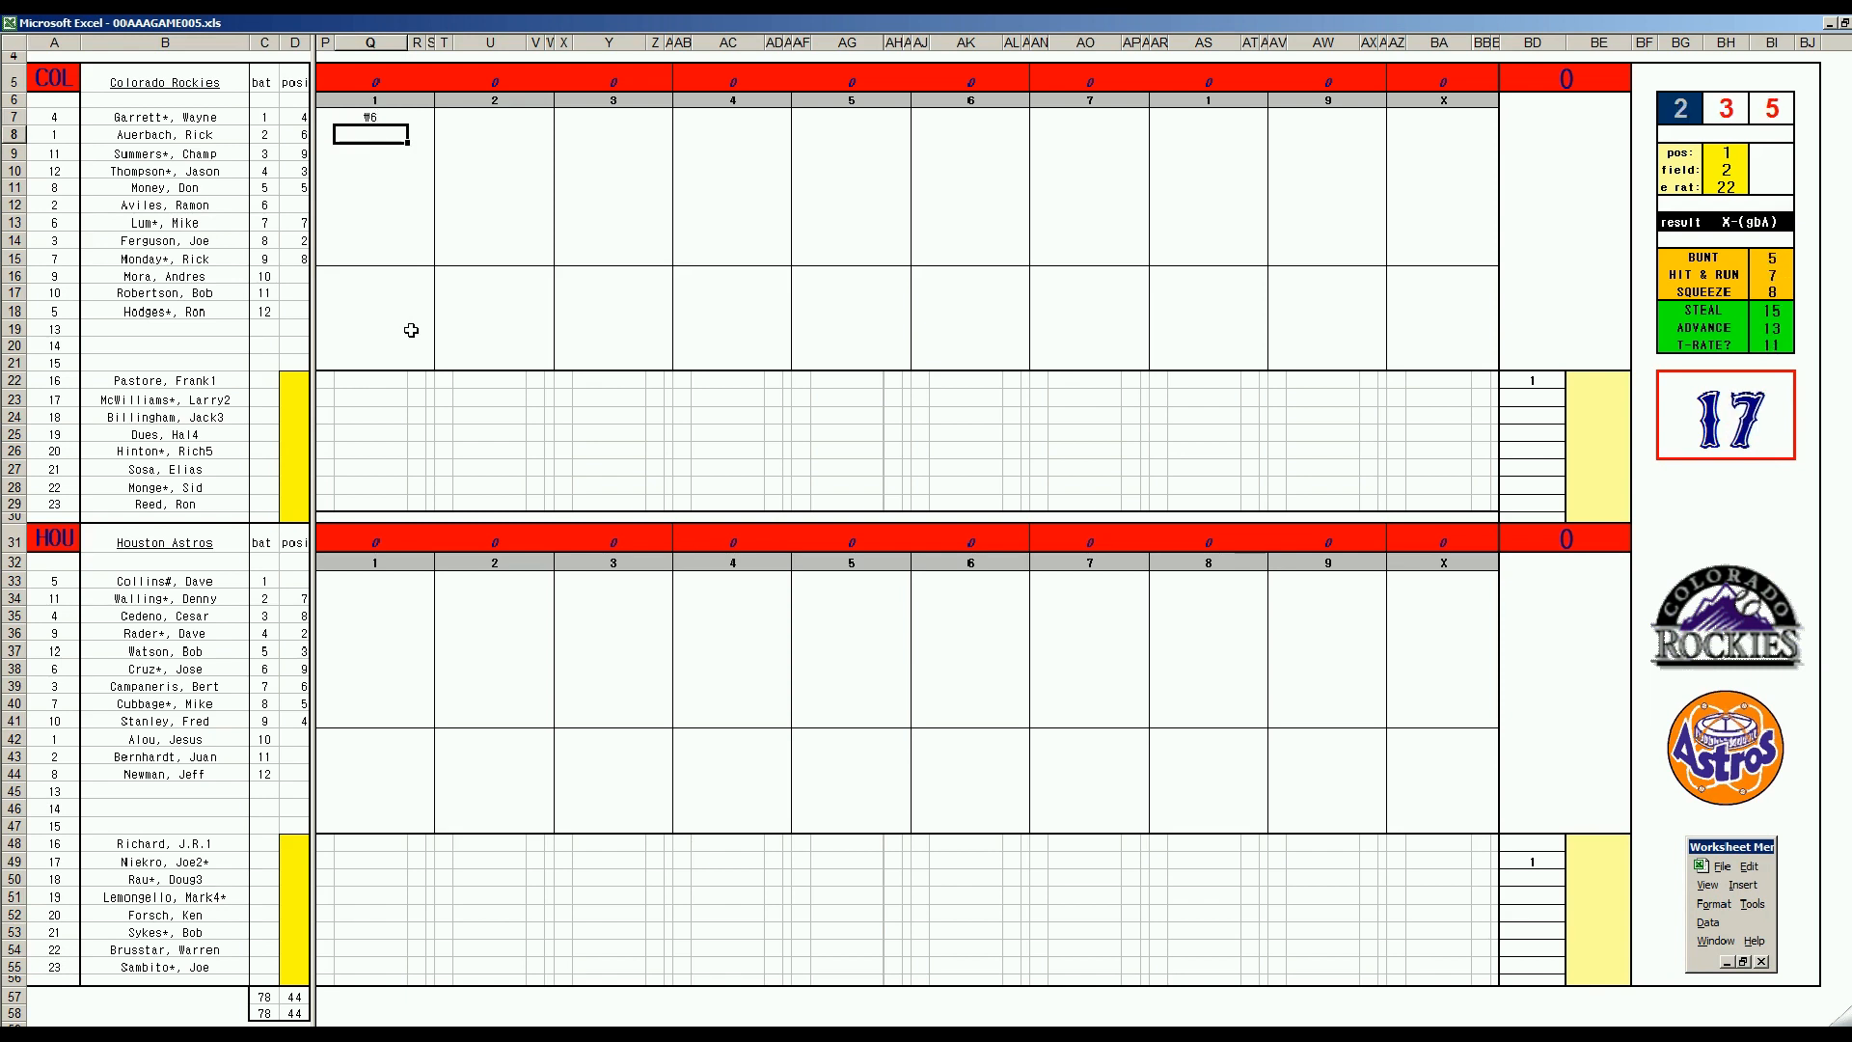
type("k")
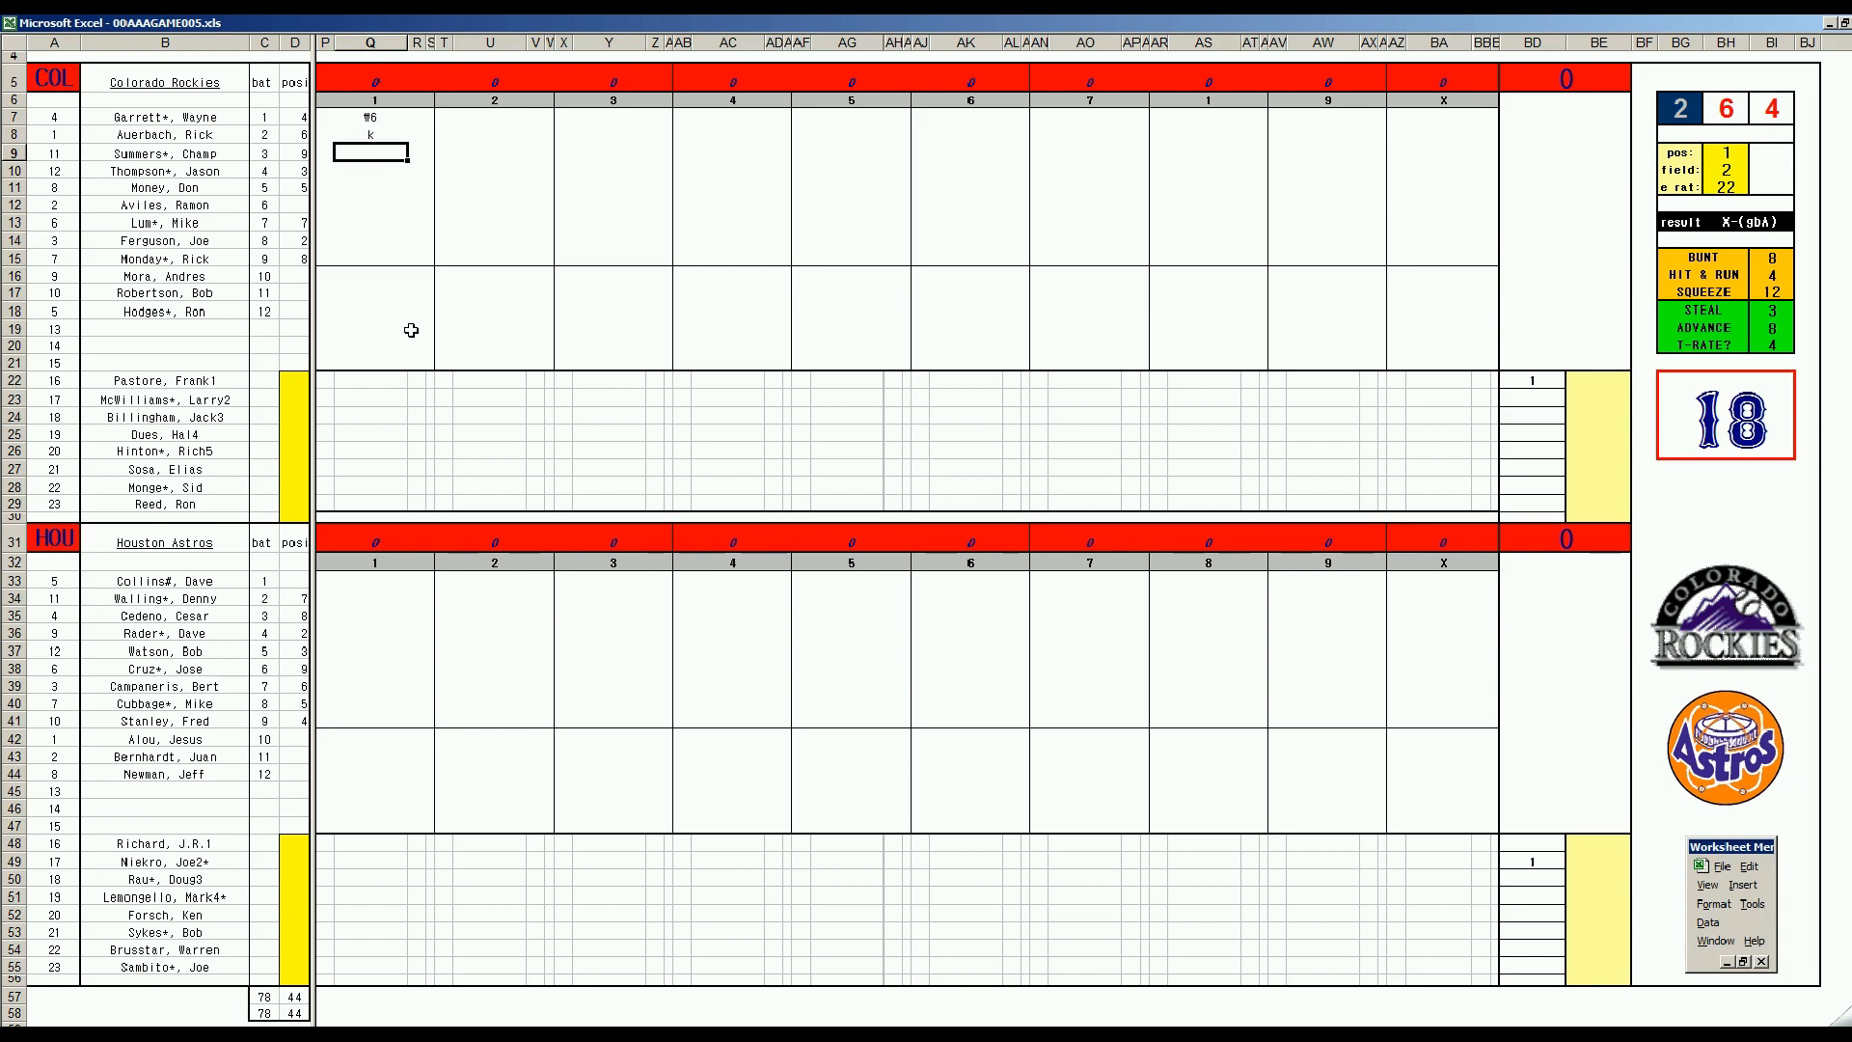
type("W4")
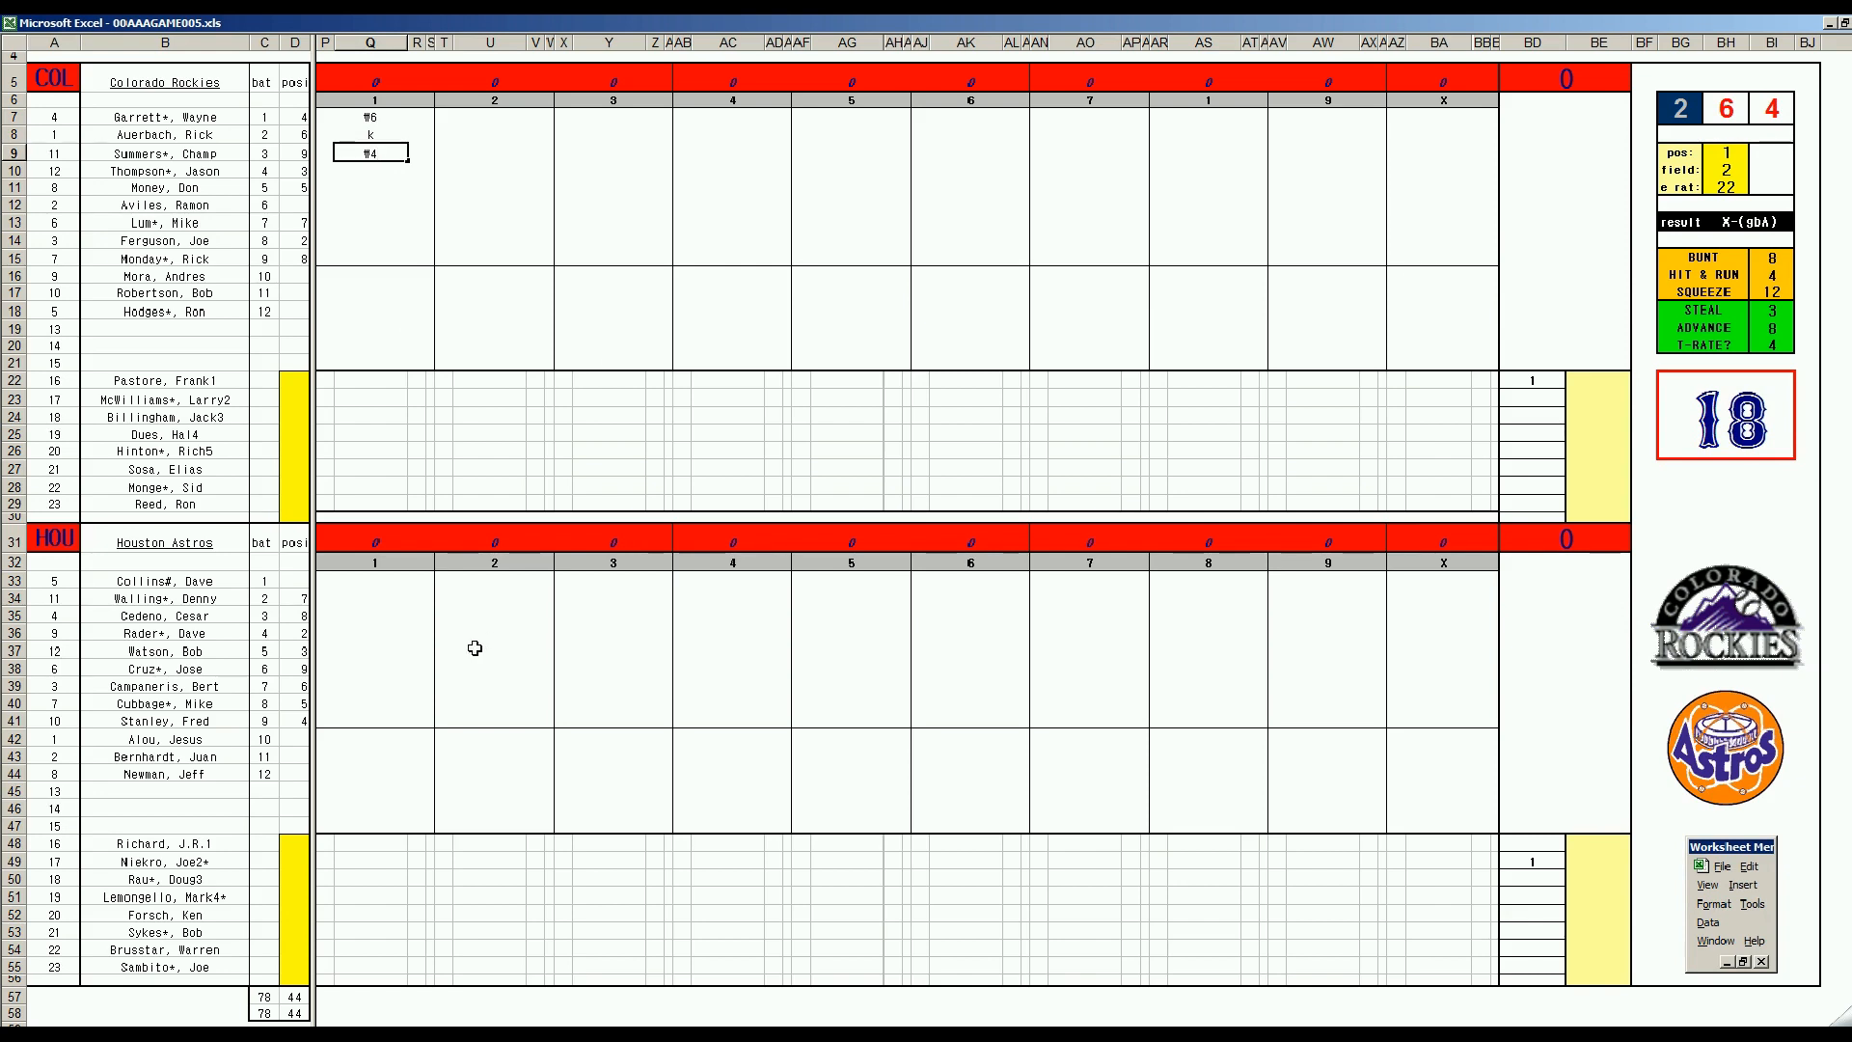
- Score Houston's first inning as 1, W64, W6
left_click(371, 581)
type("1")
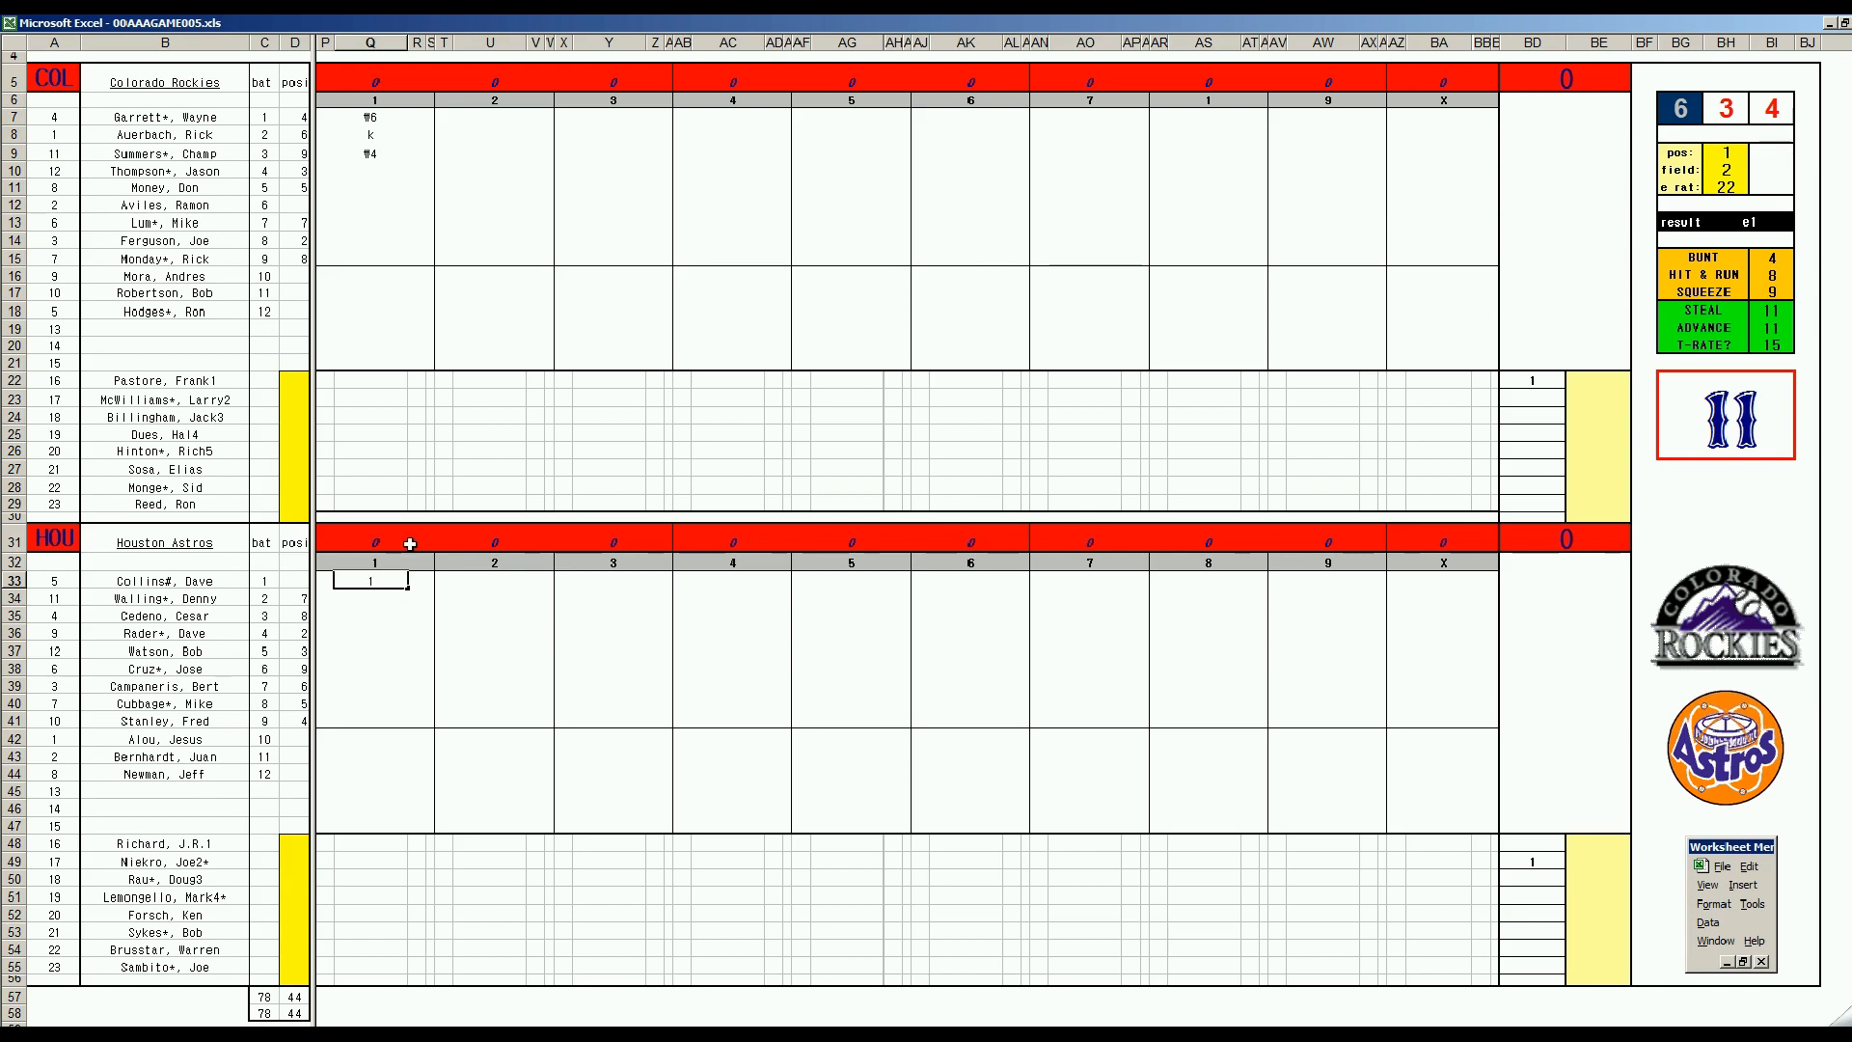
mouse_move(883, 693)
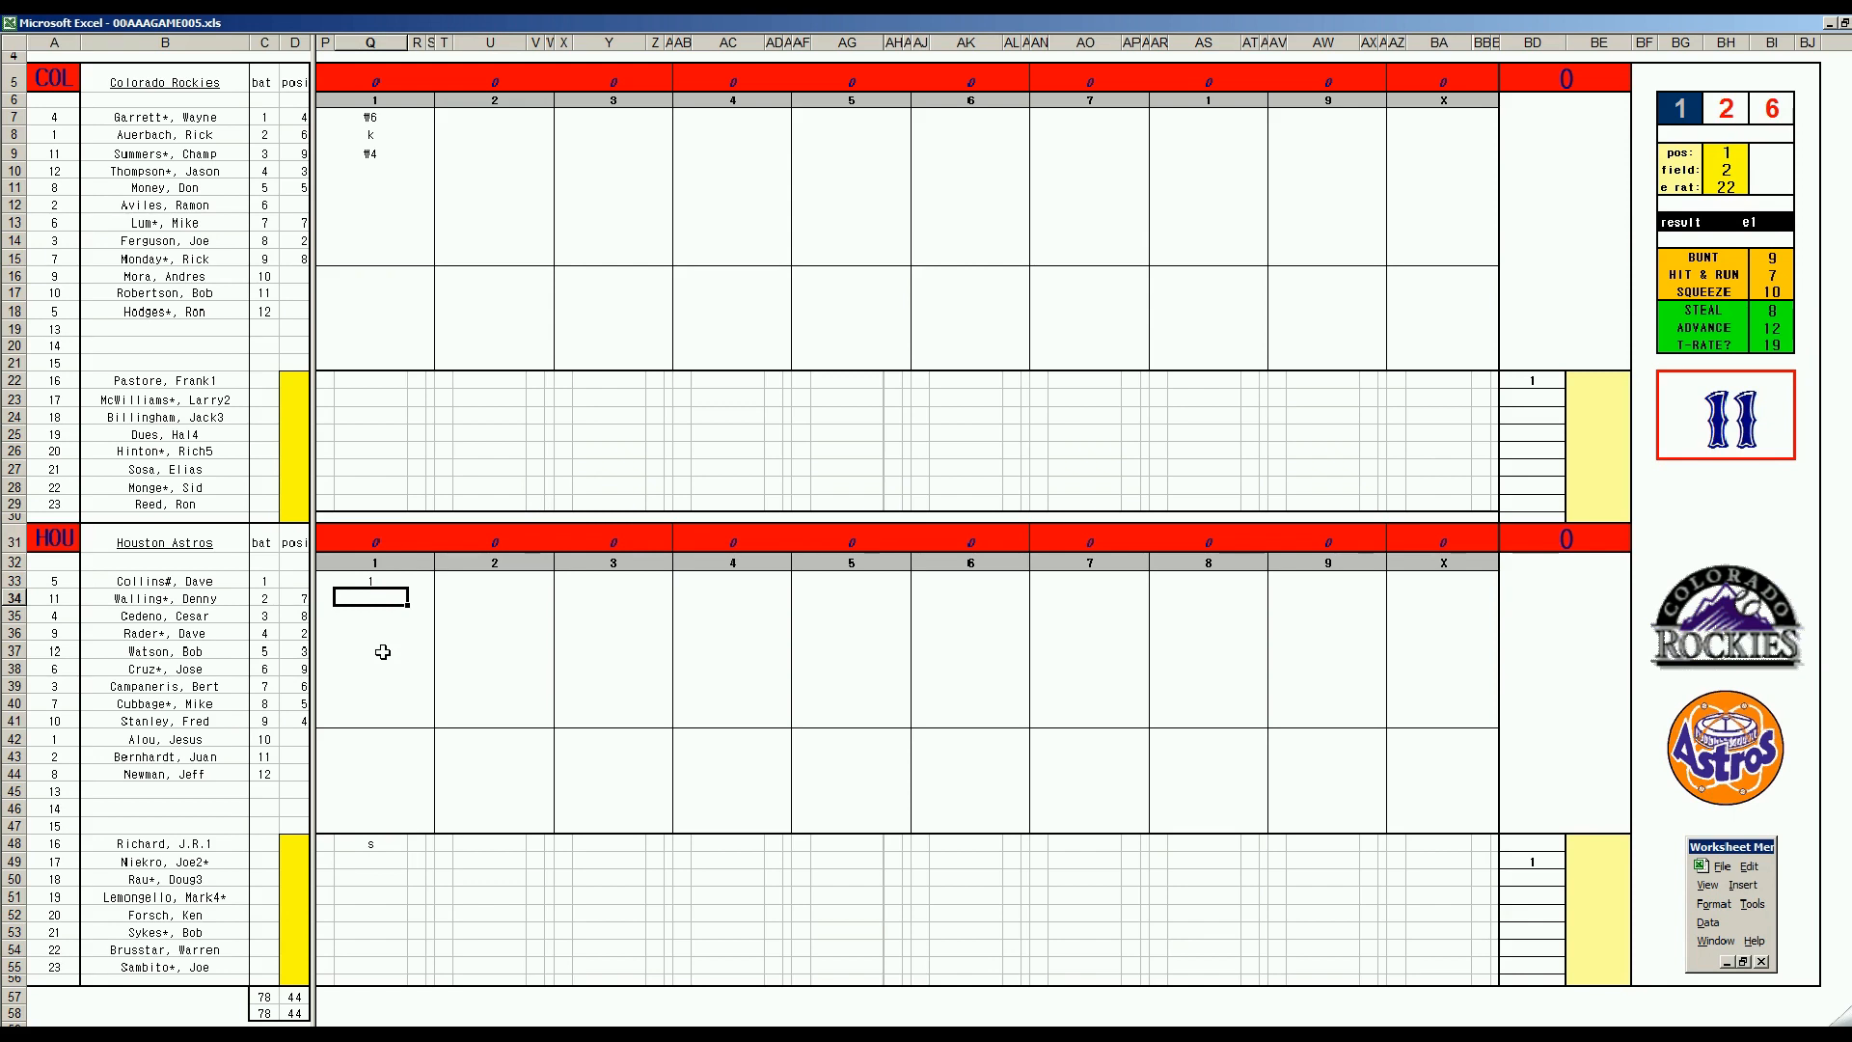
type("1")
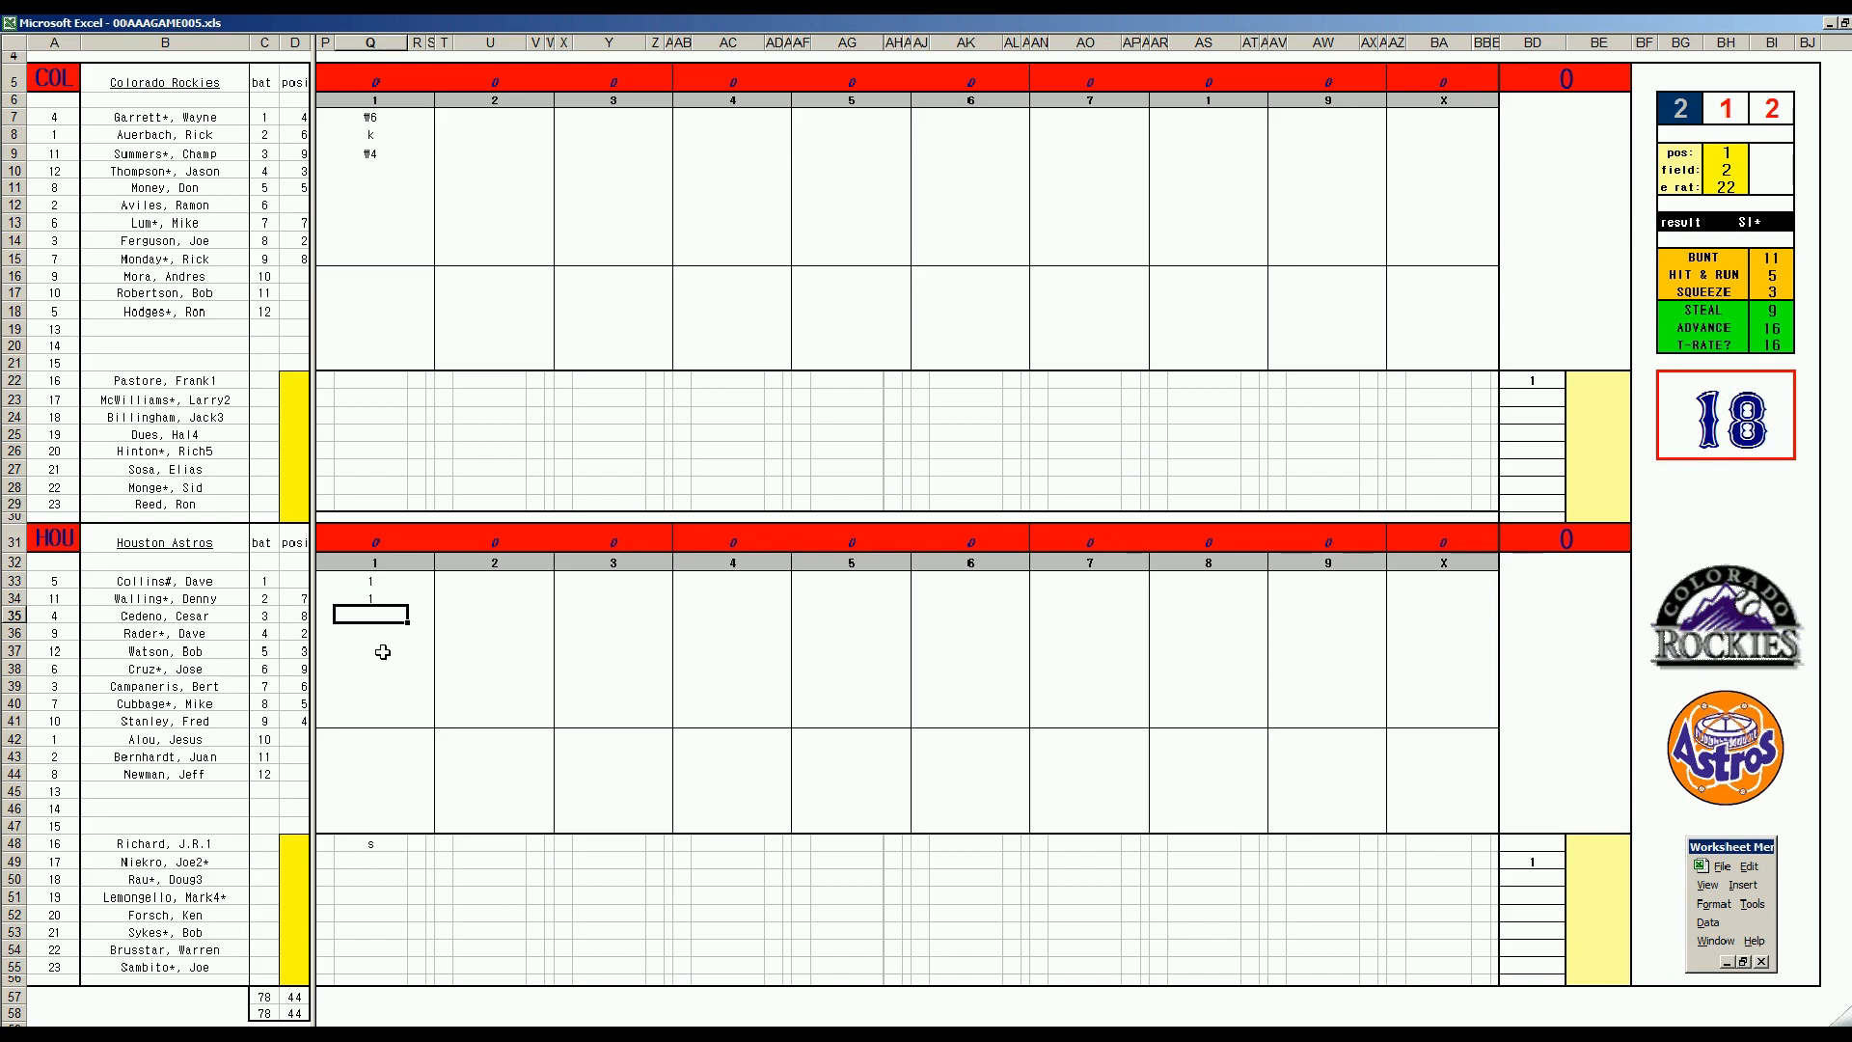
type("W64")
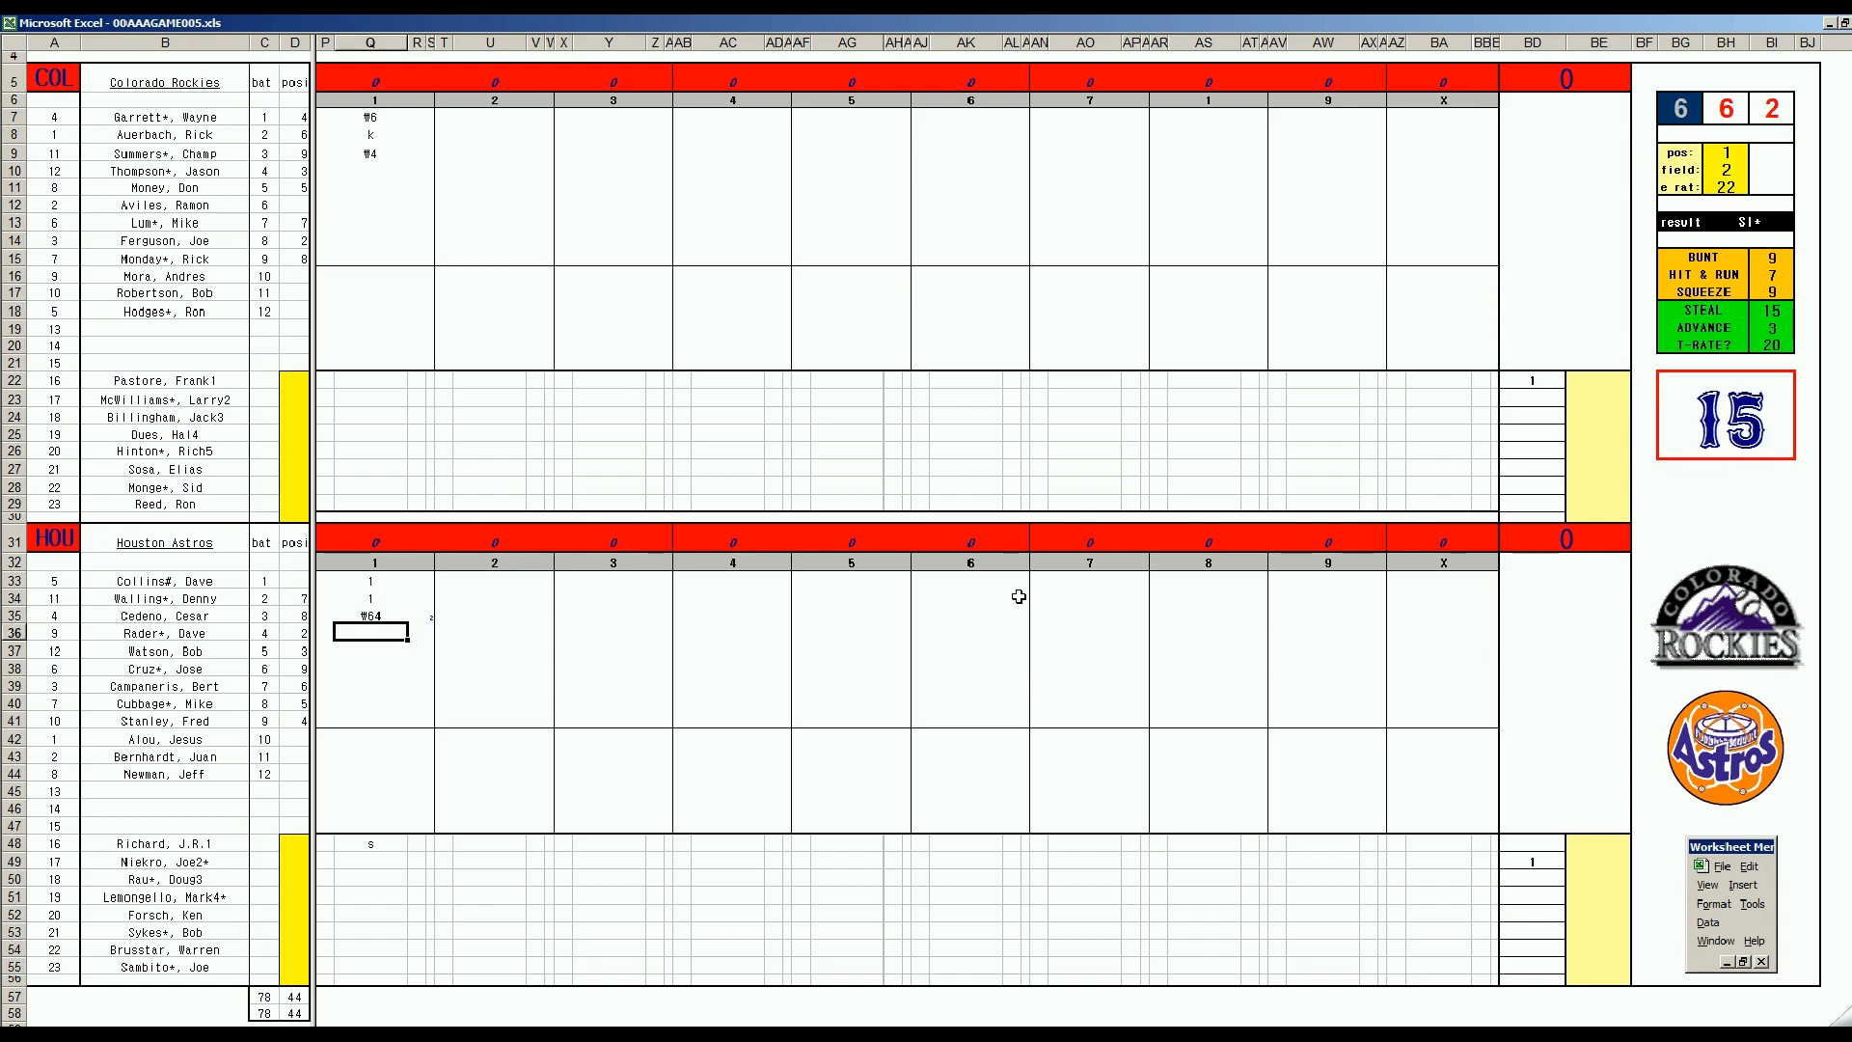
type("W6")
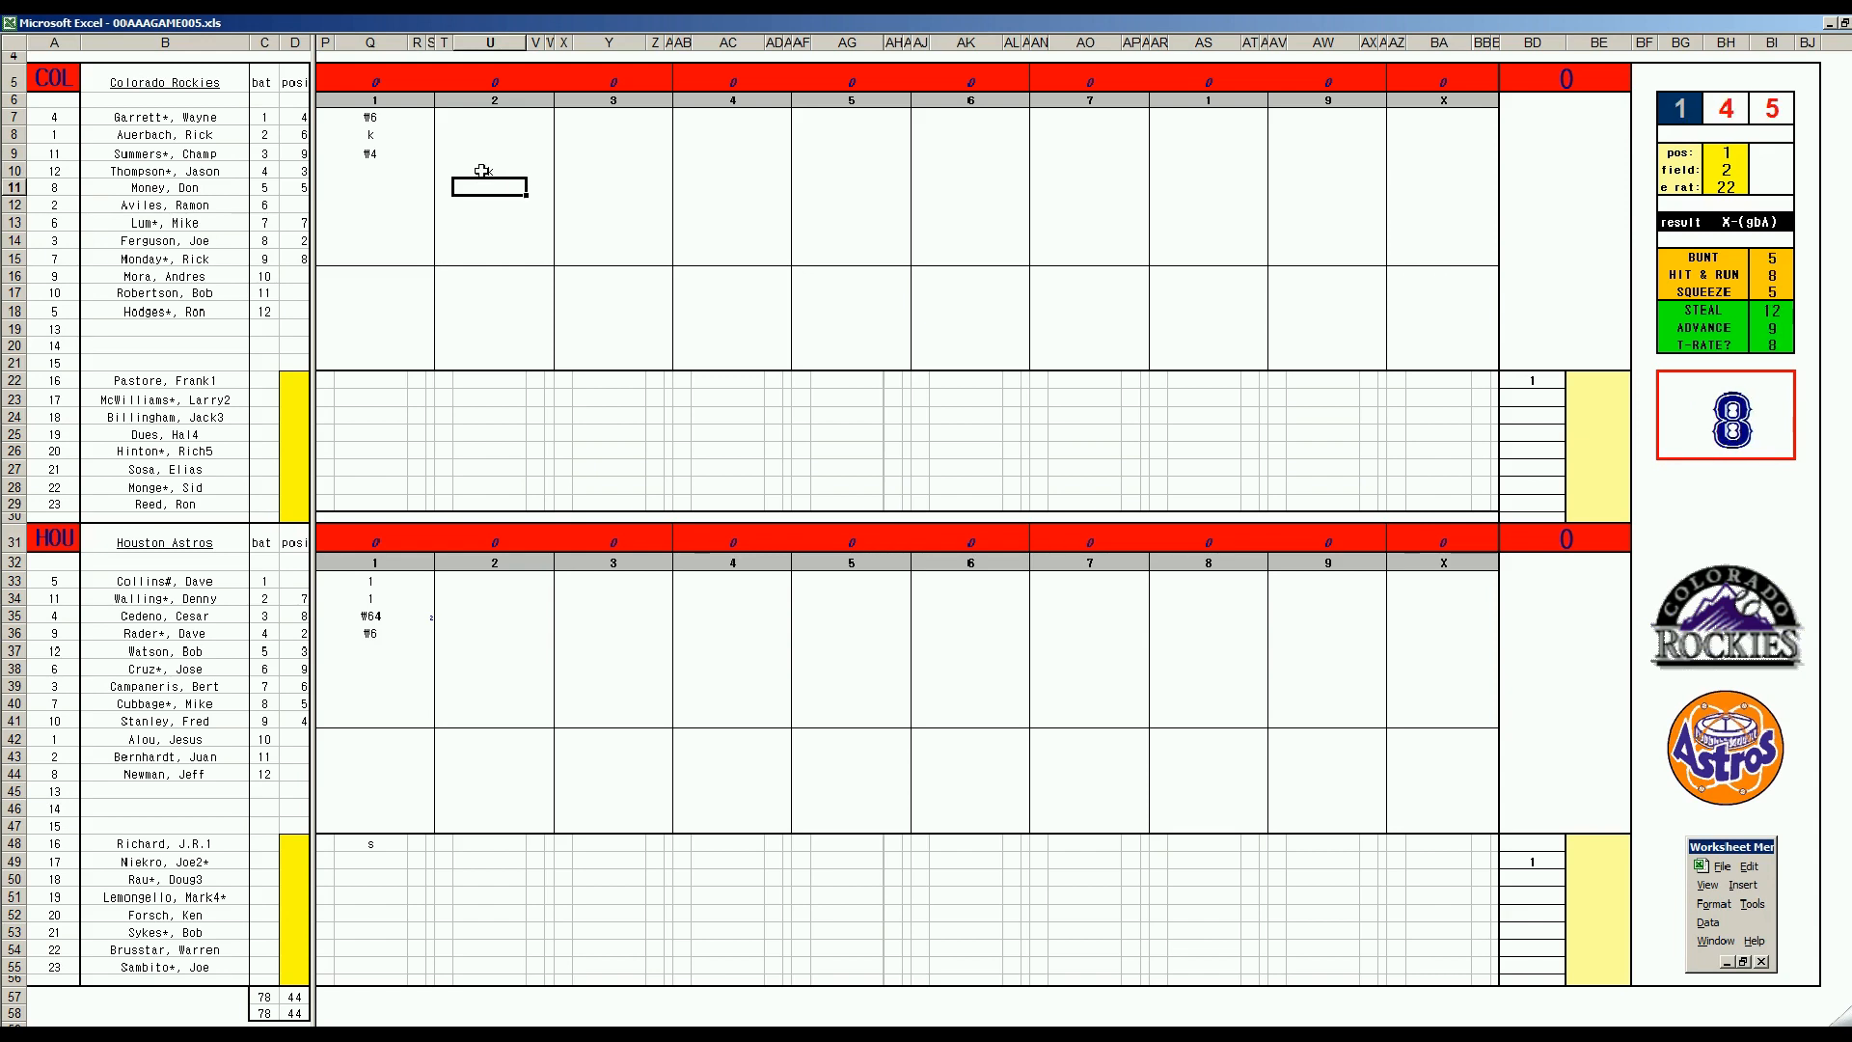
- Finish the Rockies' second inning with W63, W13 and begin the Astros' second with W9
type("W63")
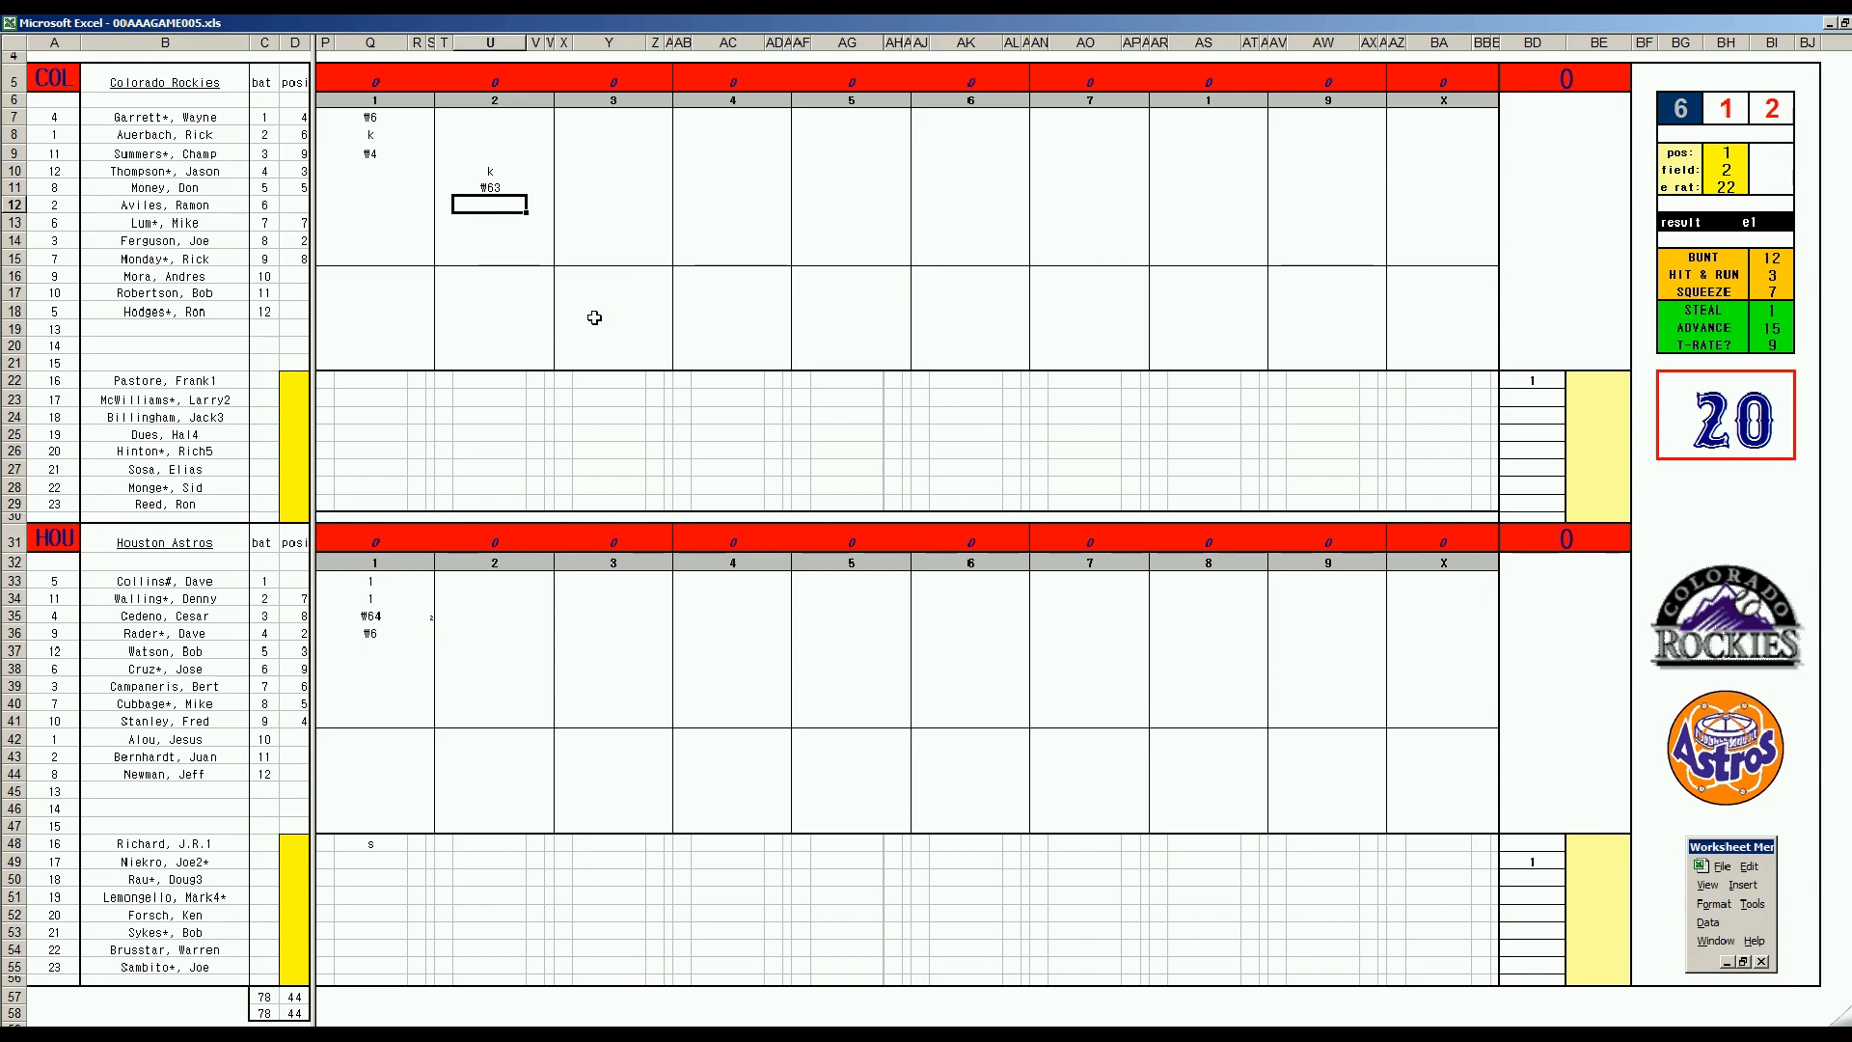
type("W13")
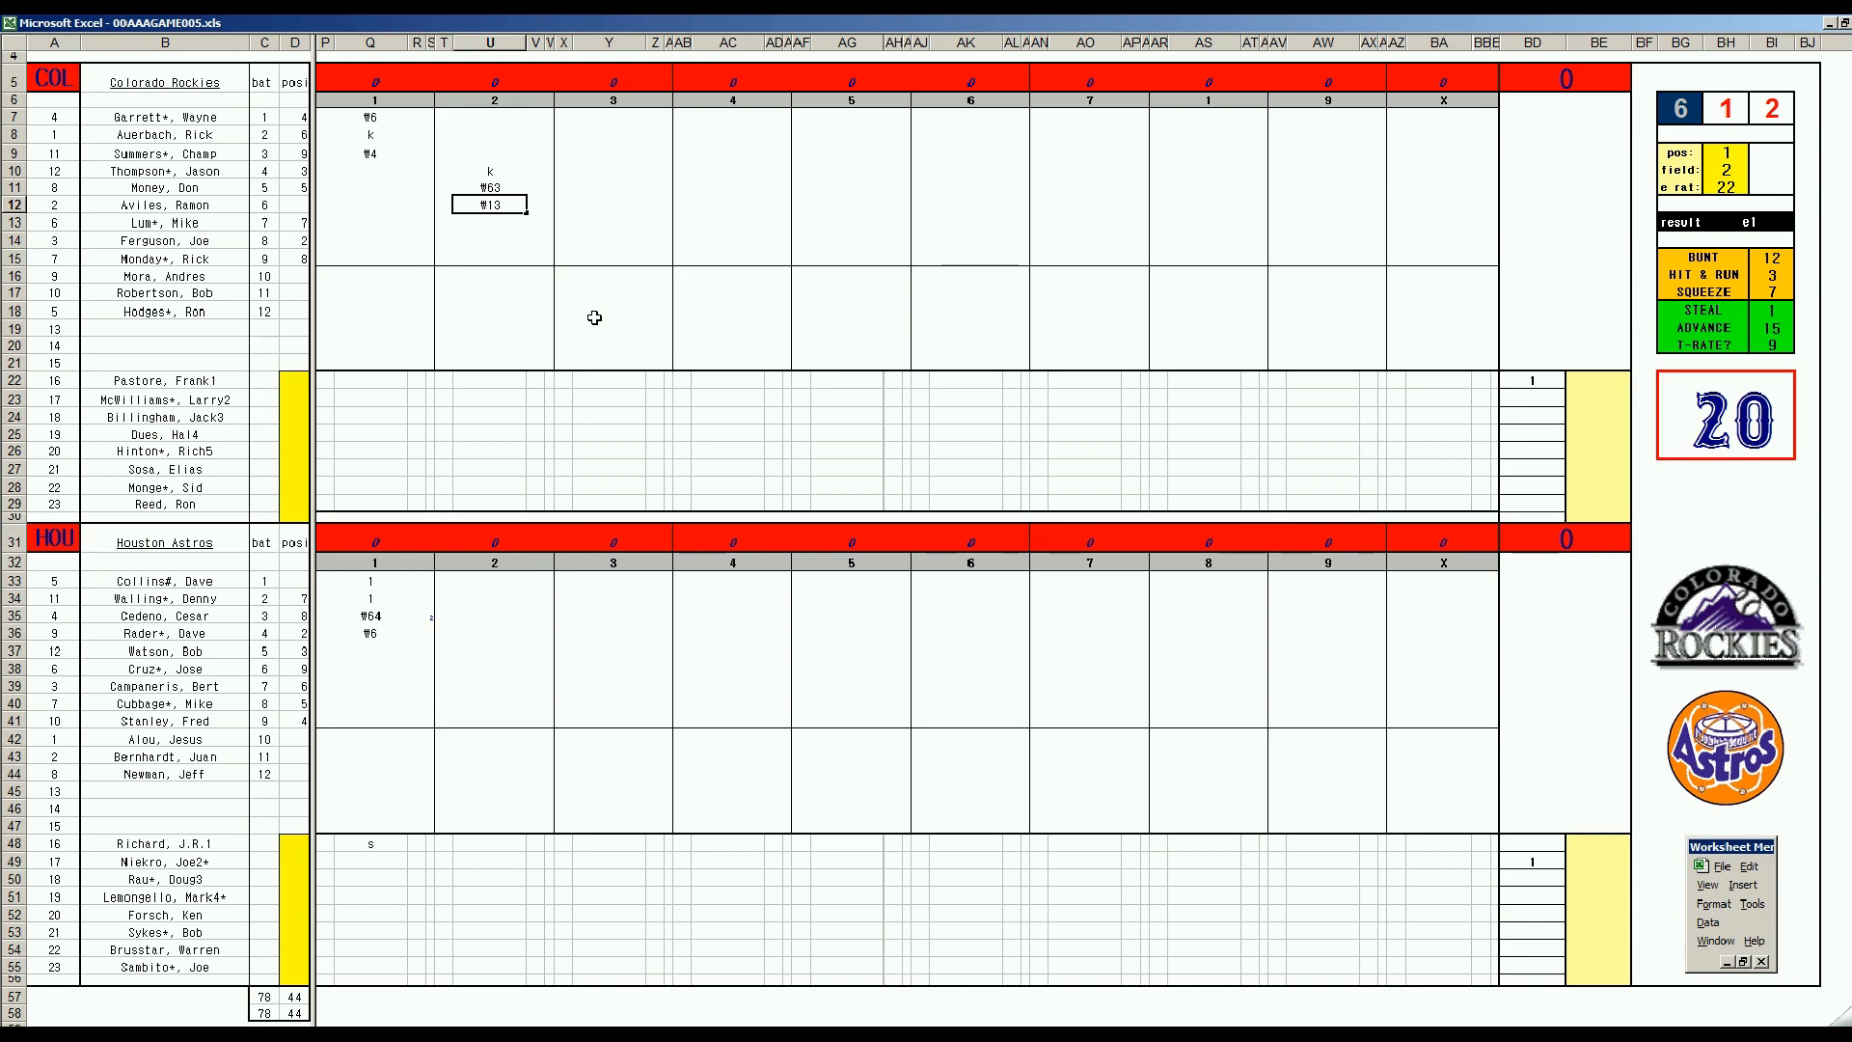
left_click(488, 650)
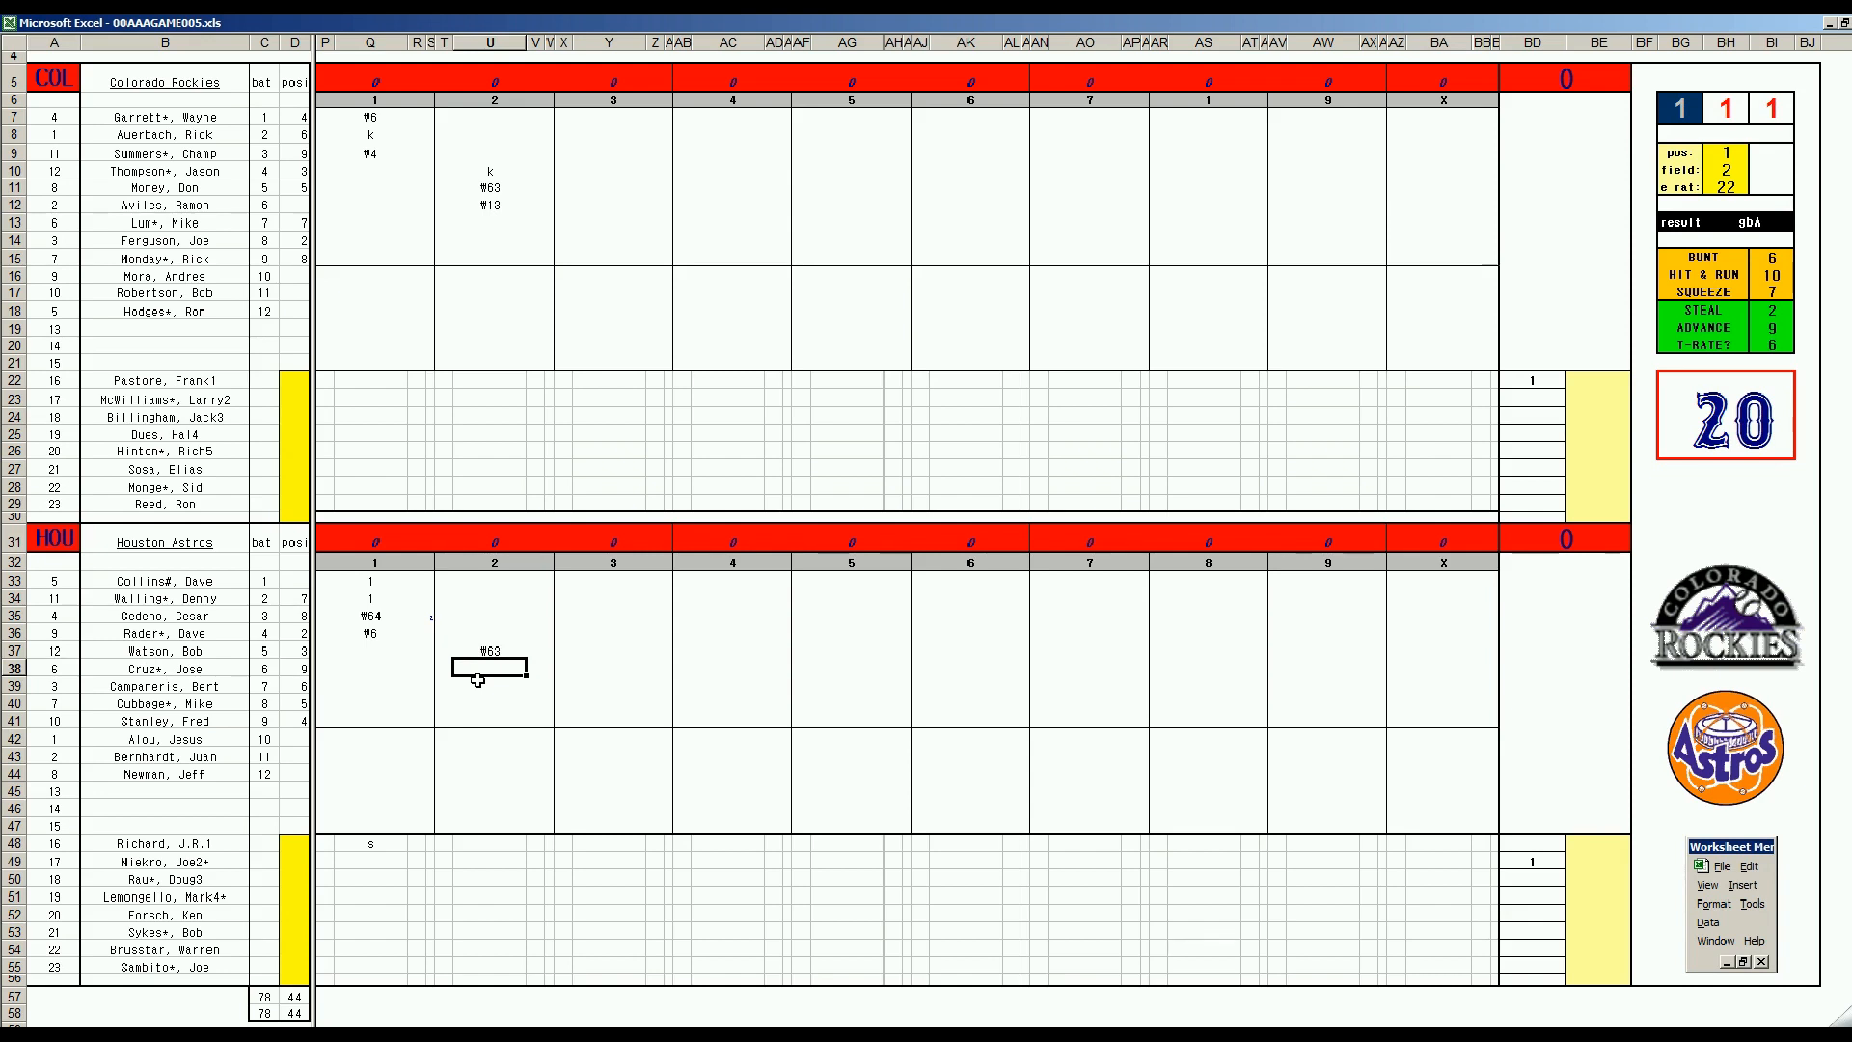
type("W9")
left_click(494, 685)
type("W53")
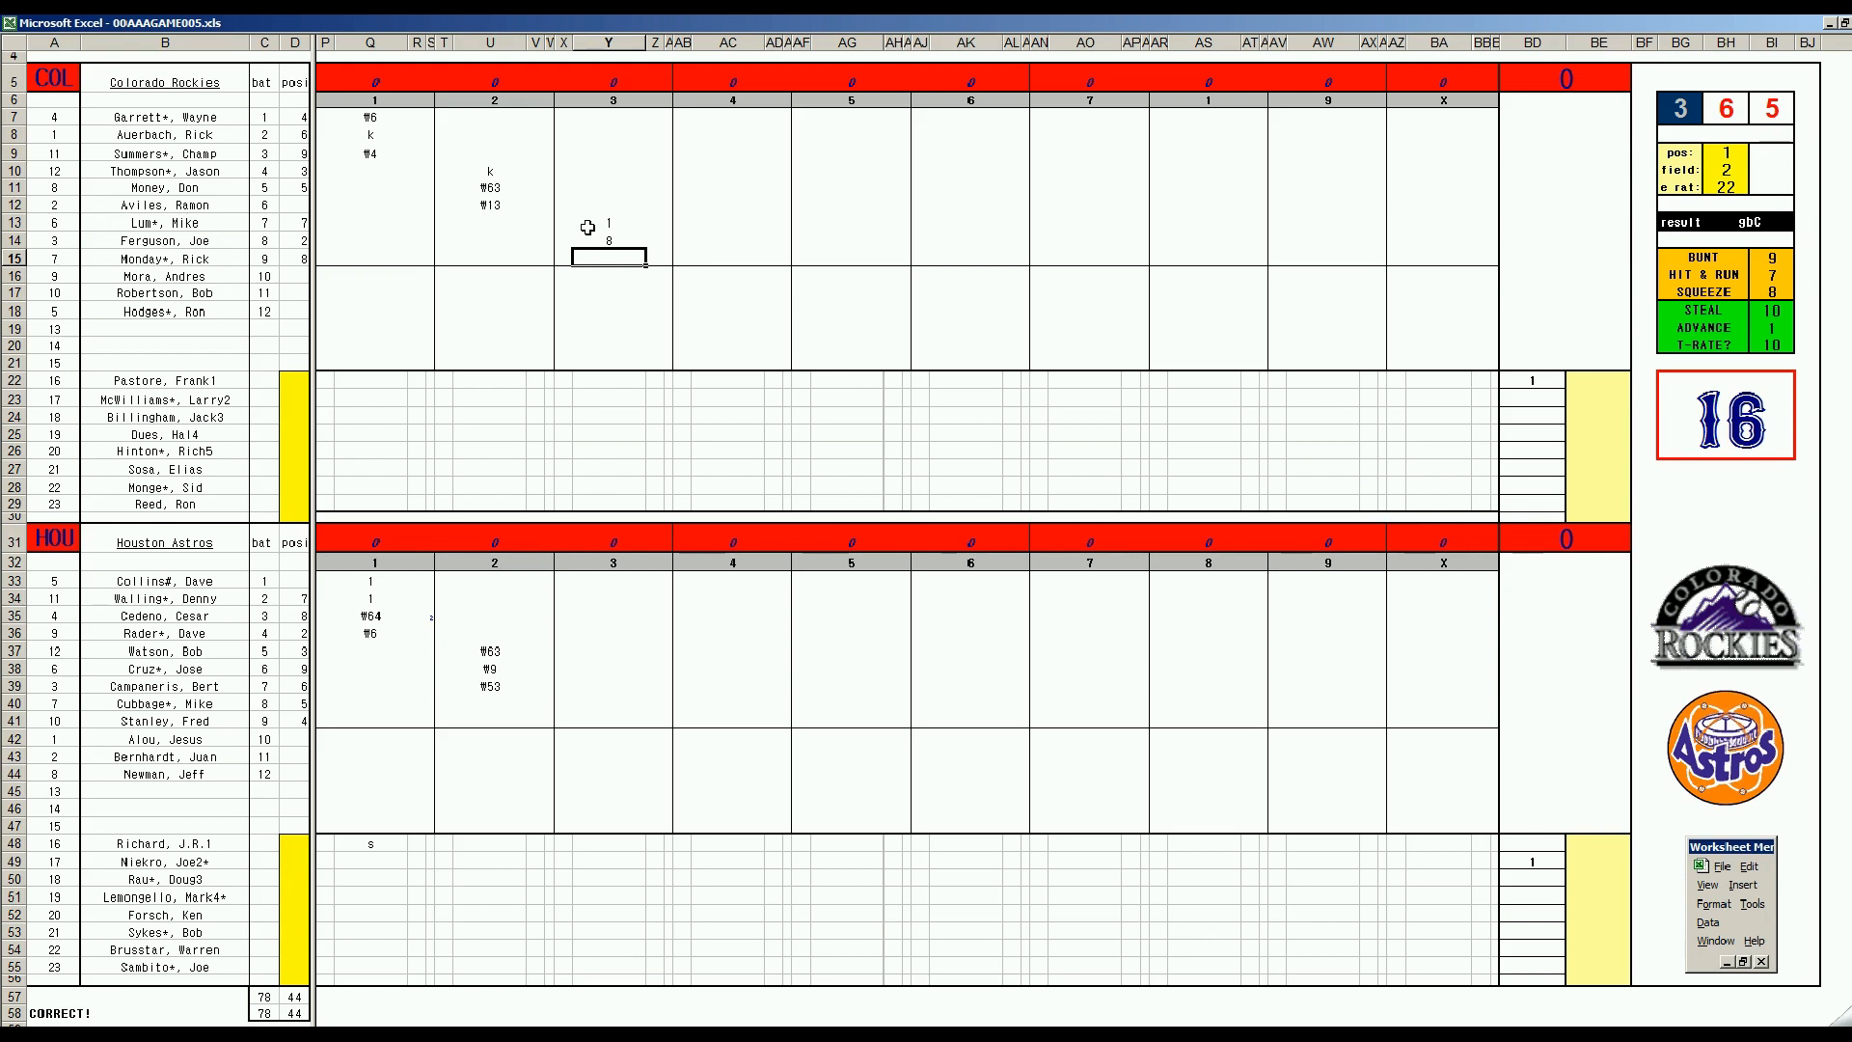
mouse_move(1296, 309)
type("2")
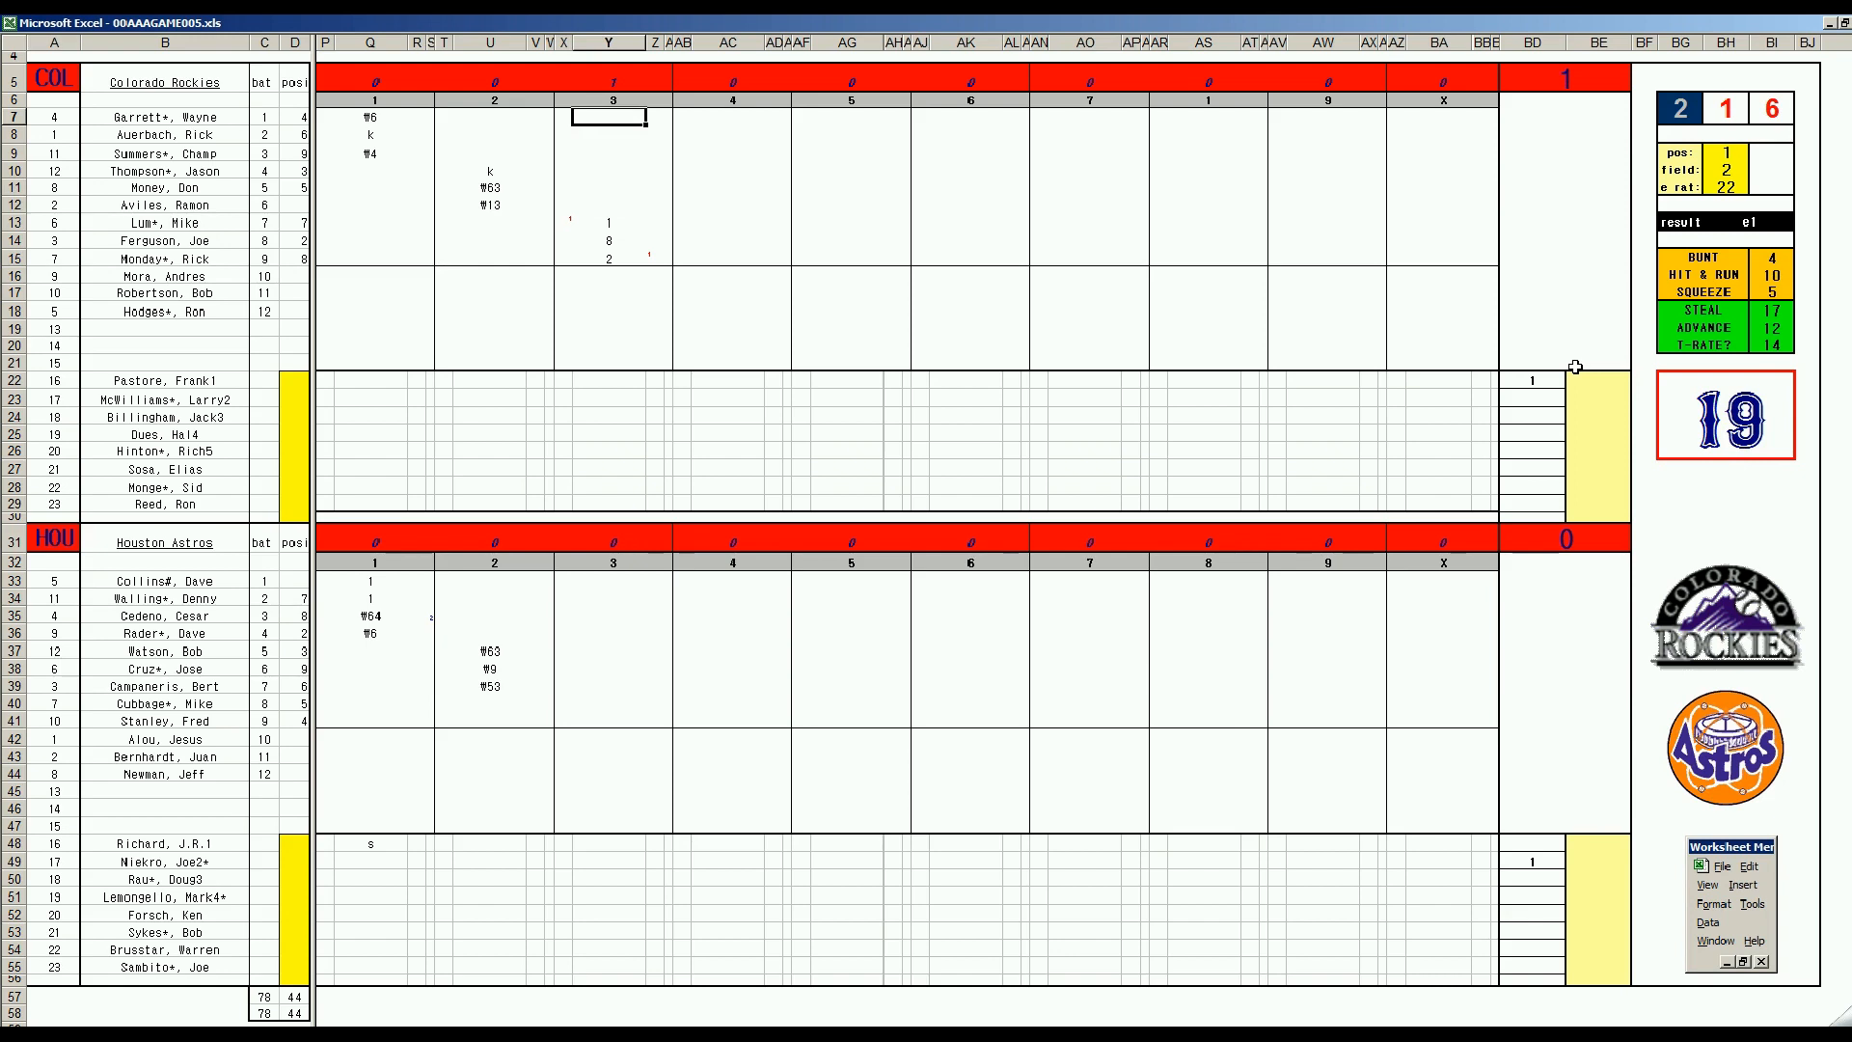
- Score the Rockies' third inning with 9, W8, k, W33 for their first run
type("9")
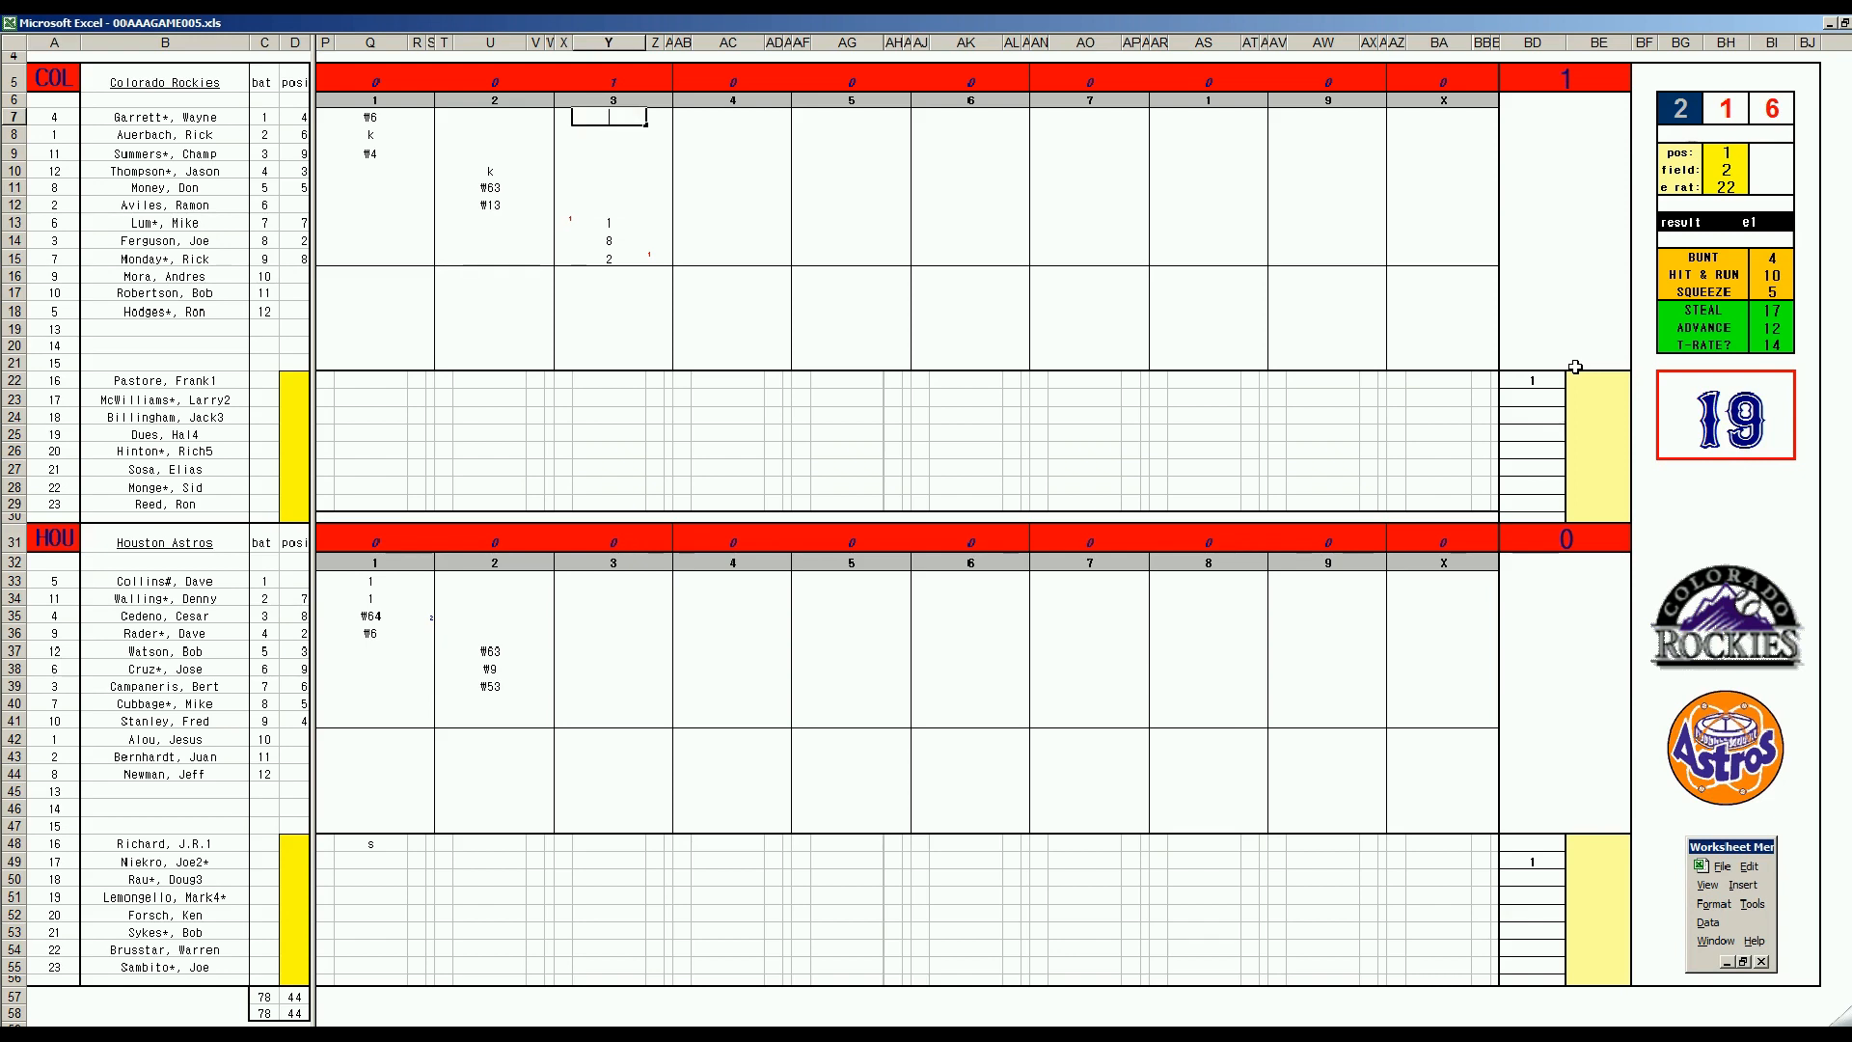
type("W8")
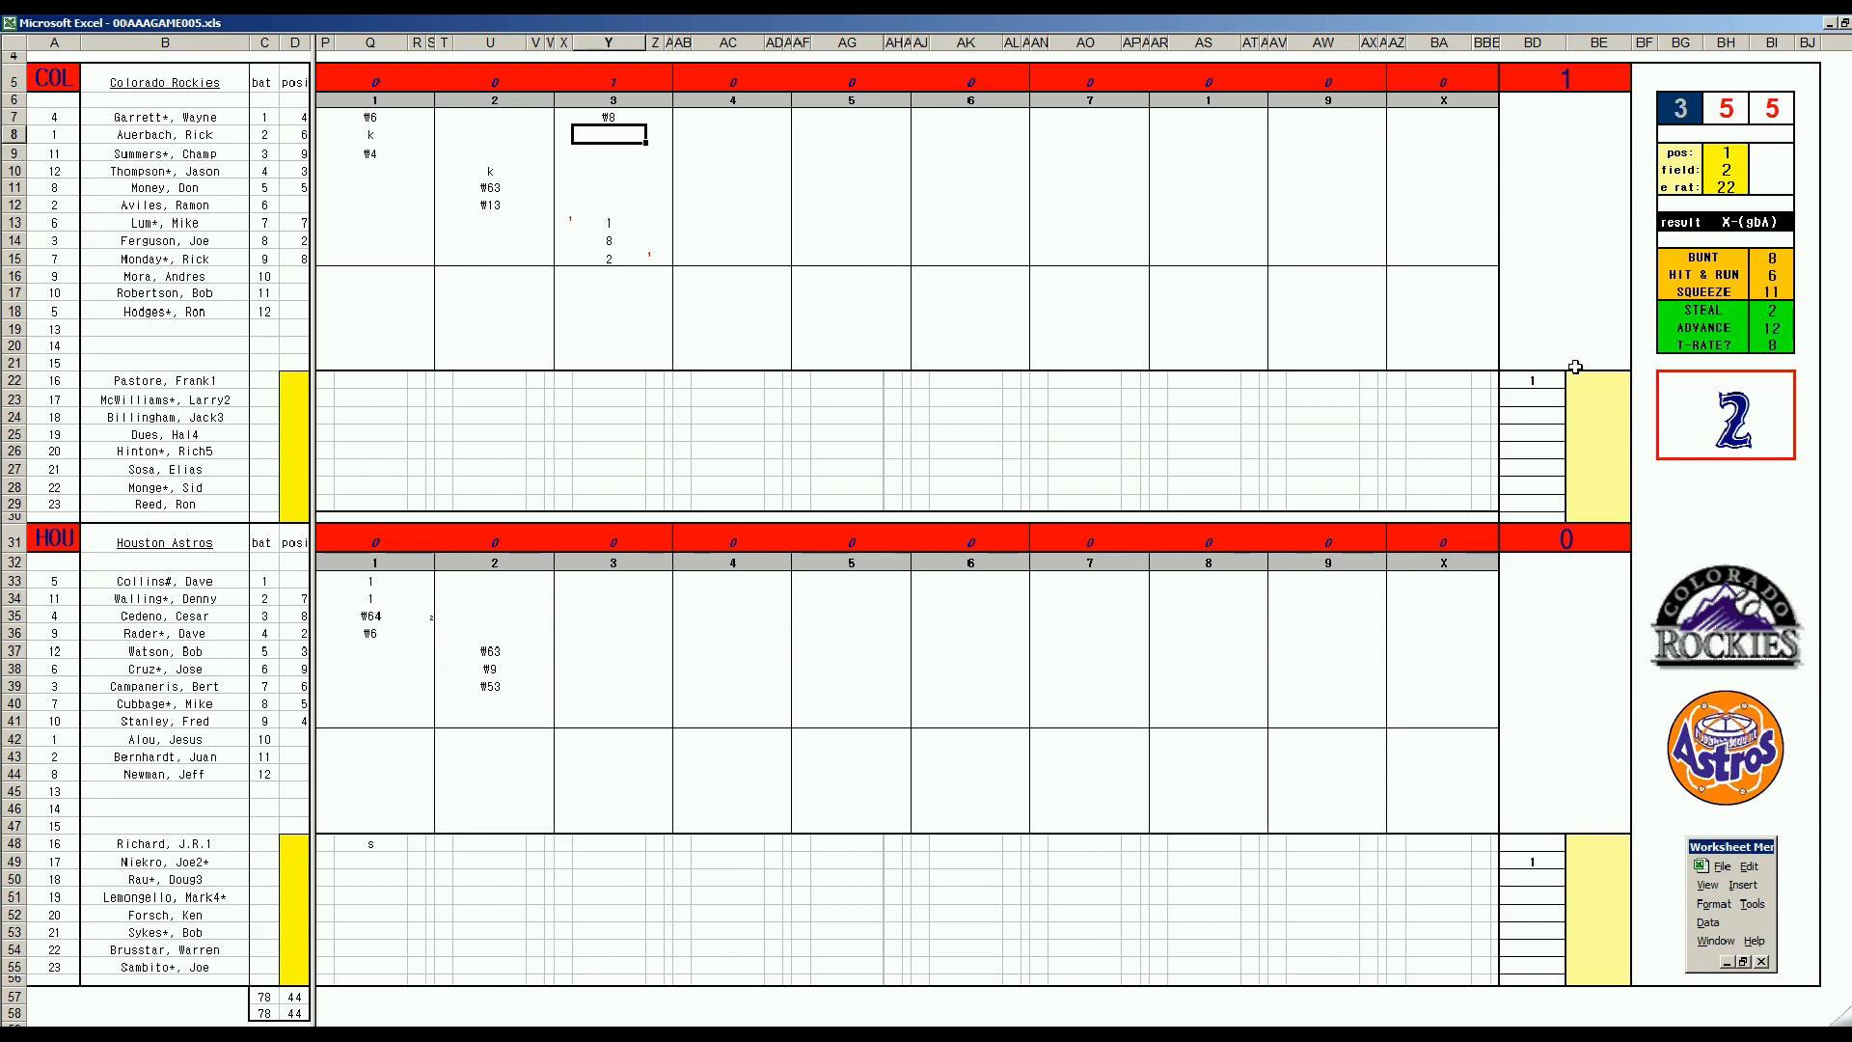
type("k")
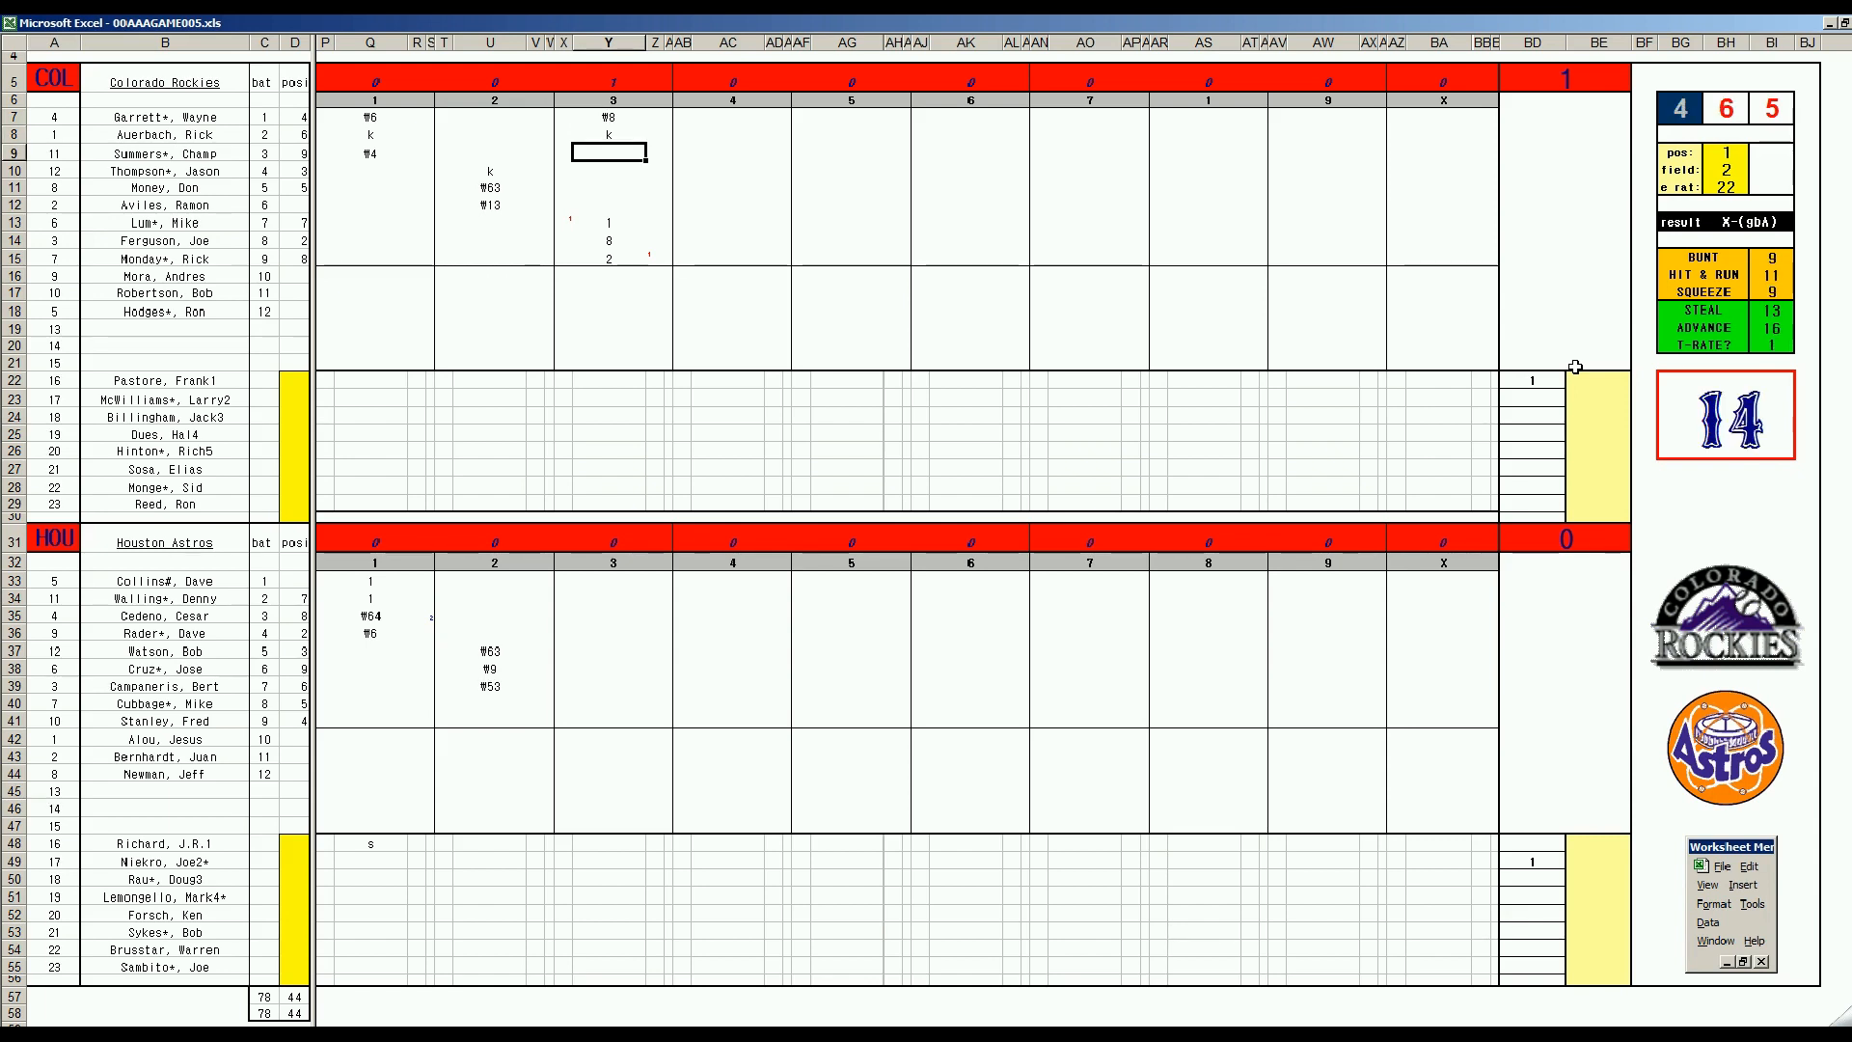
type("W33")
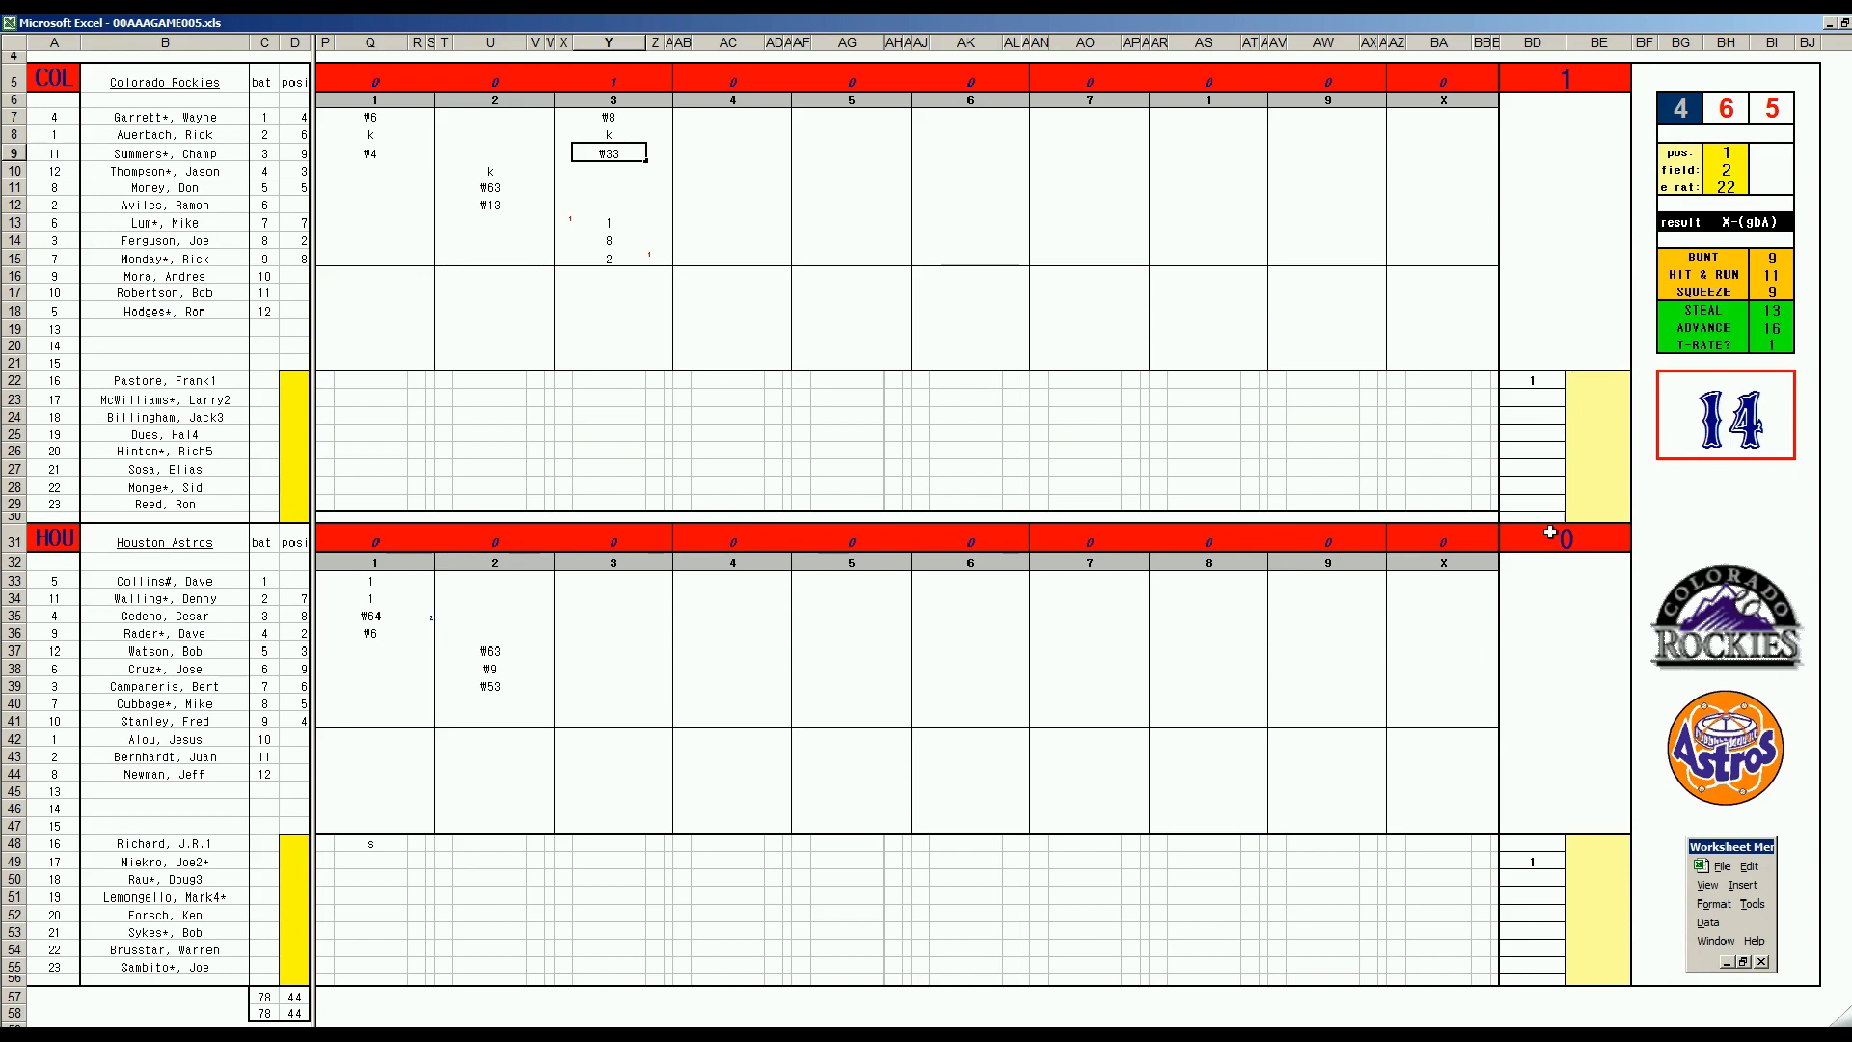
- Score the Astros' third inning with W64 and W463
left_click(608, 700)
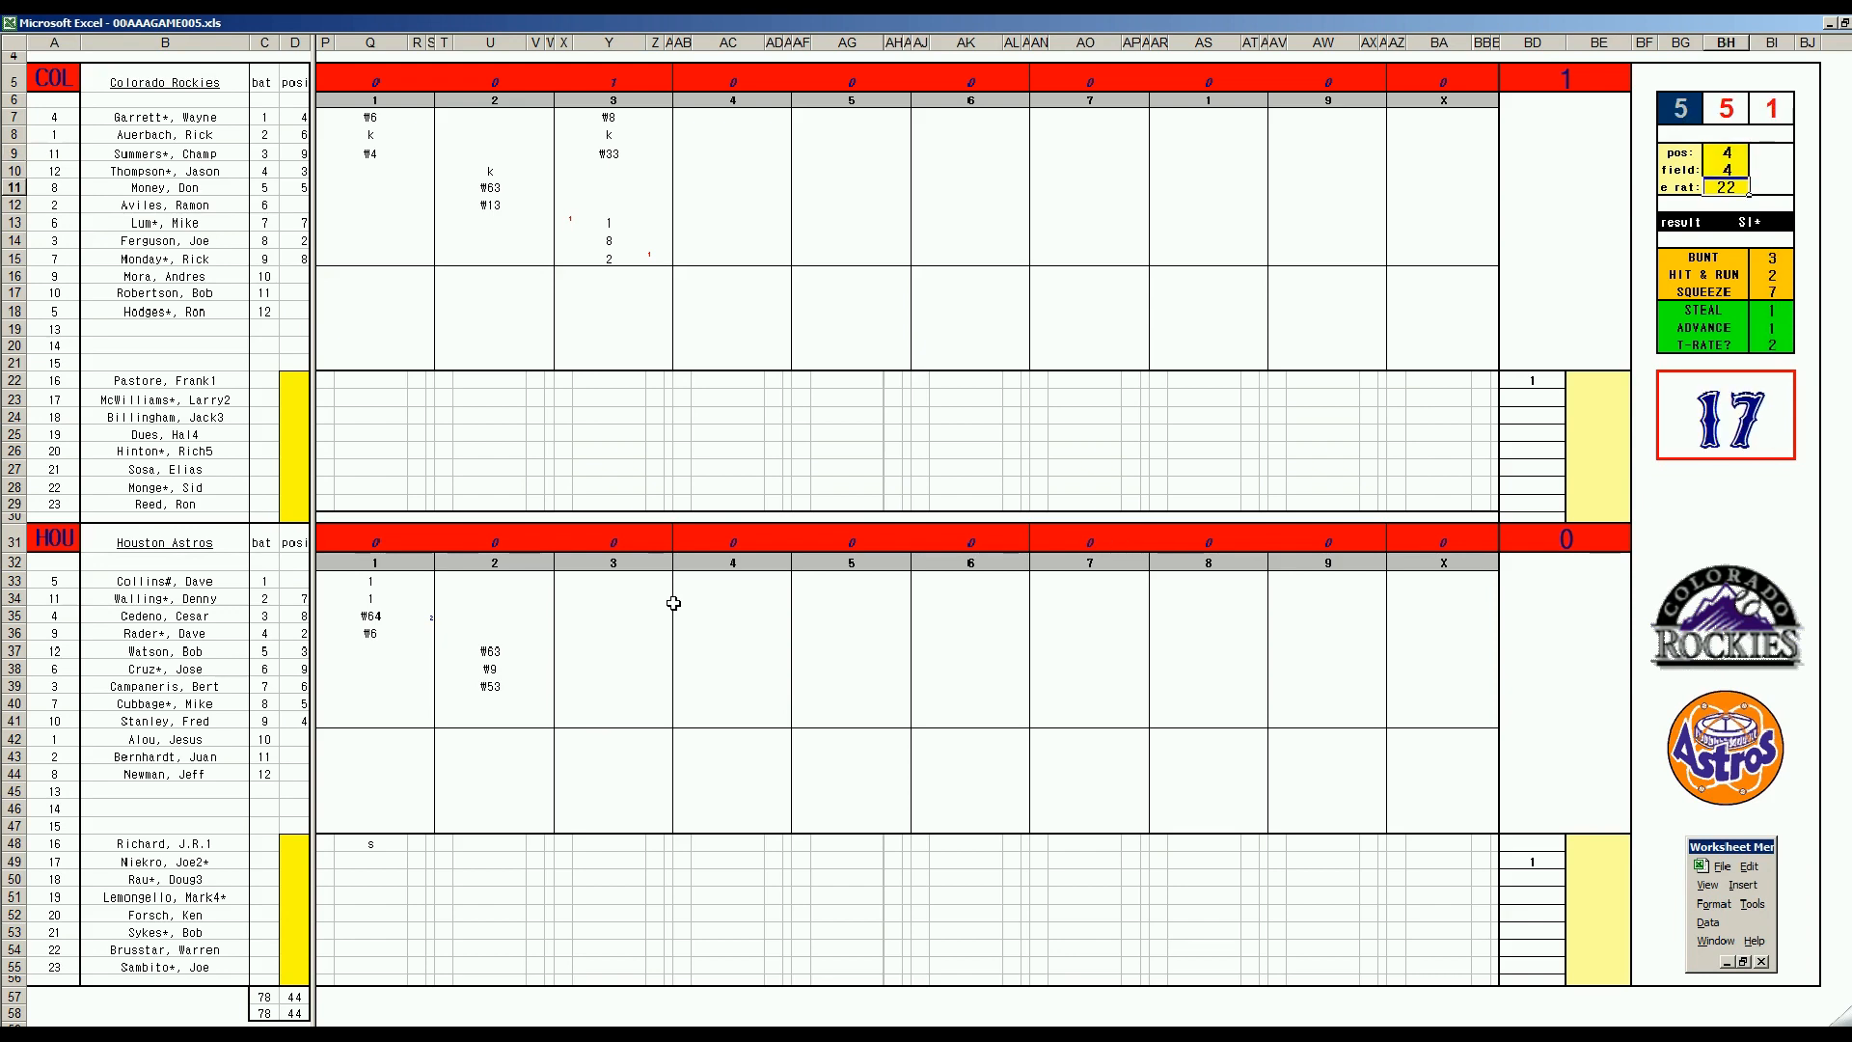
mouse_move(612, 706)
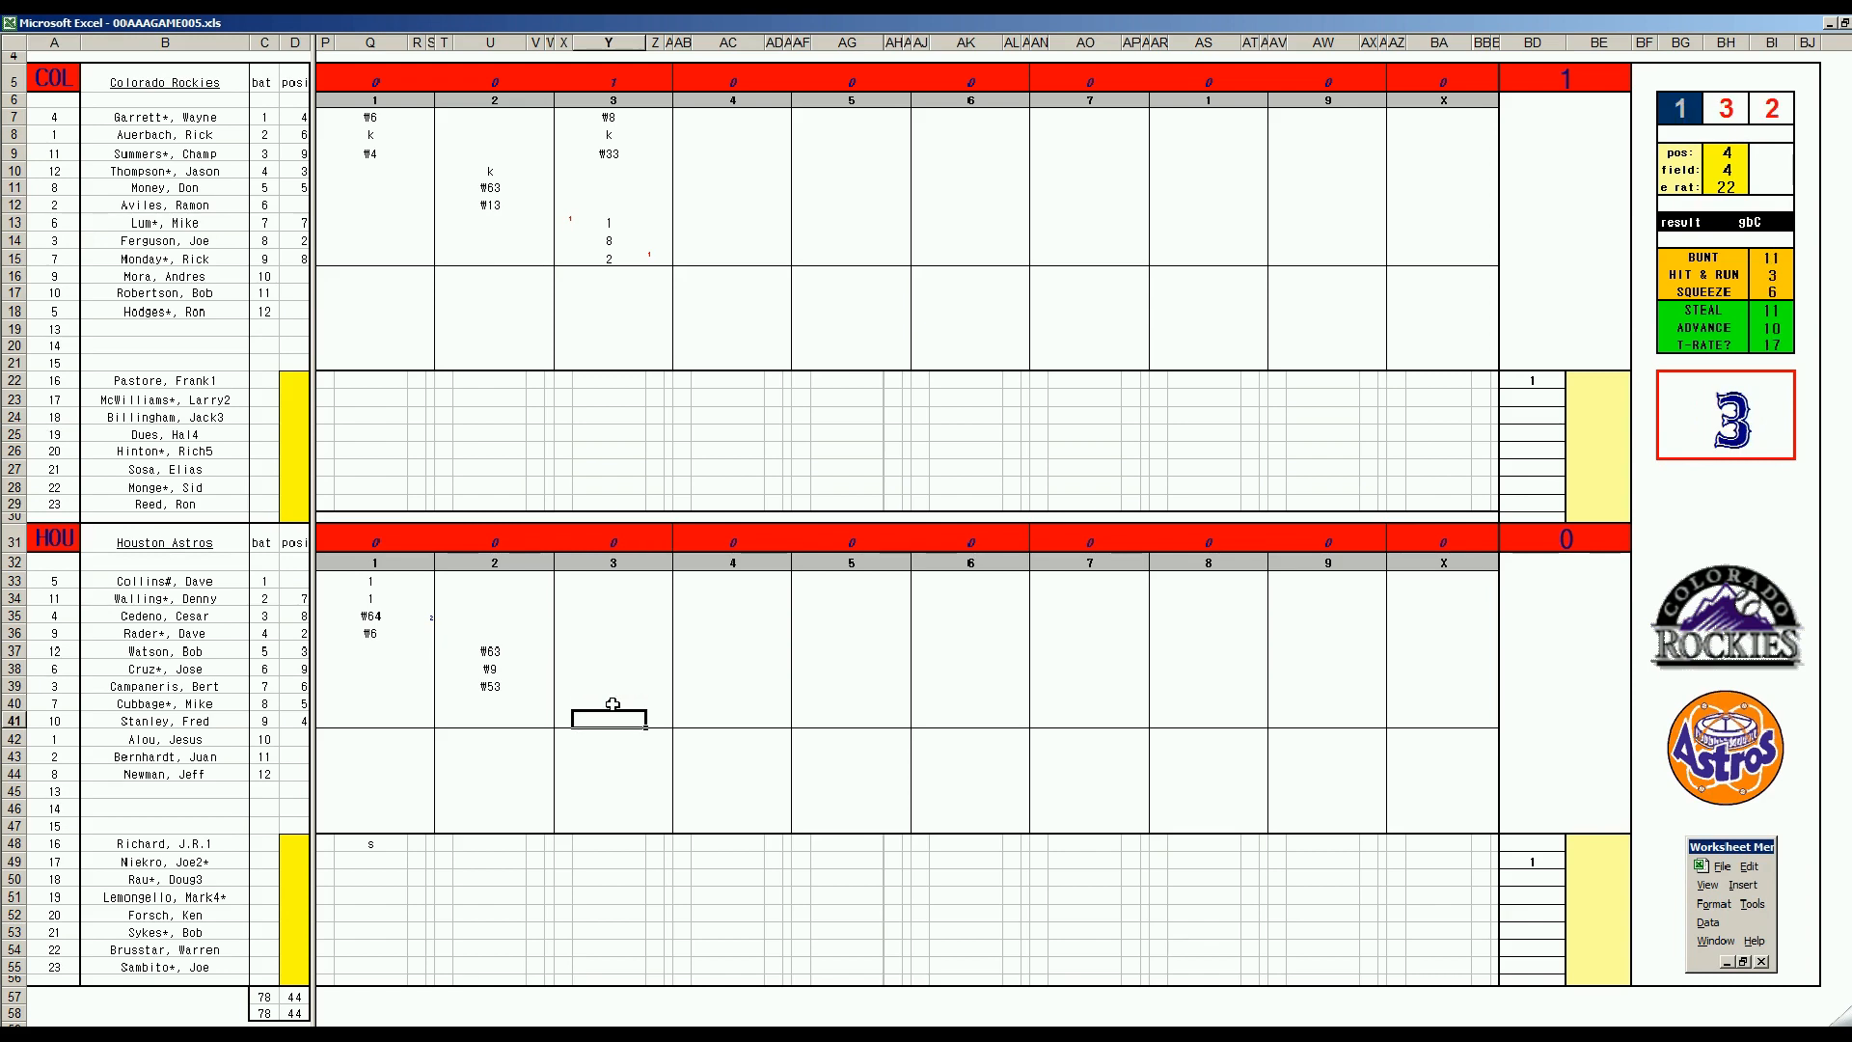
type("W64")
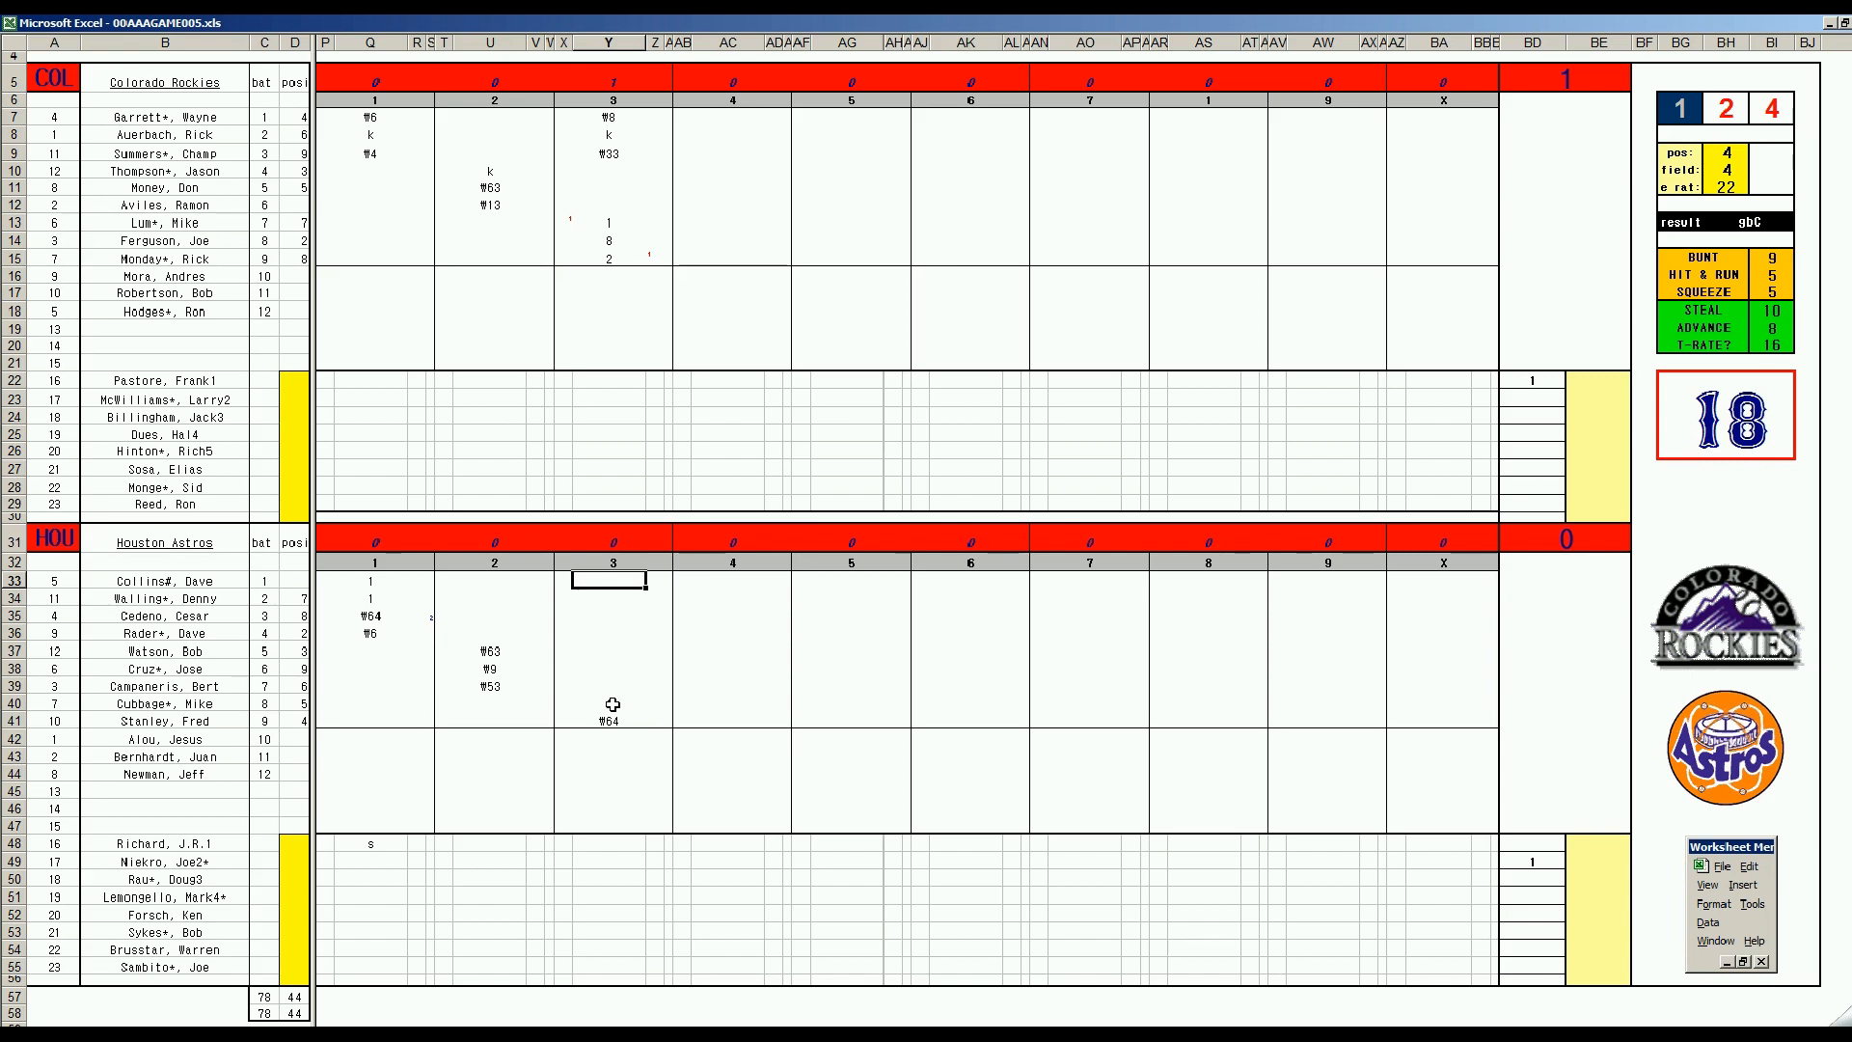
type("W463")
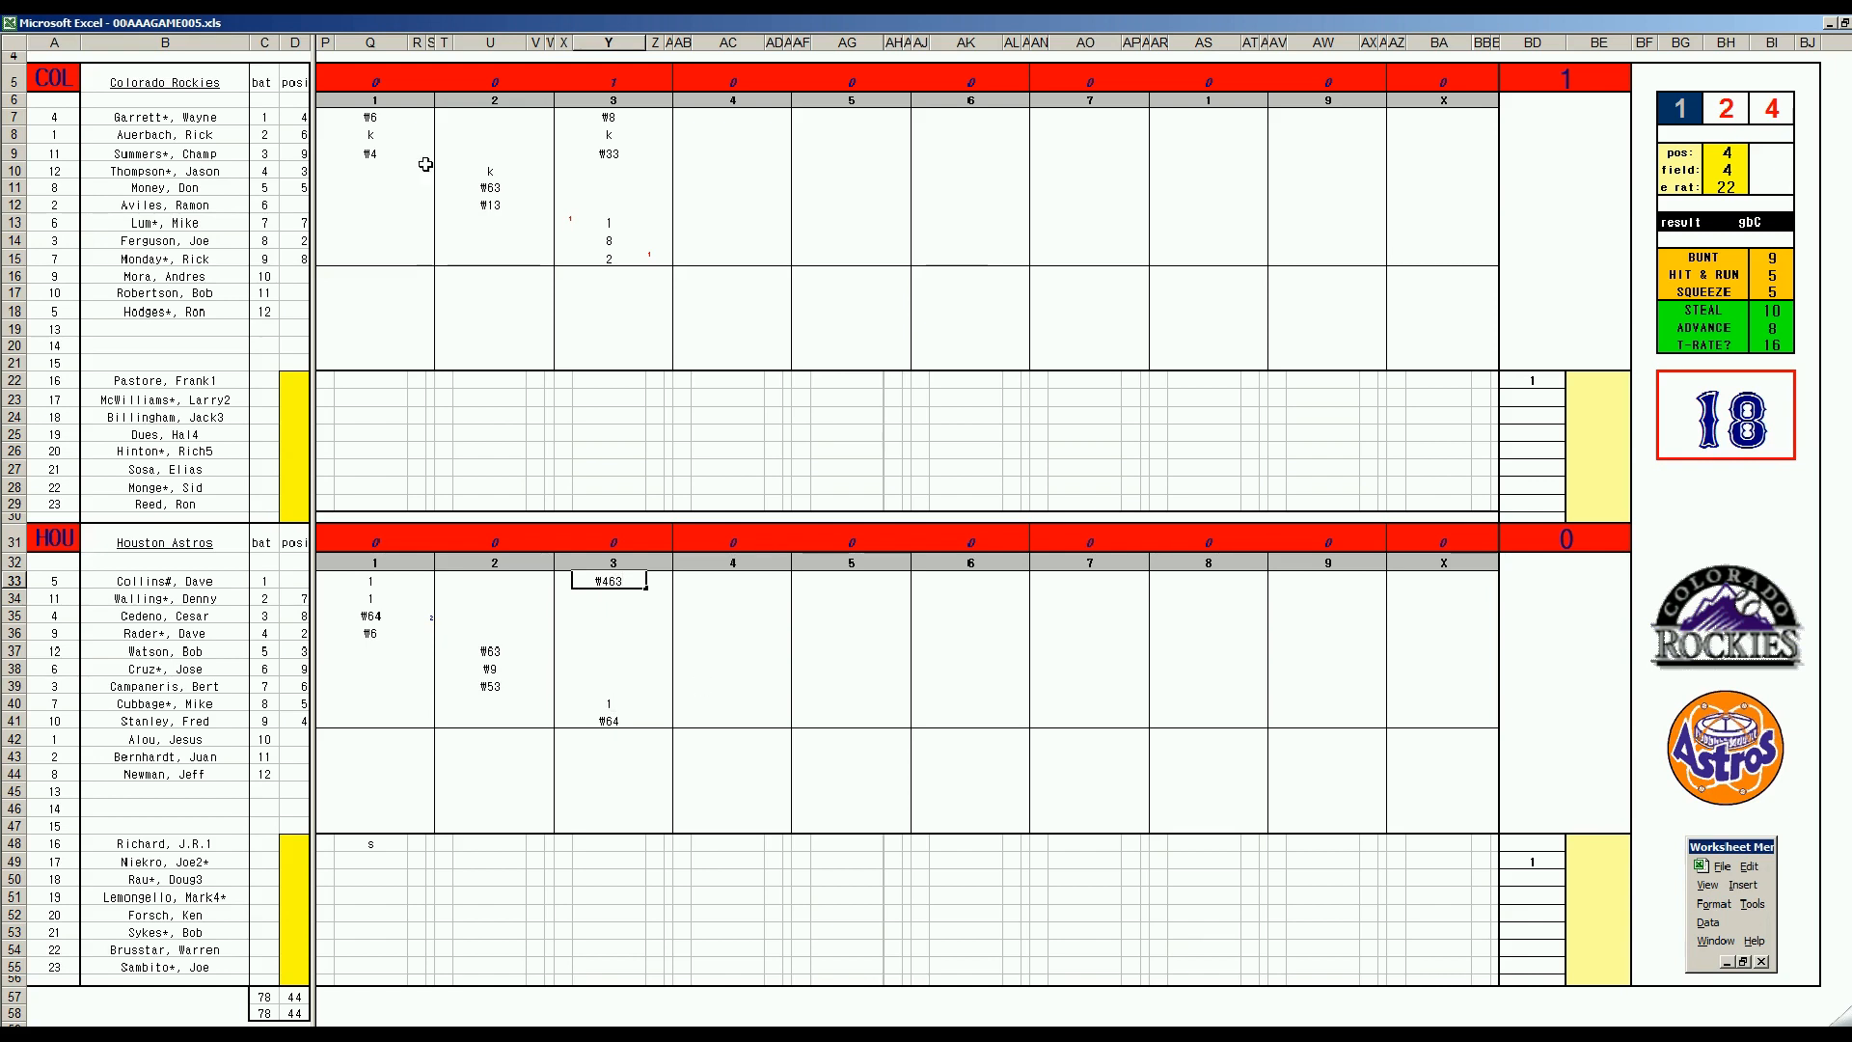
- Score the Rockies' fourth inning with 8 and W463, raising them to 2 runs
left_click(730, 153)
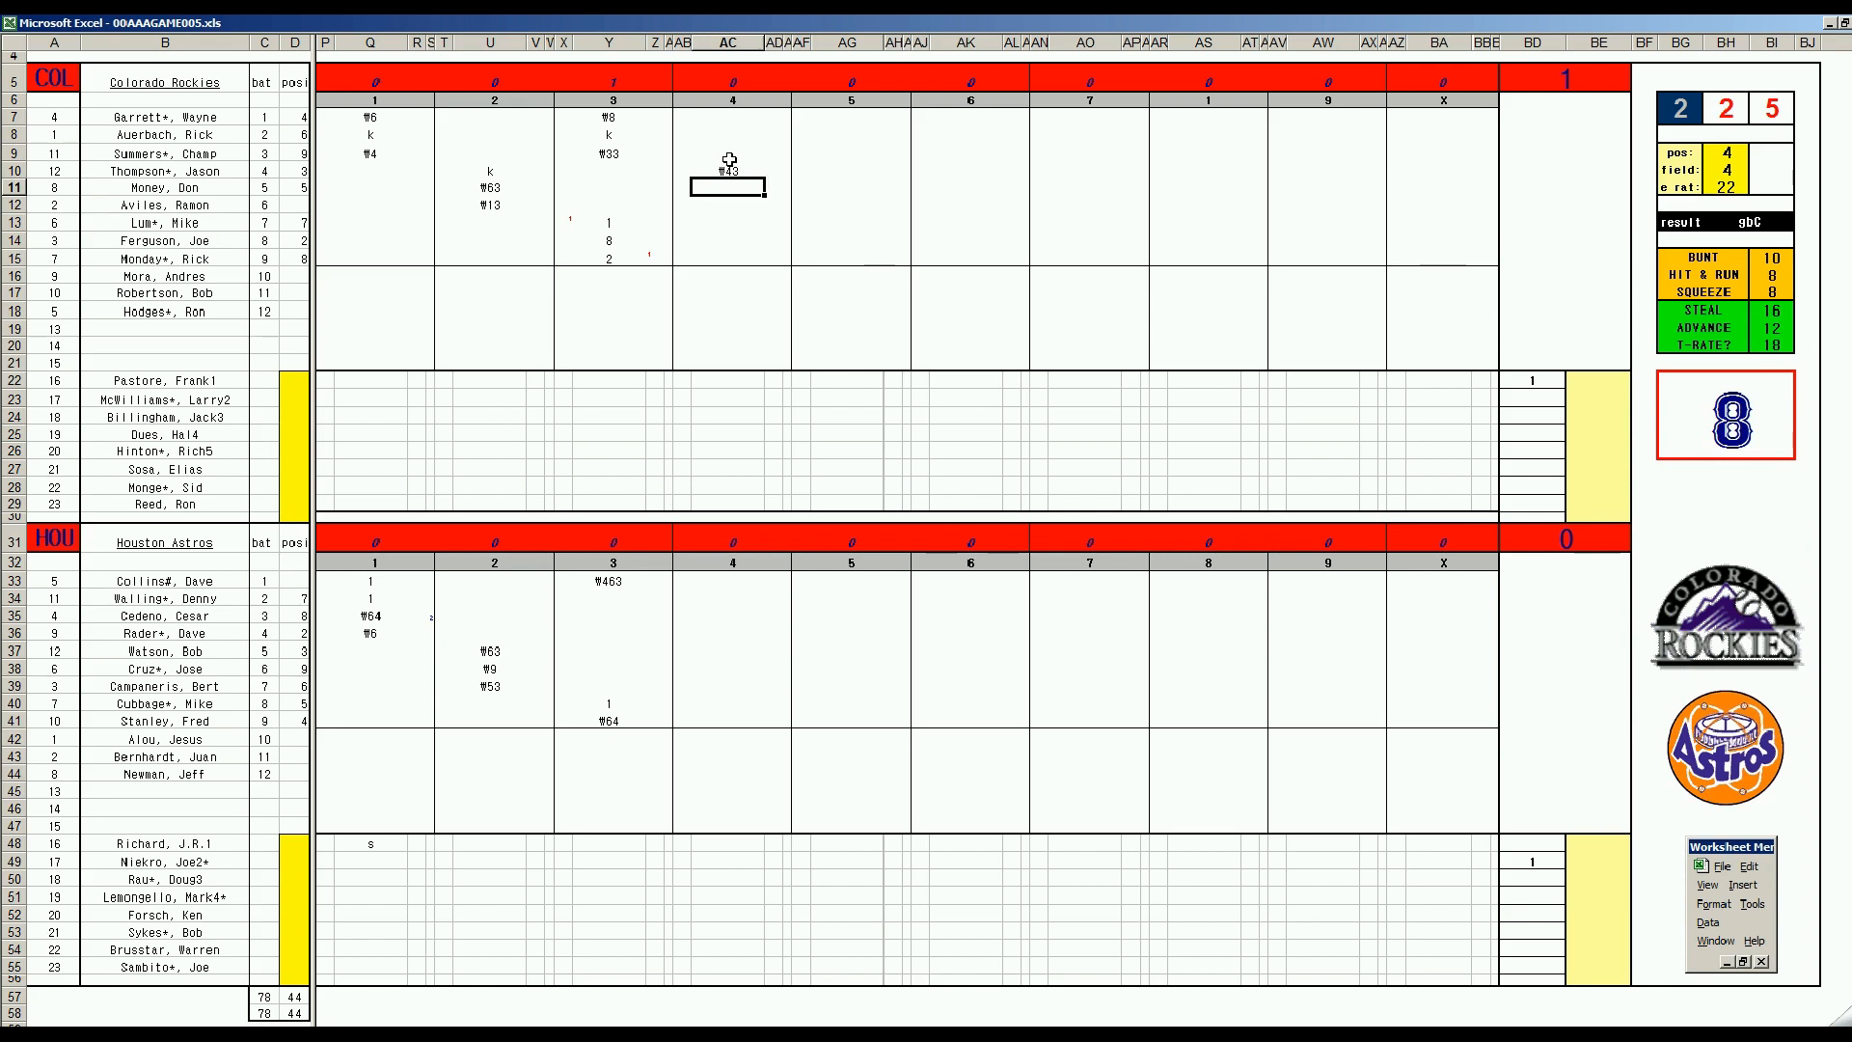
type("8")
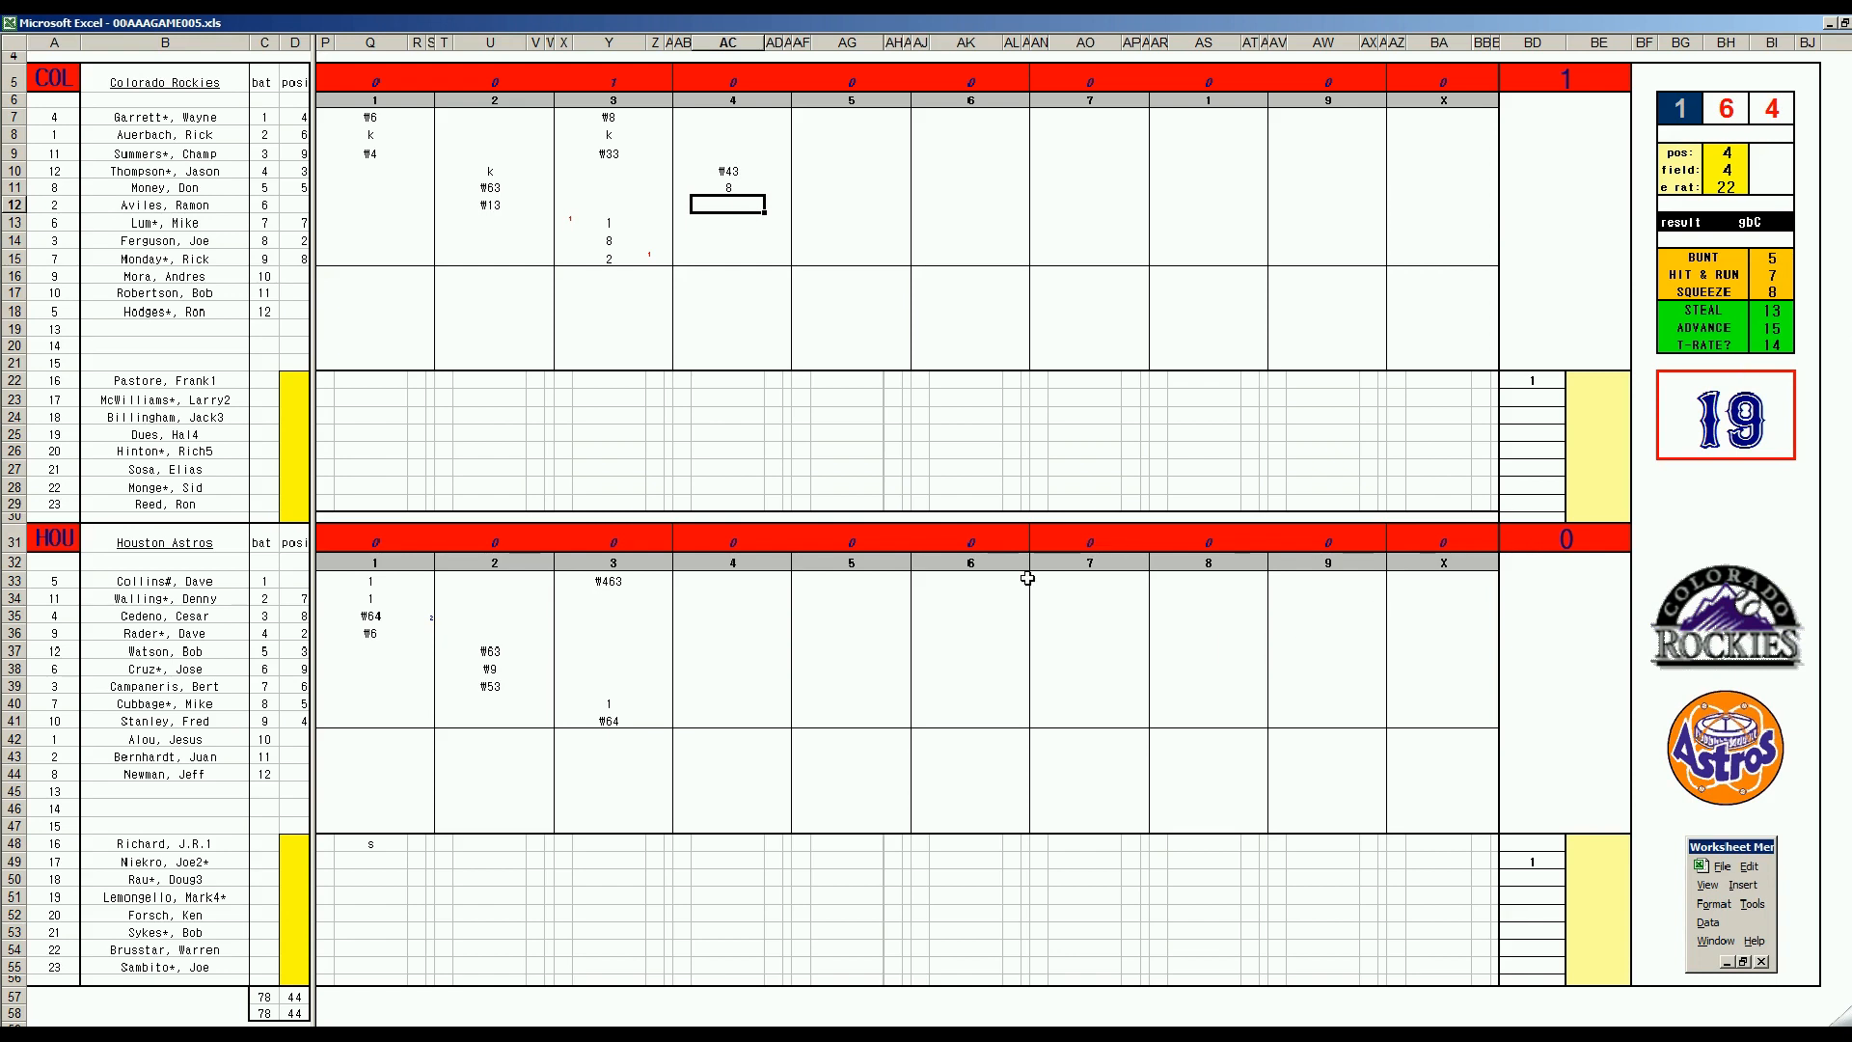
mouse_move(295, 640)
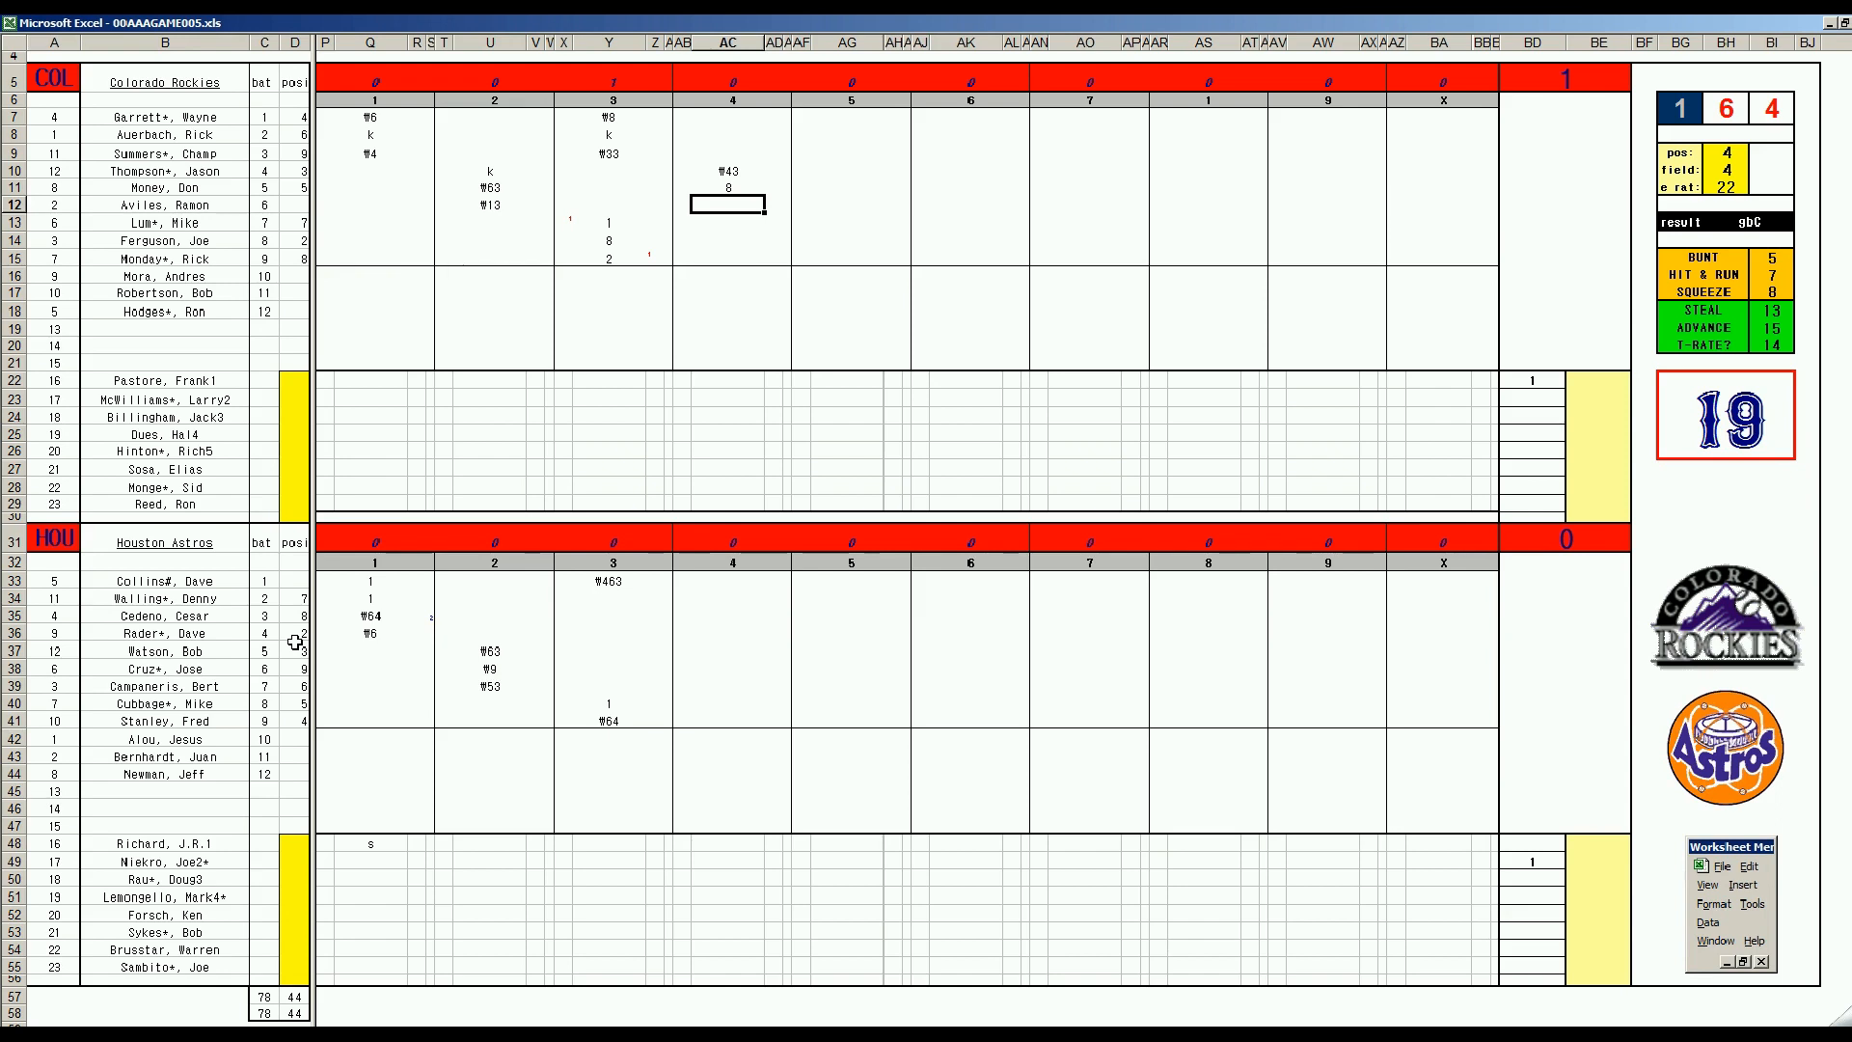
mouse_move(1337, 735)
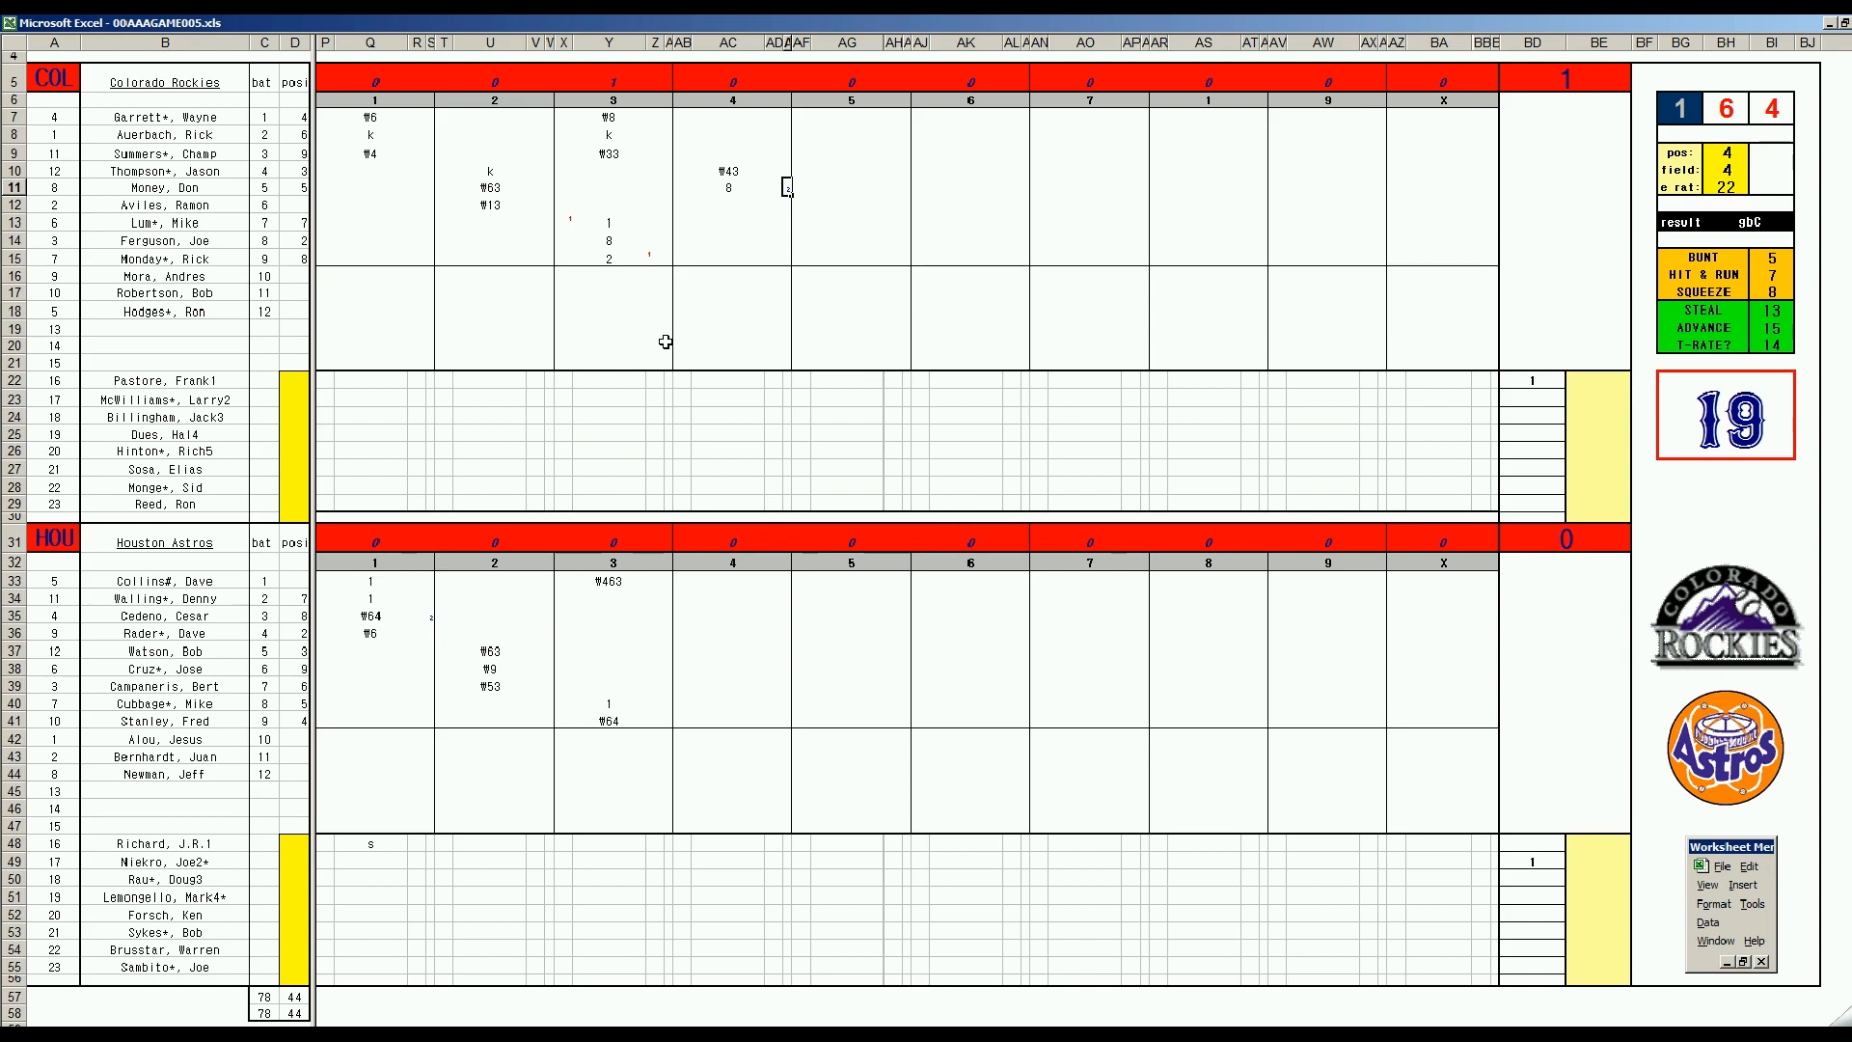
mouse_move(668, 243)
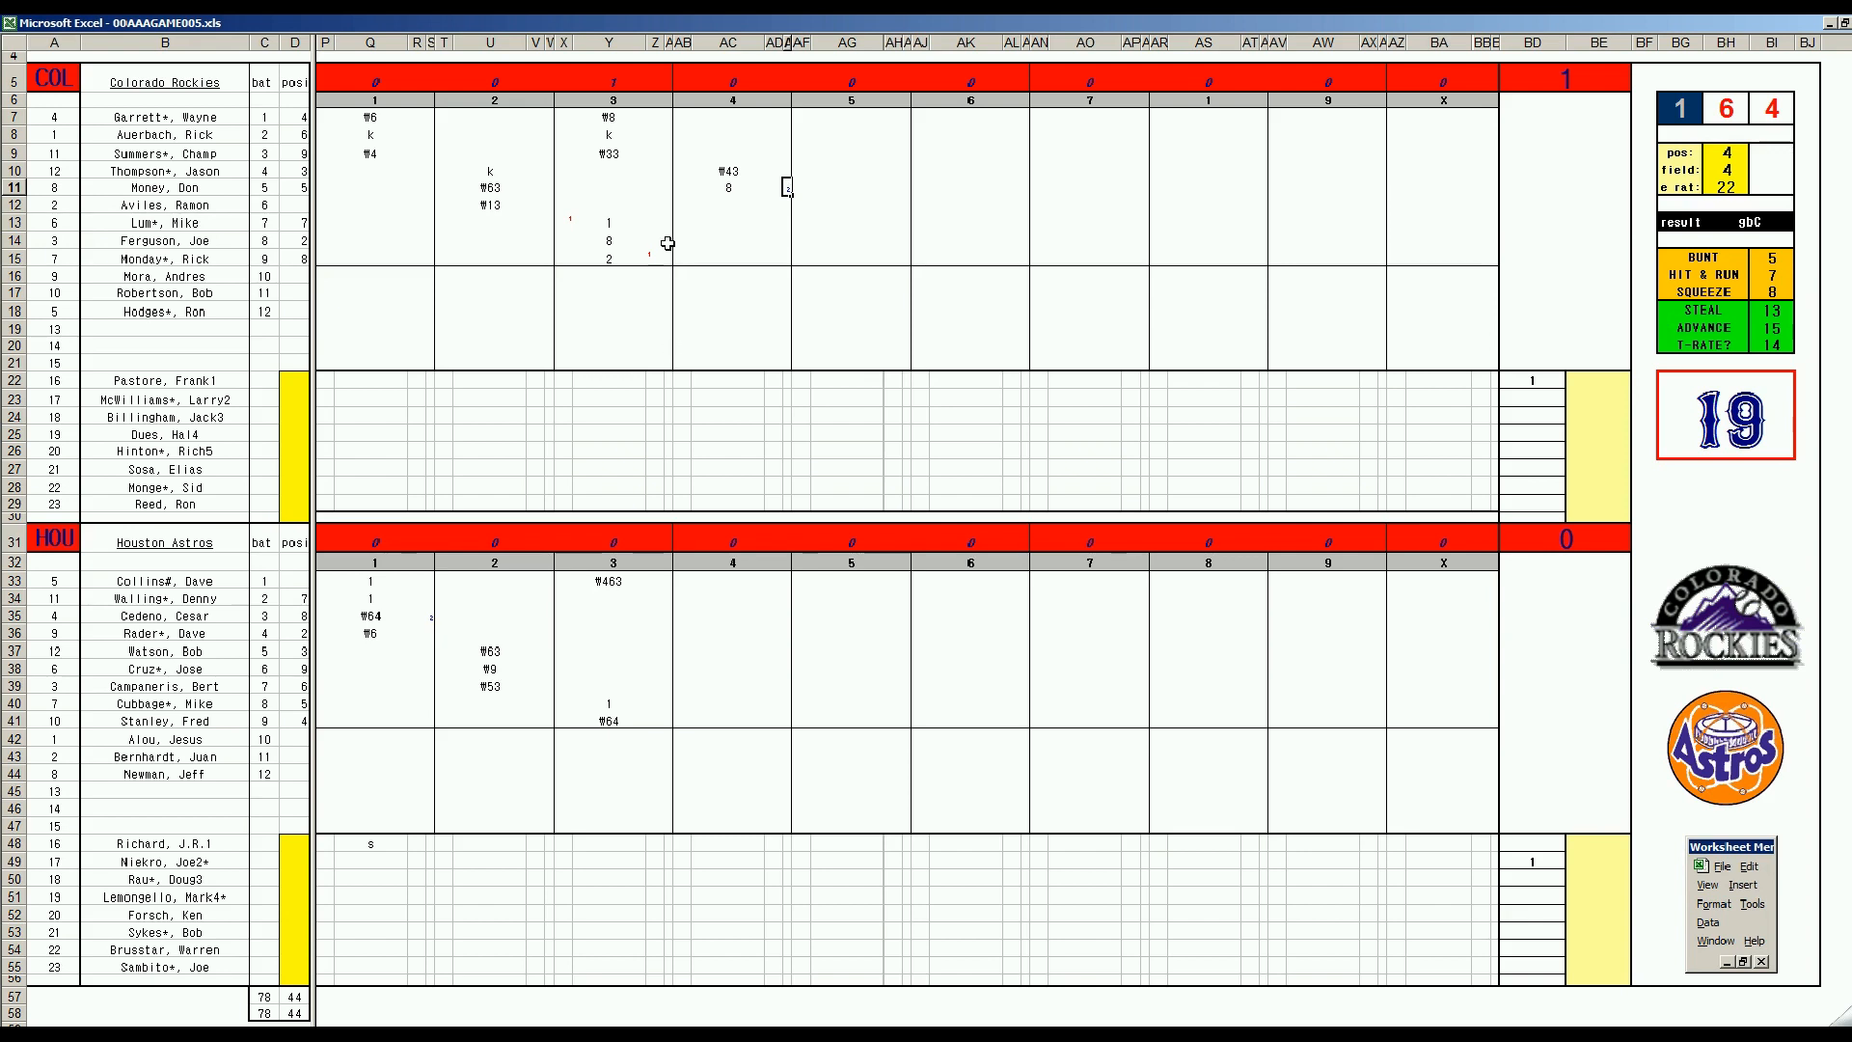
mouse_move(720, 227)
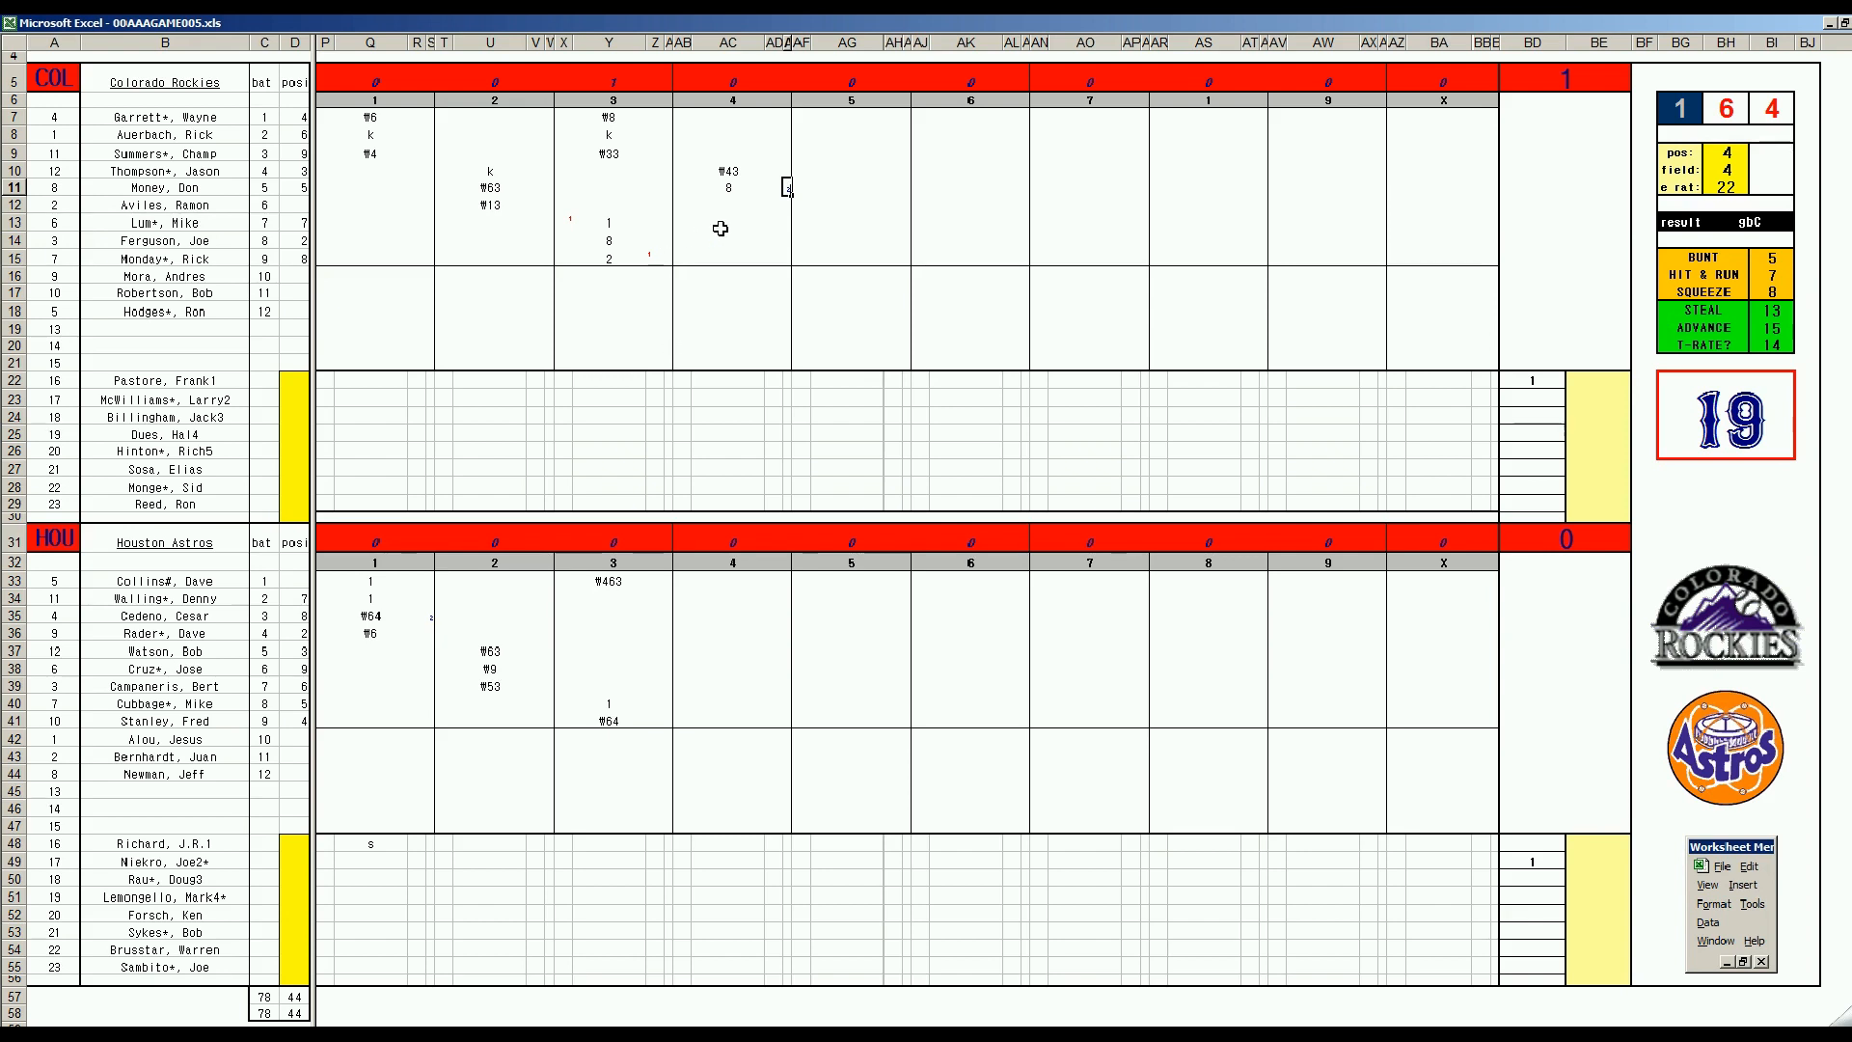
mouse_move(730, 203)
type("1")
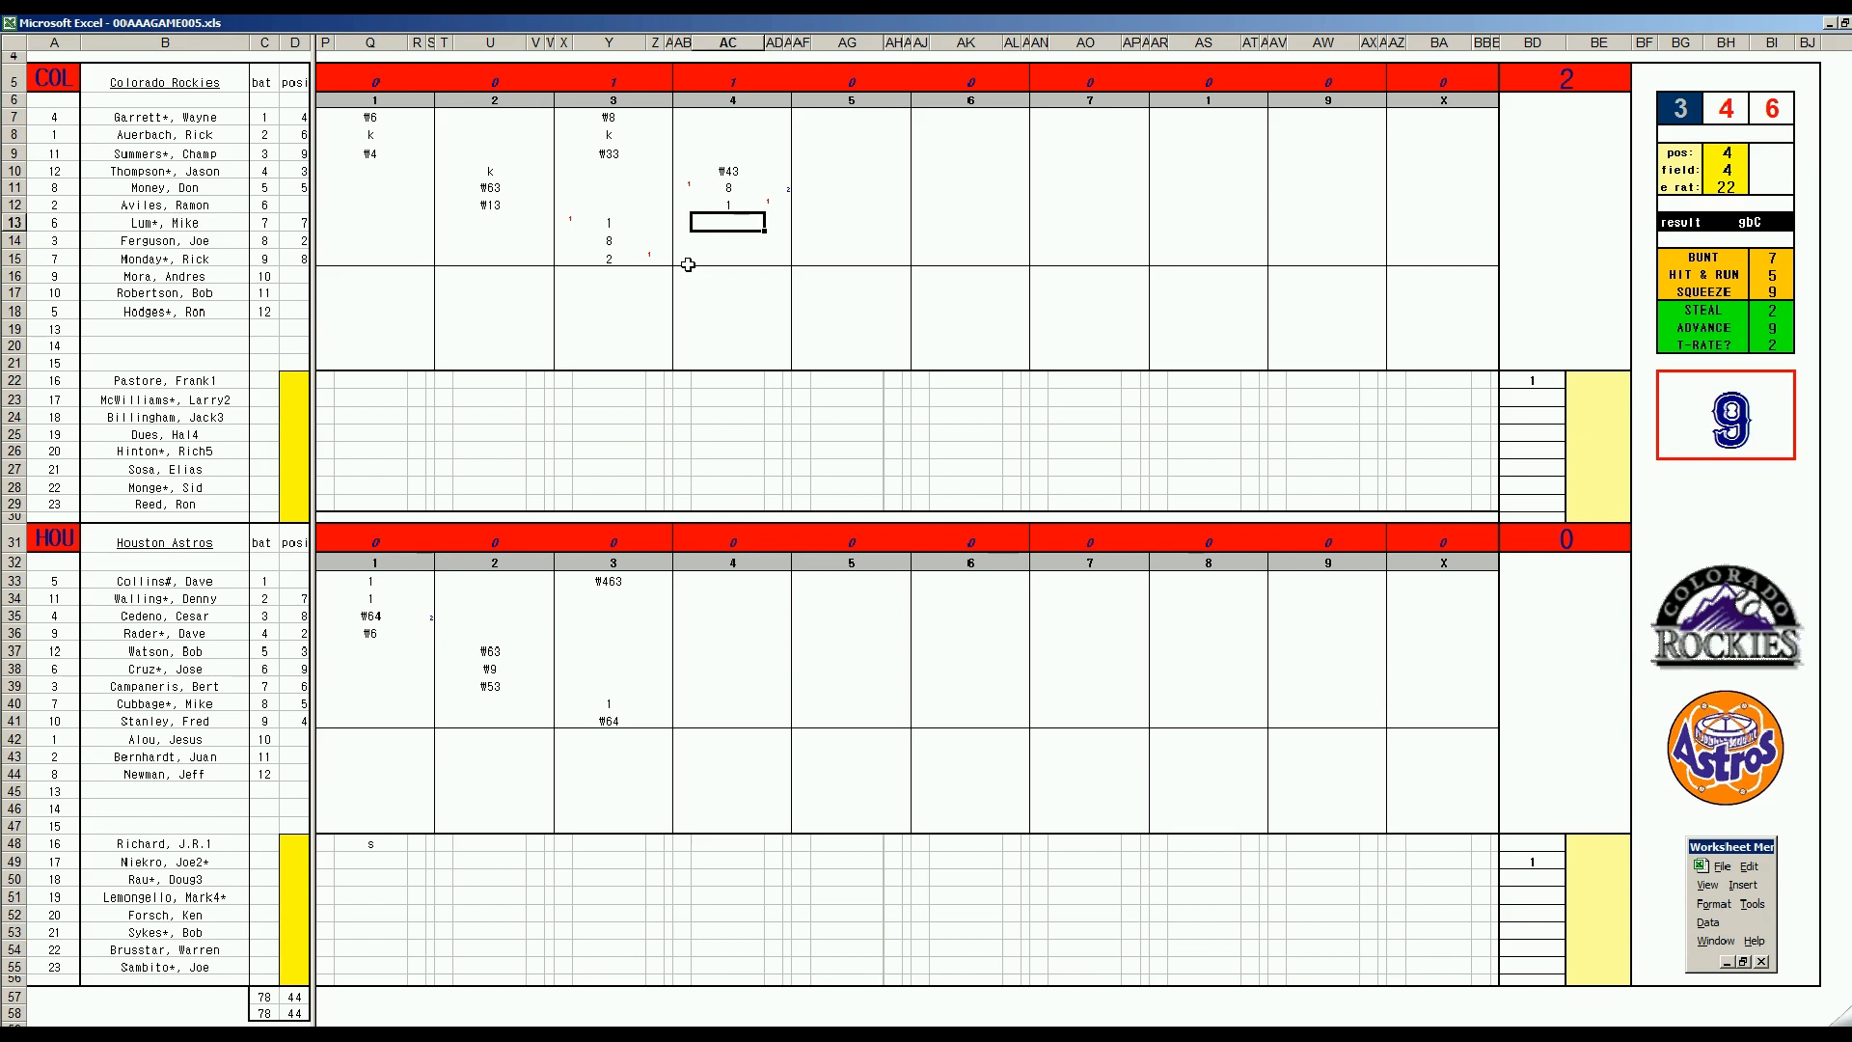
type("W")
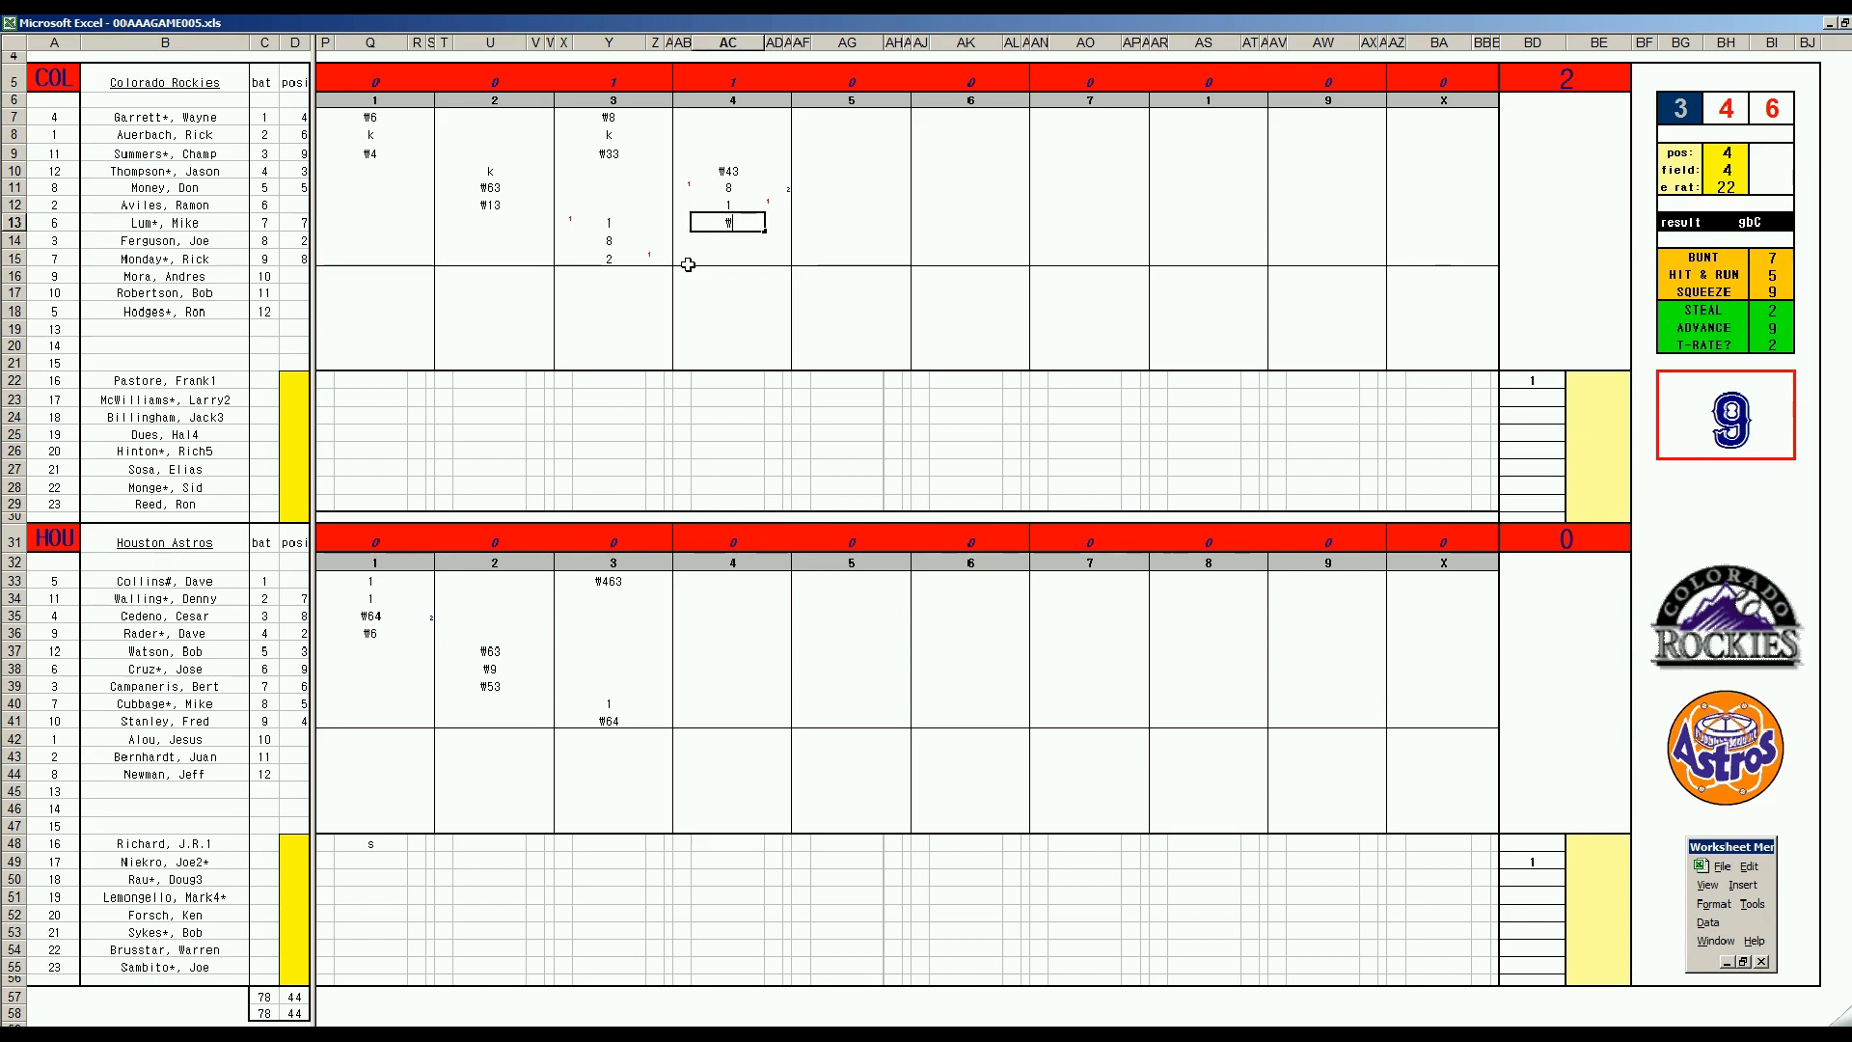
type("463")
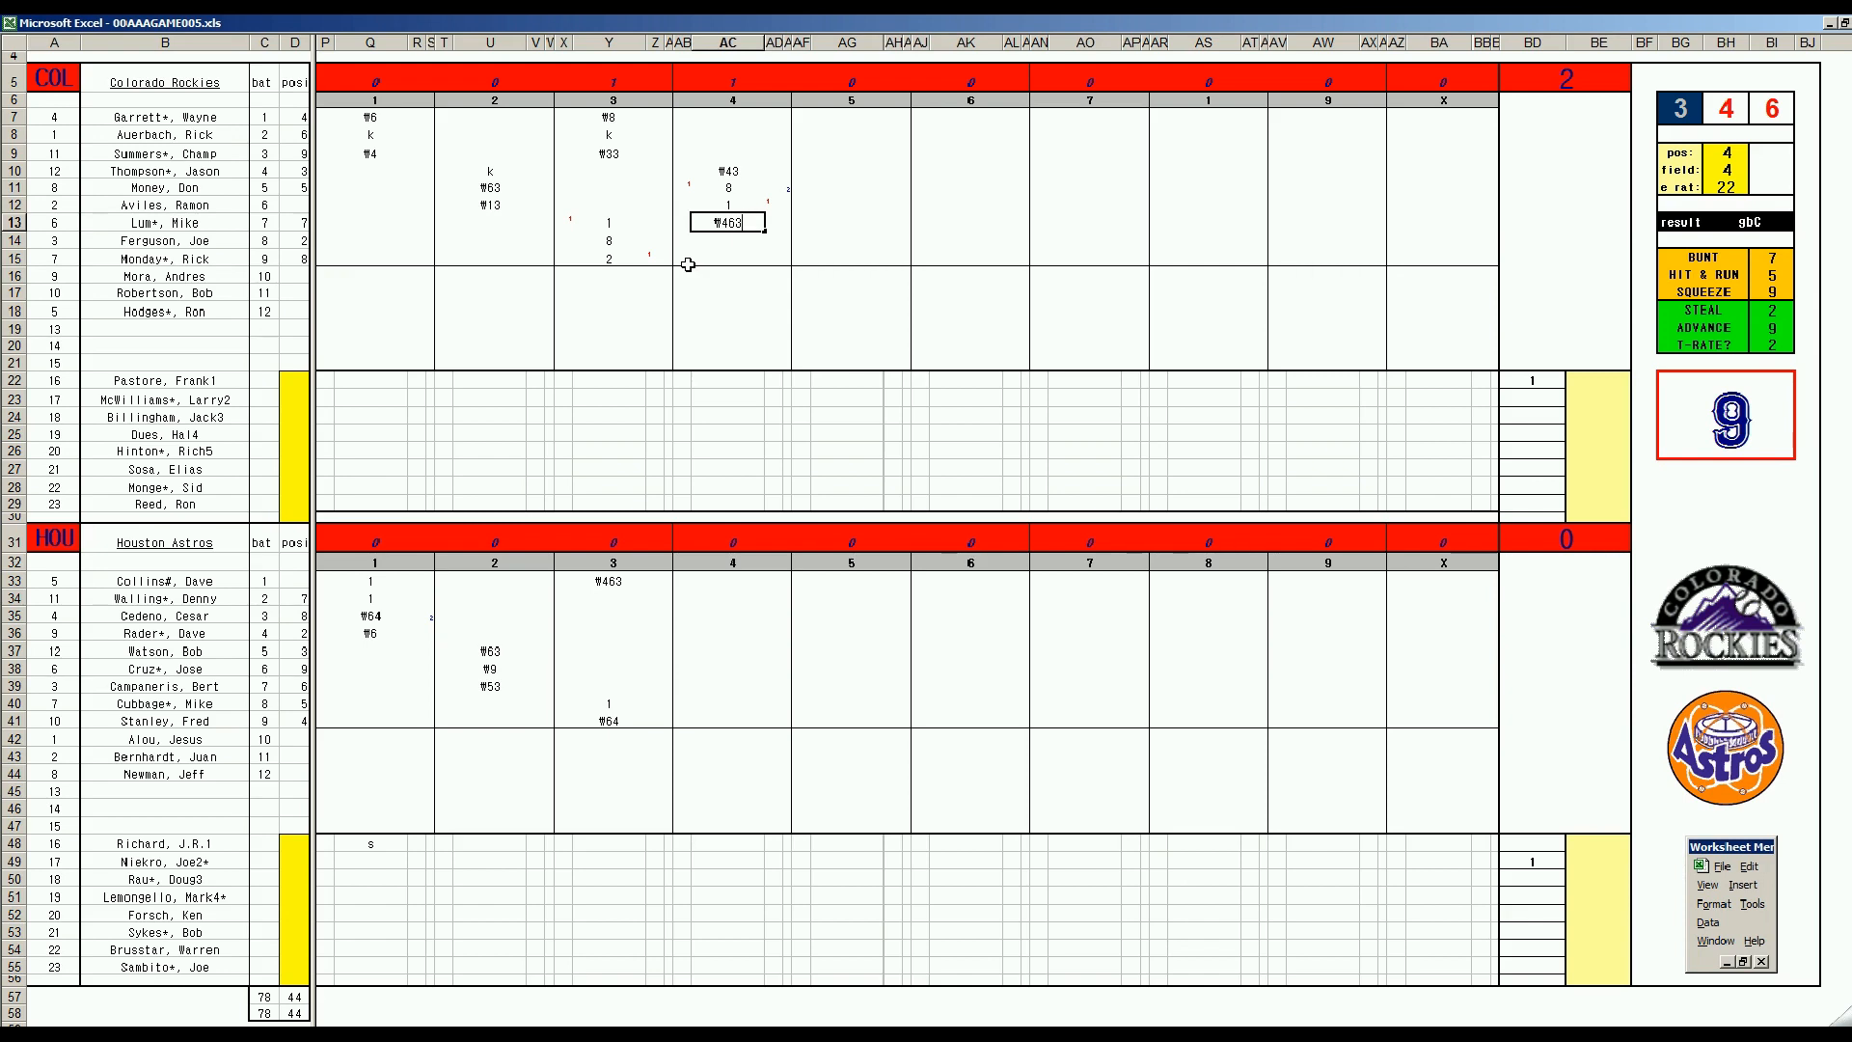
- Enter 8 for the Astros' fourth-inning batter and move to the next batter's cell
left_click(727, 596)
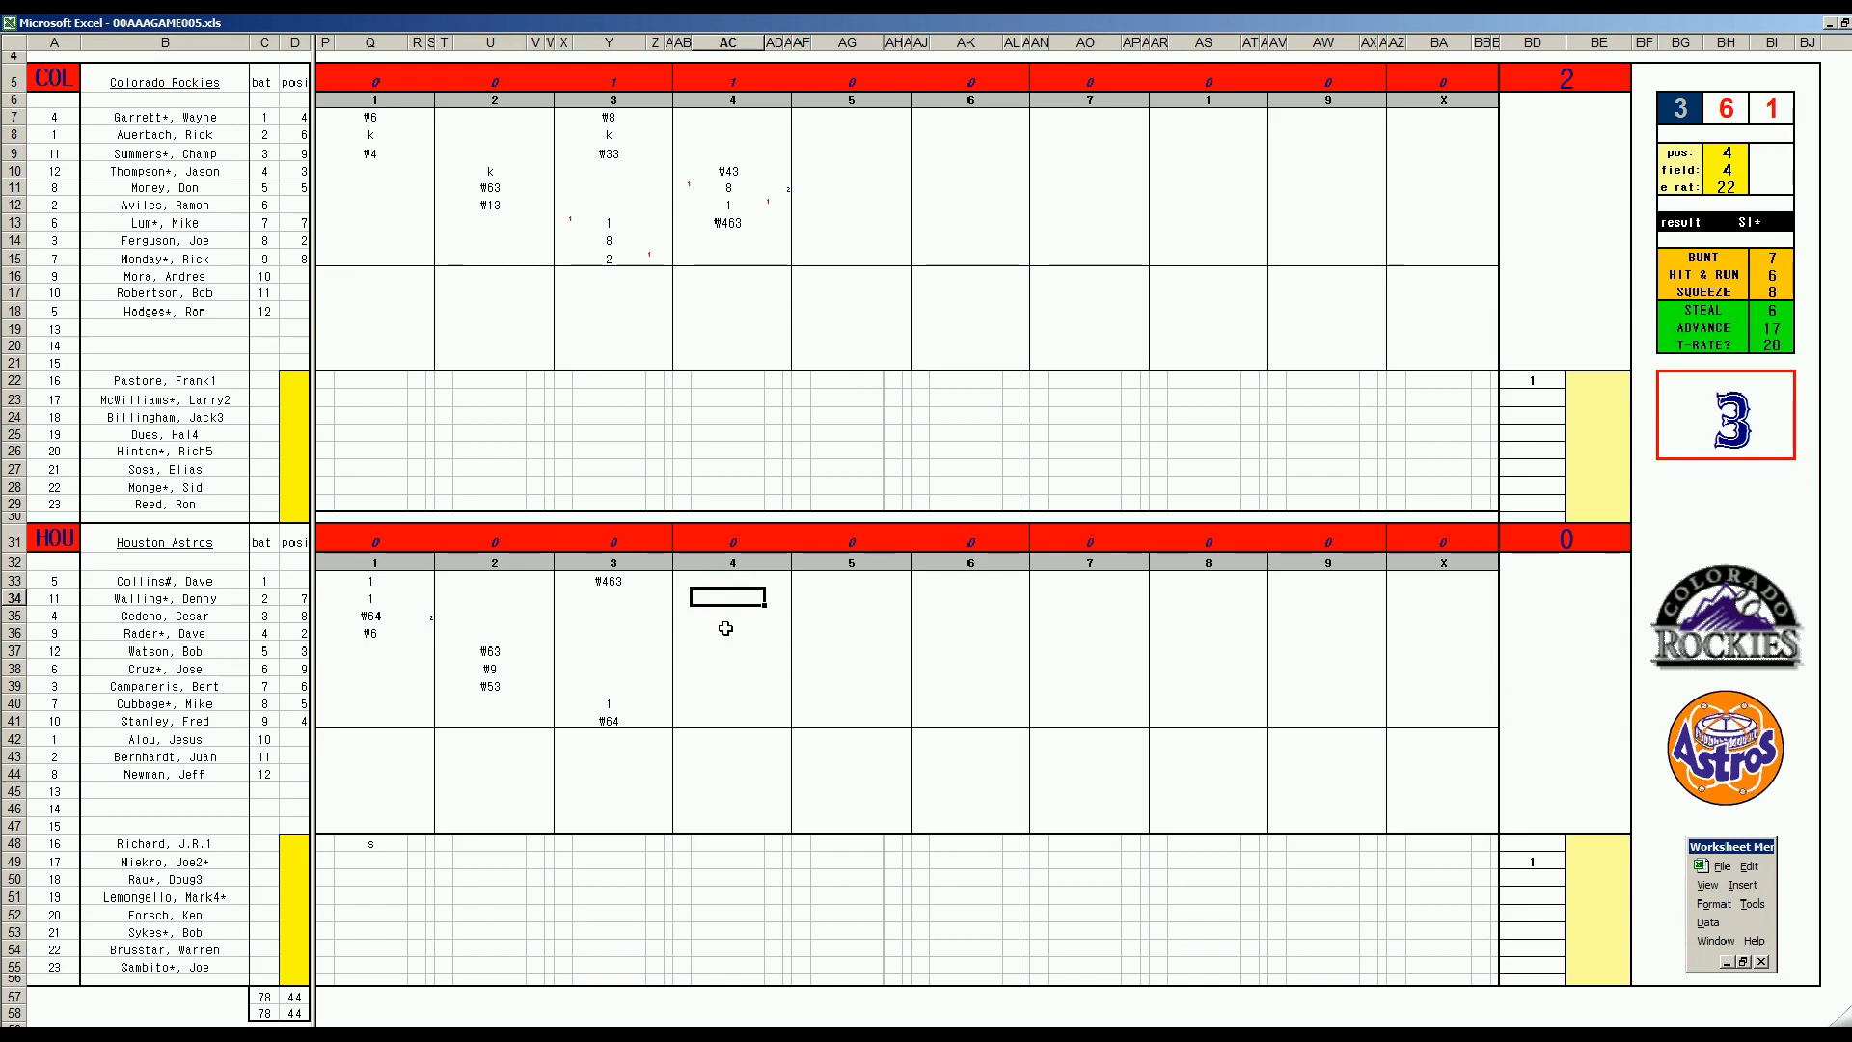
type("8")
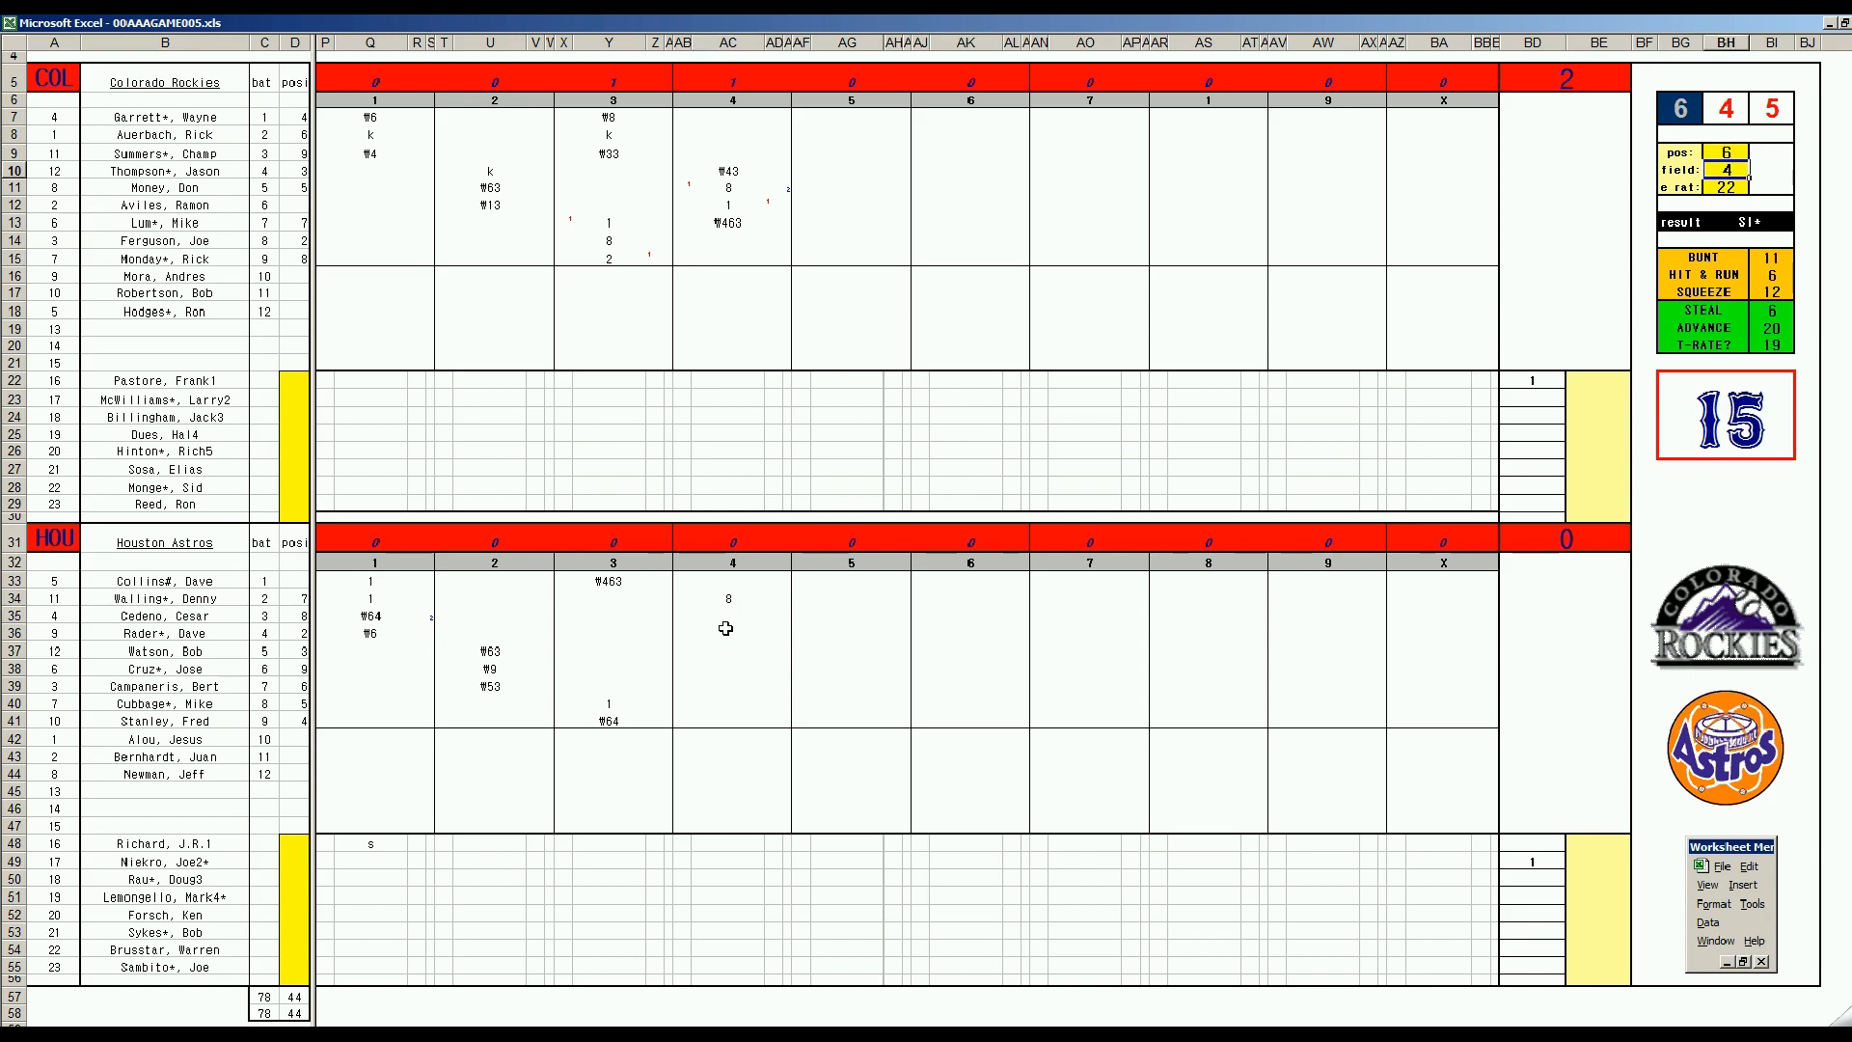
left_click(727, 613)
type("1")
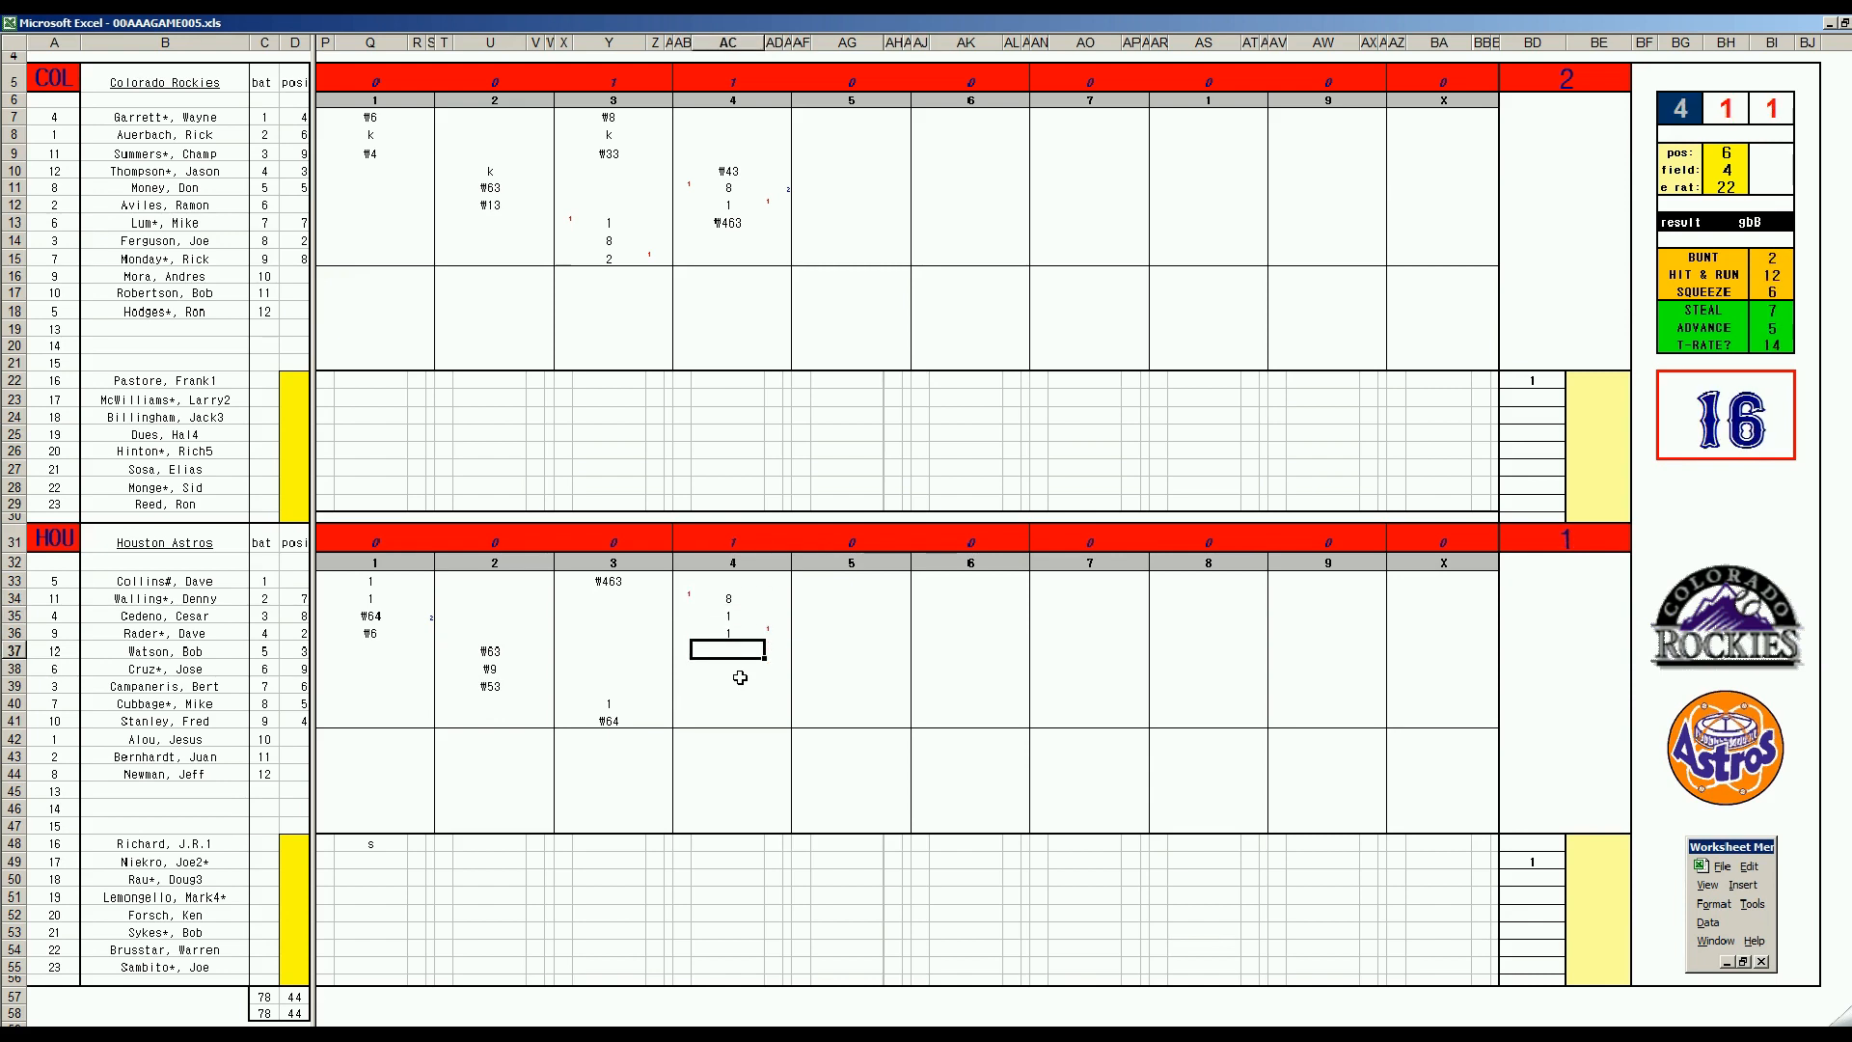
- Finish the Astros' fourth inning with W33, W63 and W7, tying the game 2–2
type("W33")
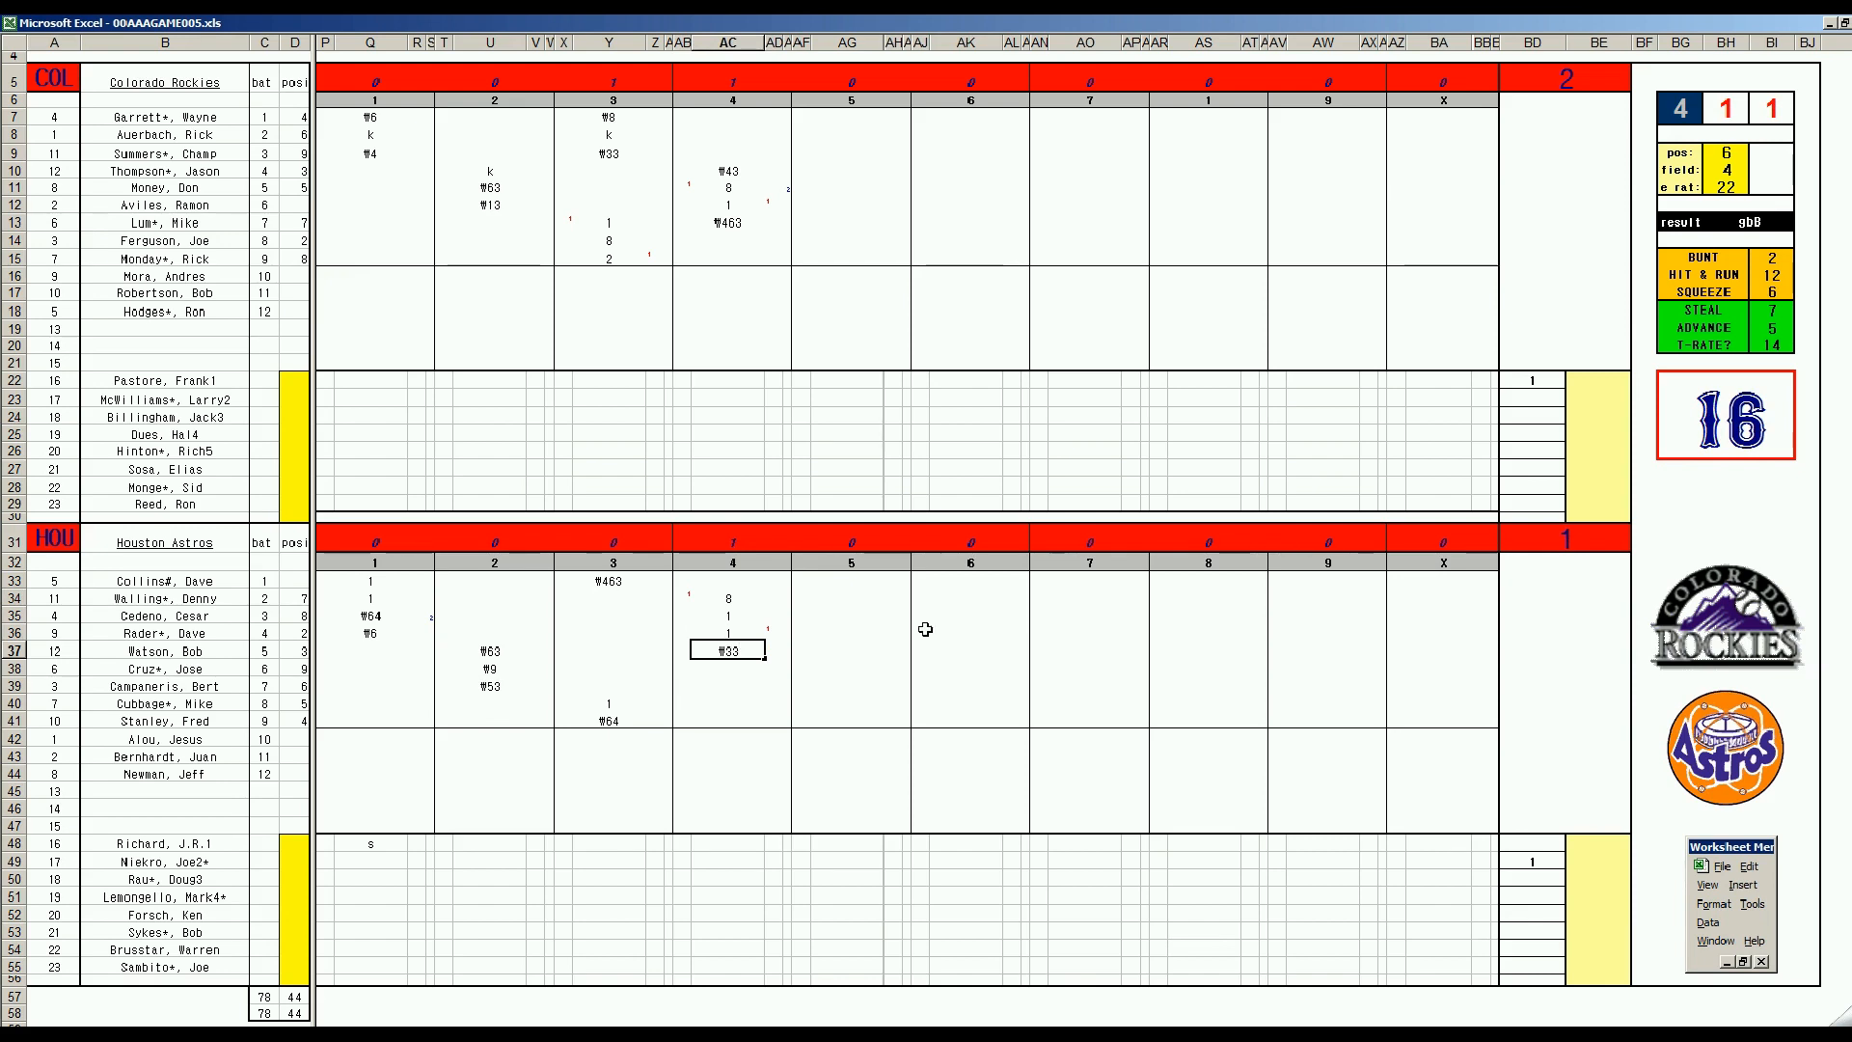
mouse_move(702, 617)
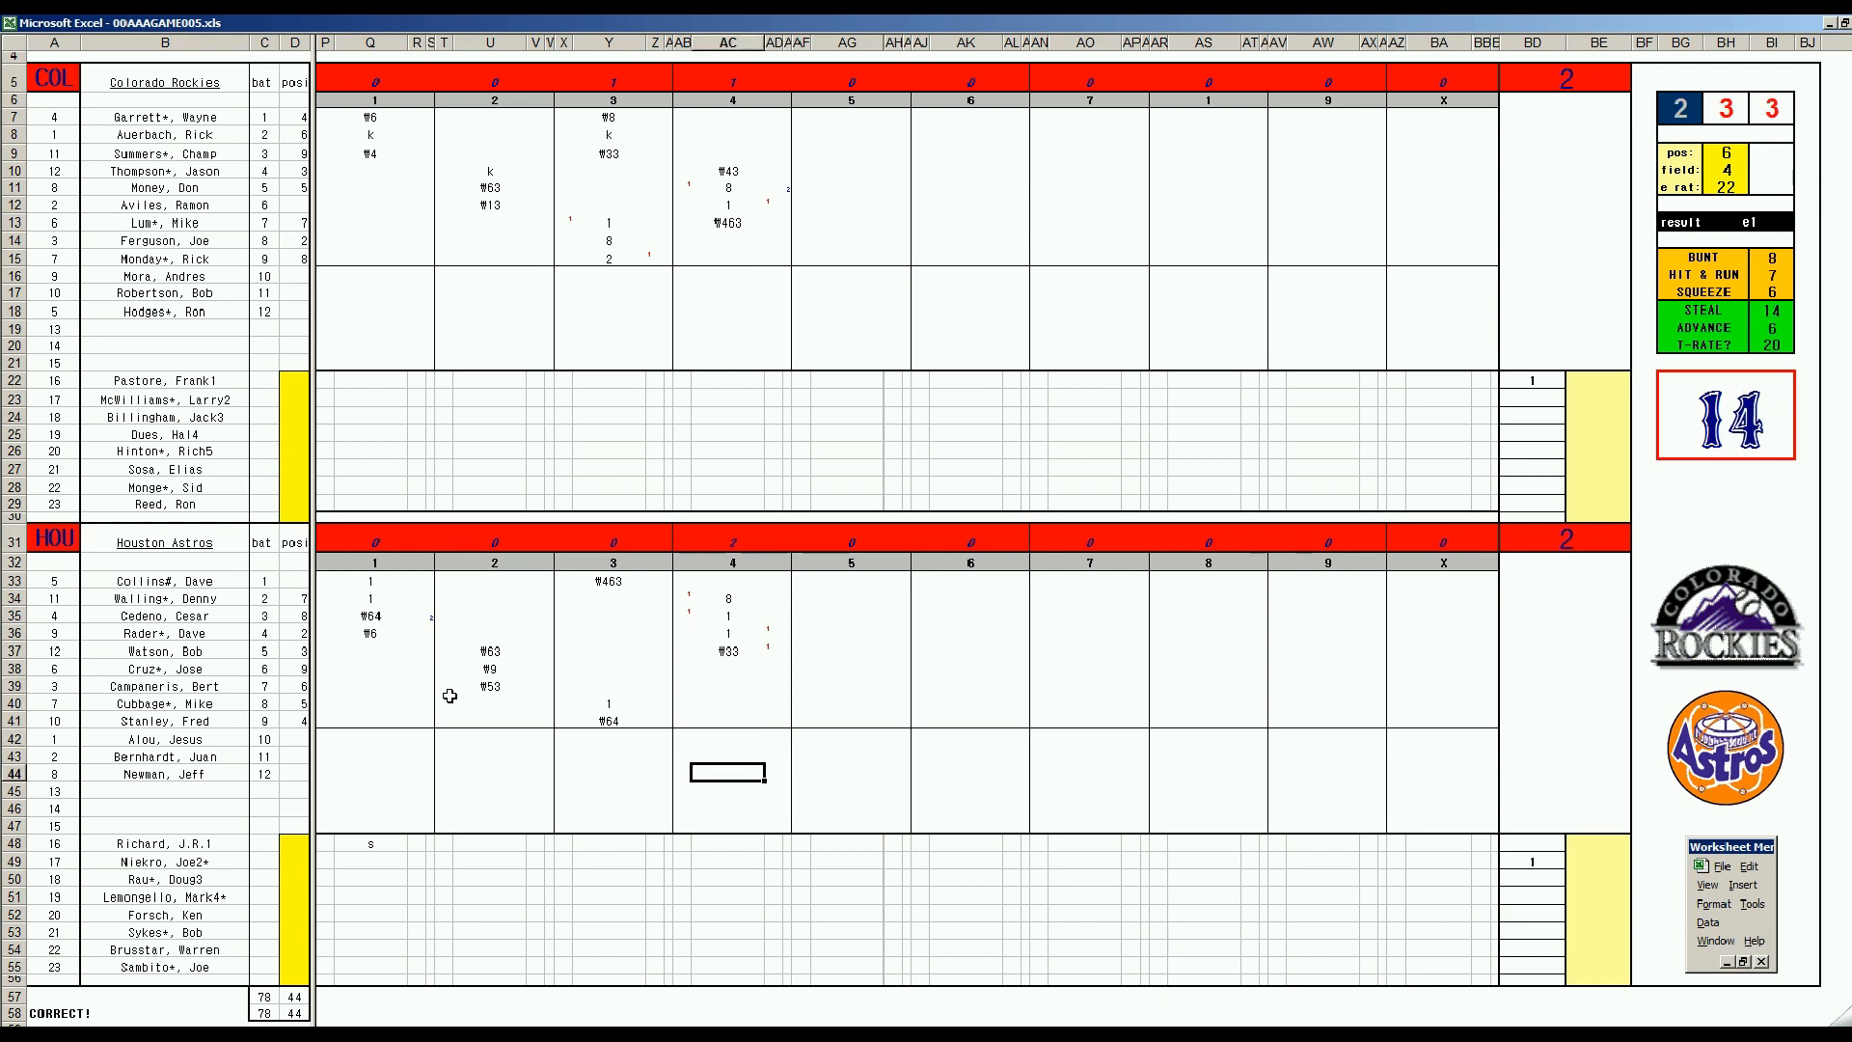
type("W63")
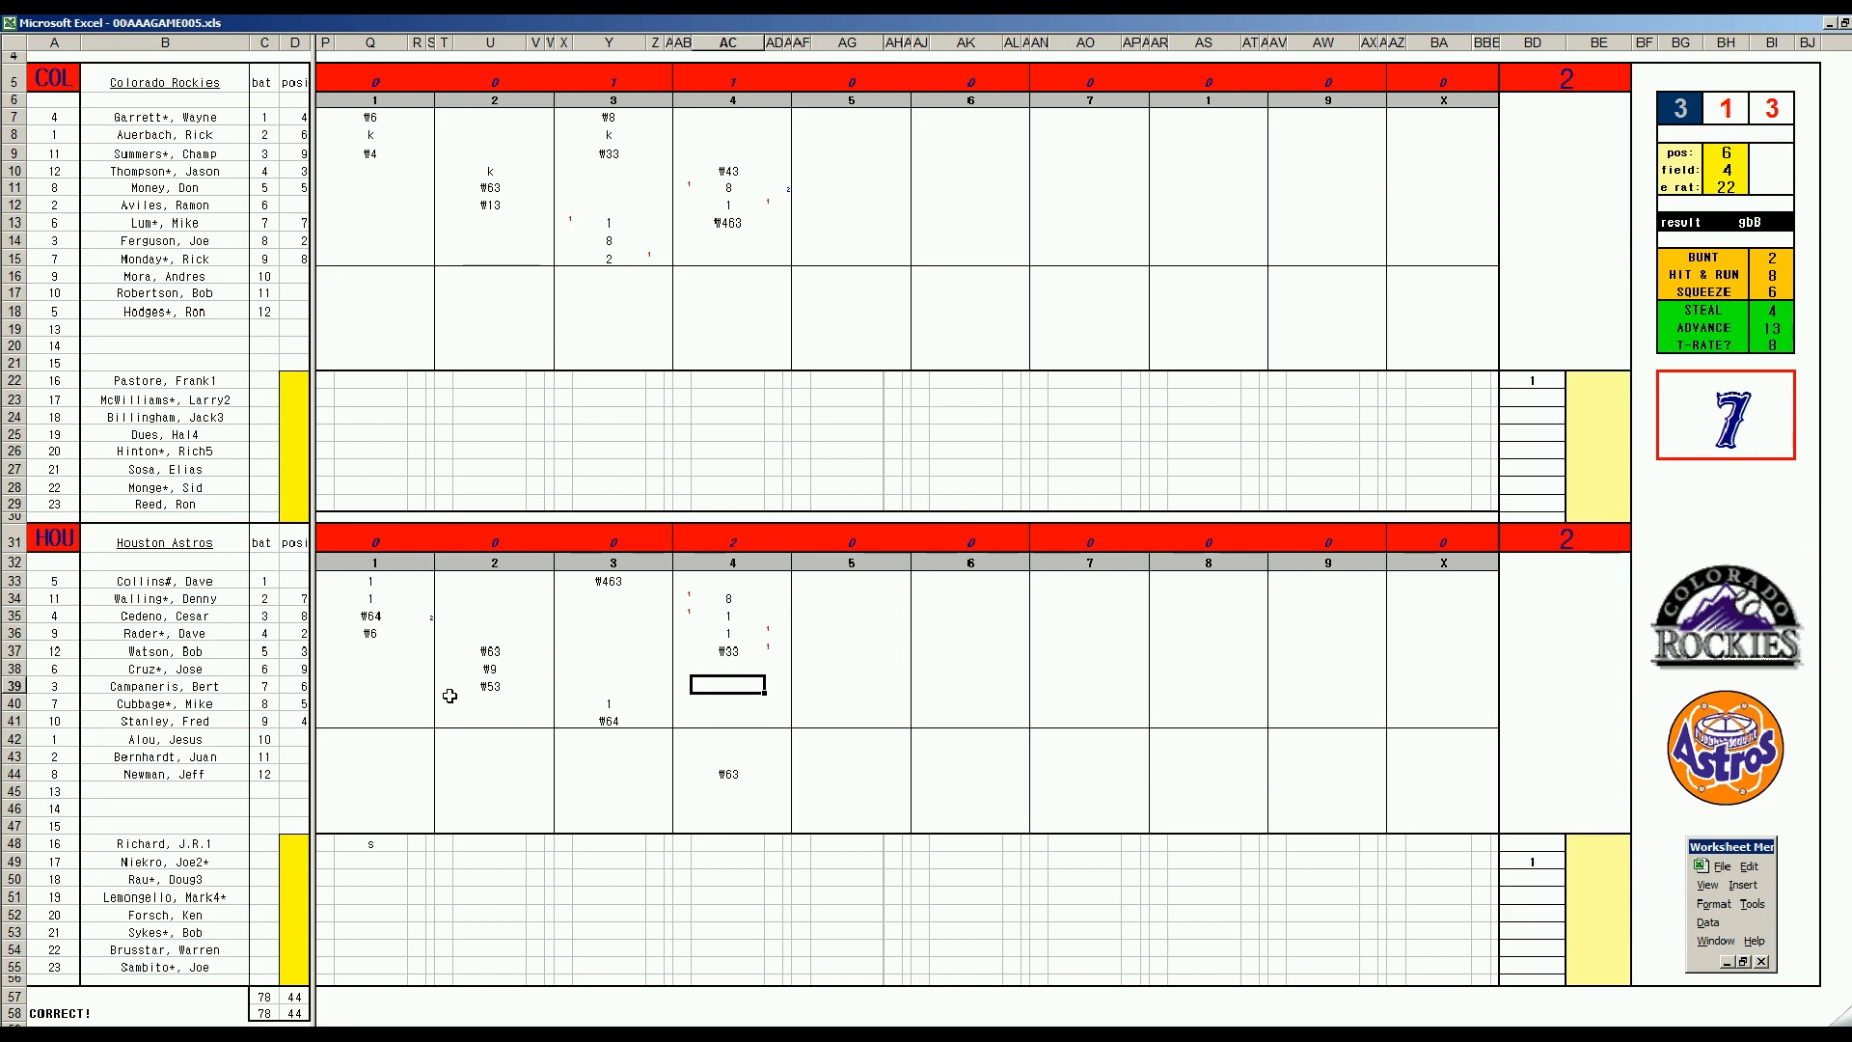
type("W7")
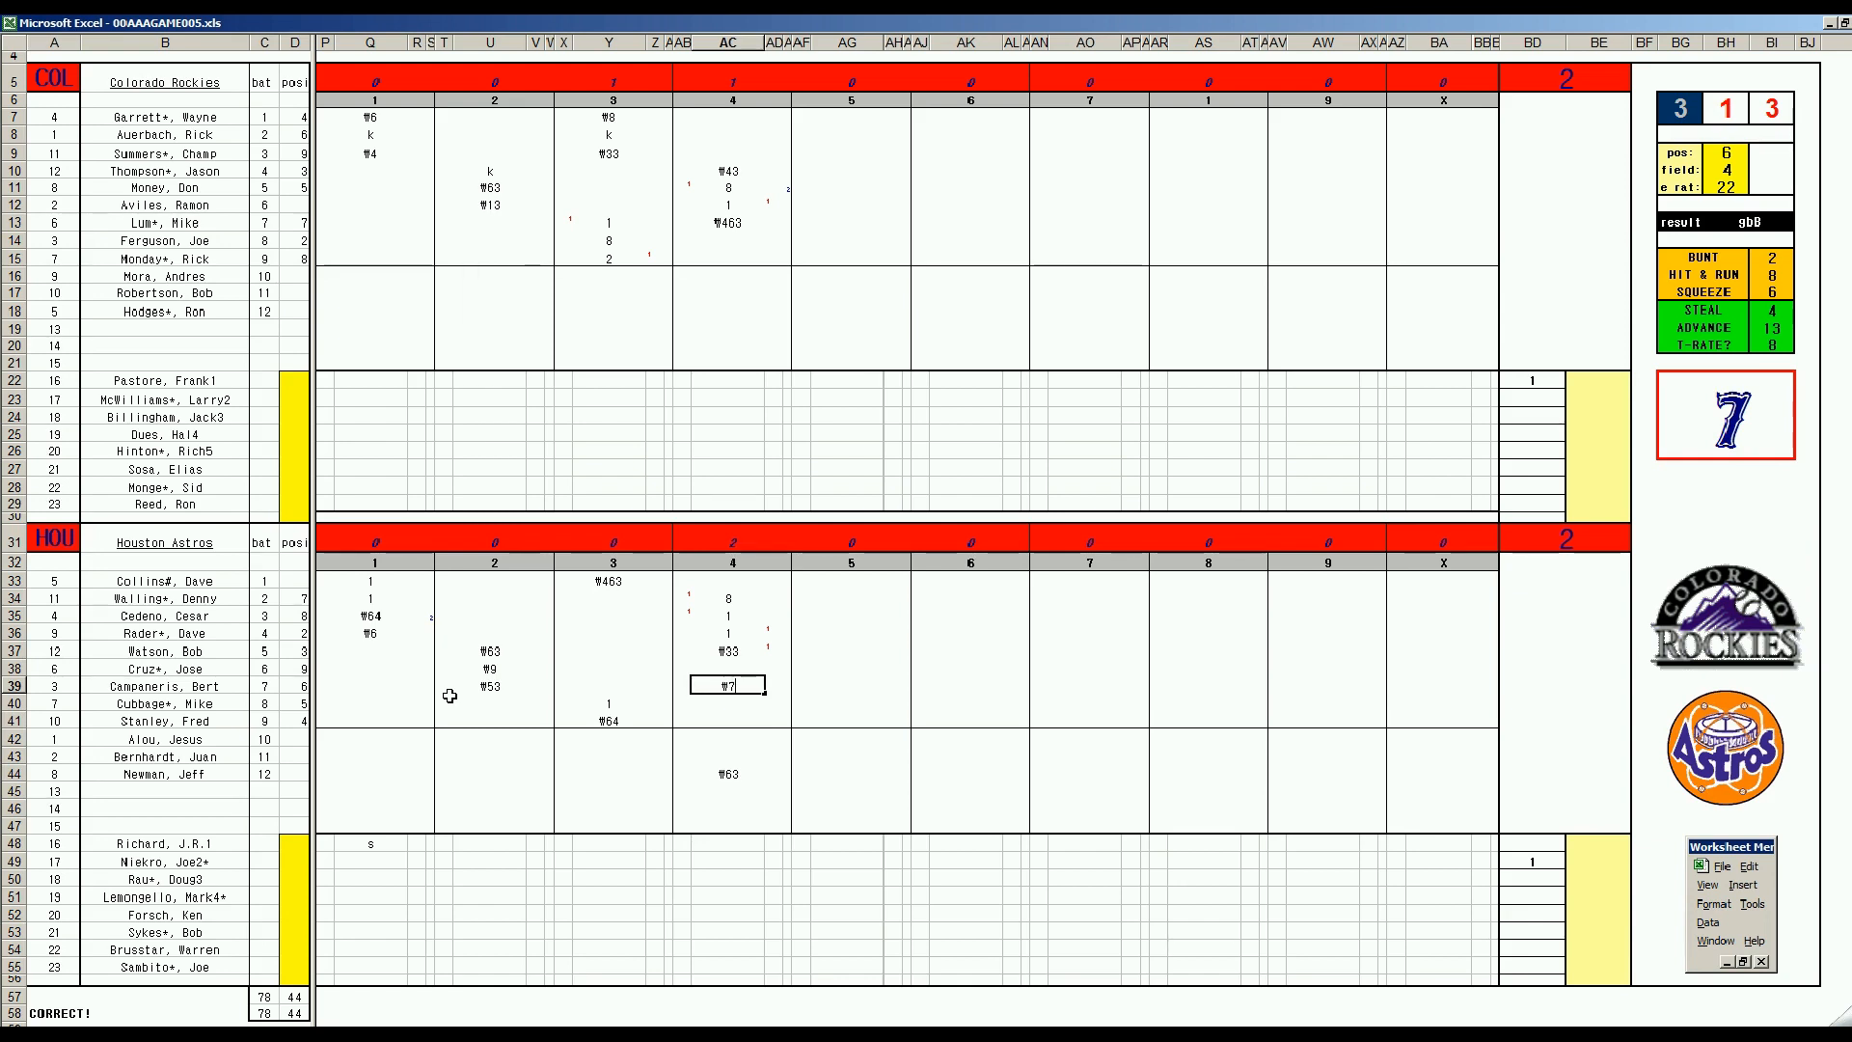
mouse_move(814, 243)
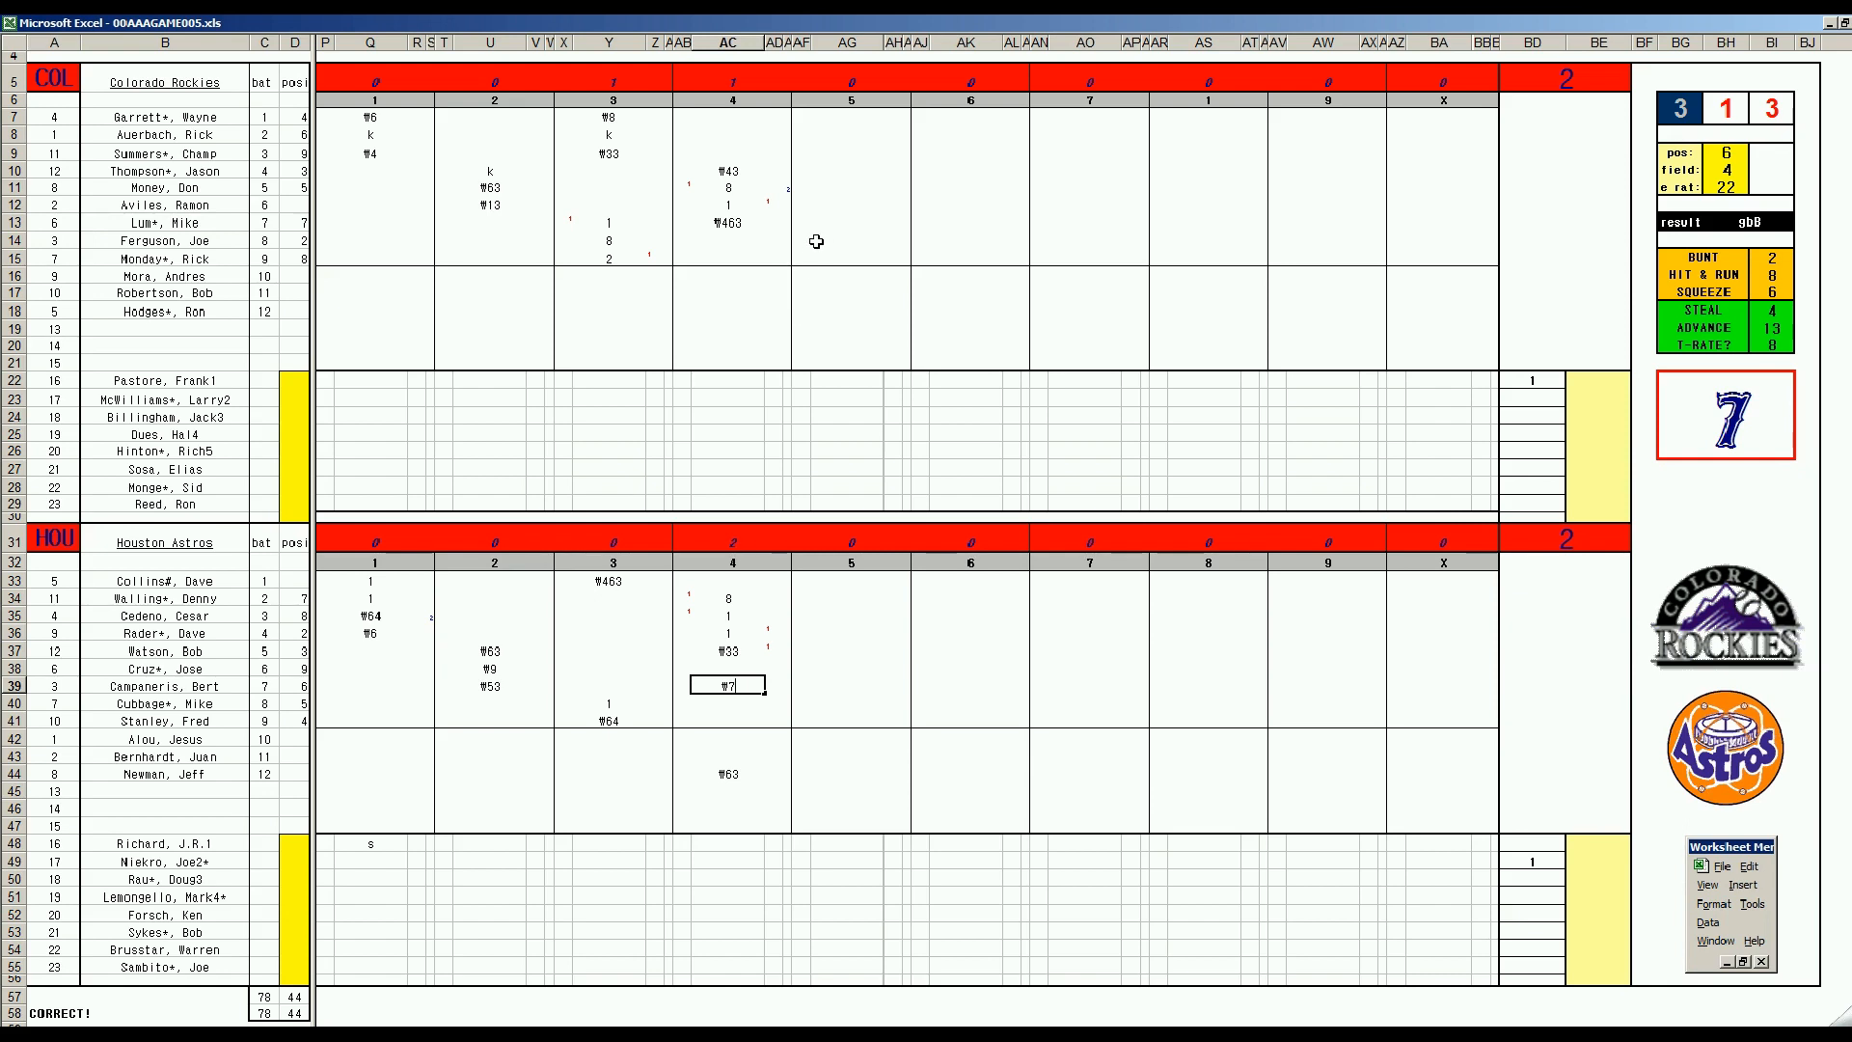
- Enter W8 and W5 for the first two Rockies batters in the fifth inning
left_click(847, 243)
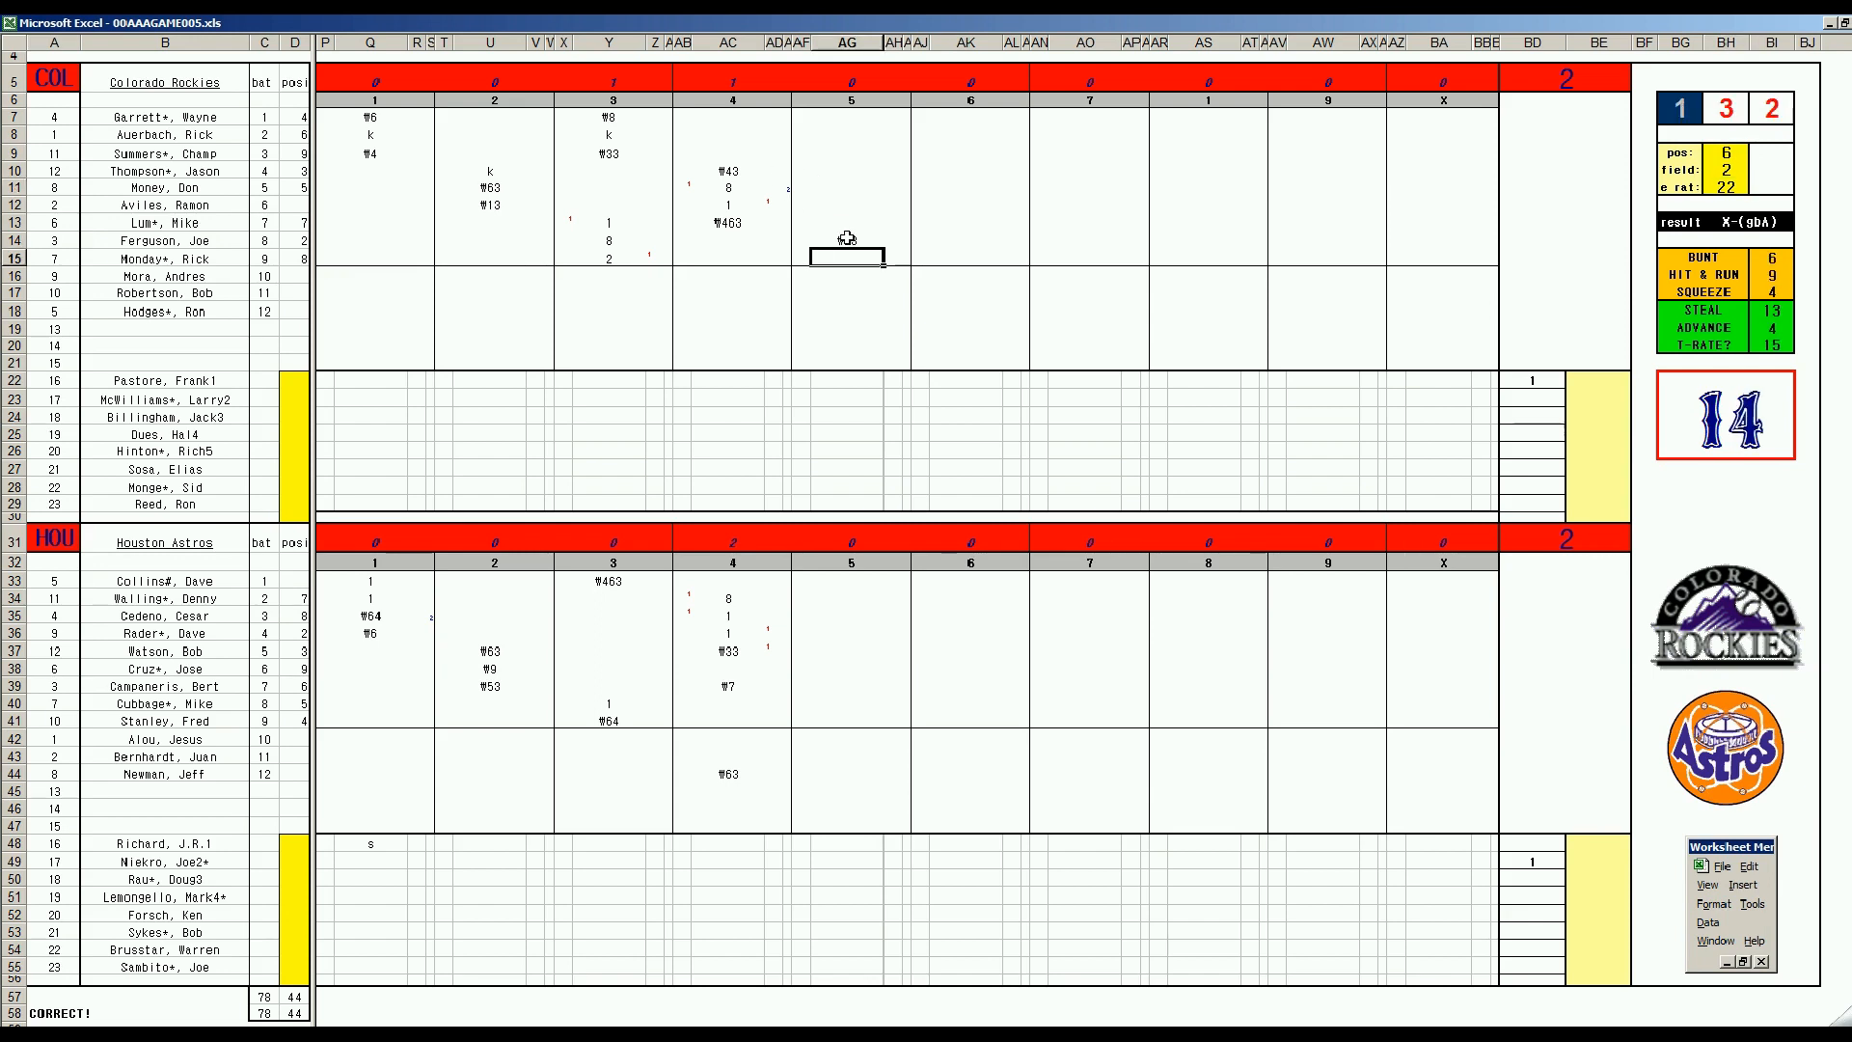
type("W8")
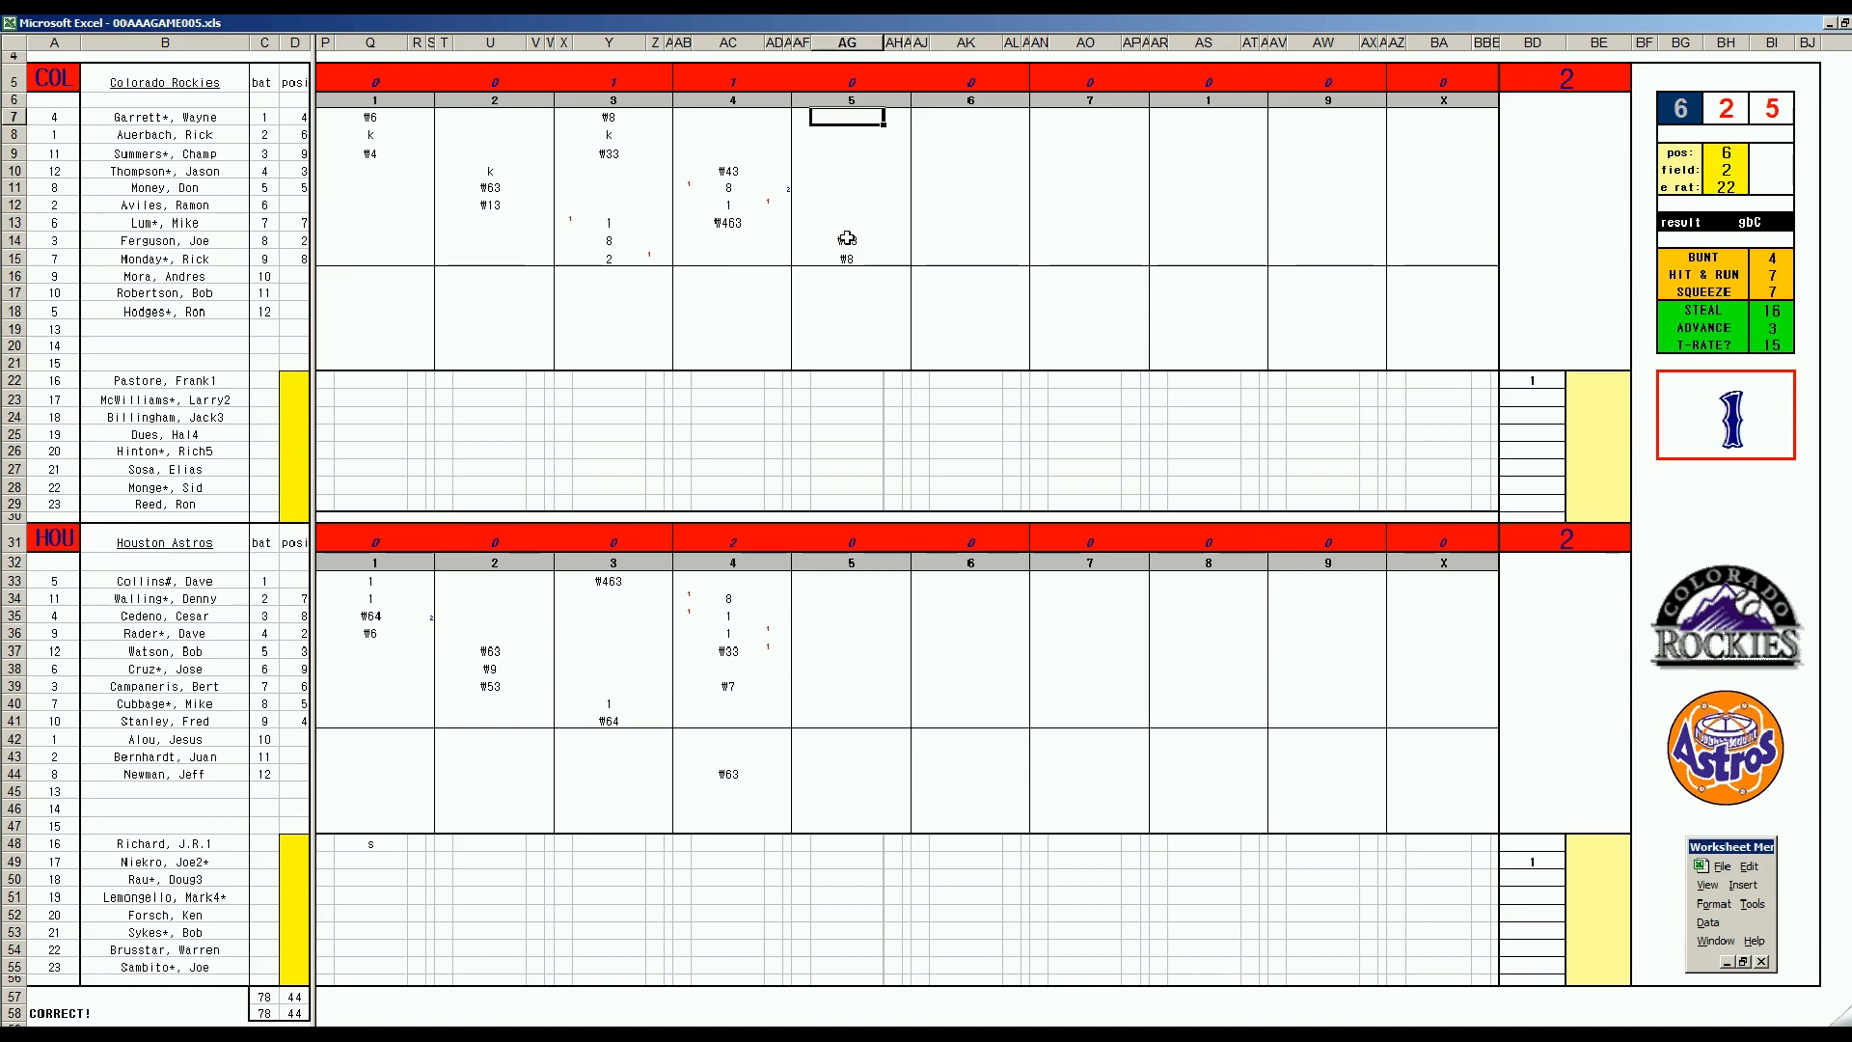
type("W5")
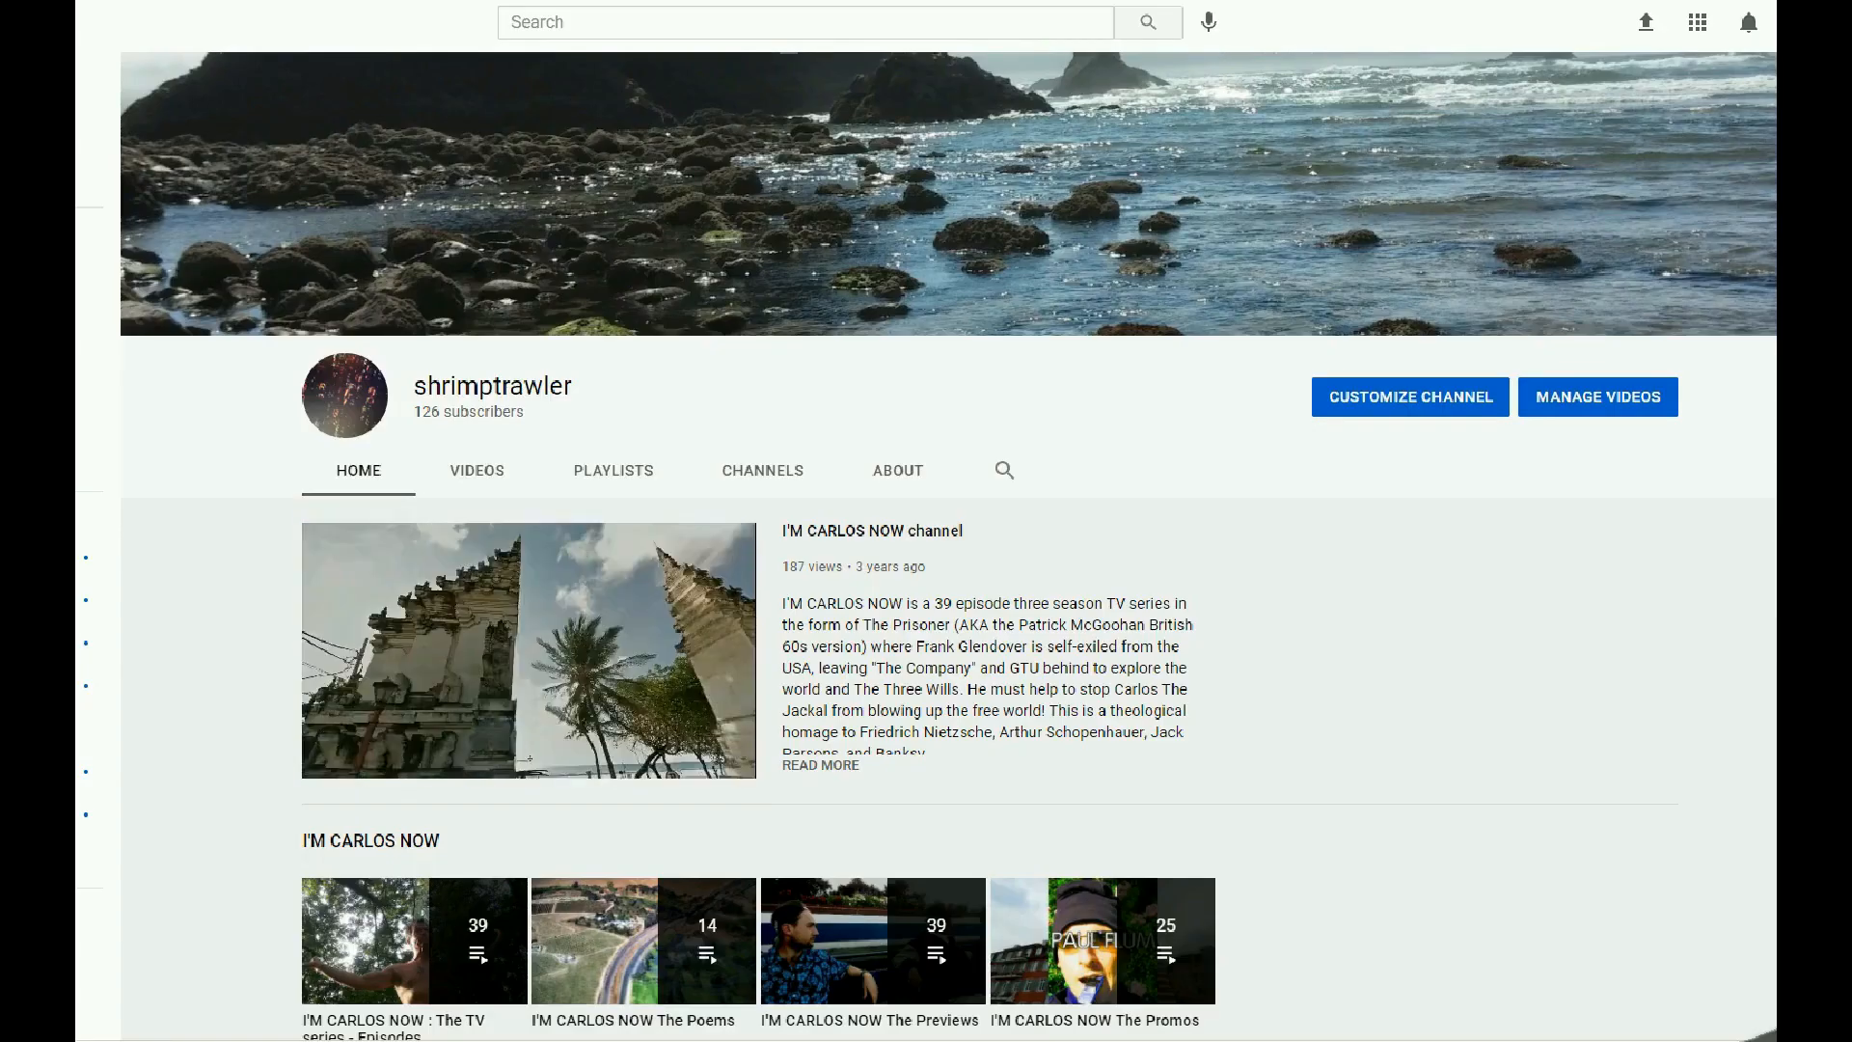
- Scroll down the I'M CARLOS NOW channel home page to view its playlists
scroll("down", 3)
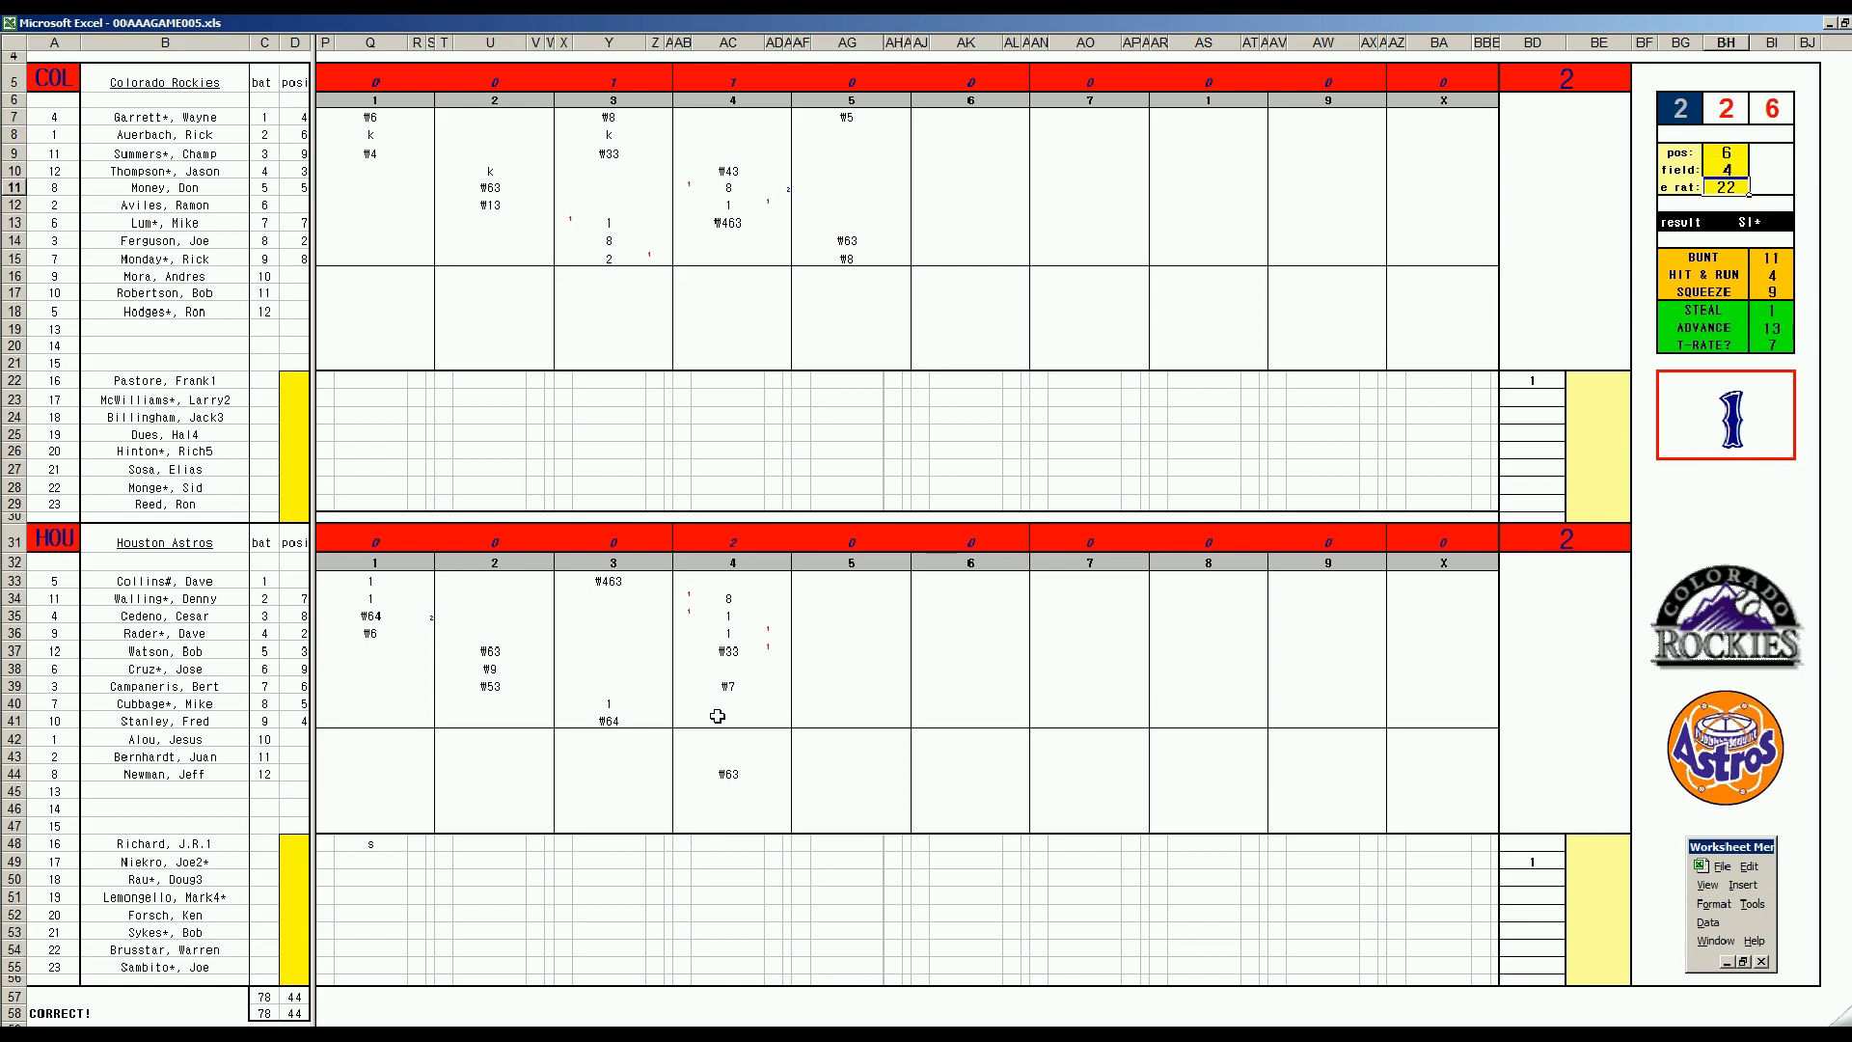
mouse_move(808, 696)
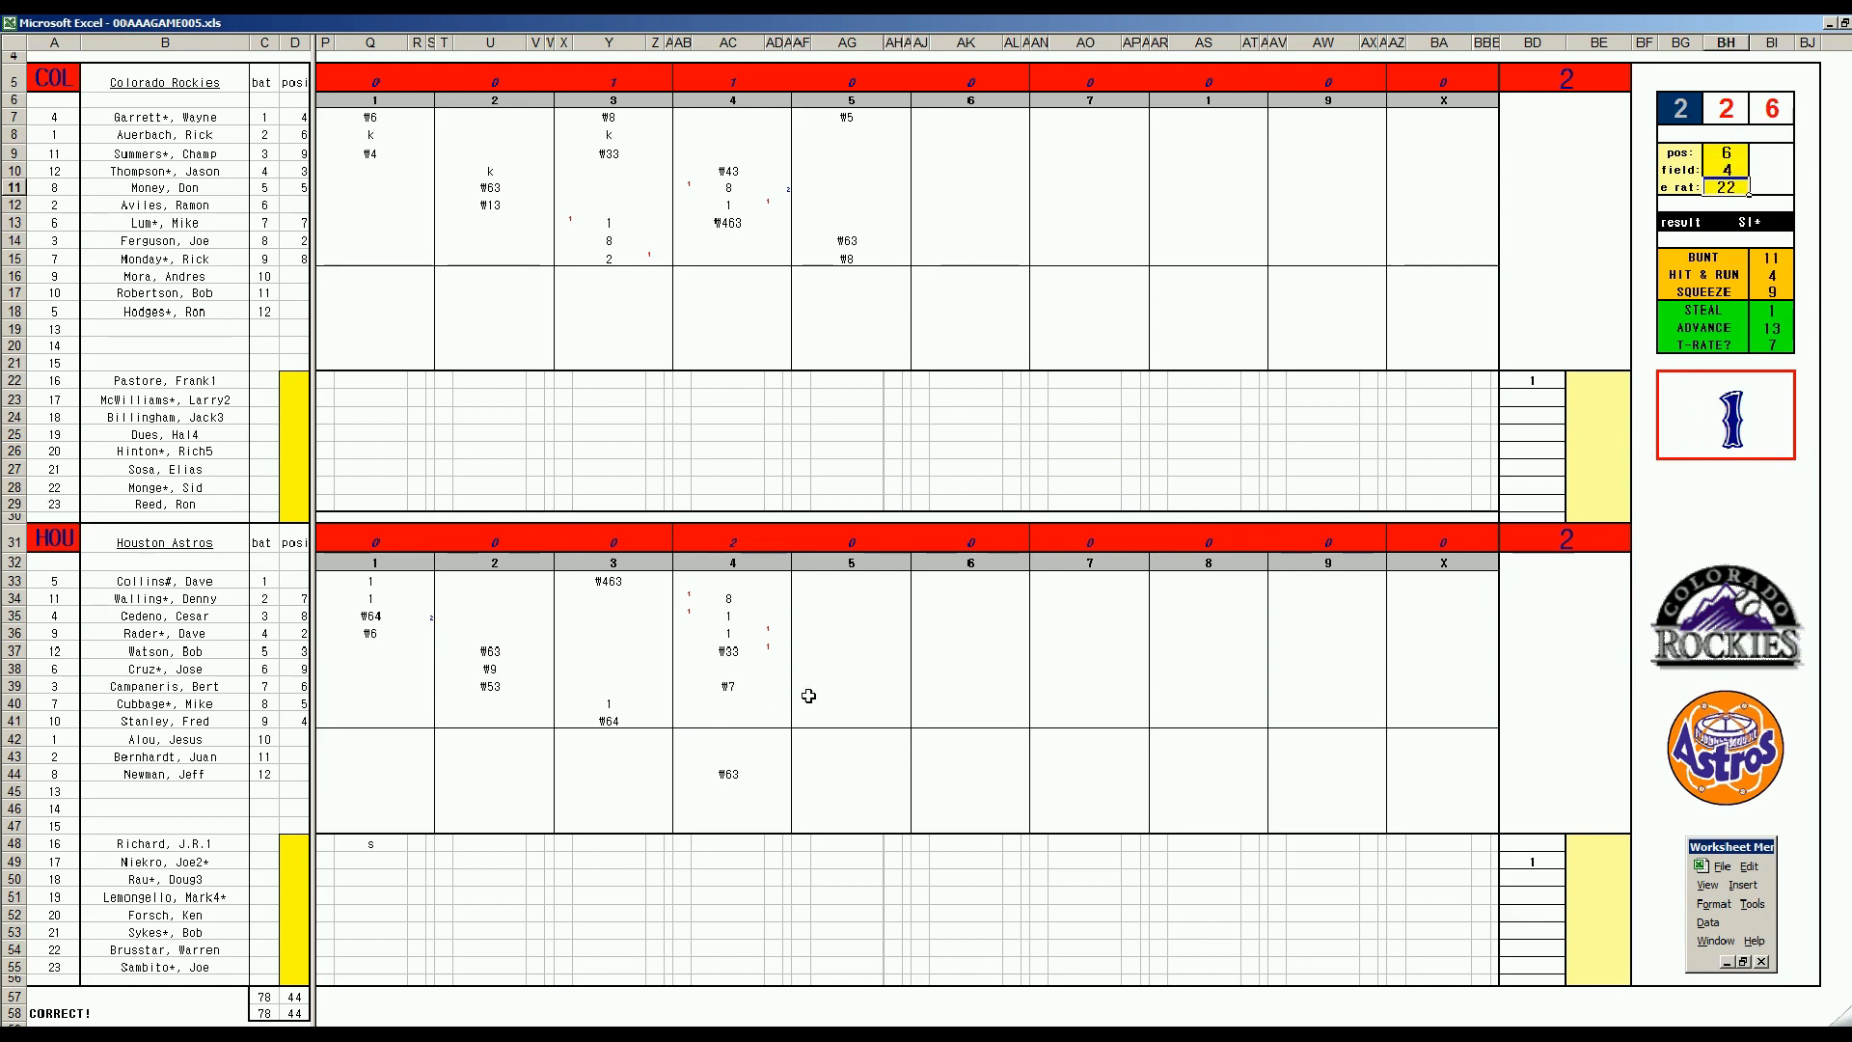
- Enter W8 for the last Astros batter, then 2, W33 and W4 at the top of the fifth
left_click(849, 696)
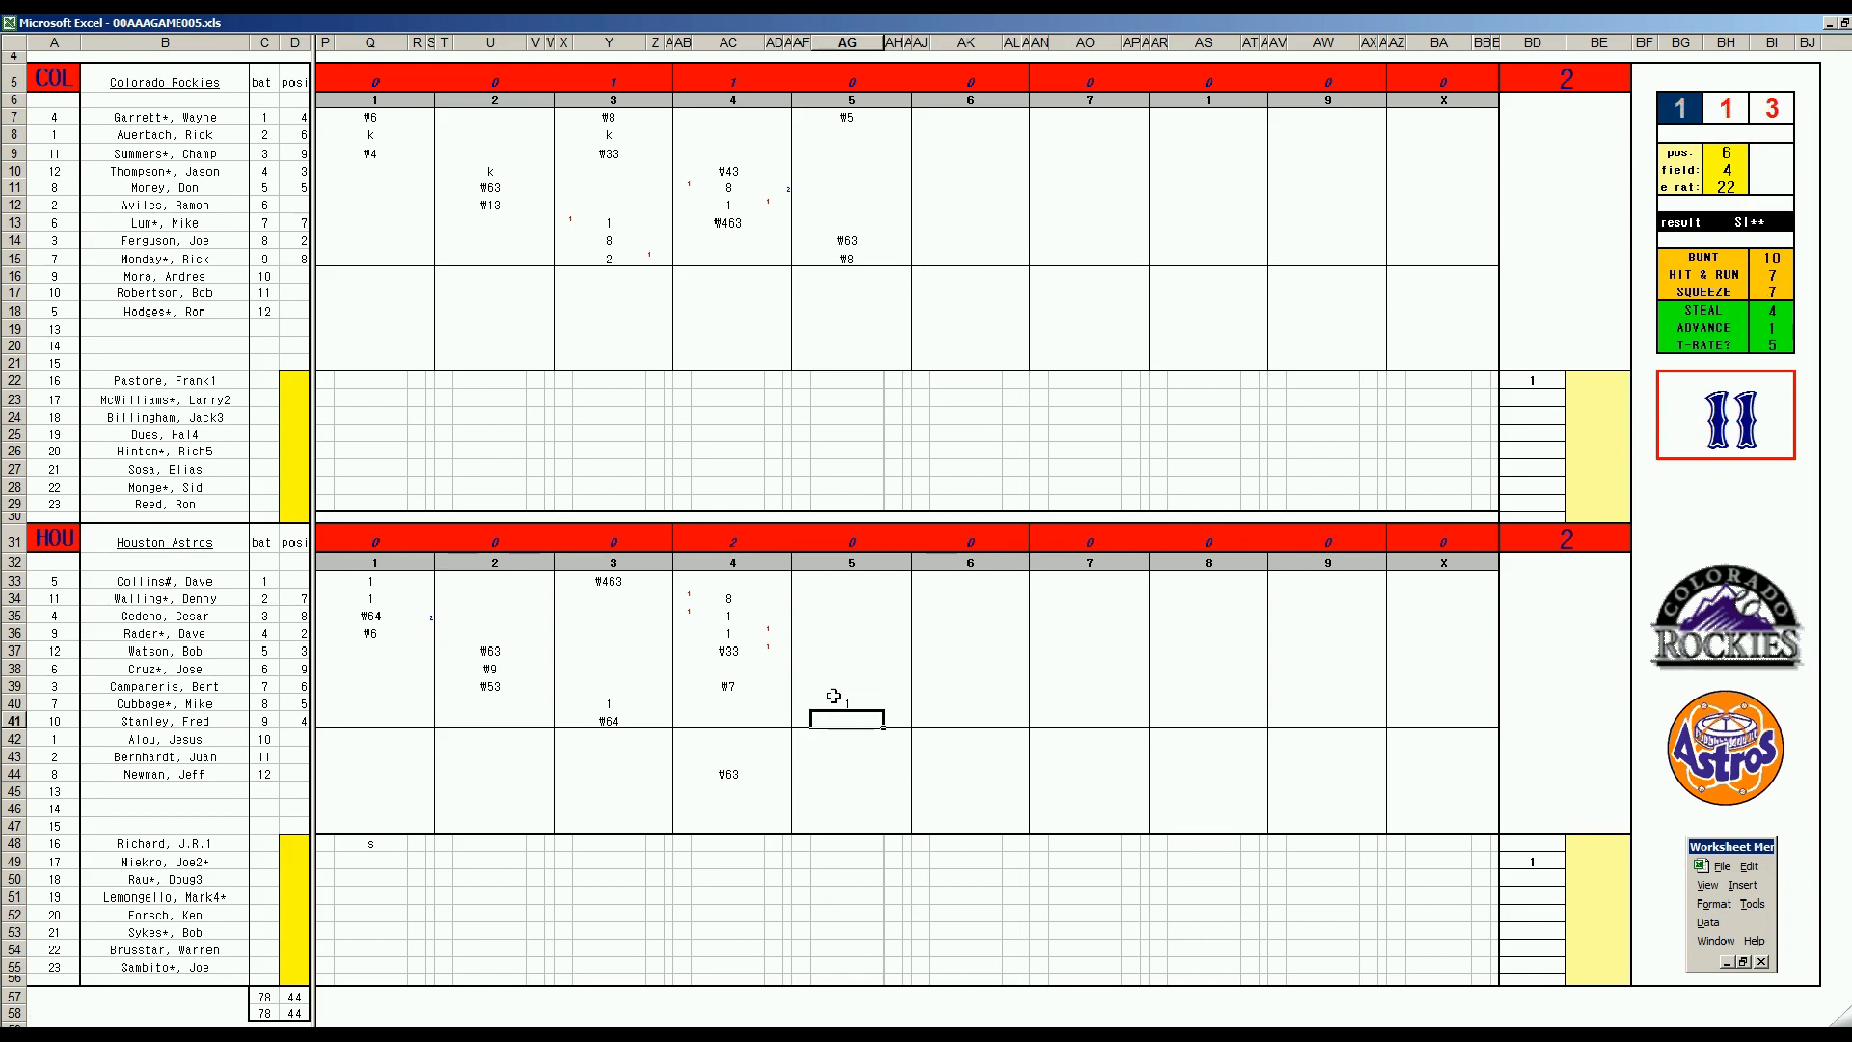
type("W8")
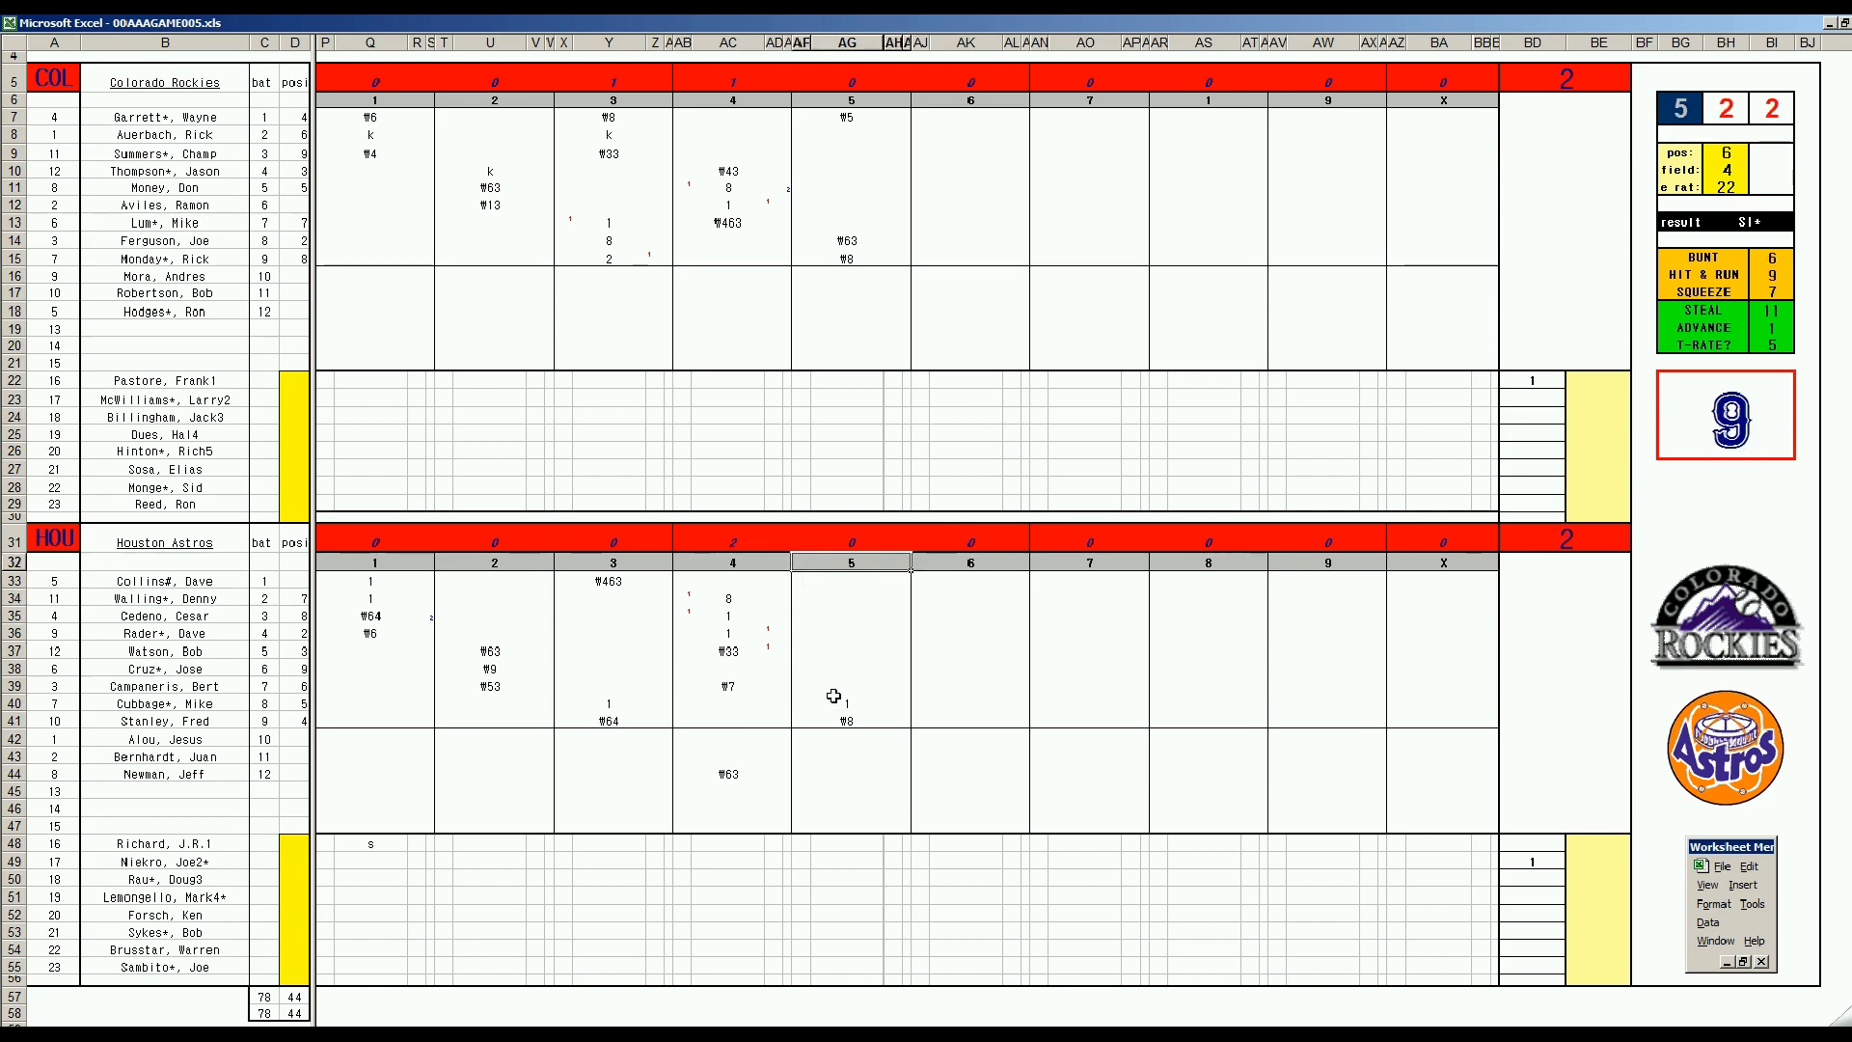
left_click(851, 581)
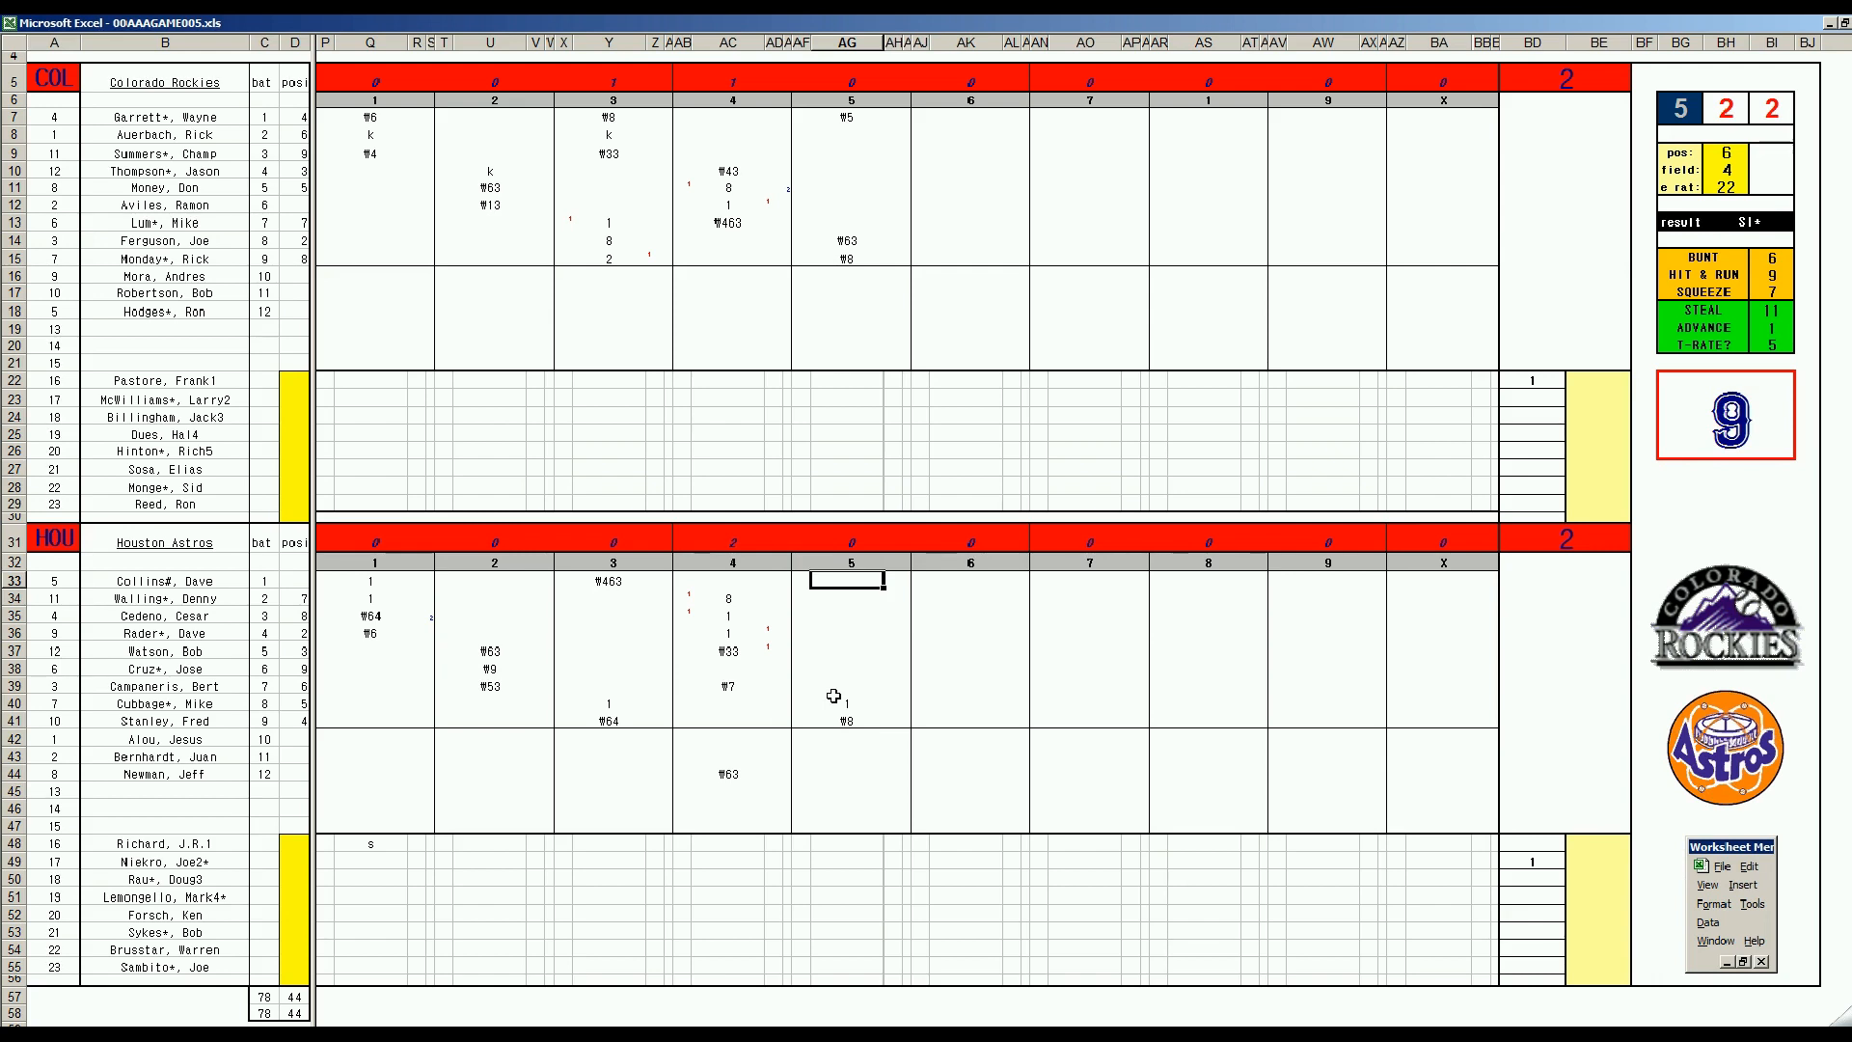
type("2")
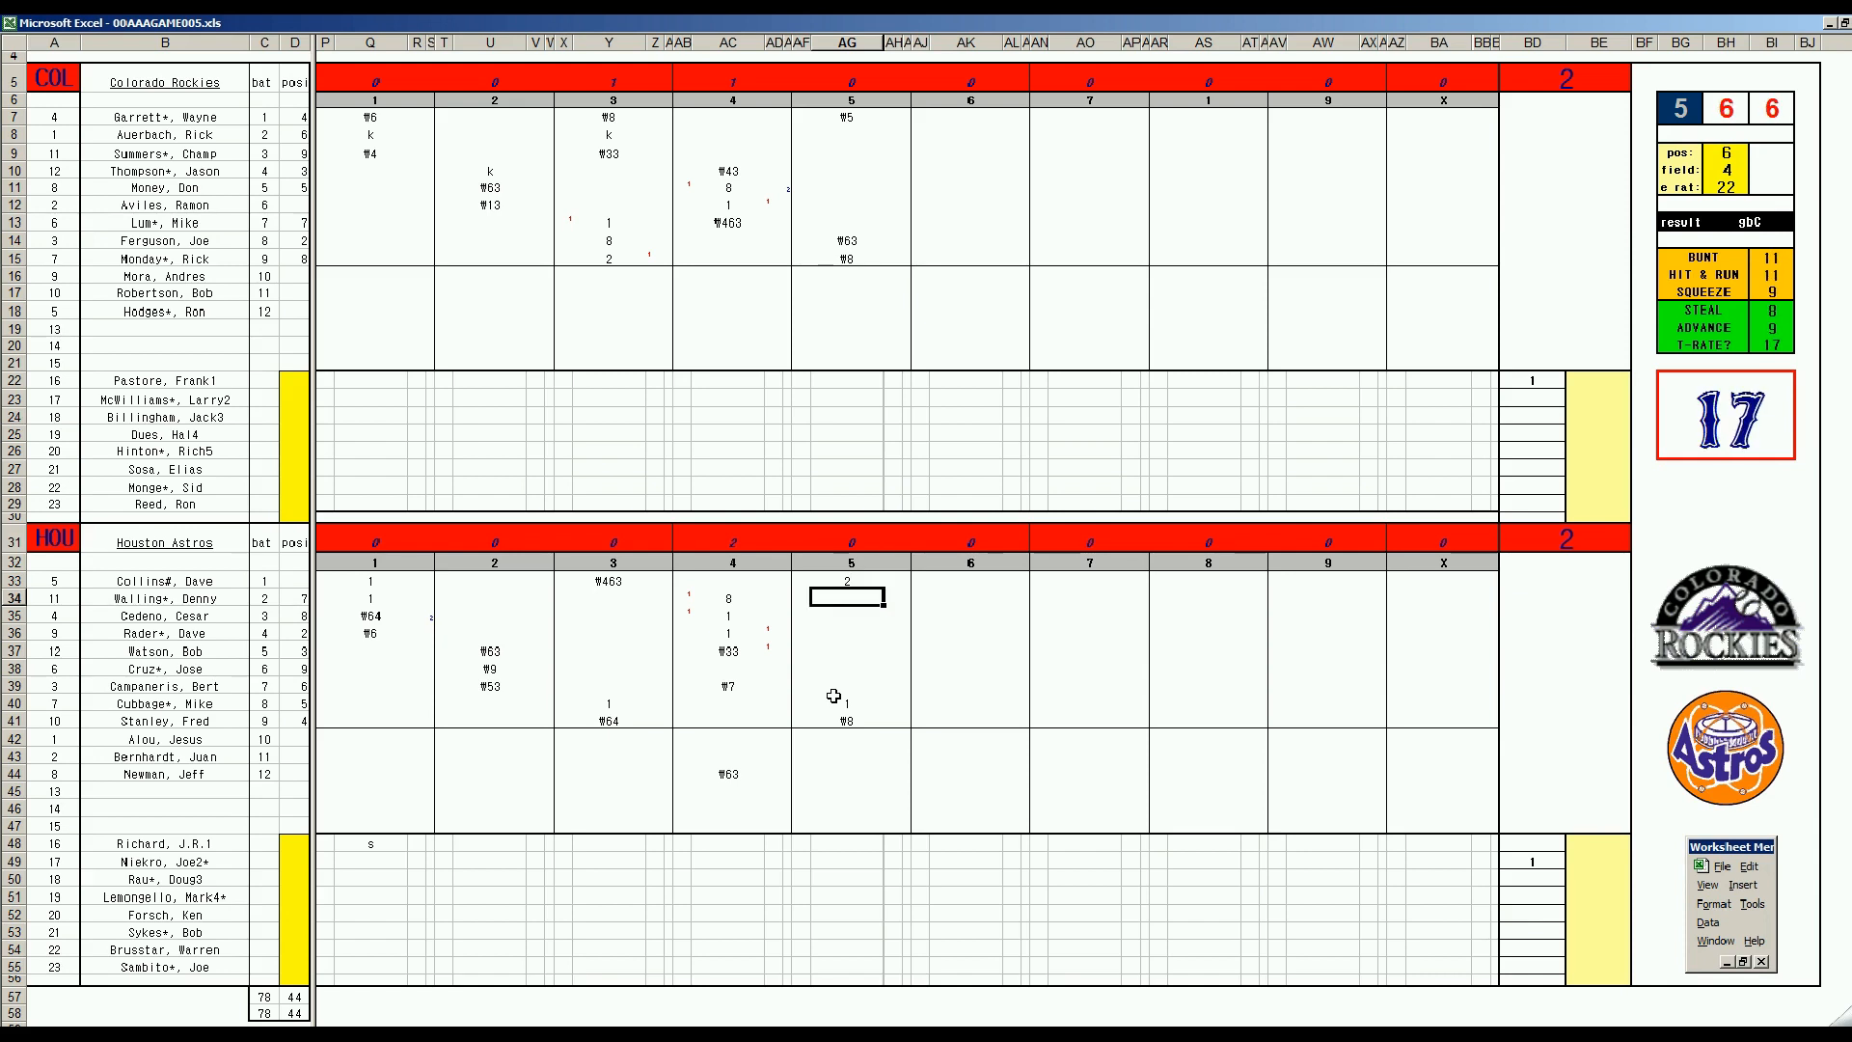
type("W")
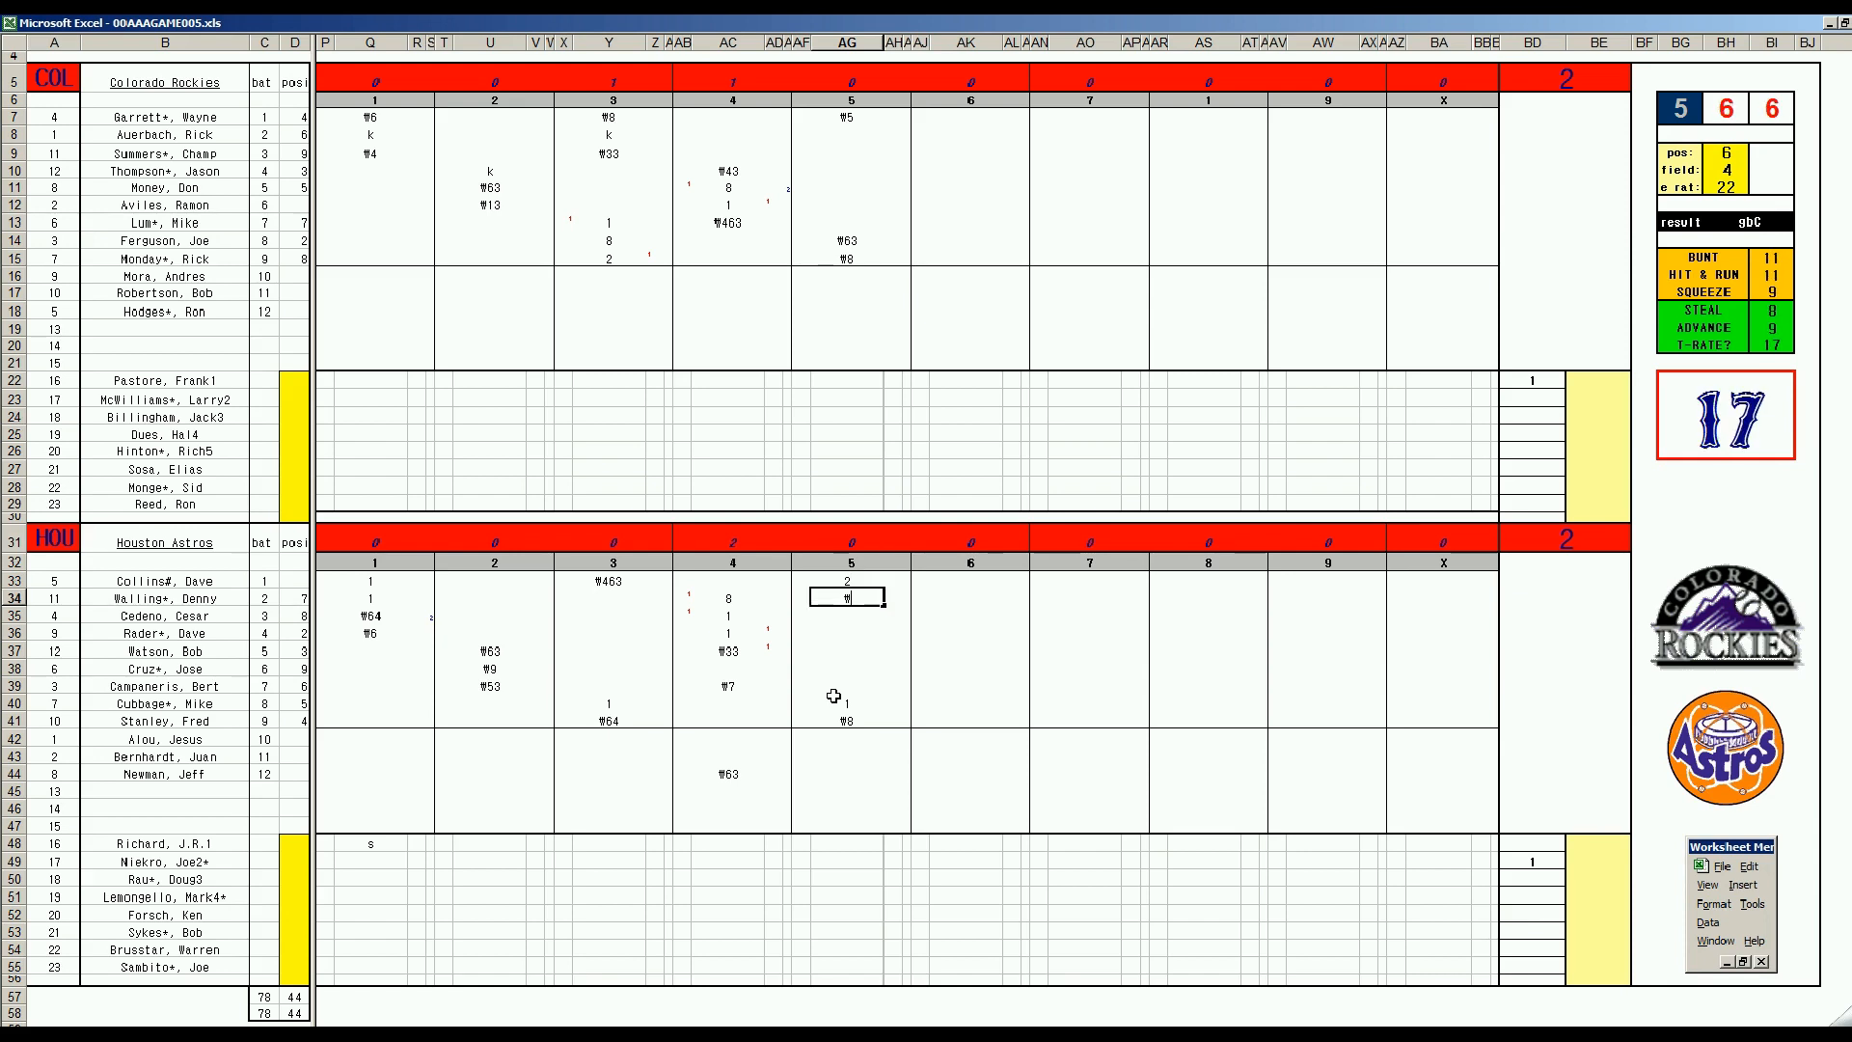
type("W33")
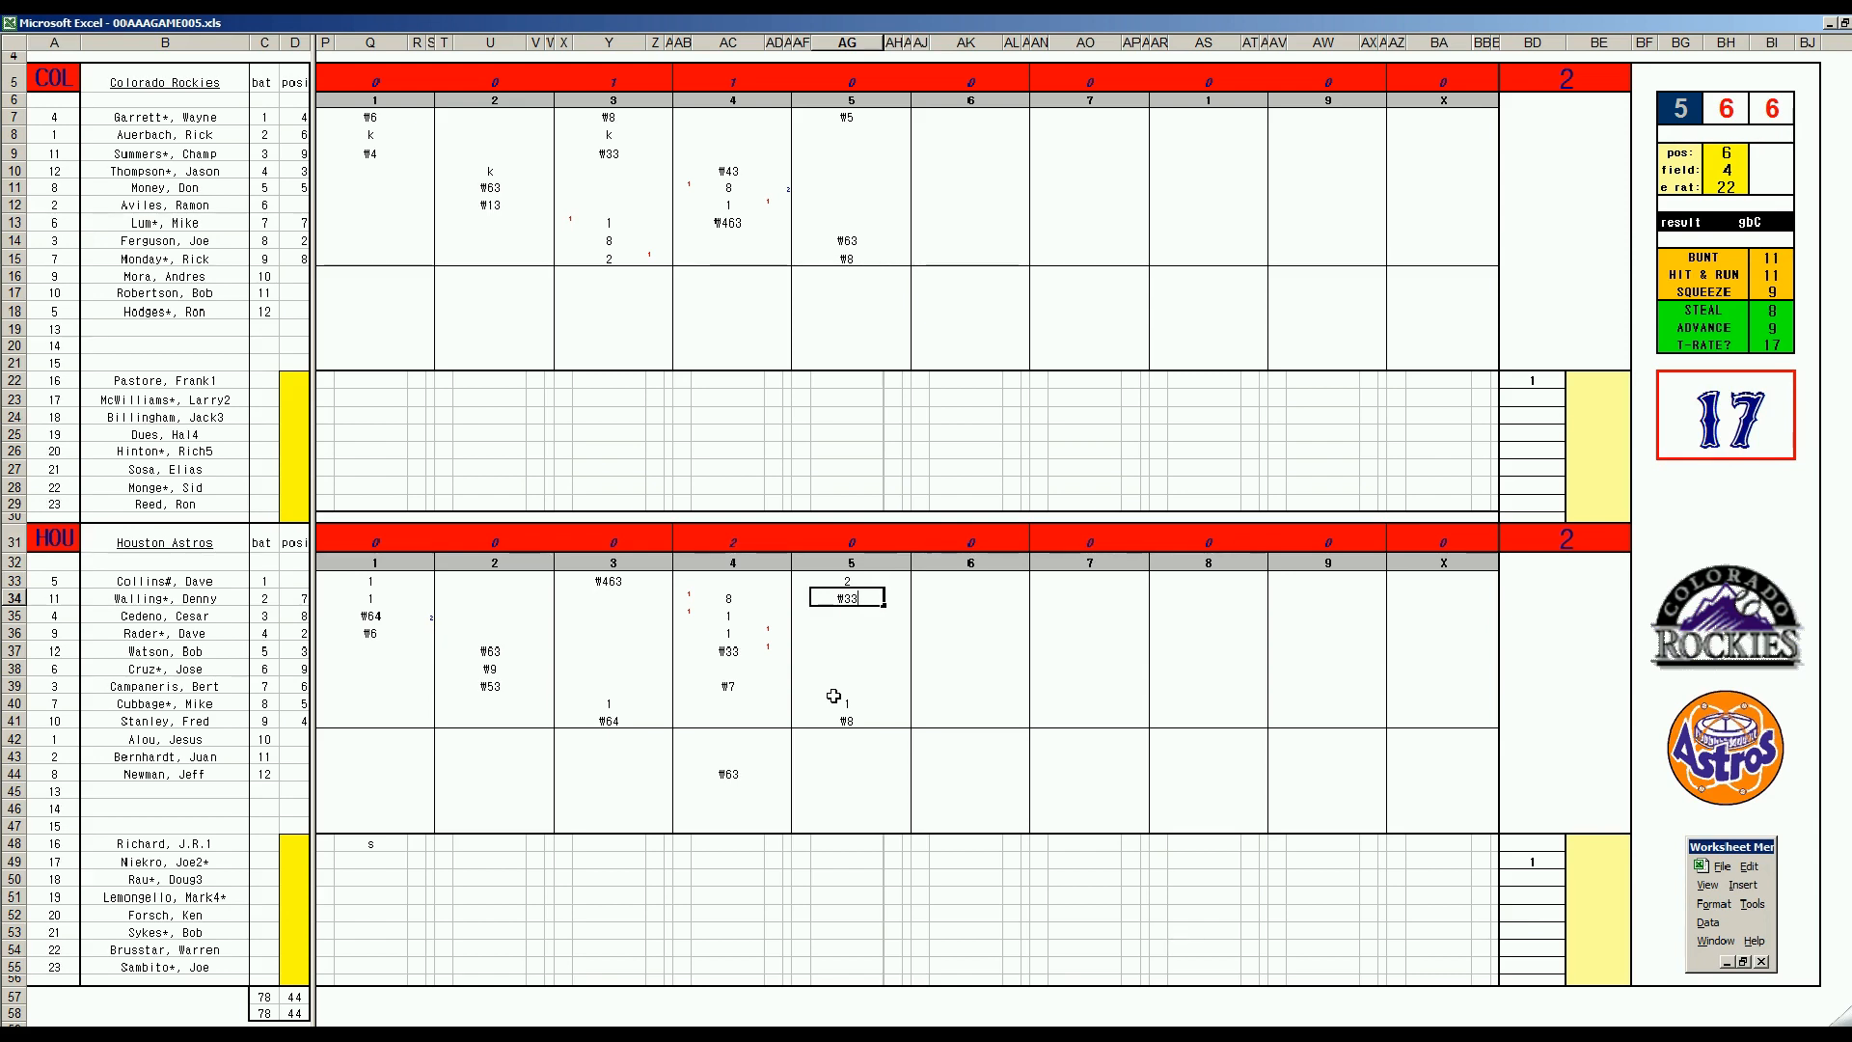
mouse_move(826, 693)
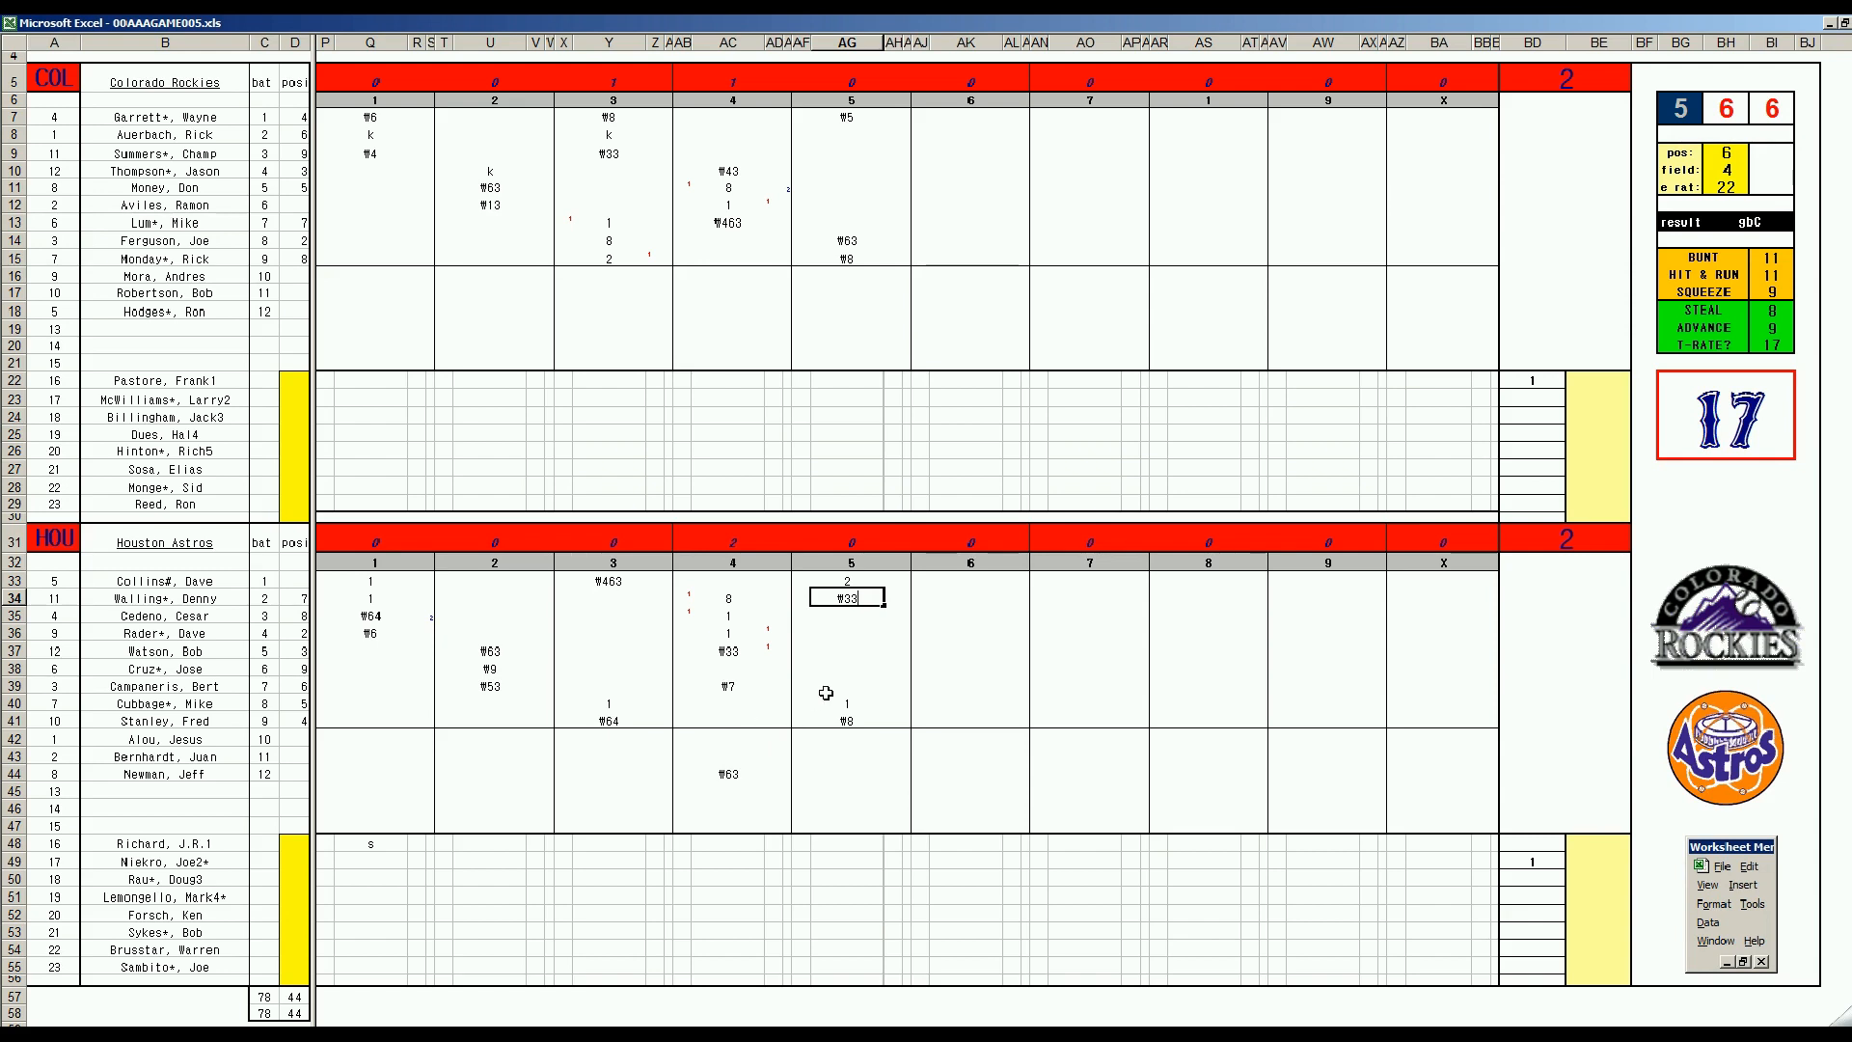
mouse_move(876, 662)
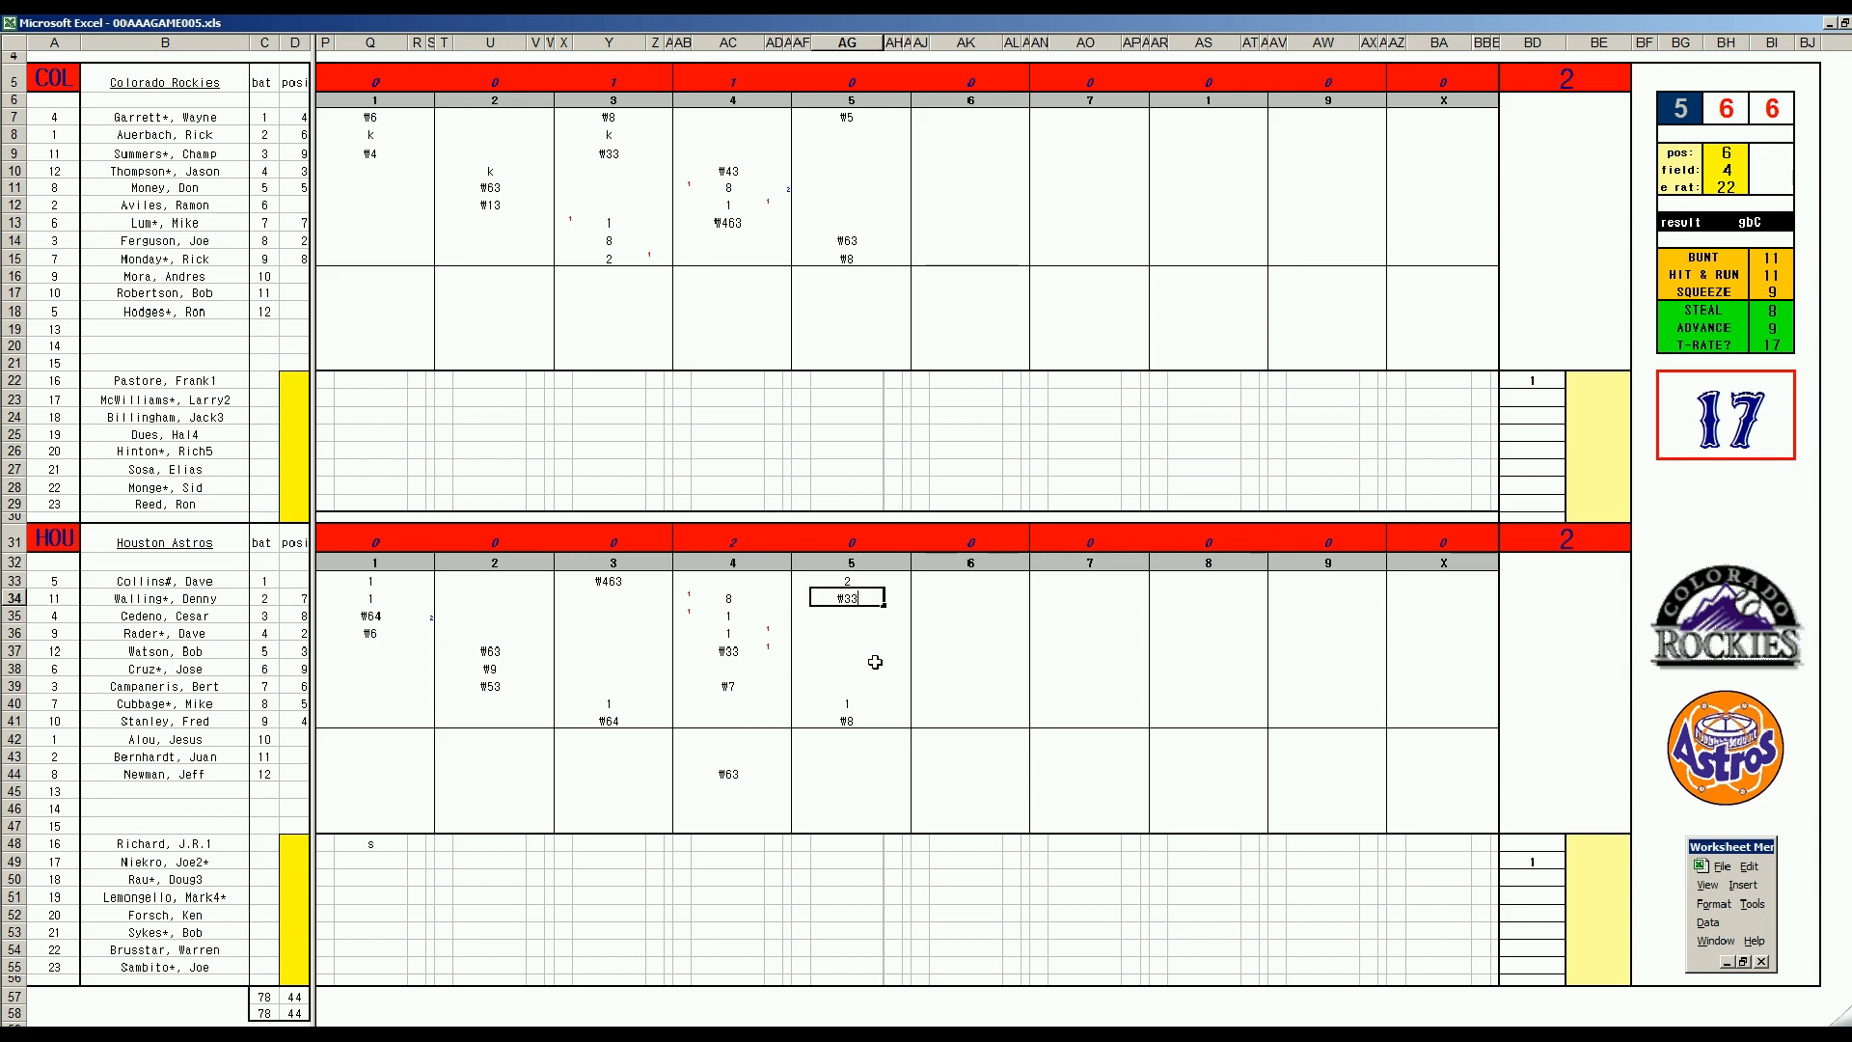
mouse_move(891, 722)
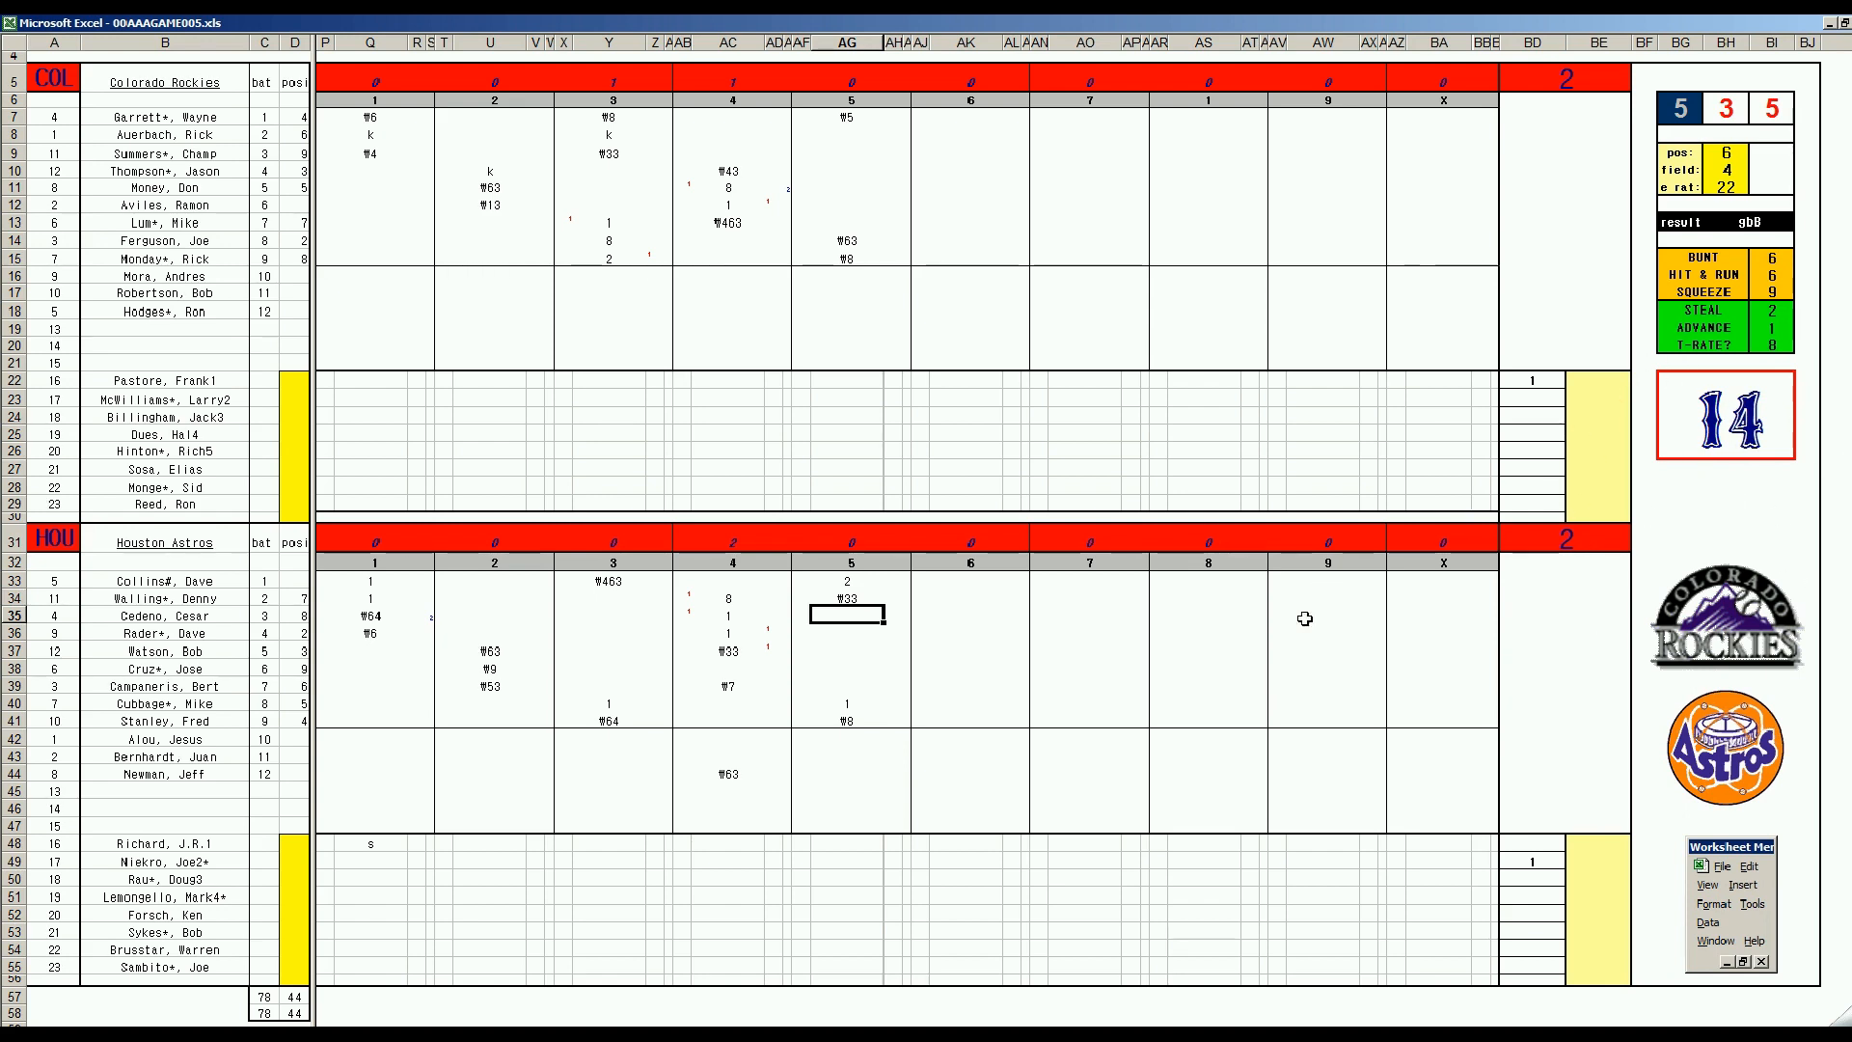
type("W4")
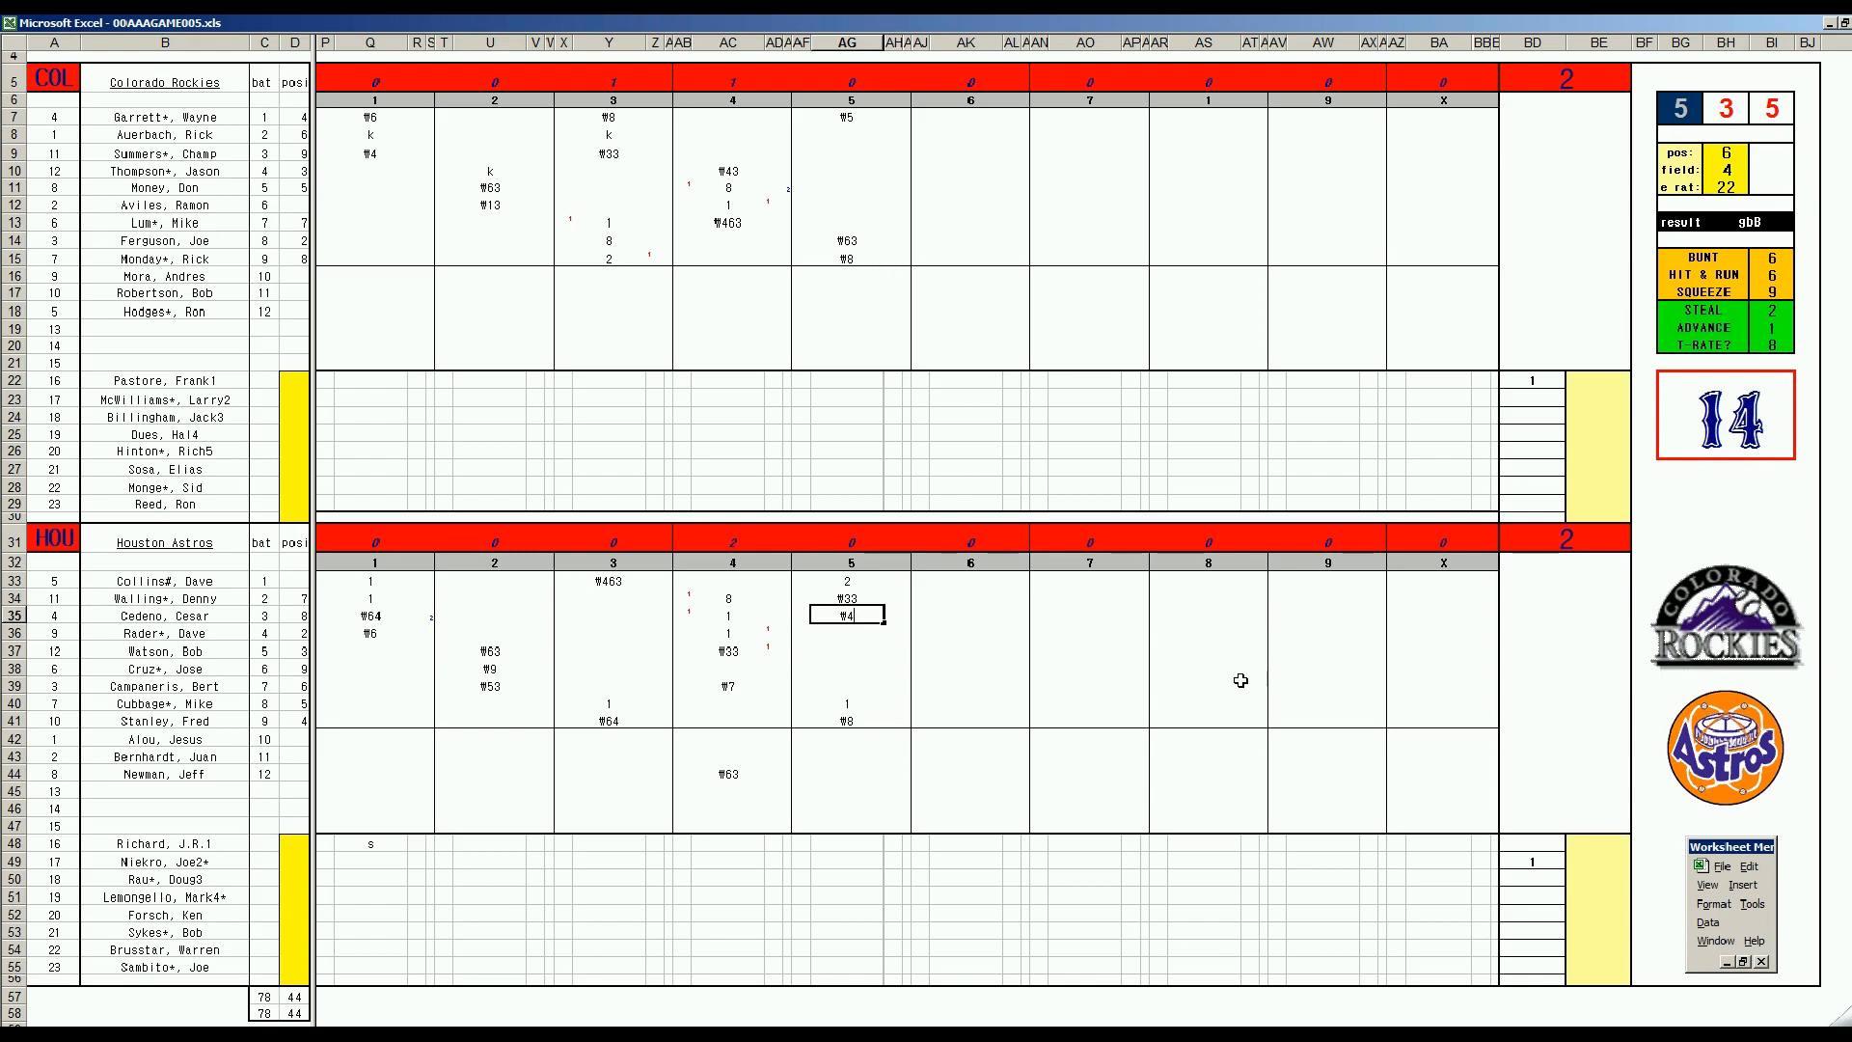
mouse_move(1009, 334)
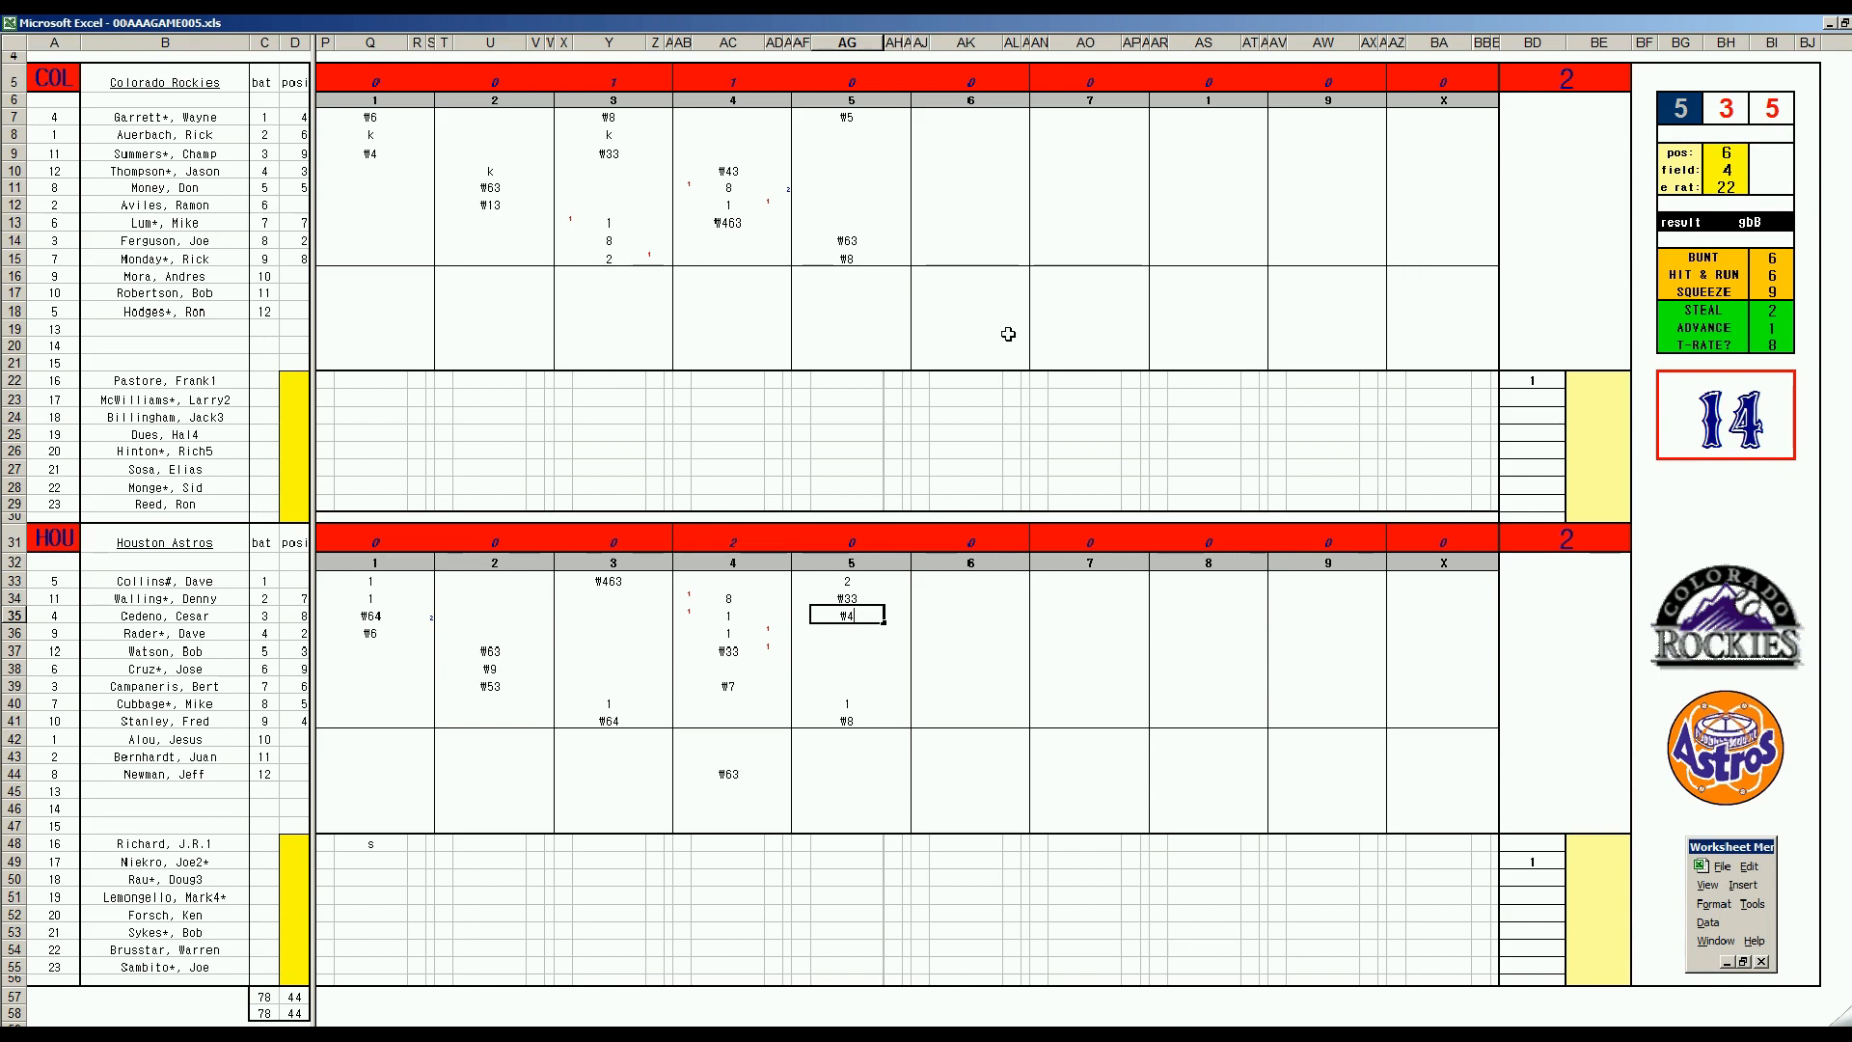
- Enter W6 in the Rockies' sixth-inning column and move to the next batter for W9
left_click(967, 133)
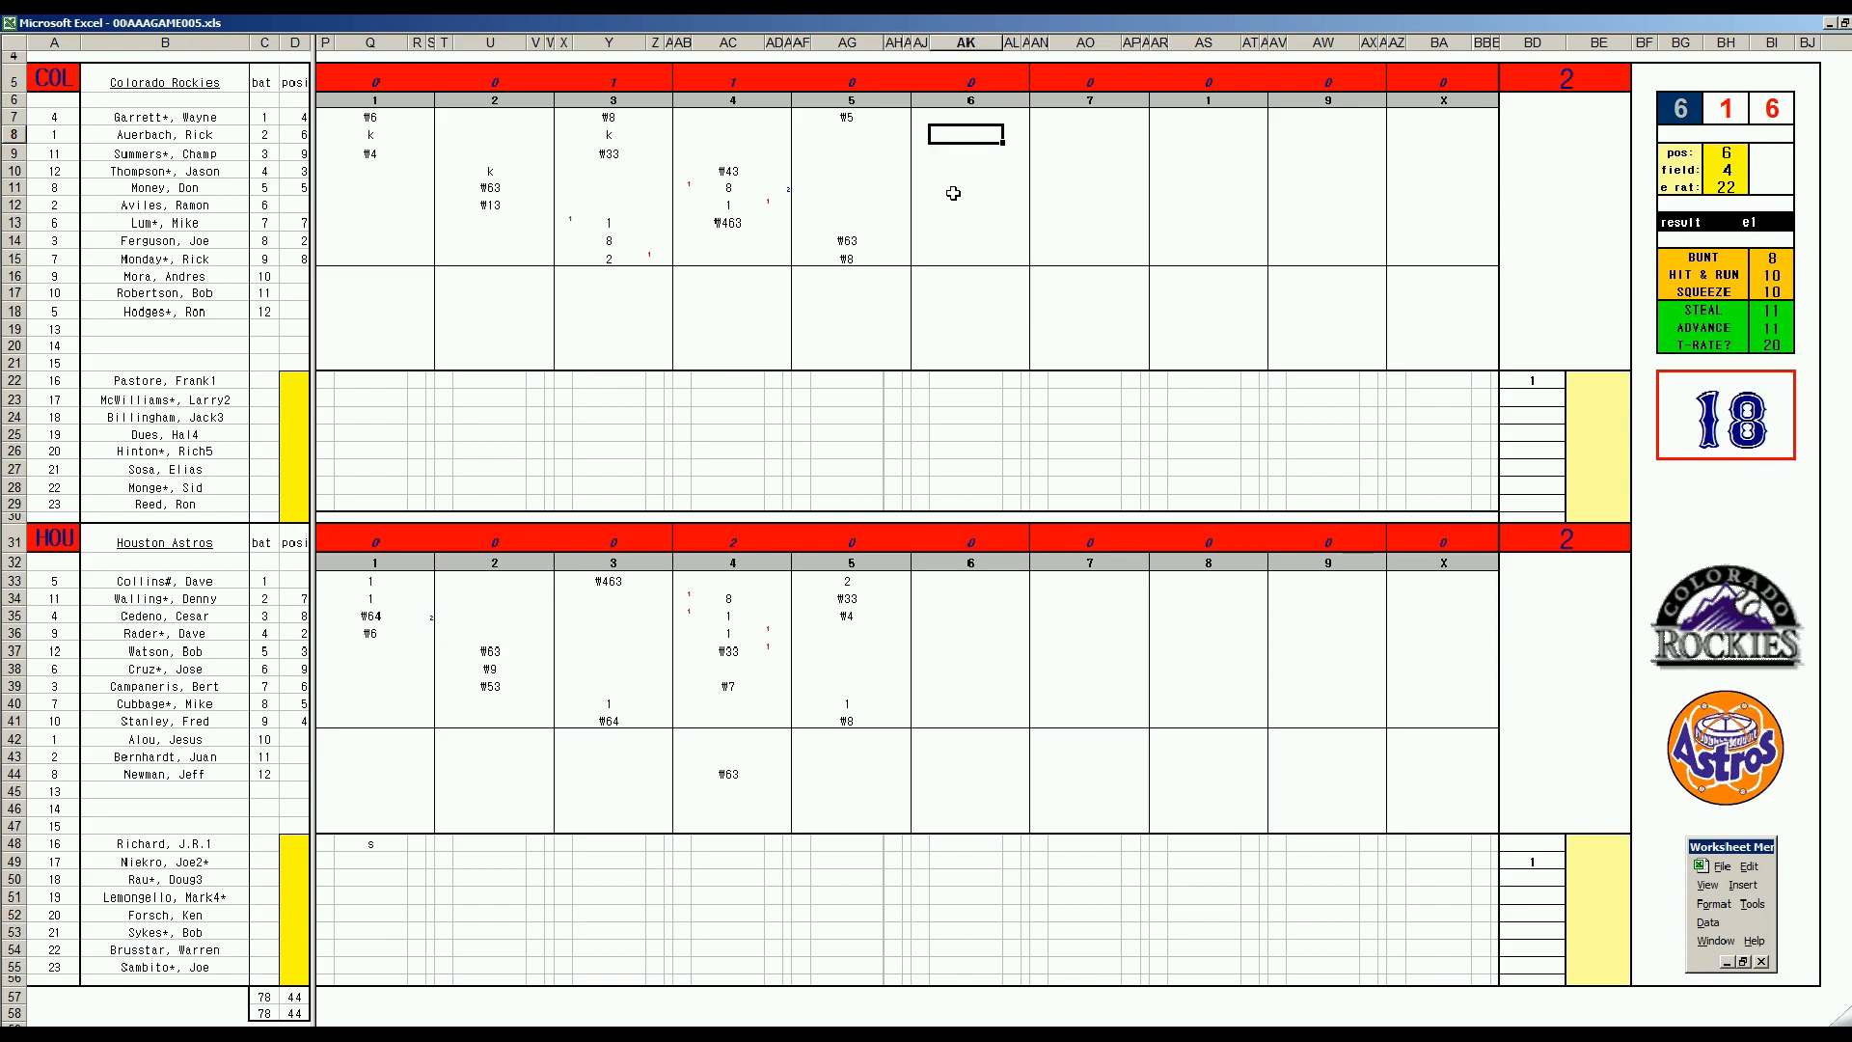
type("W6")
left_click(969, 152)
type("W9")
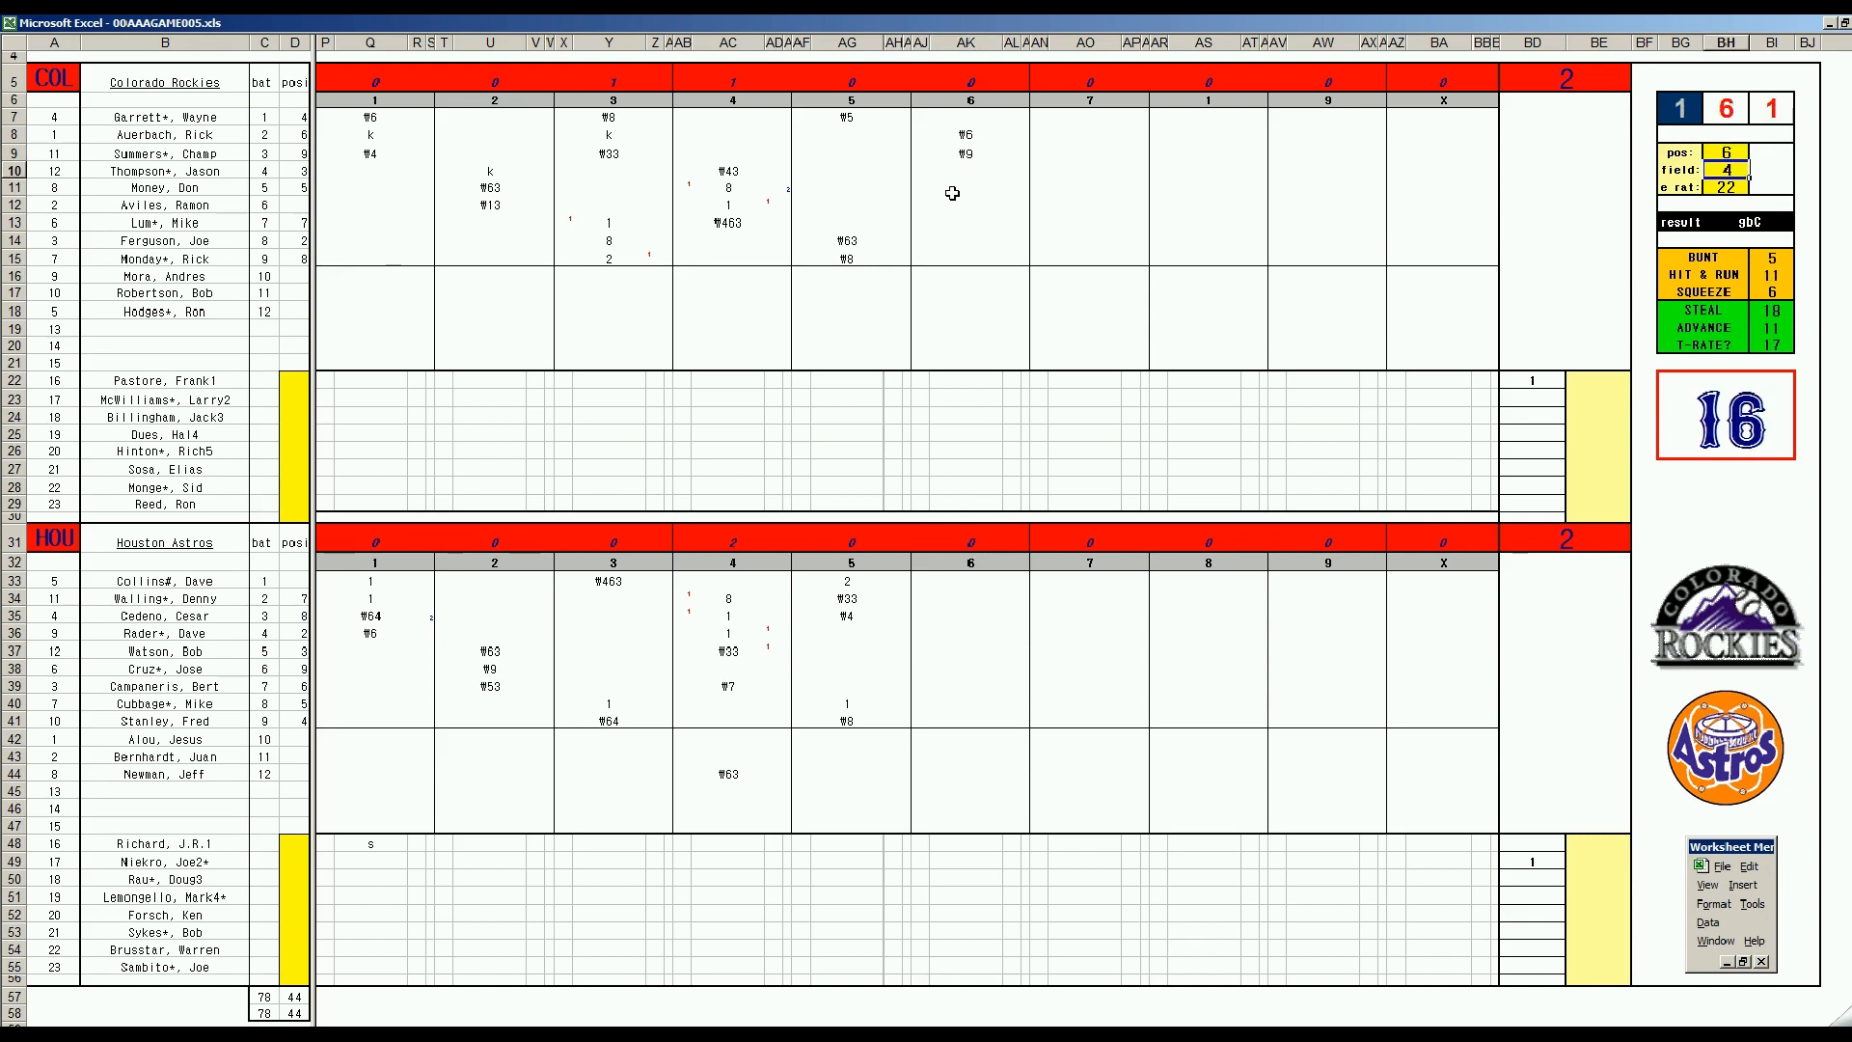
left_click(967, 169)
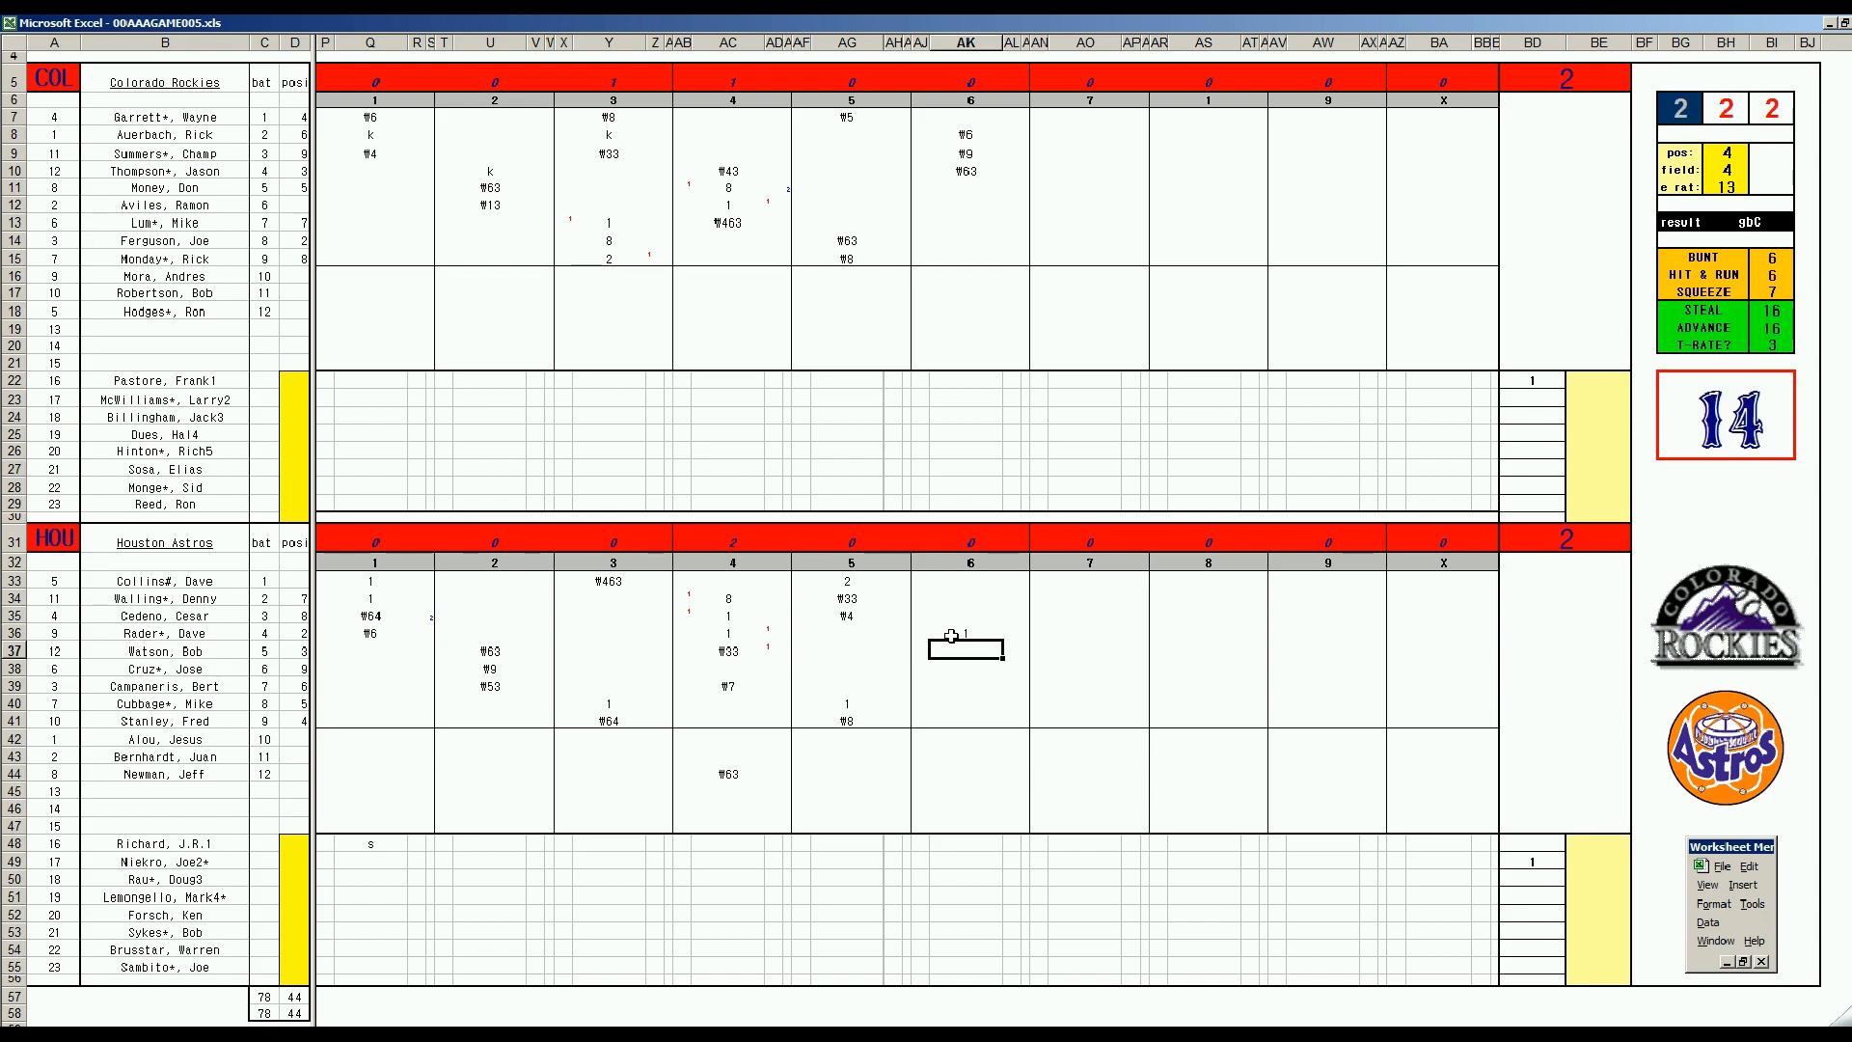
- Enter W8, k and W64 for the Astros' sixth-inning batters
type("W8")
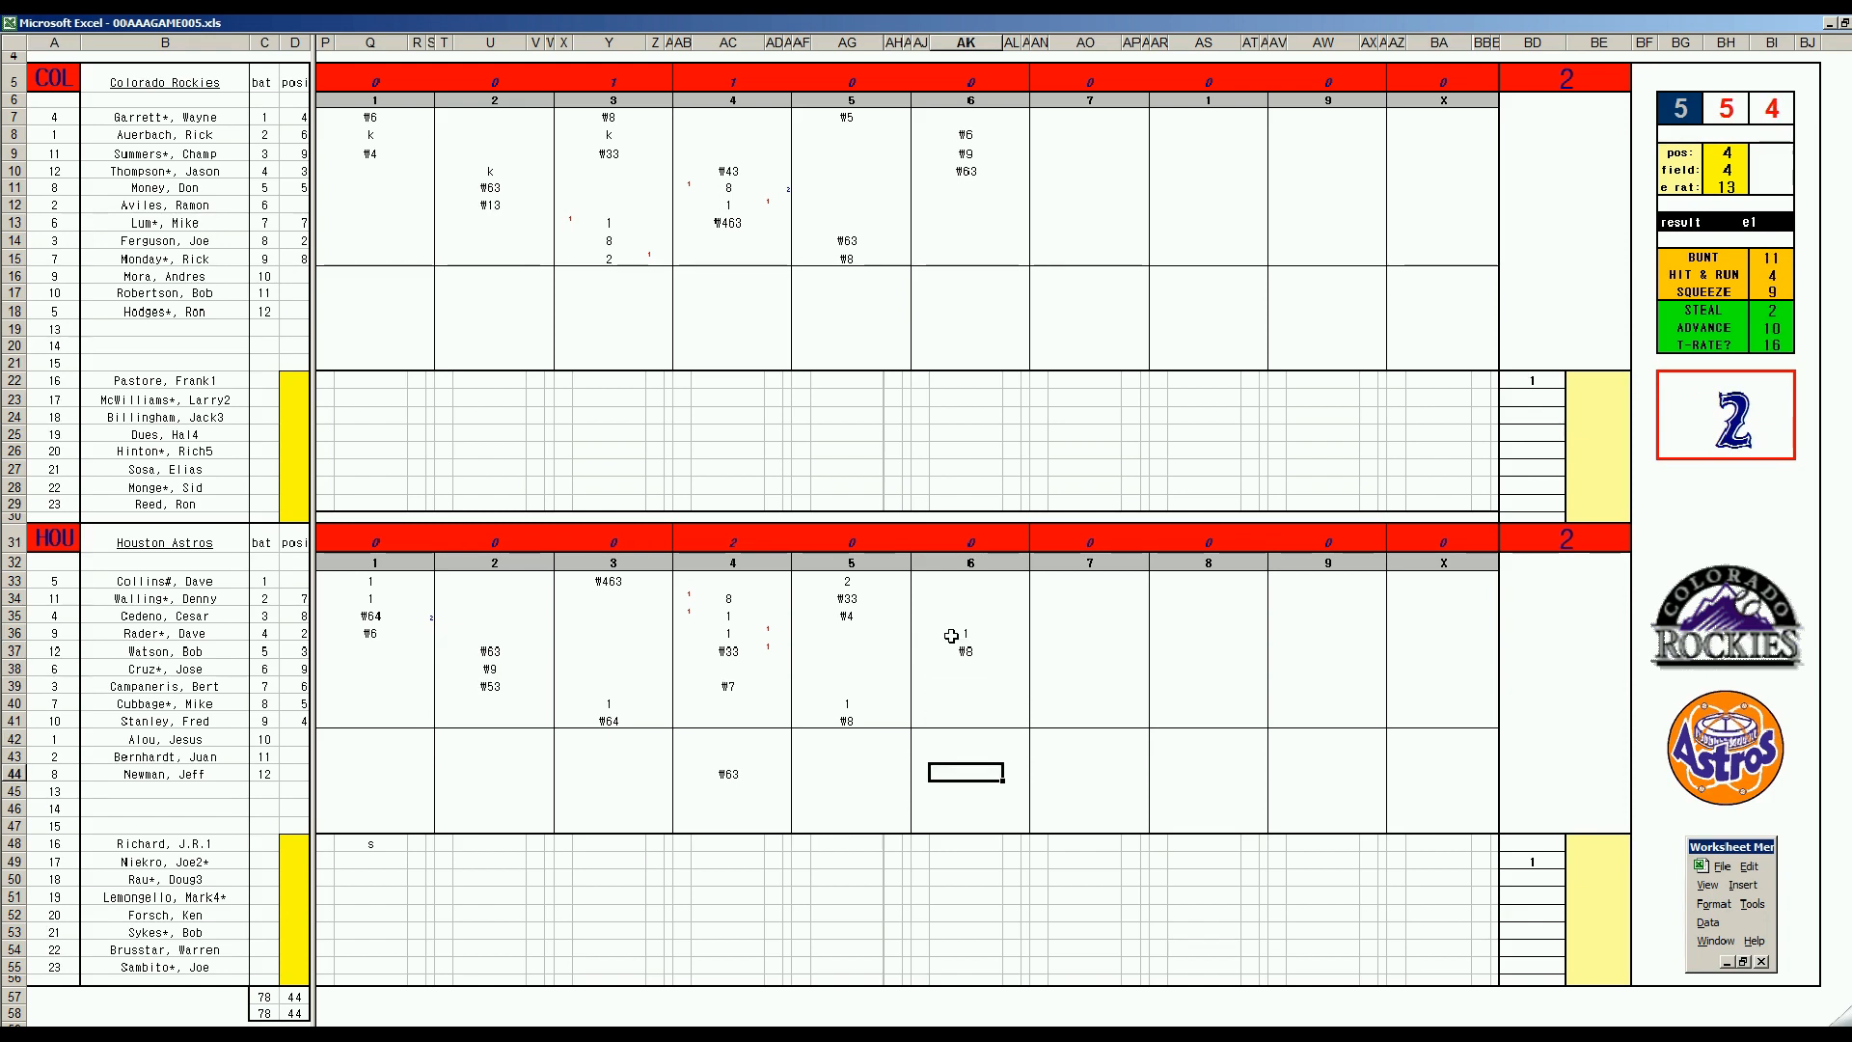
type("k")
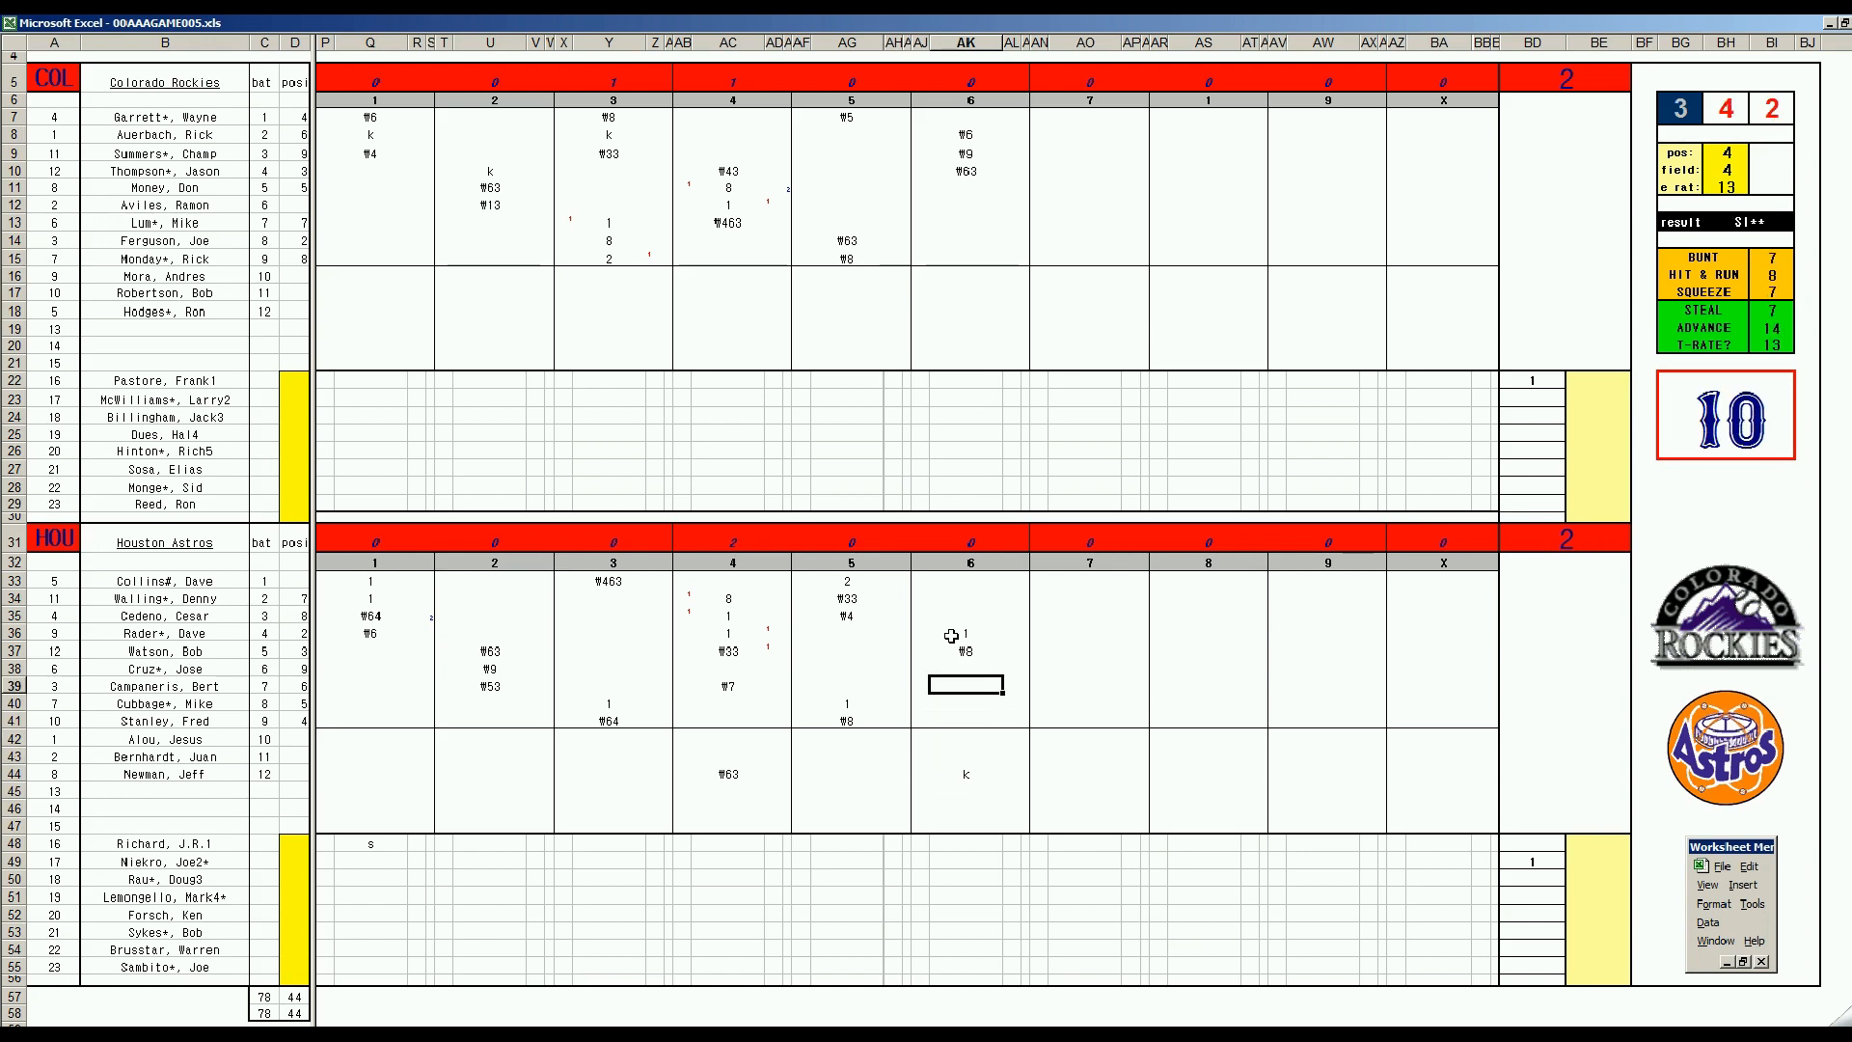
type("W64")
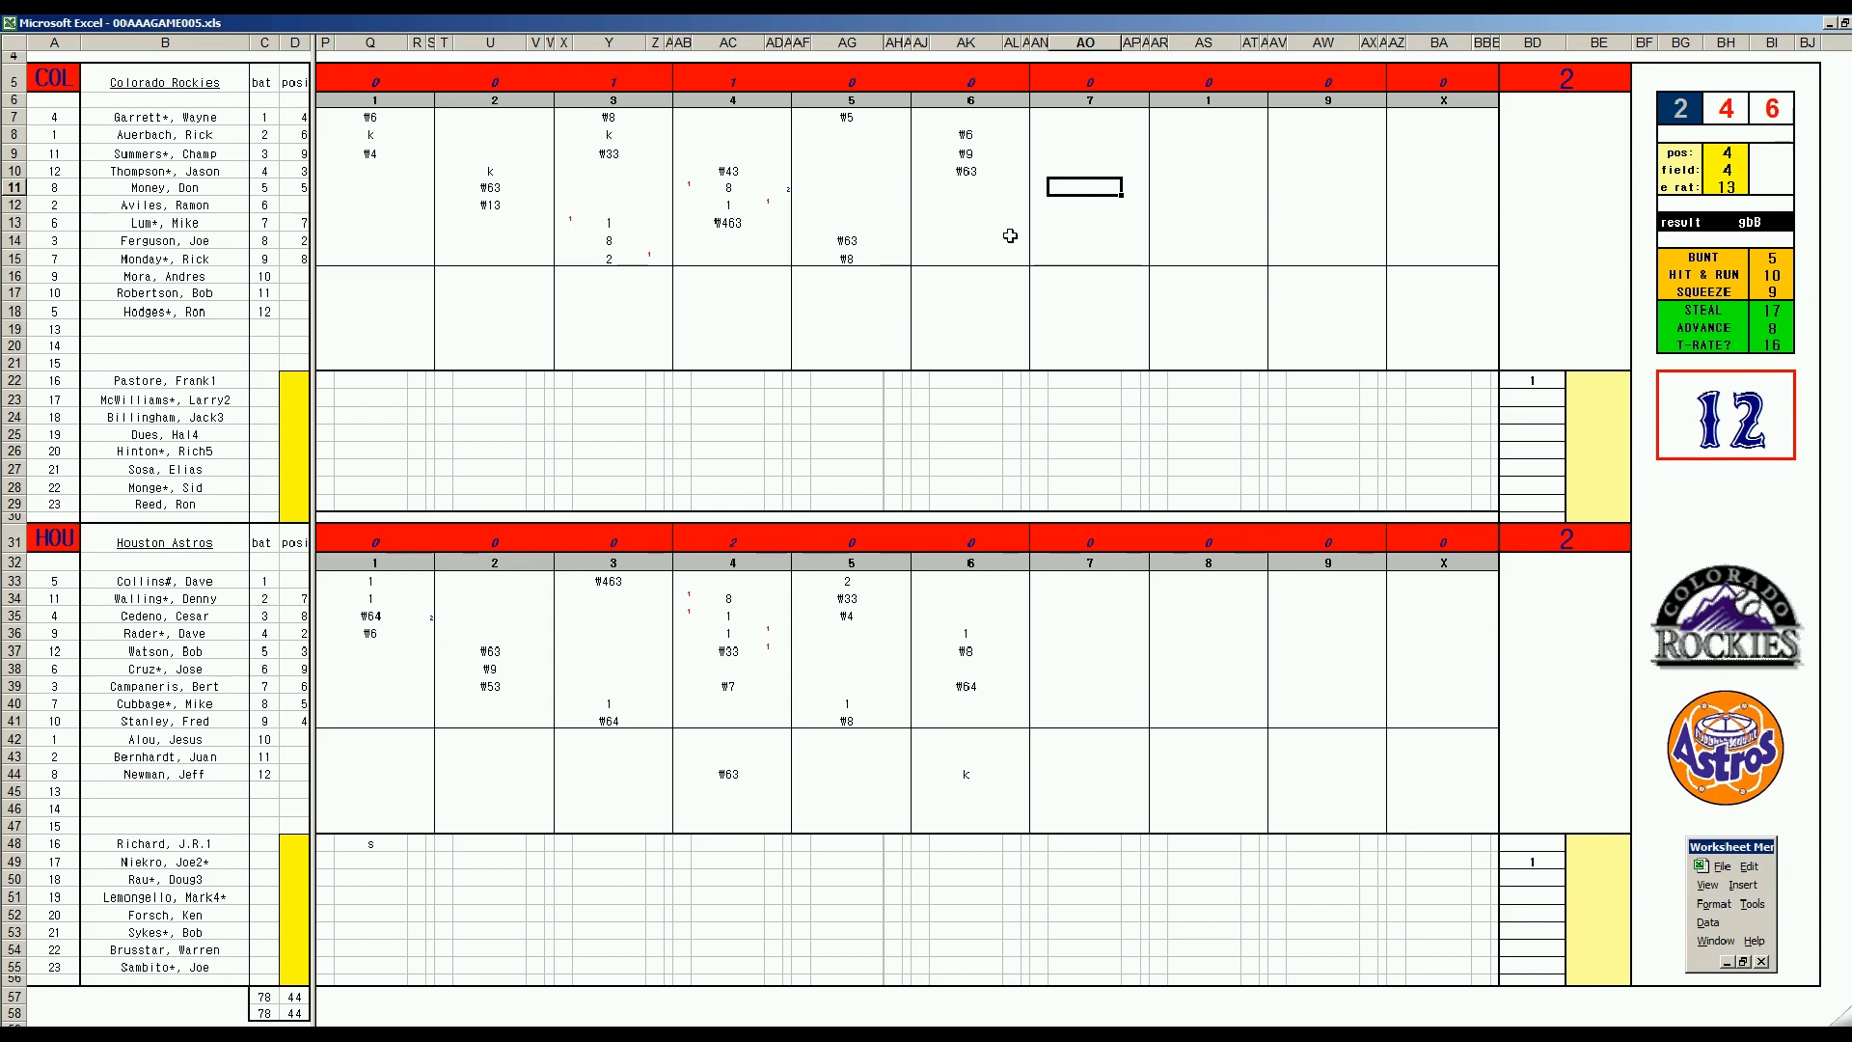
- Enter 8 for Money, 8 for Aviles, W9 for Lum and k for Ferguson in the seventh
type("8")
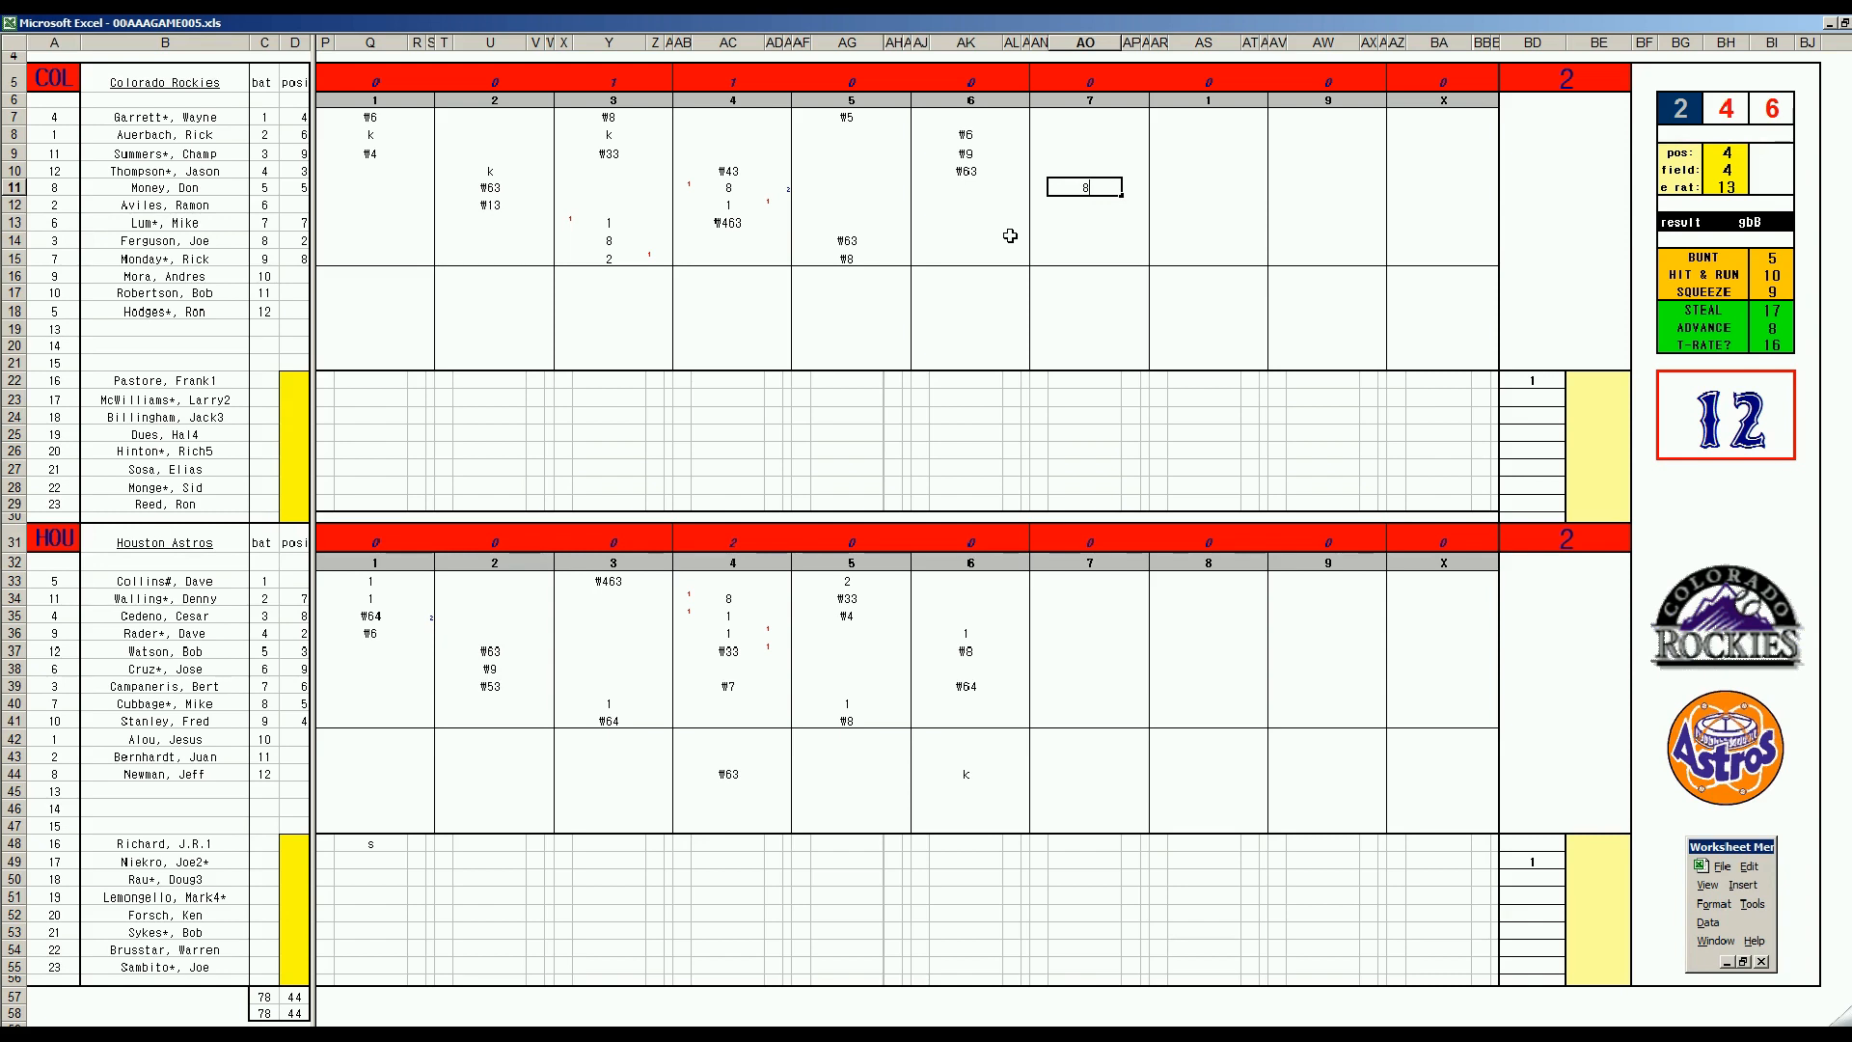
mouse_move(833, 205)
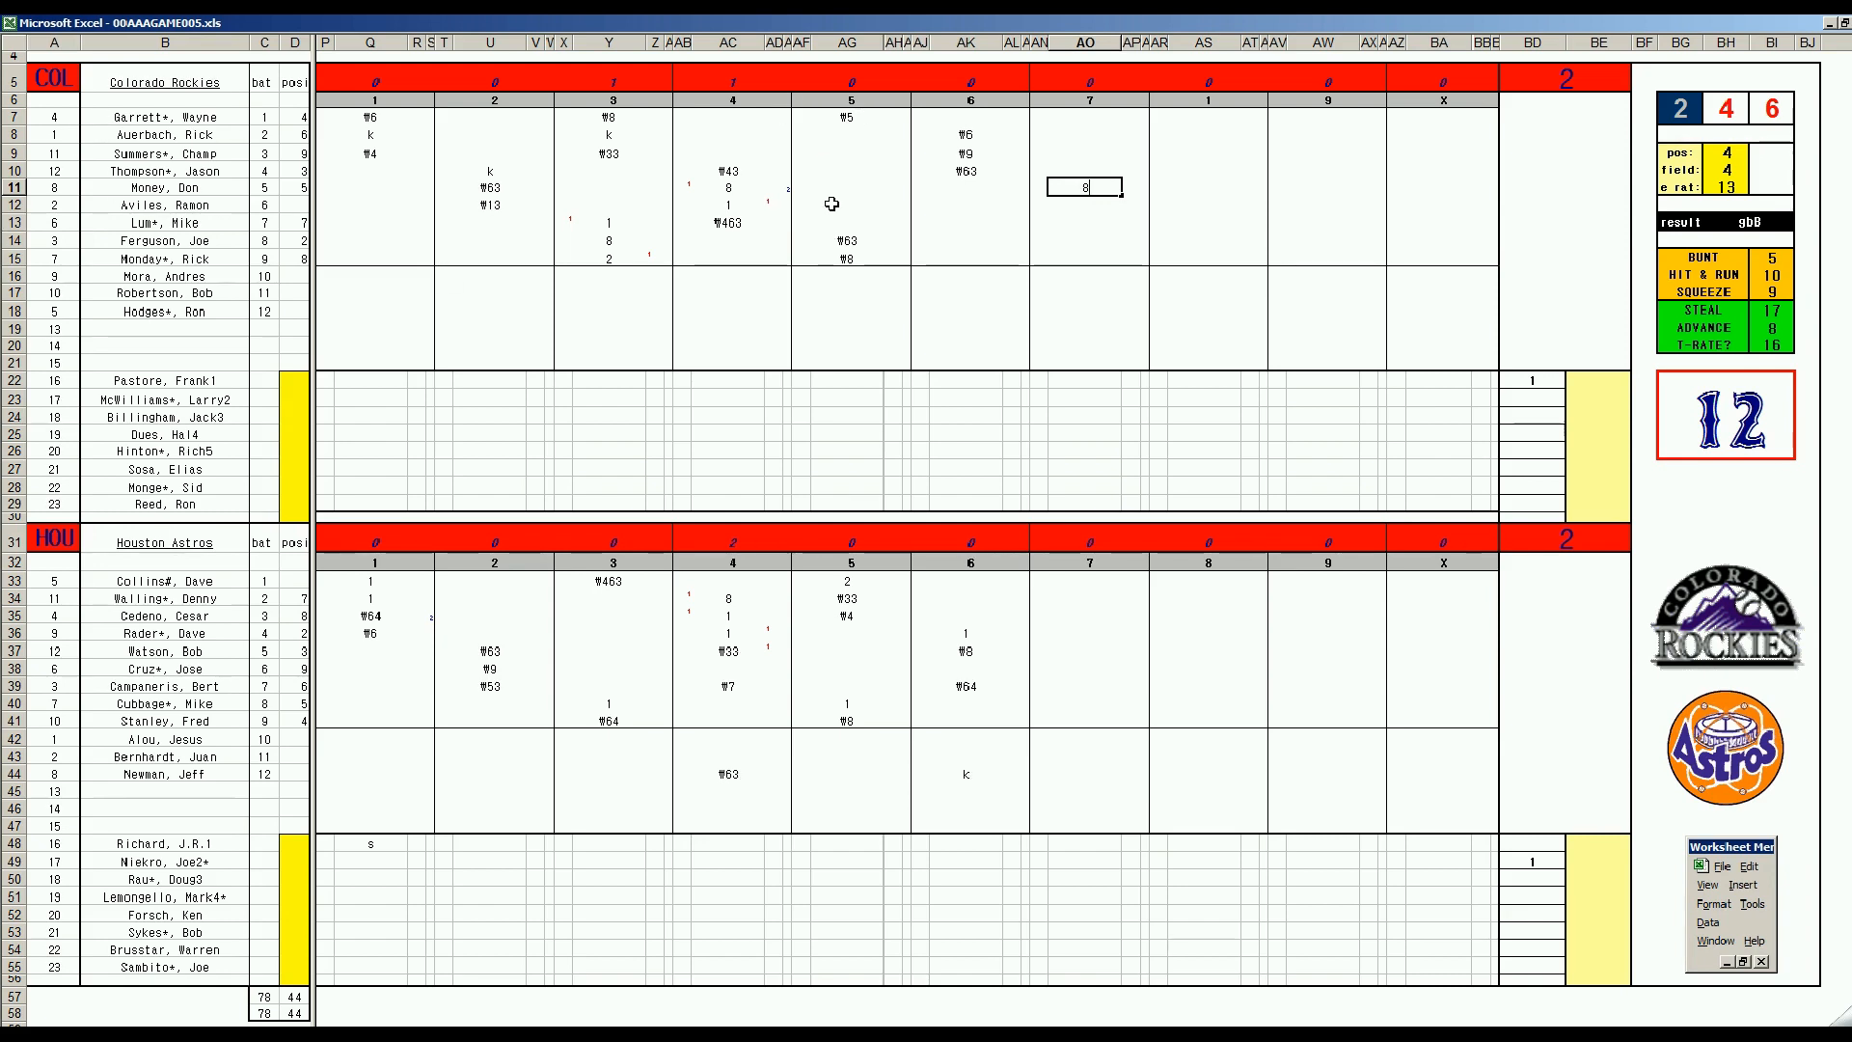
mouse_move(1083, 266)
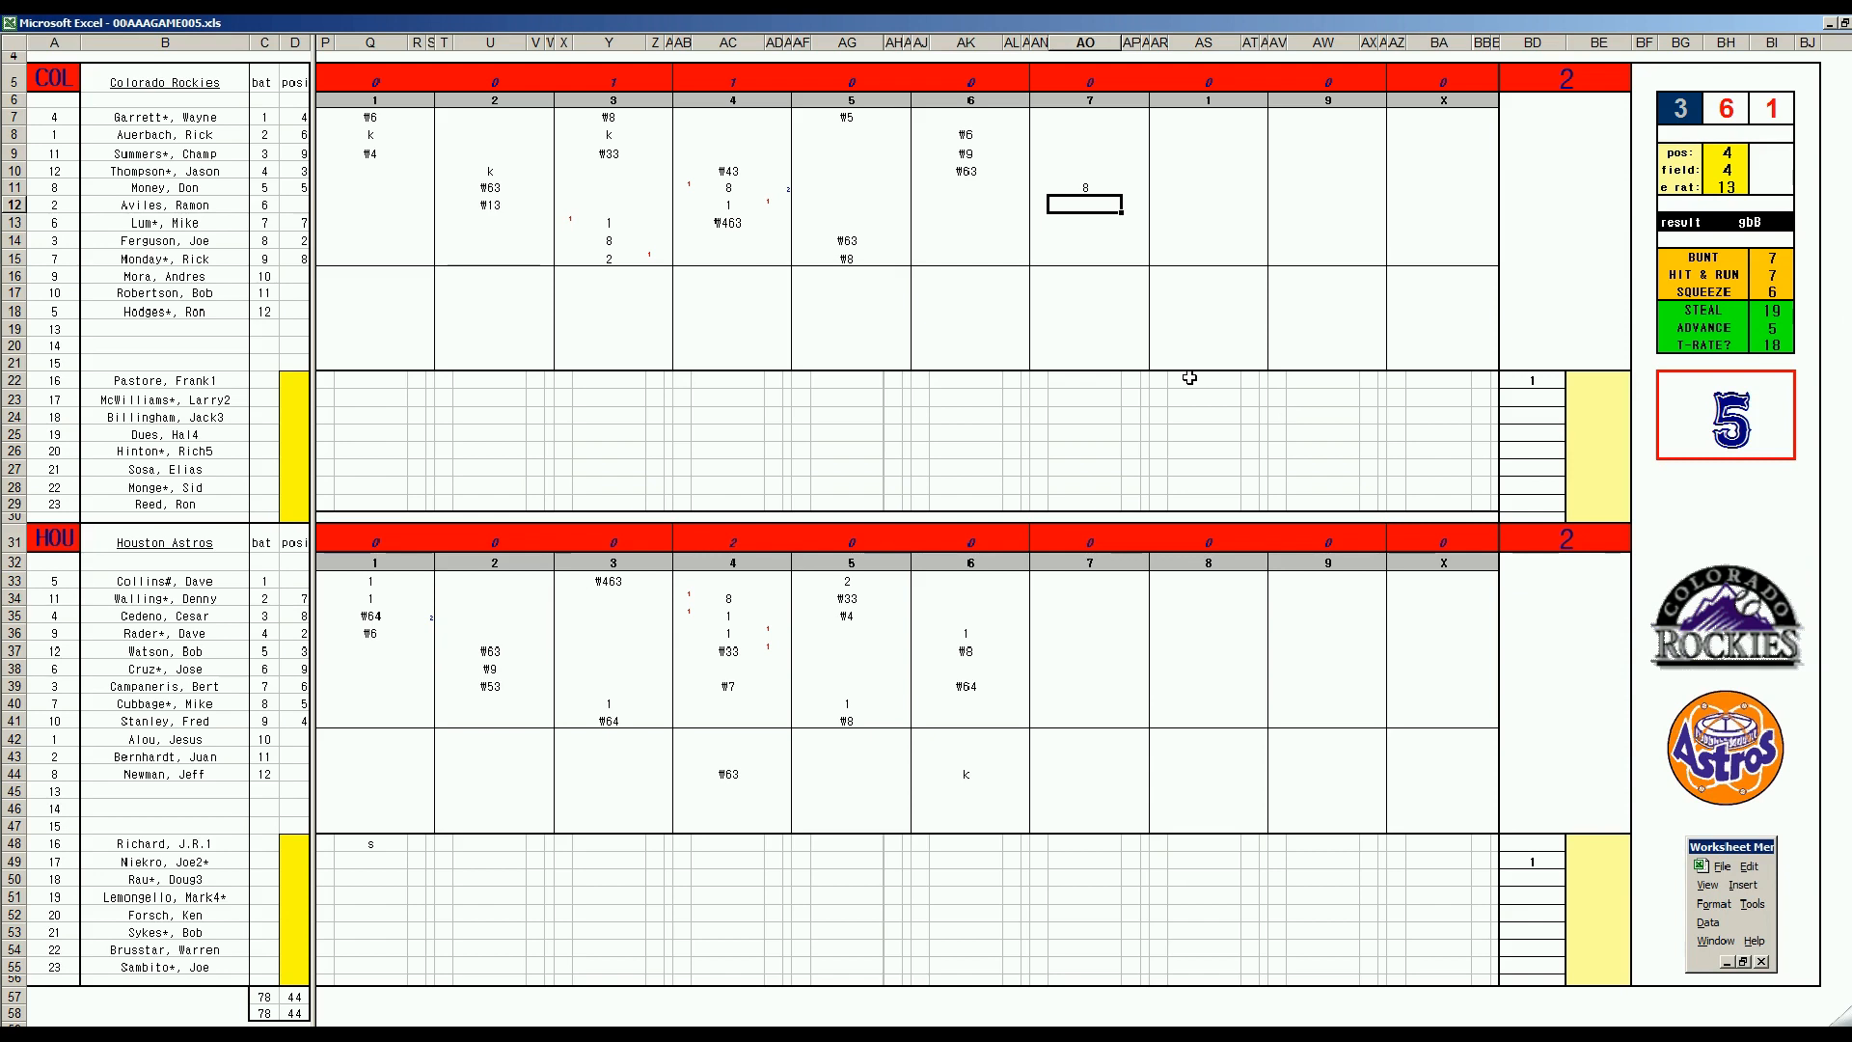
mouse_move(1096, 378)
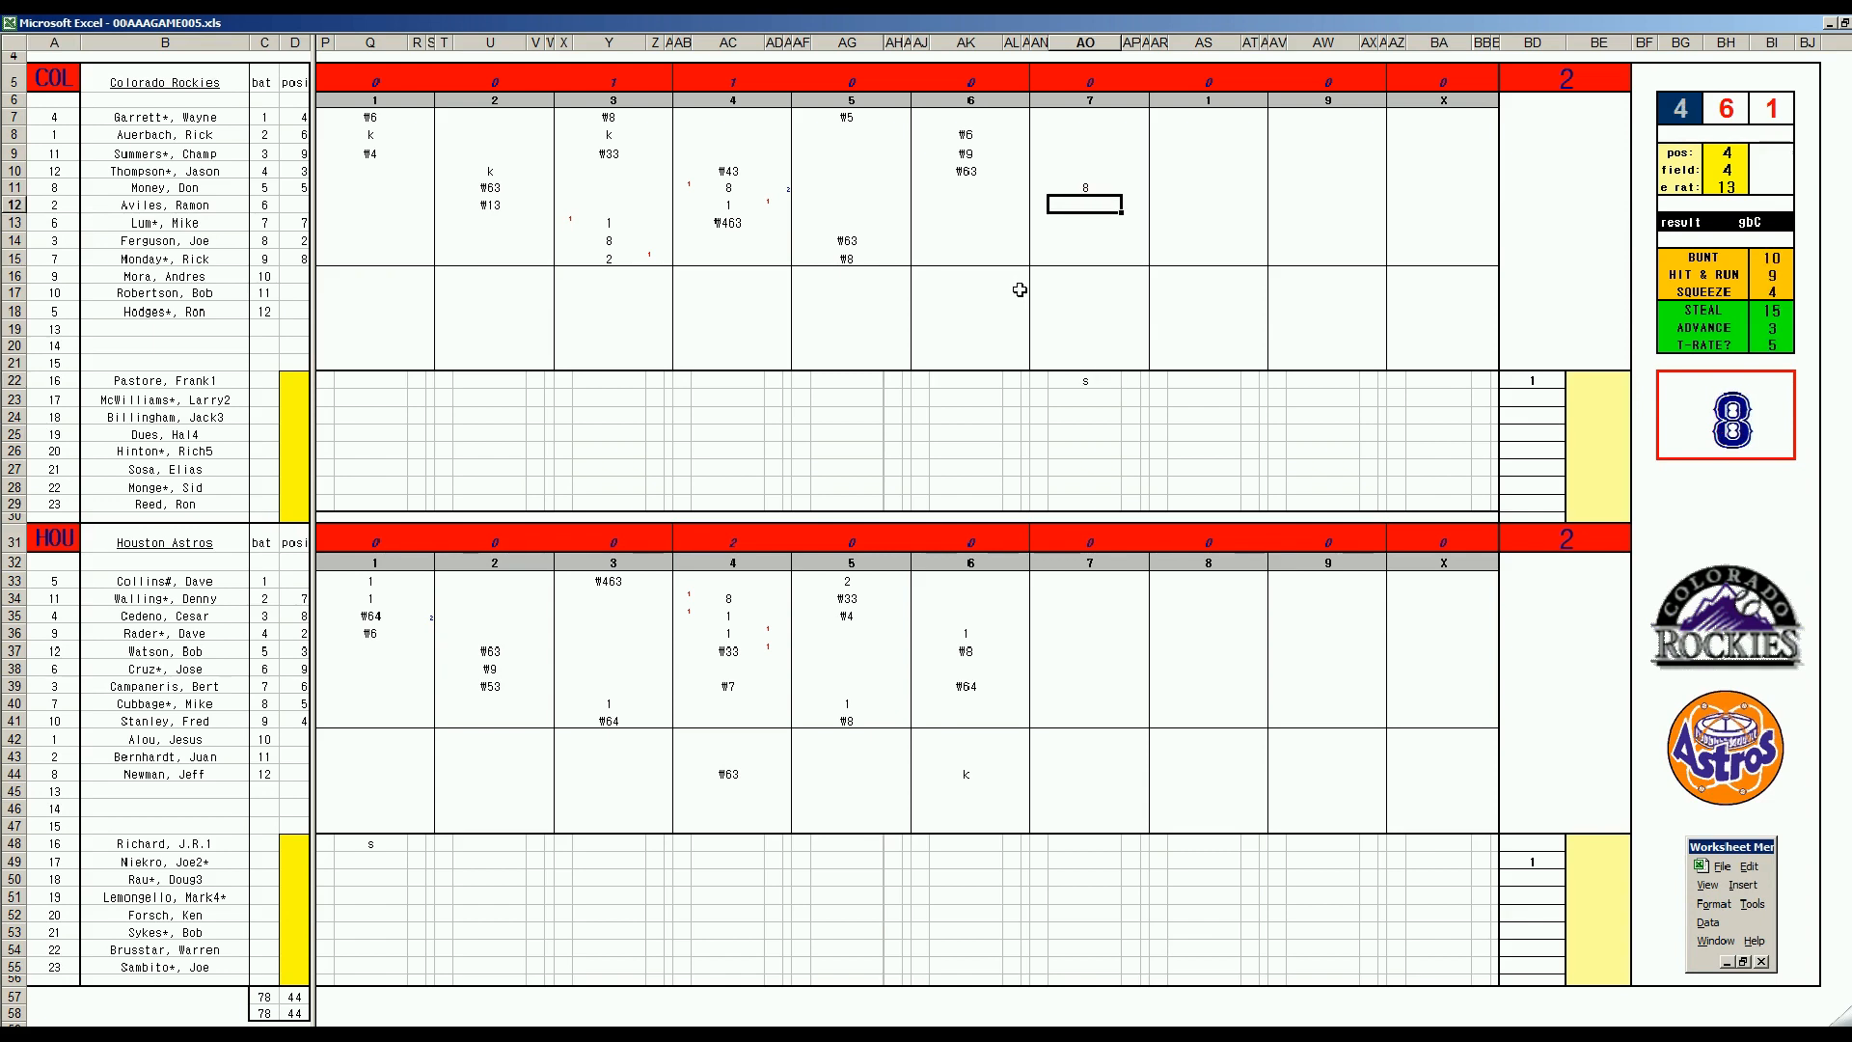
type("8")
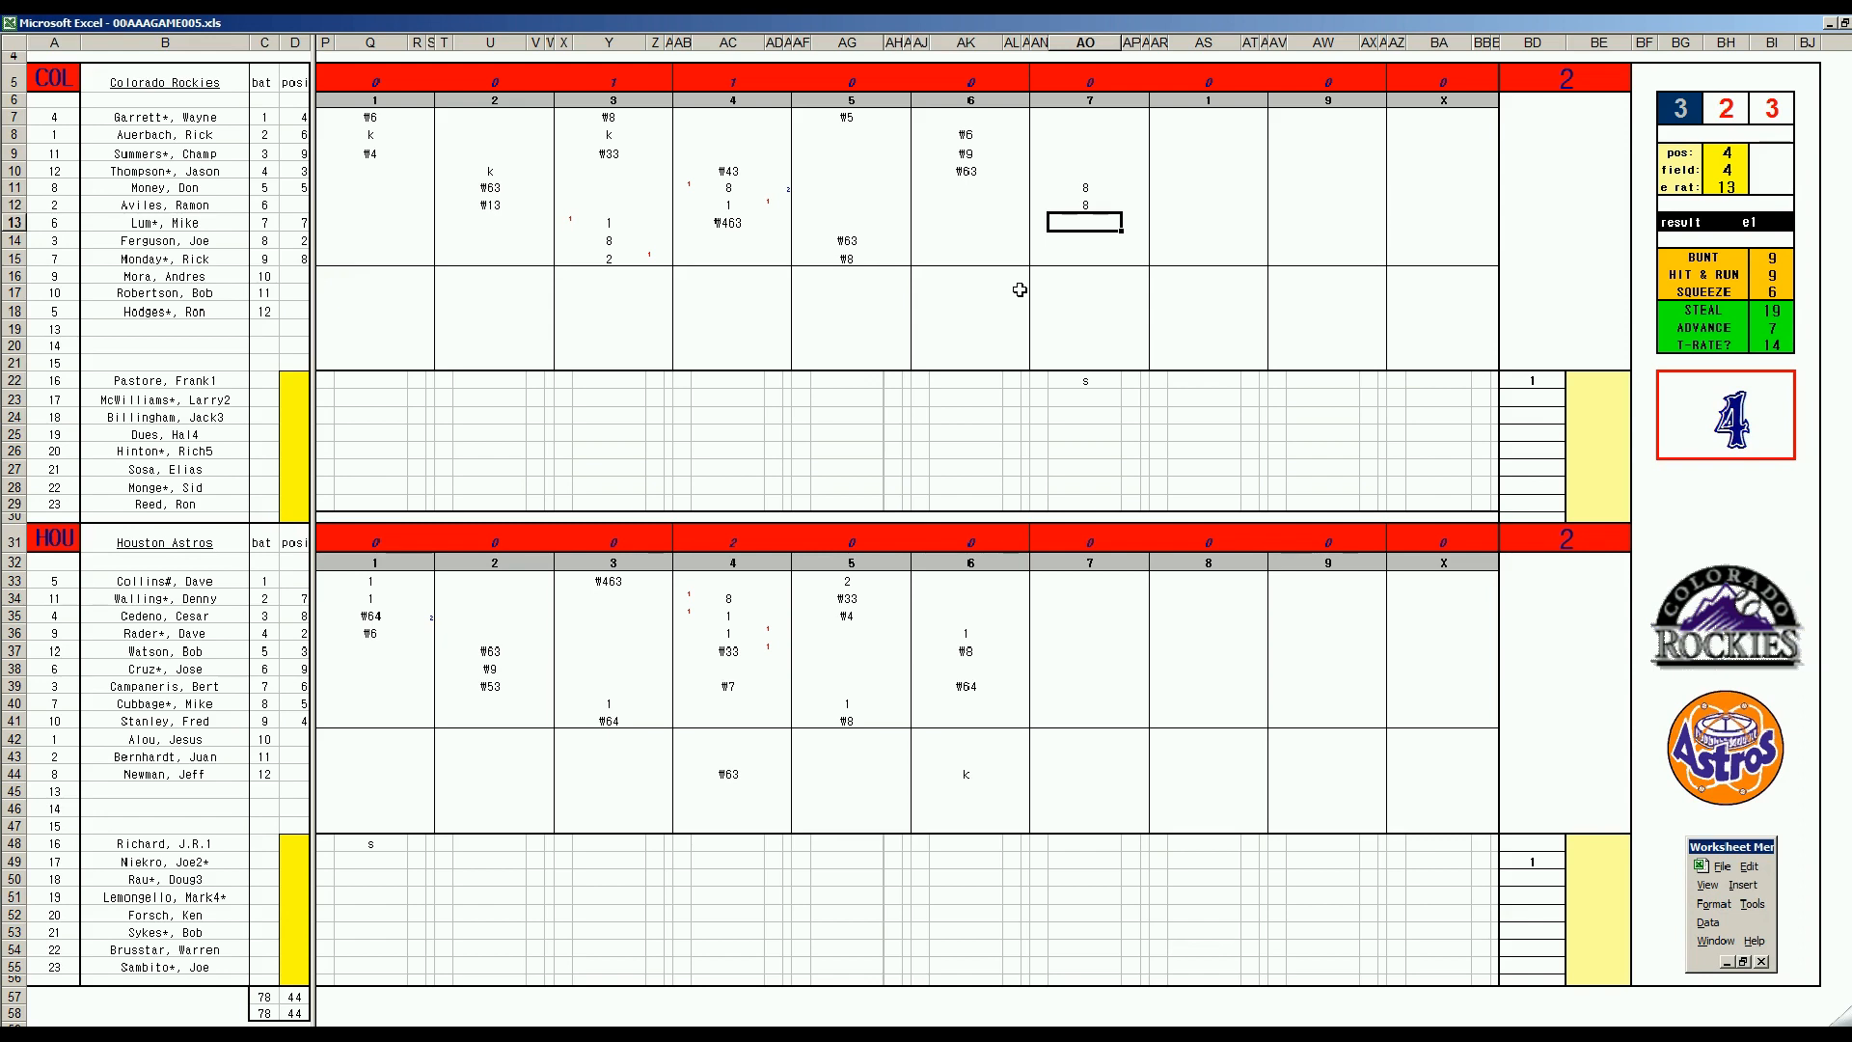
type("W9")
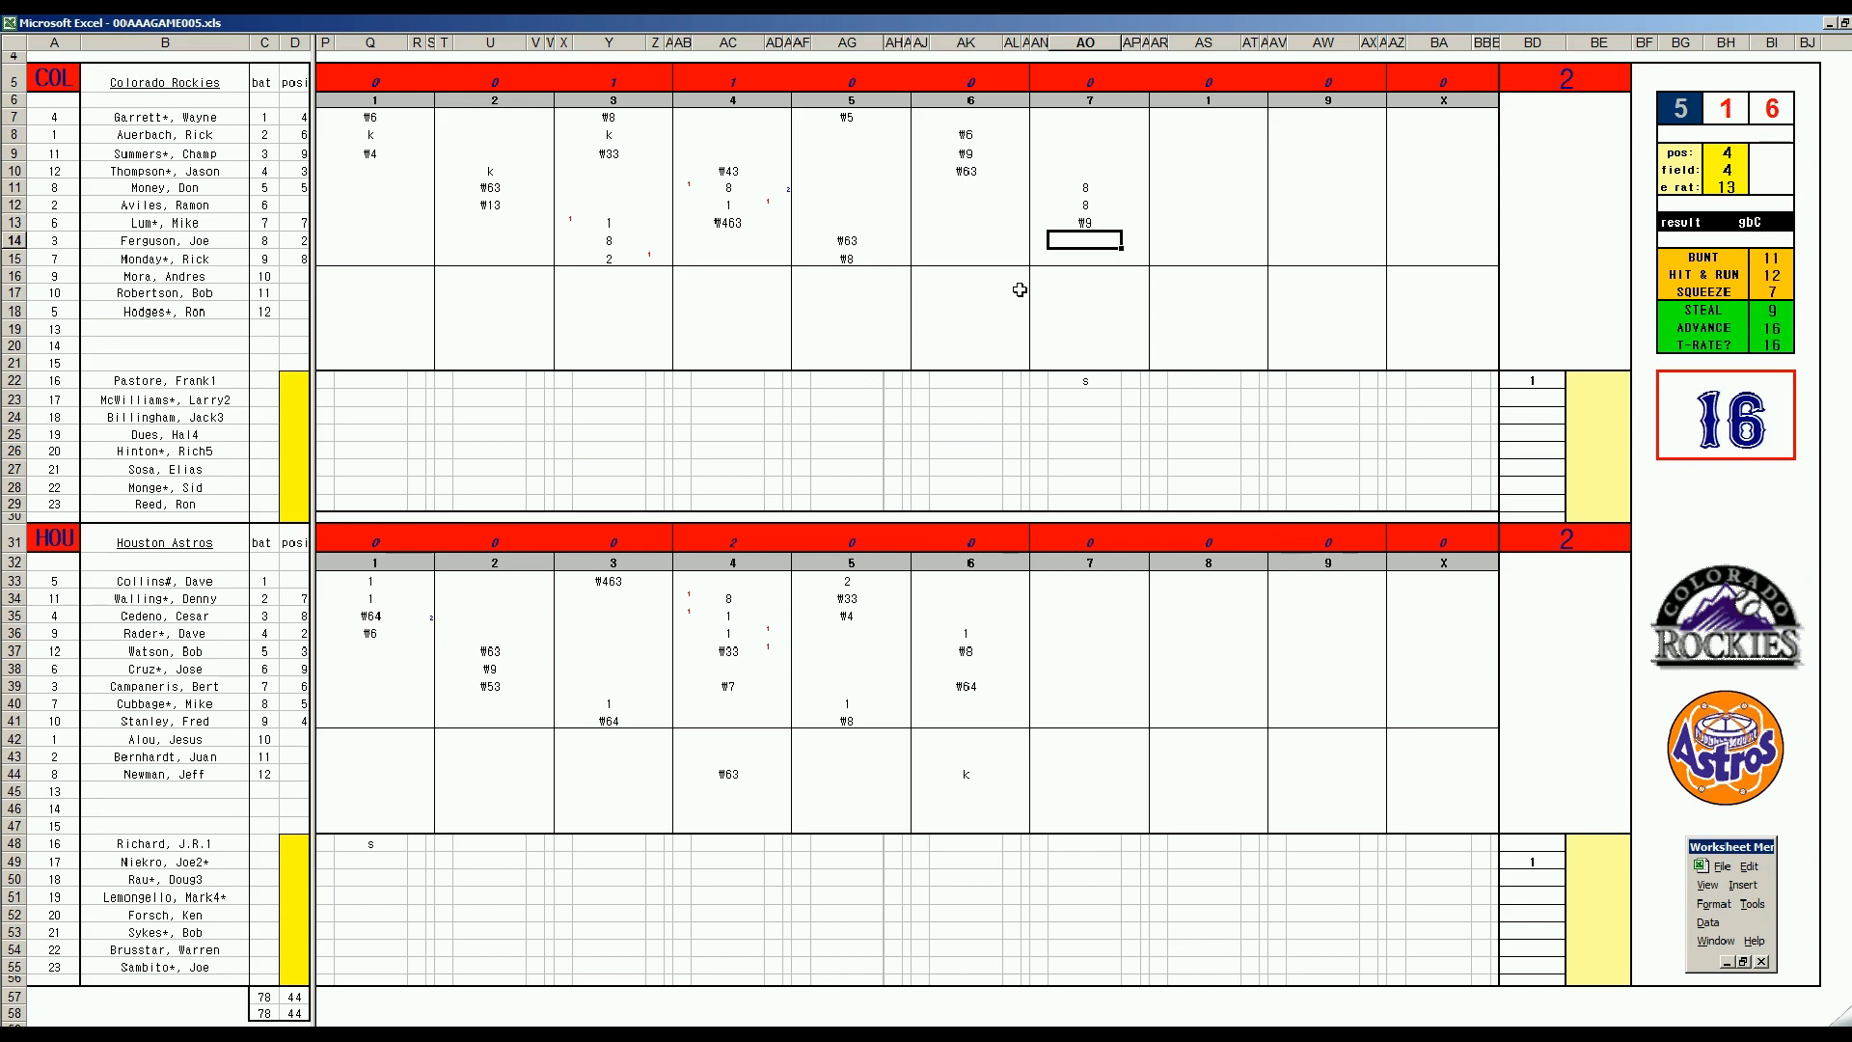
type("k")
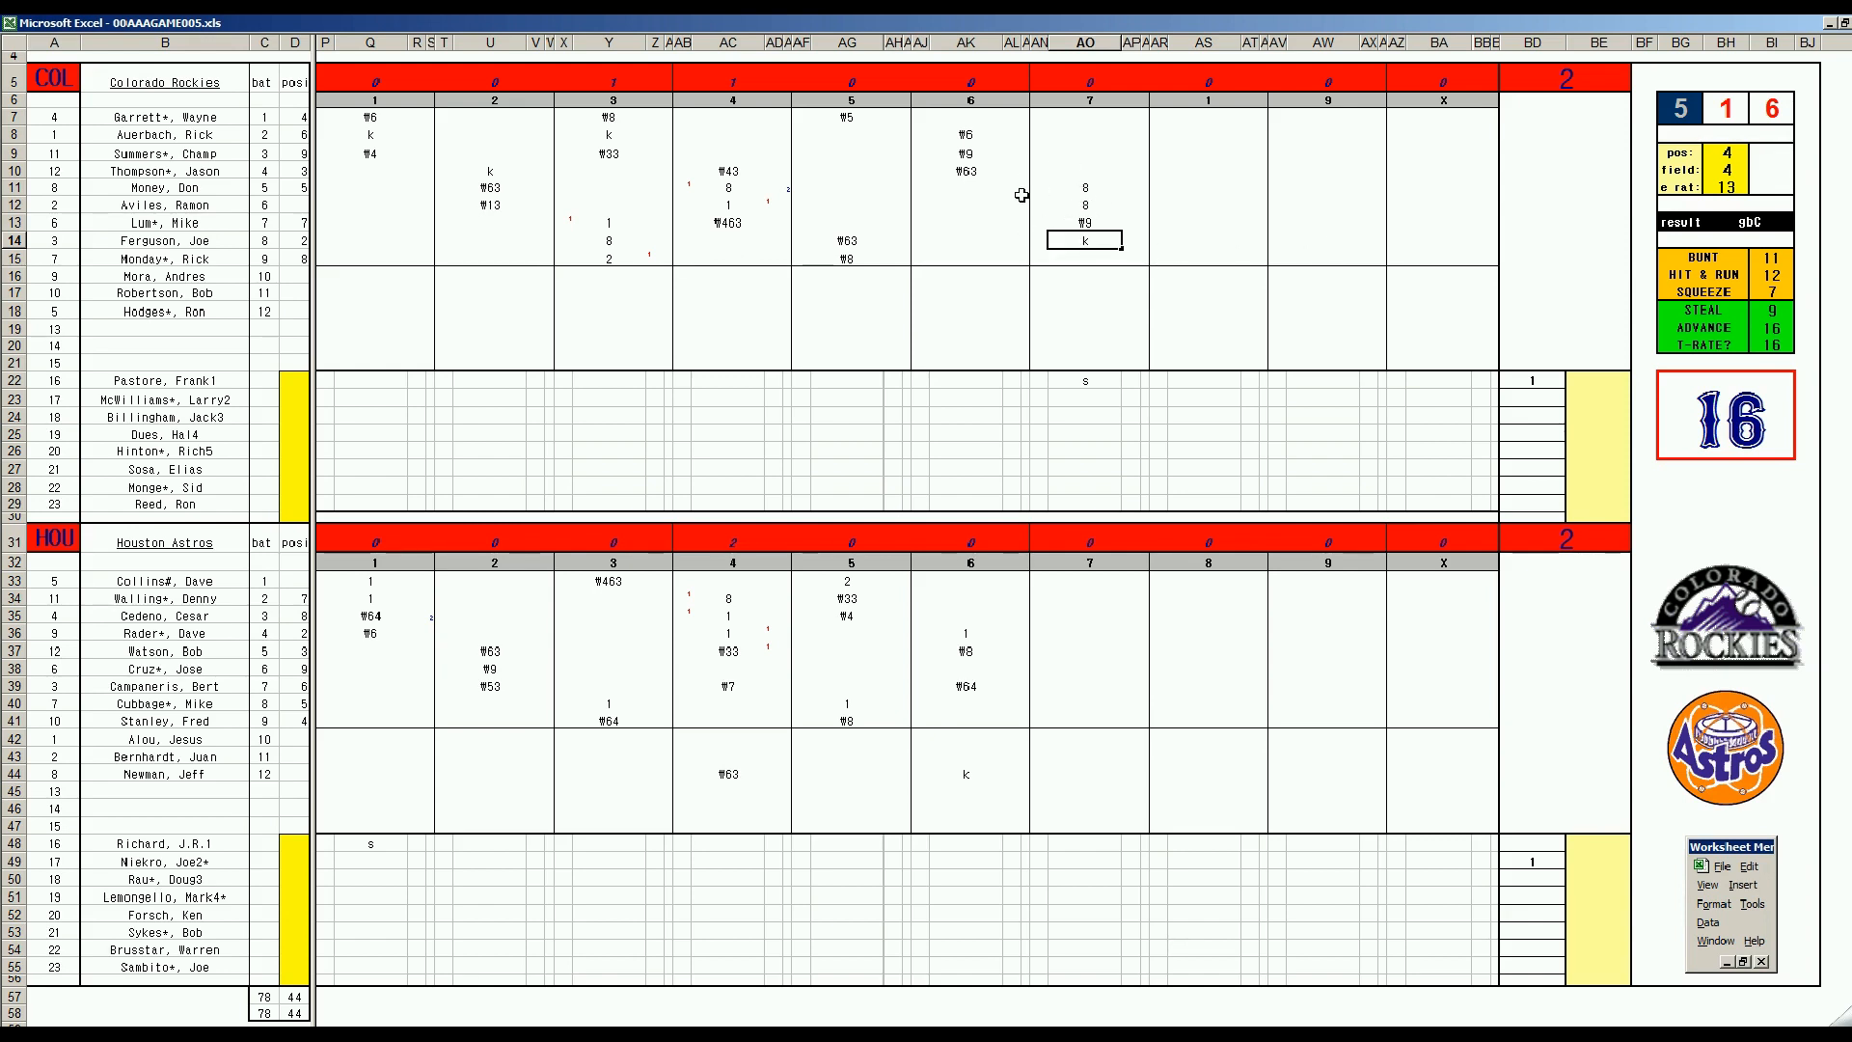
mouse_move(1060, 205)
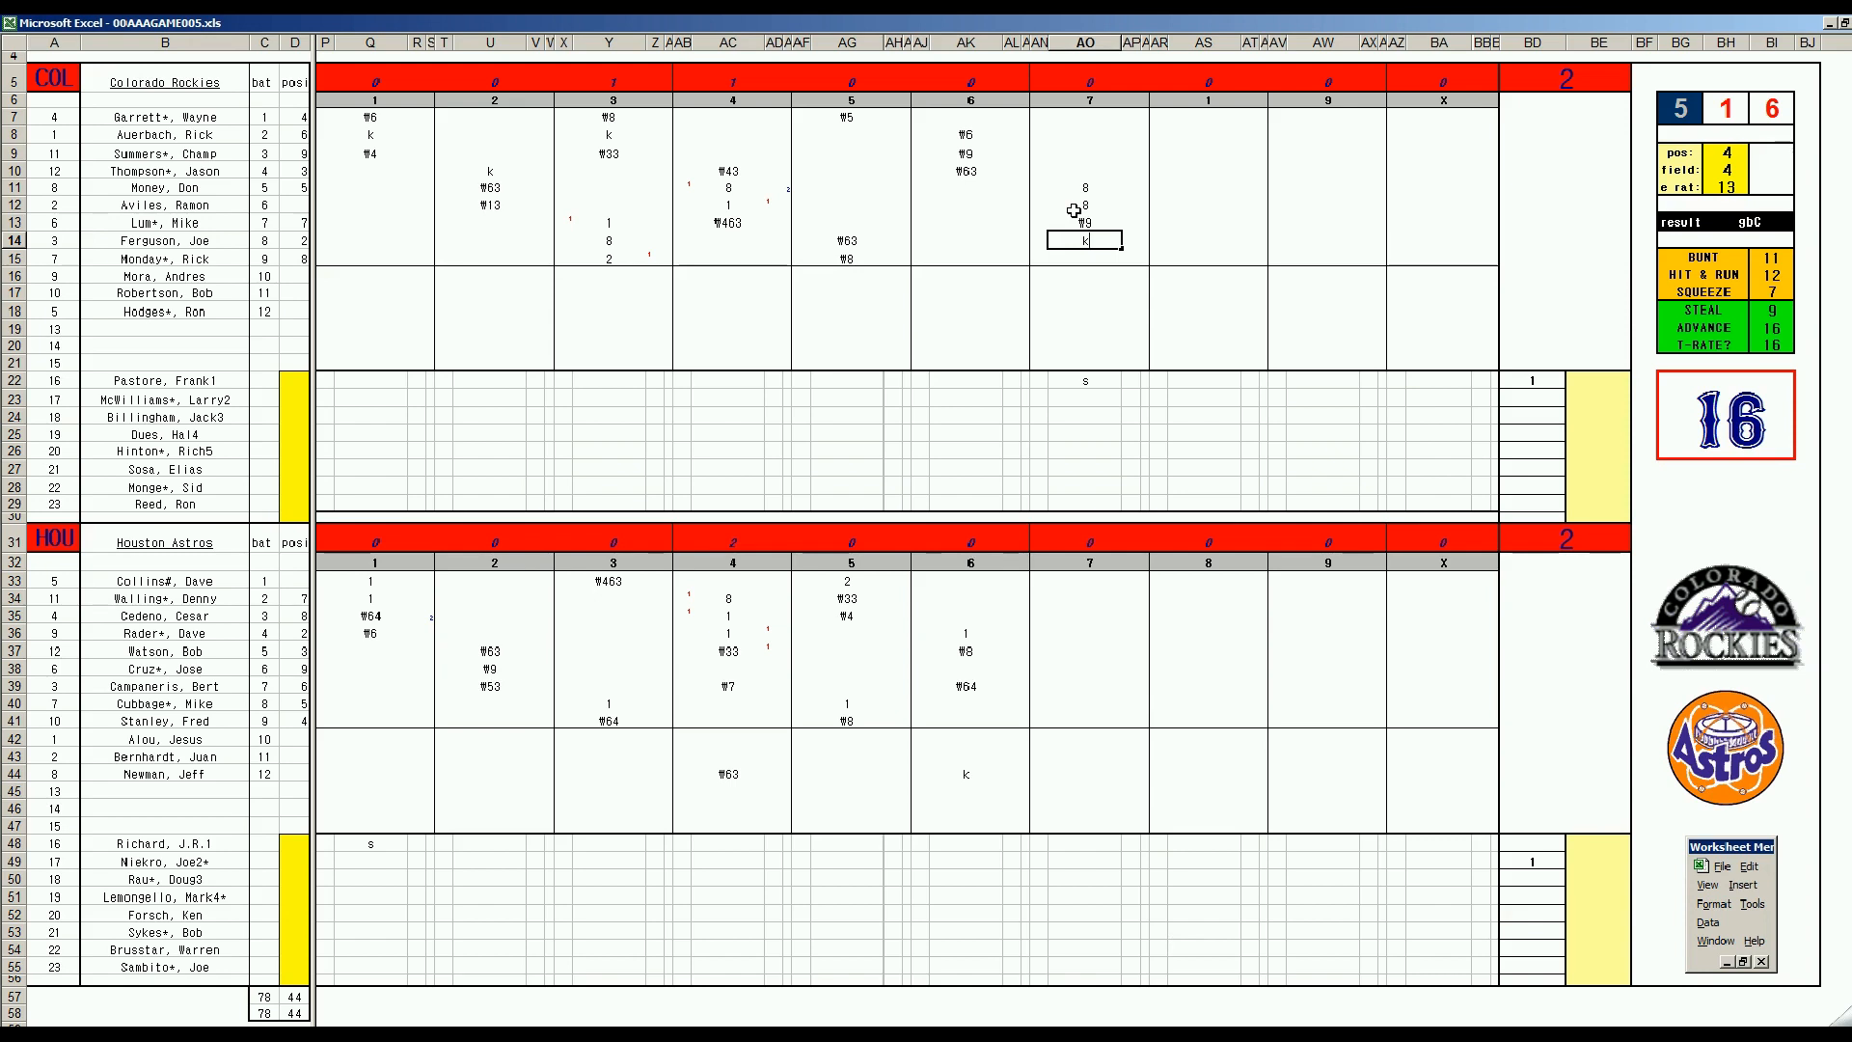
mouse_move(1051, 220)
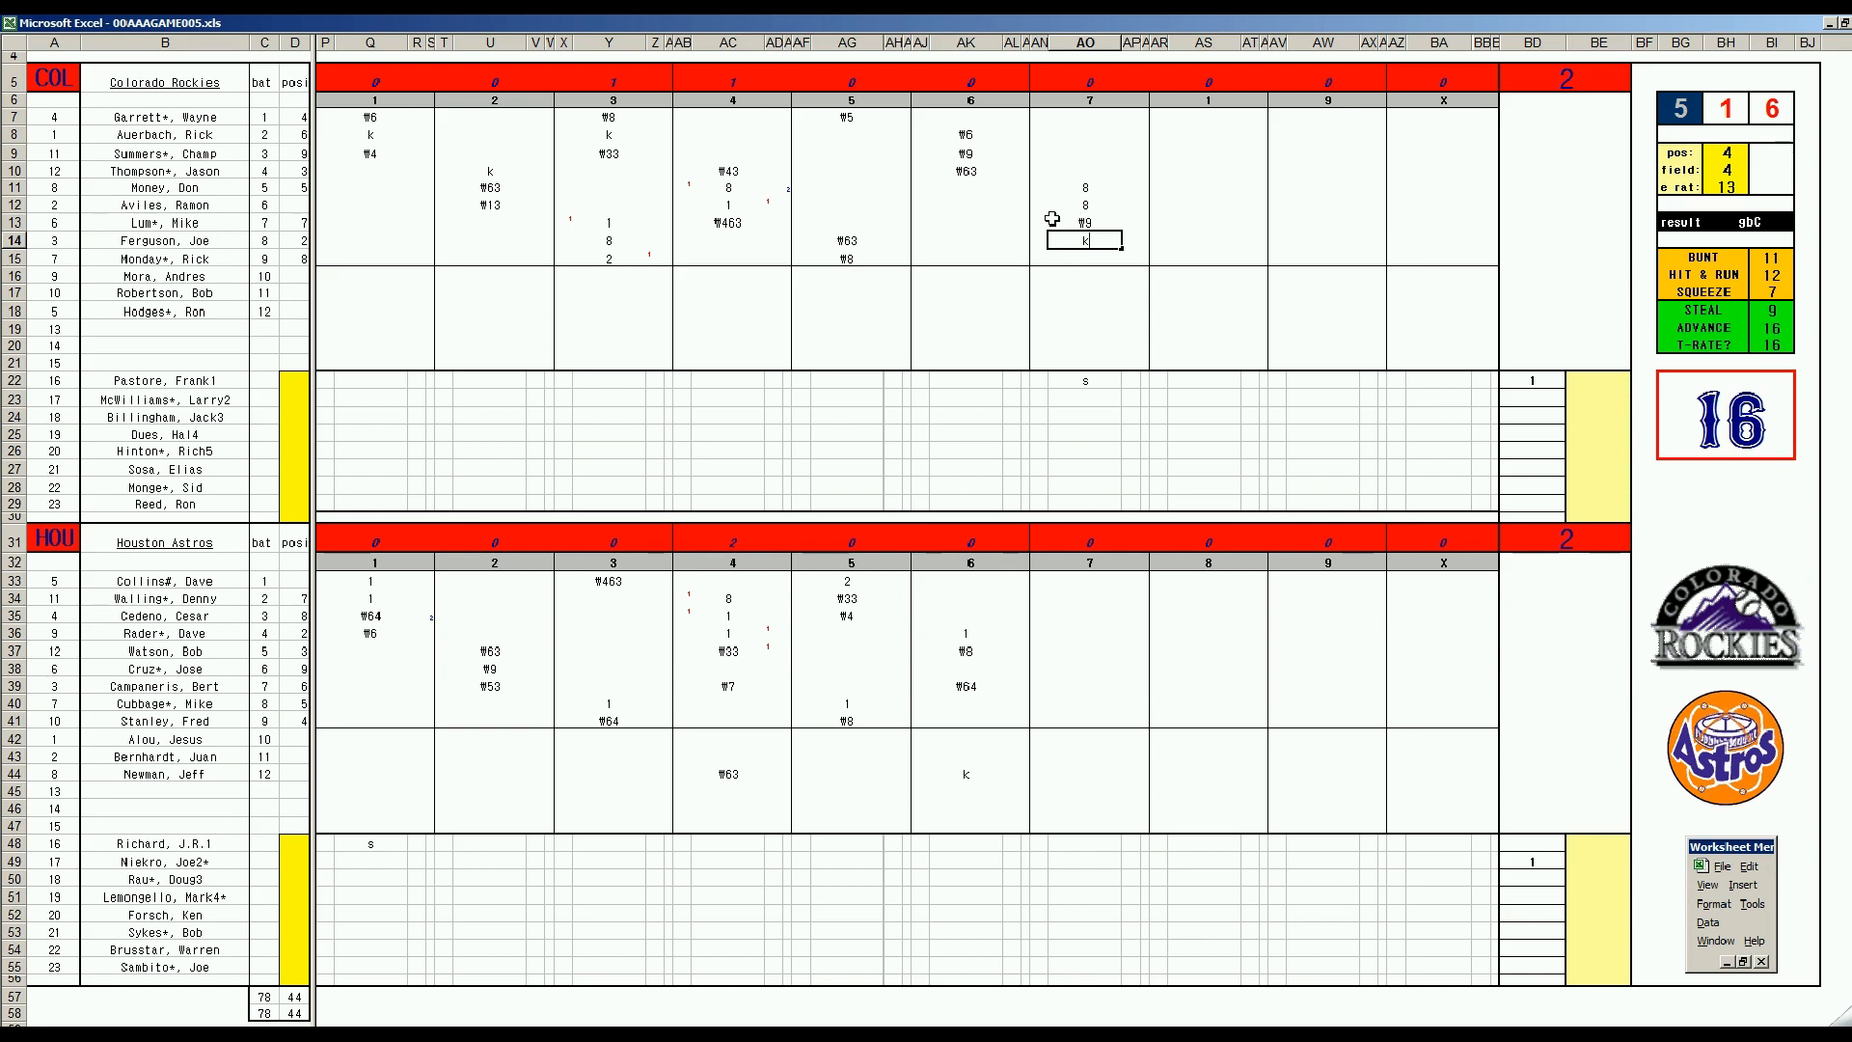
mouse_move(1082, 222)
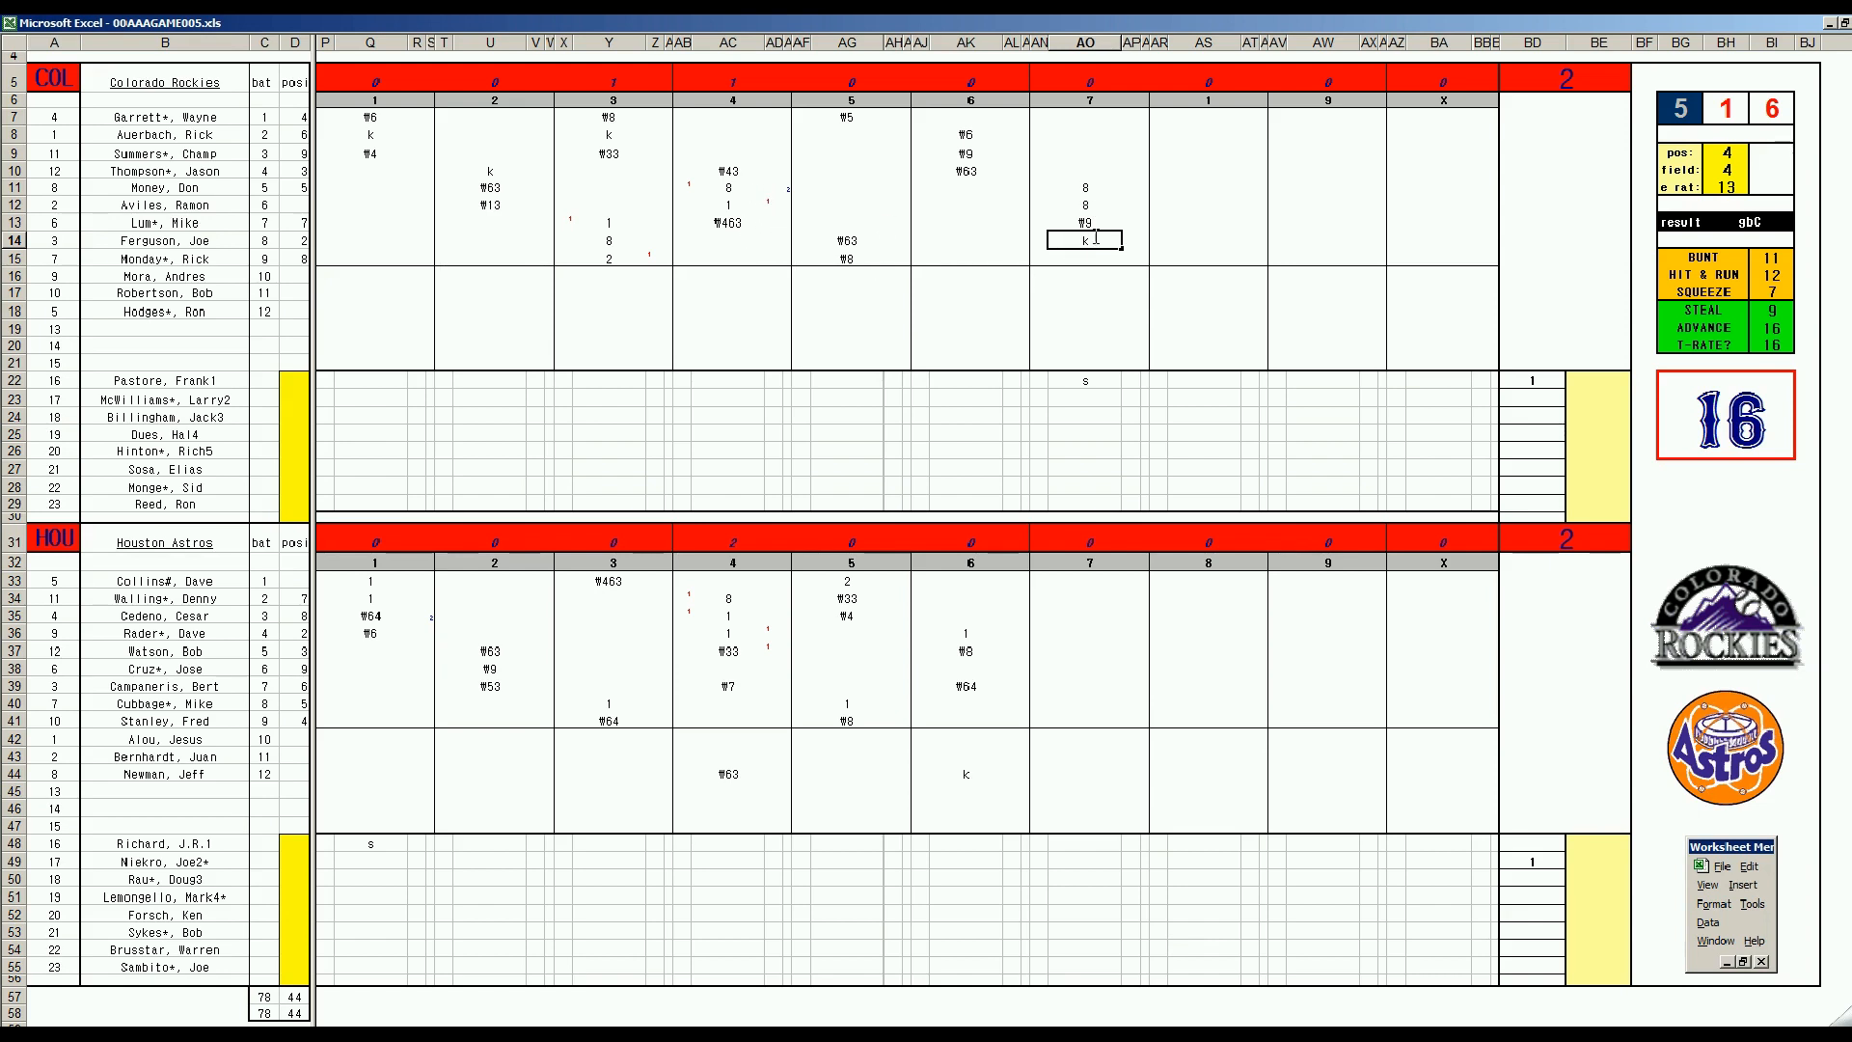
mouse_move(1084, 209)
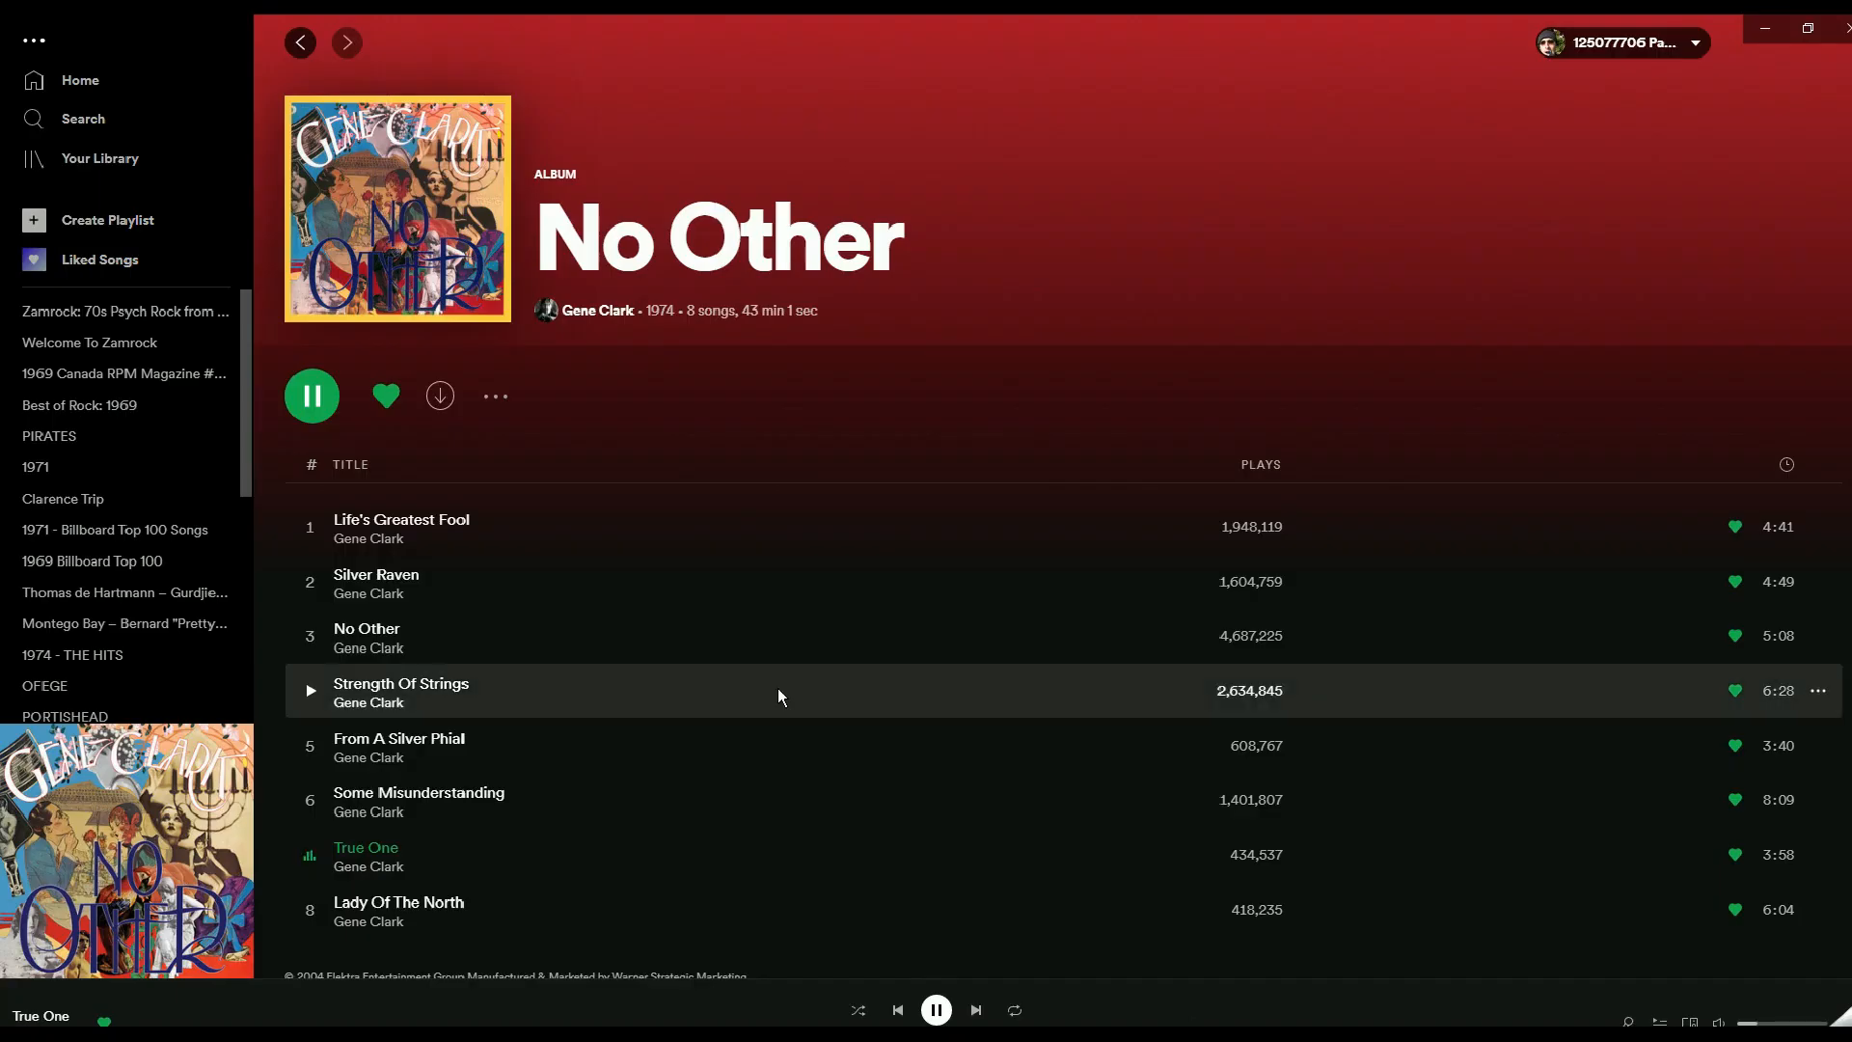
mouse_move(957, 351)
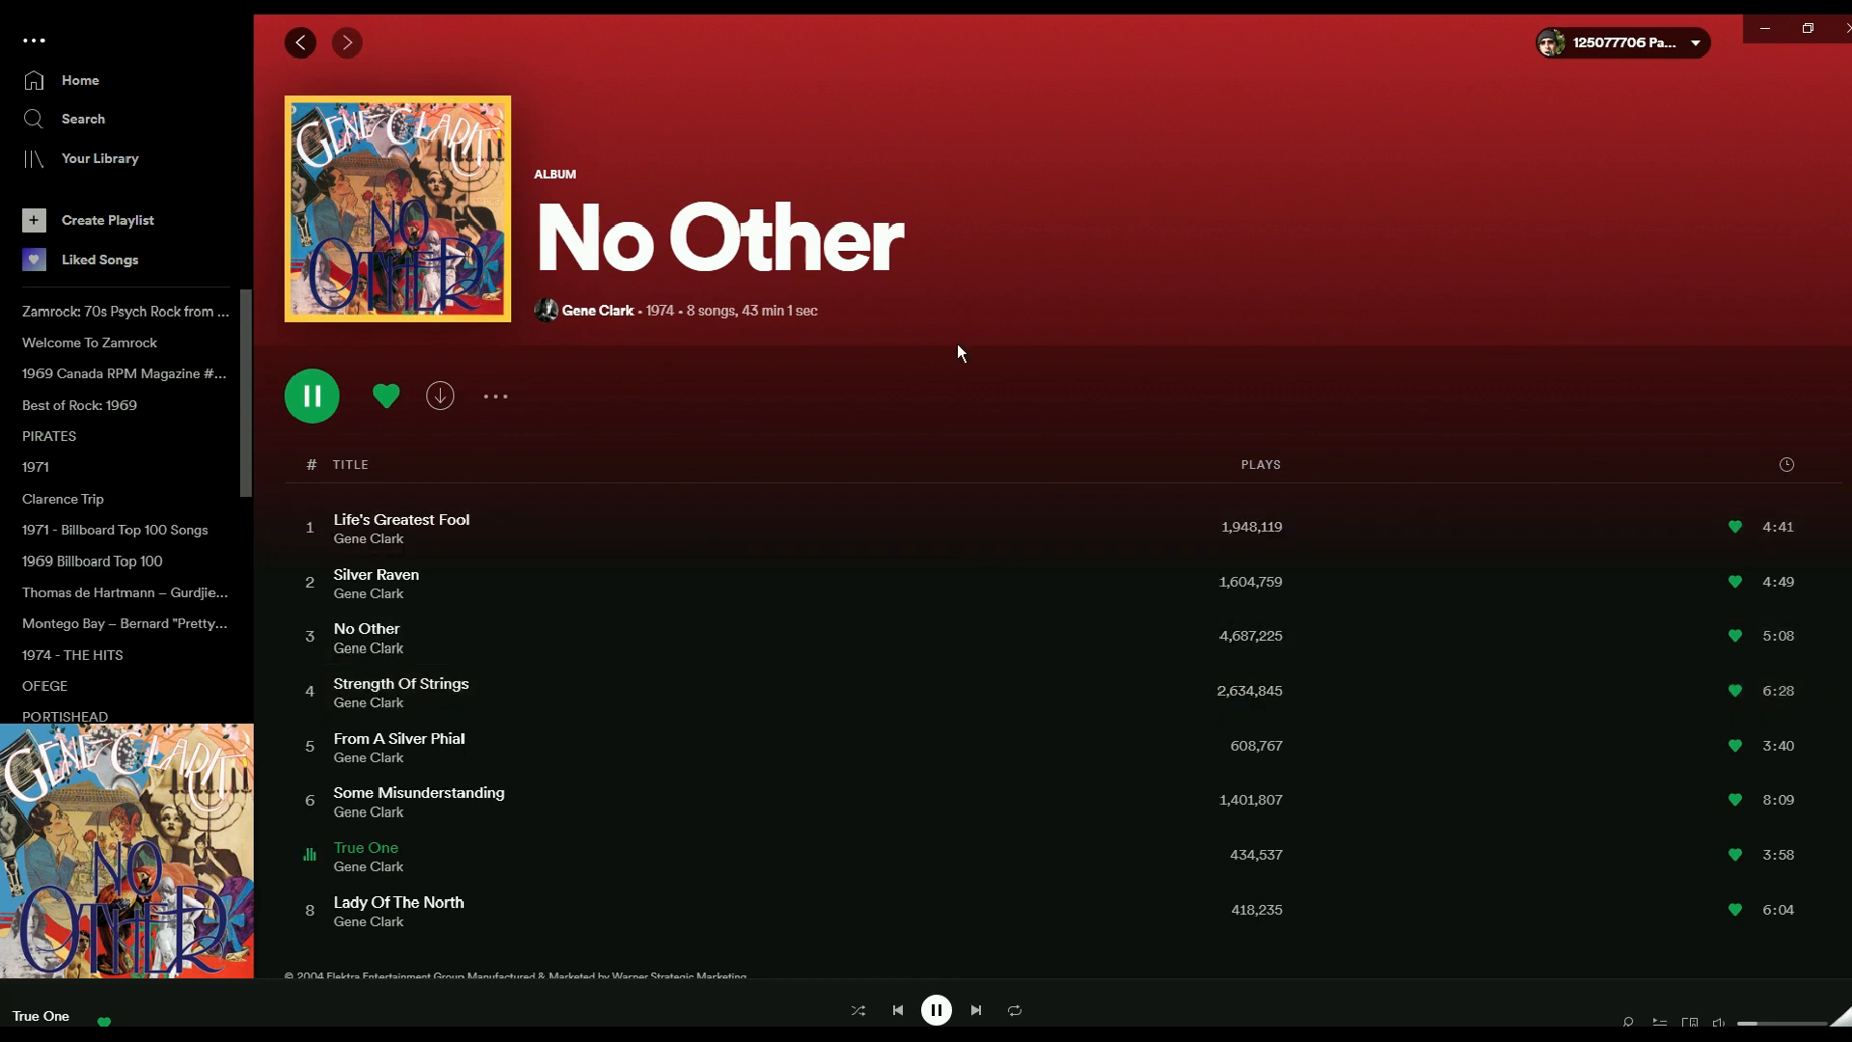
mouse_move(685, 376)
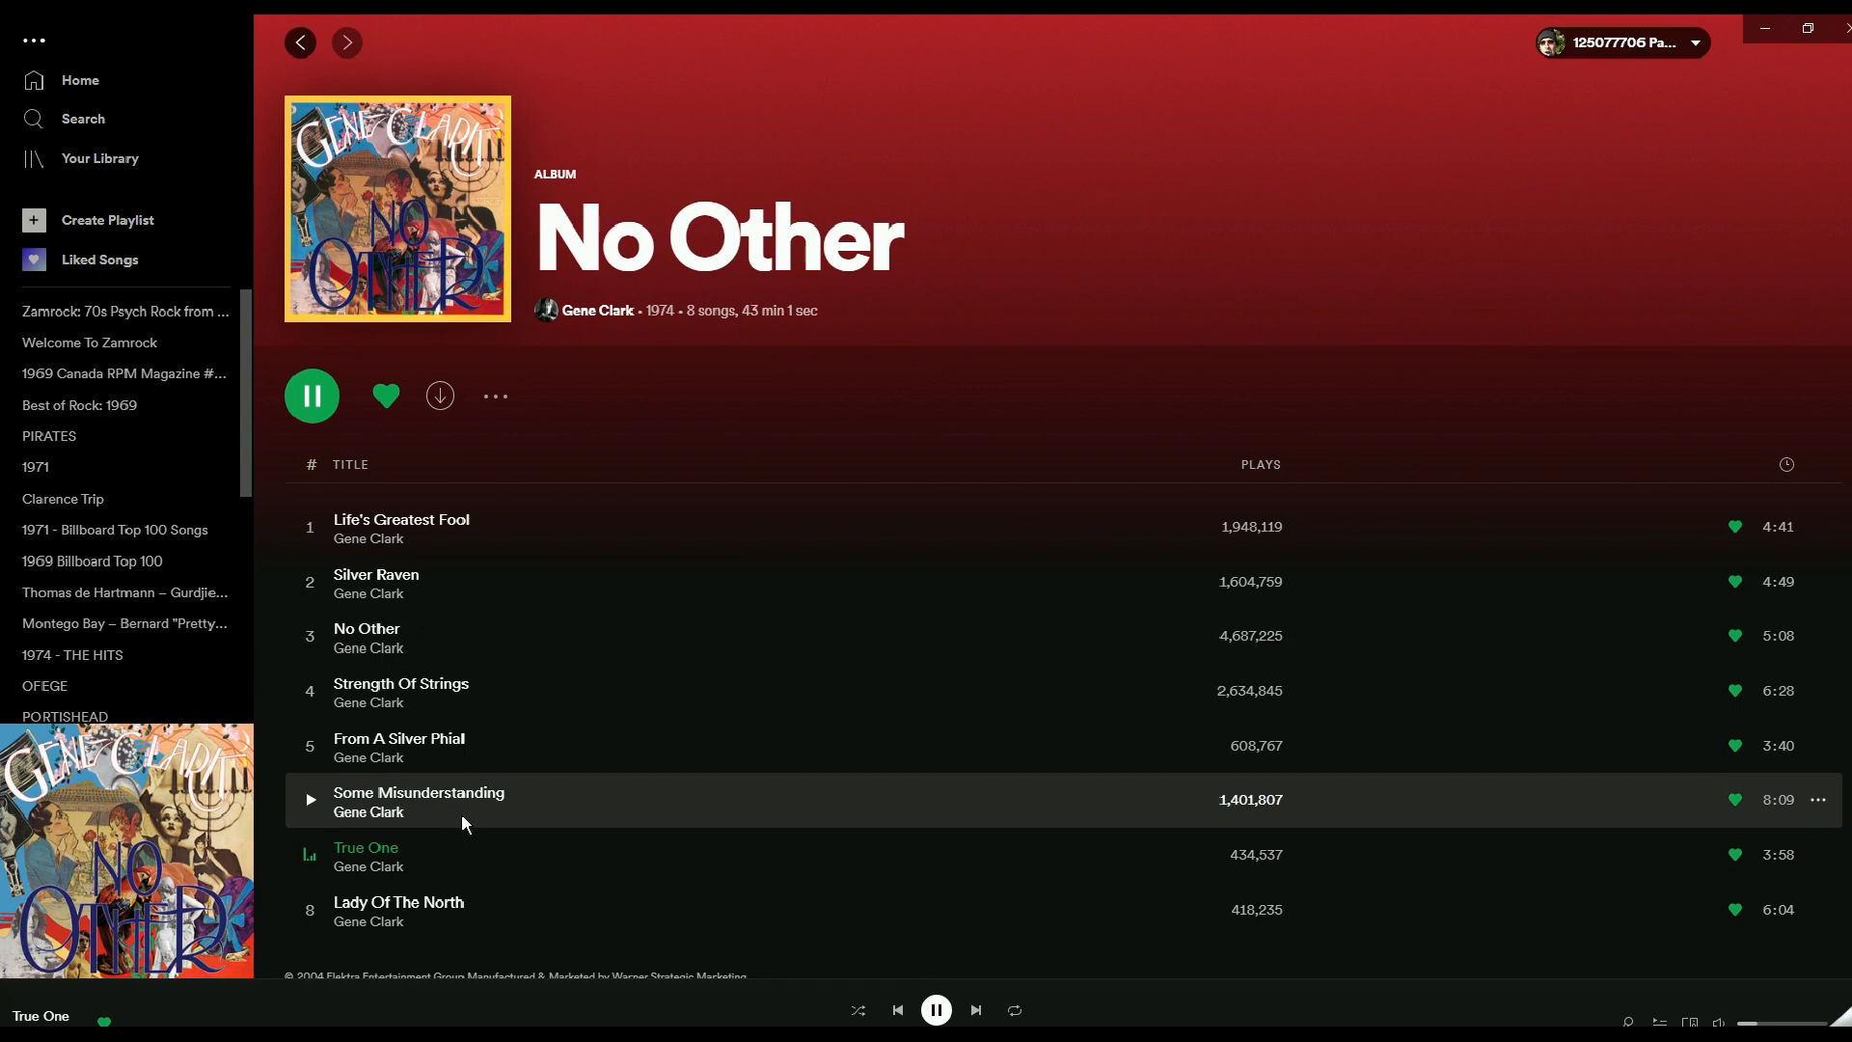
mouse_move(465, 730)
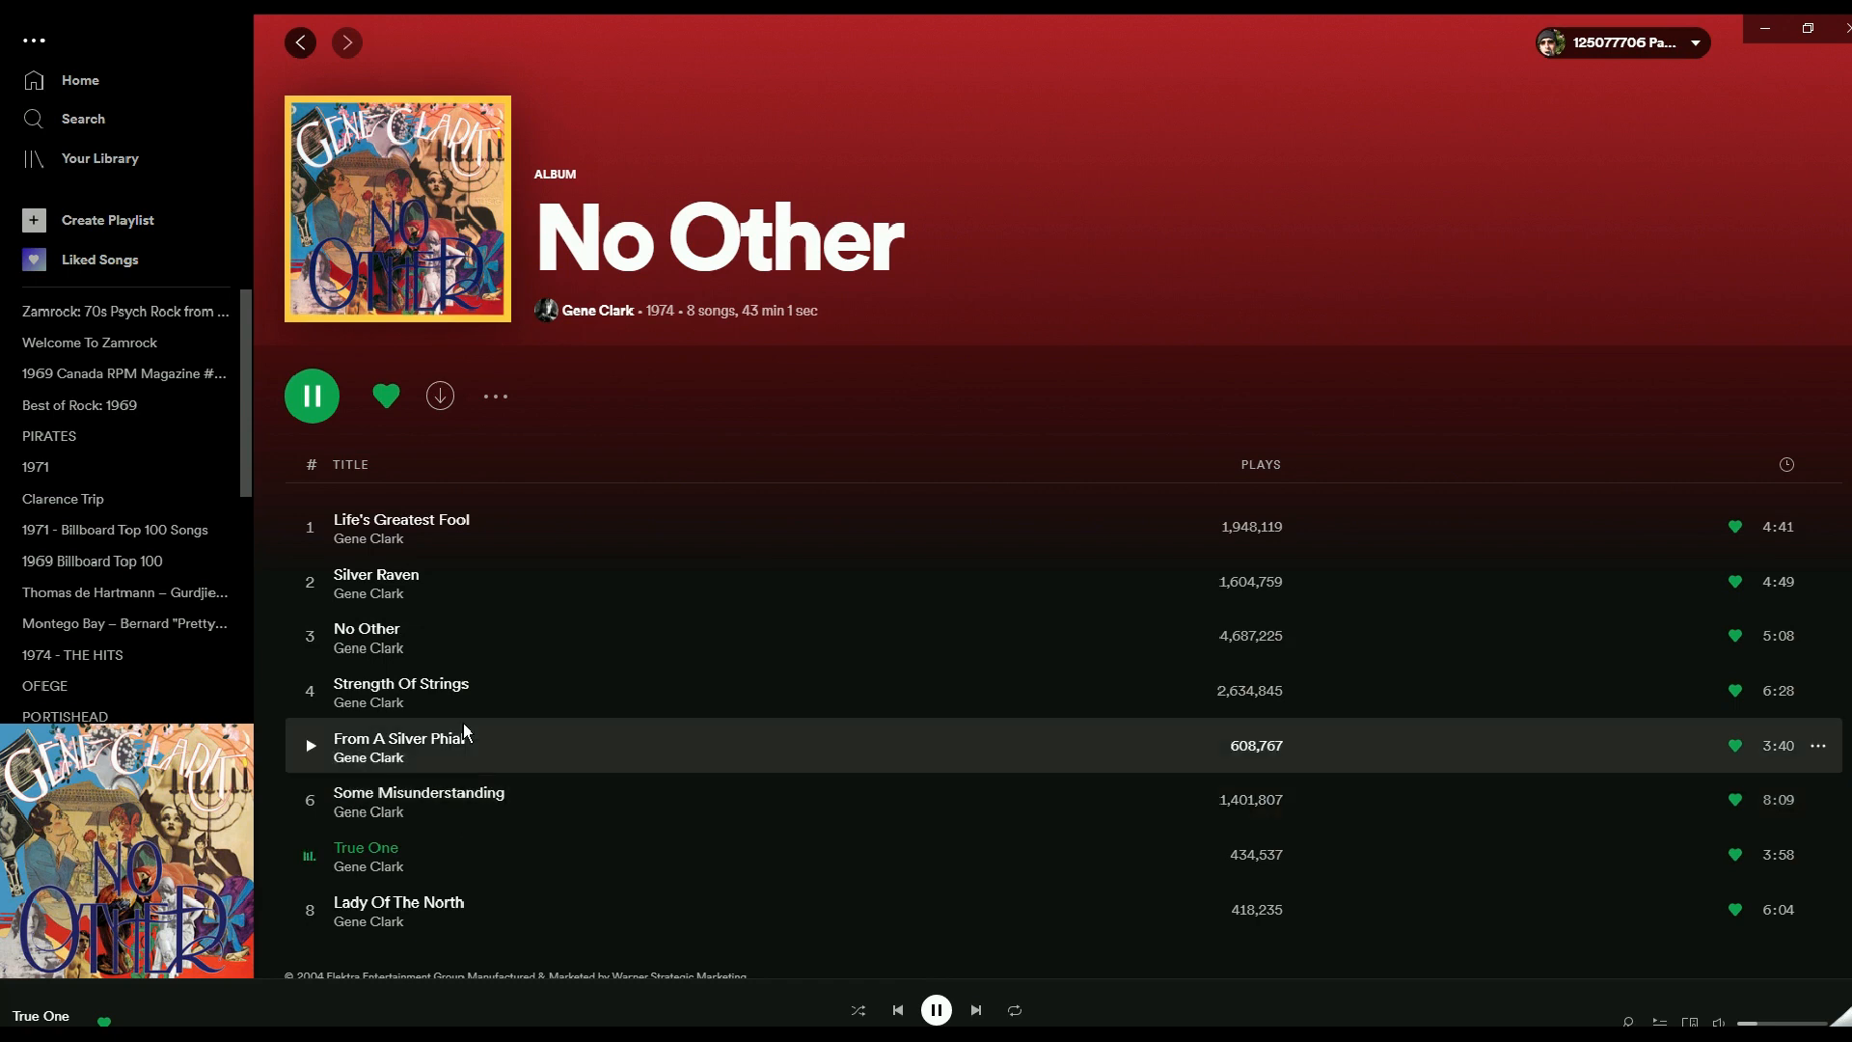
mouse_move(542, 648)
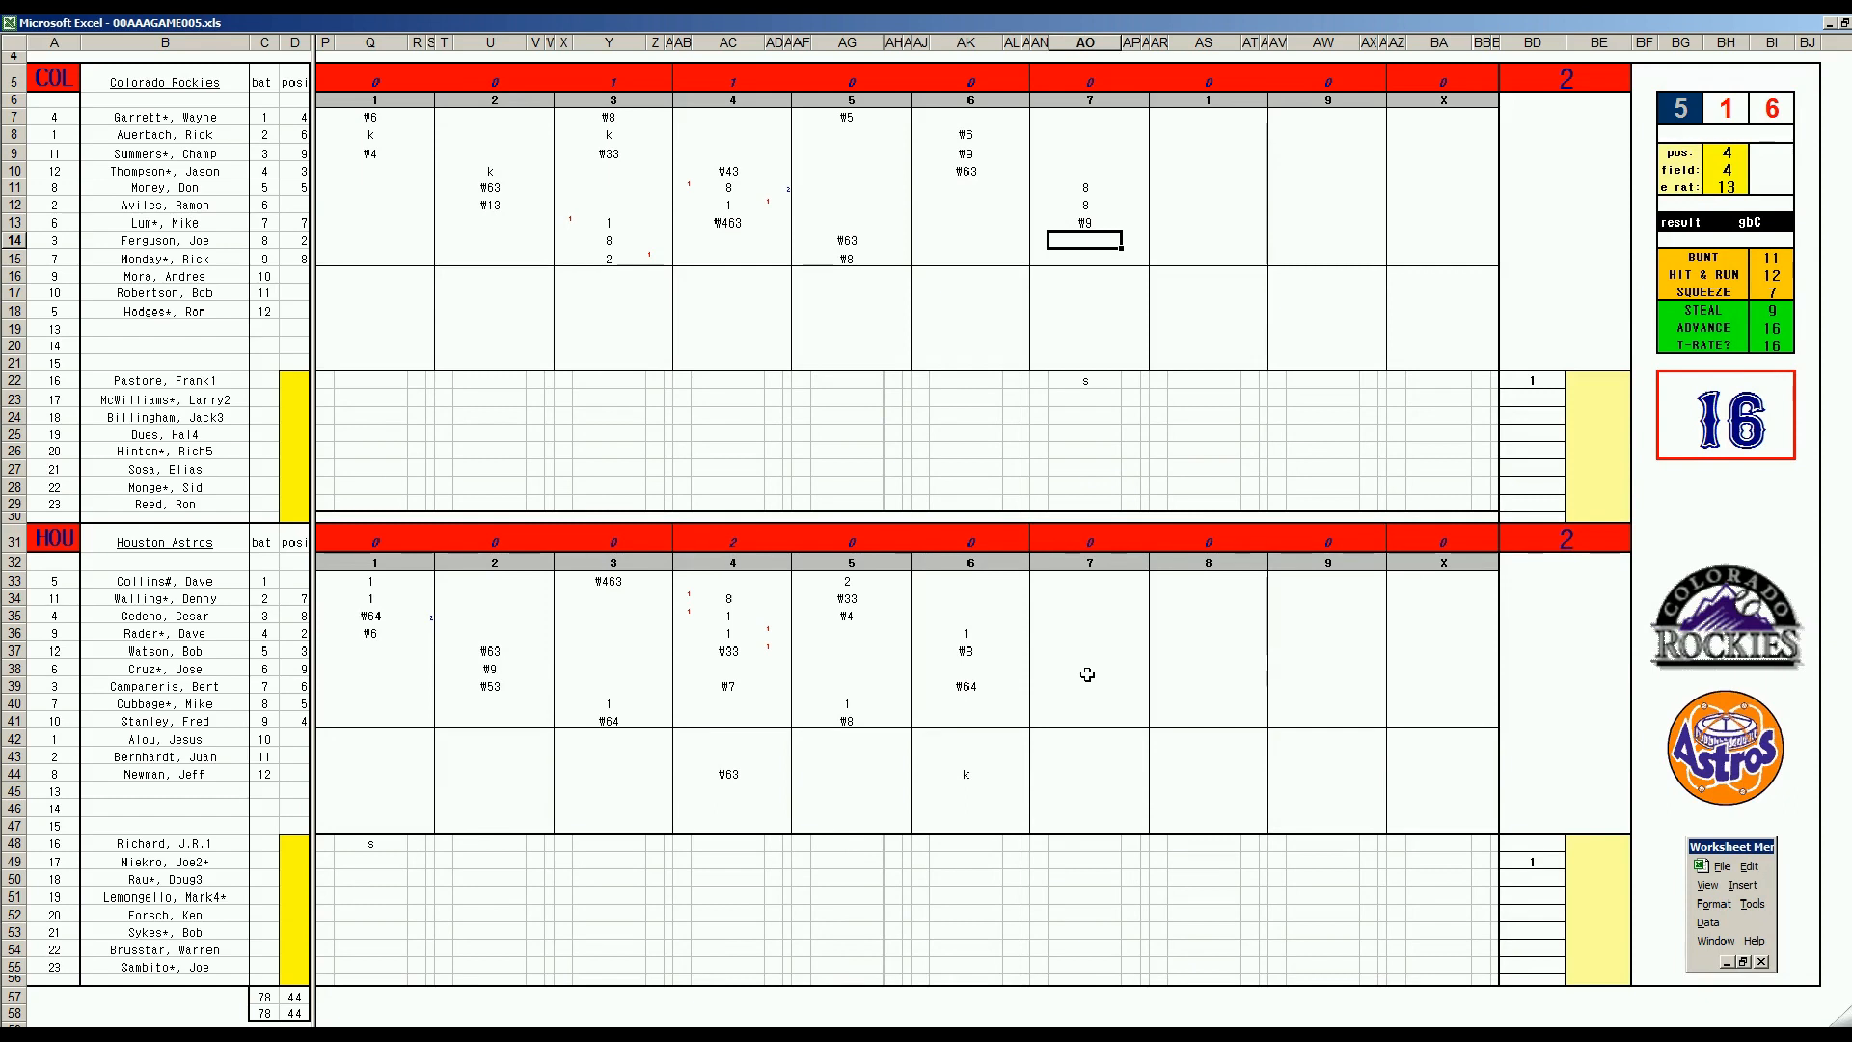
mouse_move(189, 416)
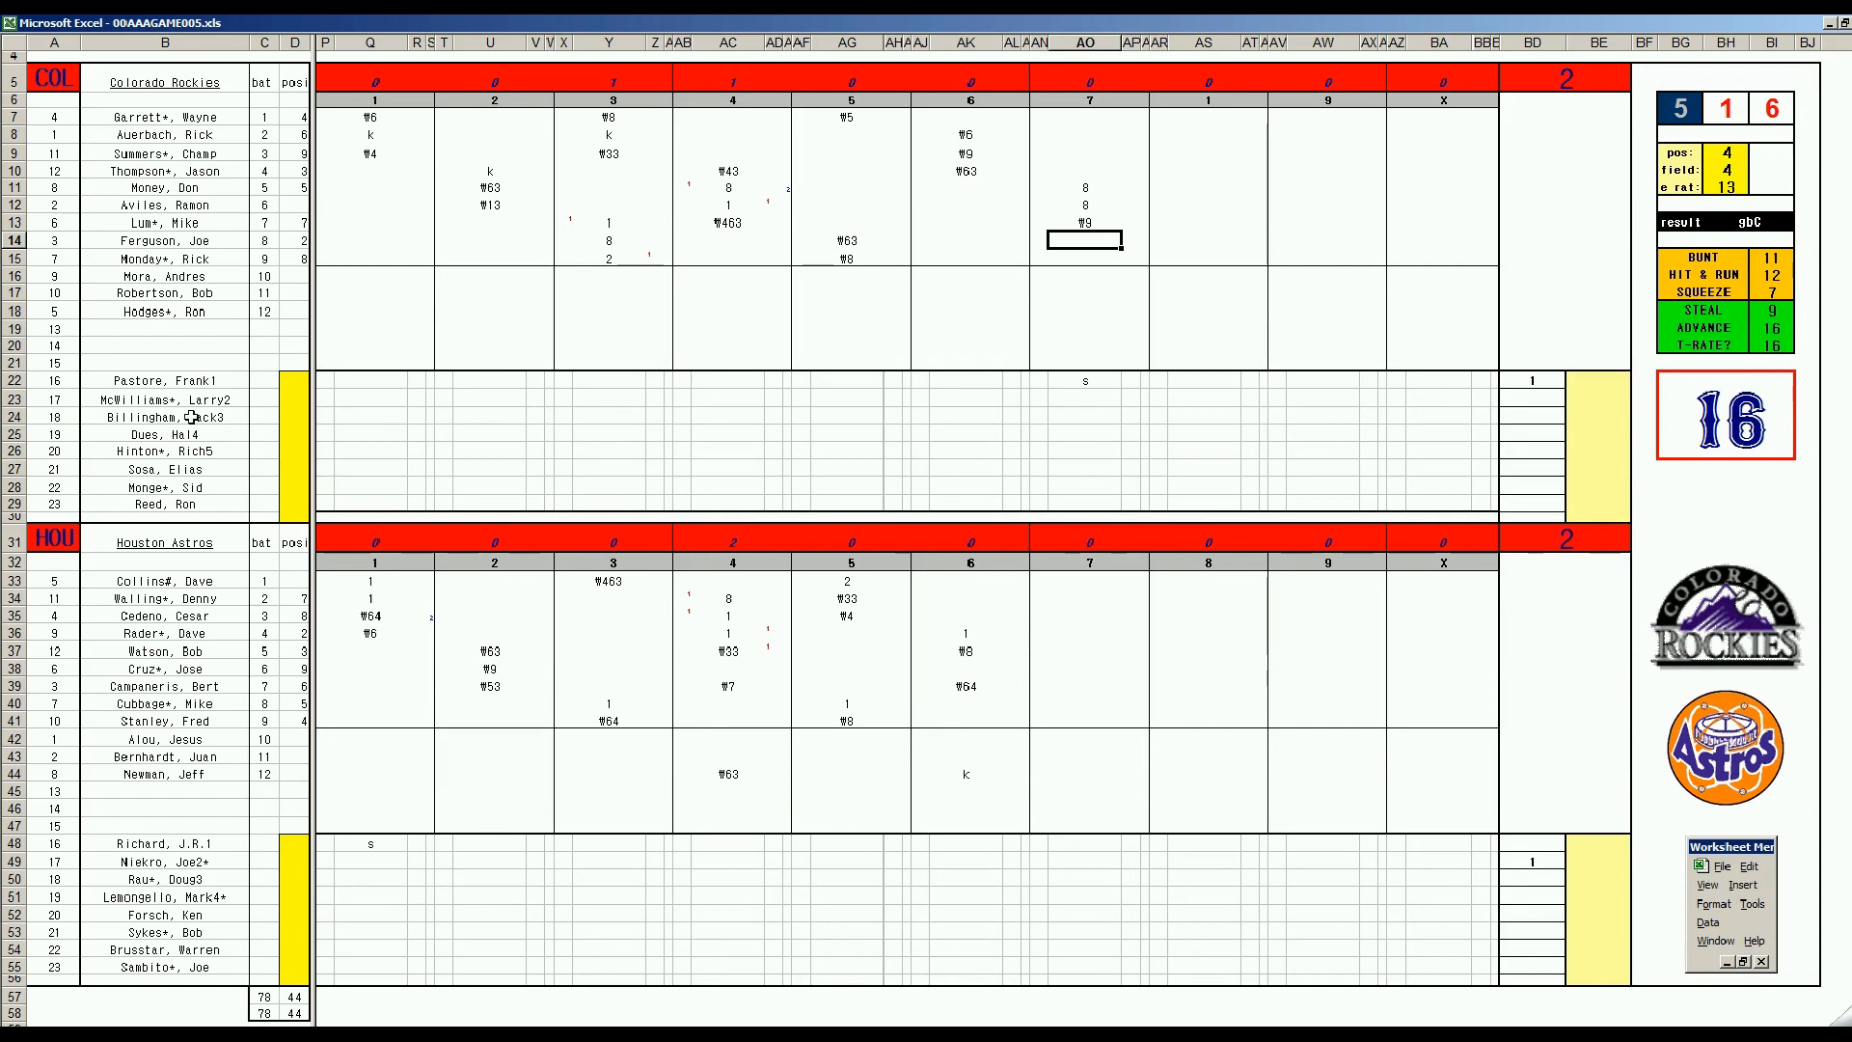
mouse_move(212, 380)
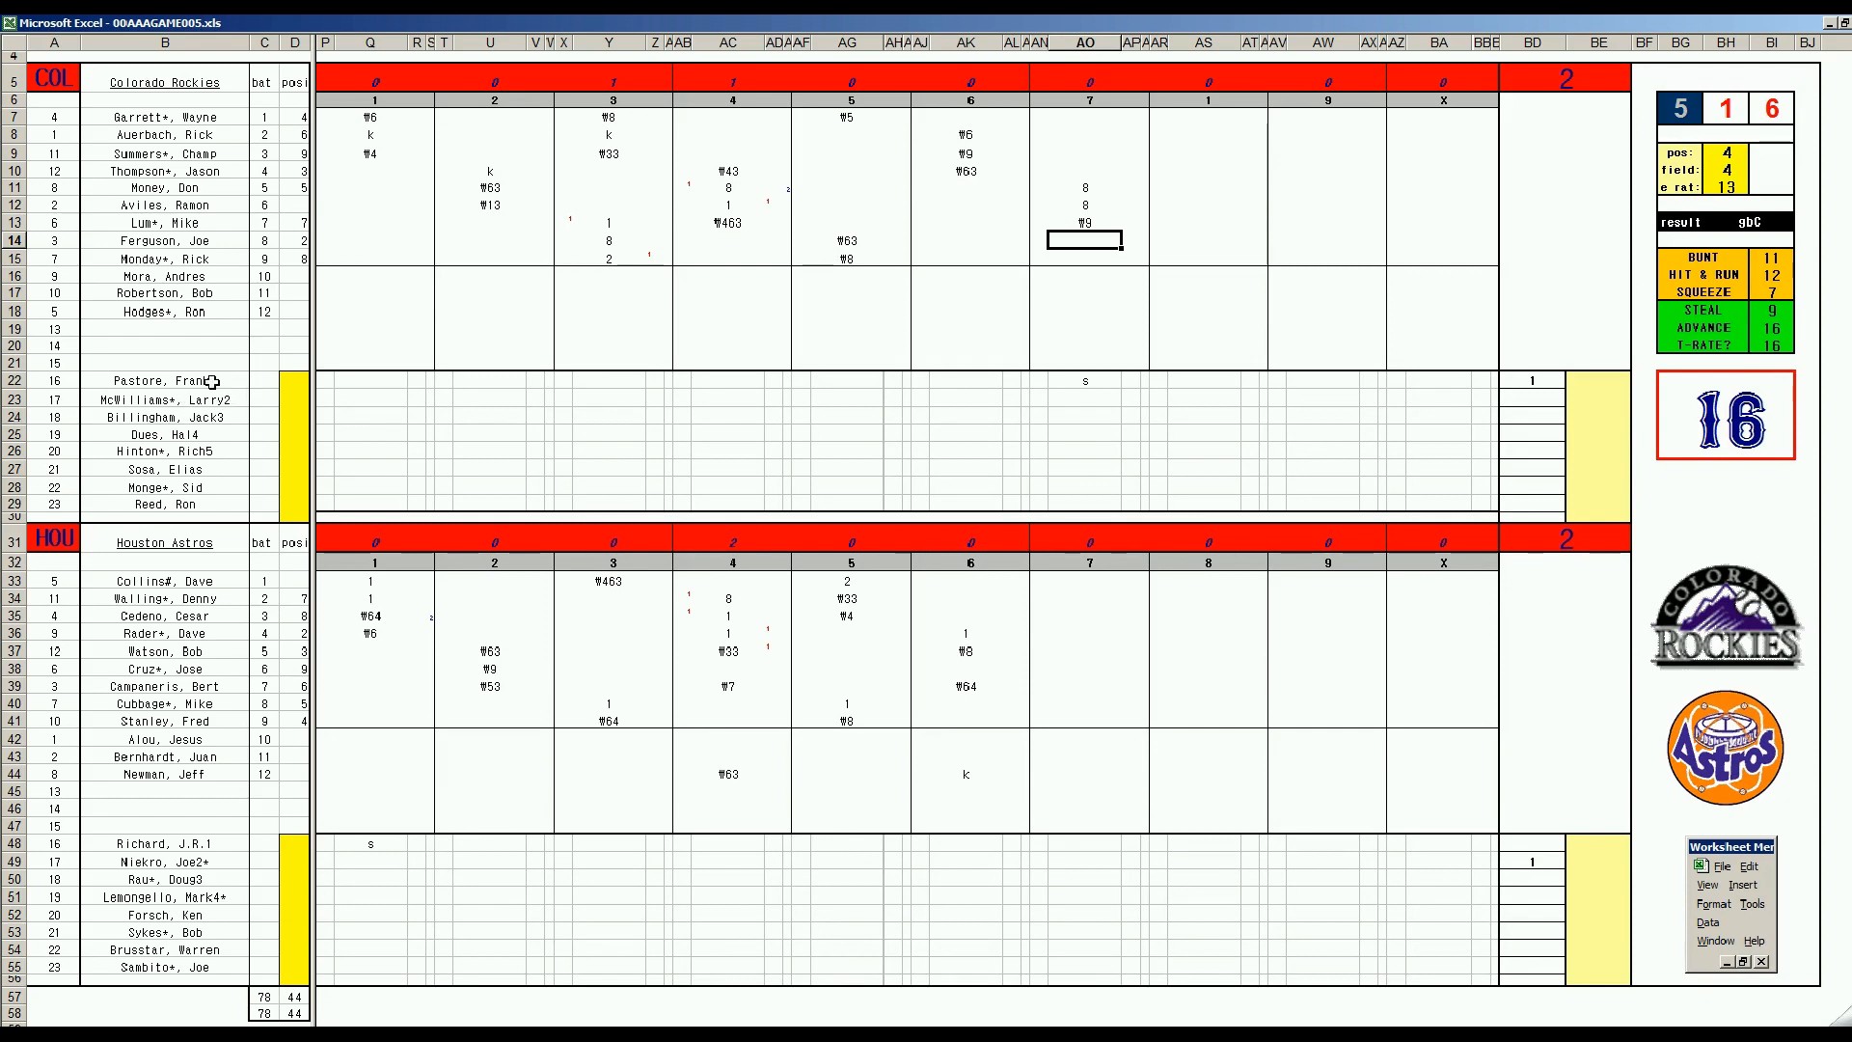
mouse_move(1339, 992)
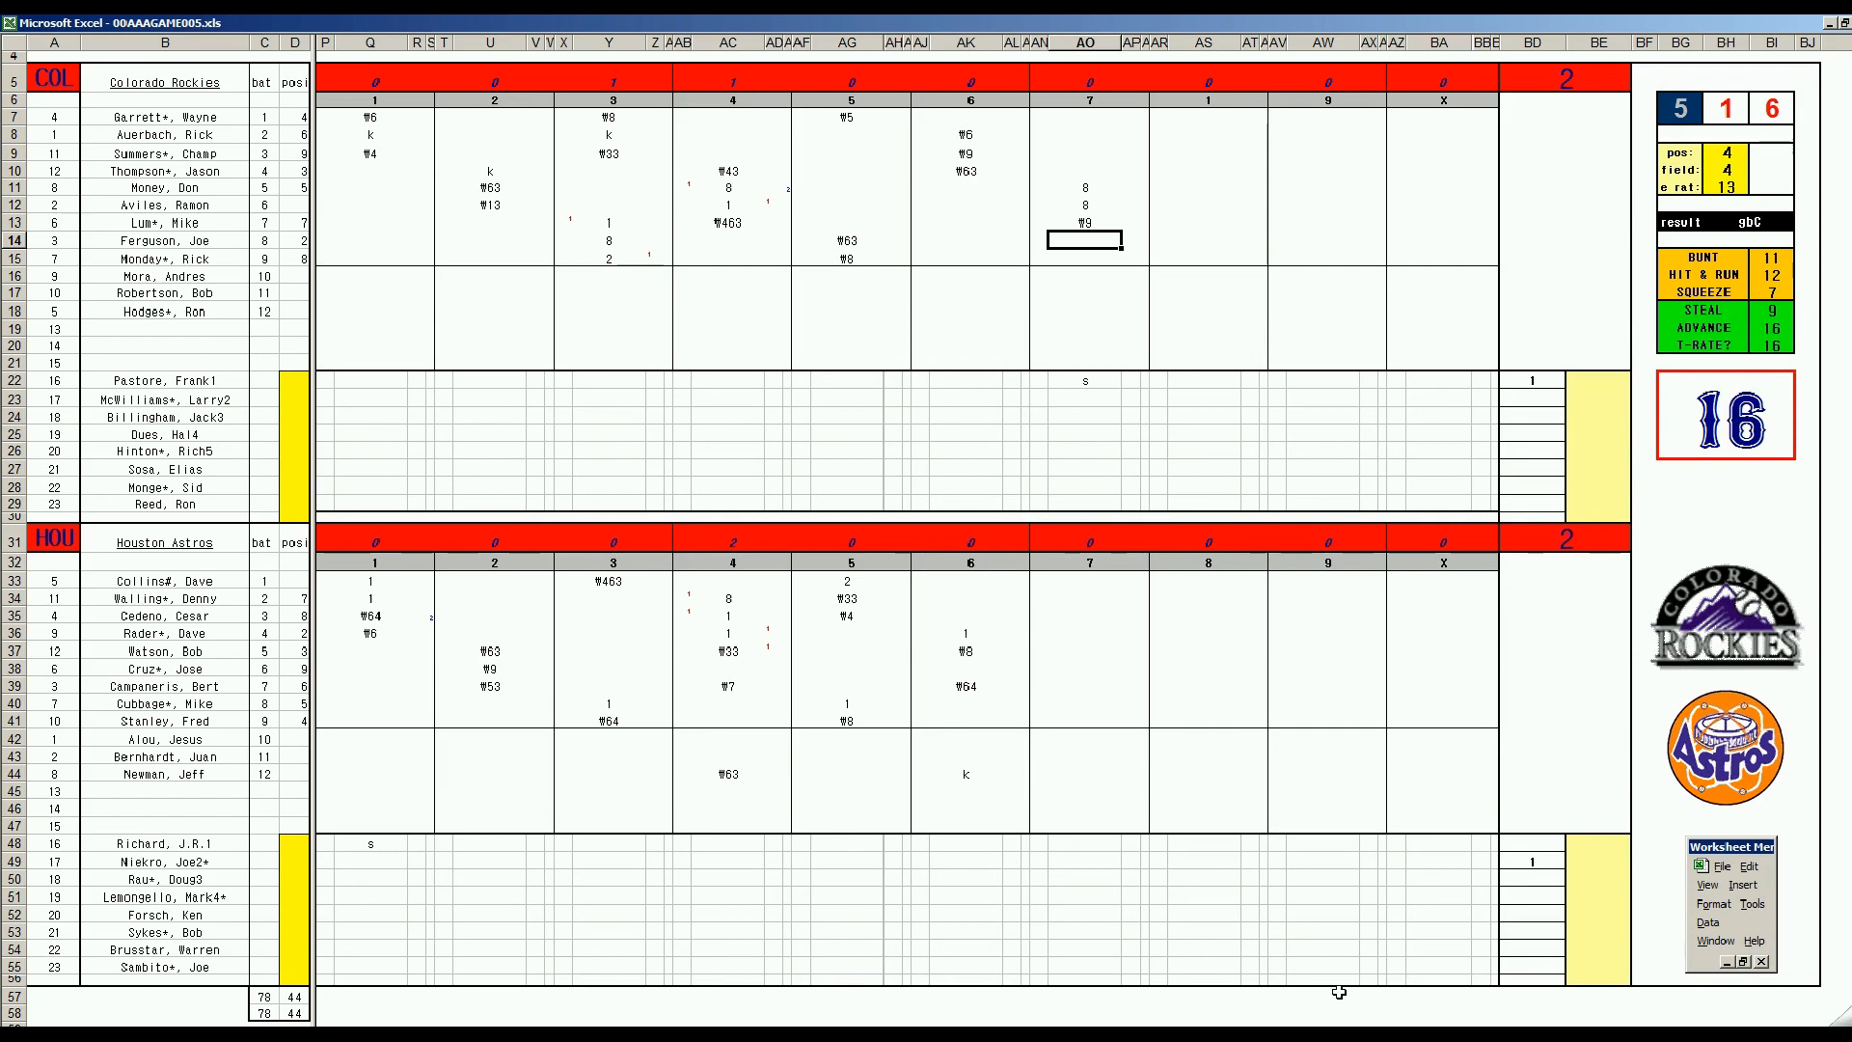
mouse_move(1386, 1009)
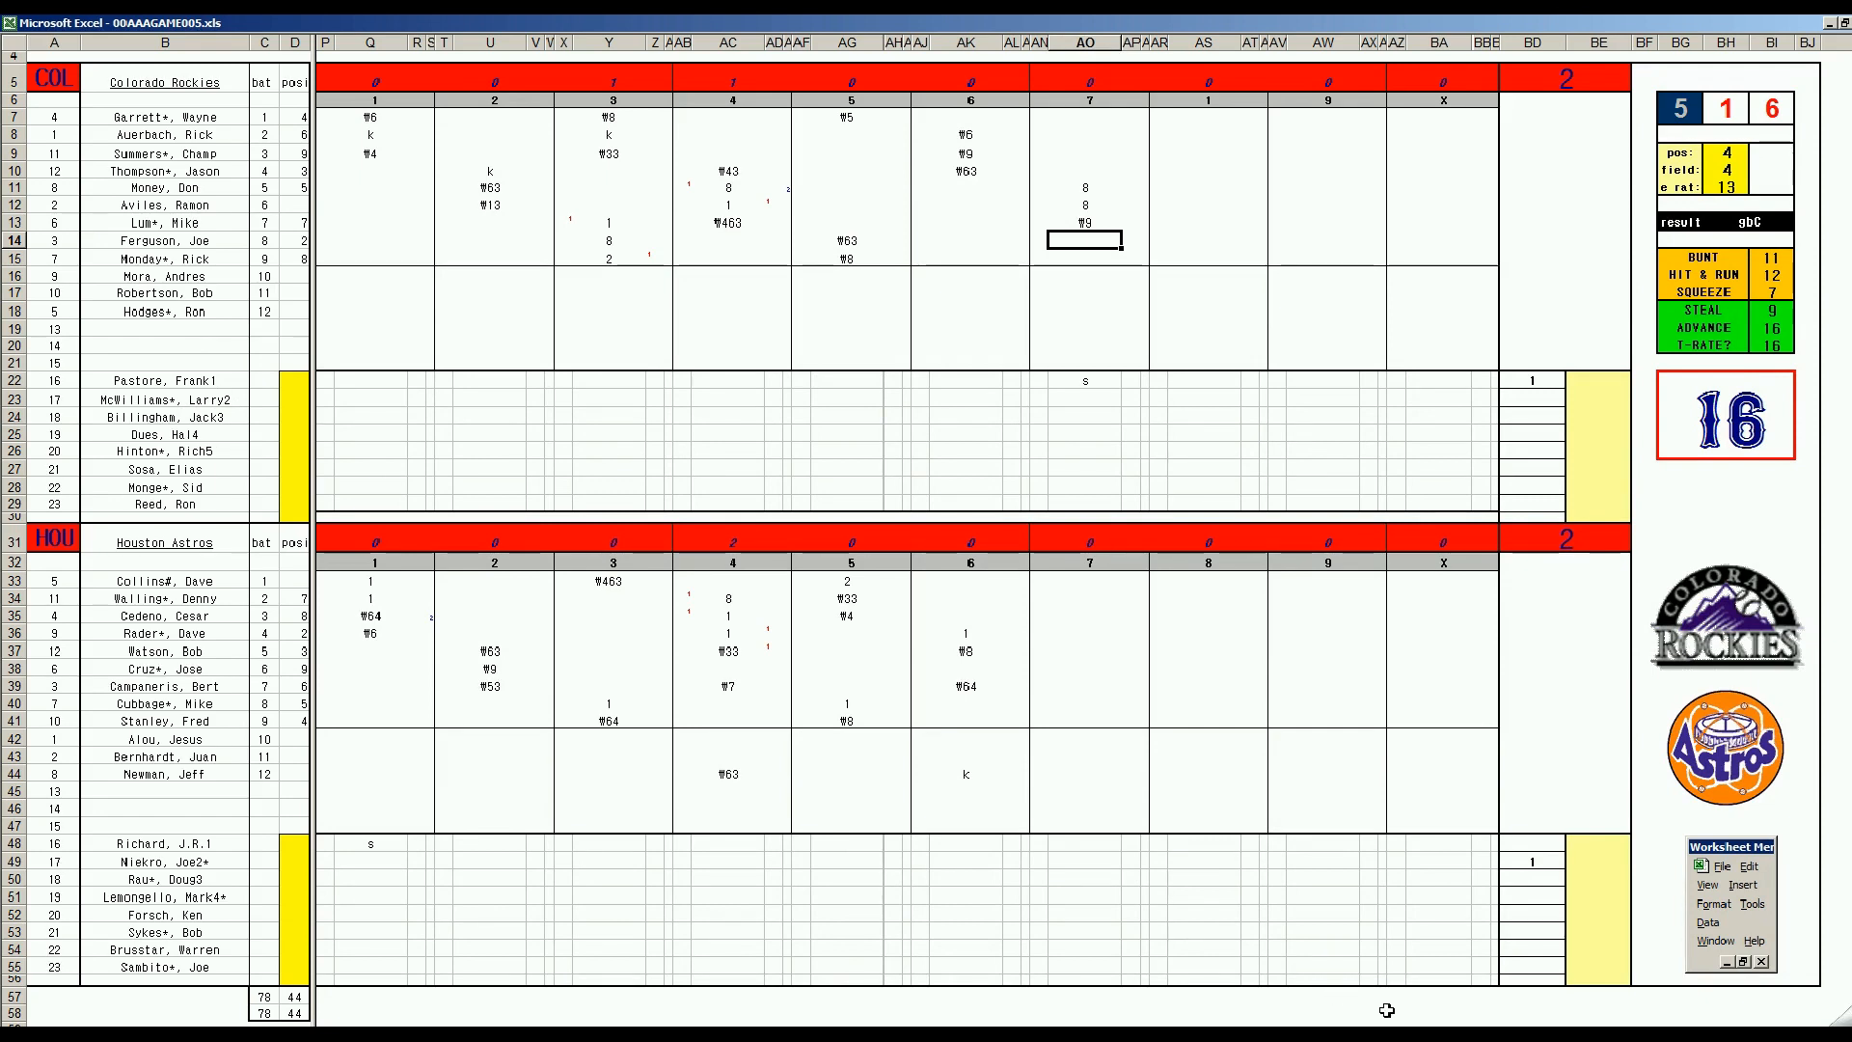
mouse_move(992, 722)
type("k")
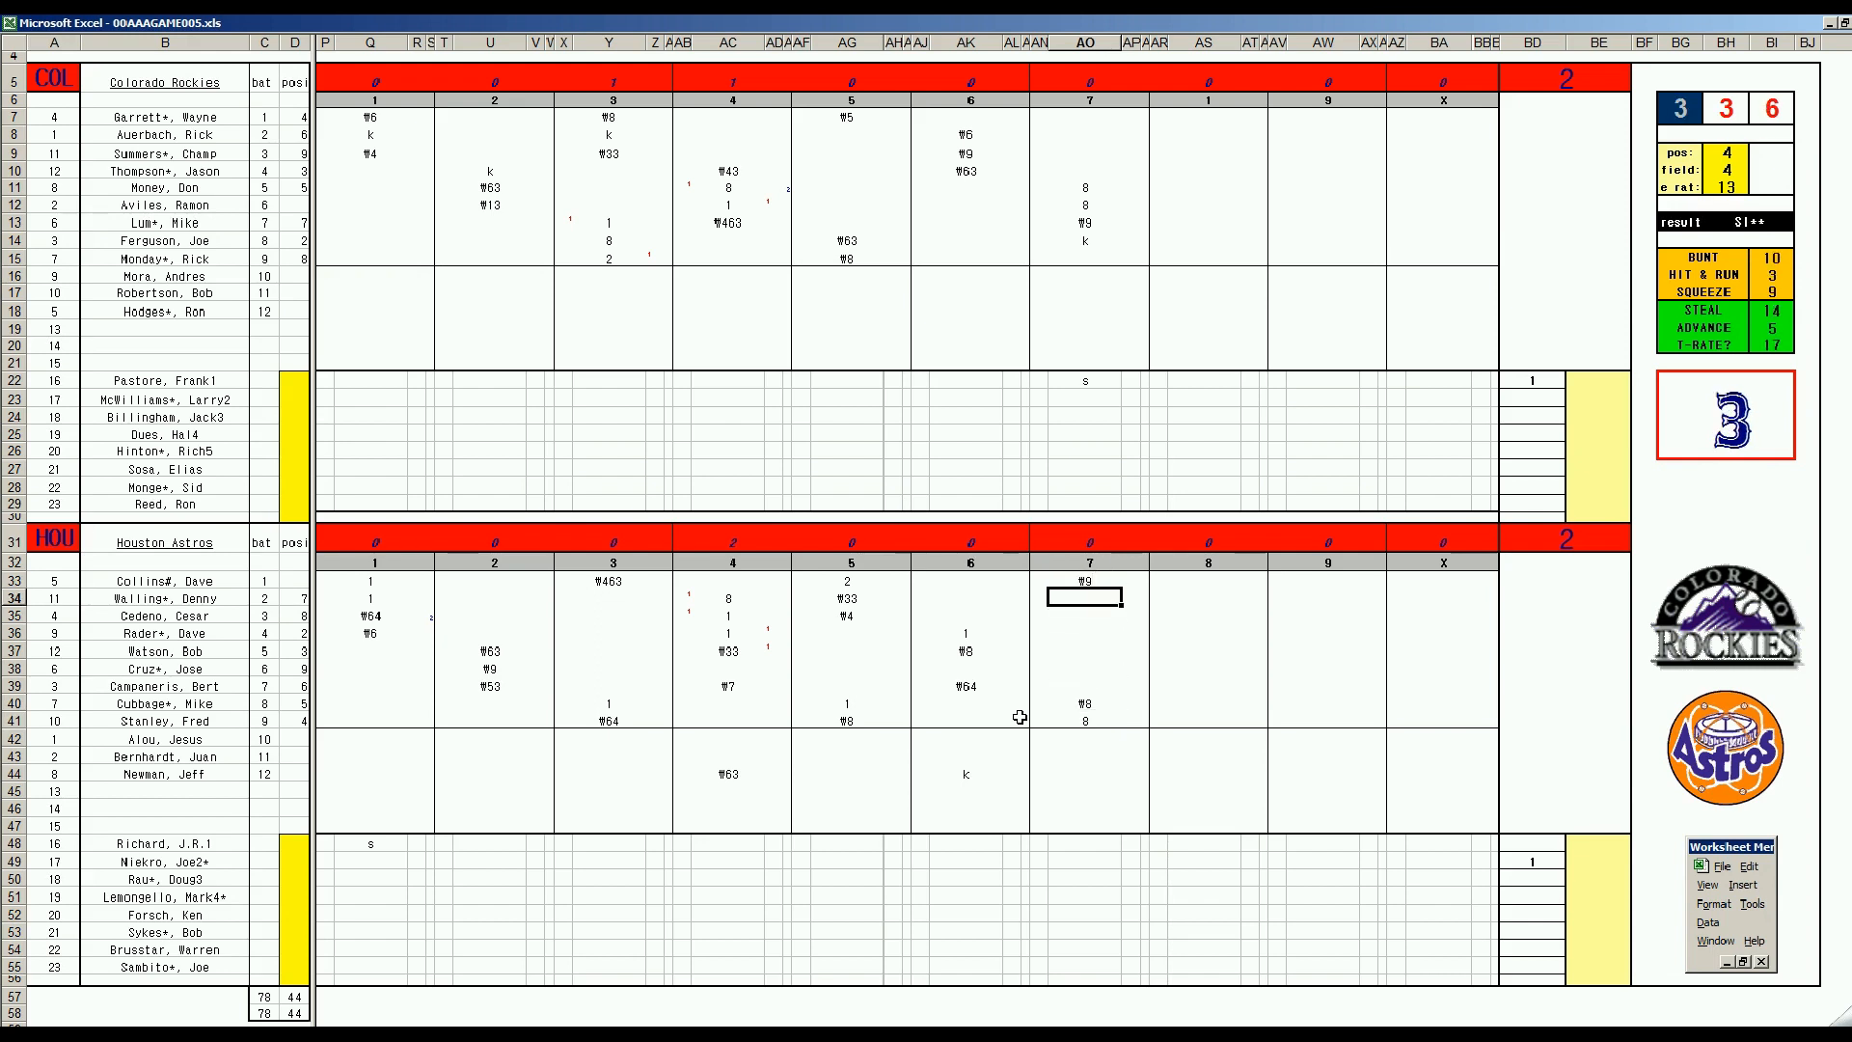
- Enter 8 in Walling's seventh-inning cell for Houston
type("8")
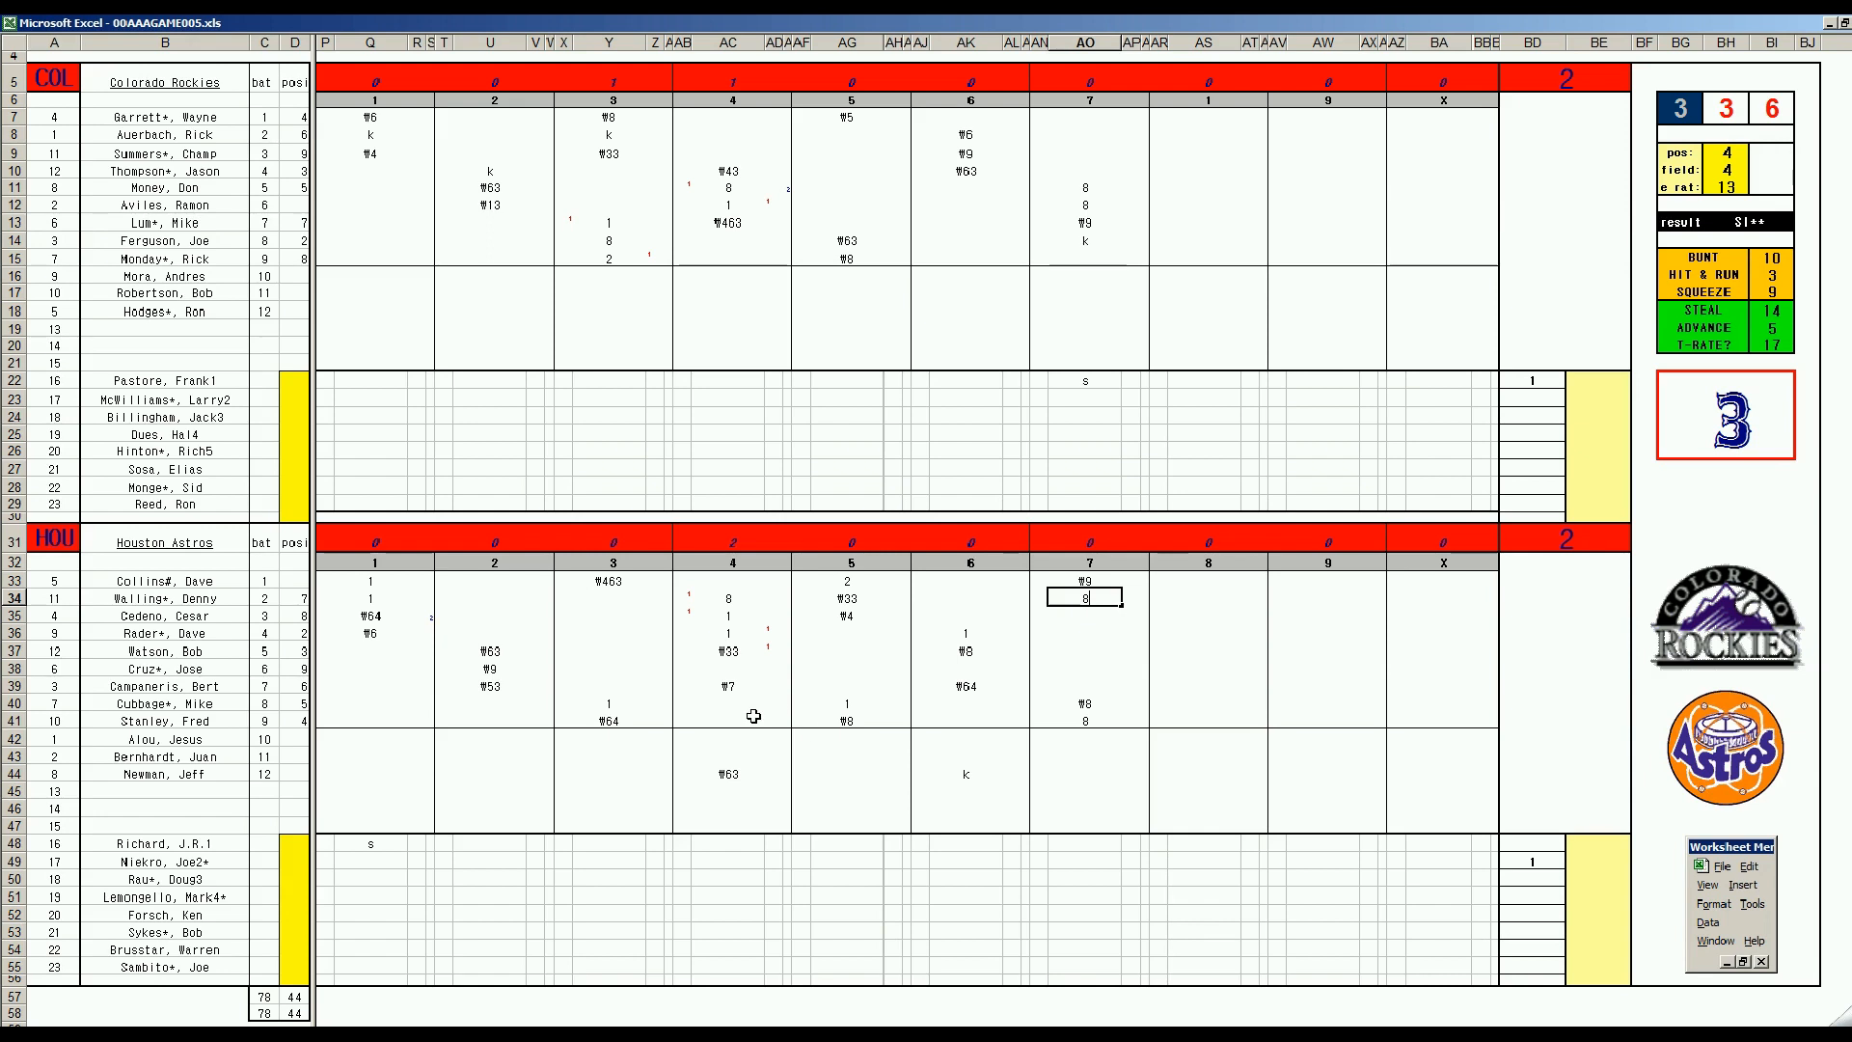
mouse_move(856, 617)
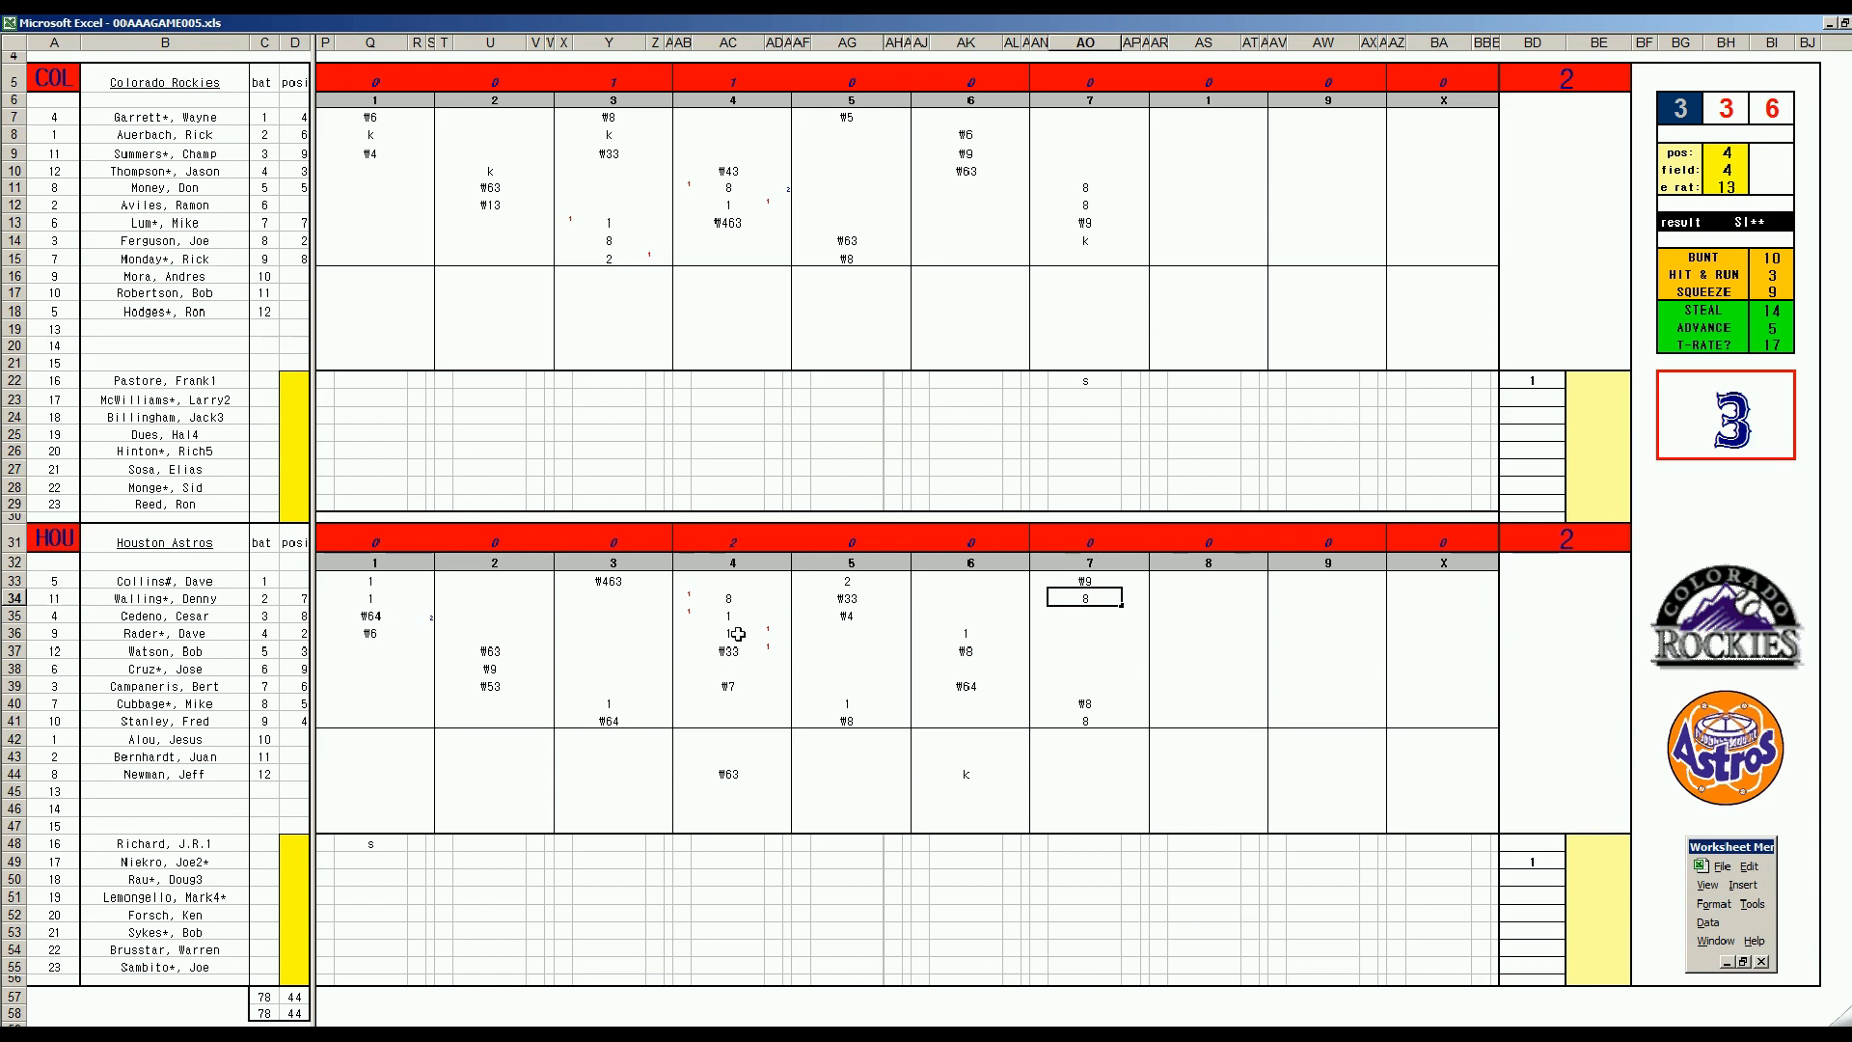
mouse_move(872, 645)
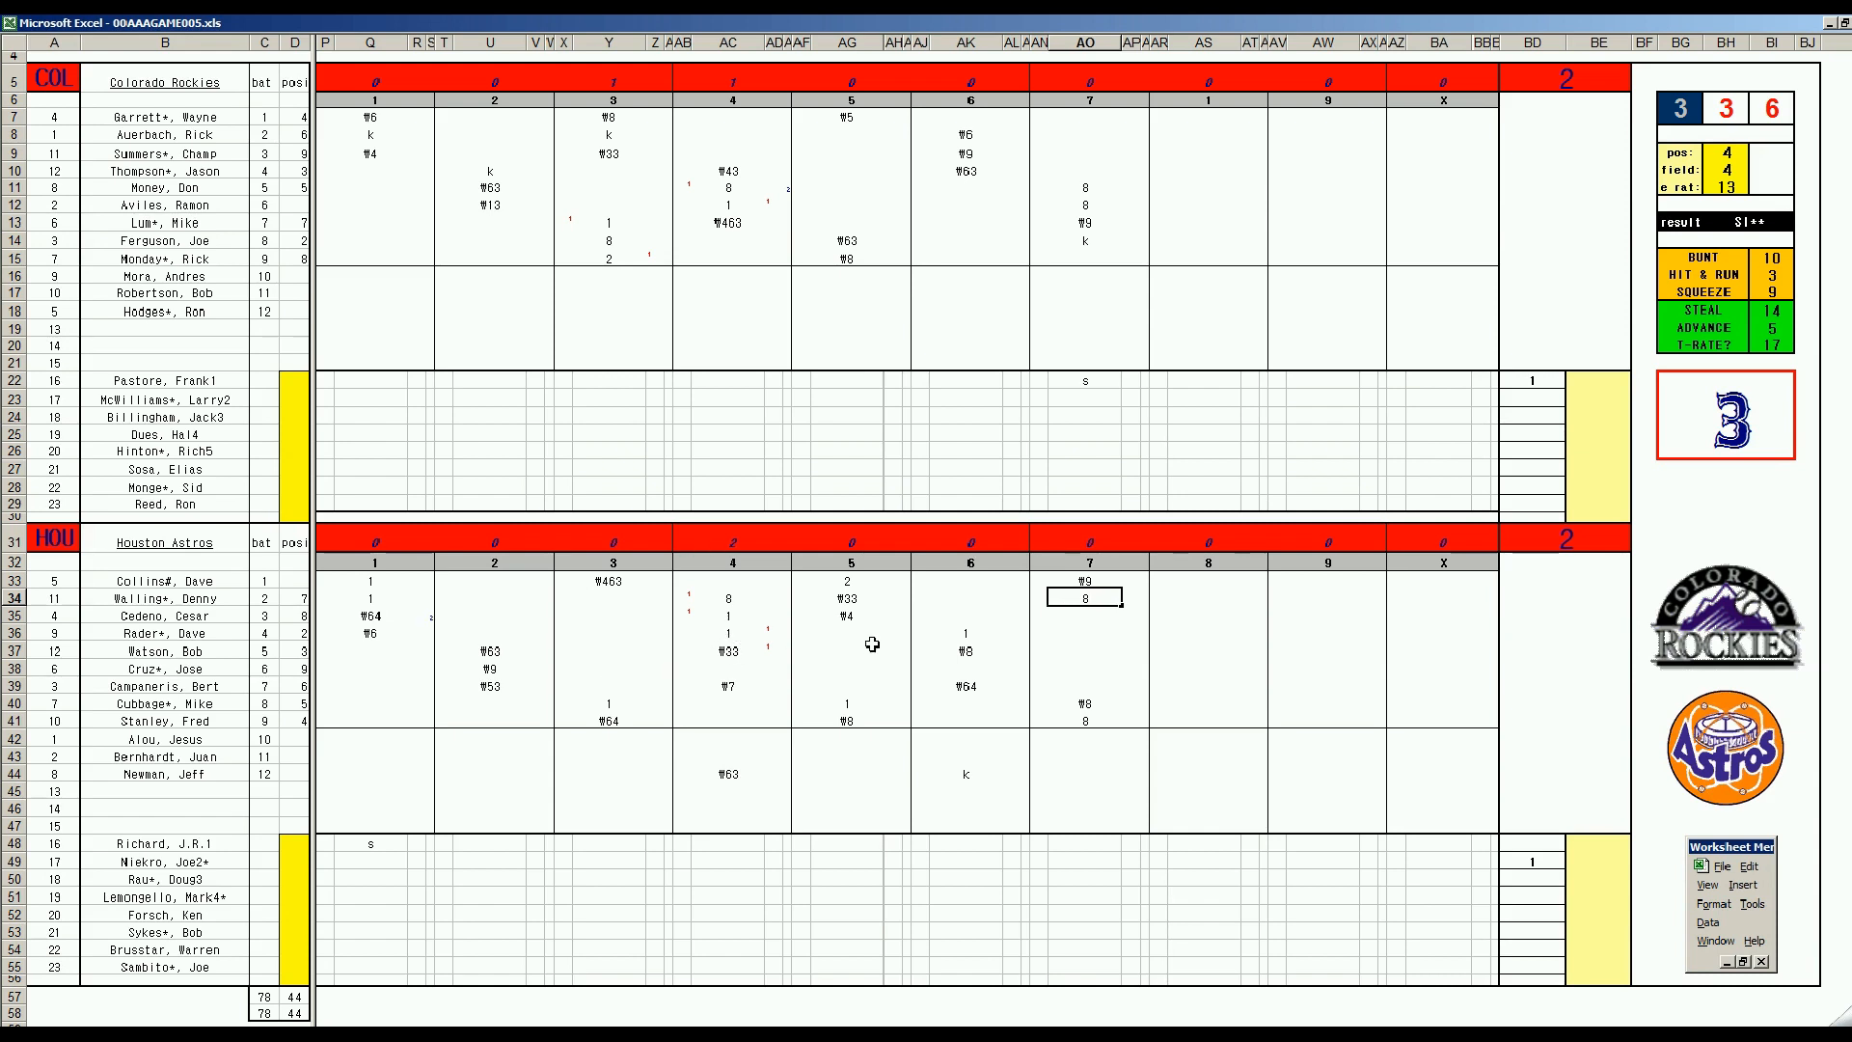
mouse_move(1052, 647)
type("¶9")
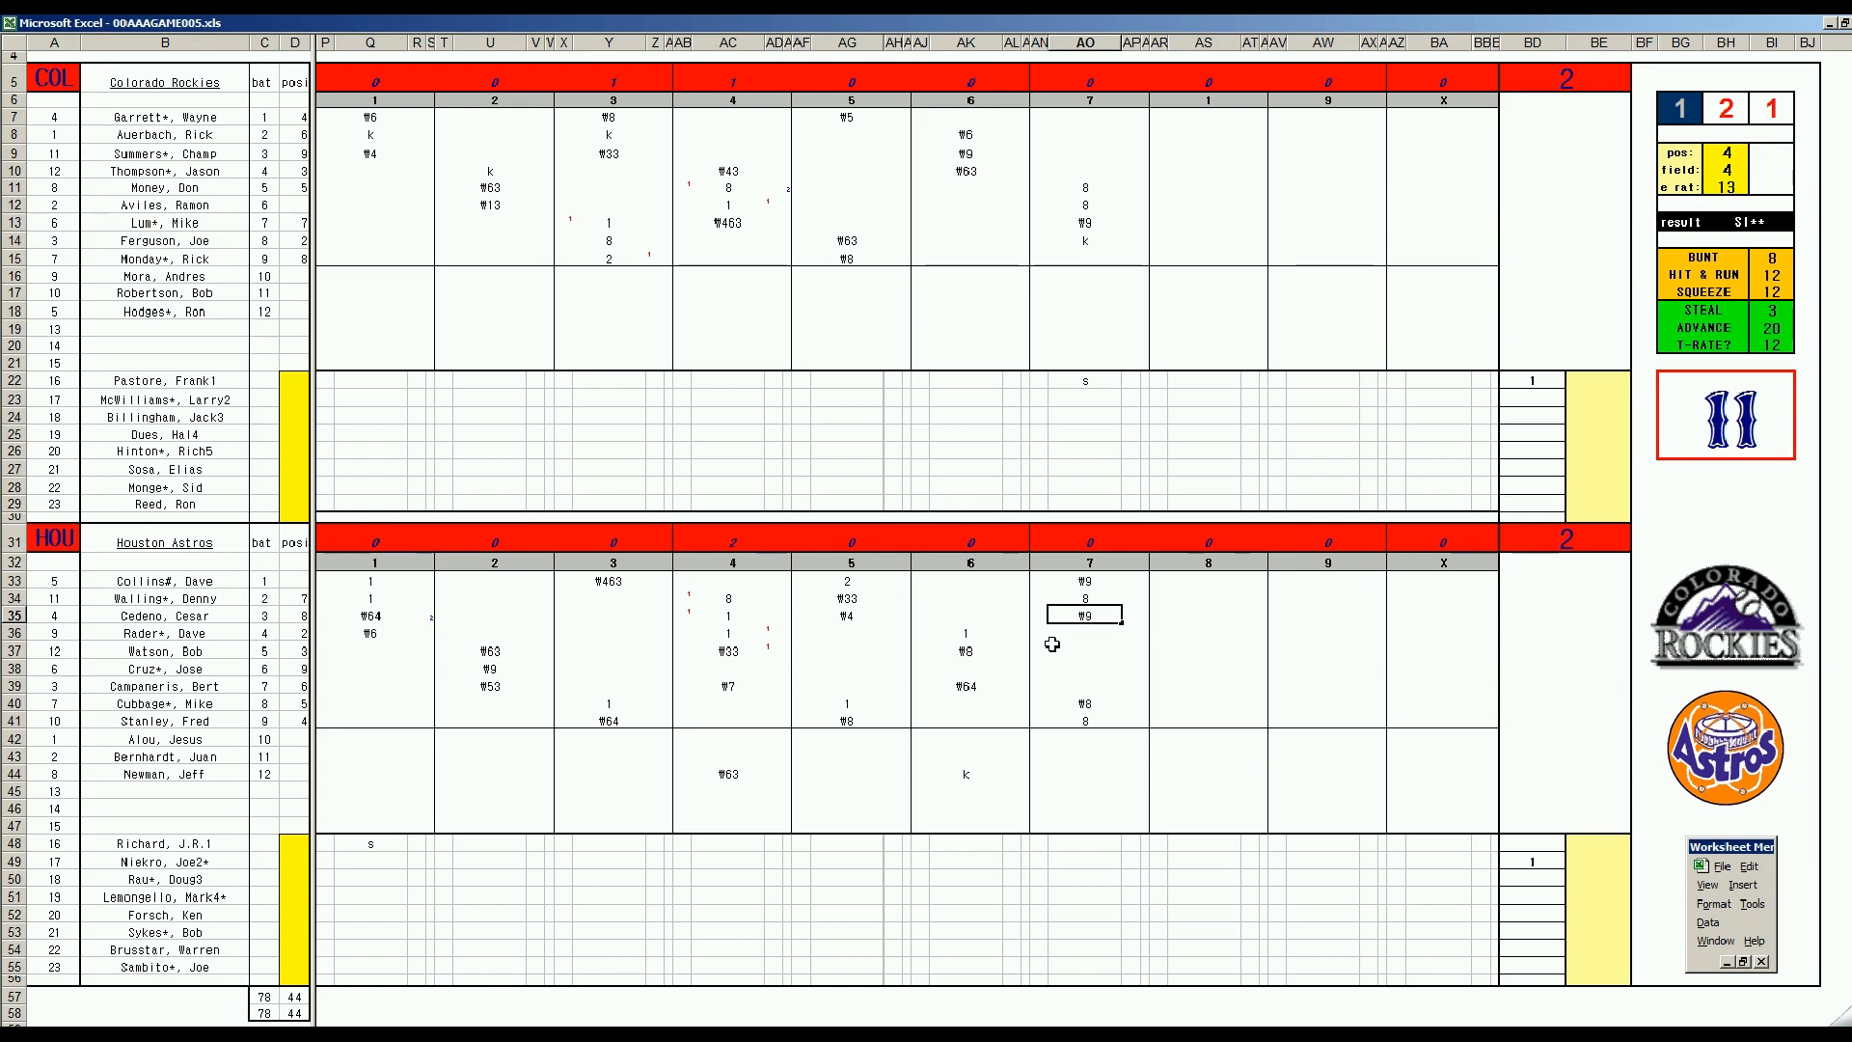
mouse_move(1090, 187)
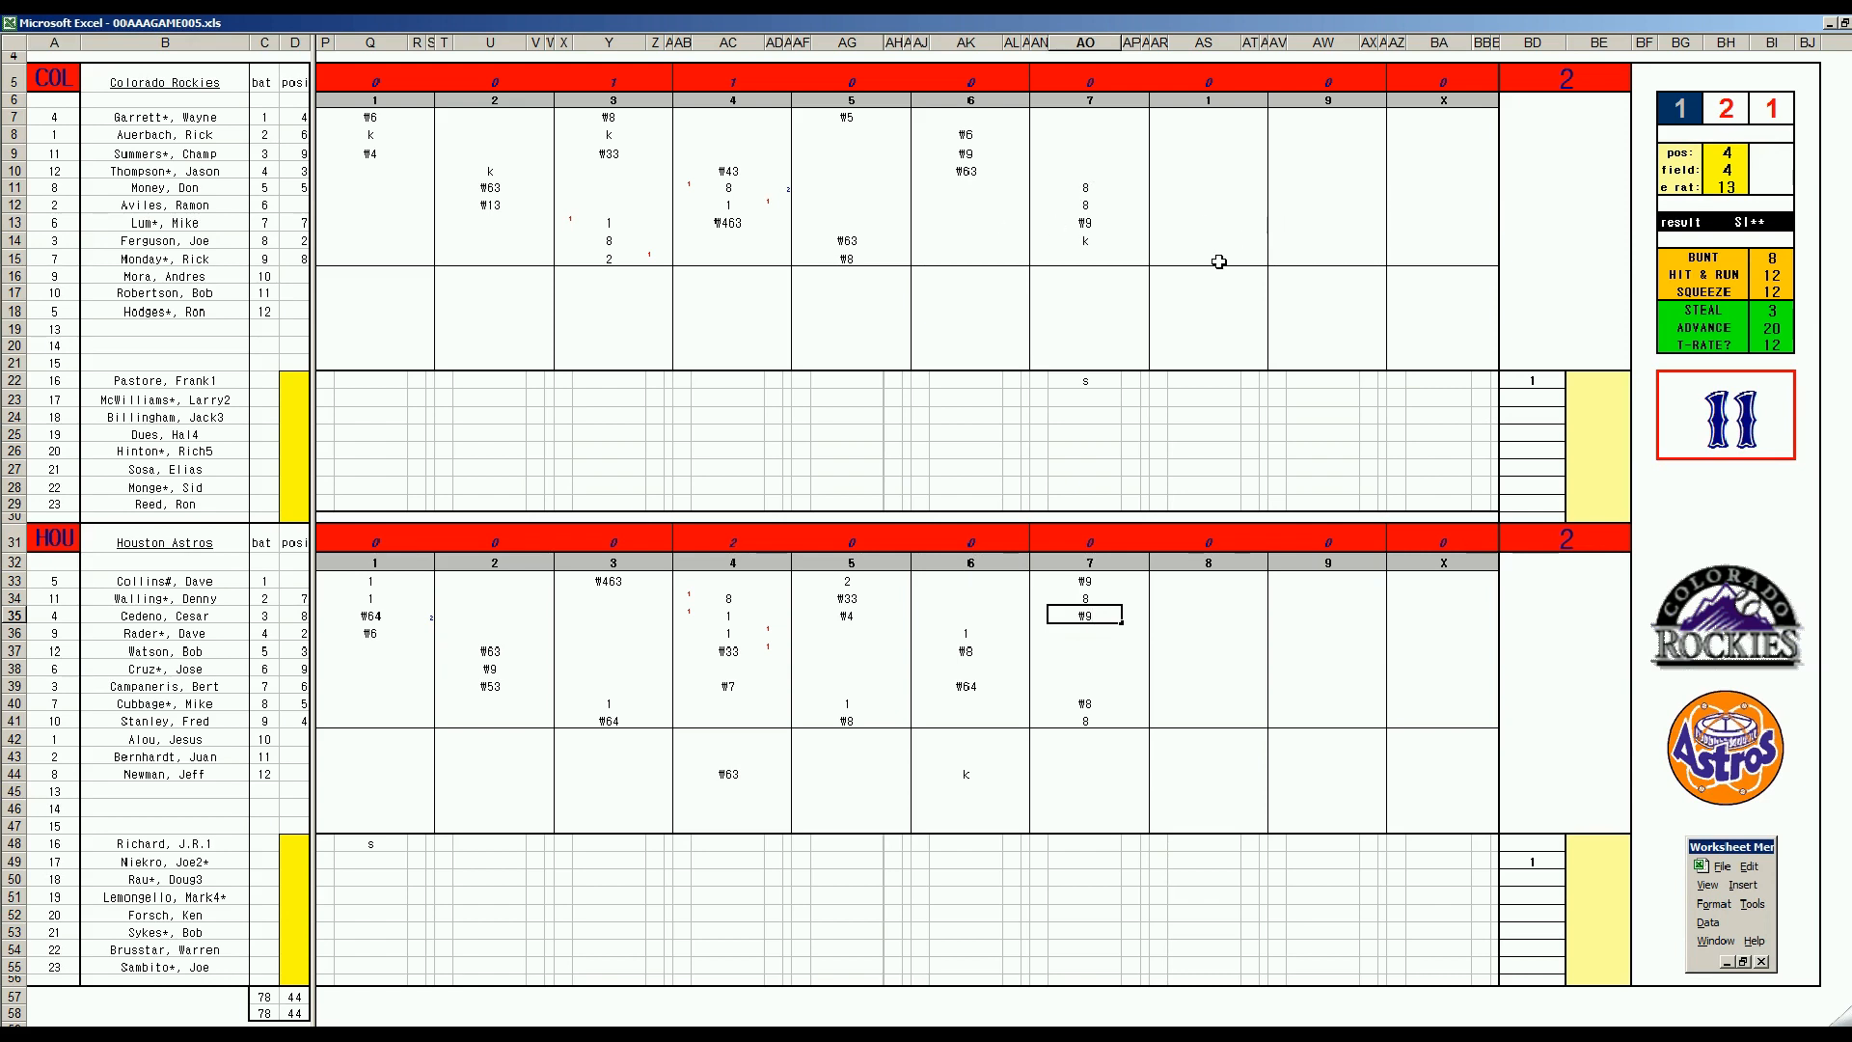
mouse_move(1229, 245)
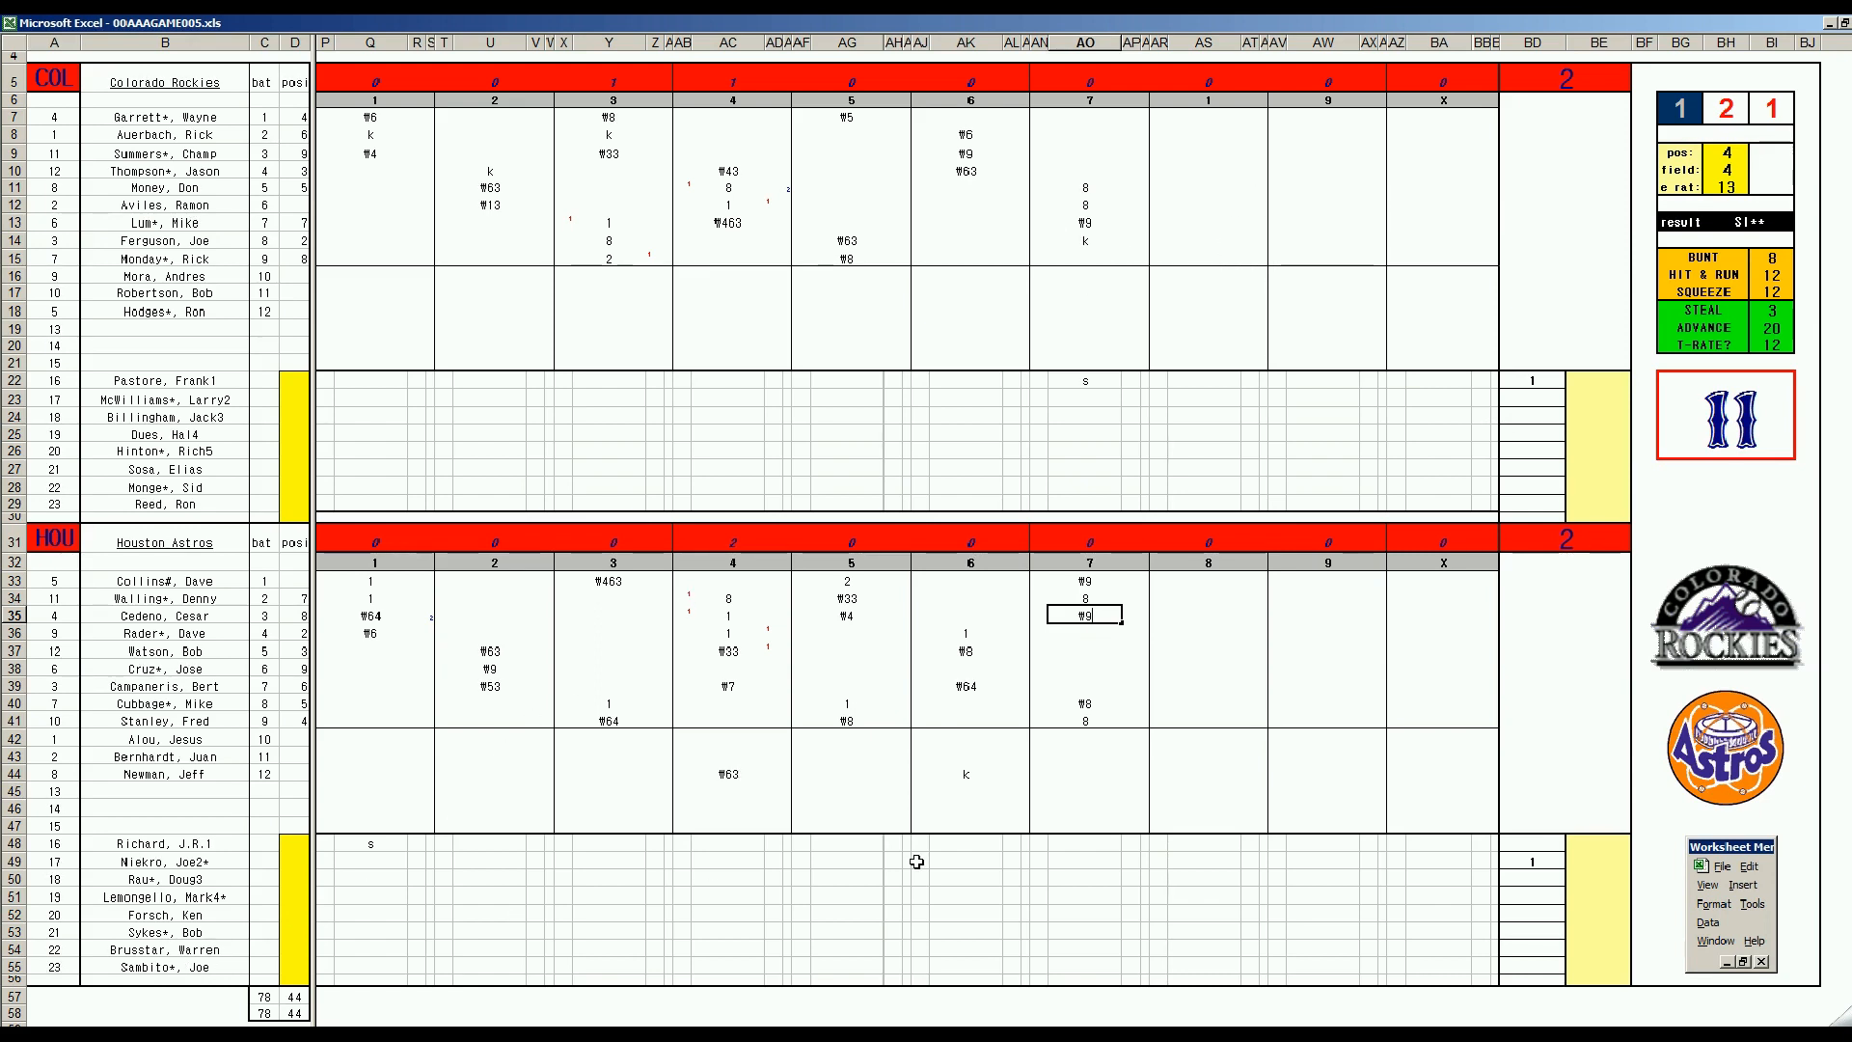
mouse_move(976, 857)
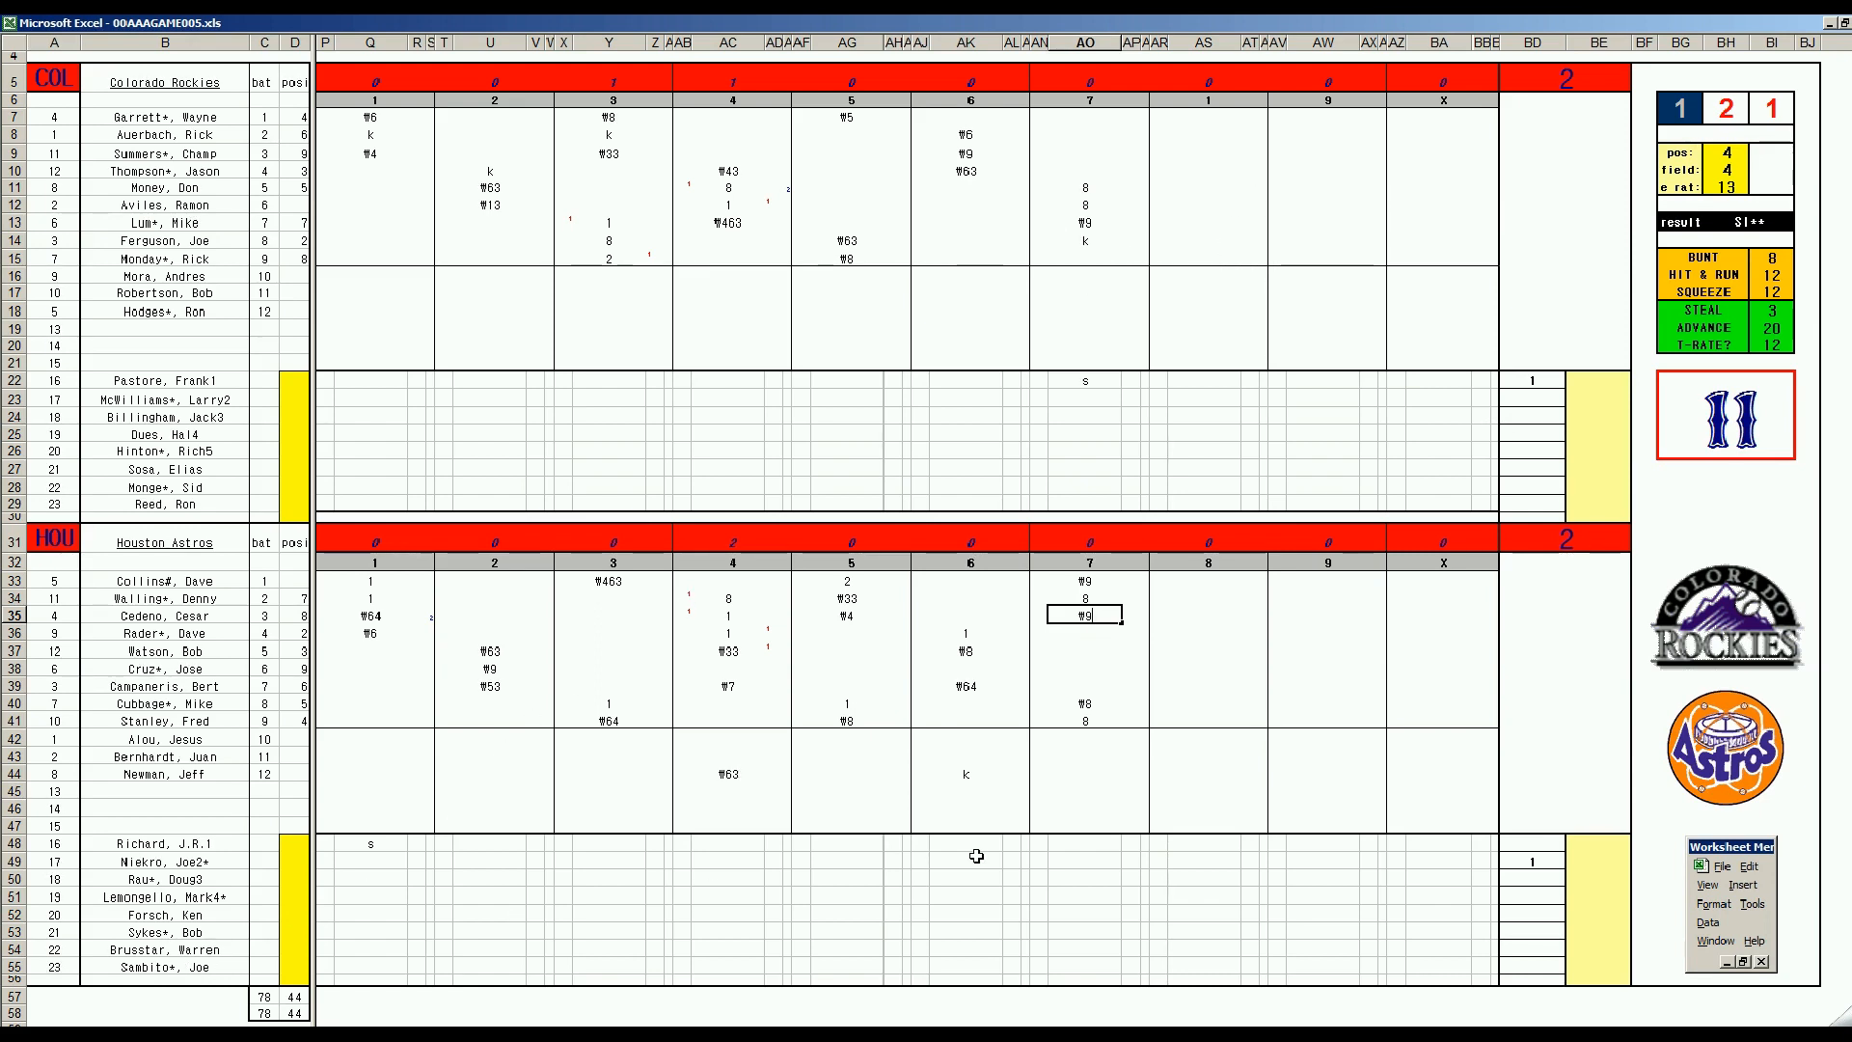
mouse_move(1102, 434)
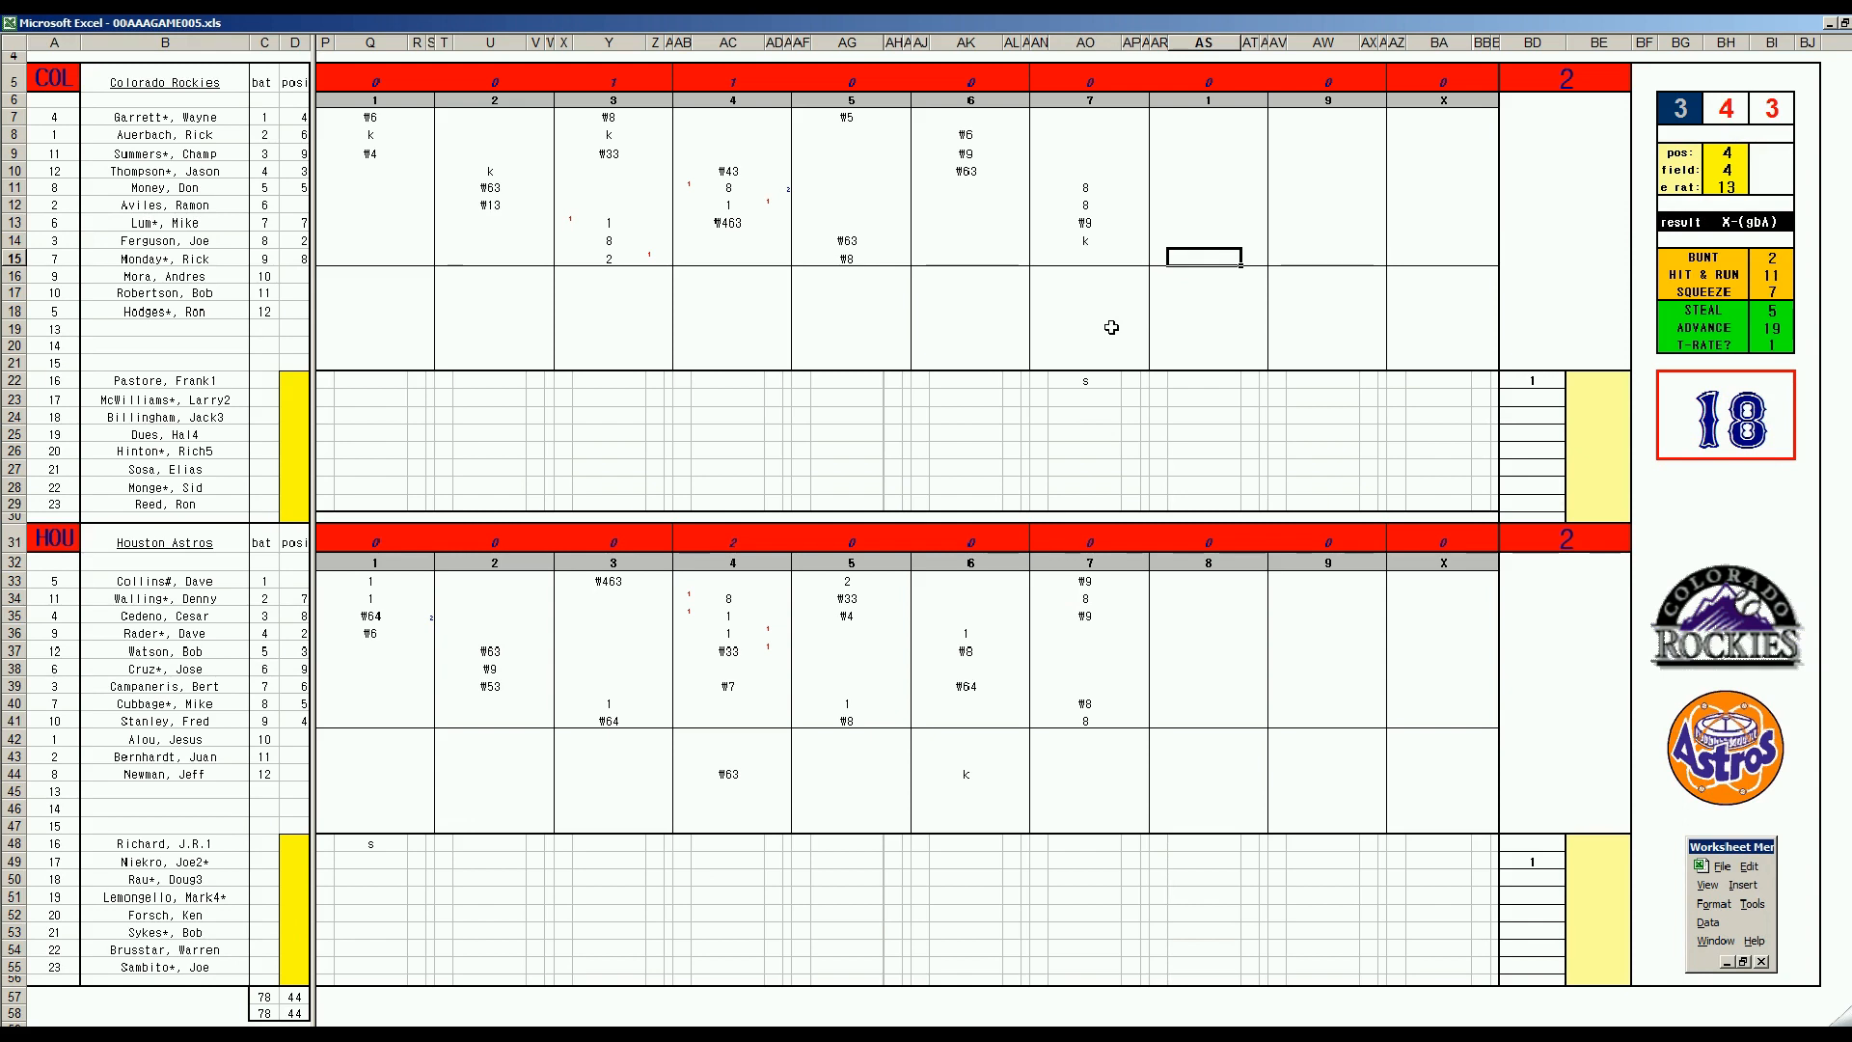
- Enter k for Monday, W13 for Garrett and W8 for Auerbach in the Rockies' eighth
type("k")
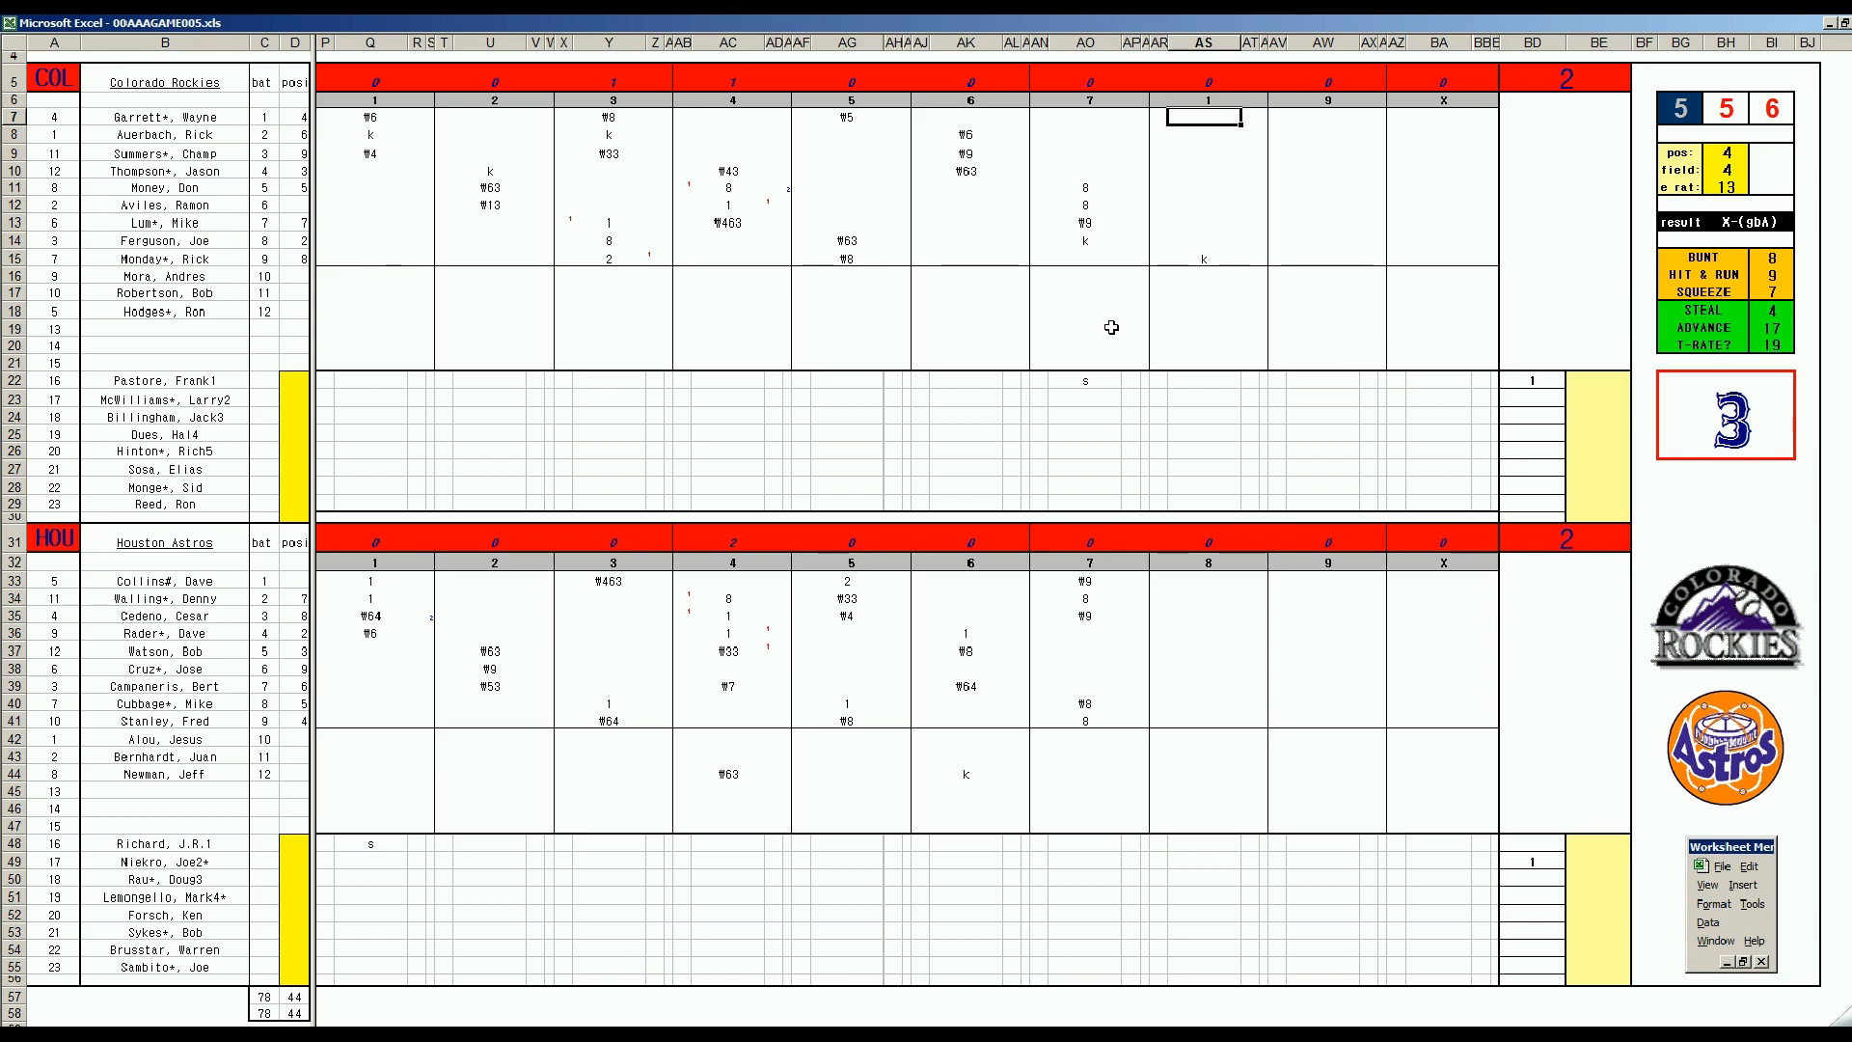
type("W1")
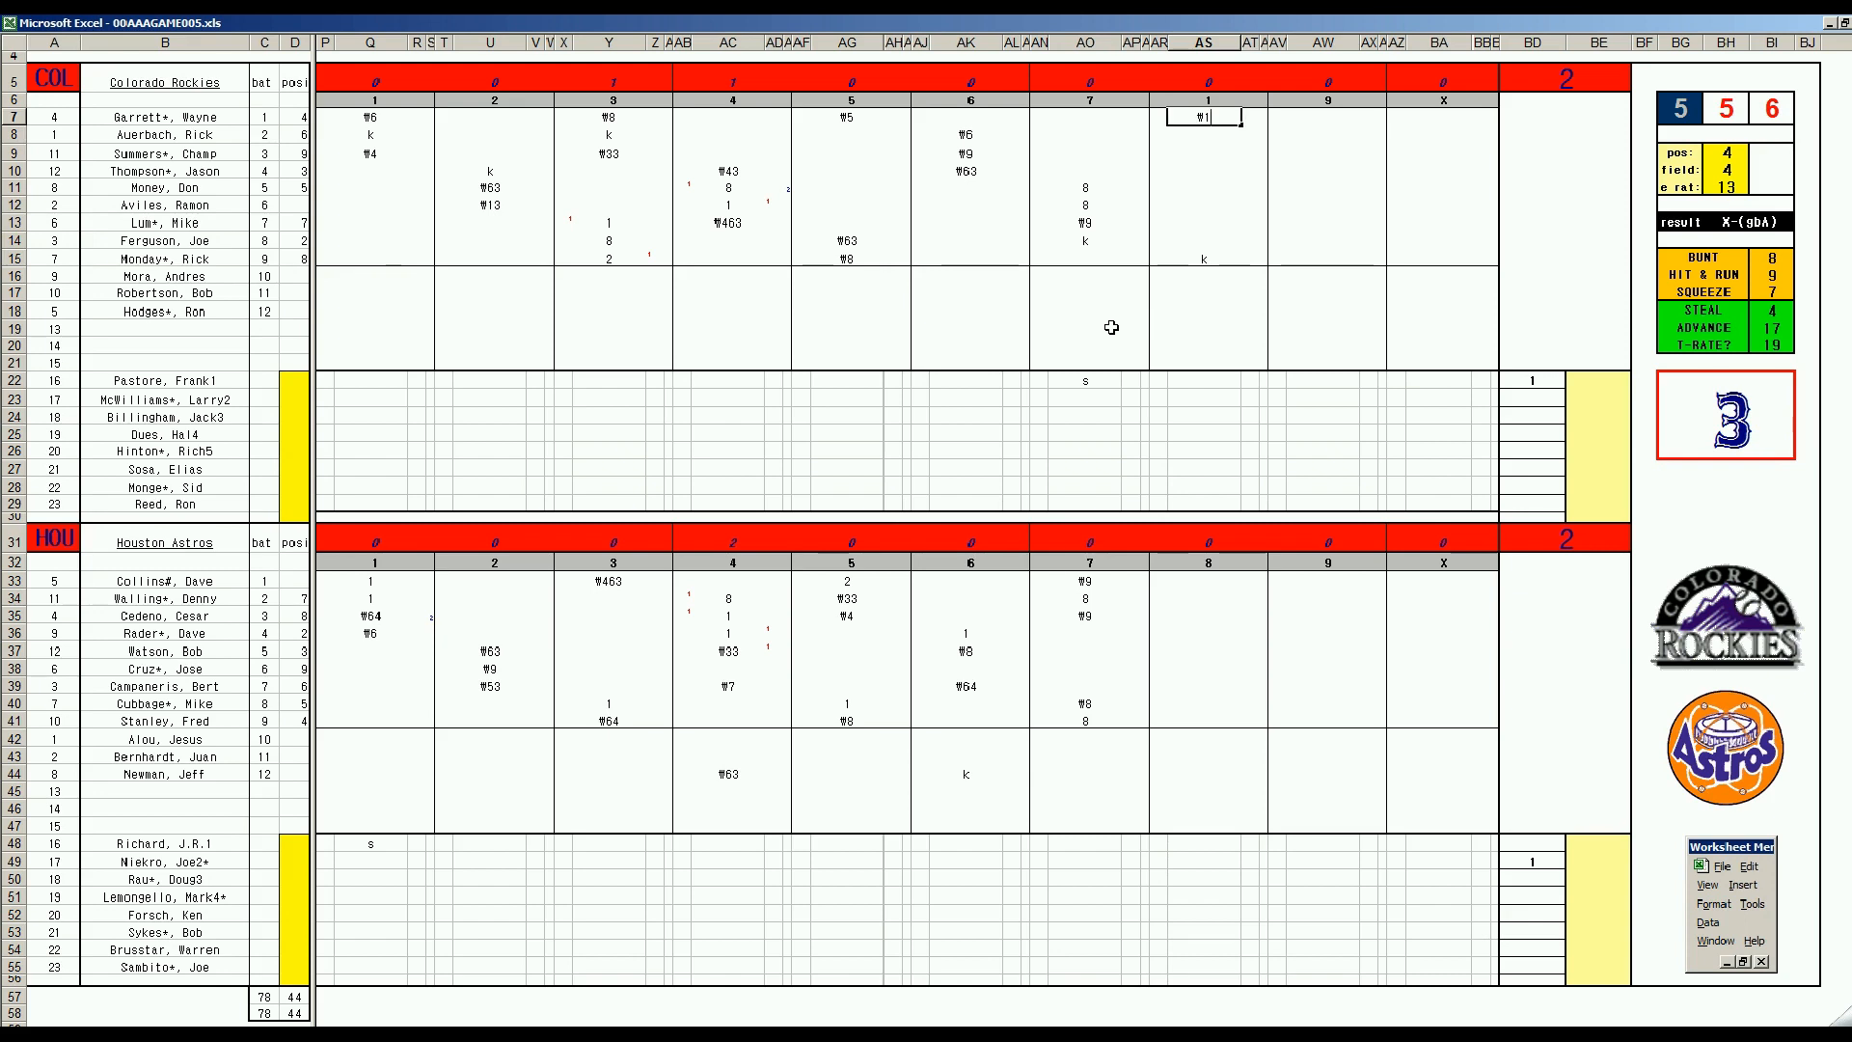
type("13")
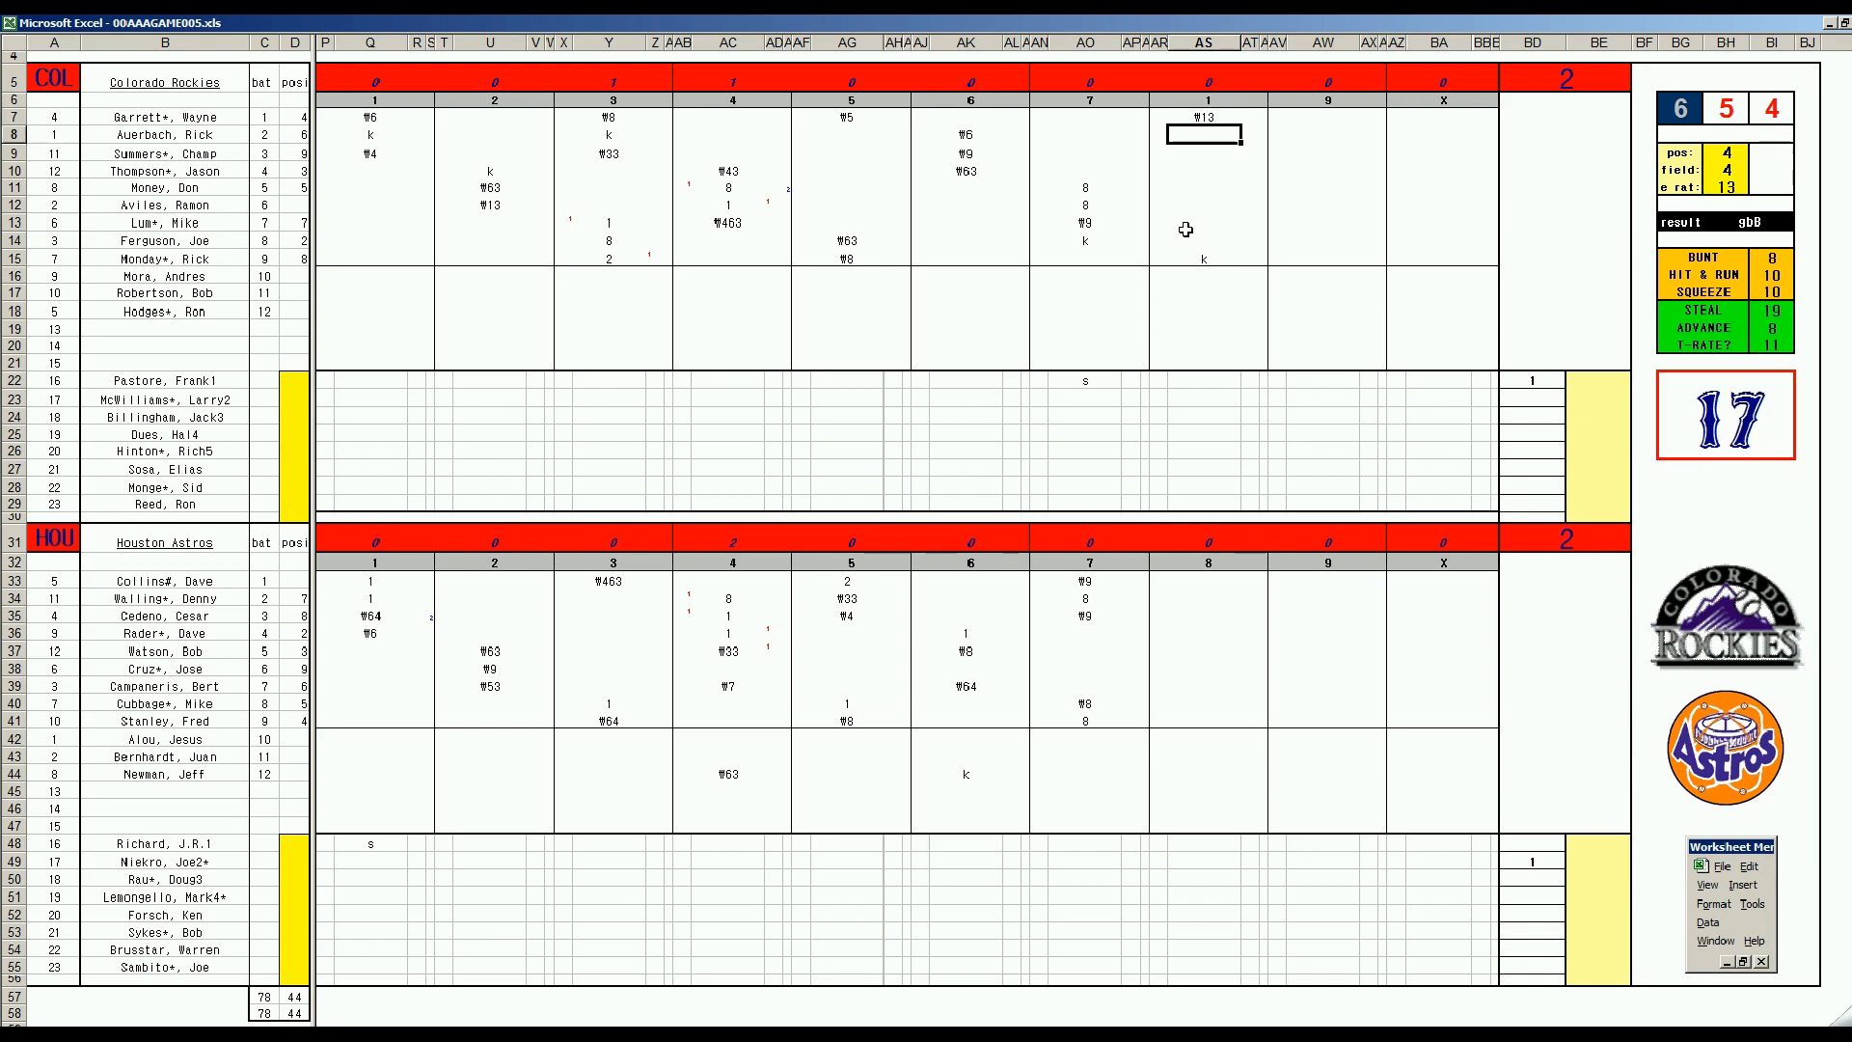
type("W8")
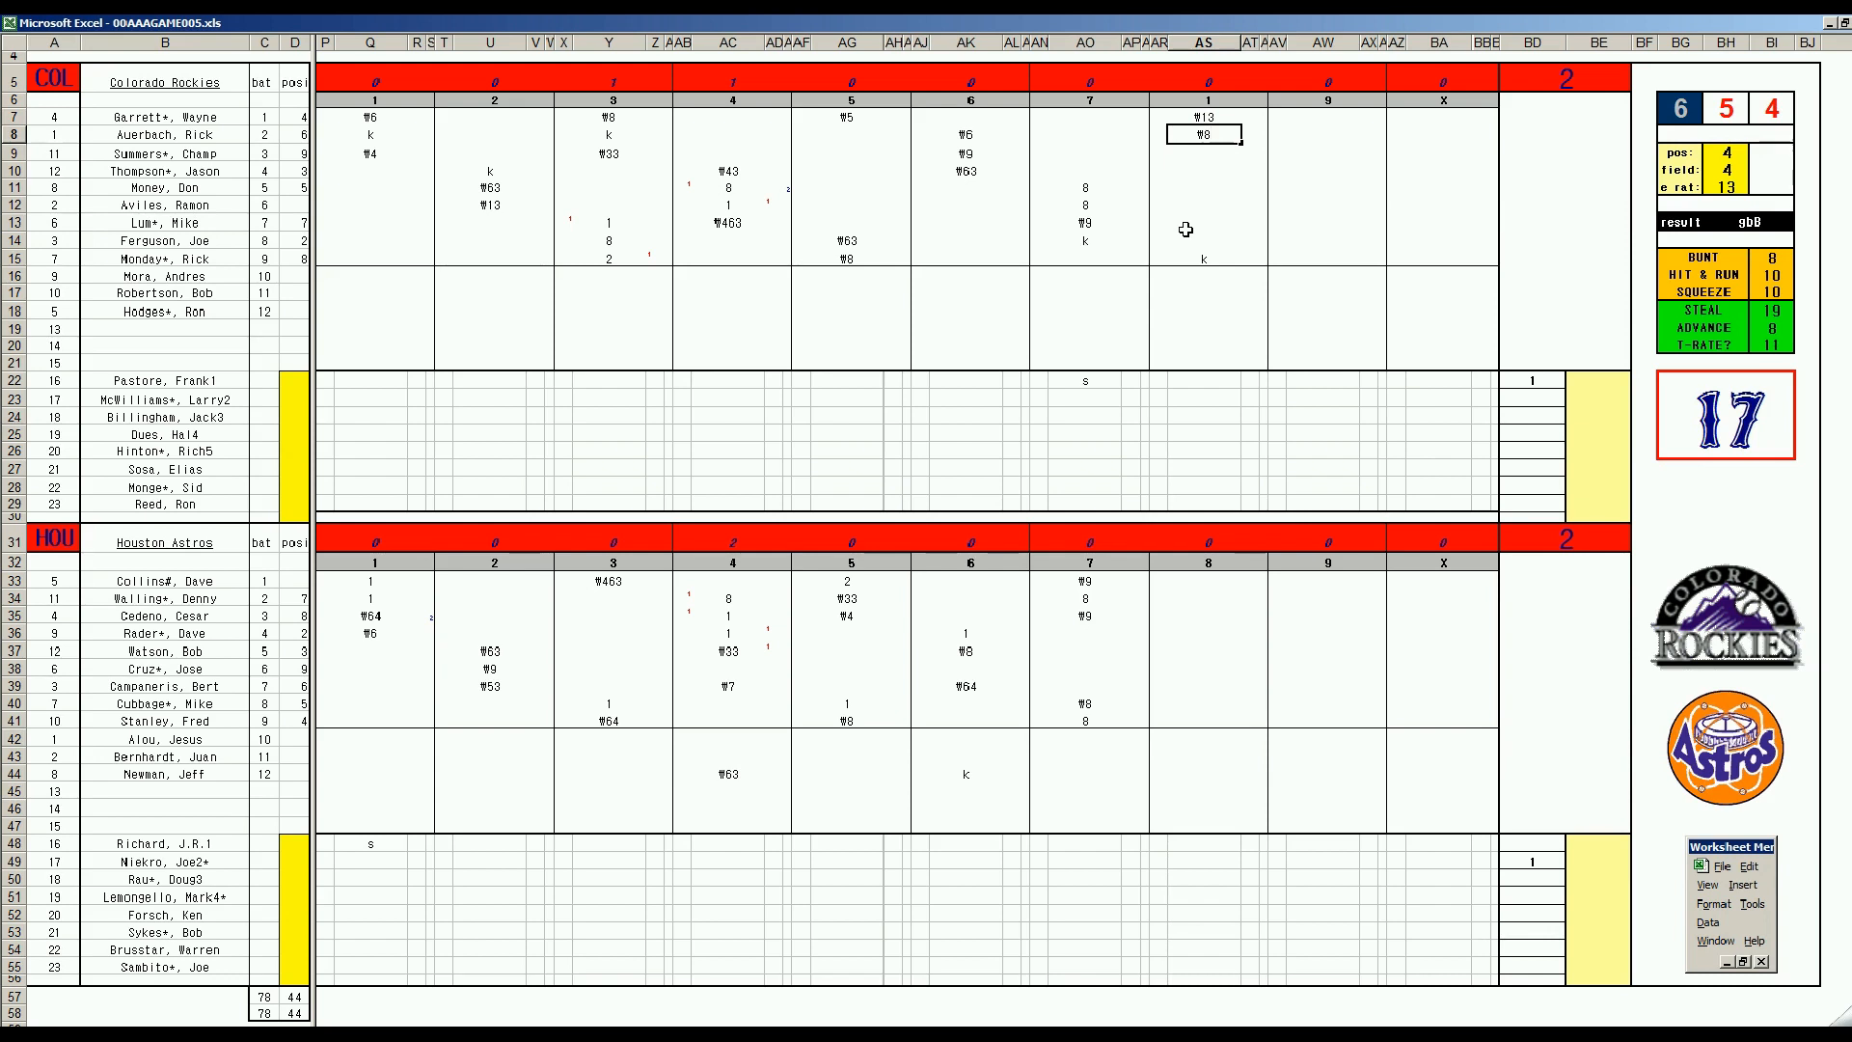
mouse_move(1073, 625)
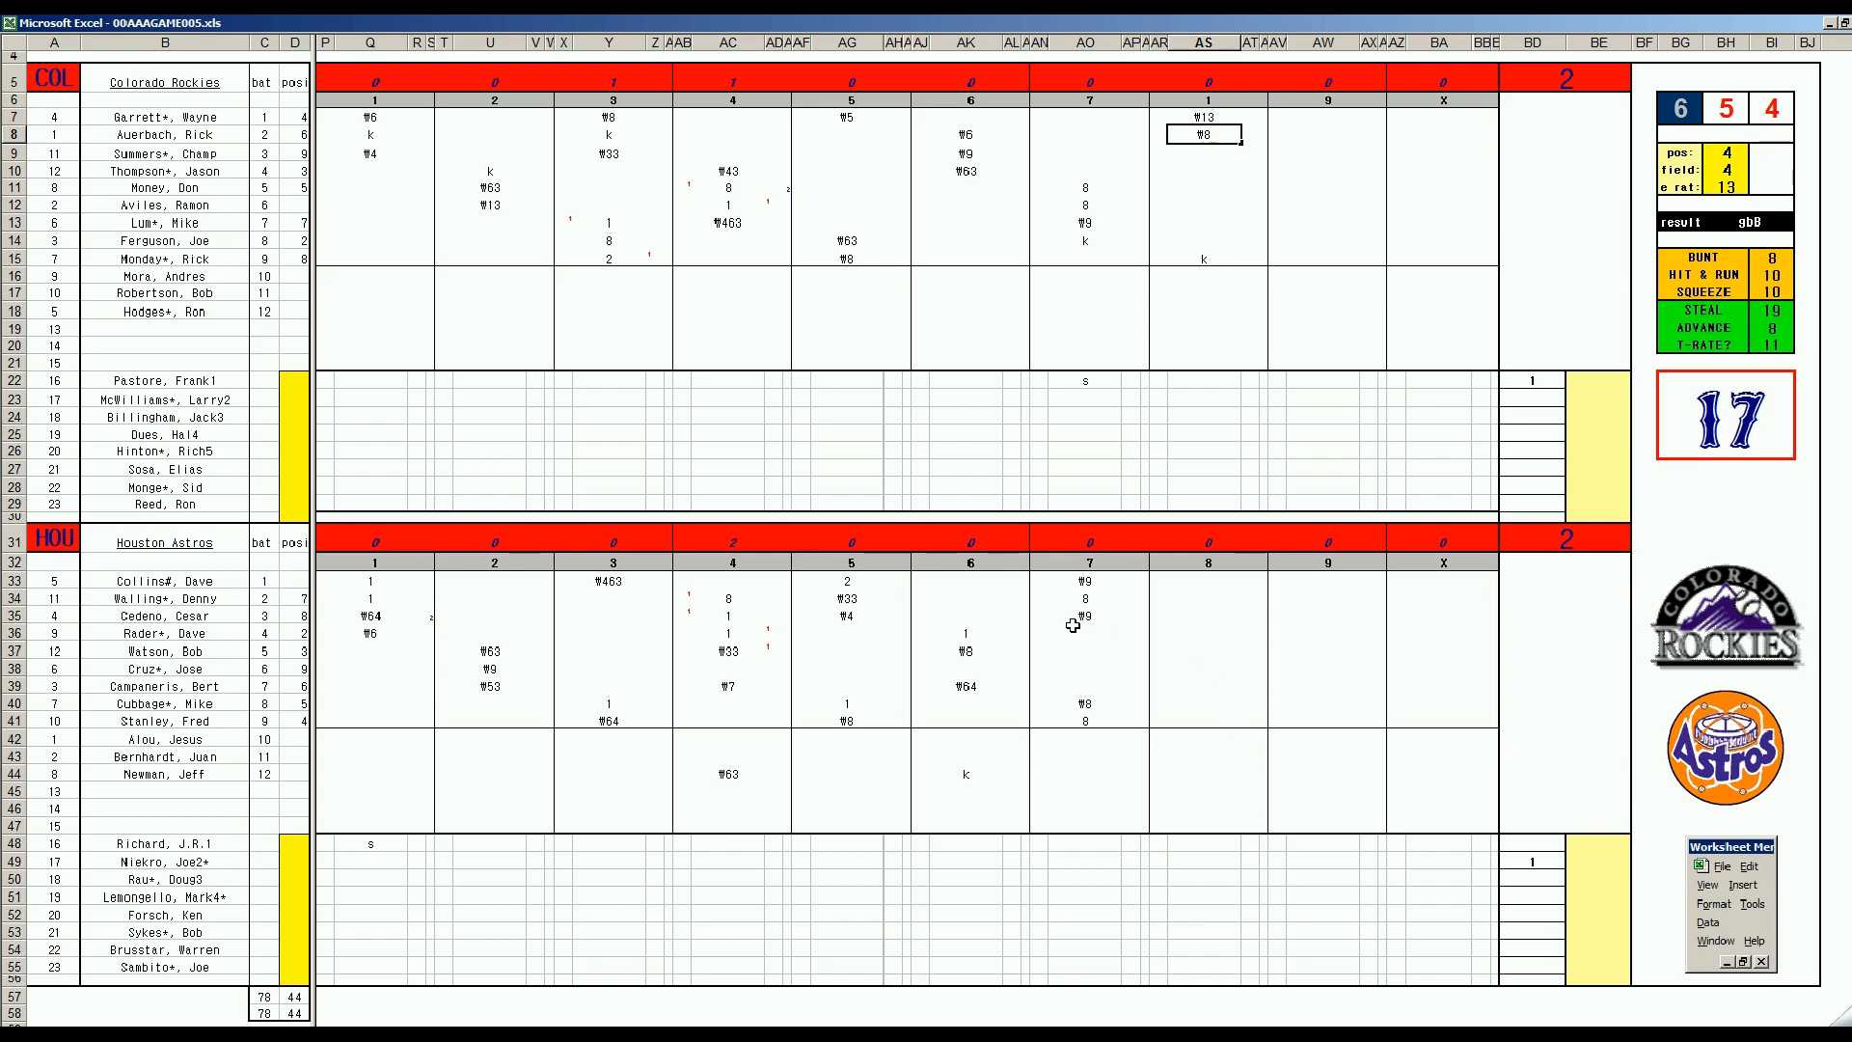
mouse_move(1250, 579)
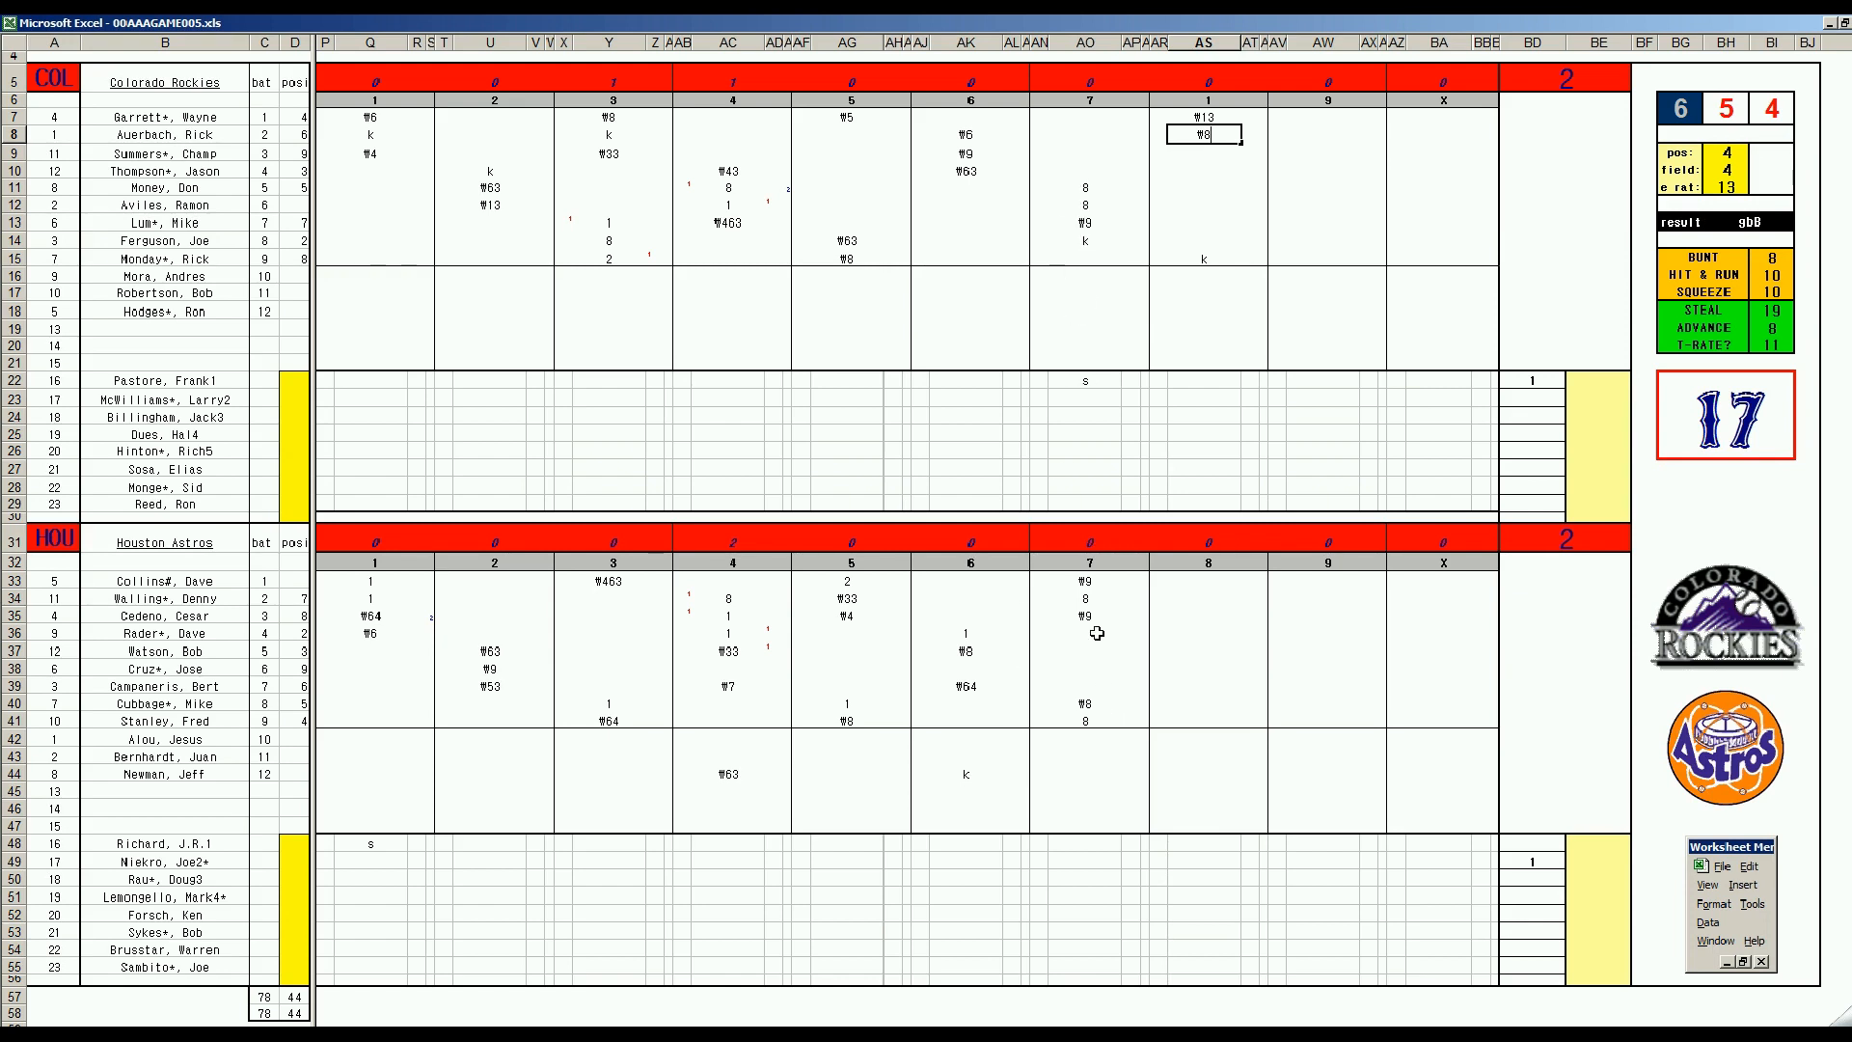
mouse_move(1183, 638)
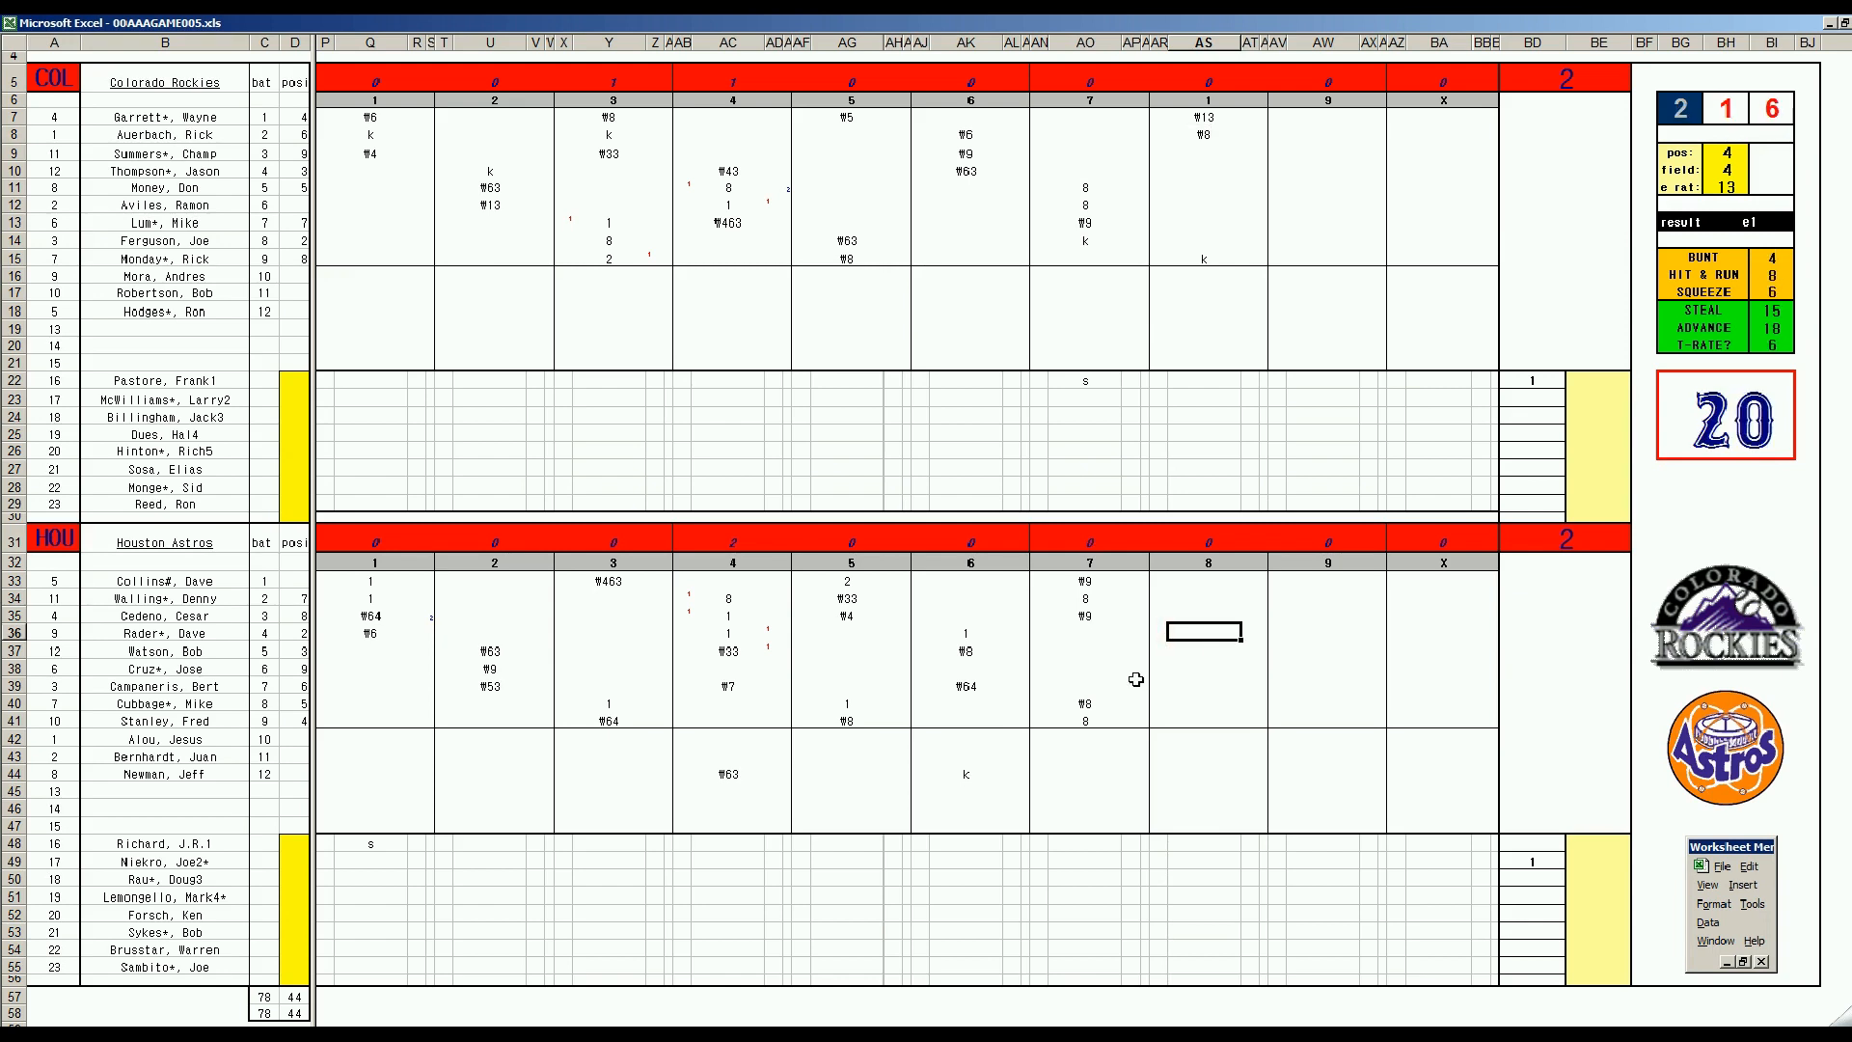
- Enter W43, 8 and W64 for the Astros' eighth-inning batters
type("W")
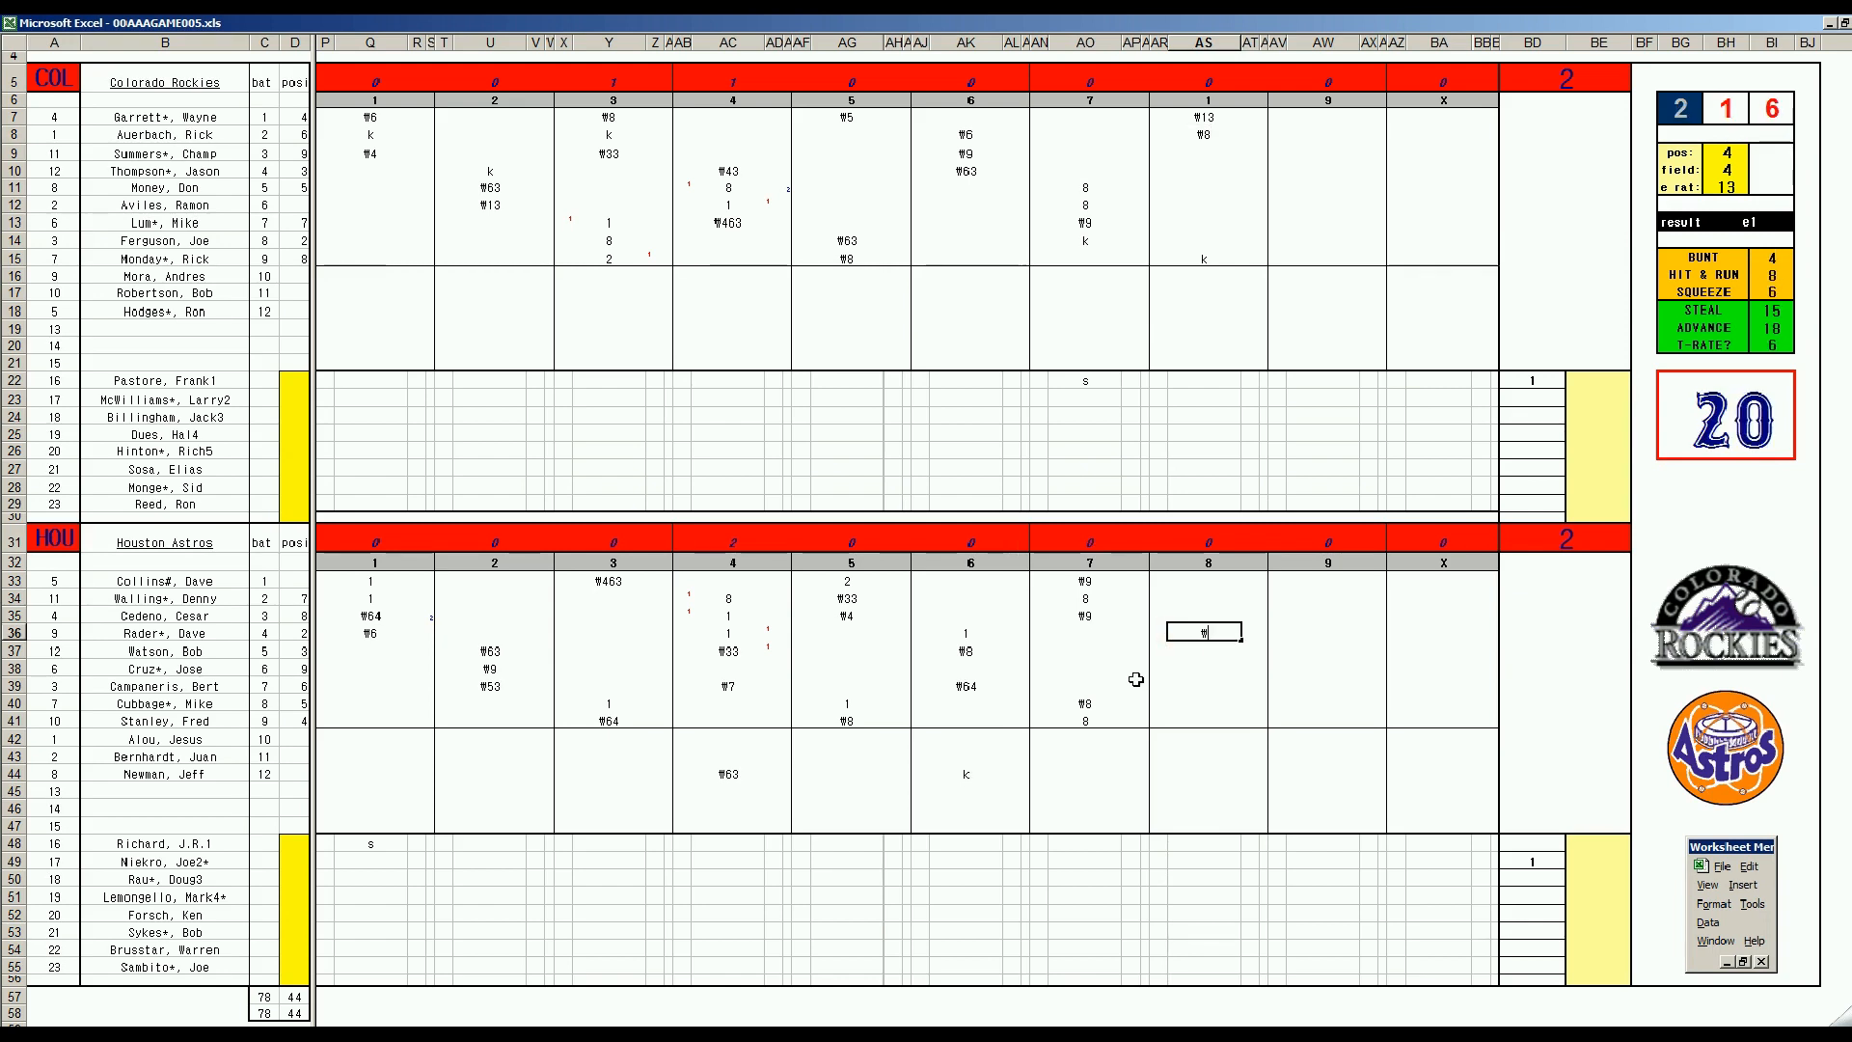
type("W43")
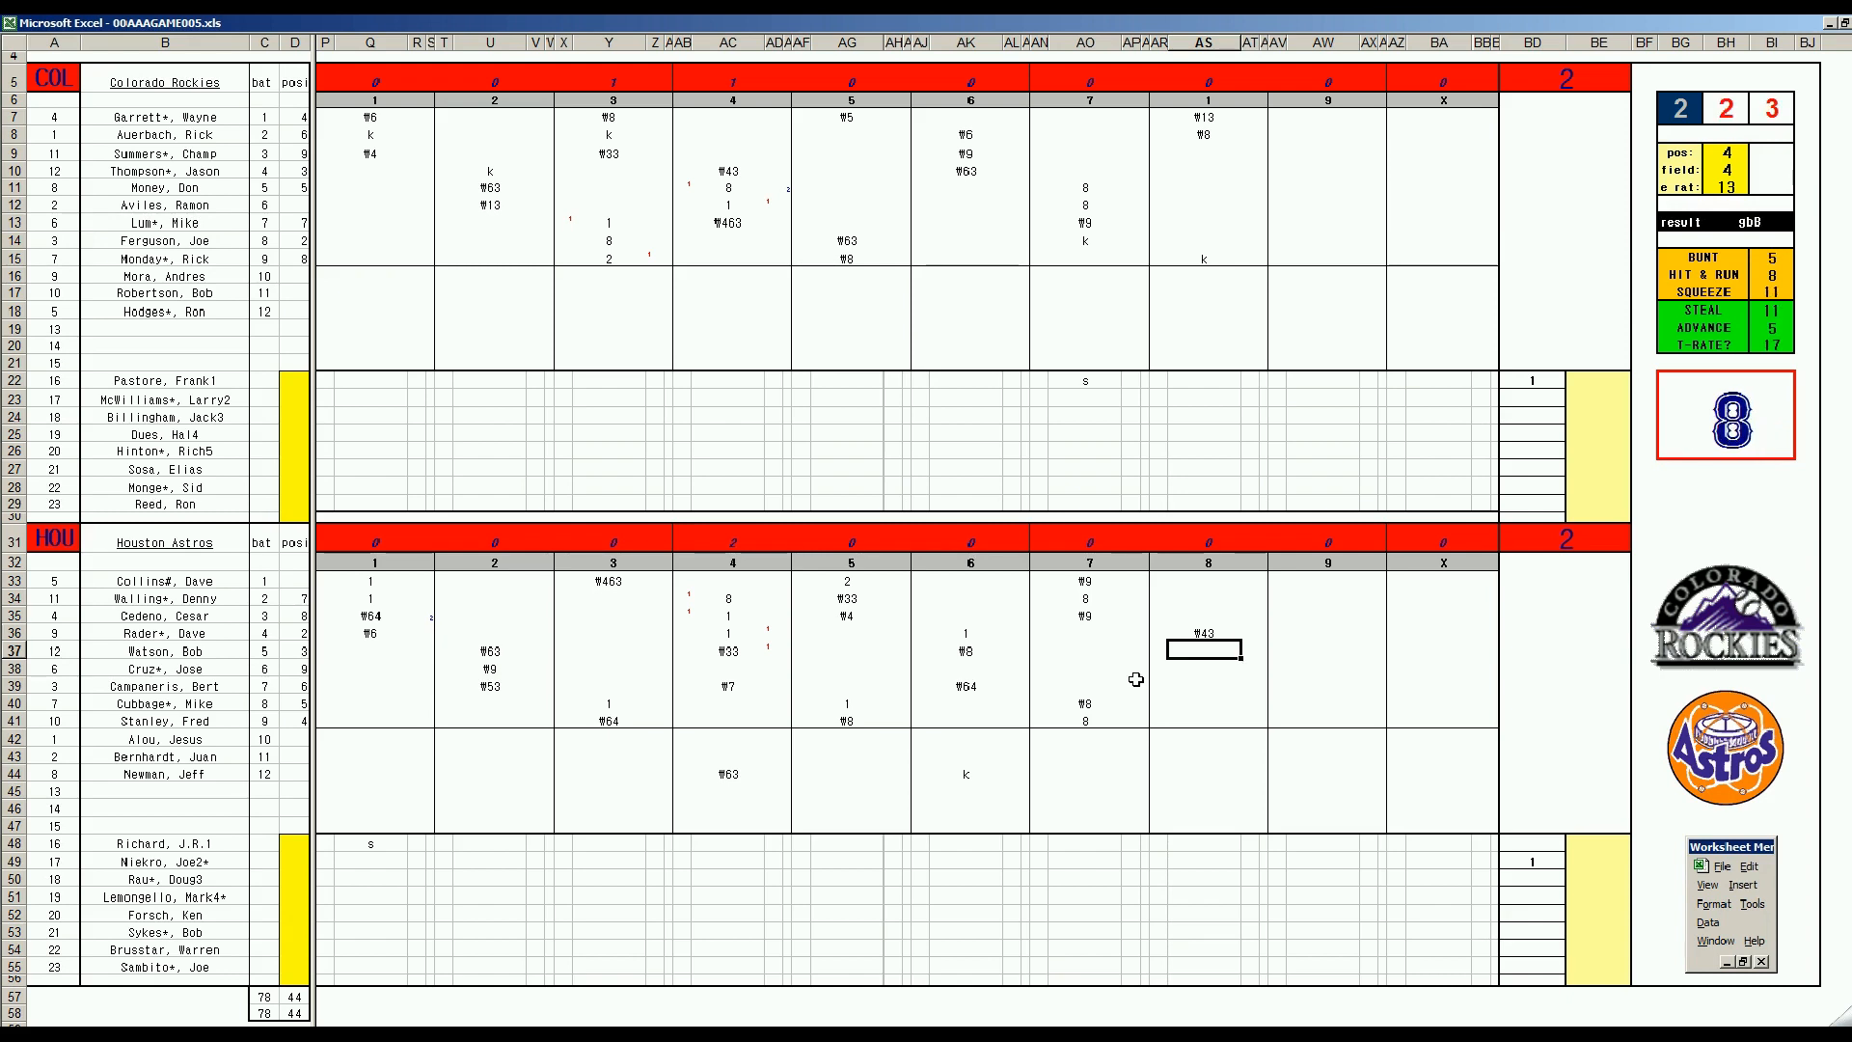
type("8")
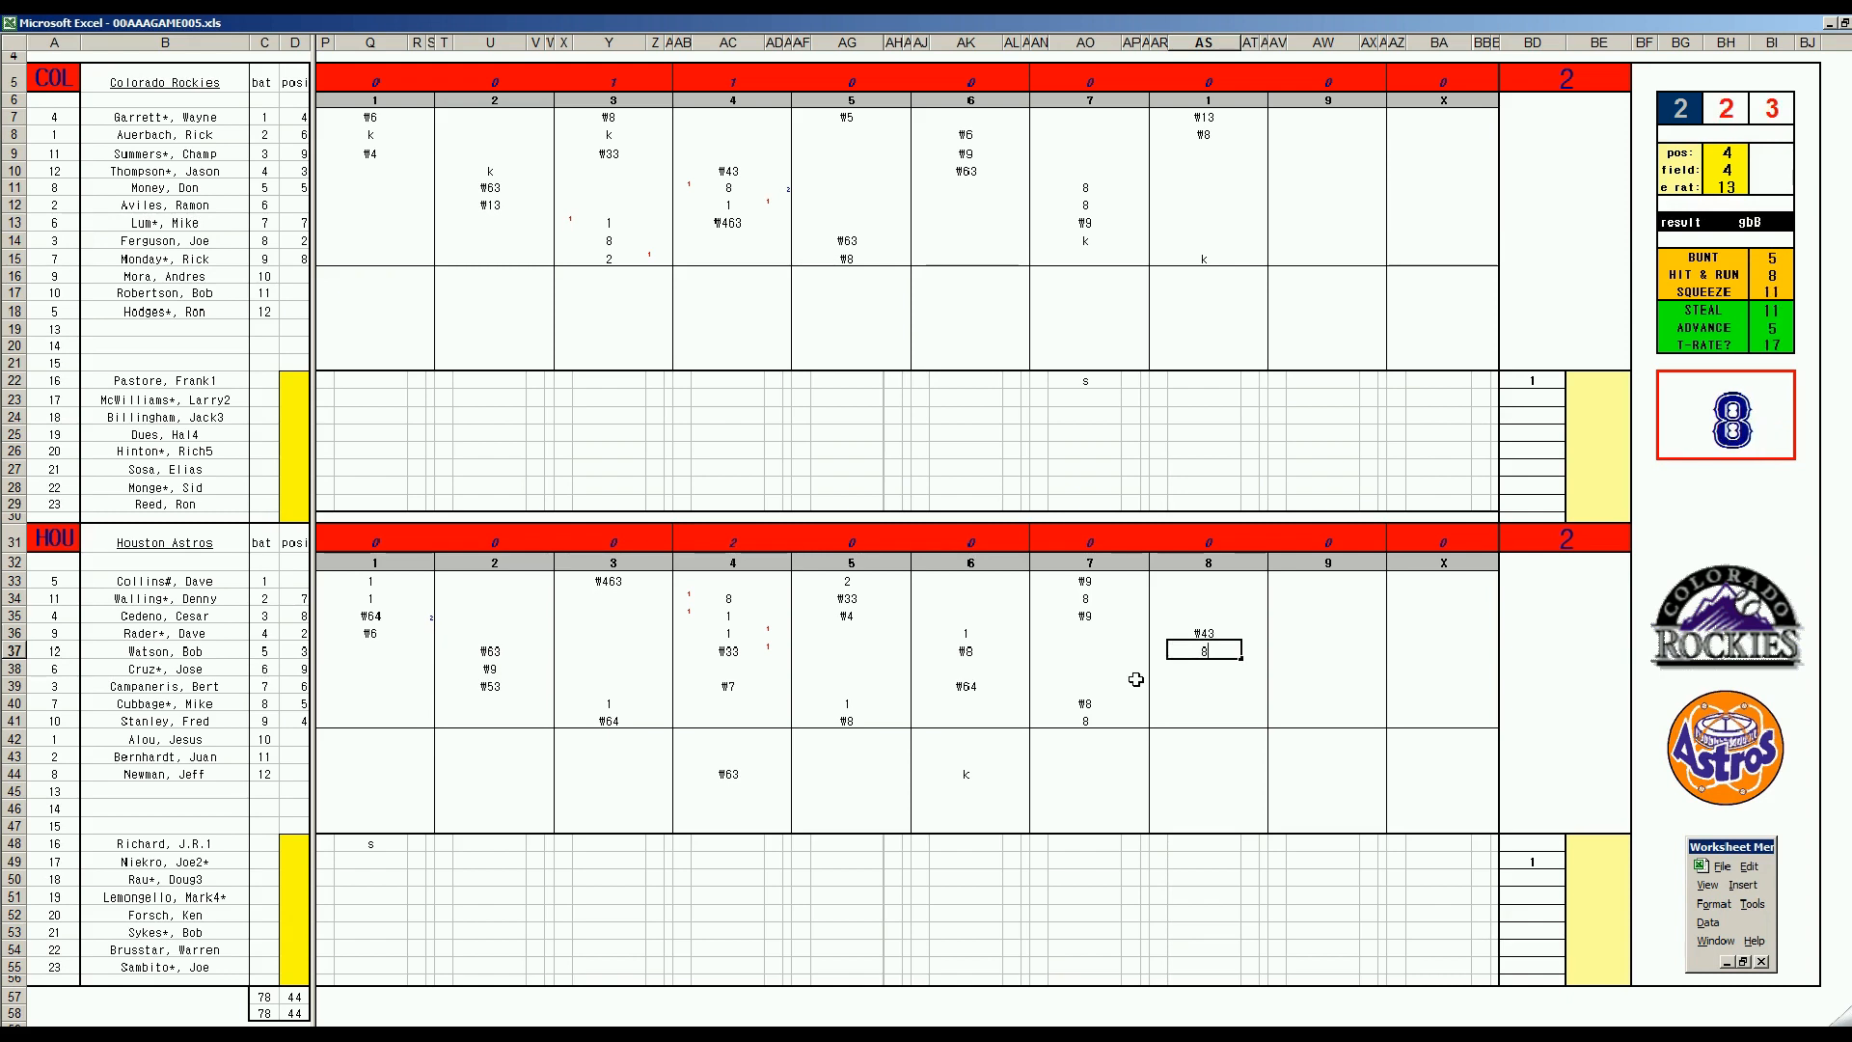
mouse_move(1204, 772)
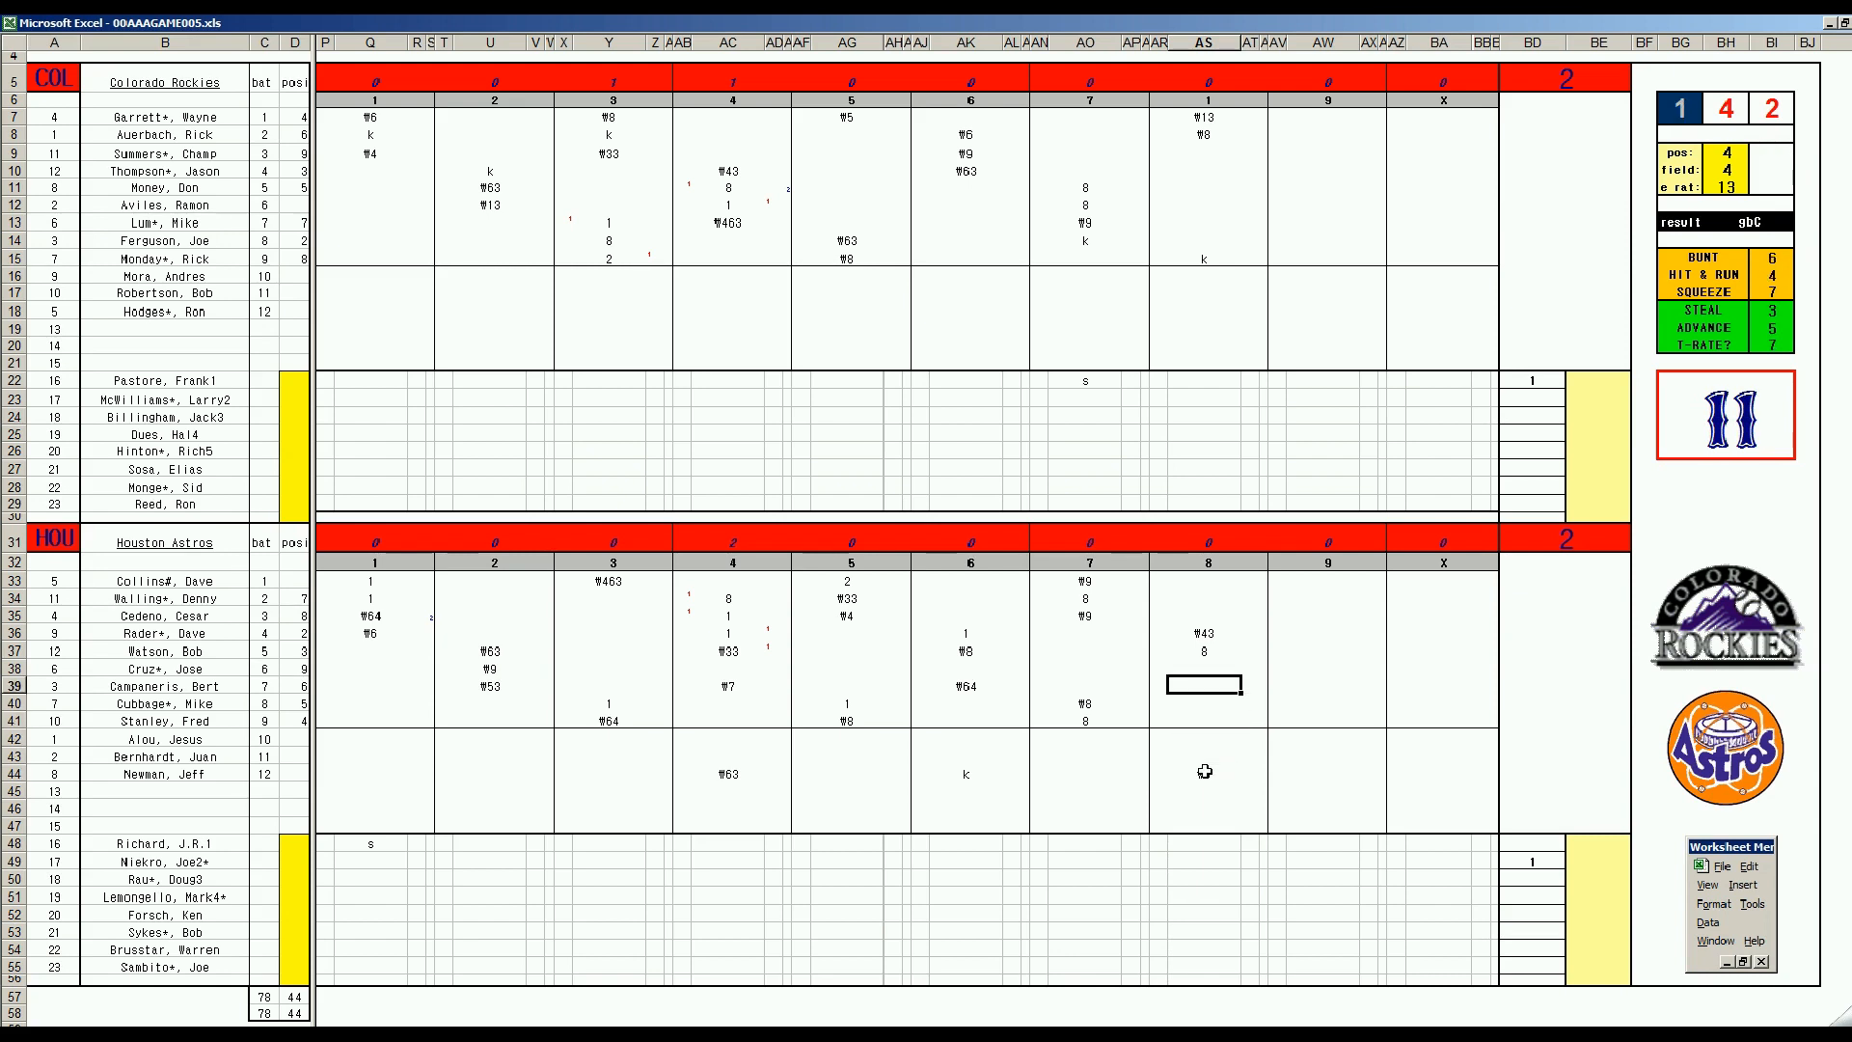
type("W64")
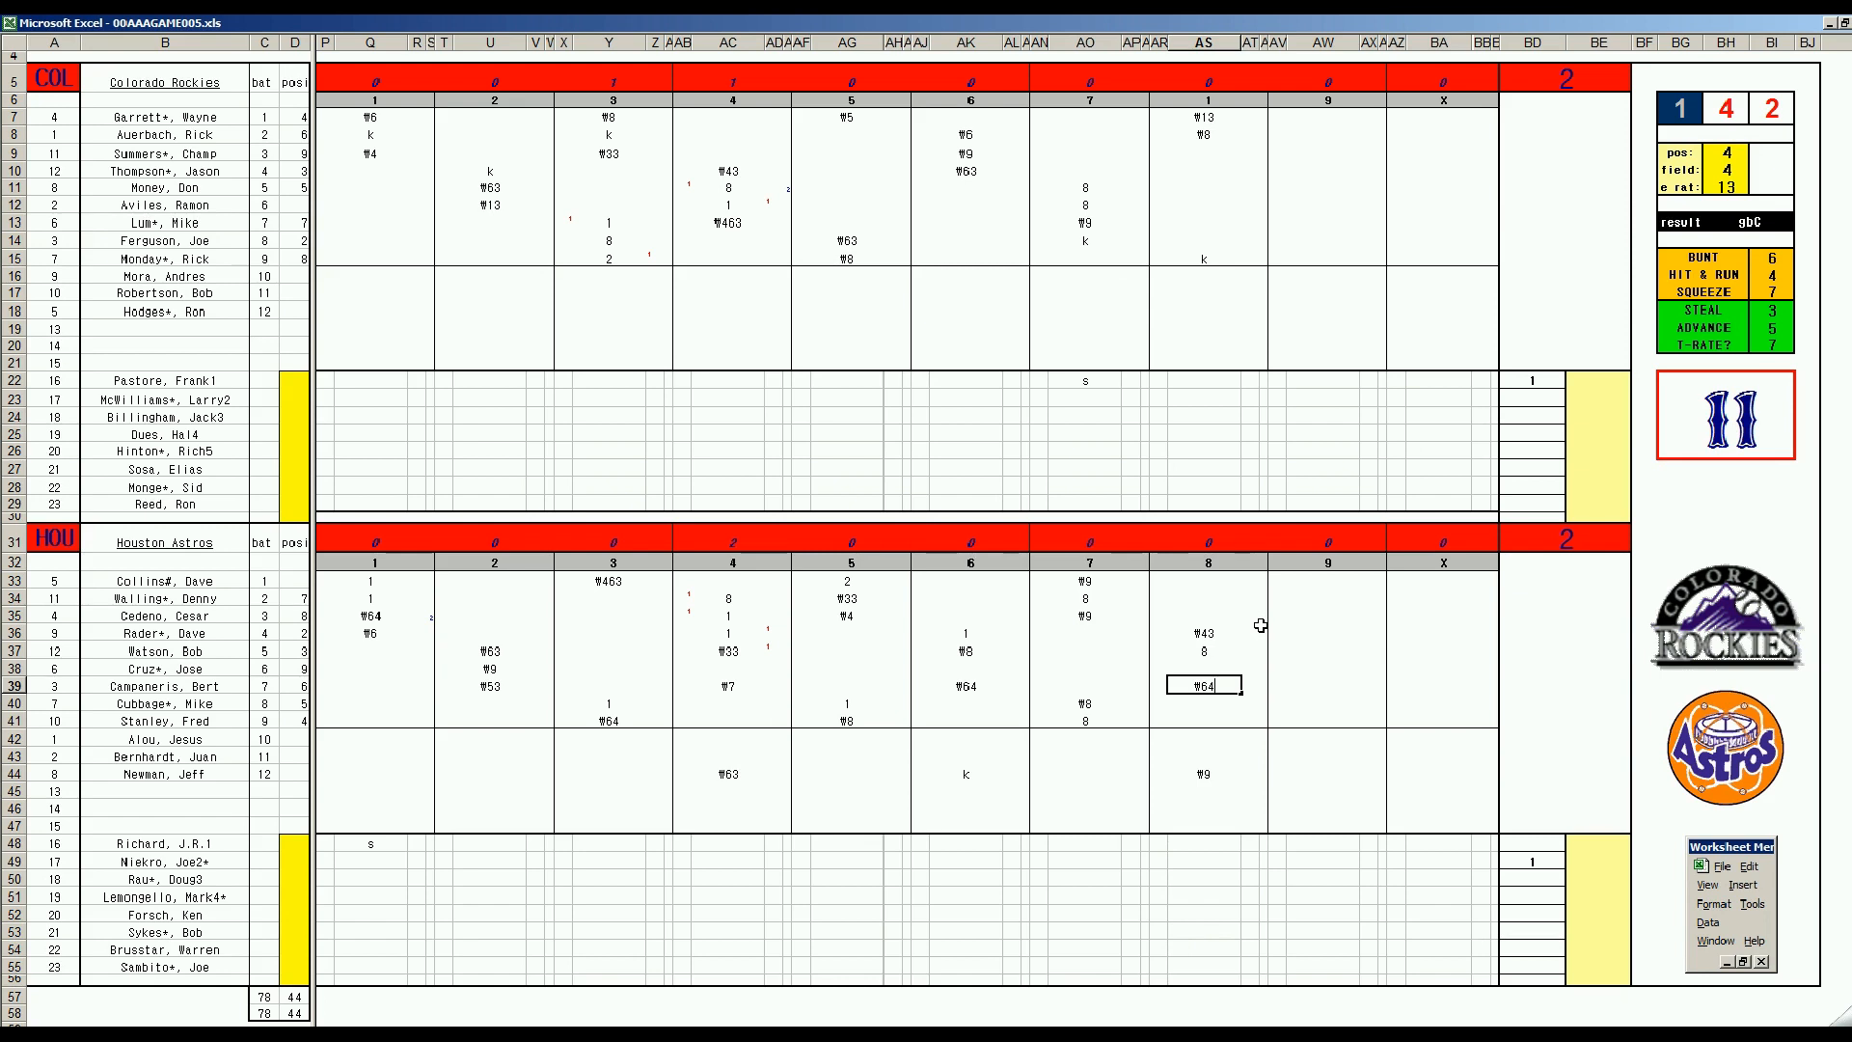
mouse_move(1459, 407)
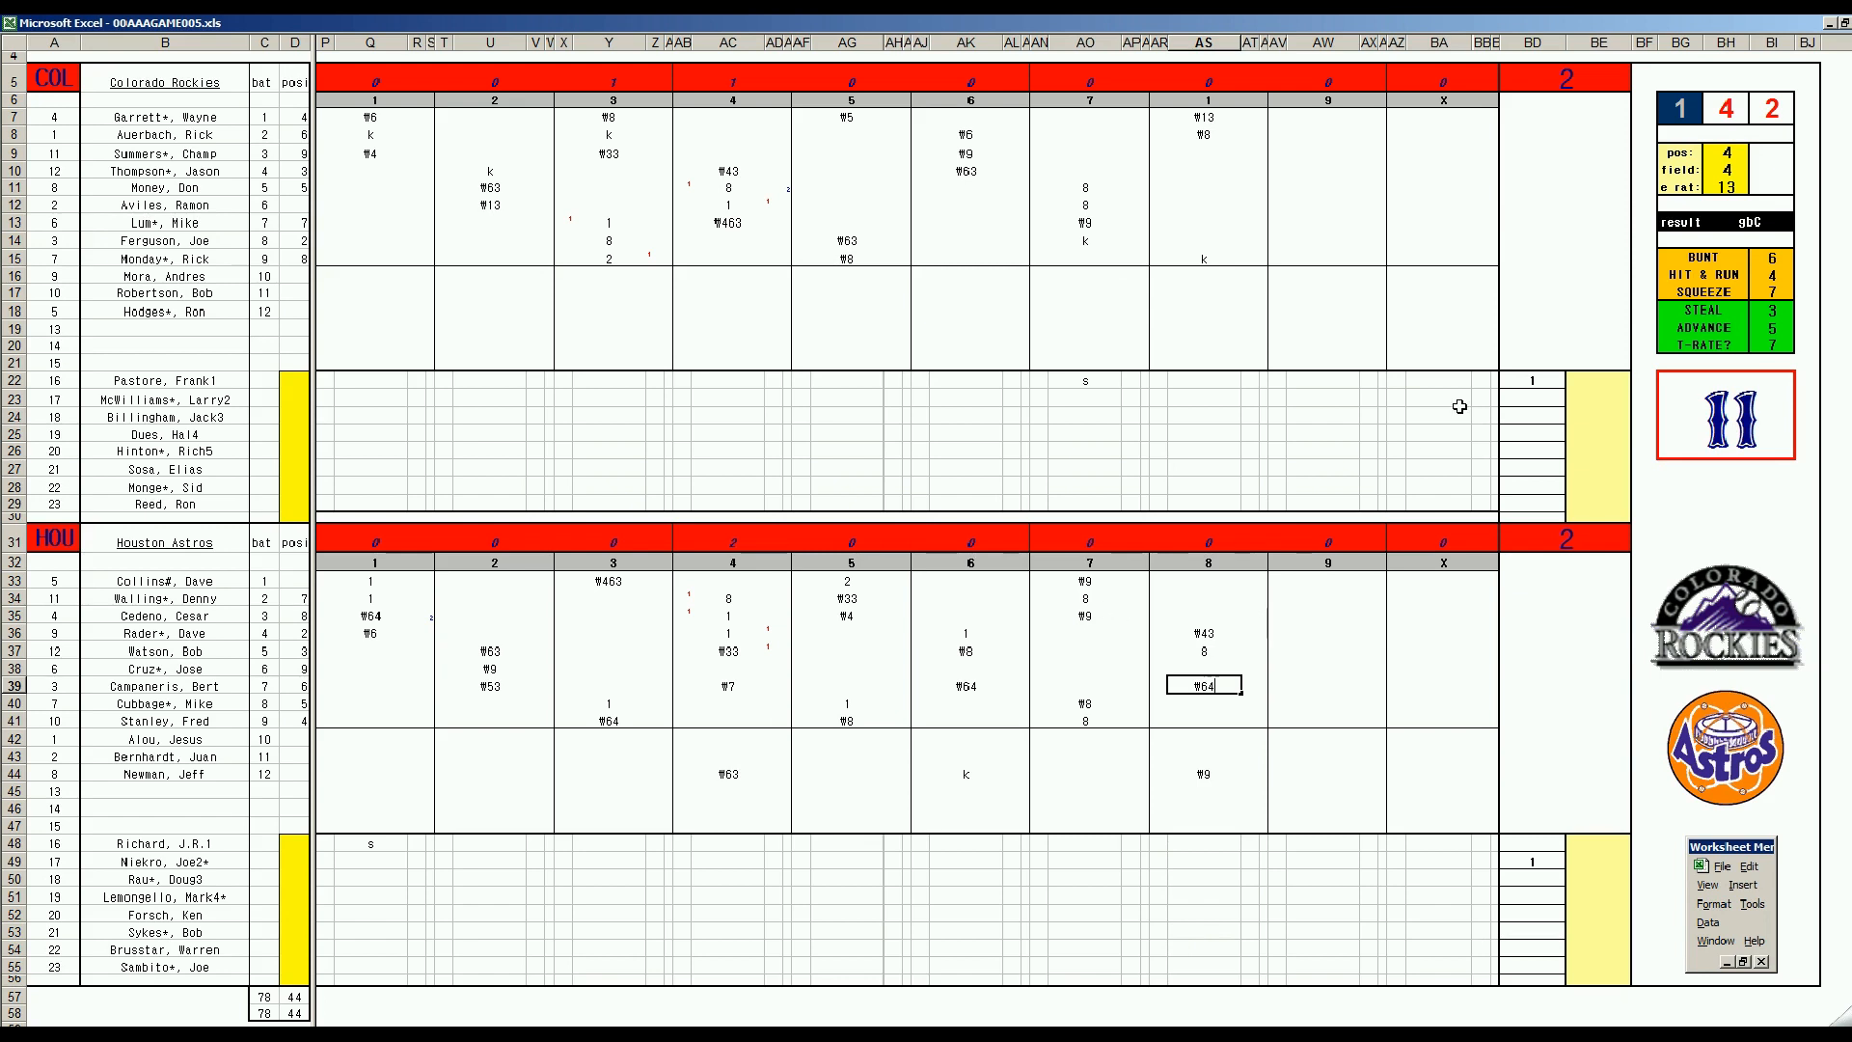
mouse_move(1285, 154)
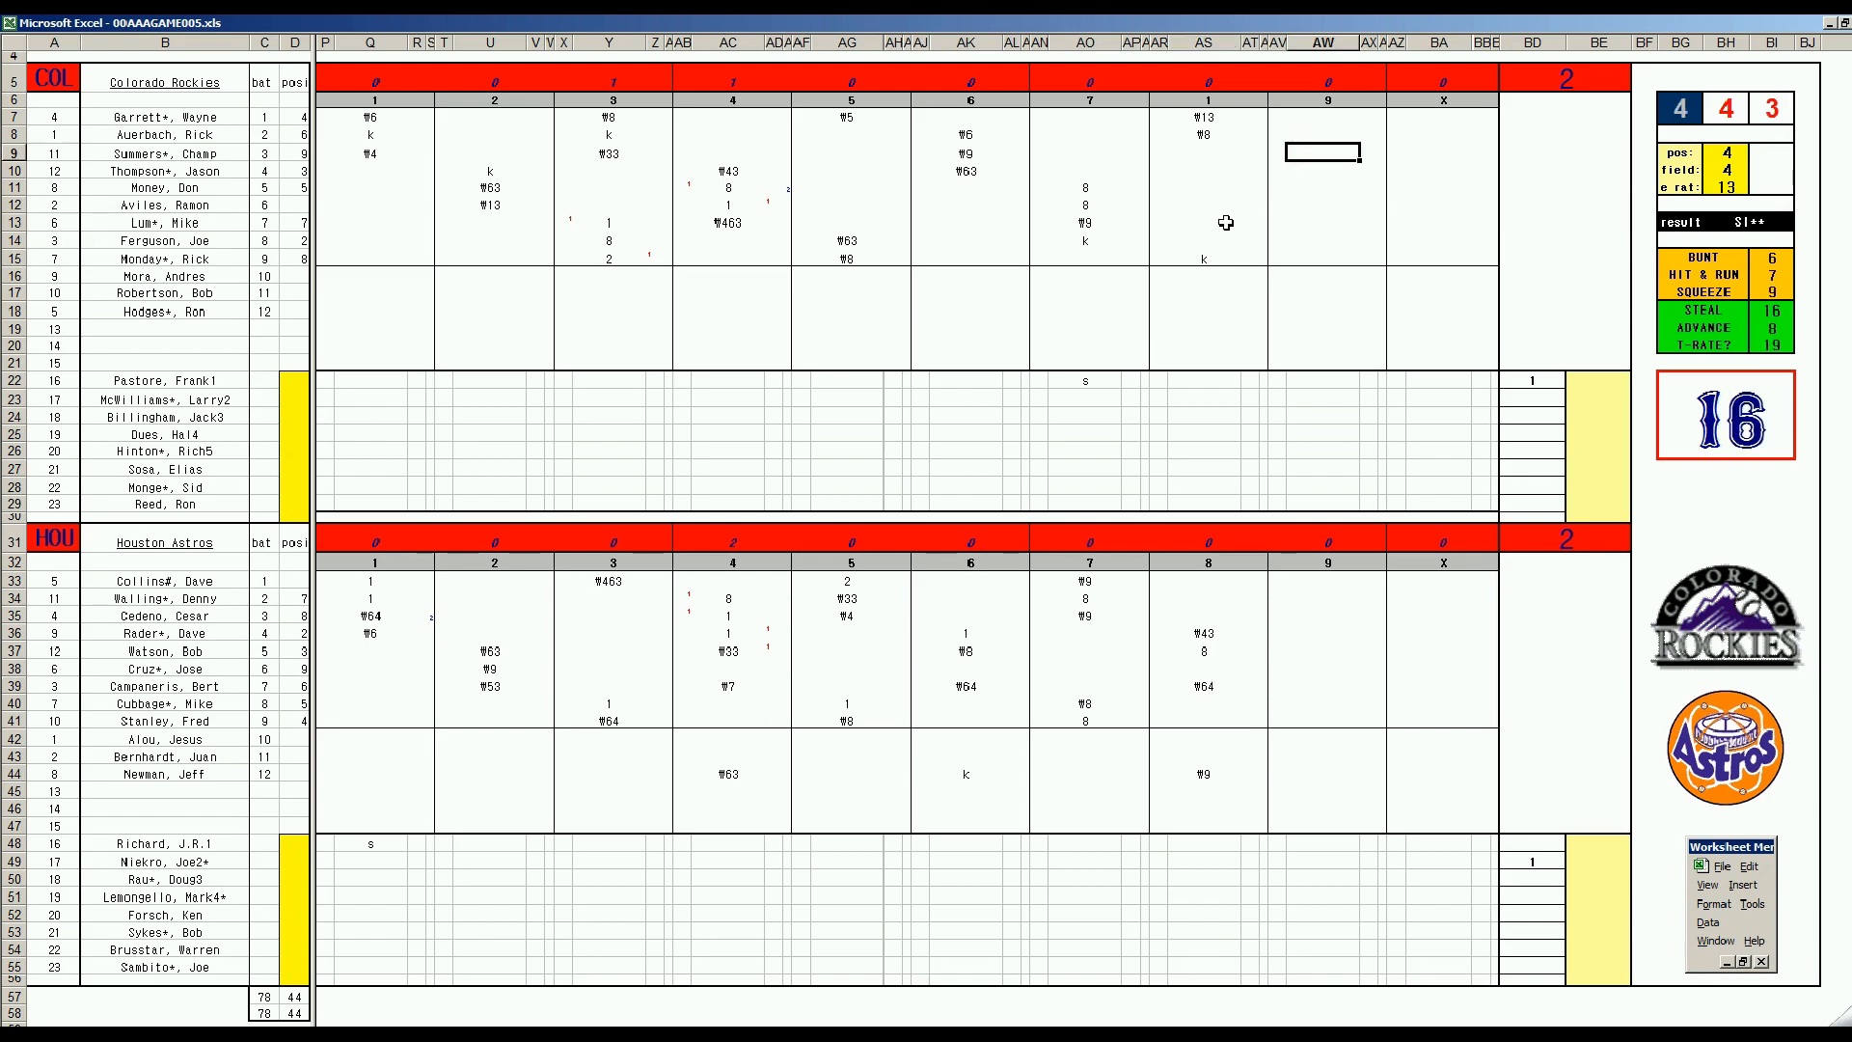
- Enter k, W43 and 2 in the Rockies' ninth, then 9 beside the Astros' relief pitcher
type("k")
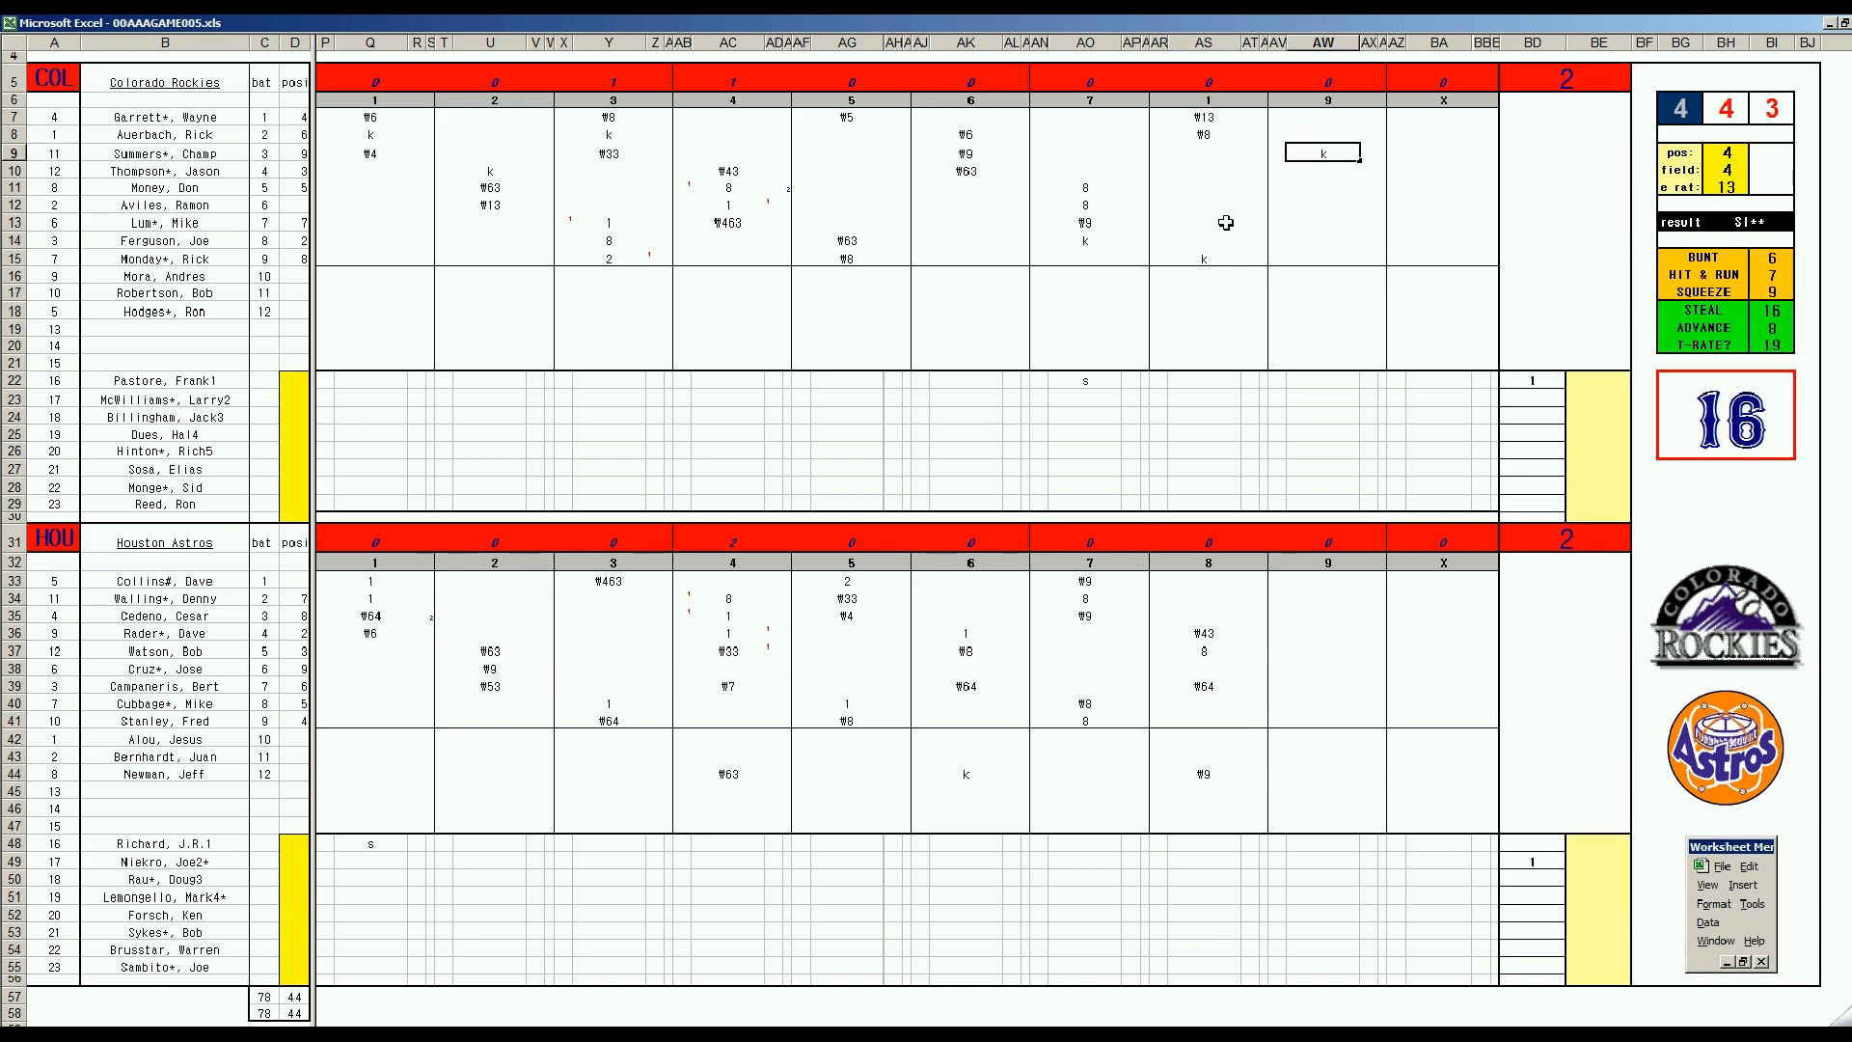
left_click(1322, 170)
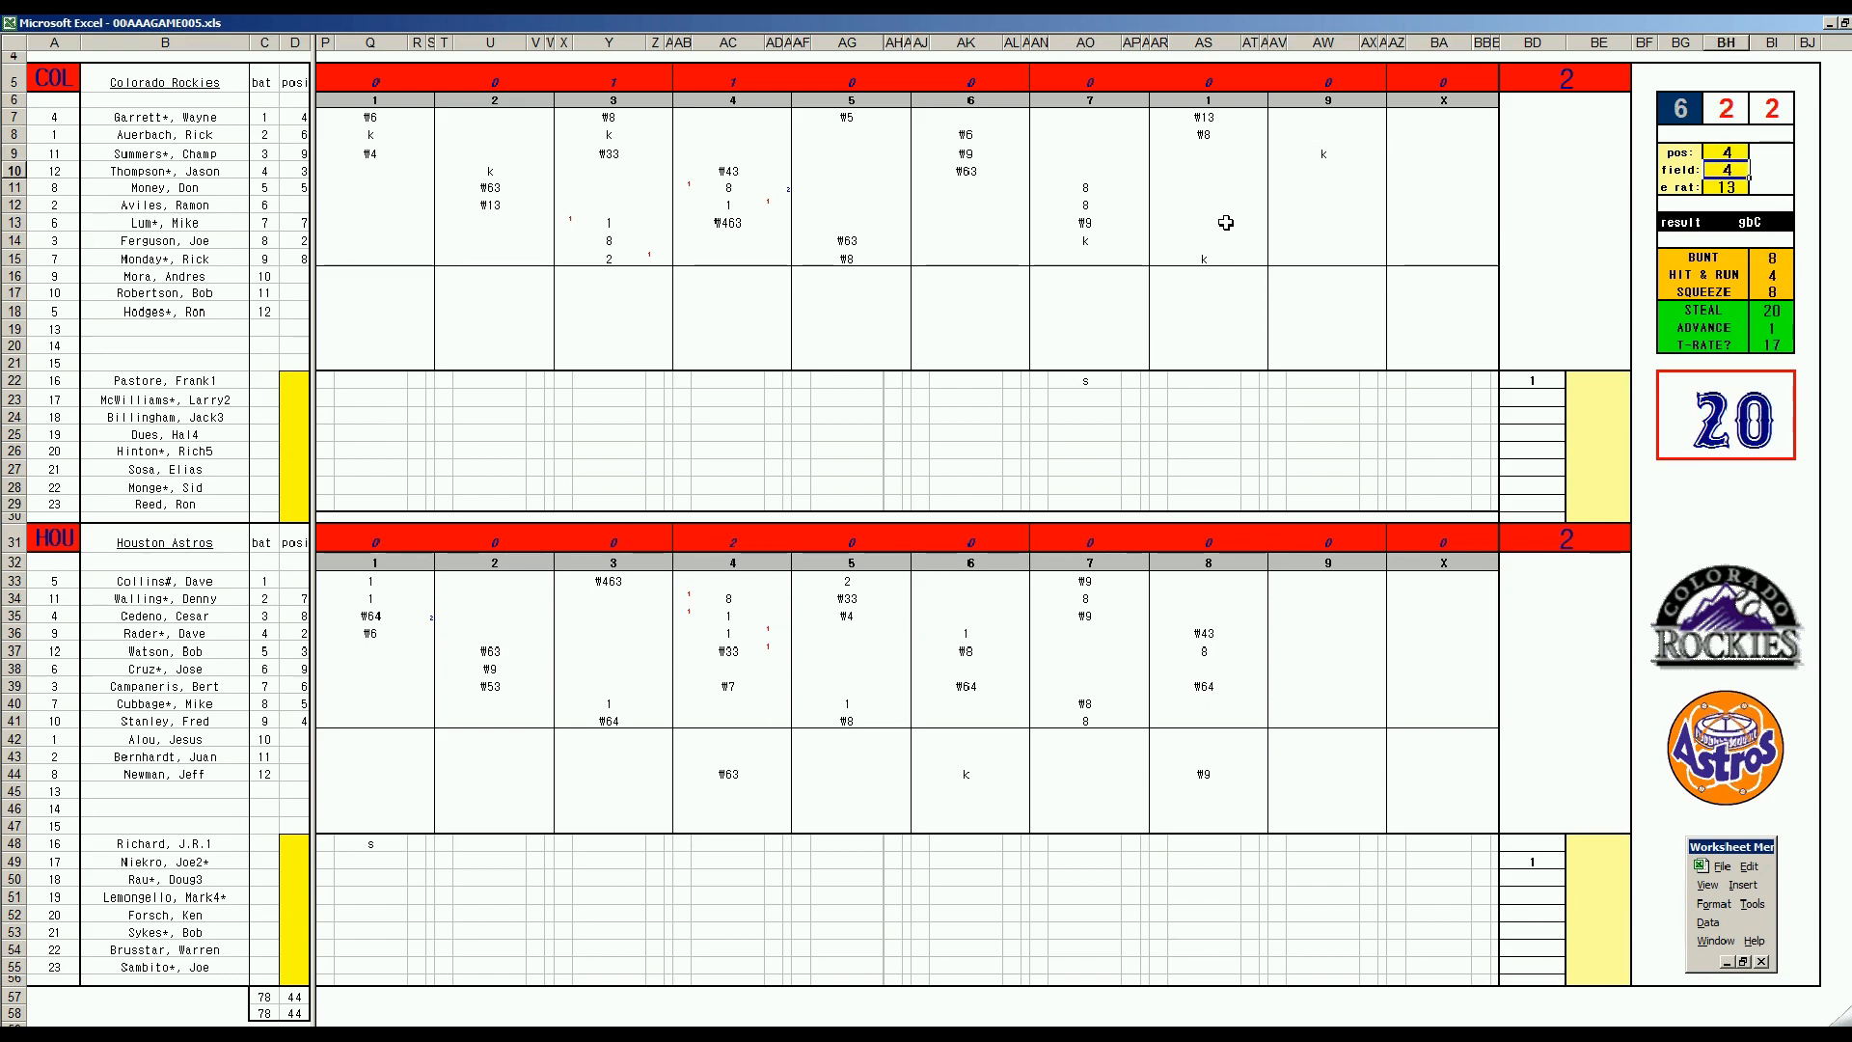
left_click(1324, 172)
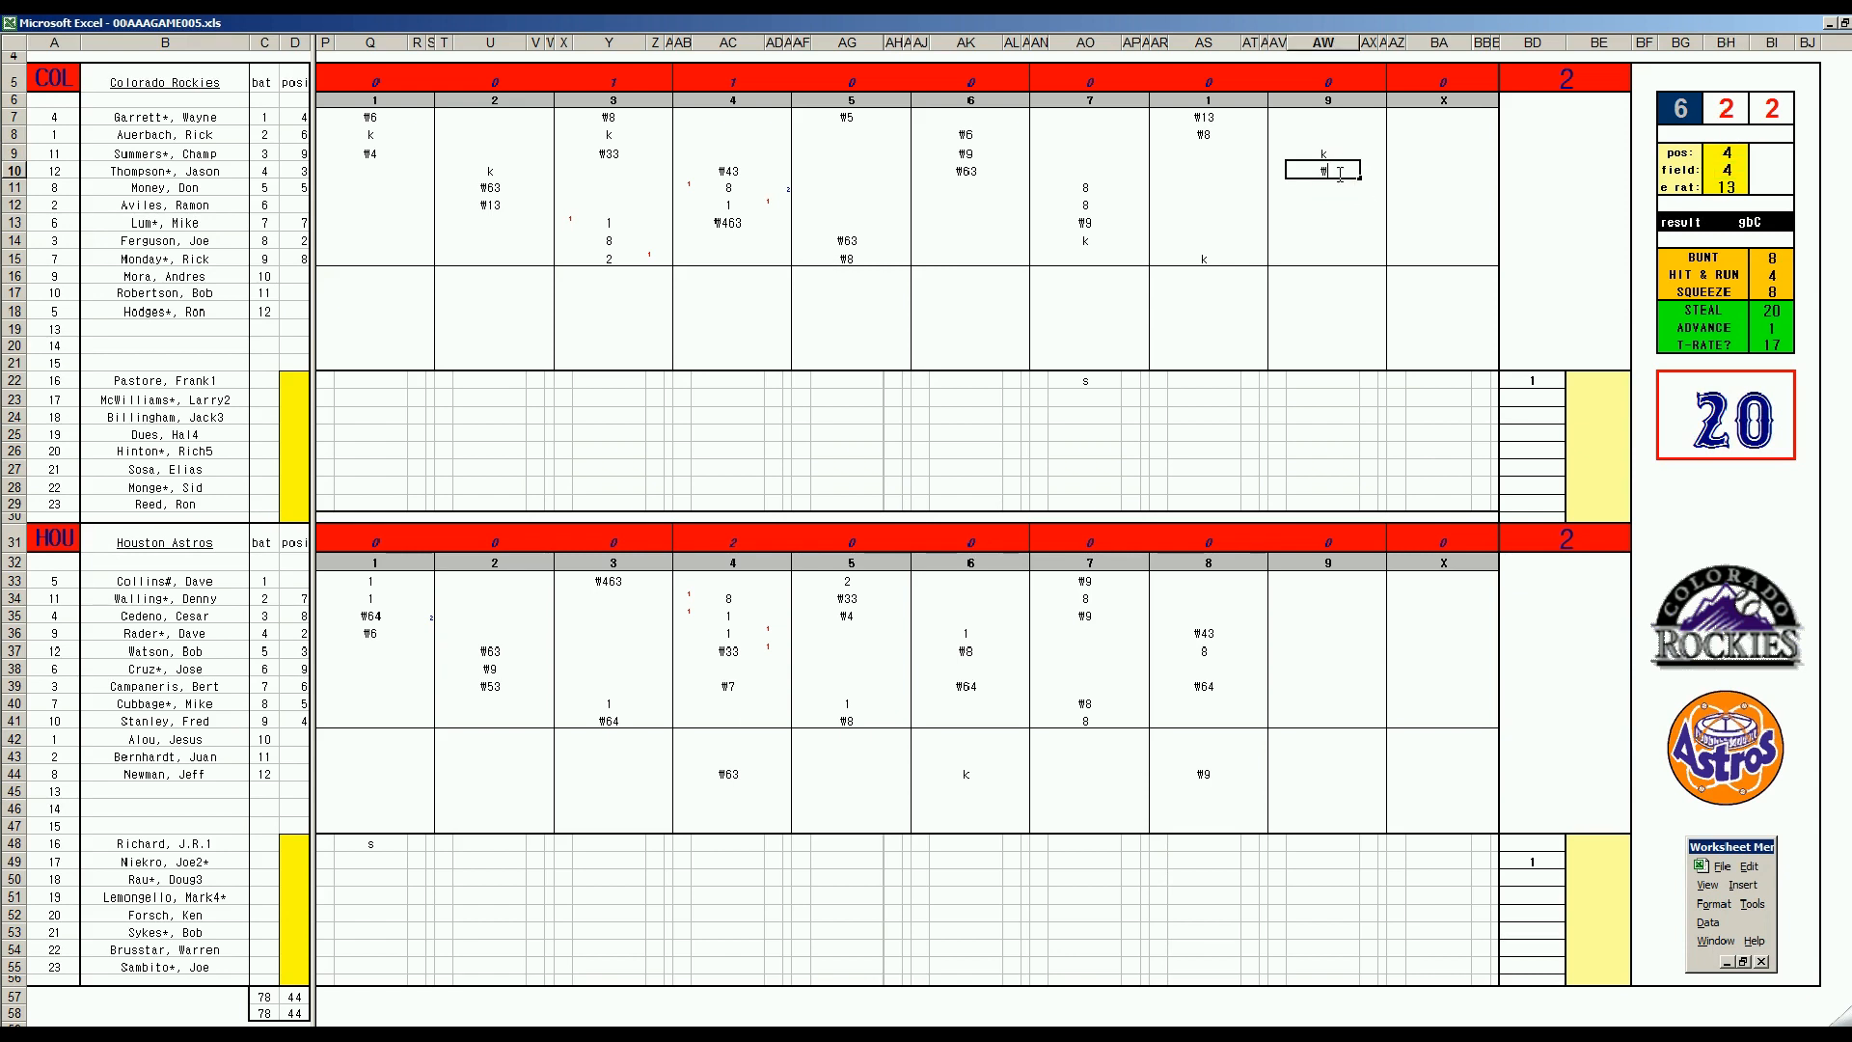
type("W43")
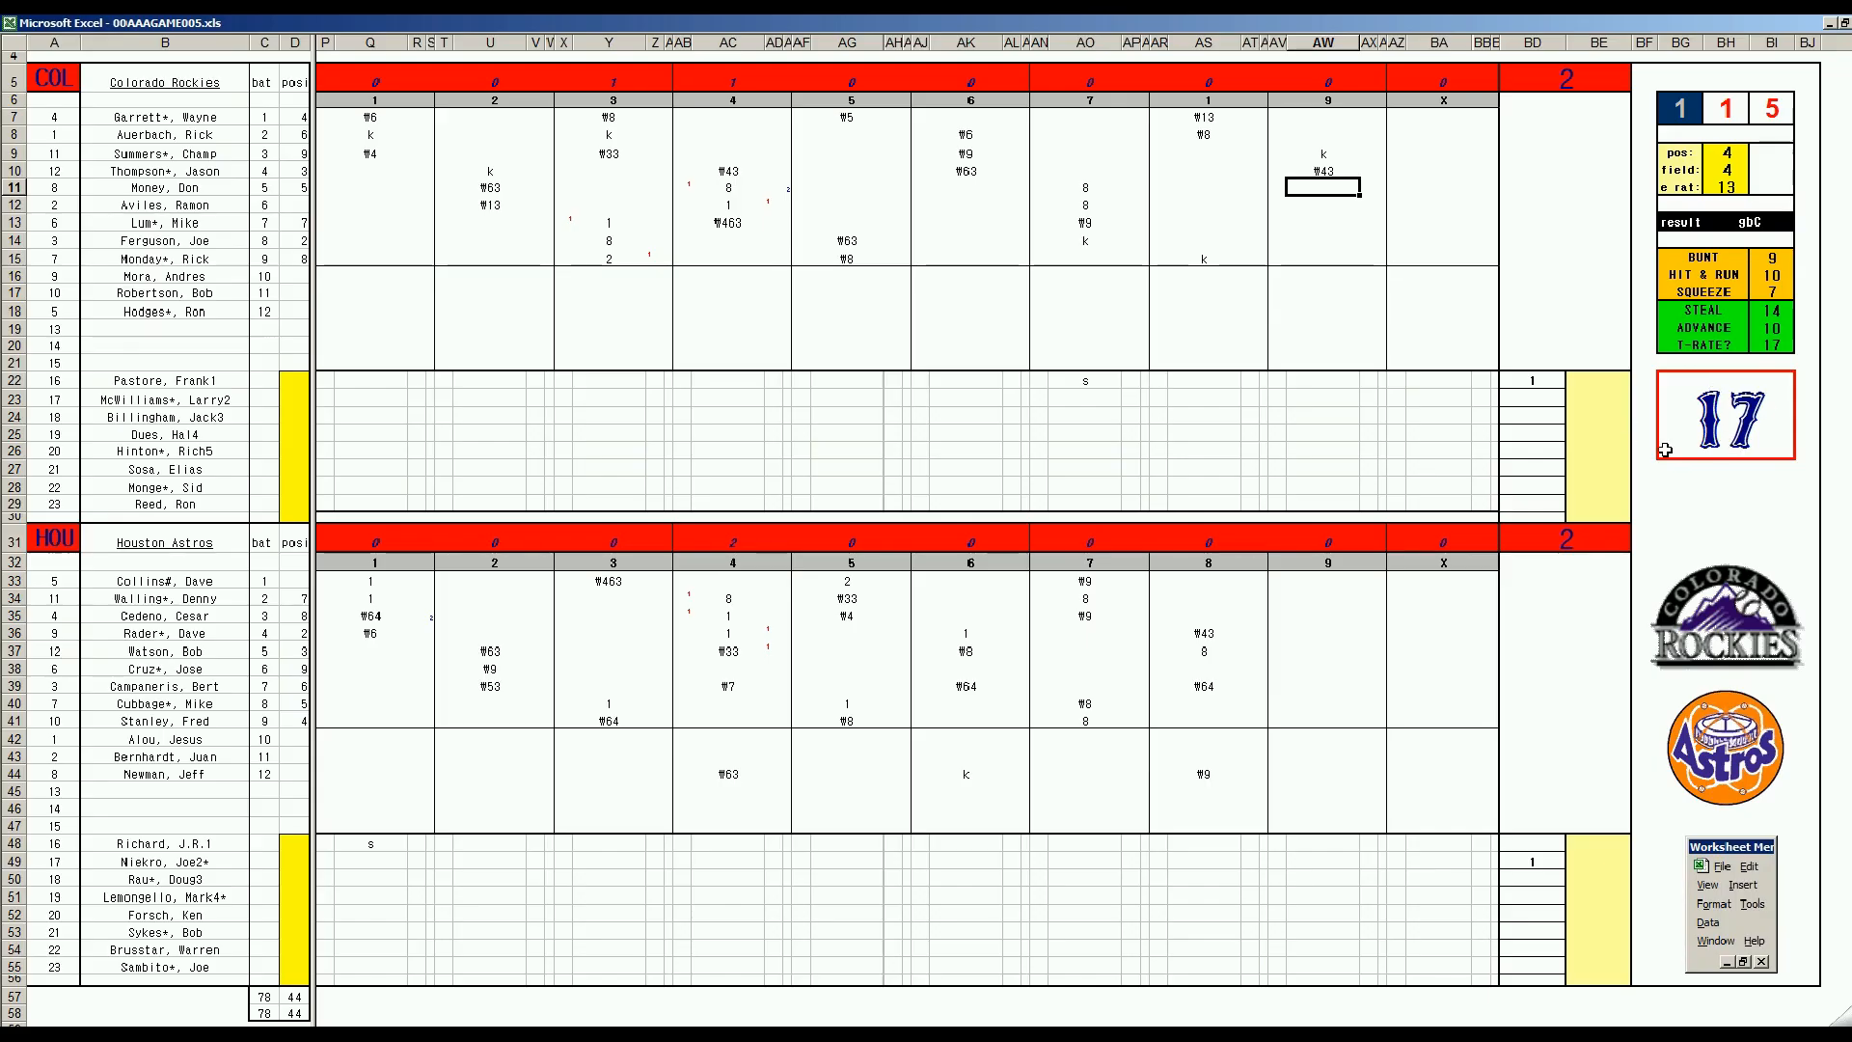
mouse_move(1665, 440)
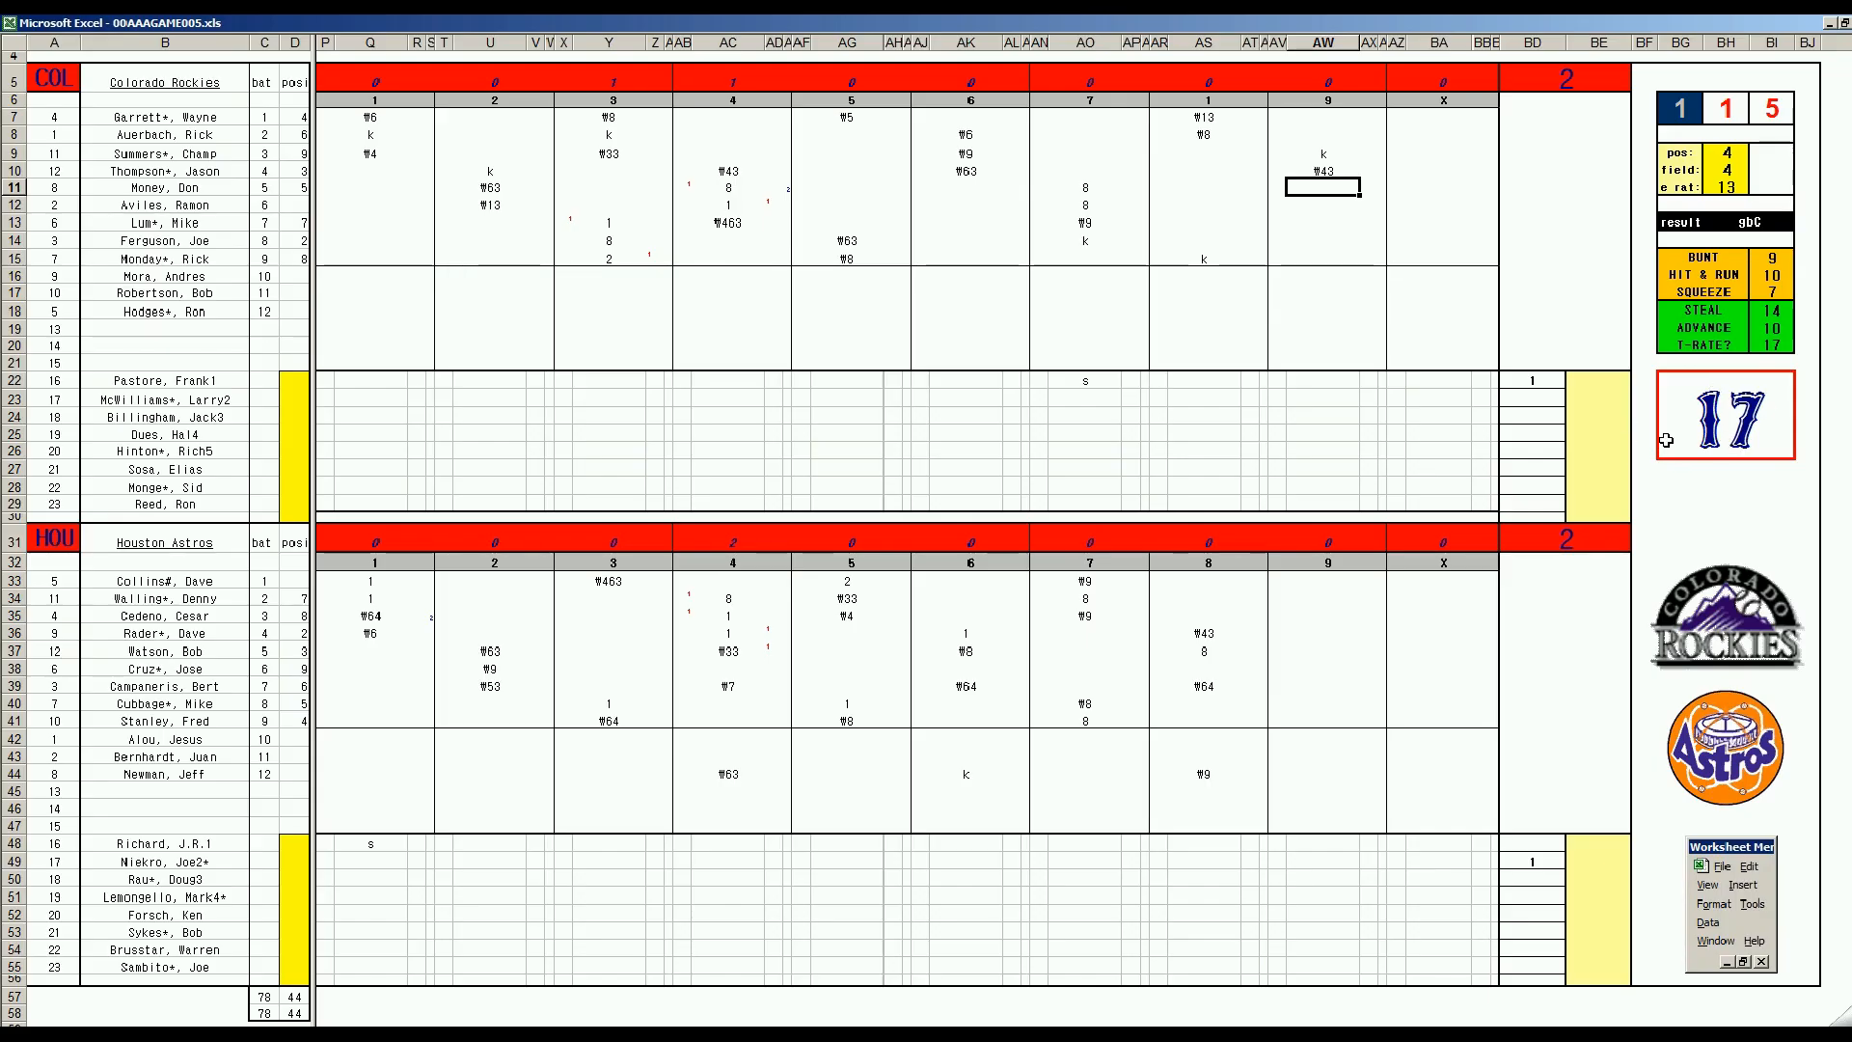
type("2")
left_click(1322, 204)
type("k")
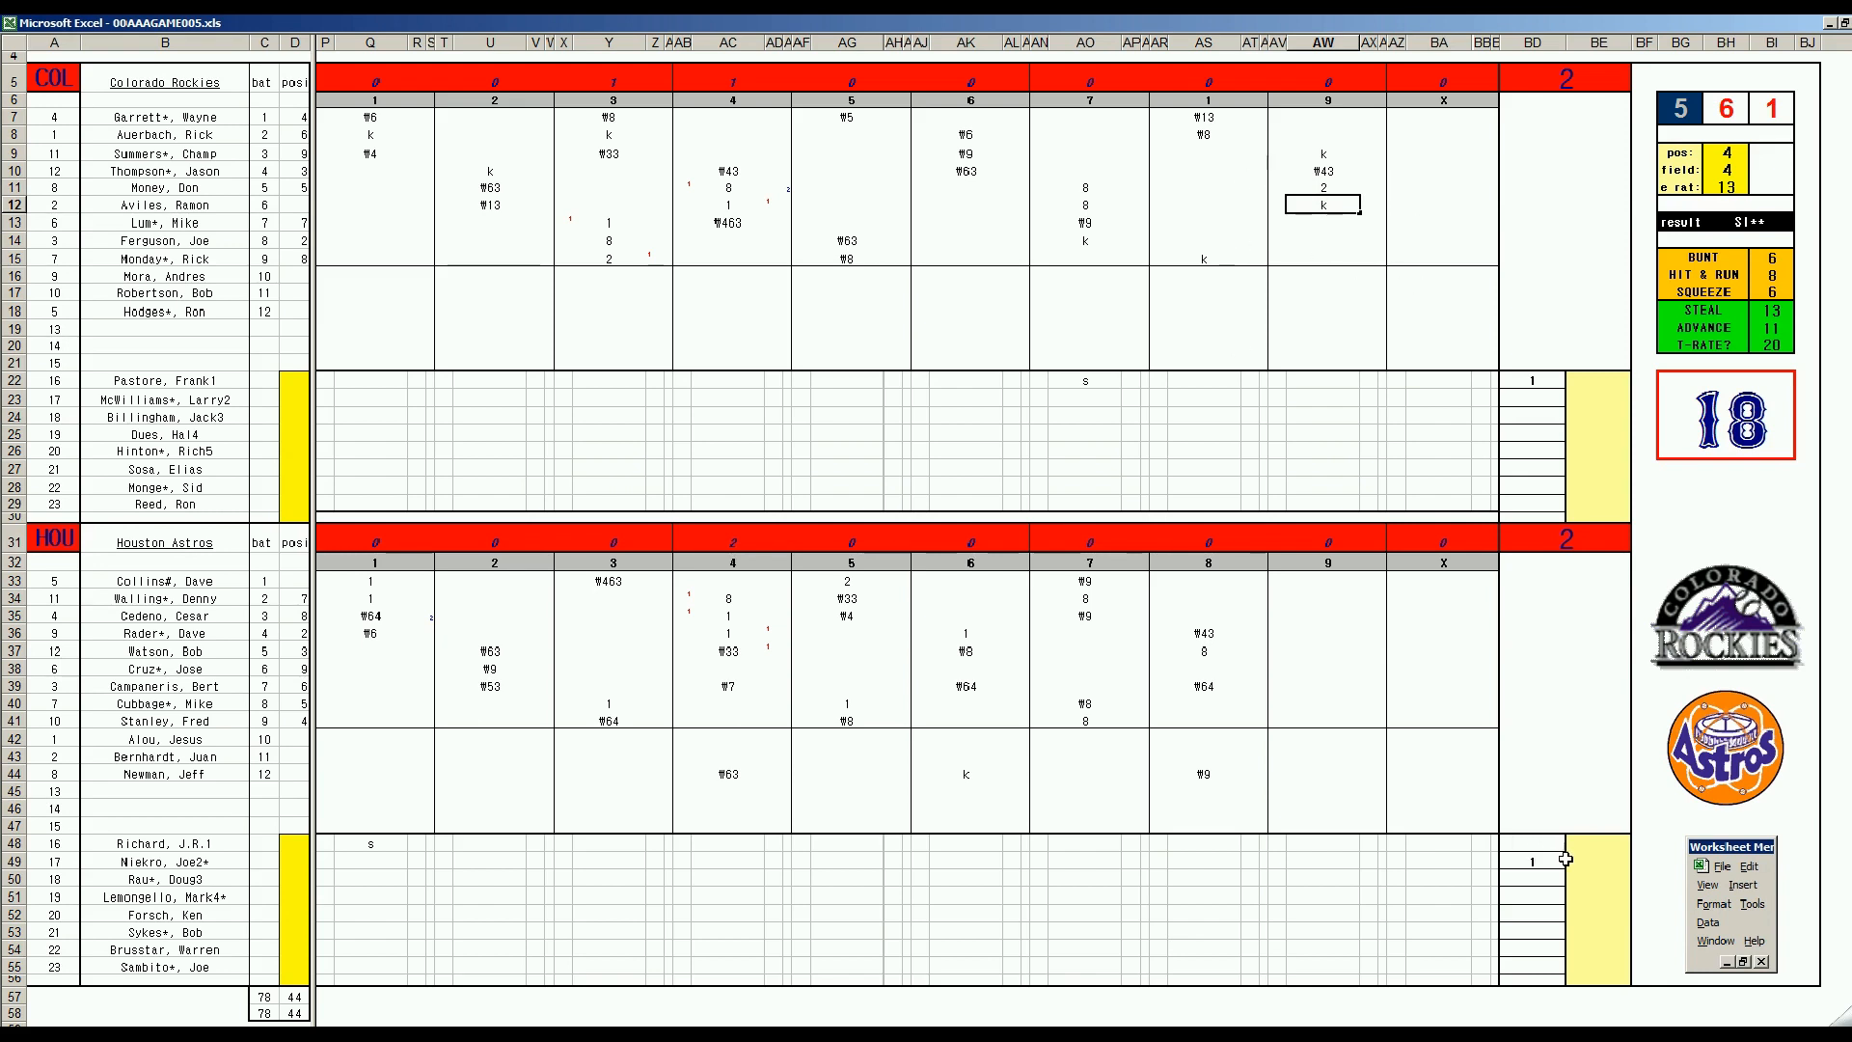
type("9")
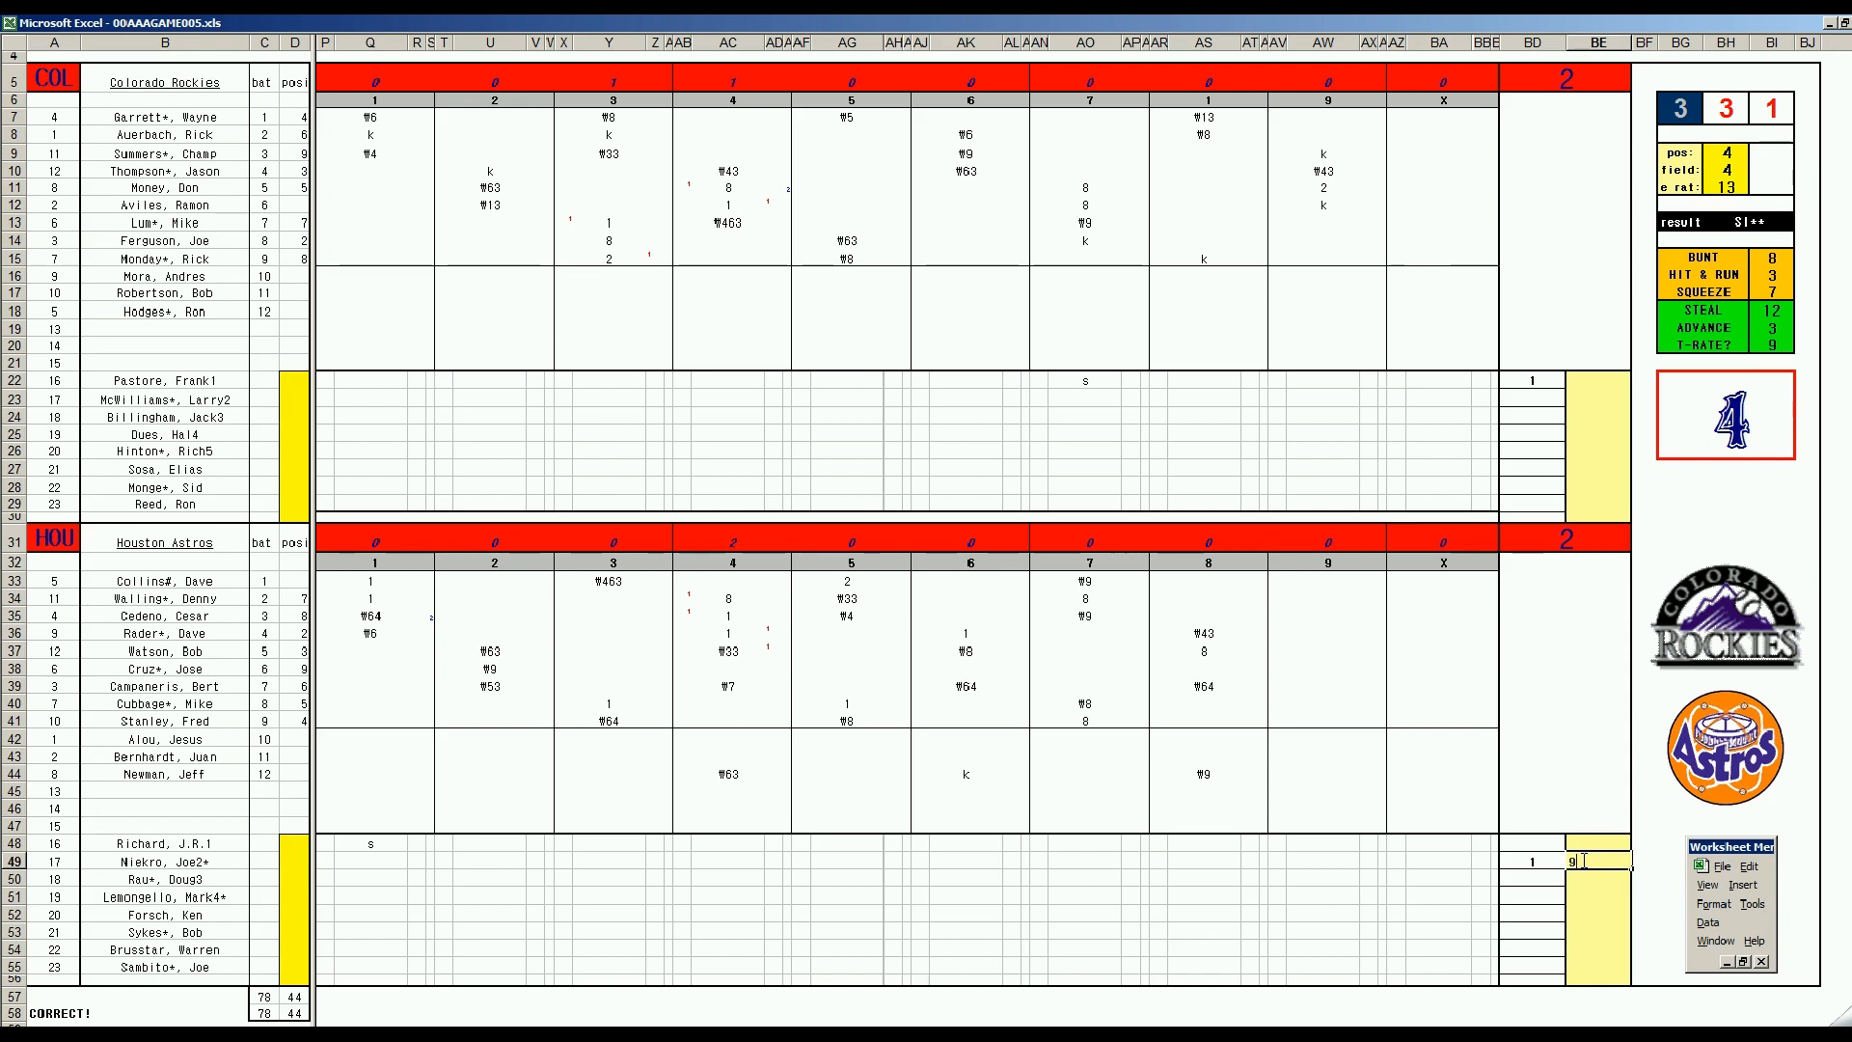
mouse_move(1285, 706)
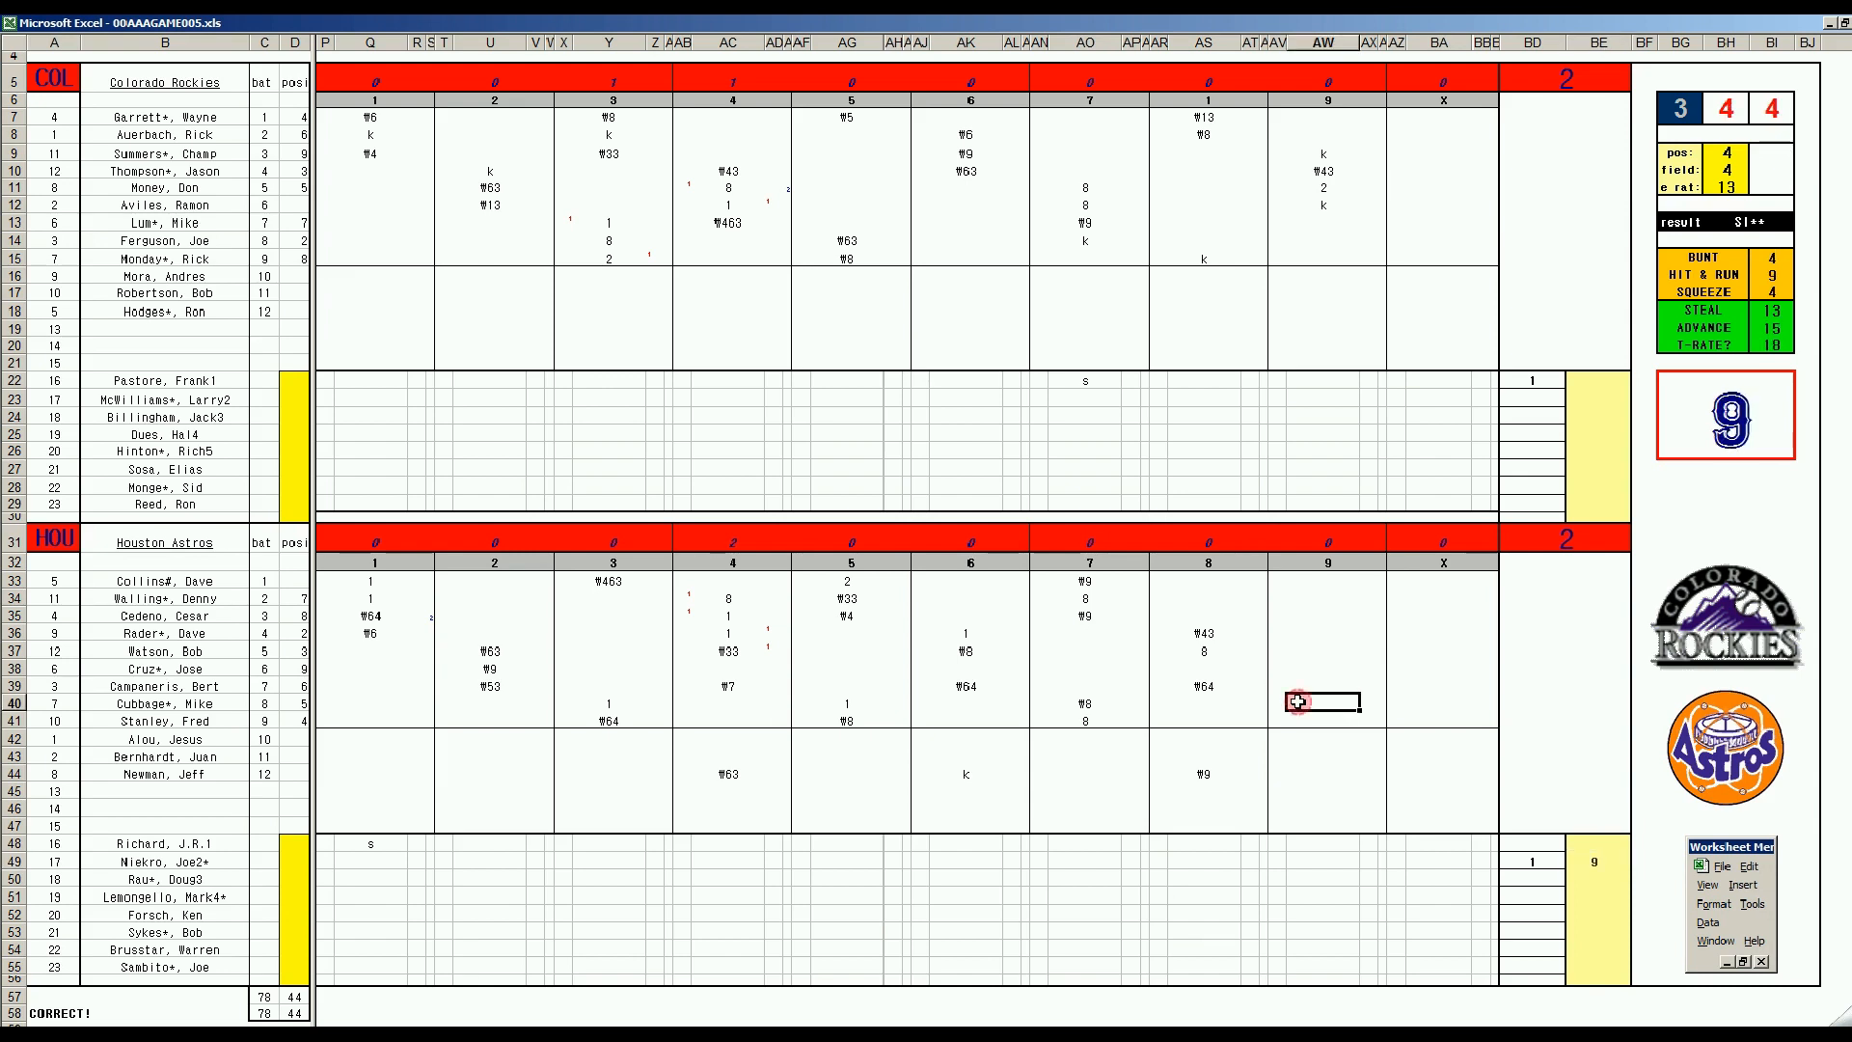
mouse_move(1130, 719)
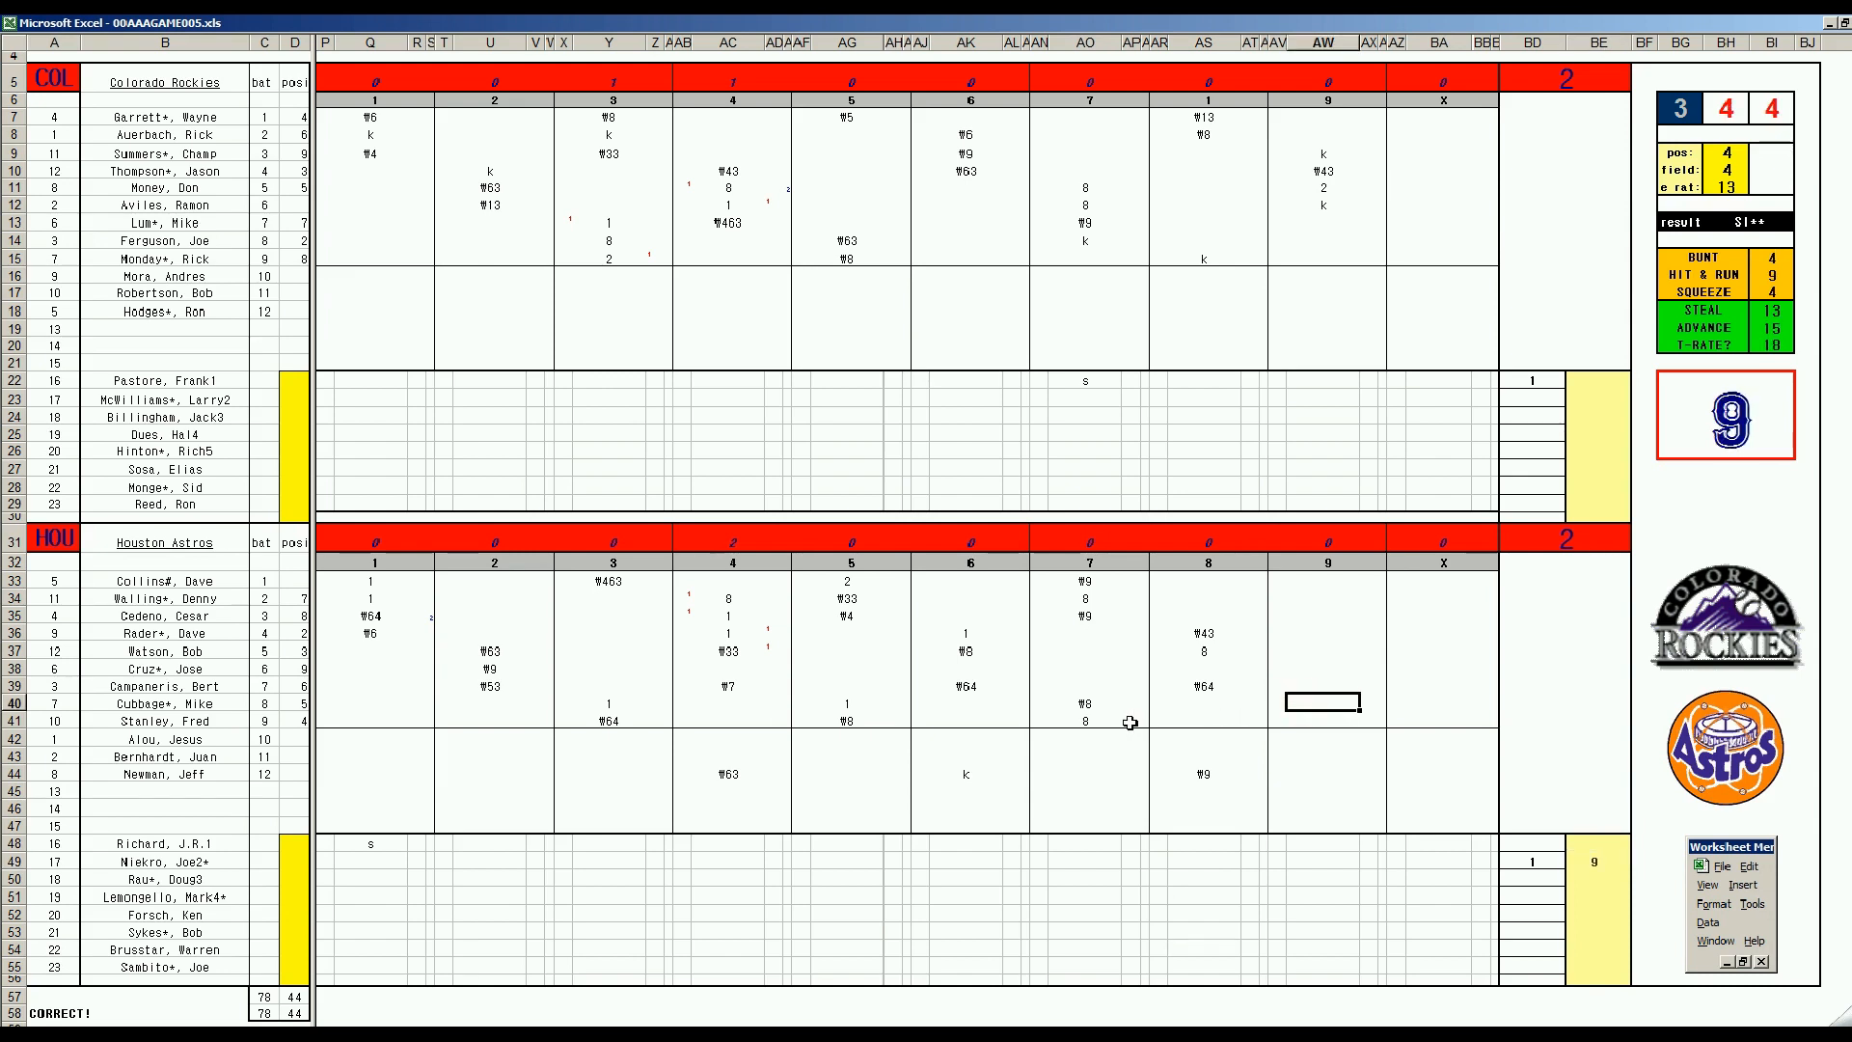
- Enter 1 and 9 as the Astros' ninth-inning results for the next two batters
type("1")
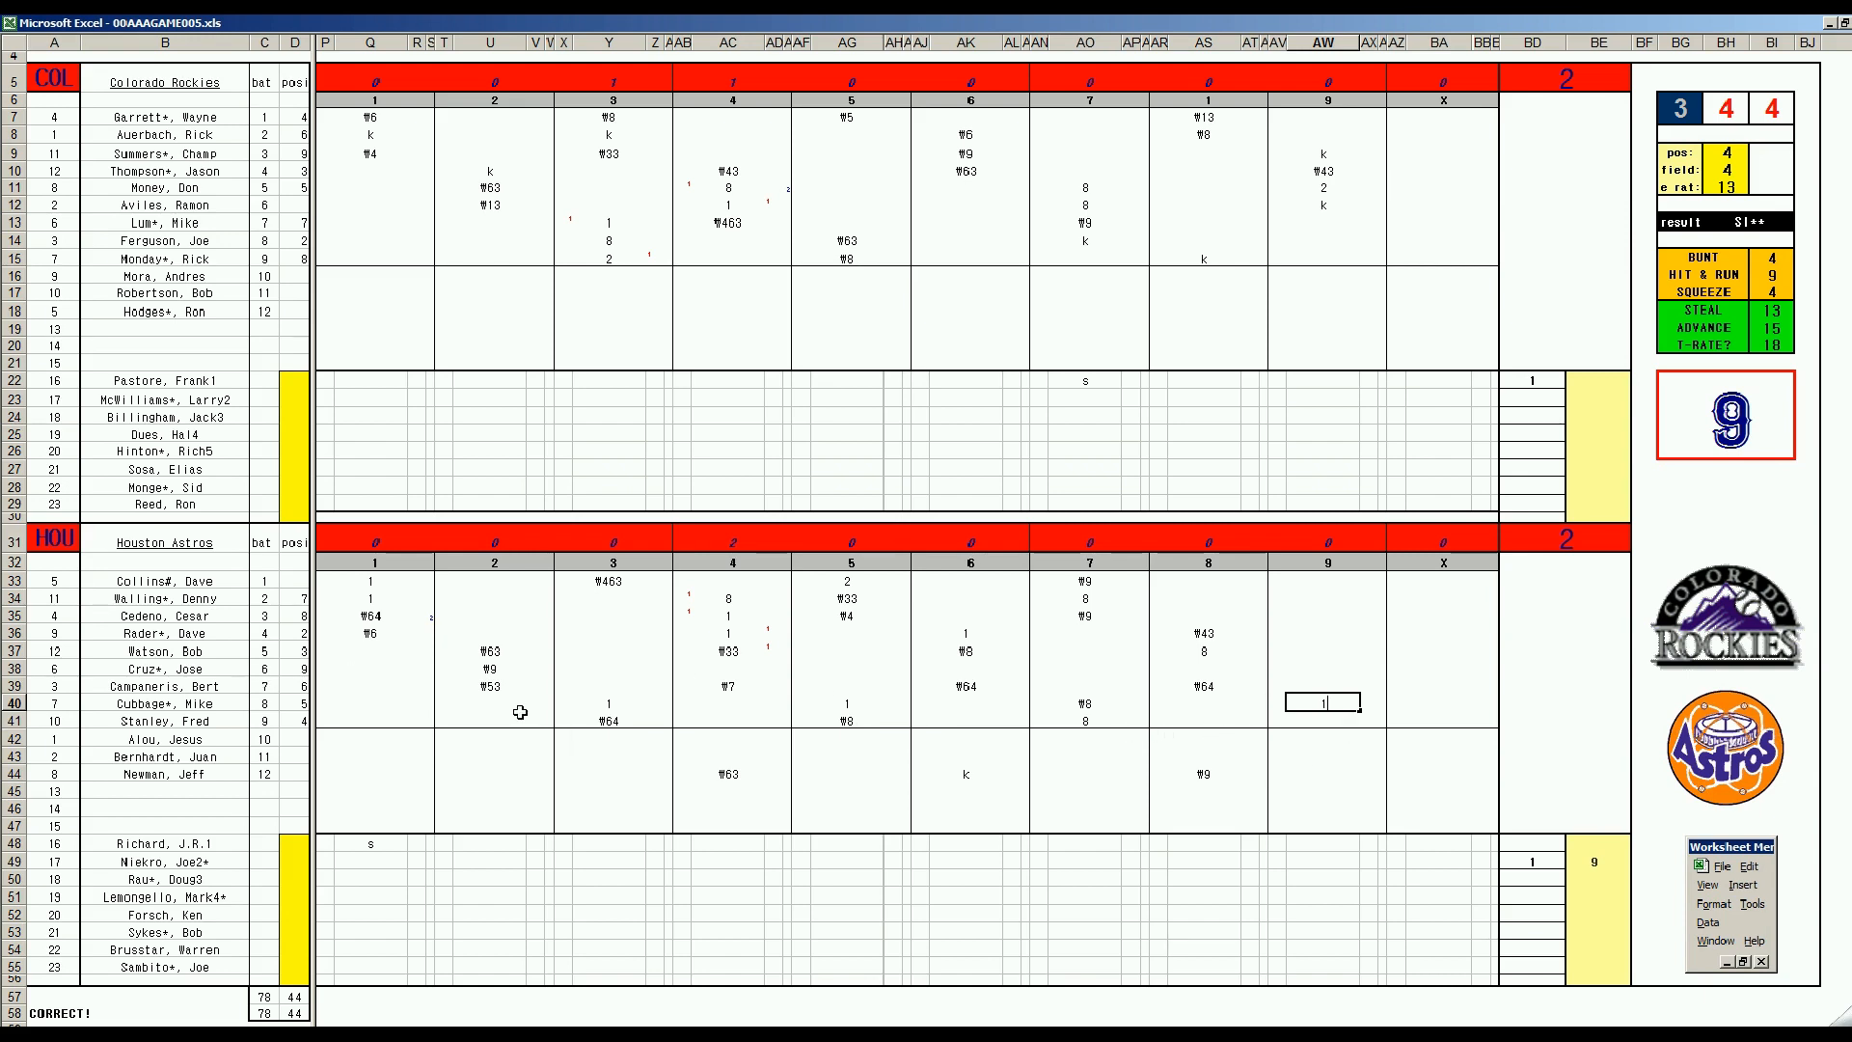
mouse_move(486, 733)
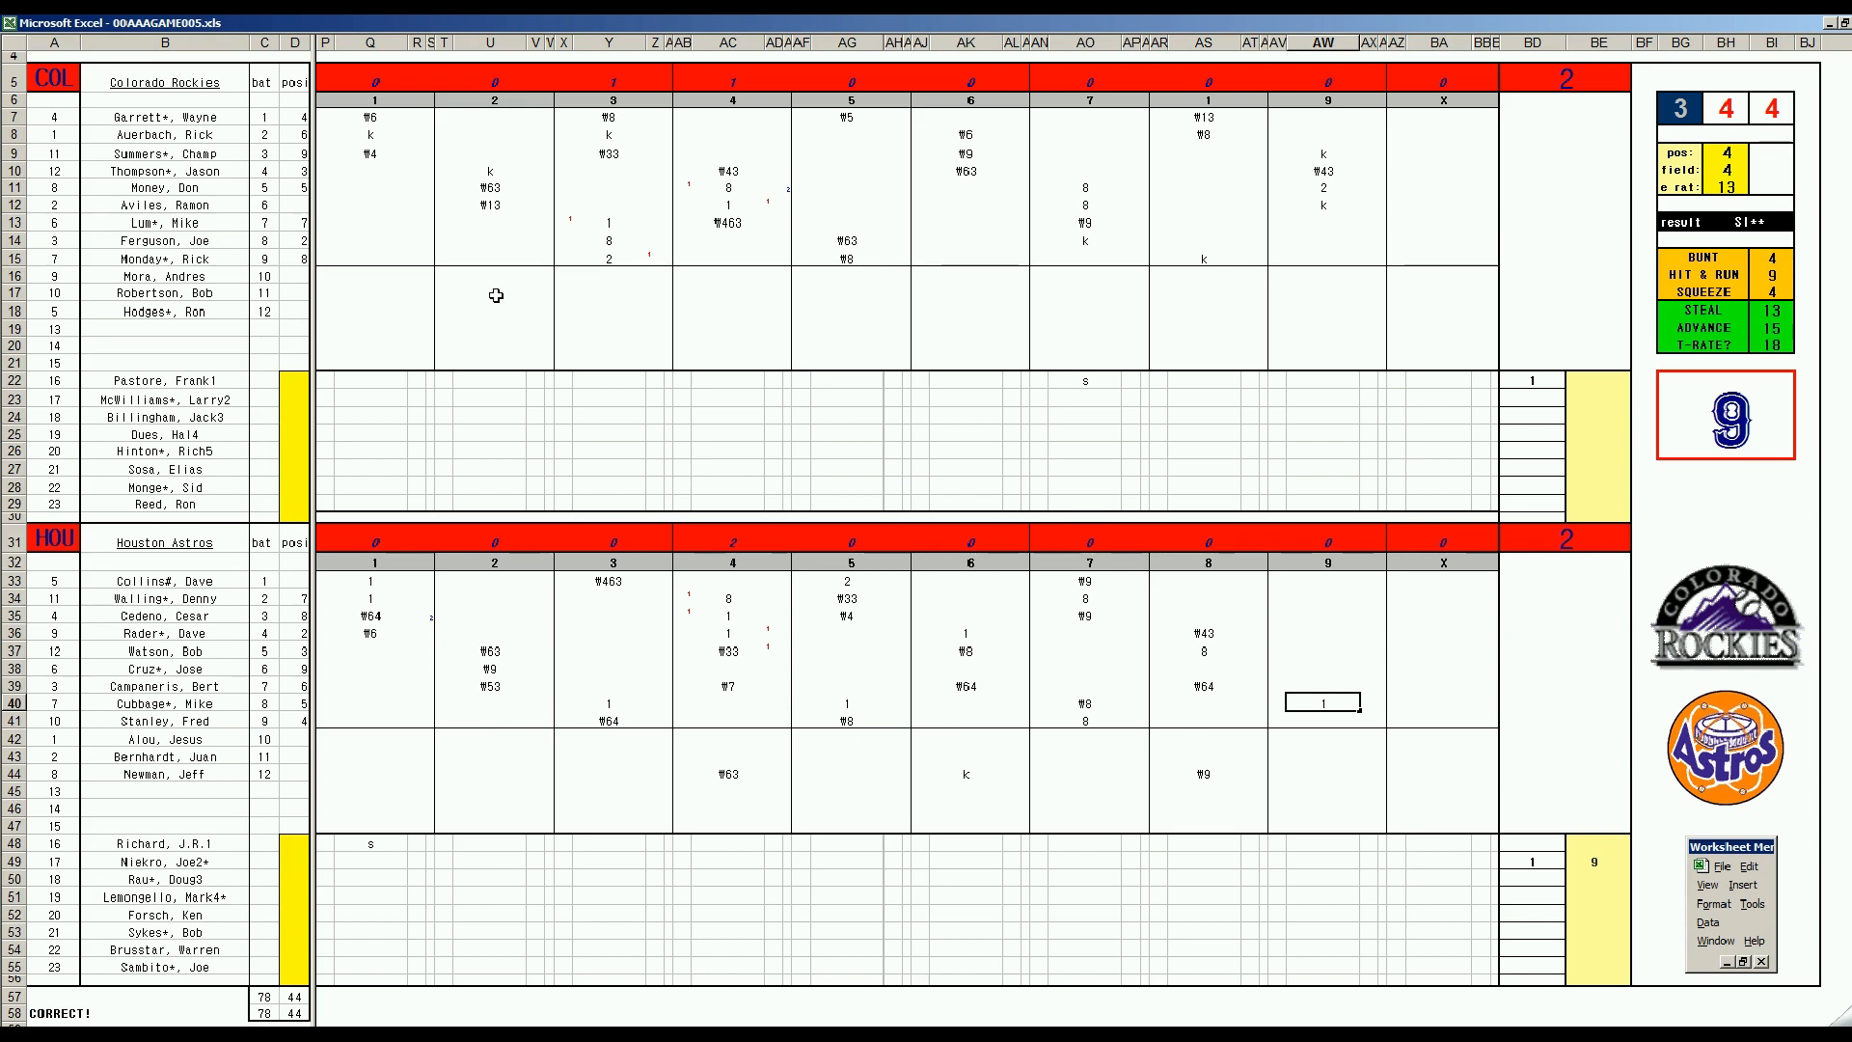
mouse_move(1020, 697)
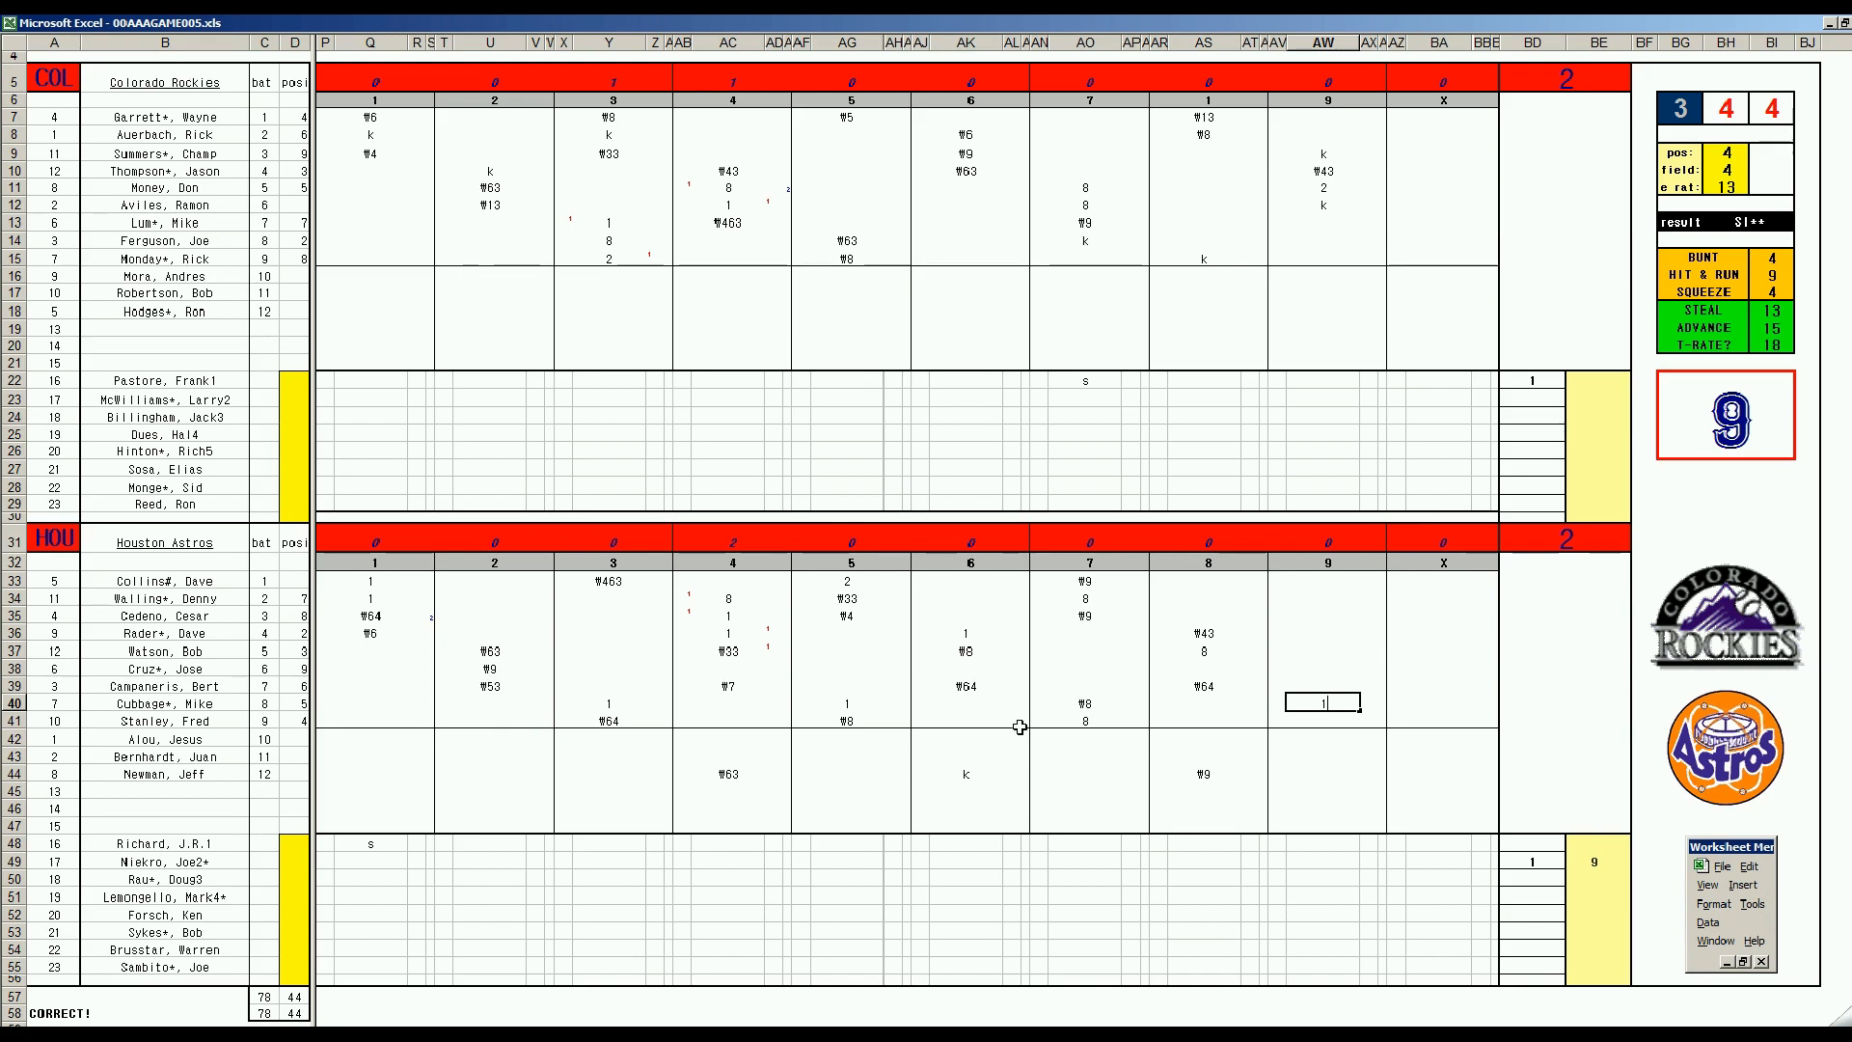
mouse_move(1296, 764)
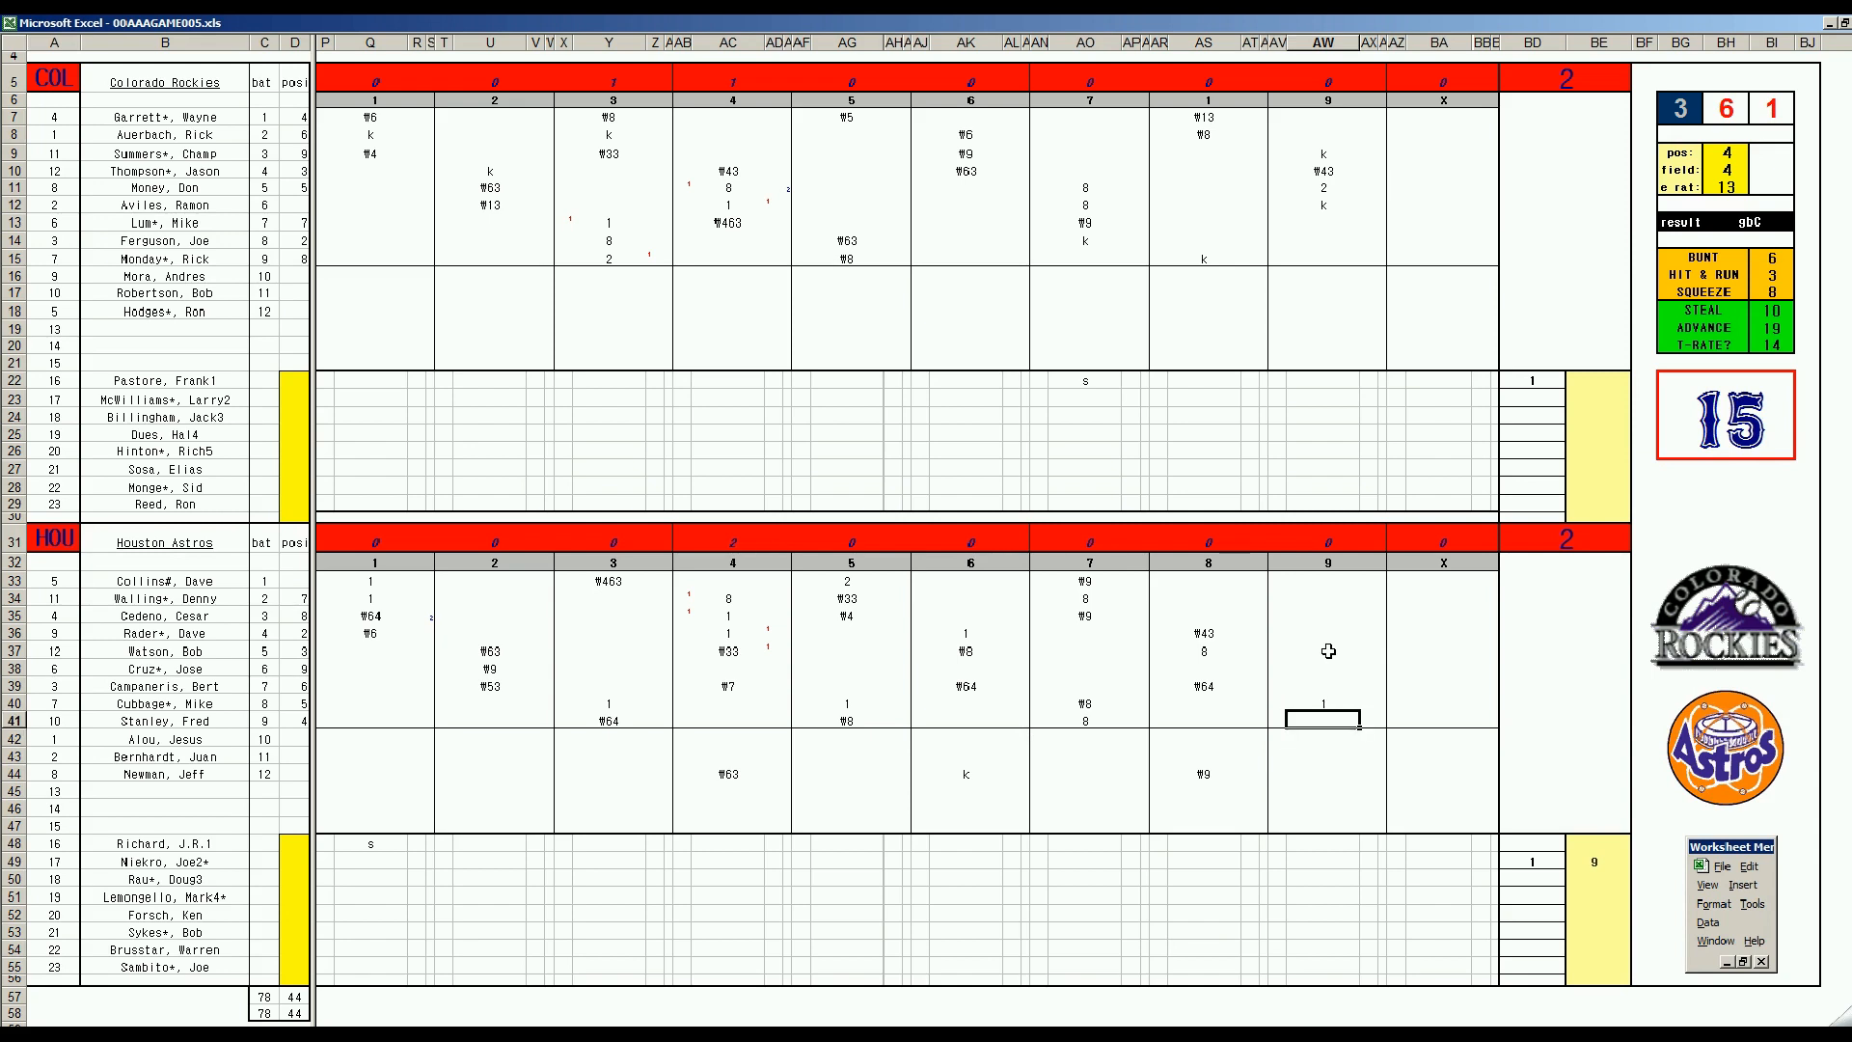
type("9")
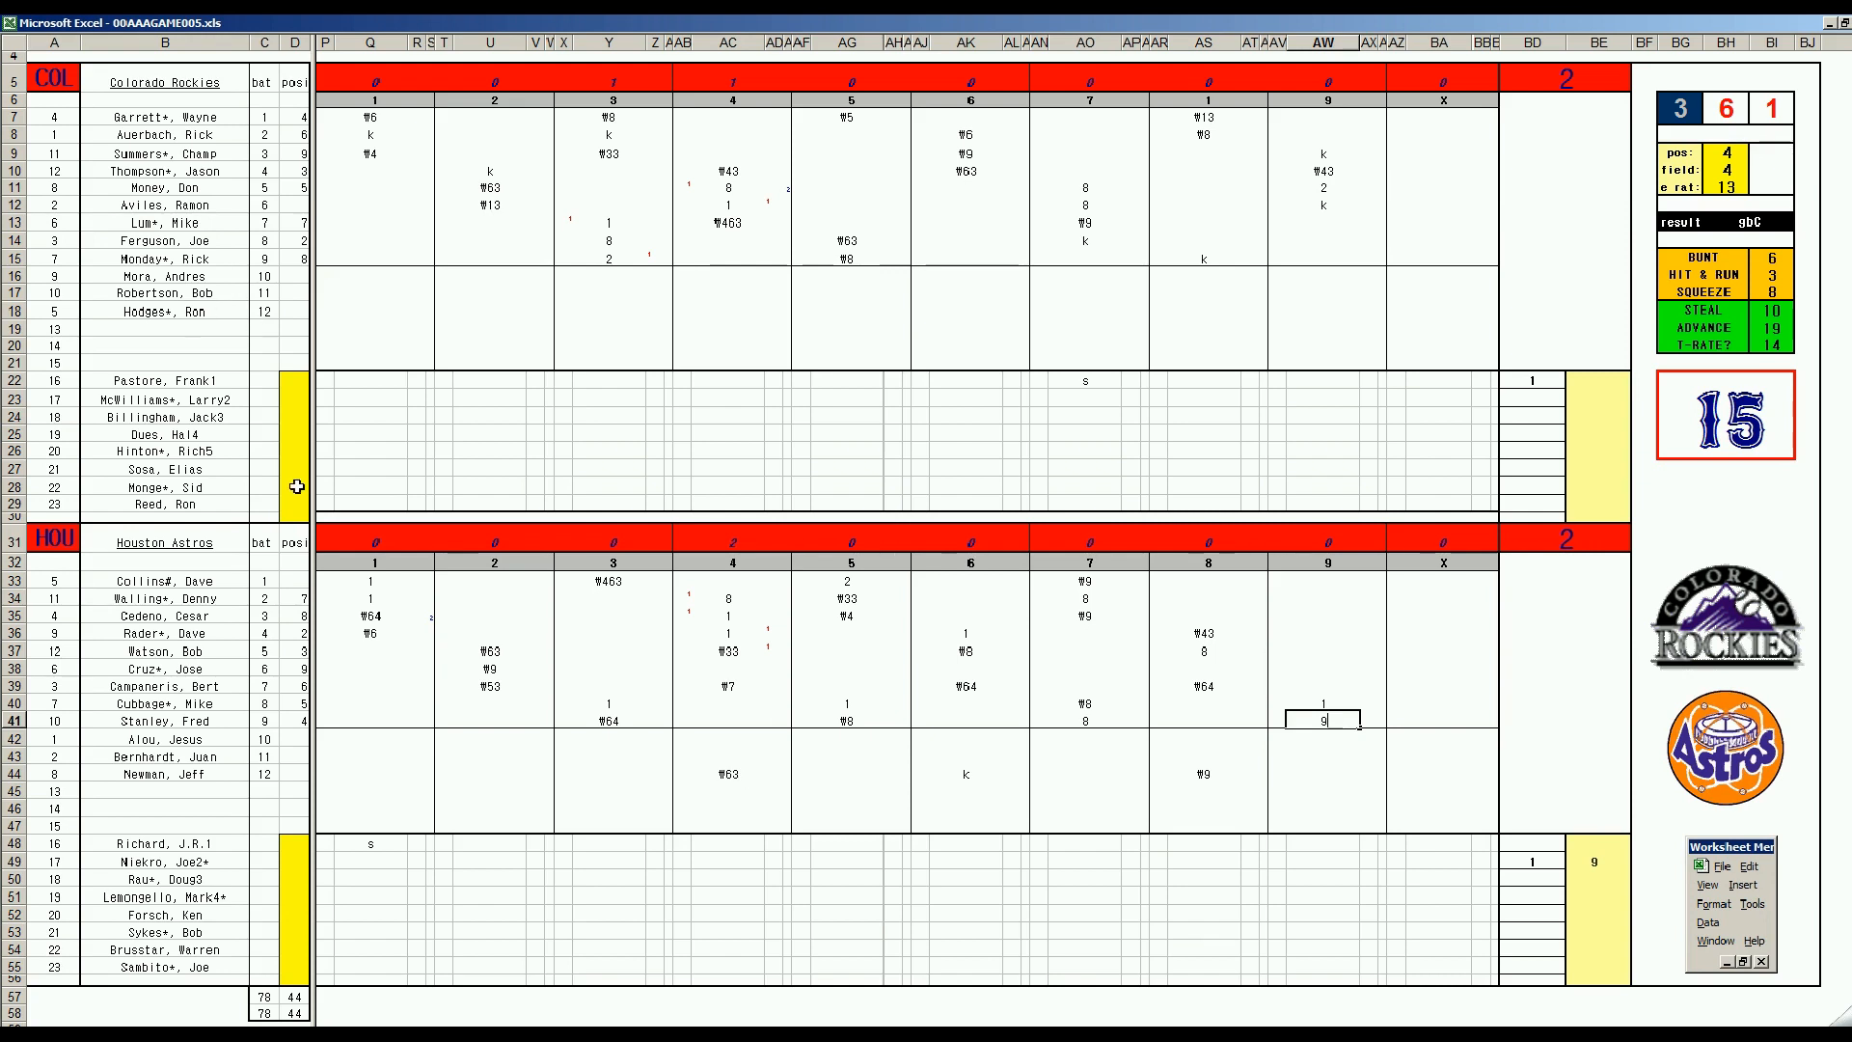
mouse_move(635, 510)
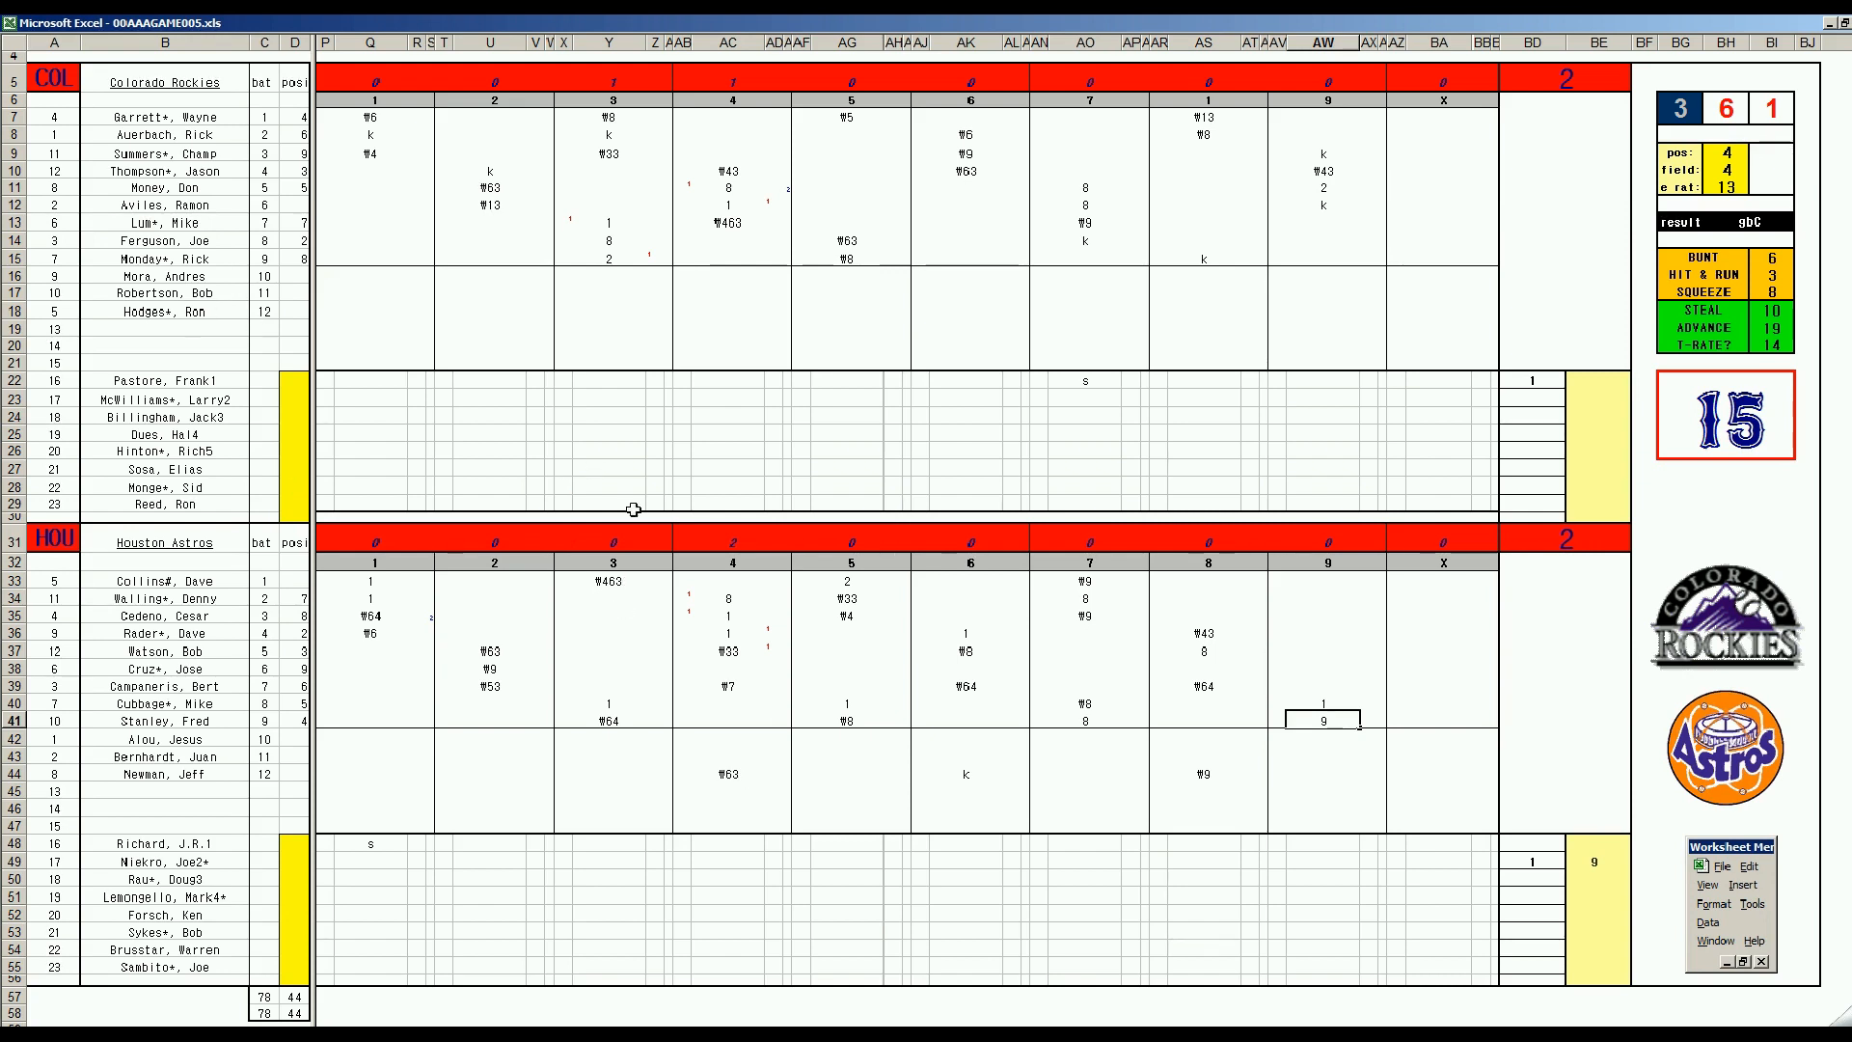
mouse_move(1156, 608)
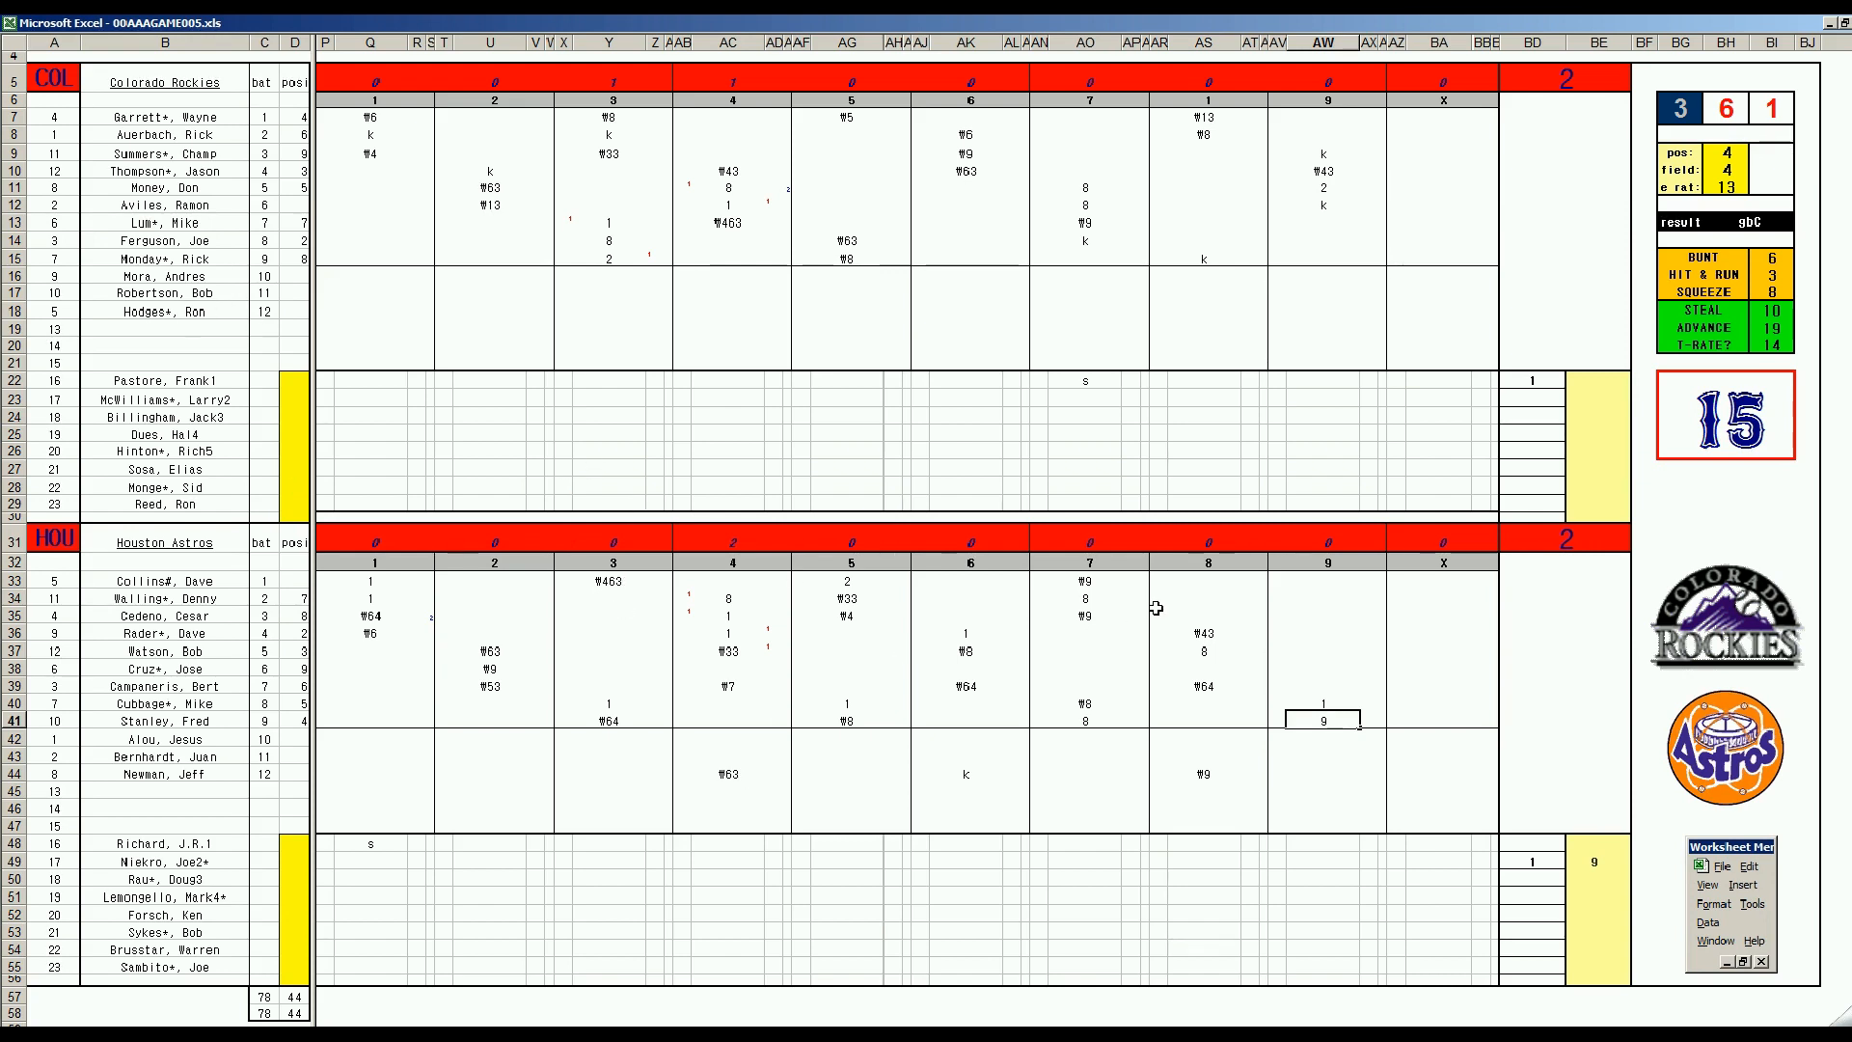
mouse_move(1264, 635)
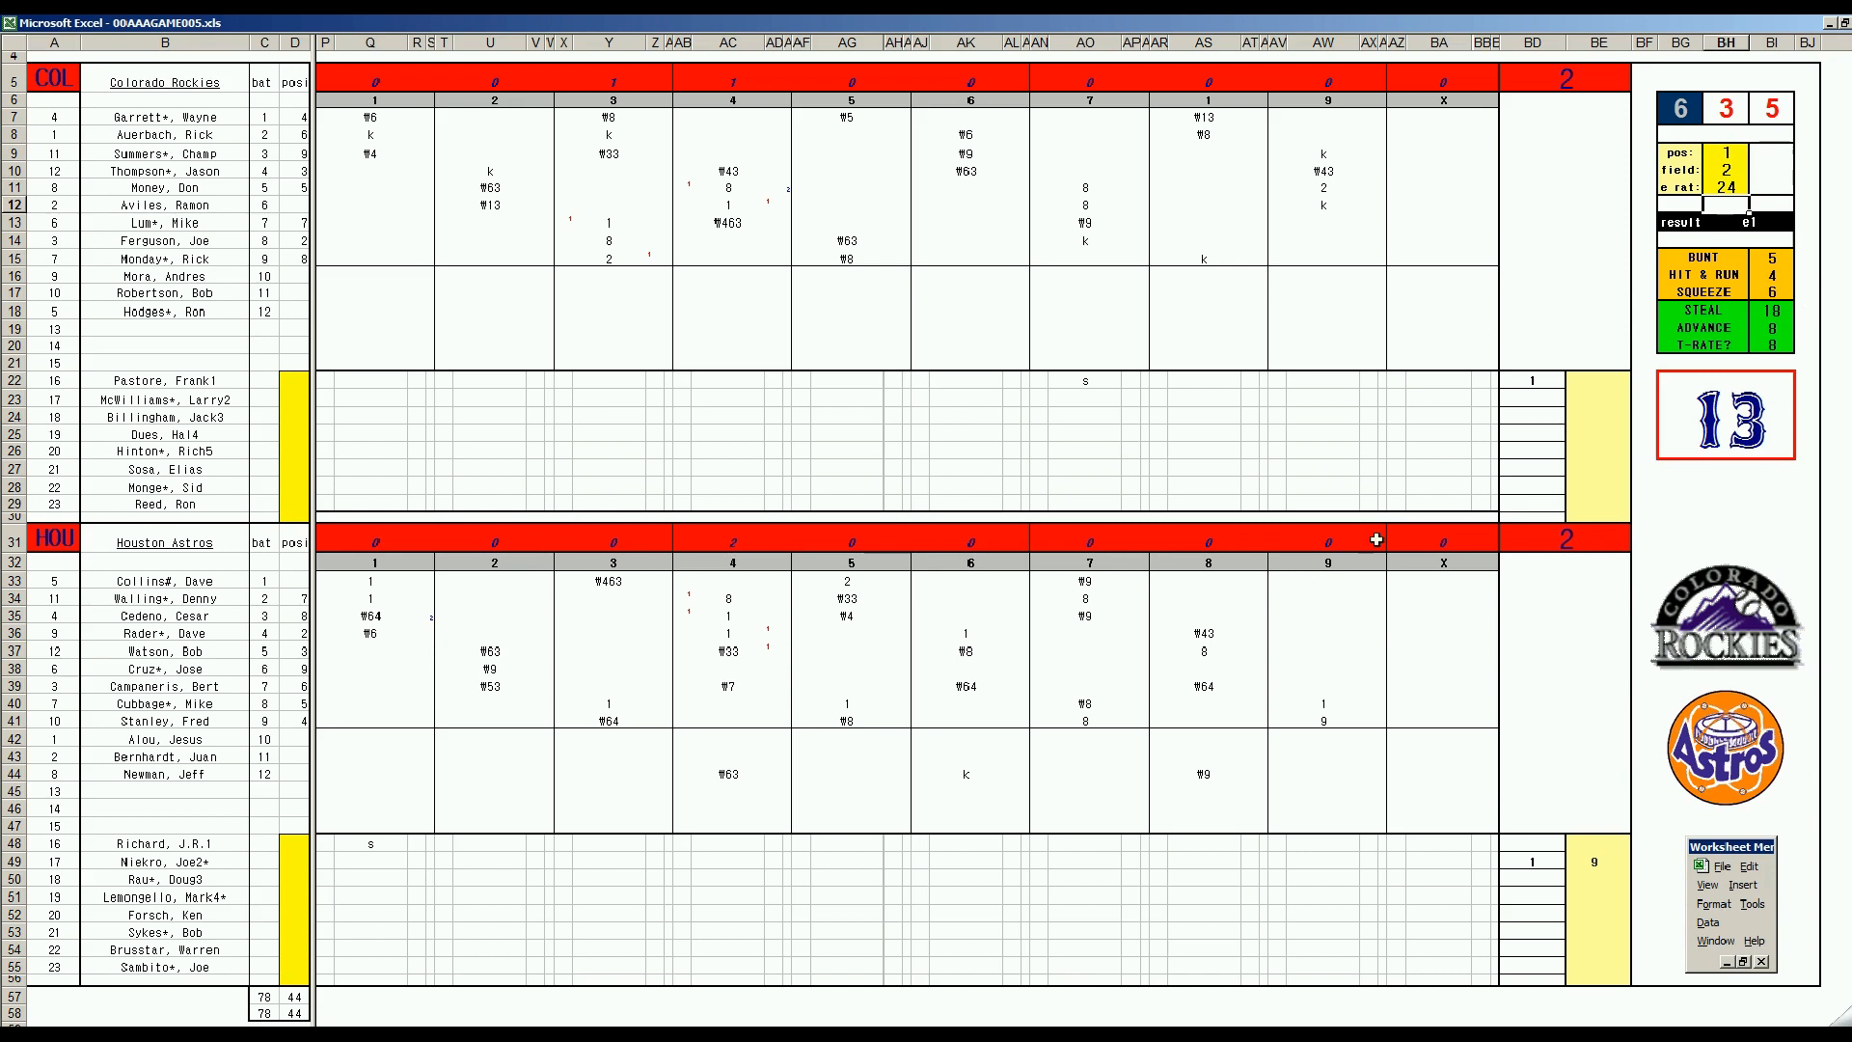
- Enter e1 for the Astros' leadoff batter in the ninth, then run the stats macro to build Book3
left_click(1324, 581)
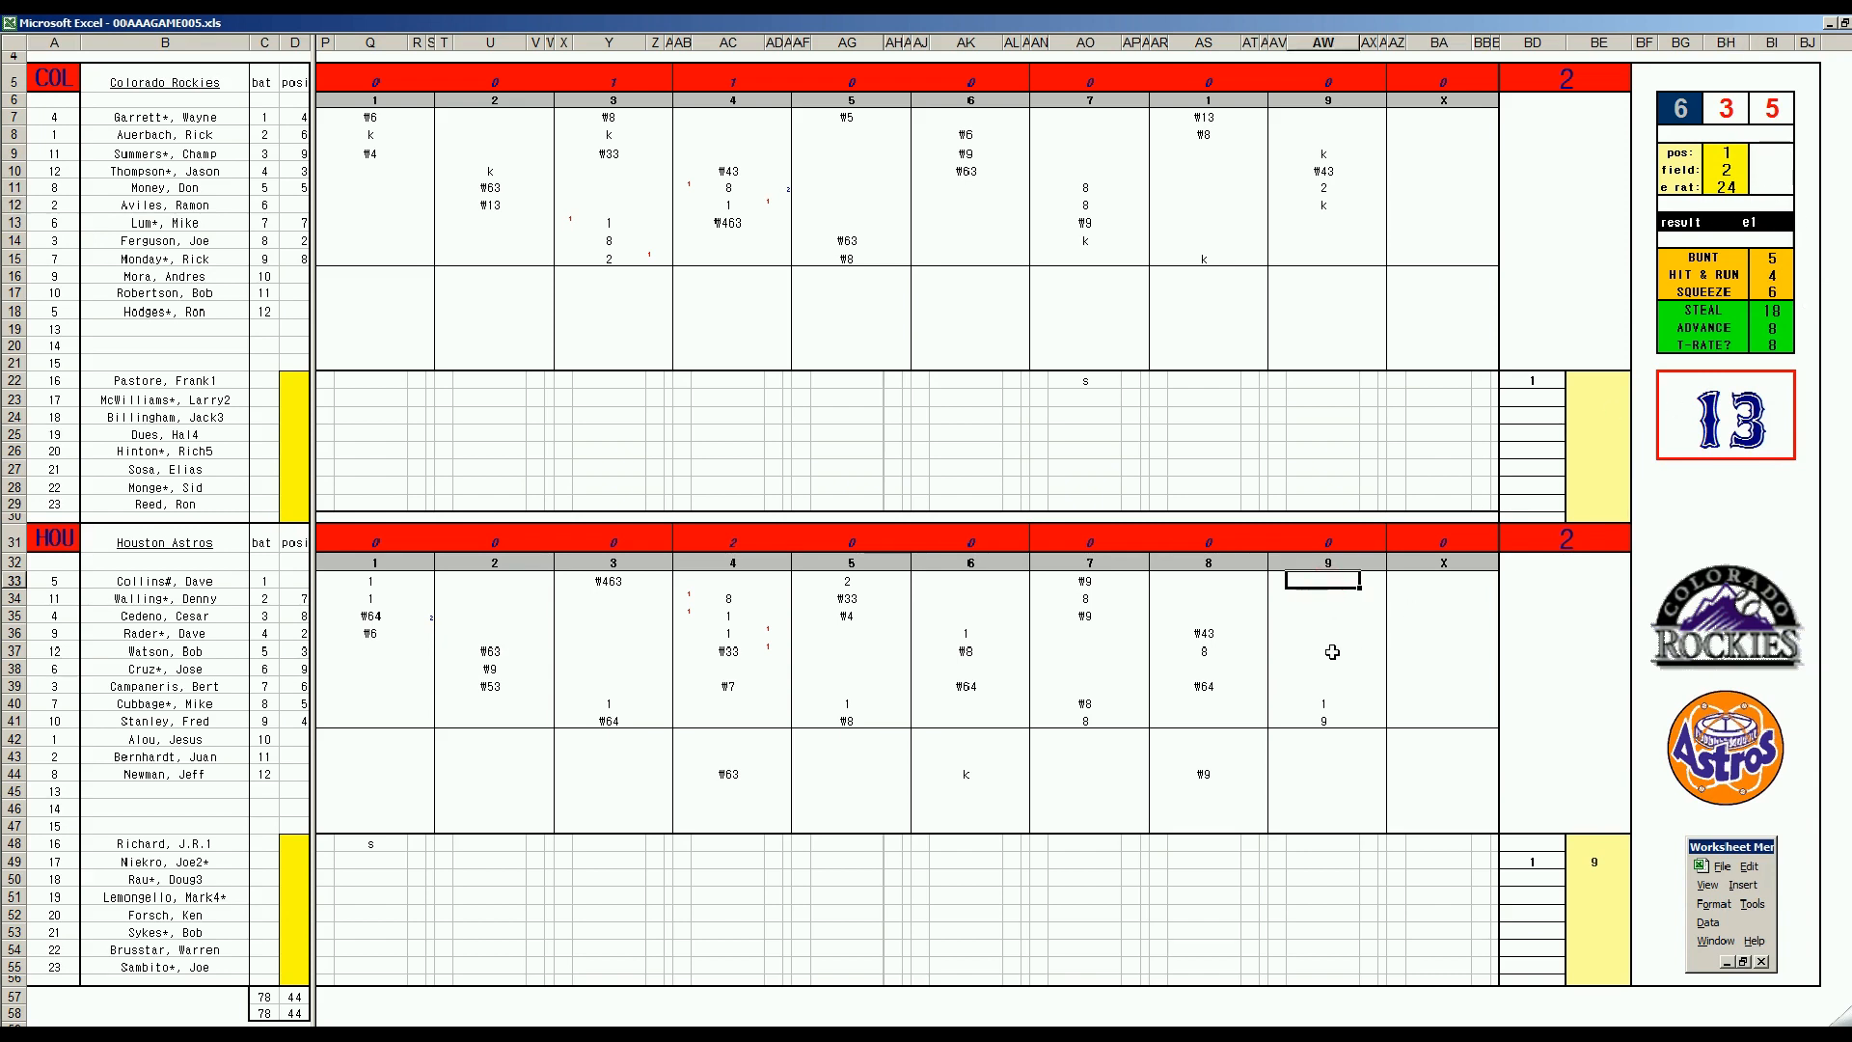
type("e1")
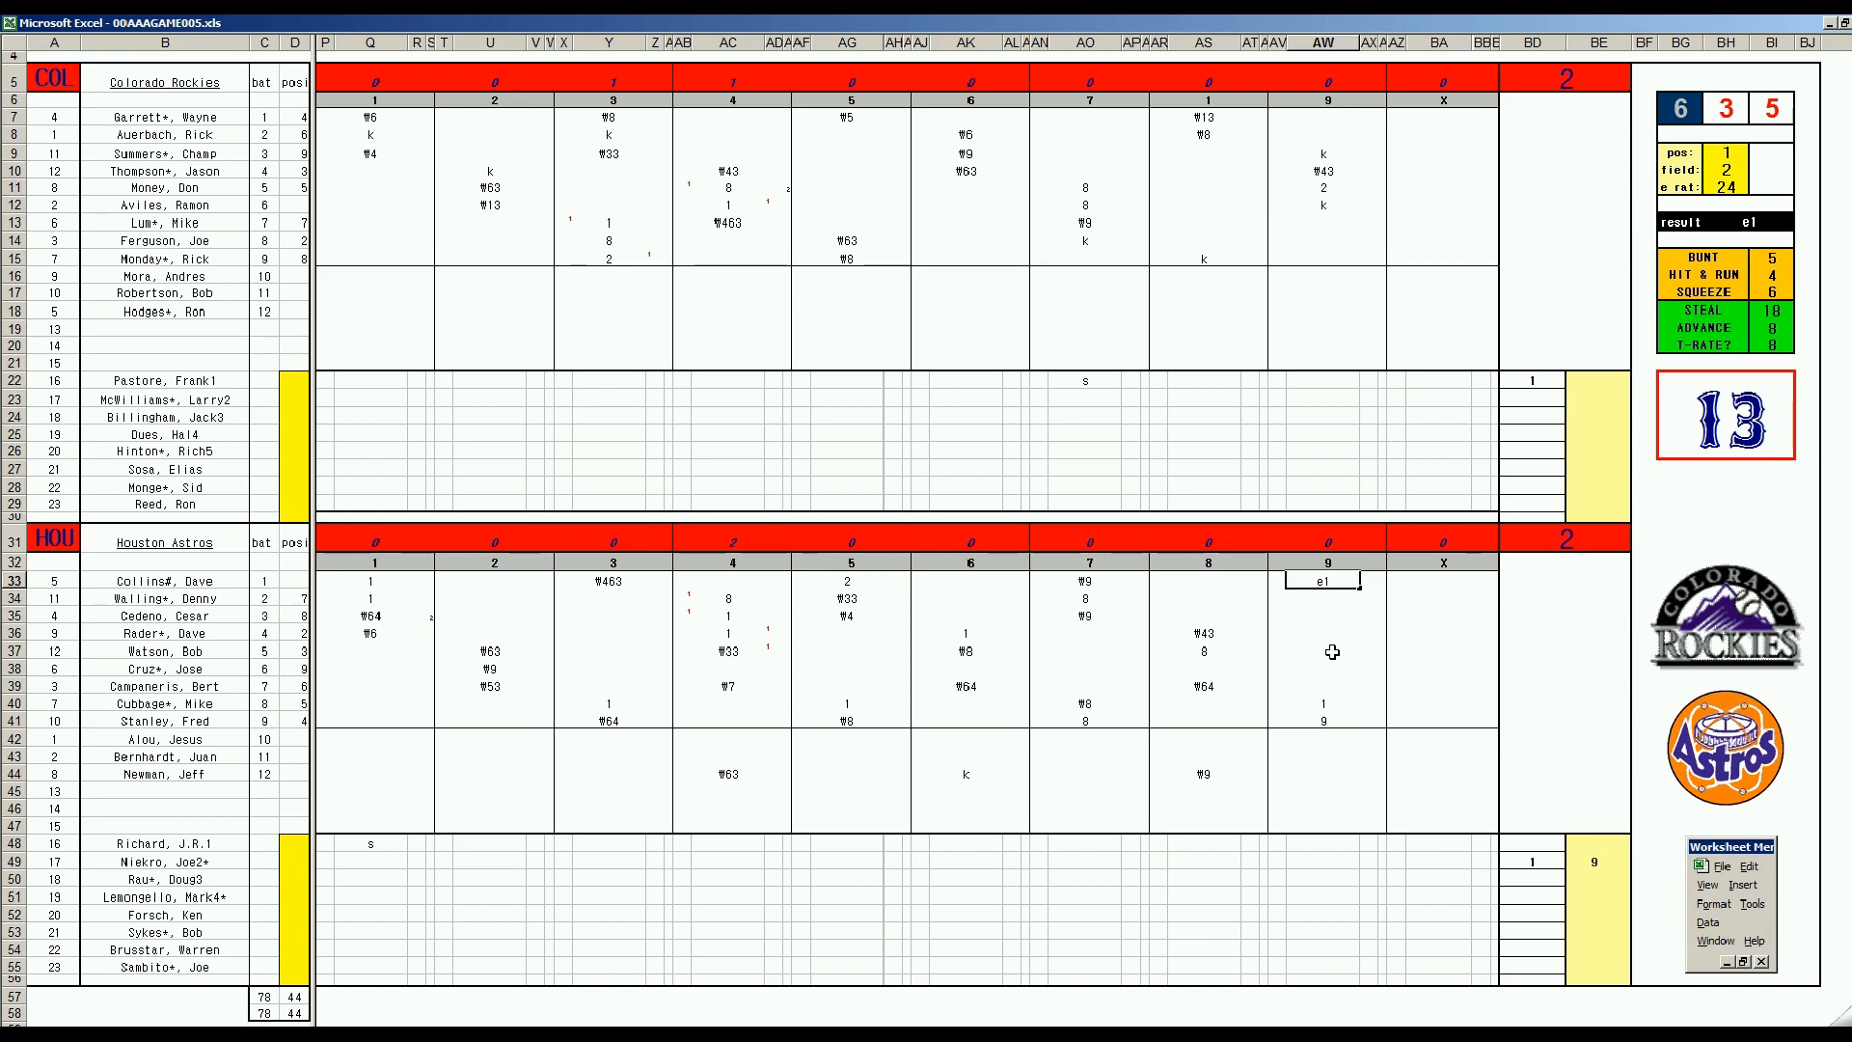
mouse_move(382, 571)
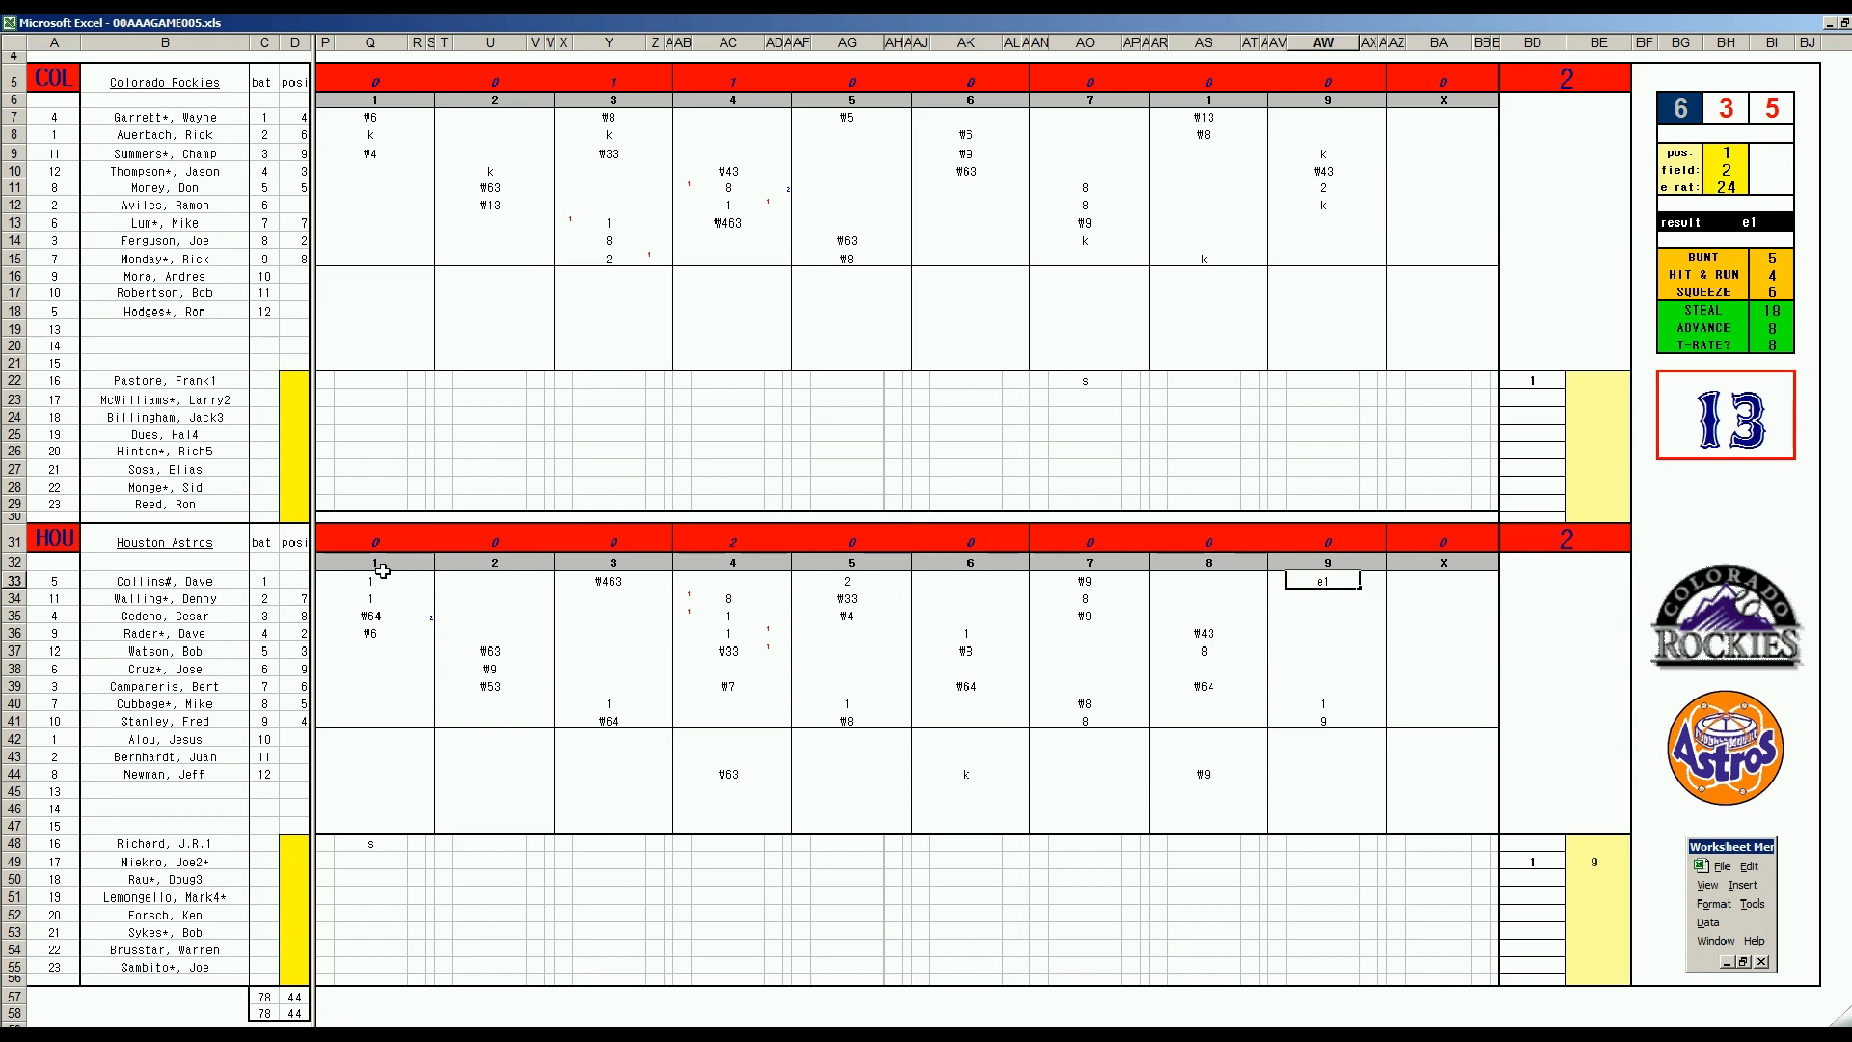
mouse_move(1271, 749)
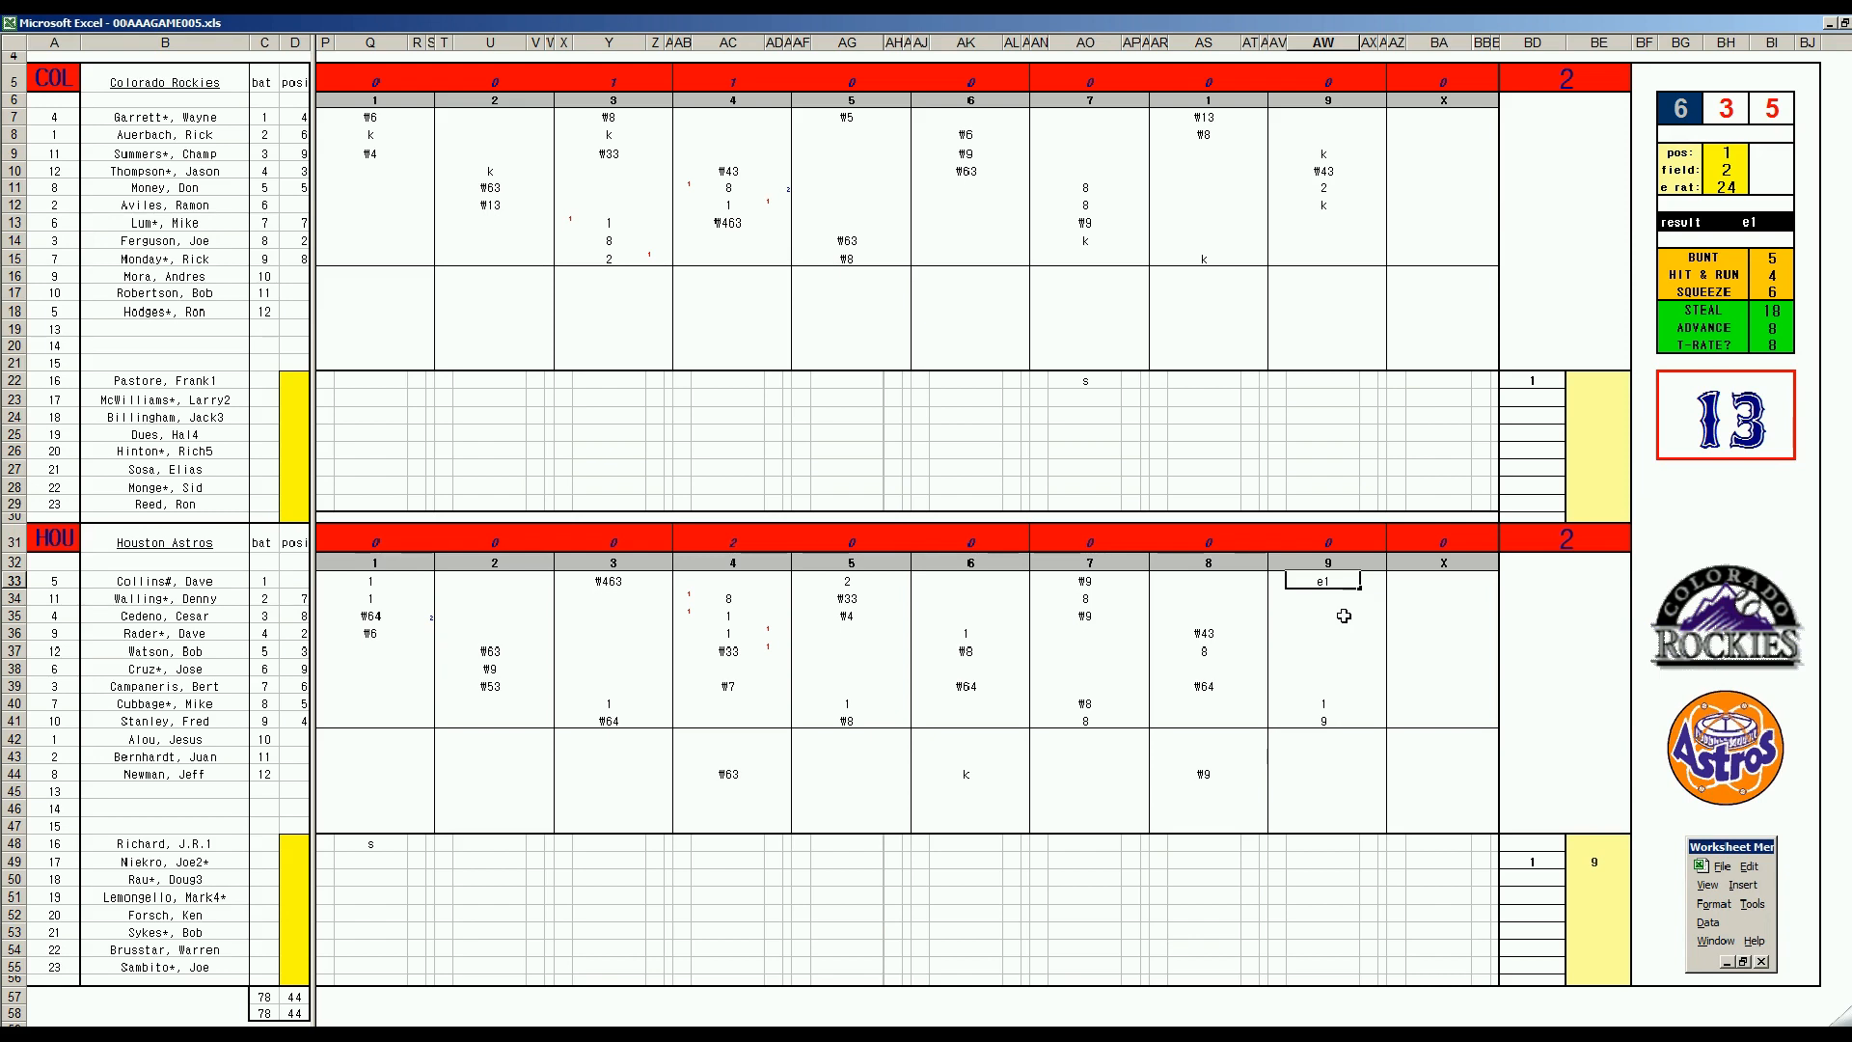
mouse_move(1328, 608)
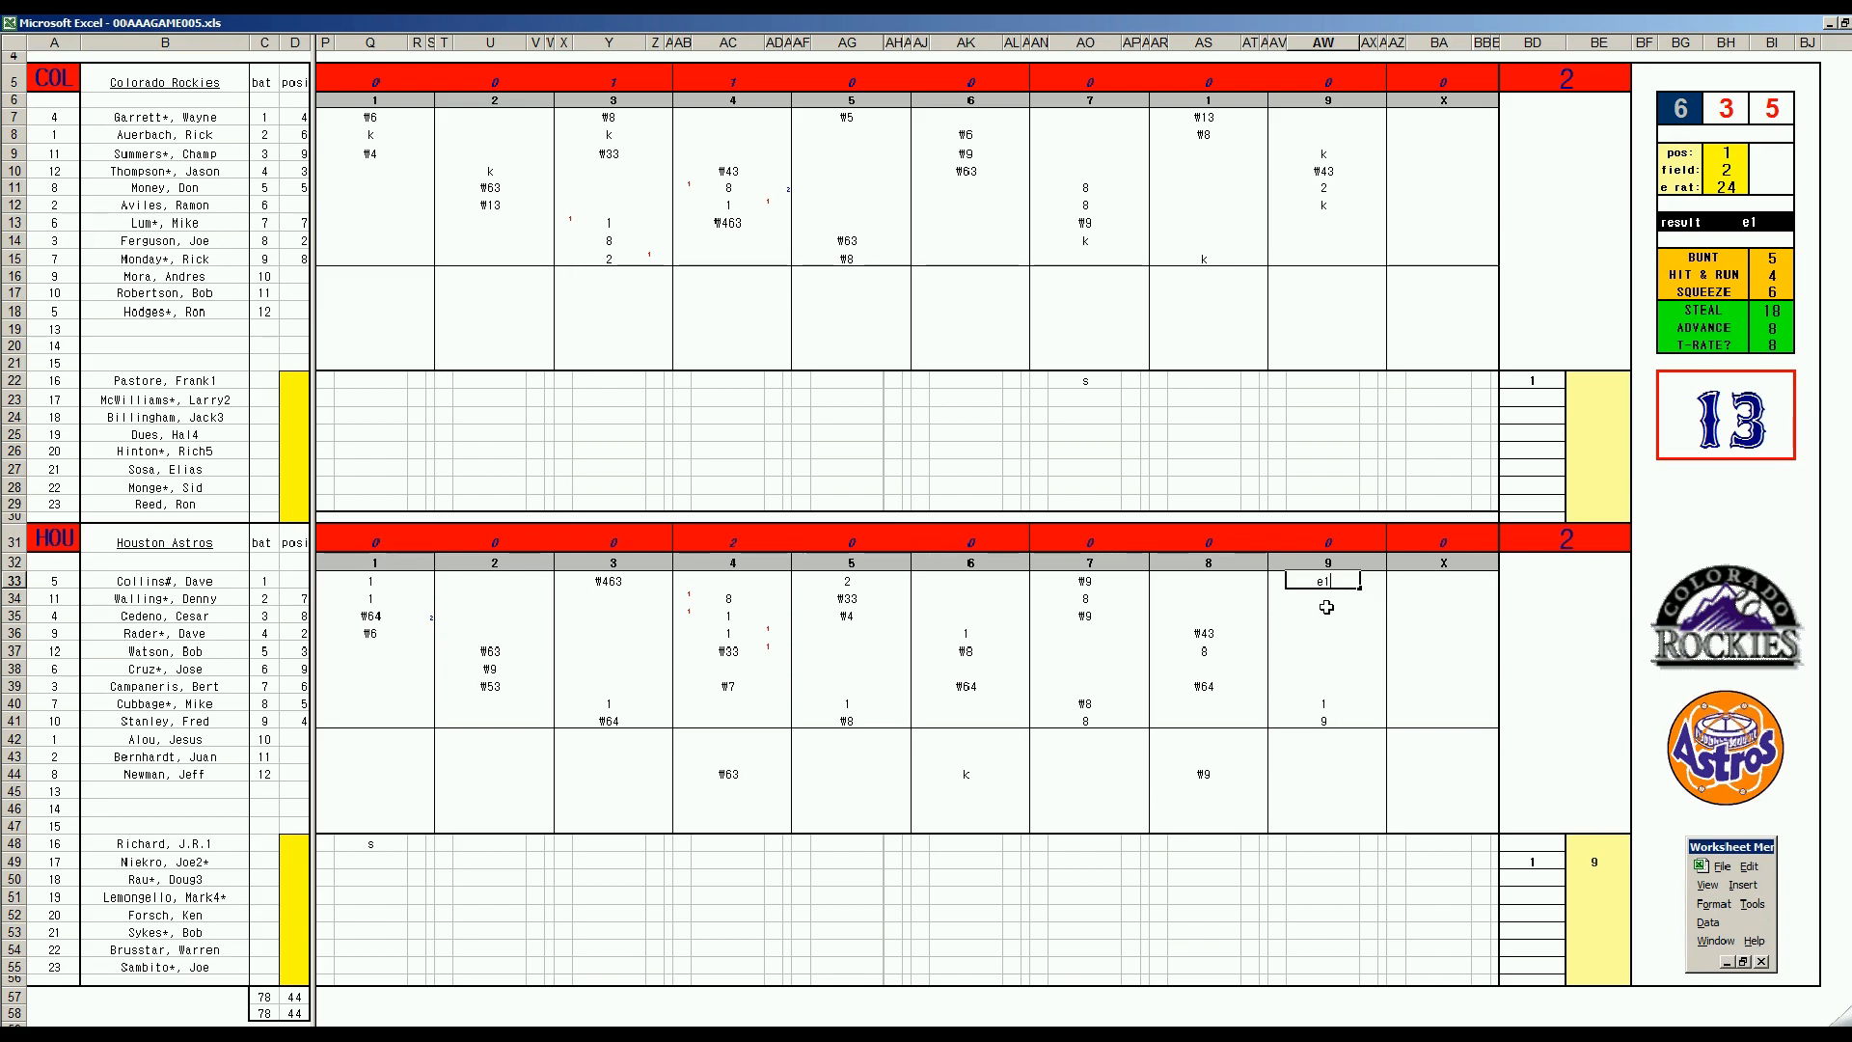
mouse_move(1354, 612)
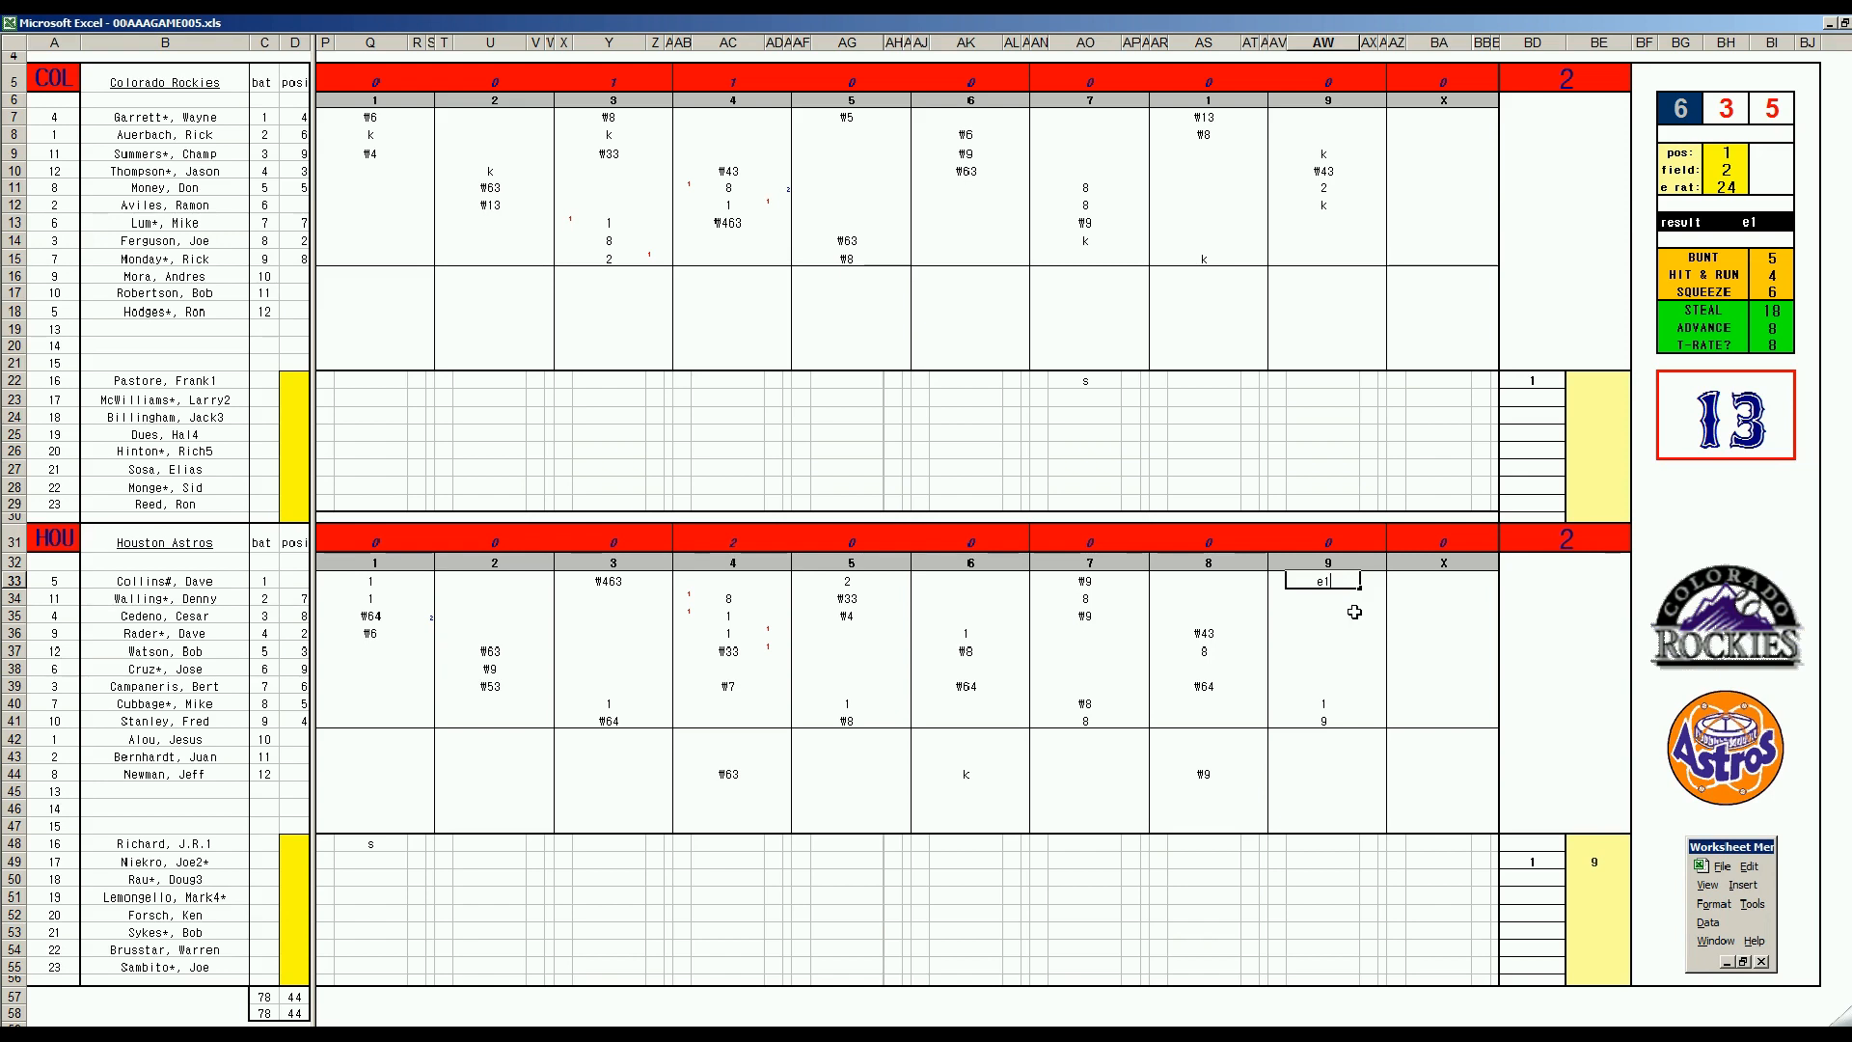
mouse_move(1337, 612)
type("1")
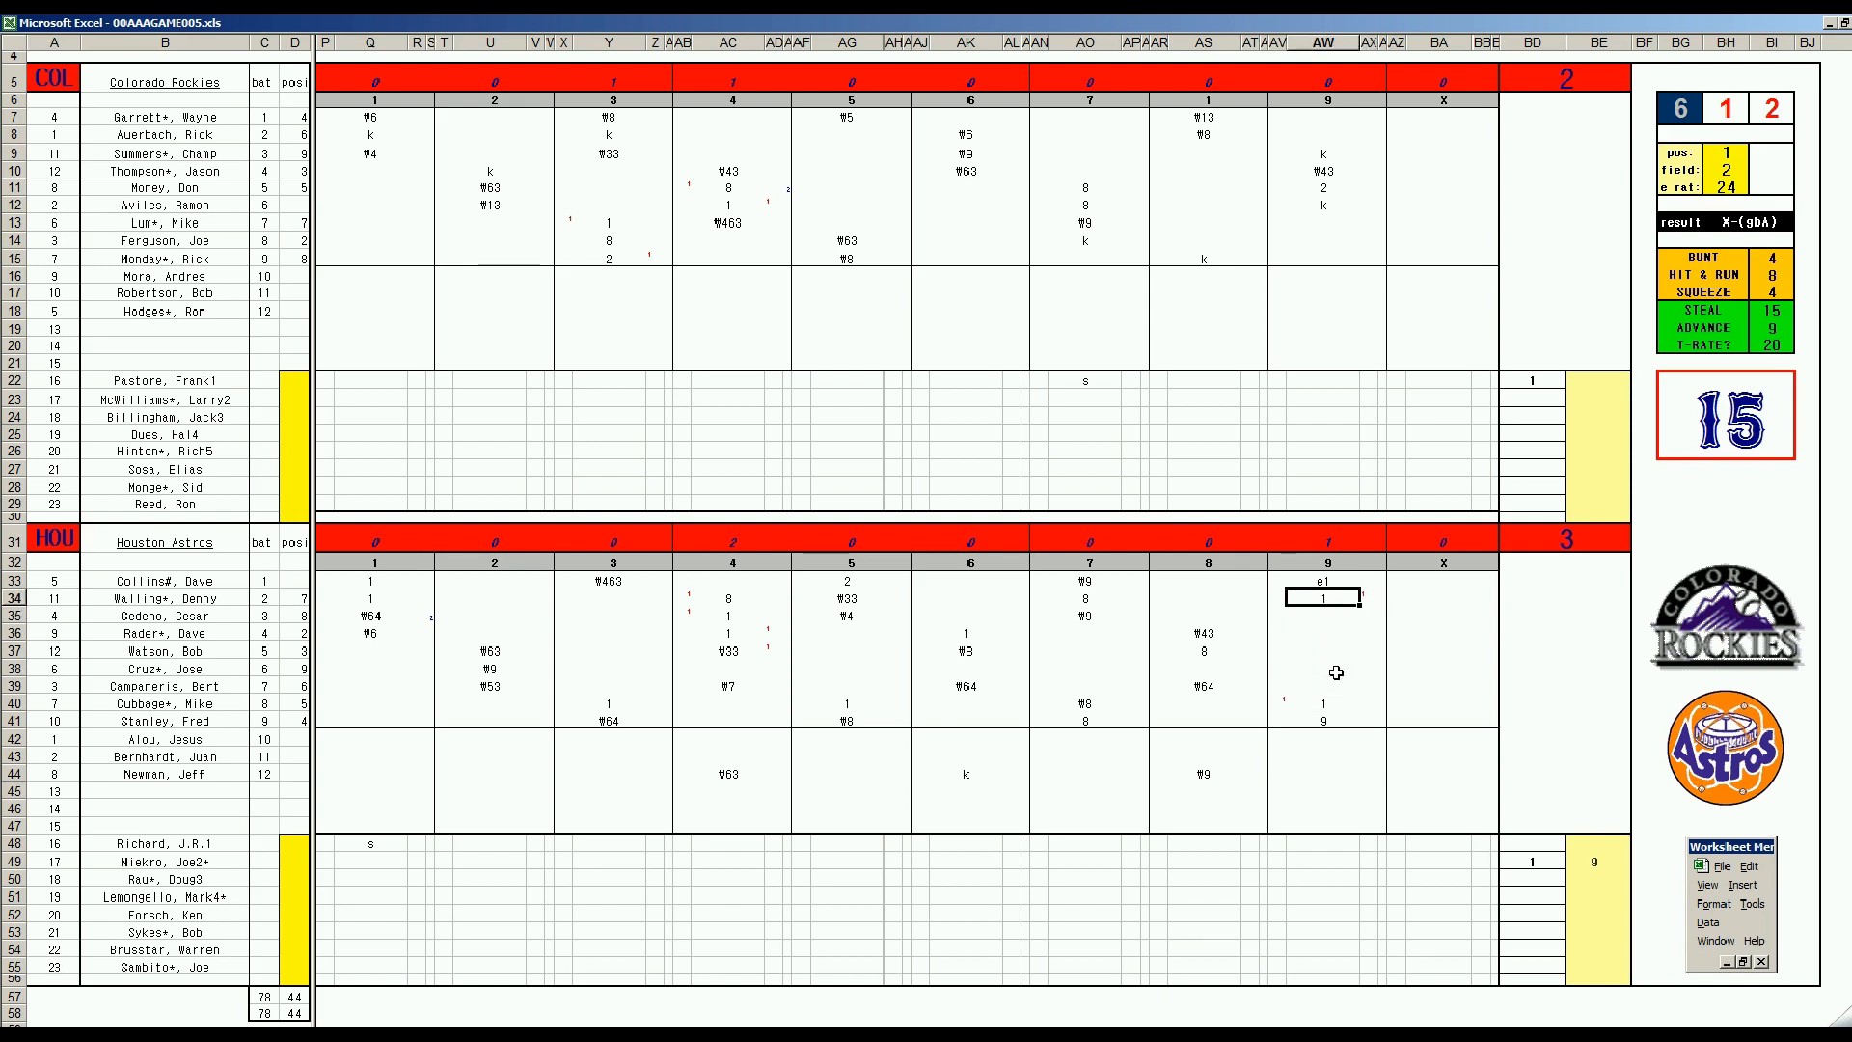
mouse_move(1553, 714)
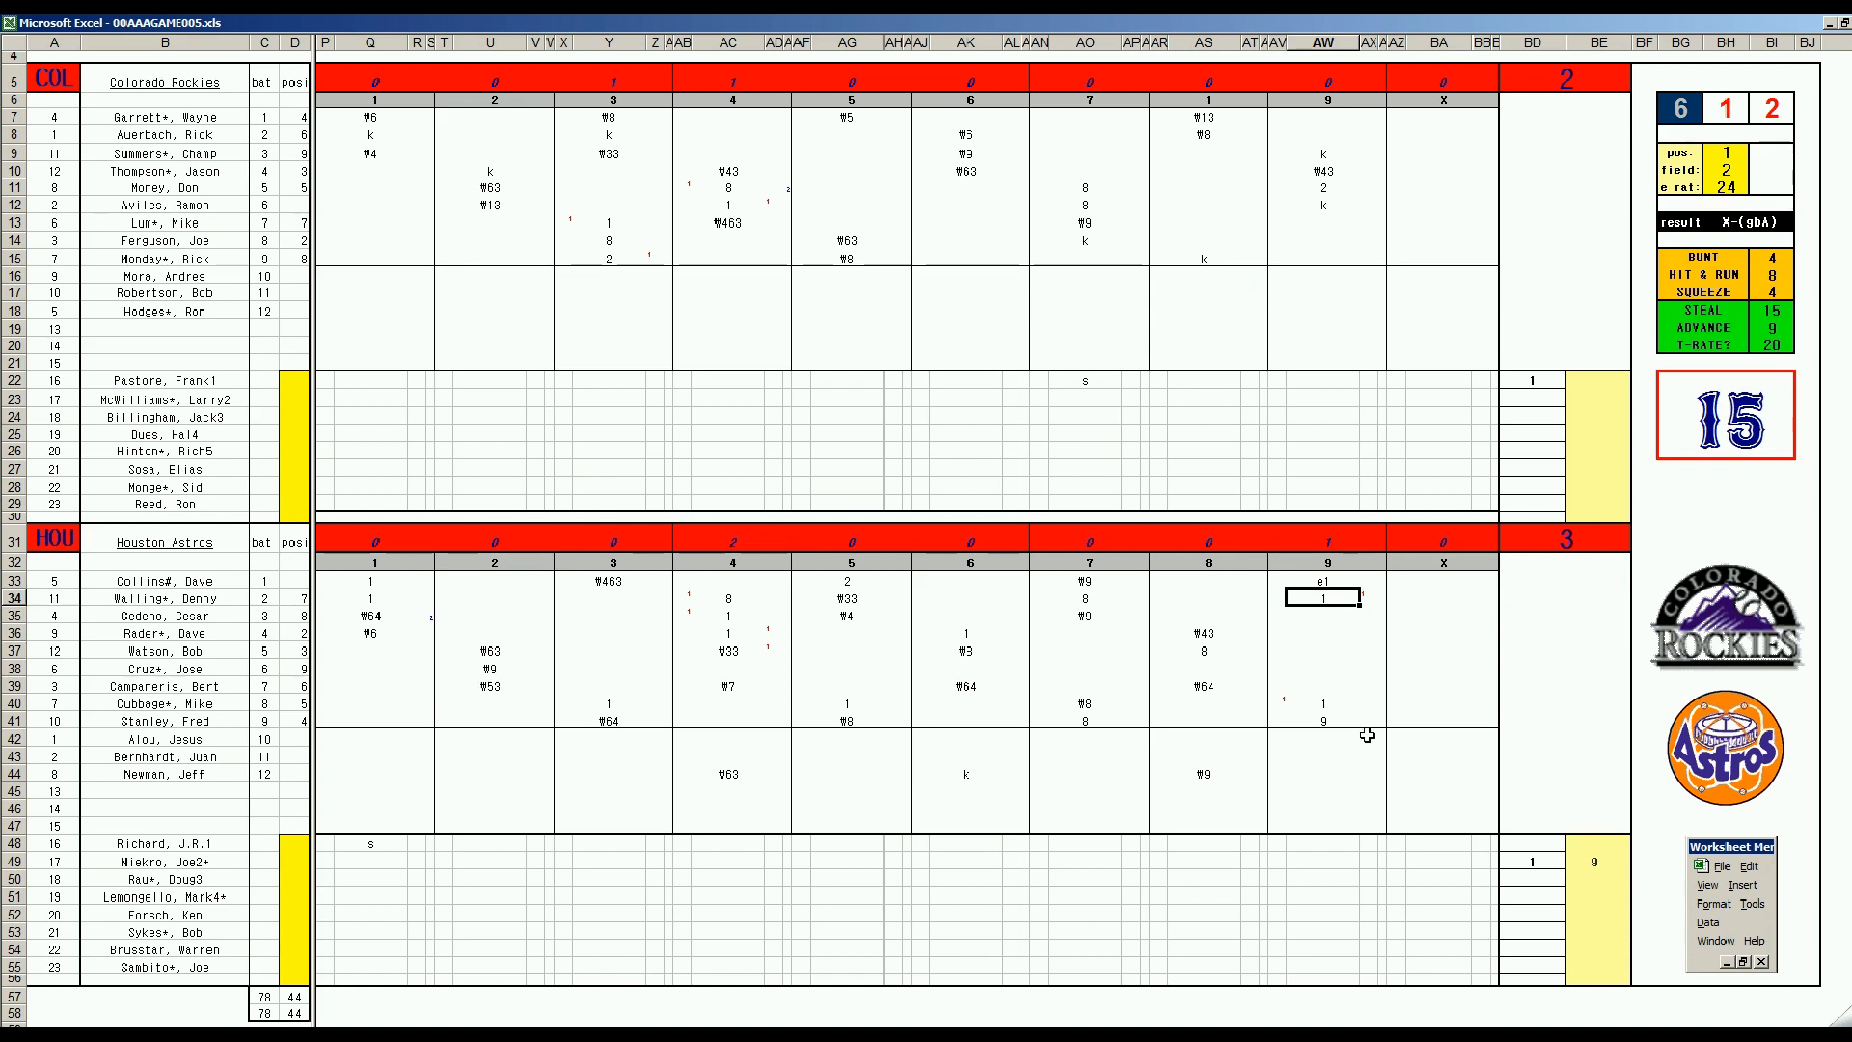
mouse_move(1443, 521)
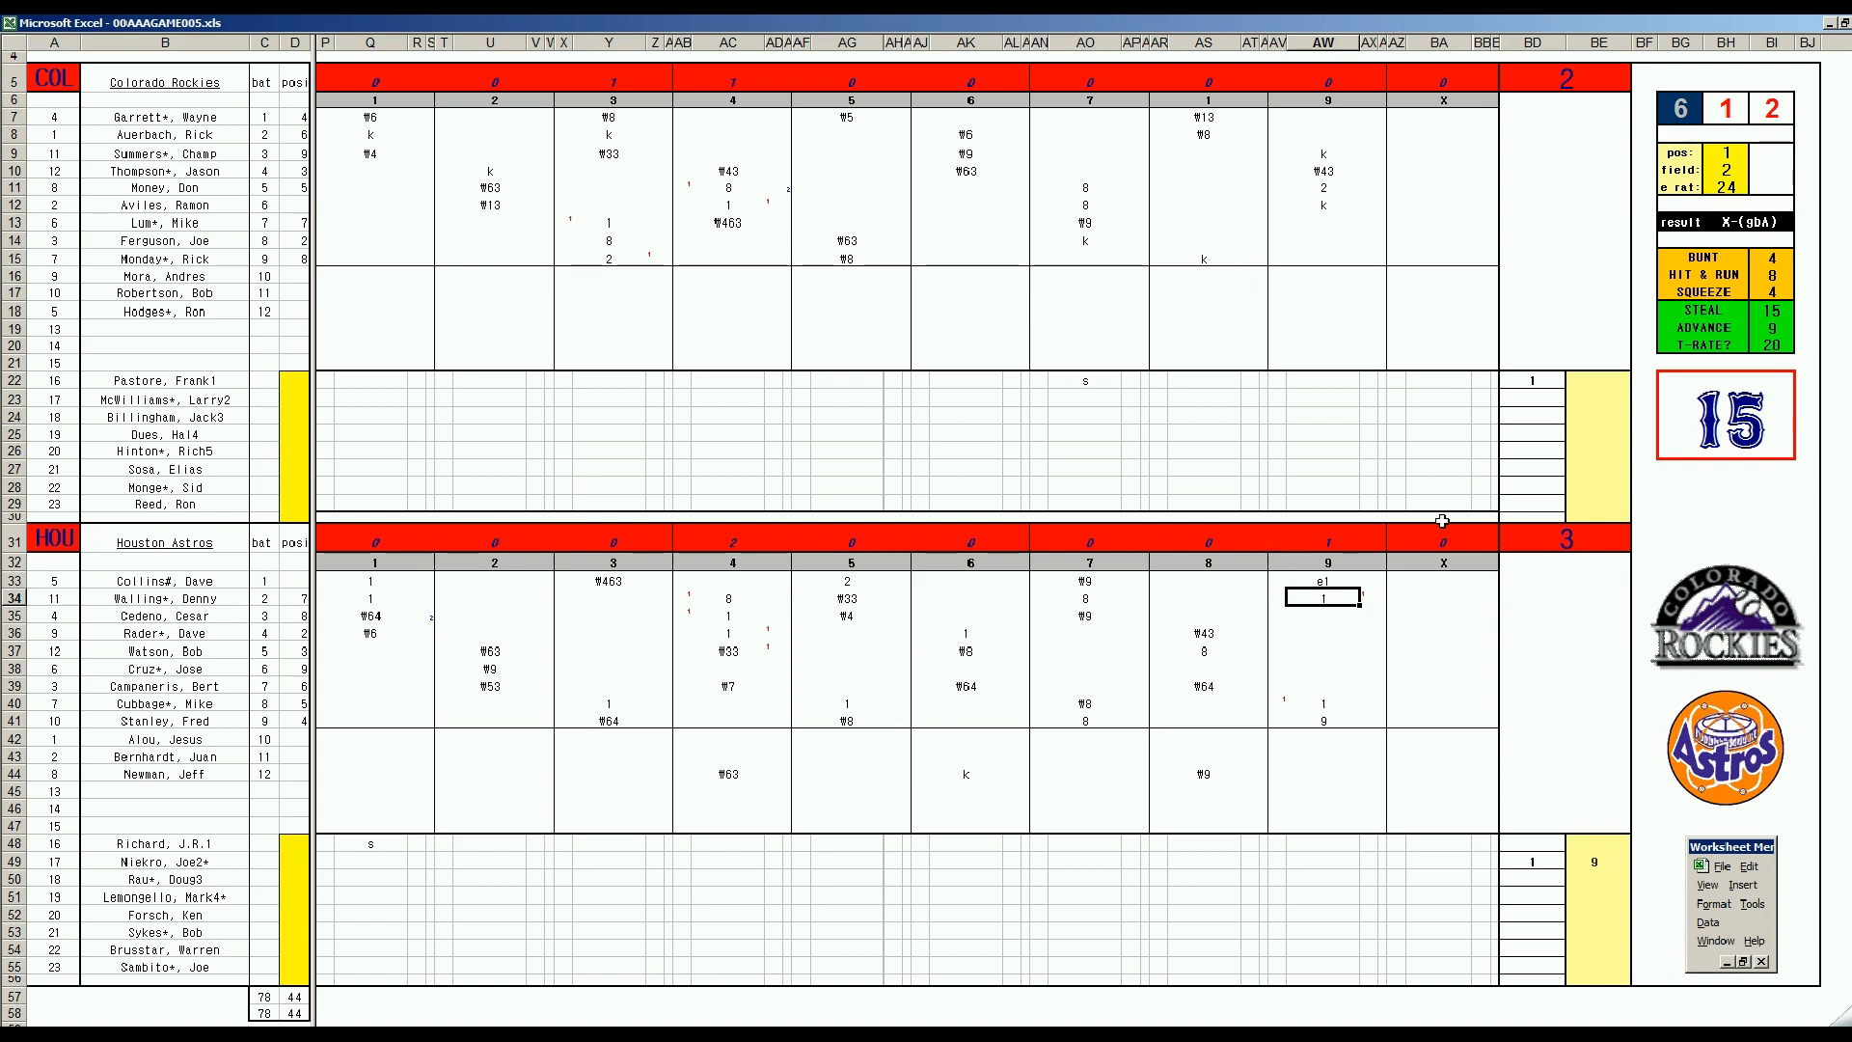
mouse_move(1586, 382)
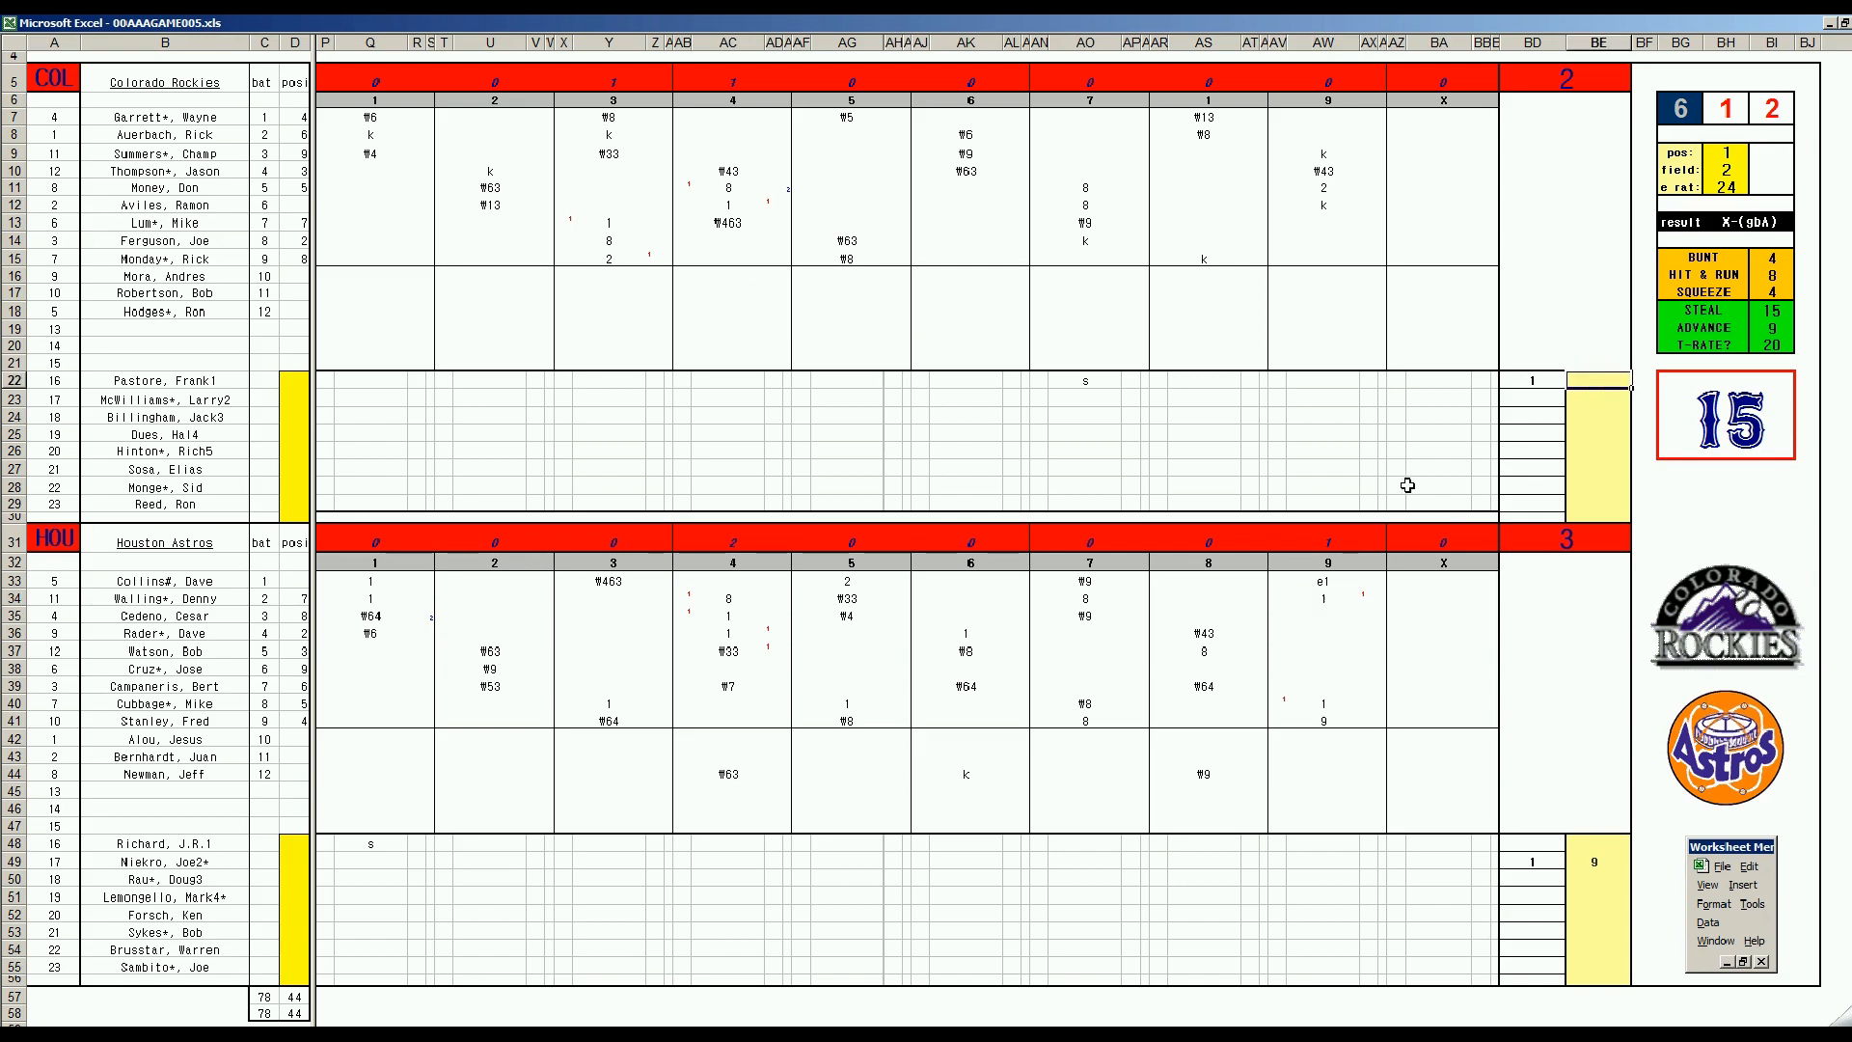
mouse_move(421, 728)
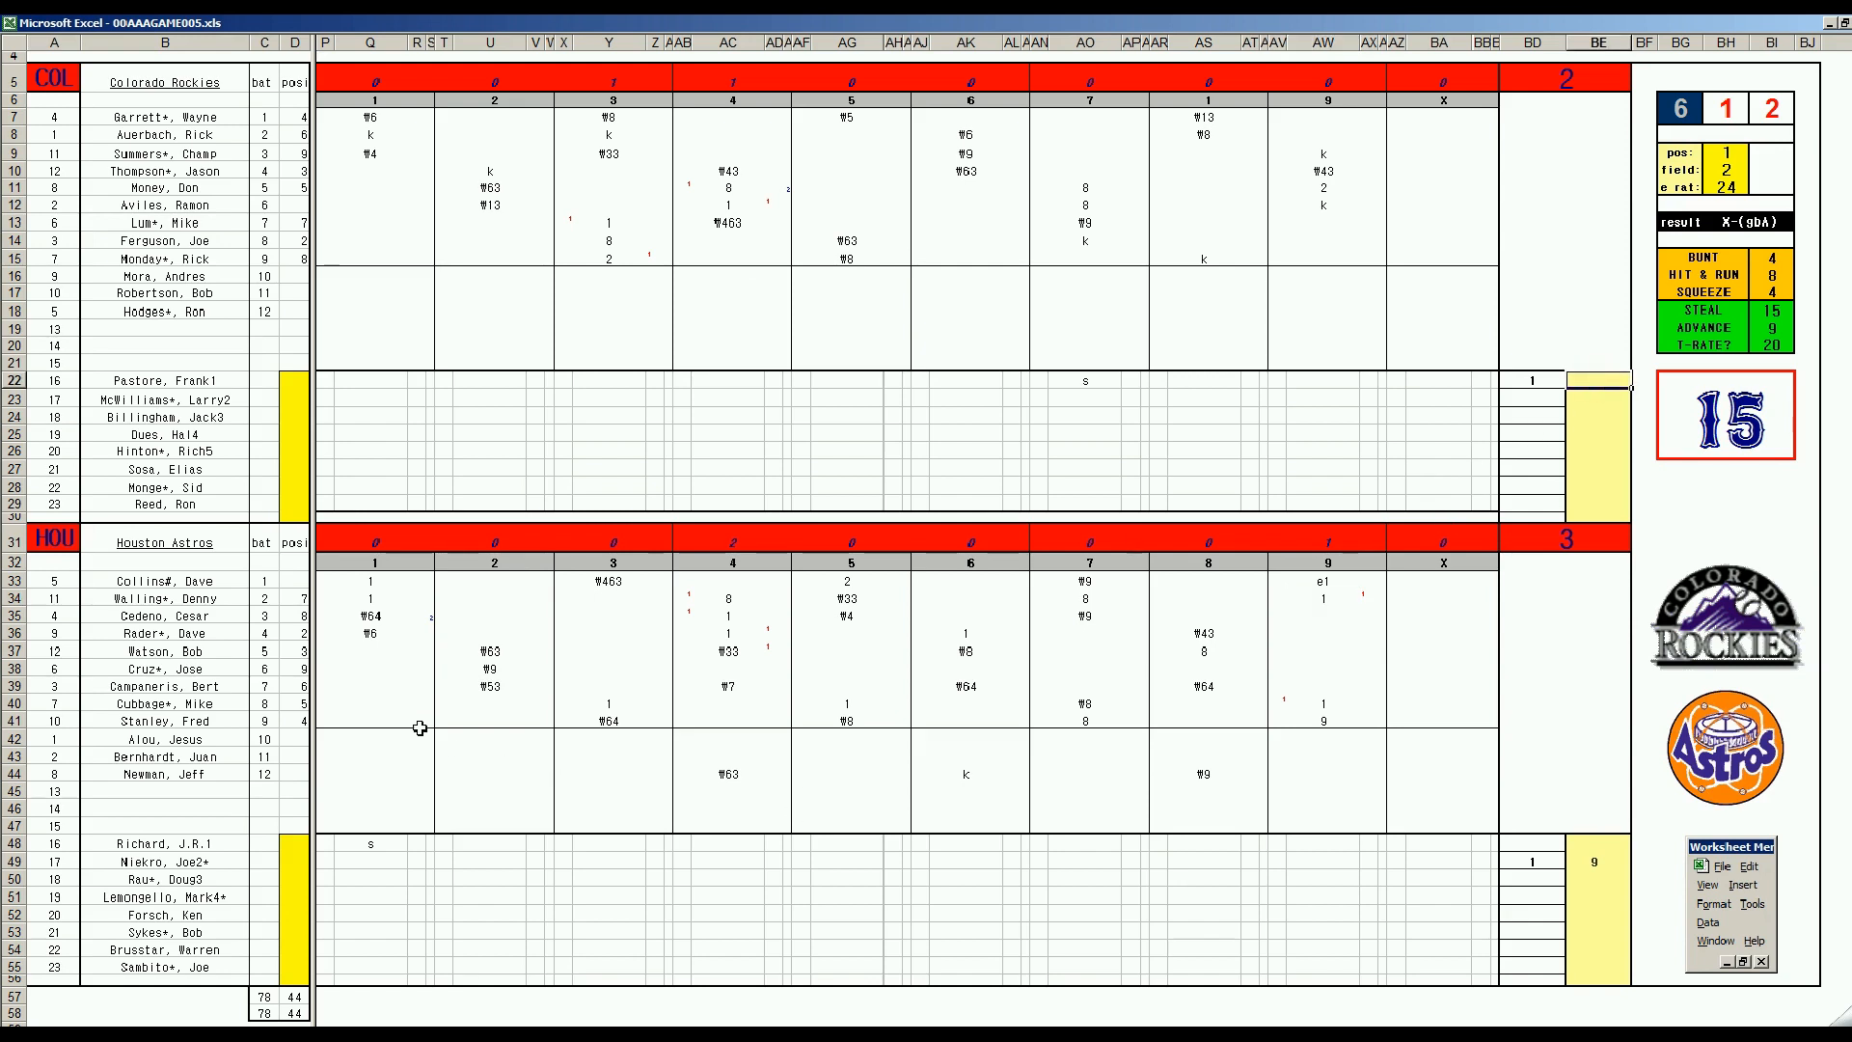
mouse_move(1341, 643)
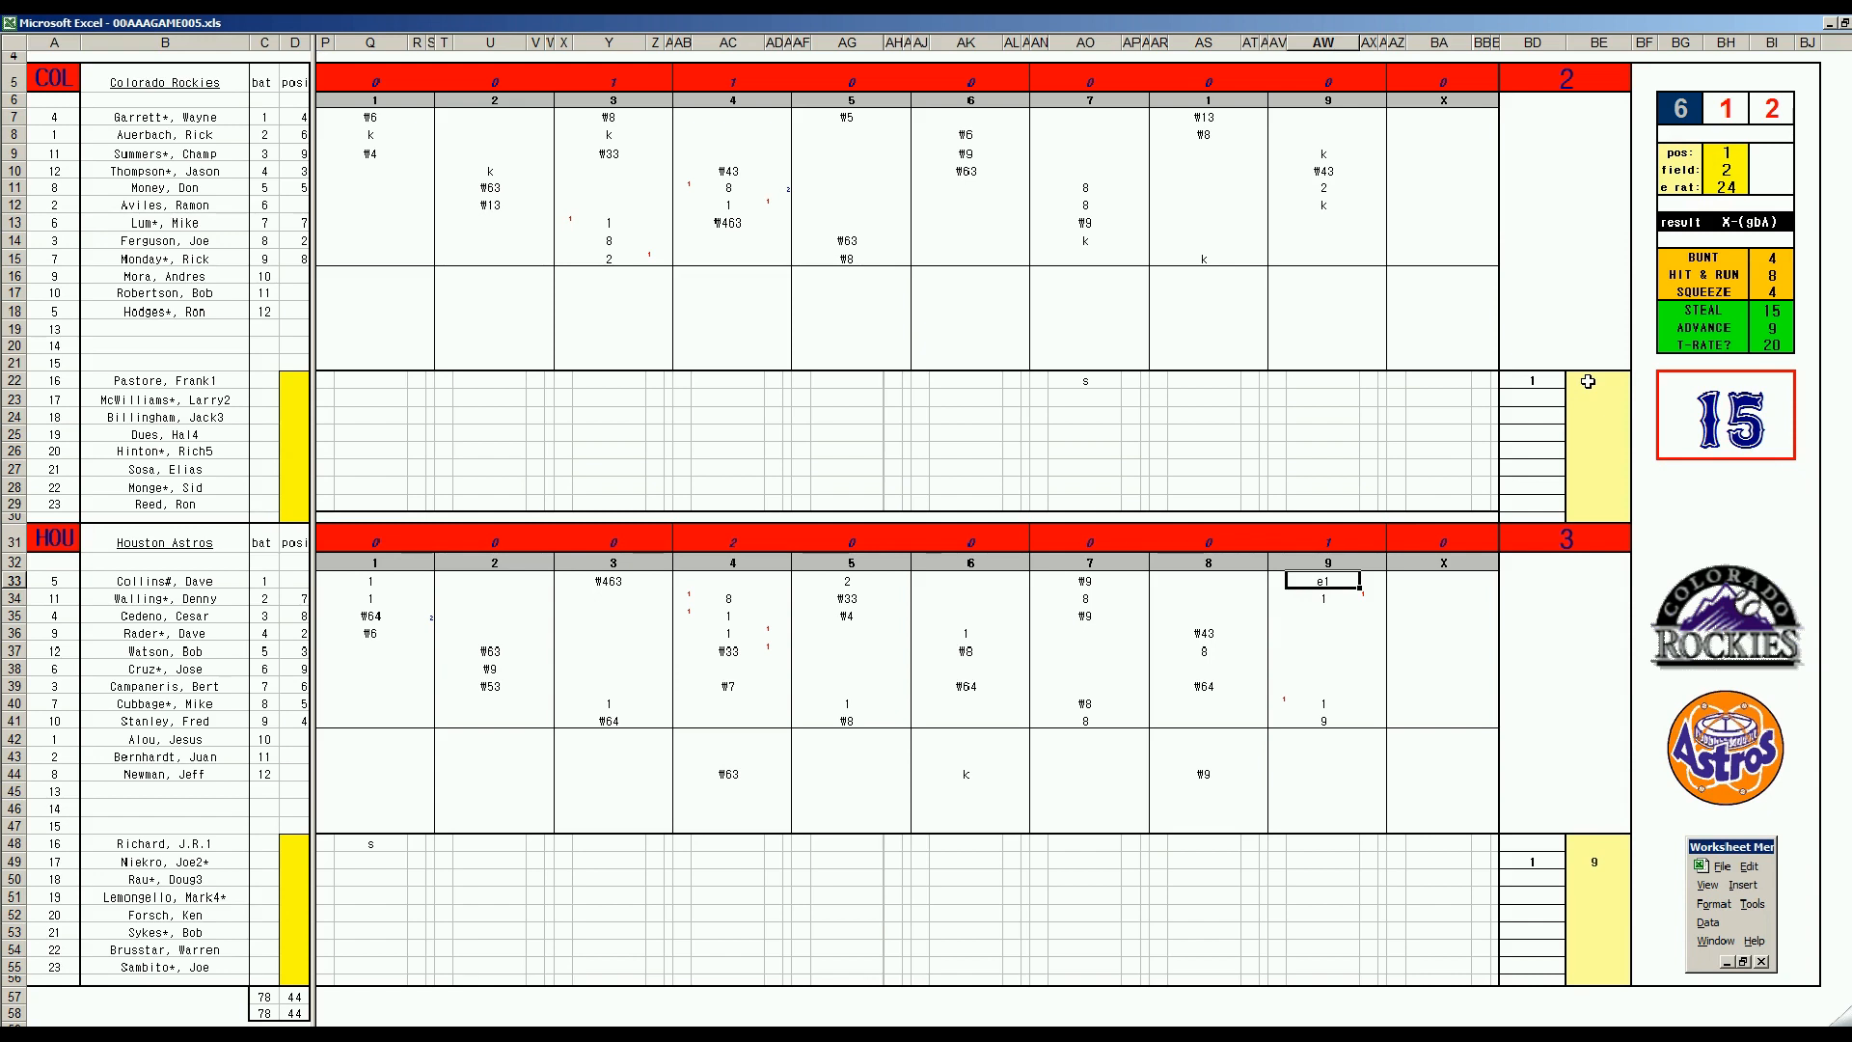
type("+25/")
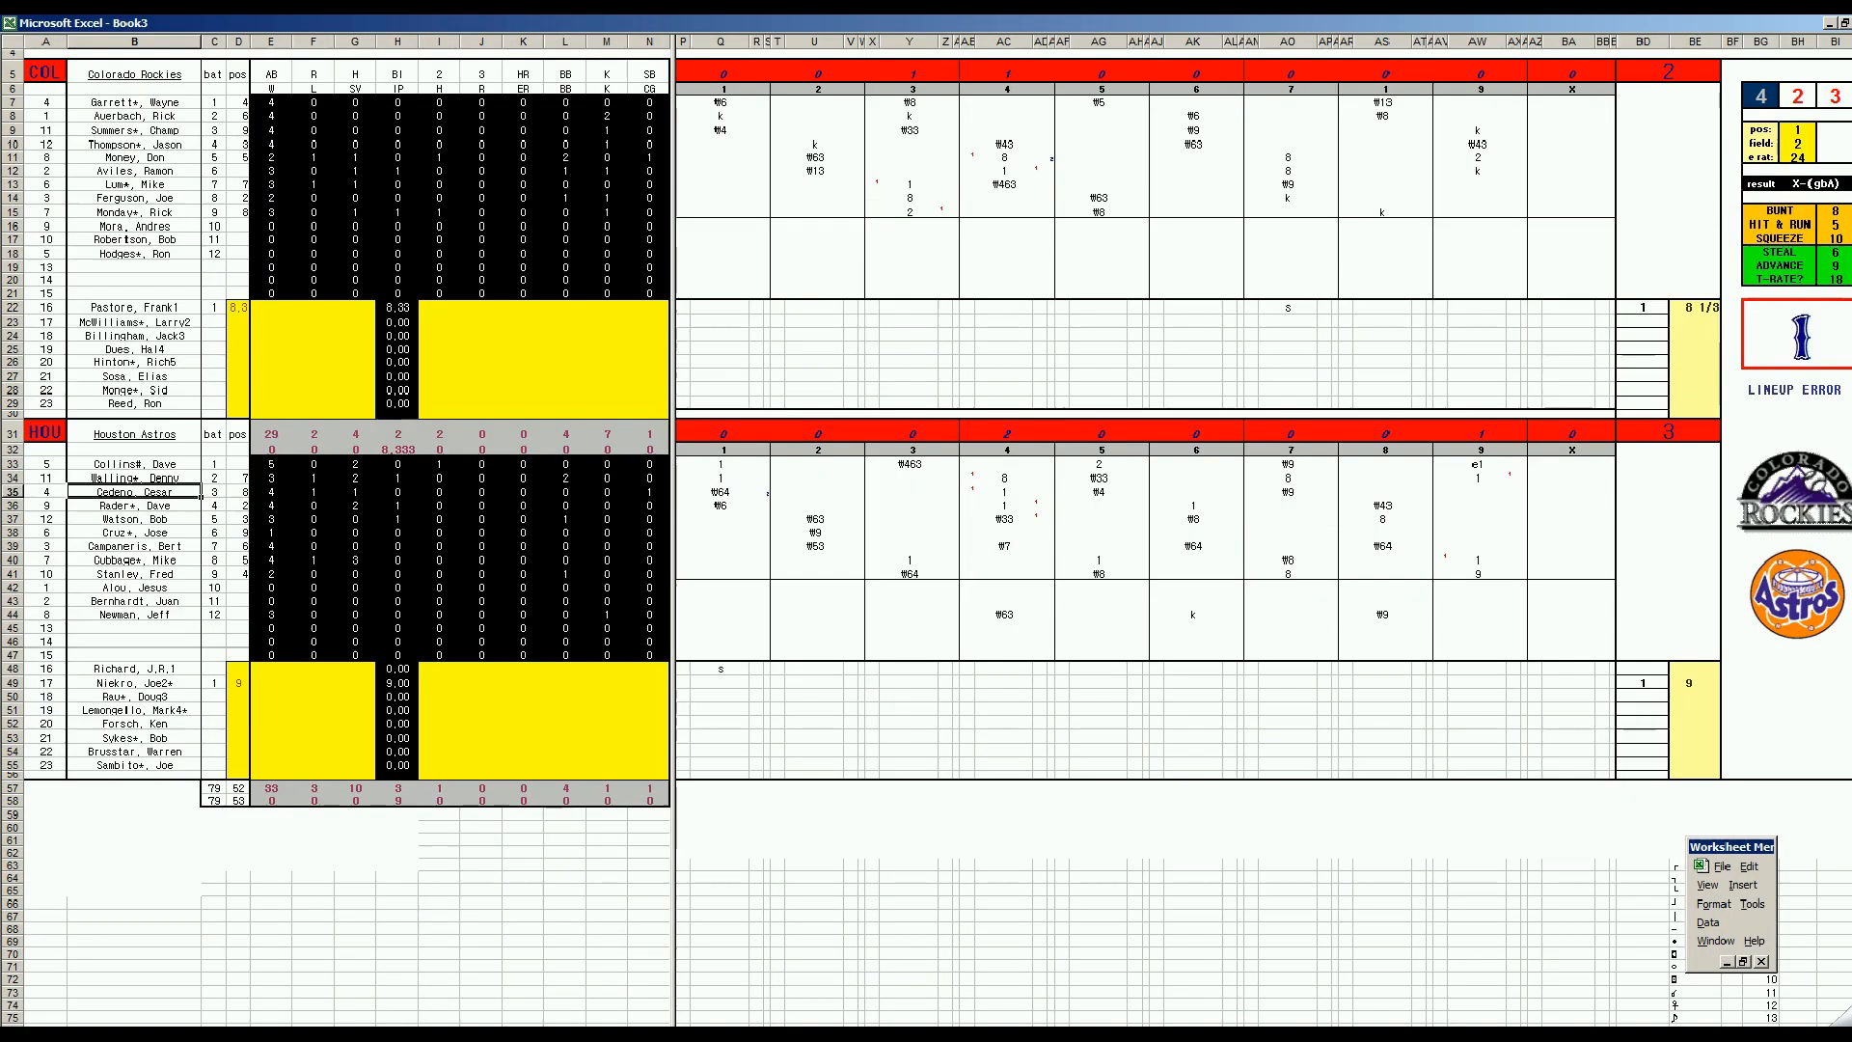
- Fill in the Astros starter's pitching line with 2 and the Rockies starter's with 1 until CORRECT! shows
left_click(272, 696)
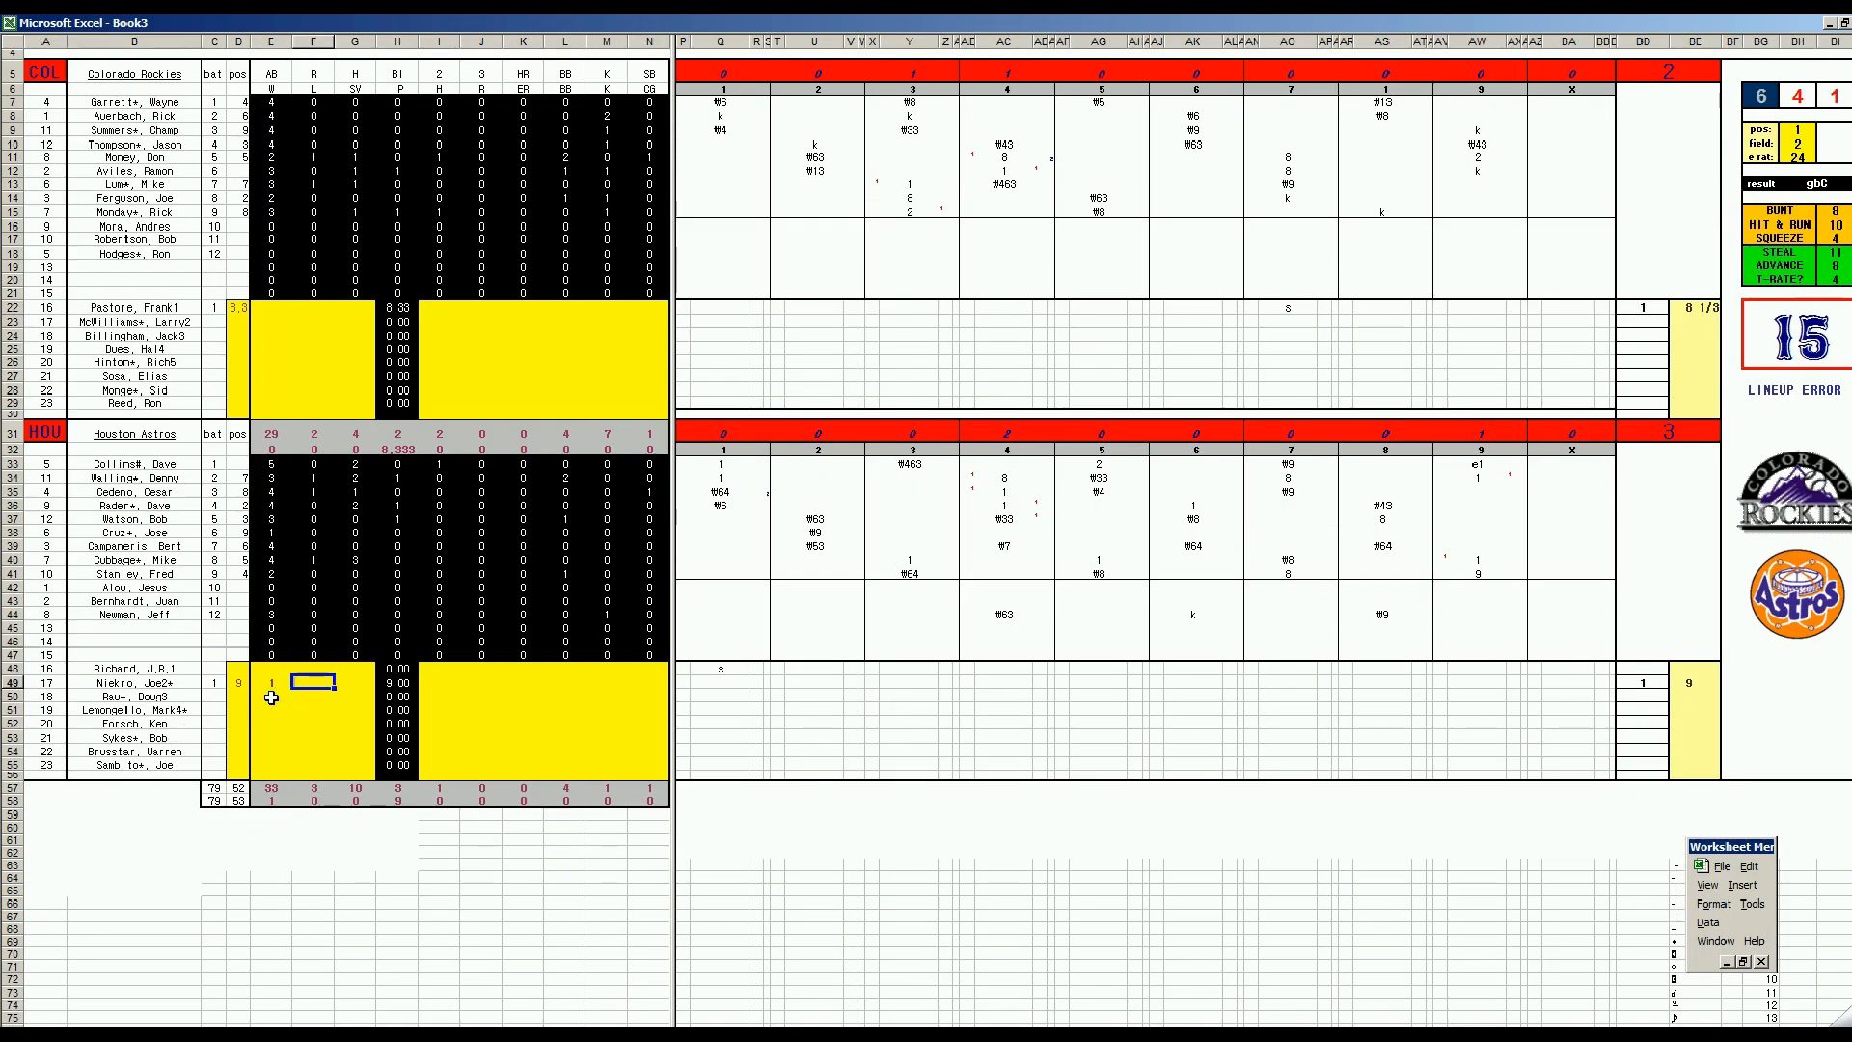
left_click(480, 682)
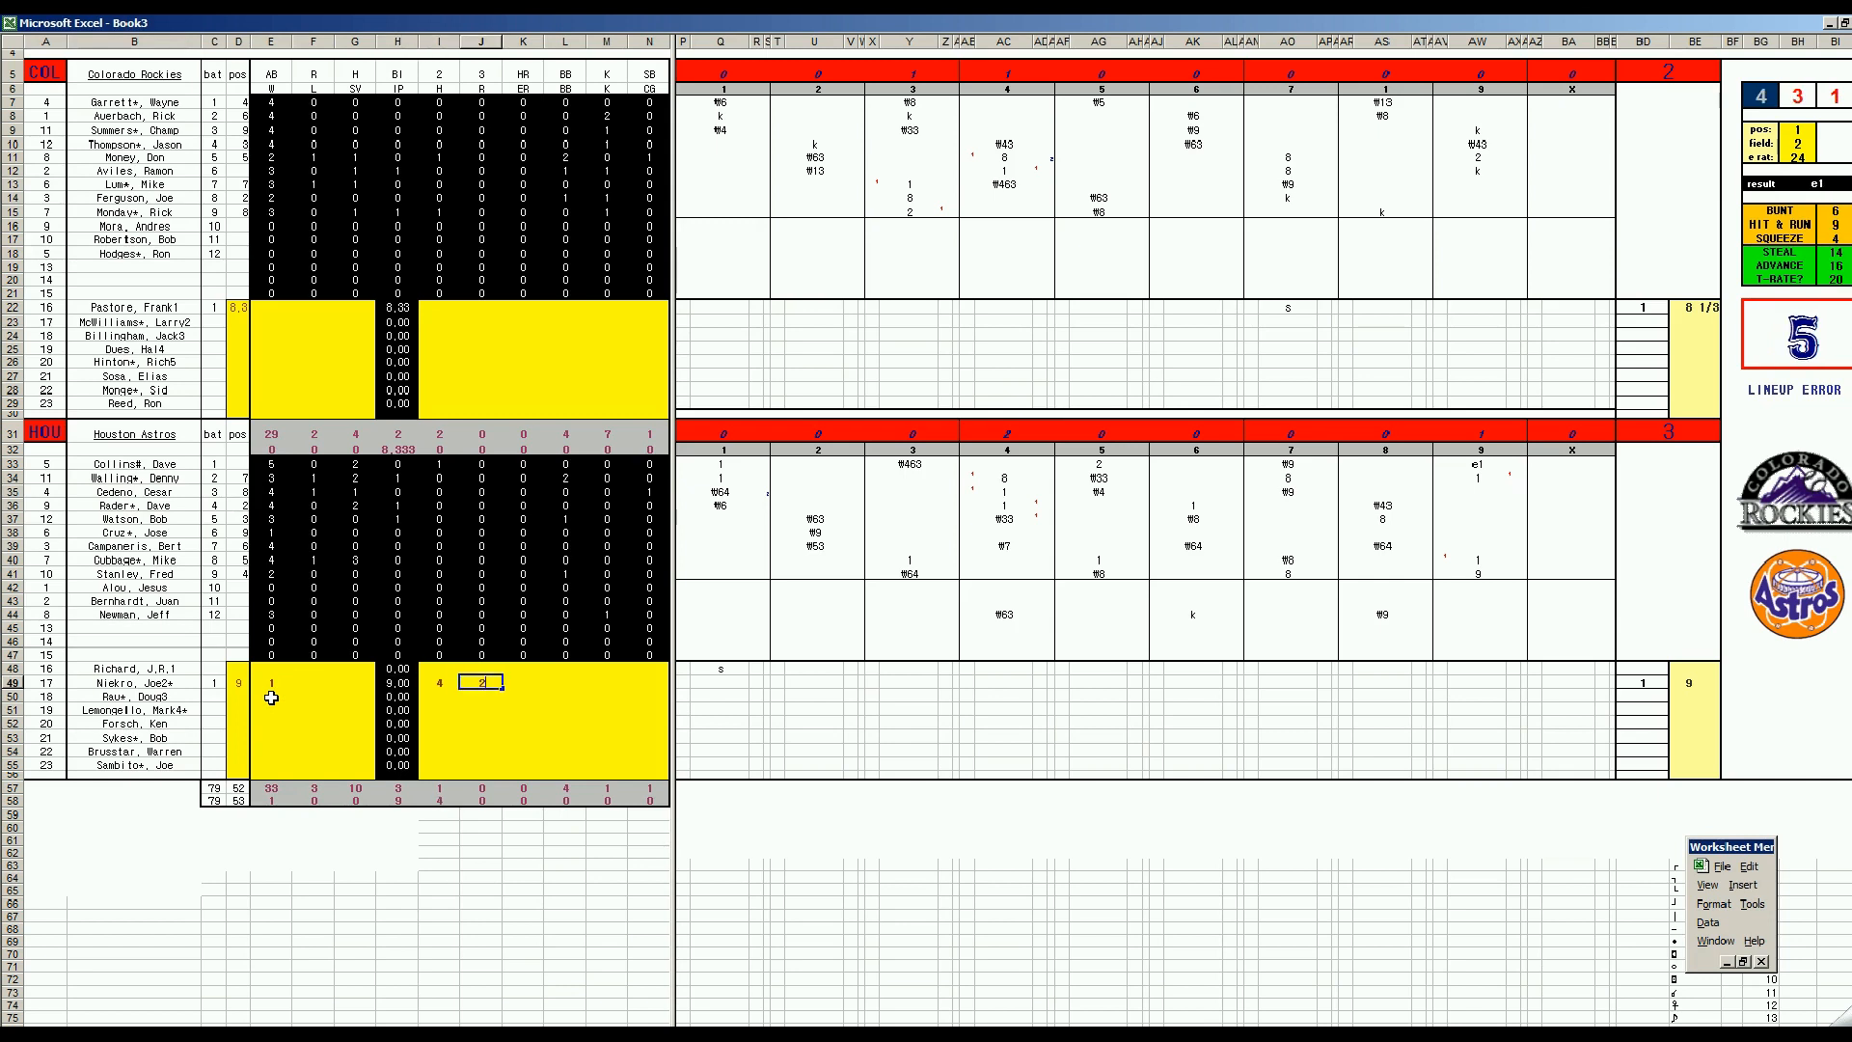
type("2")
left_click(648, 683)
type("1")
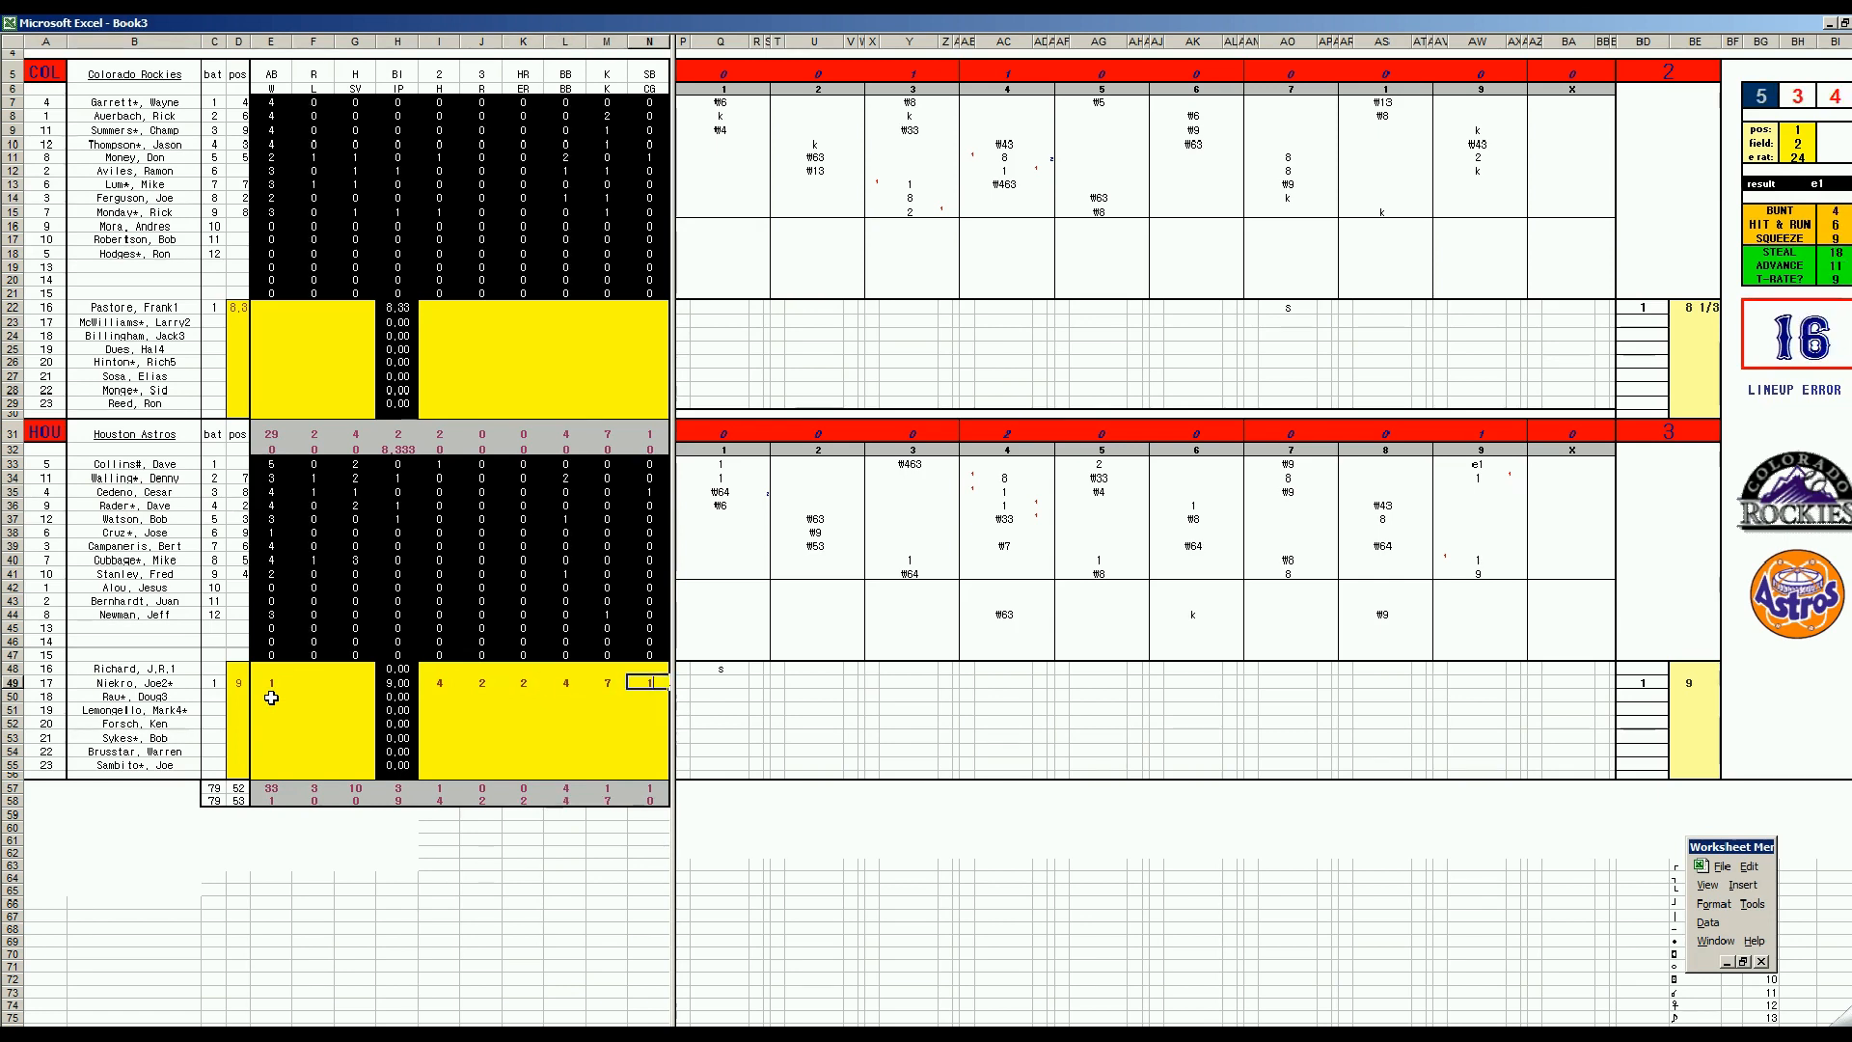
left_click(396, 322)
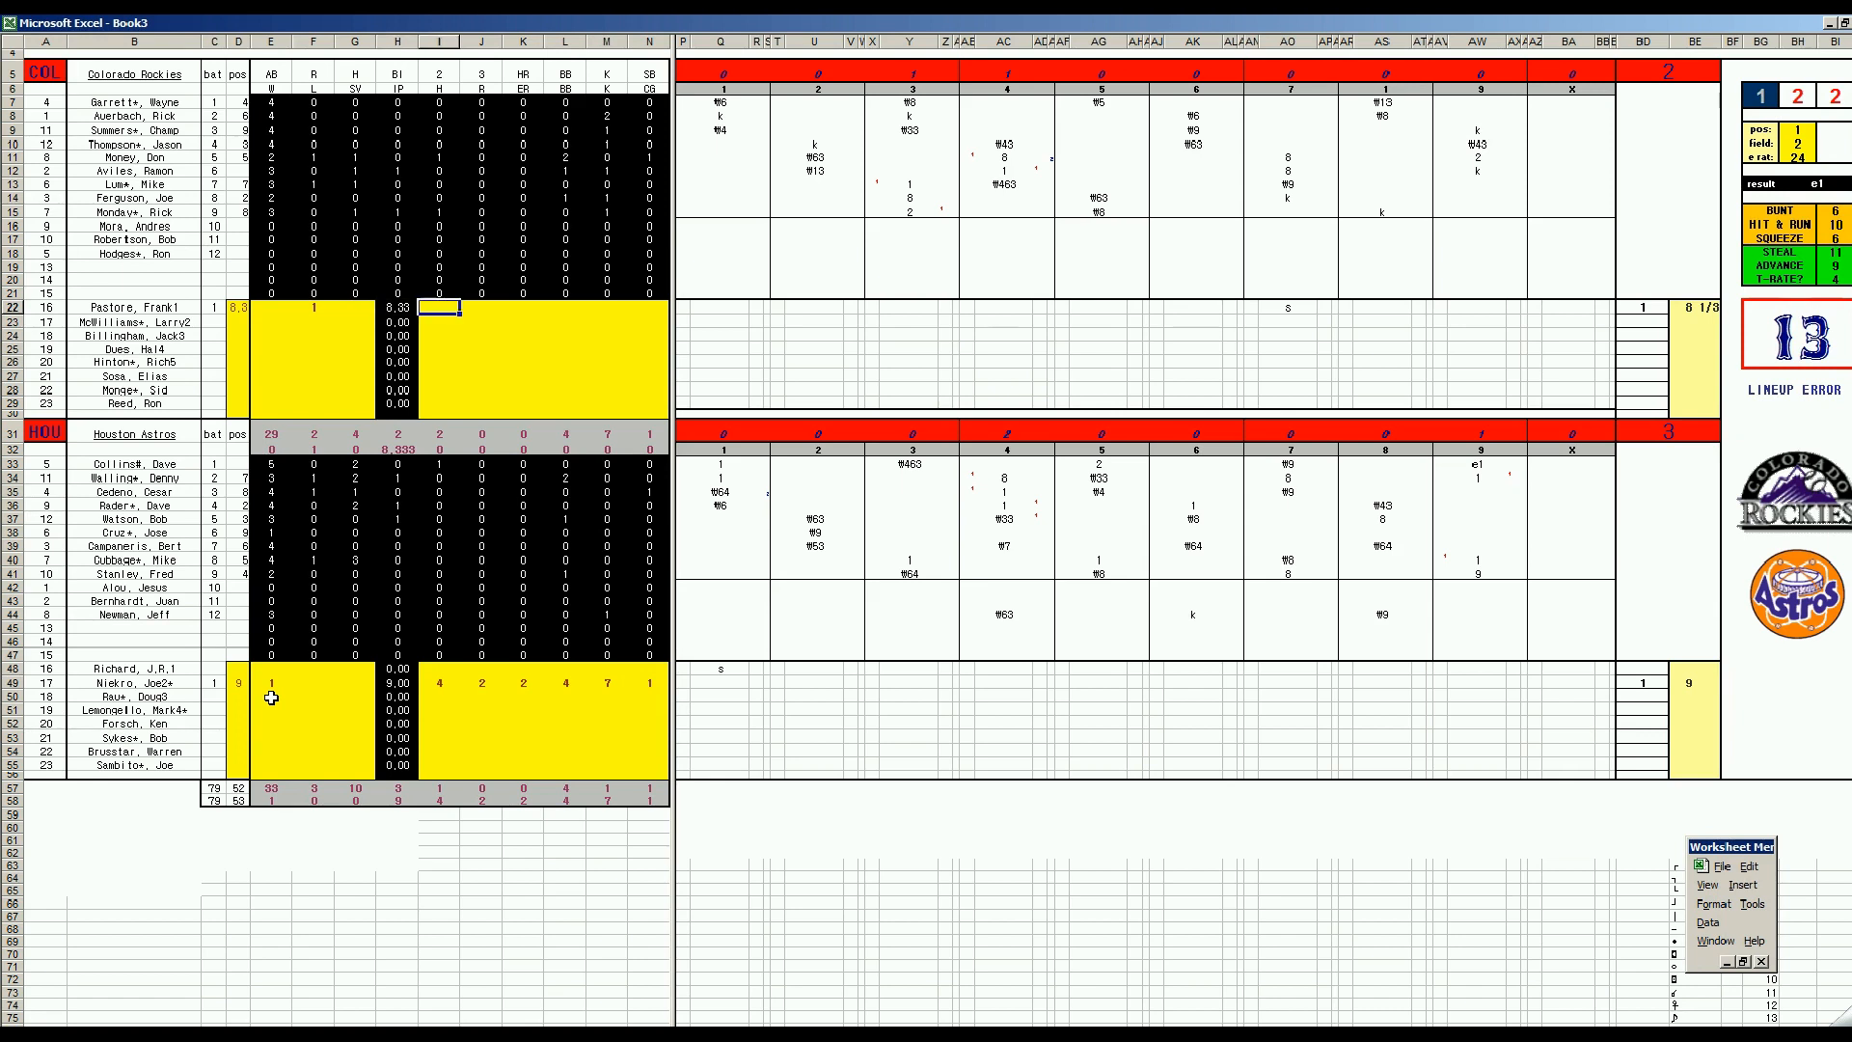
type("10")
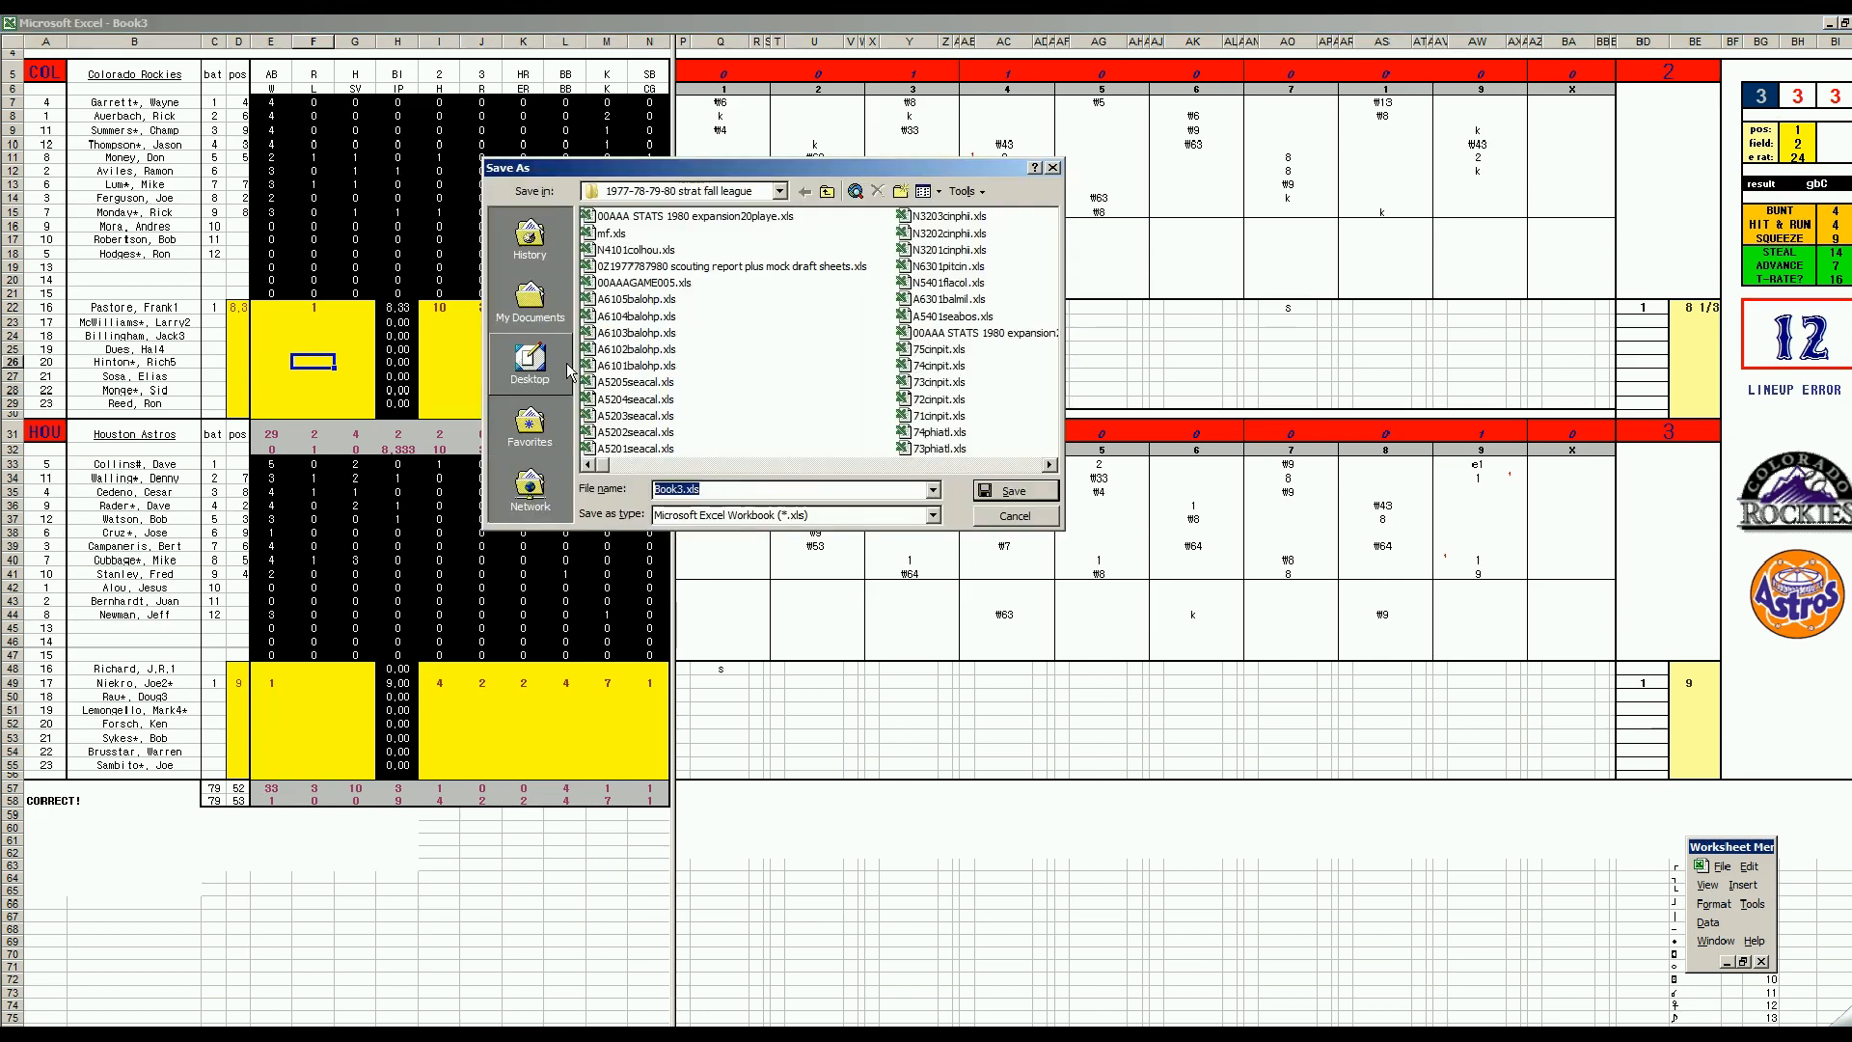
- Save the box-score workbook as N4102colhou.xls
left_click(640, 249)
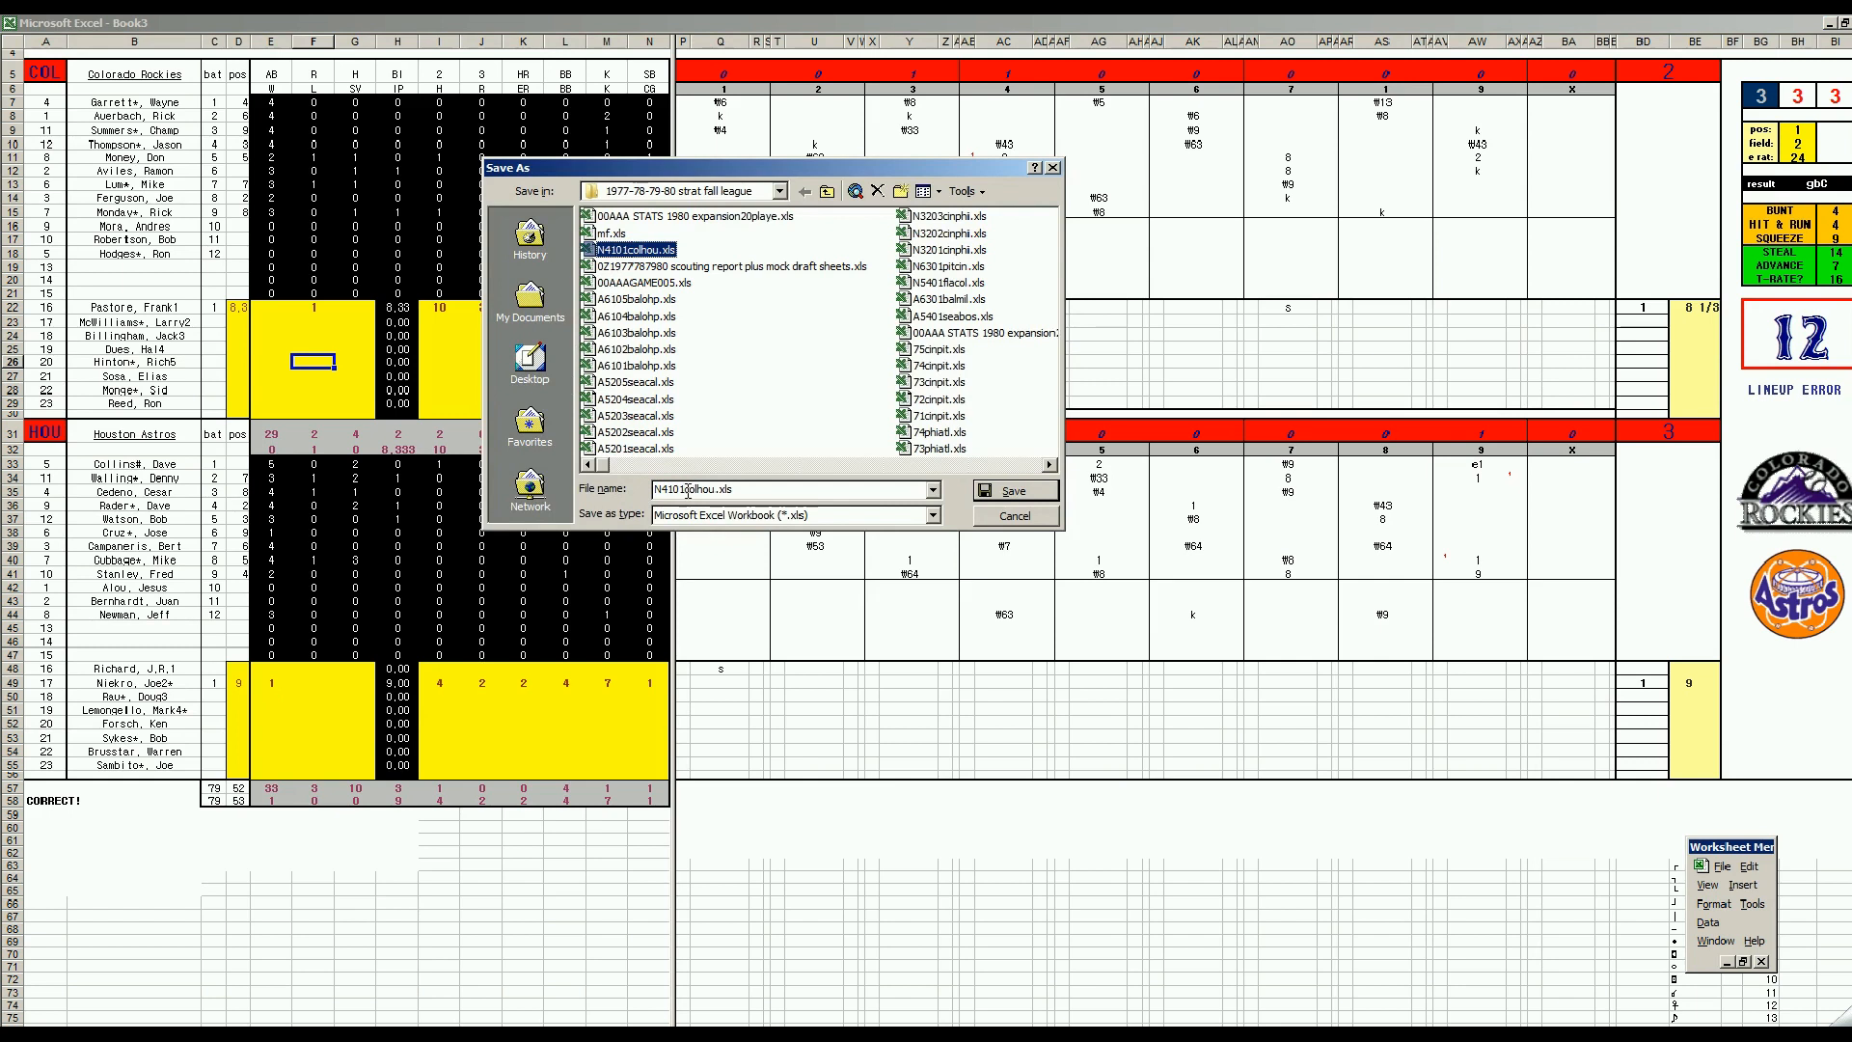
type("N4102colhou.xls")
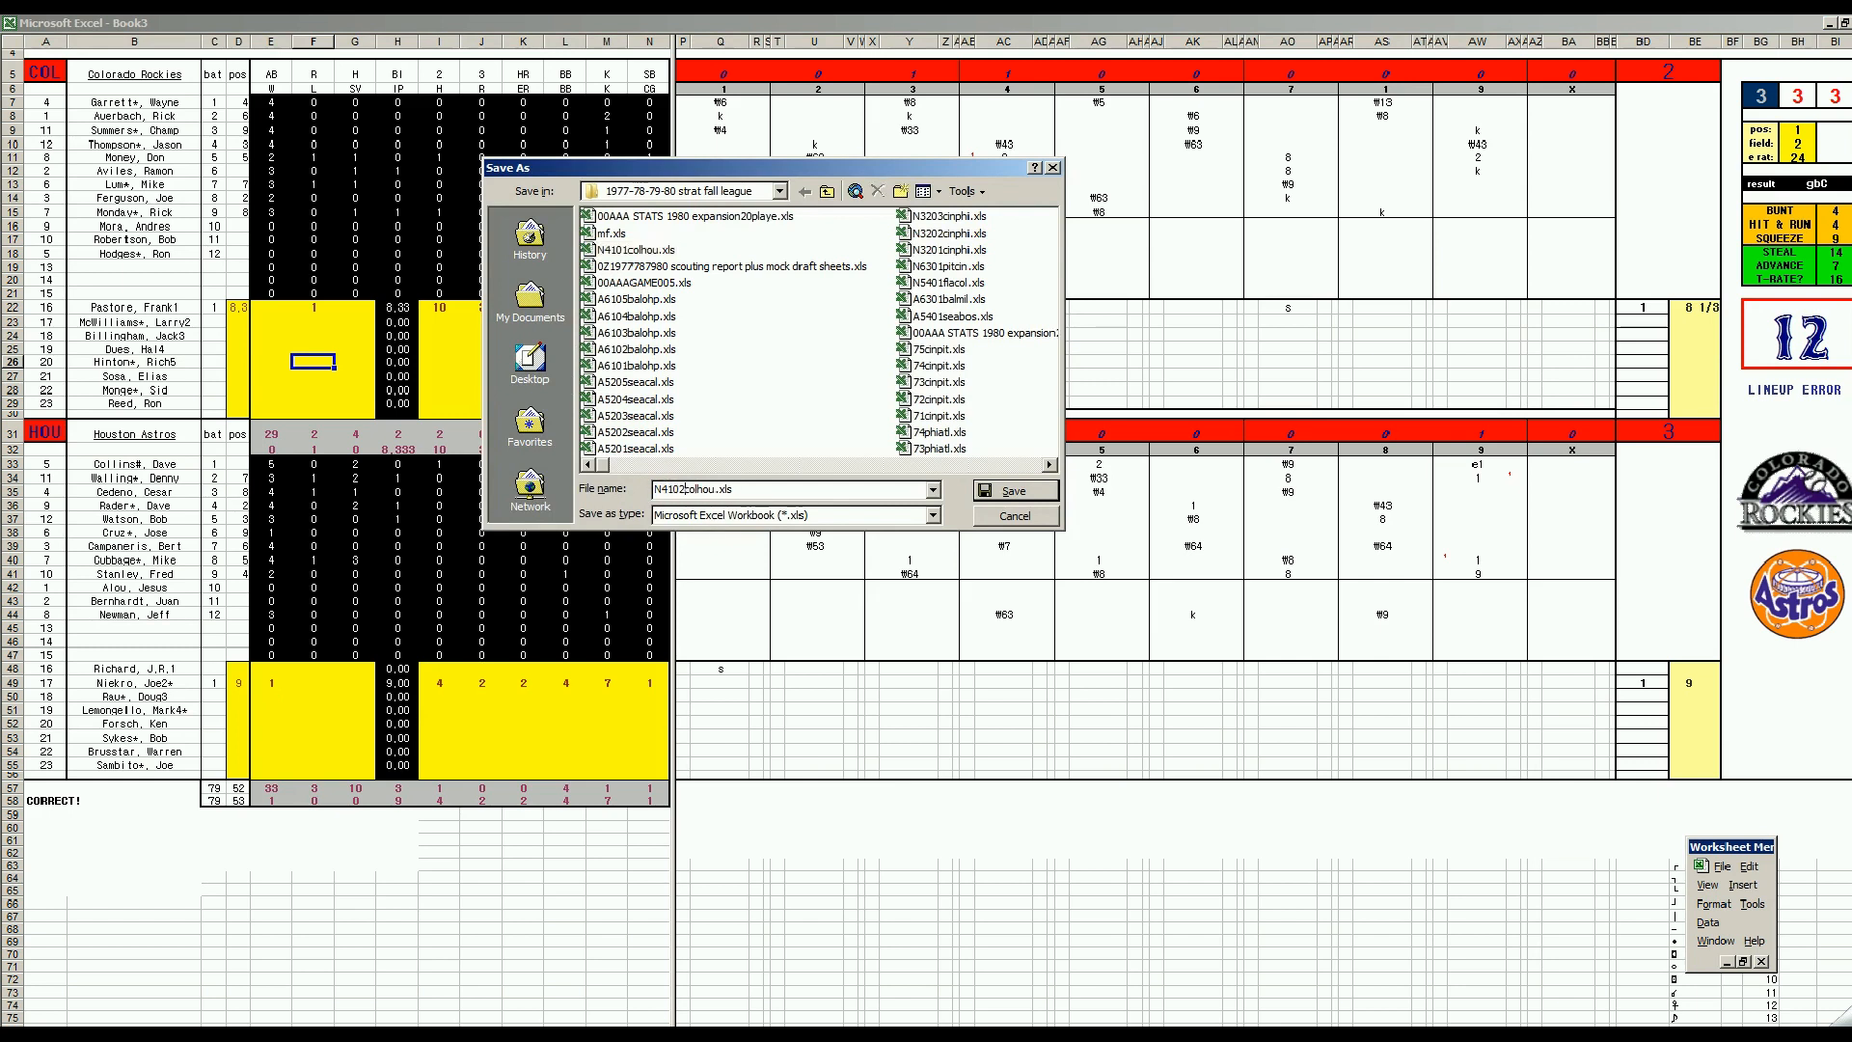
left_click(1013, 490)
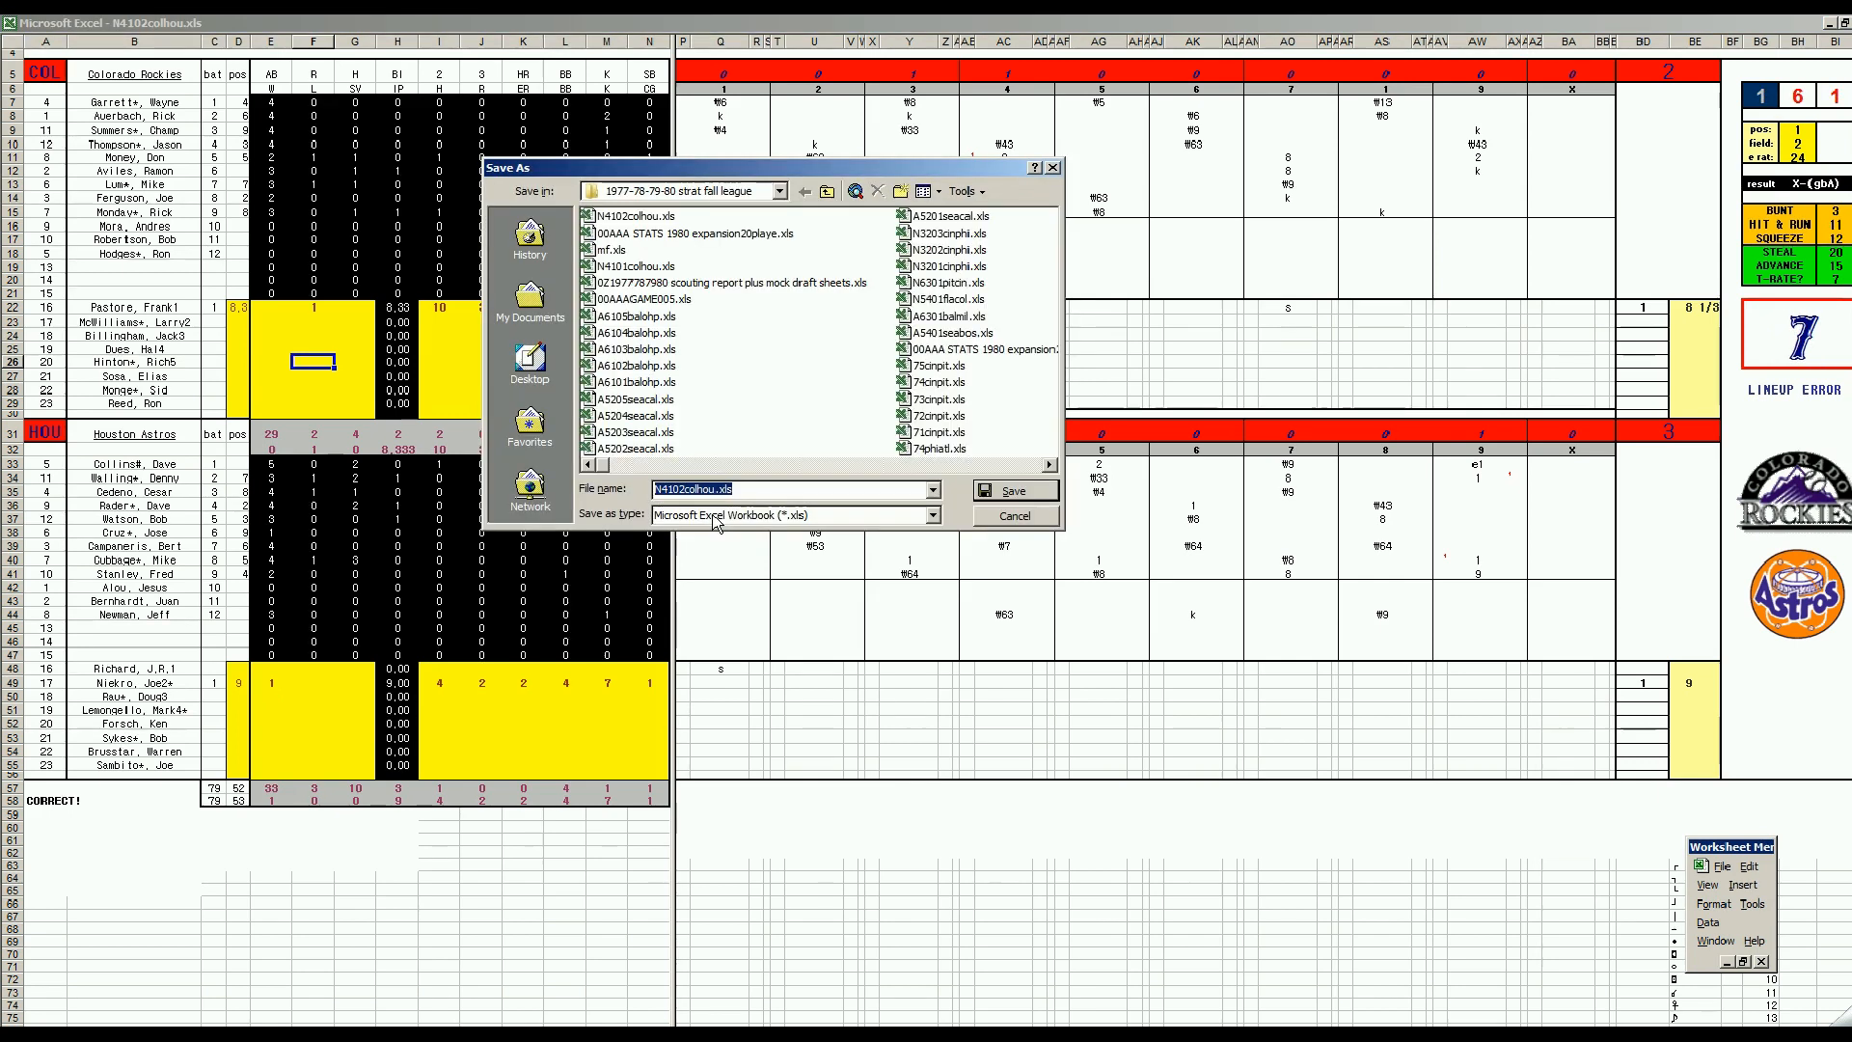
left_click(1013, 490)
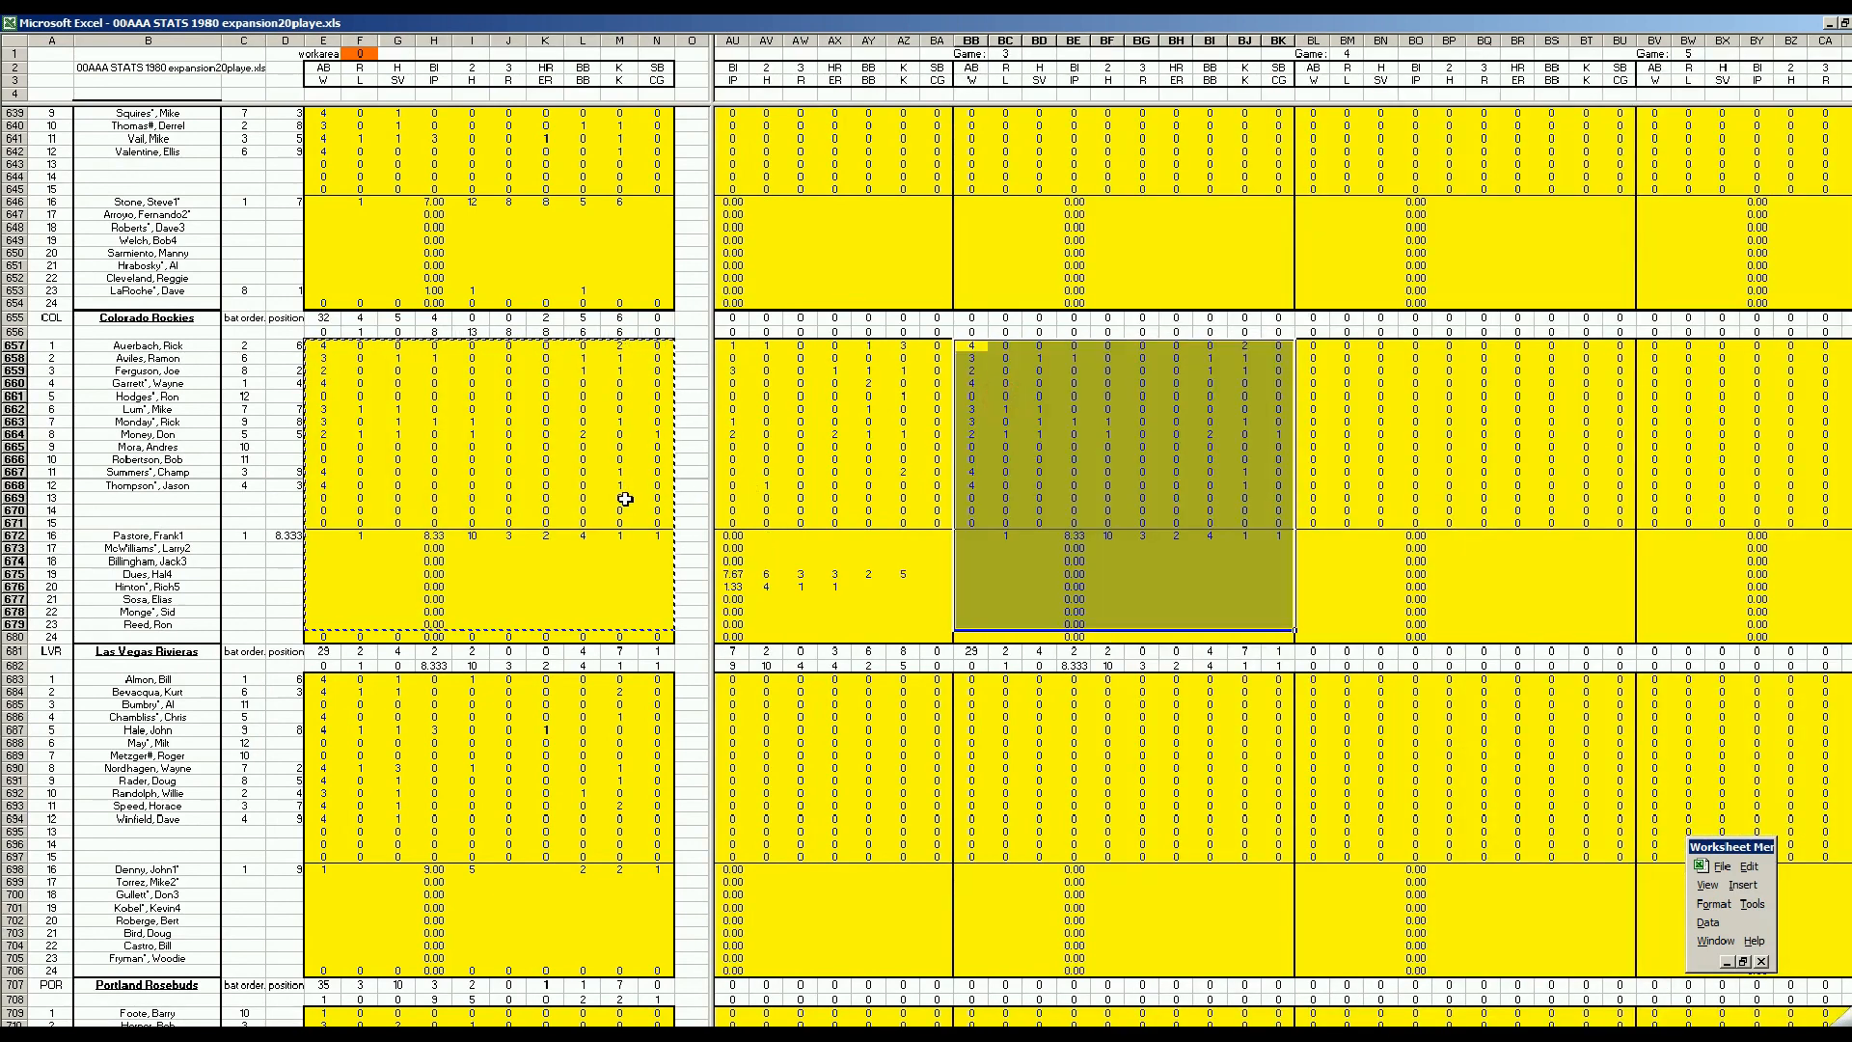
- Paste the copied Astros game lines into their empty game block in 00AAA STATS 1980
scroll("down", 3)
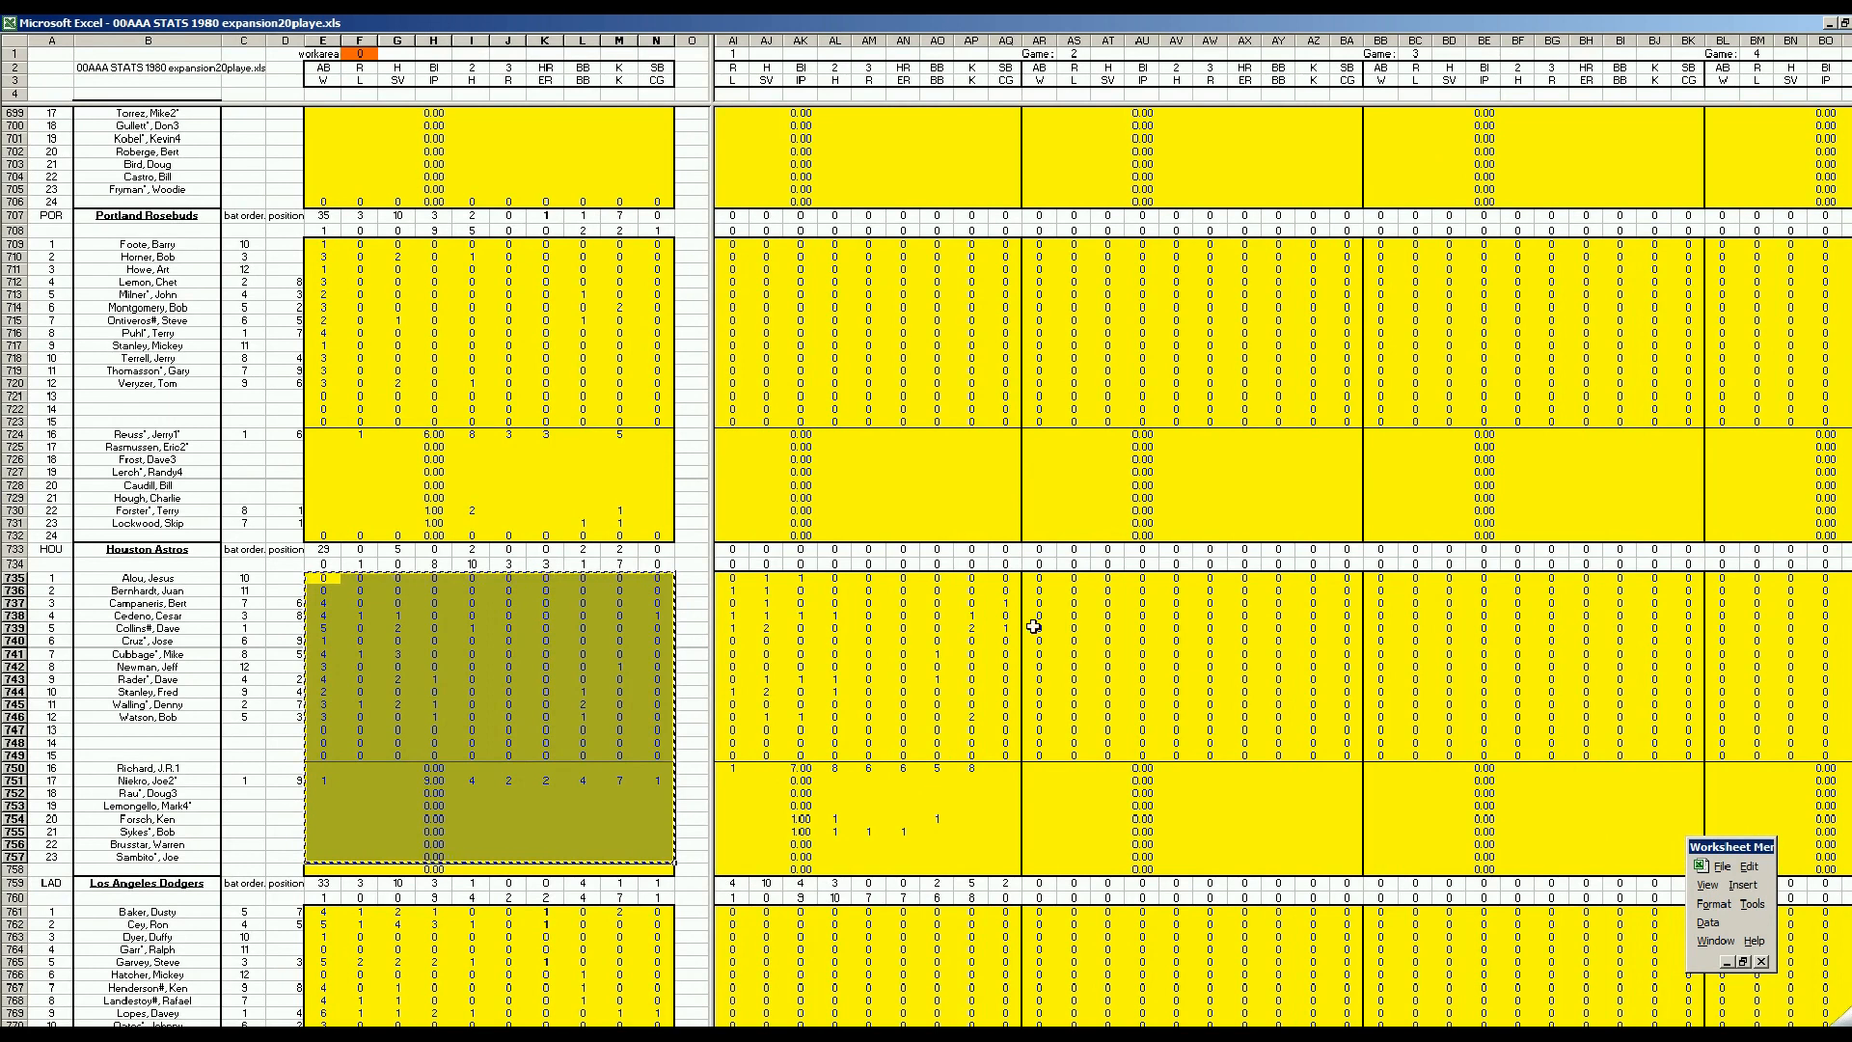
right_click(1038, 577)
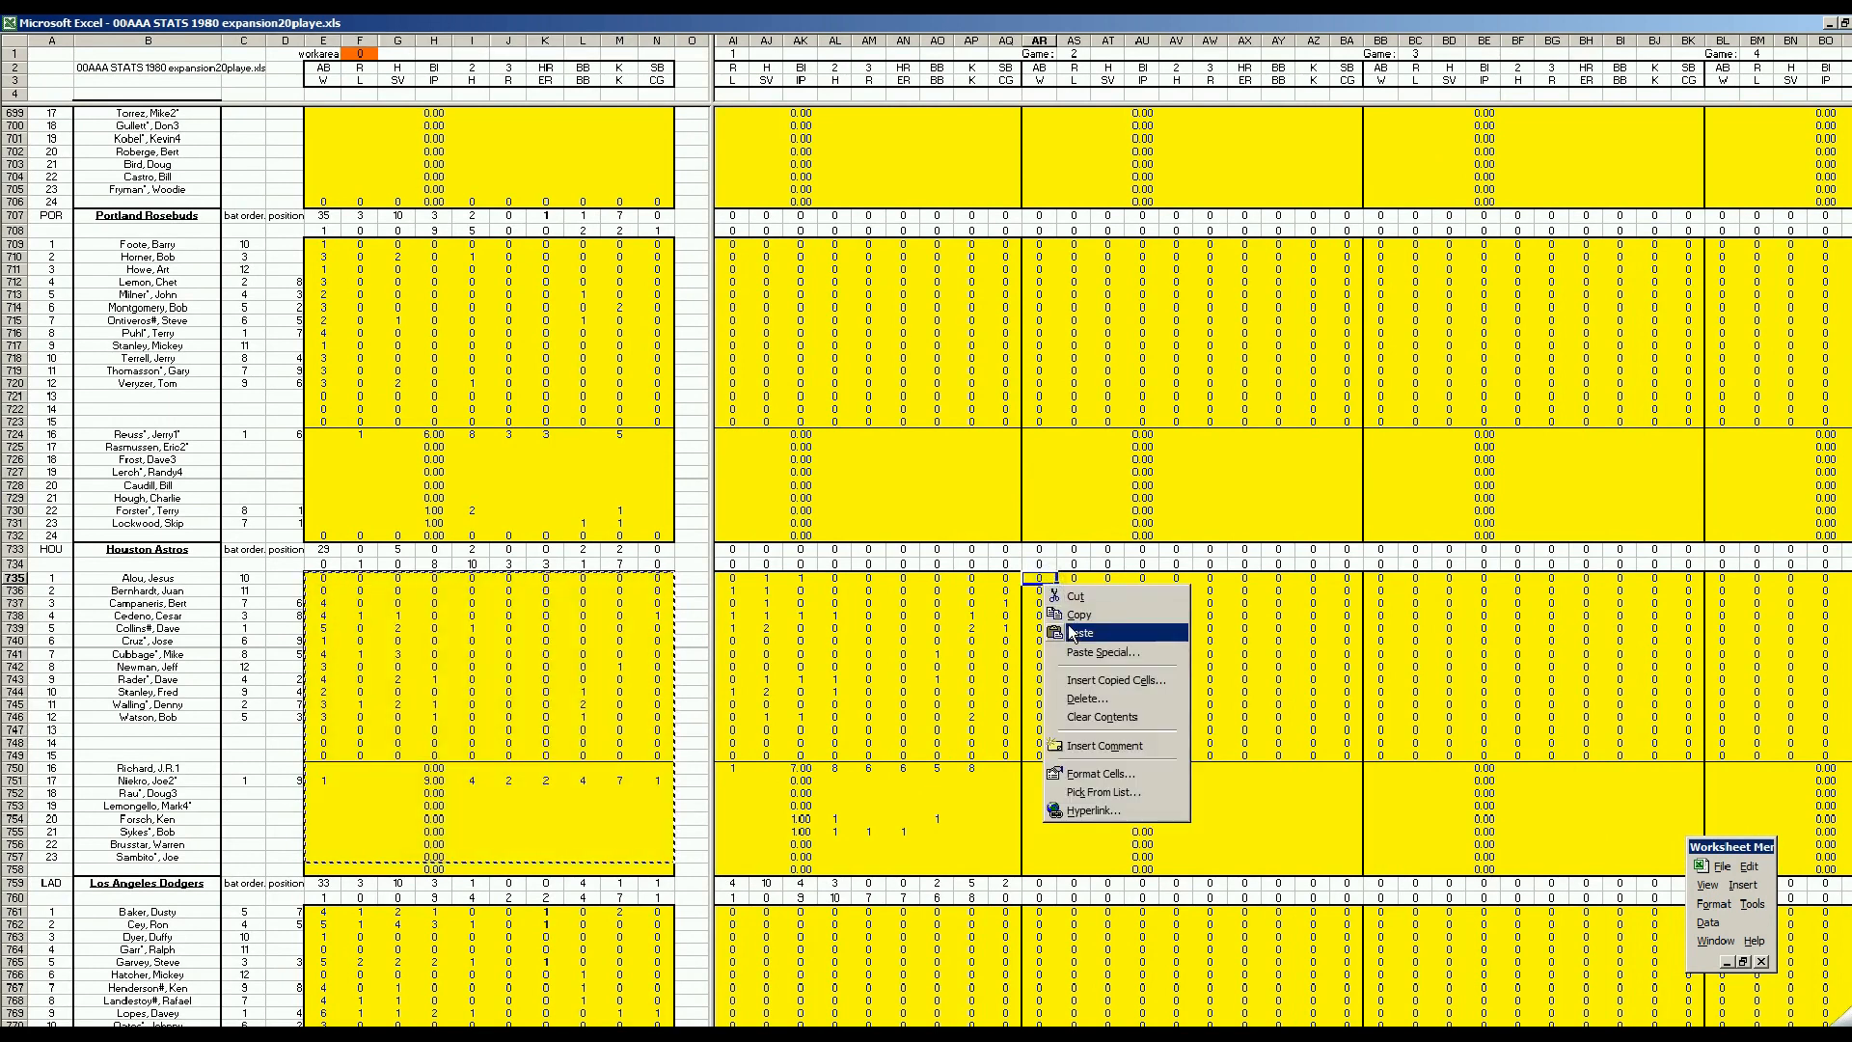
left_click(1084, 633)
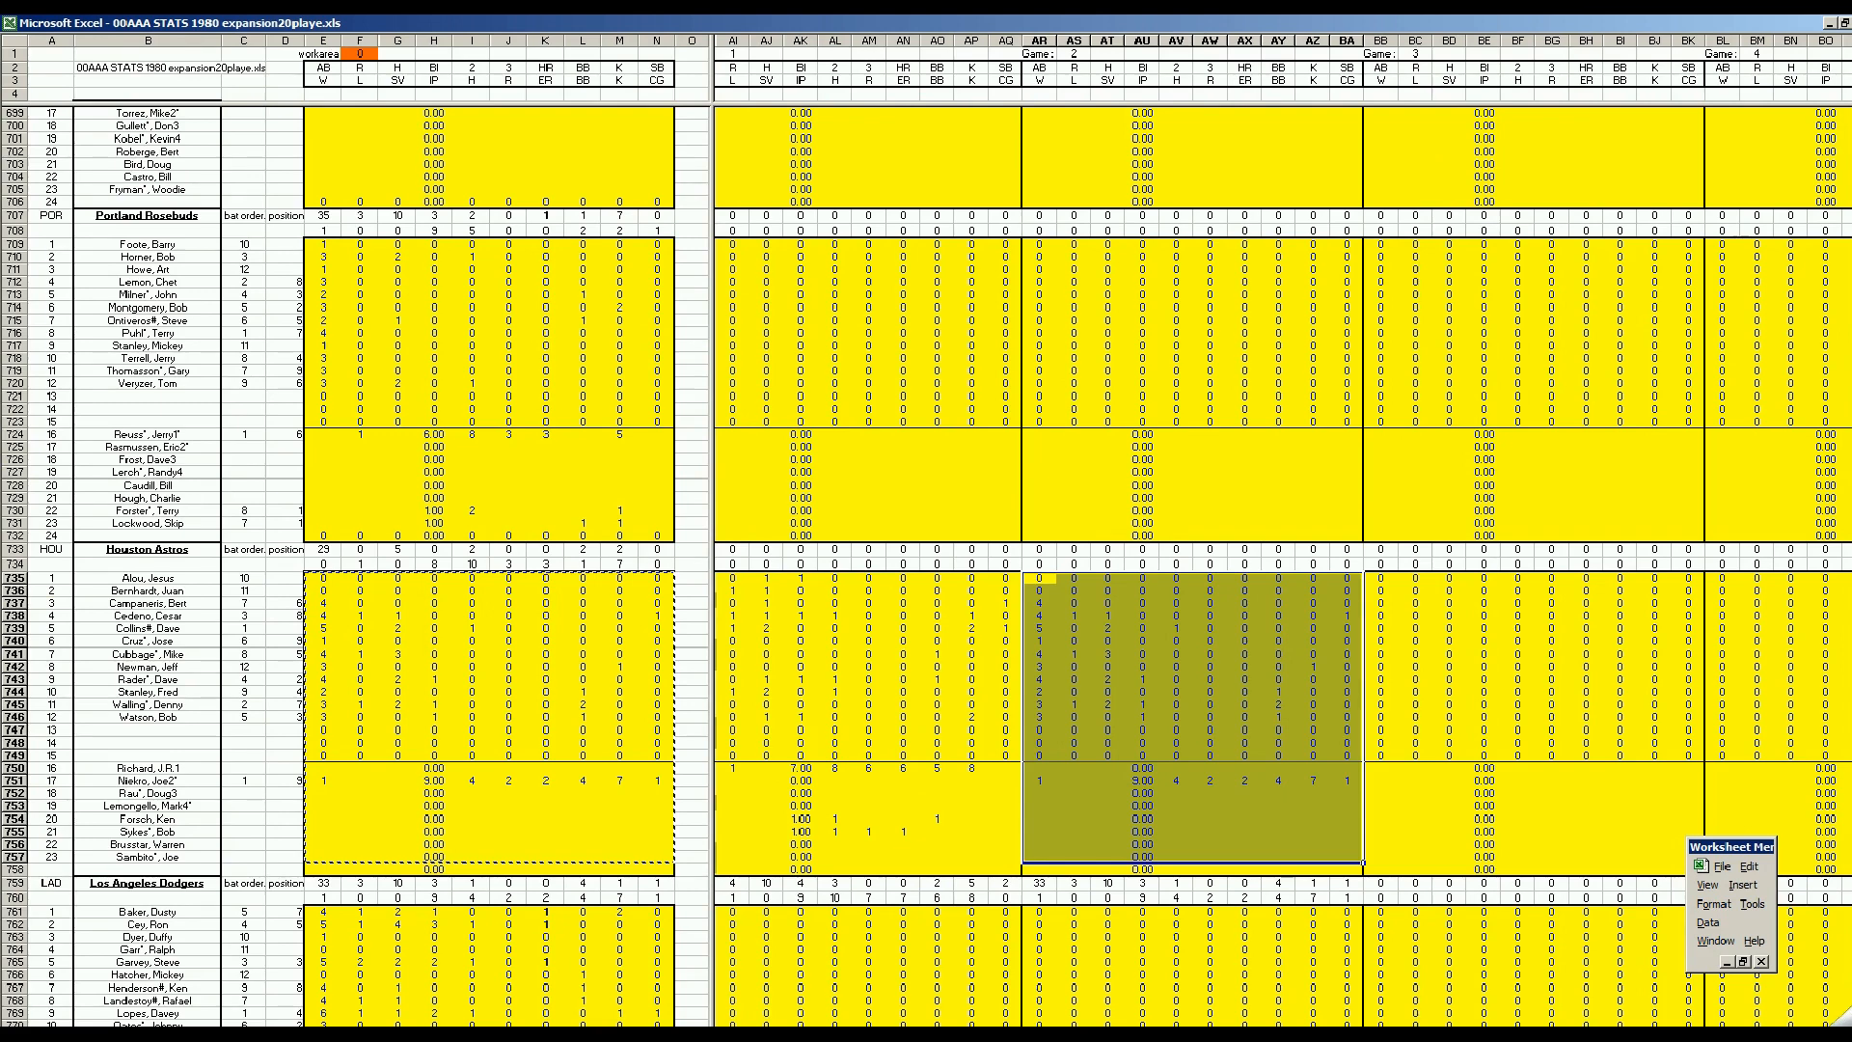
scroll("right", 3)
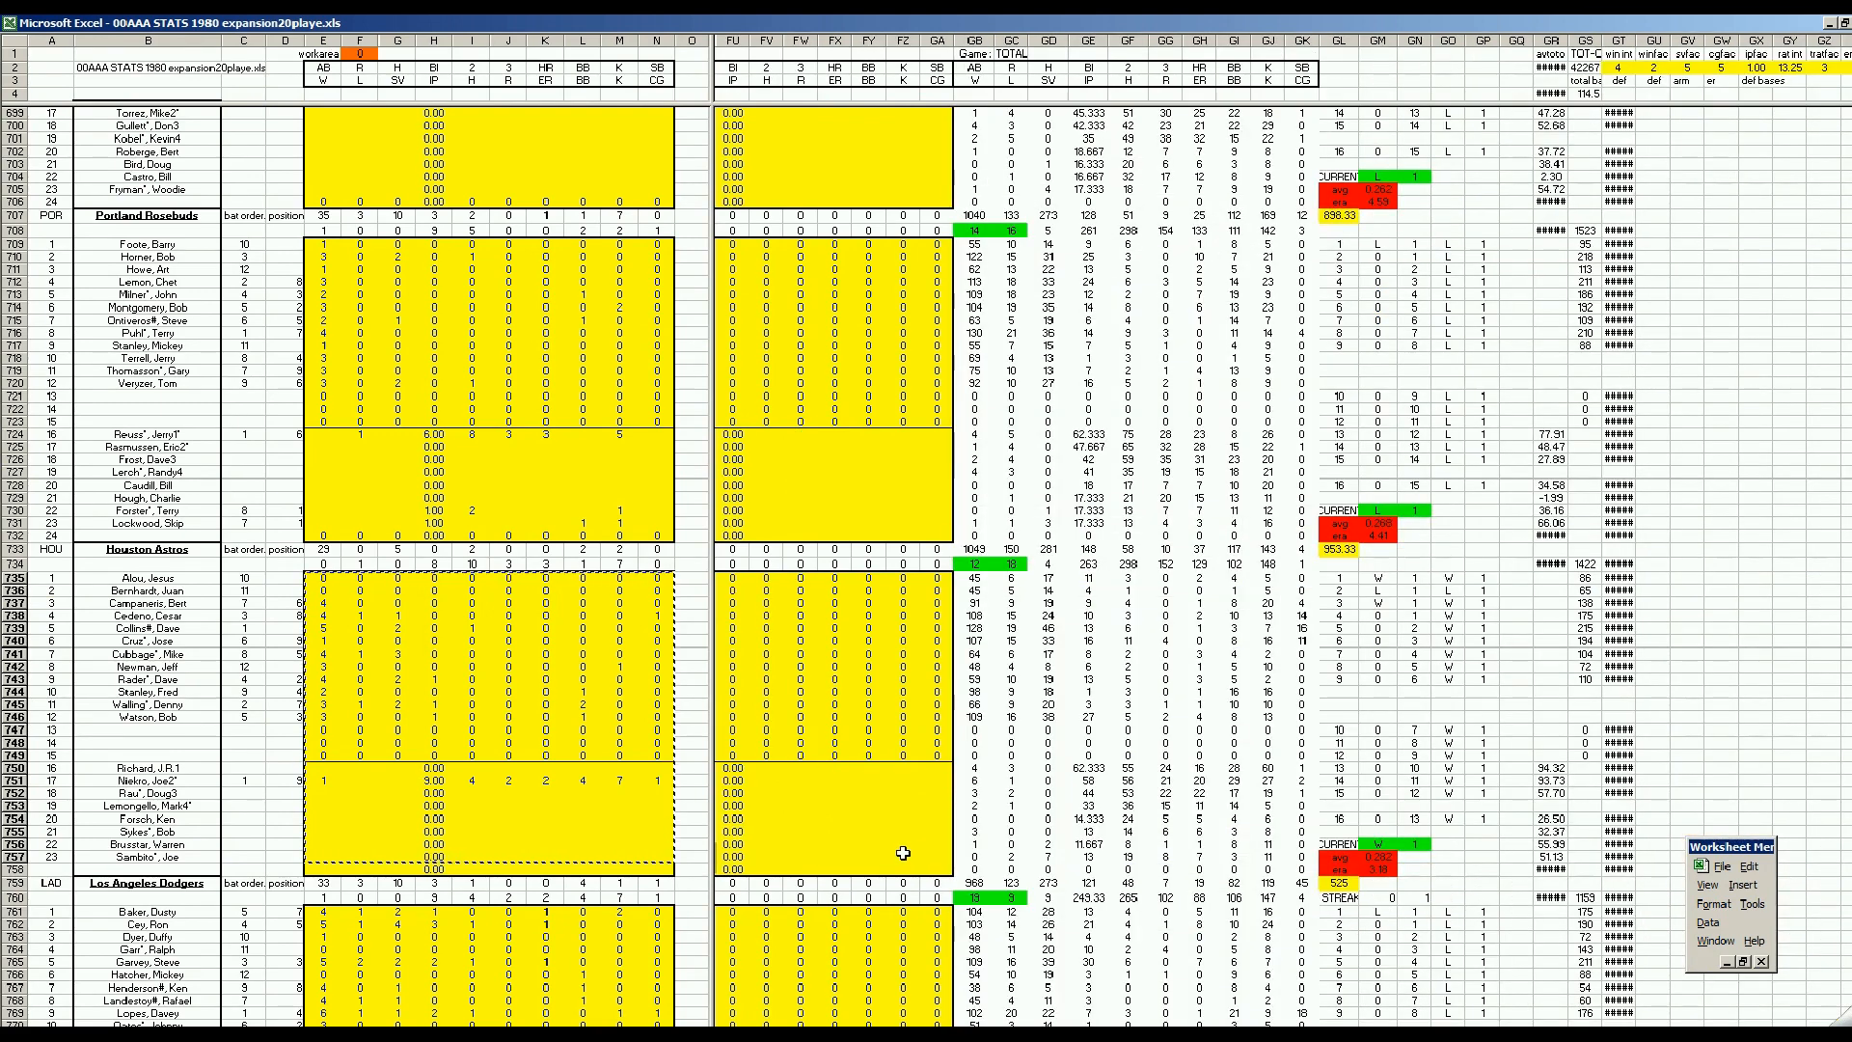
mouse_move(903, 764)
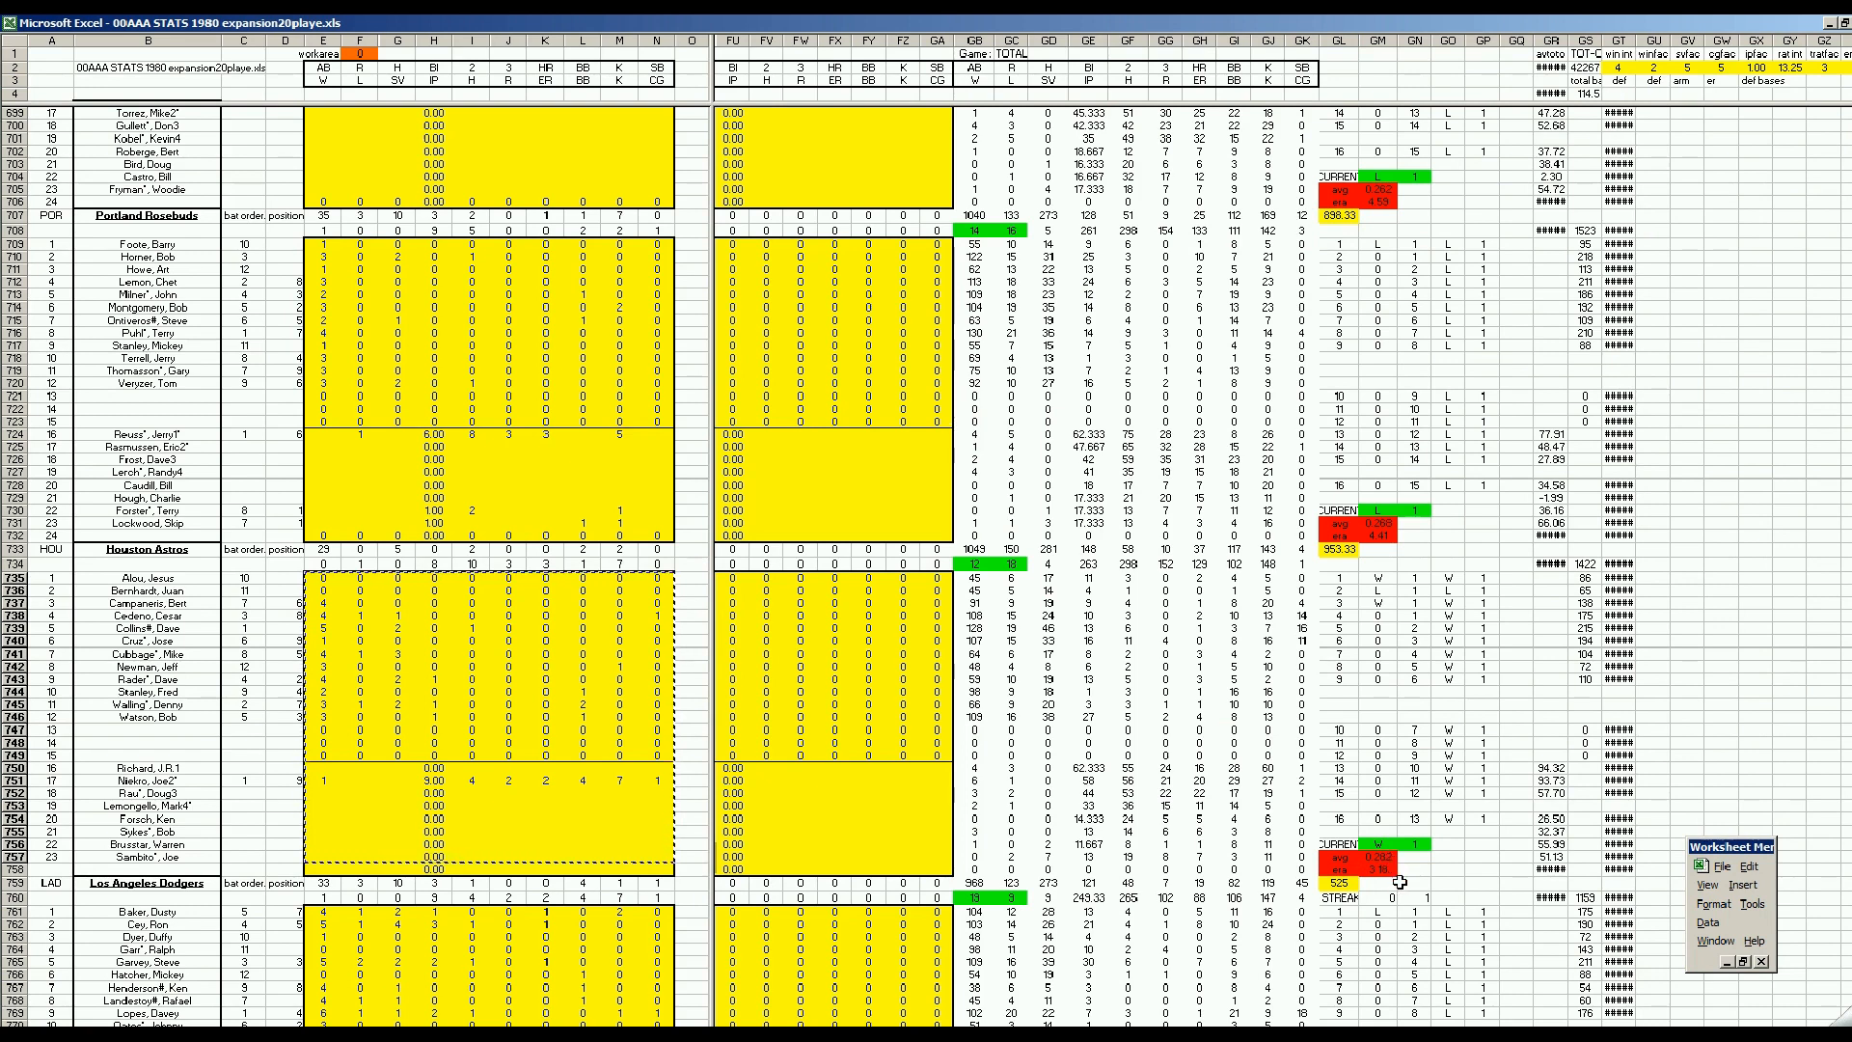
mouse_move(945, 803)
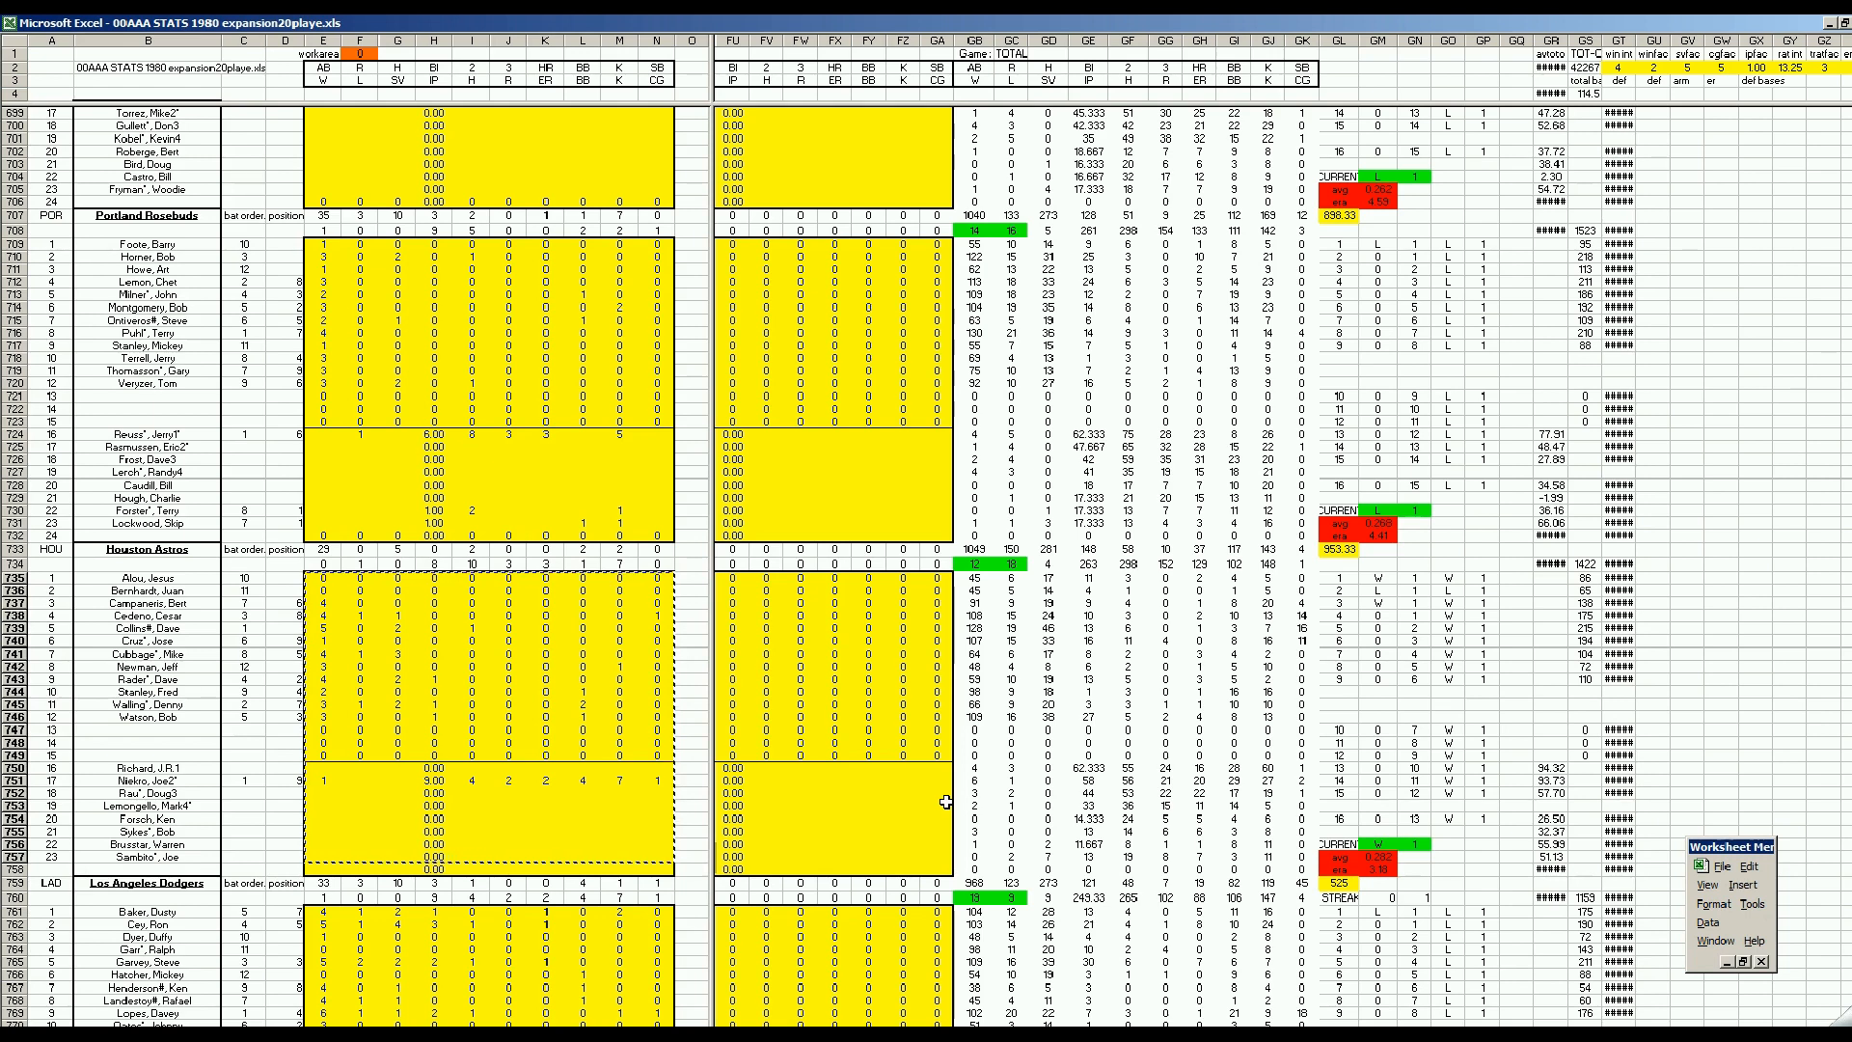
mouse_move(1034, 851)
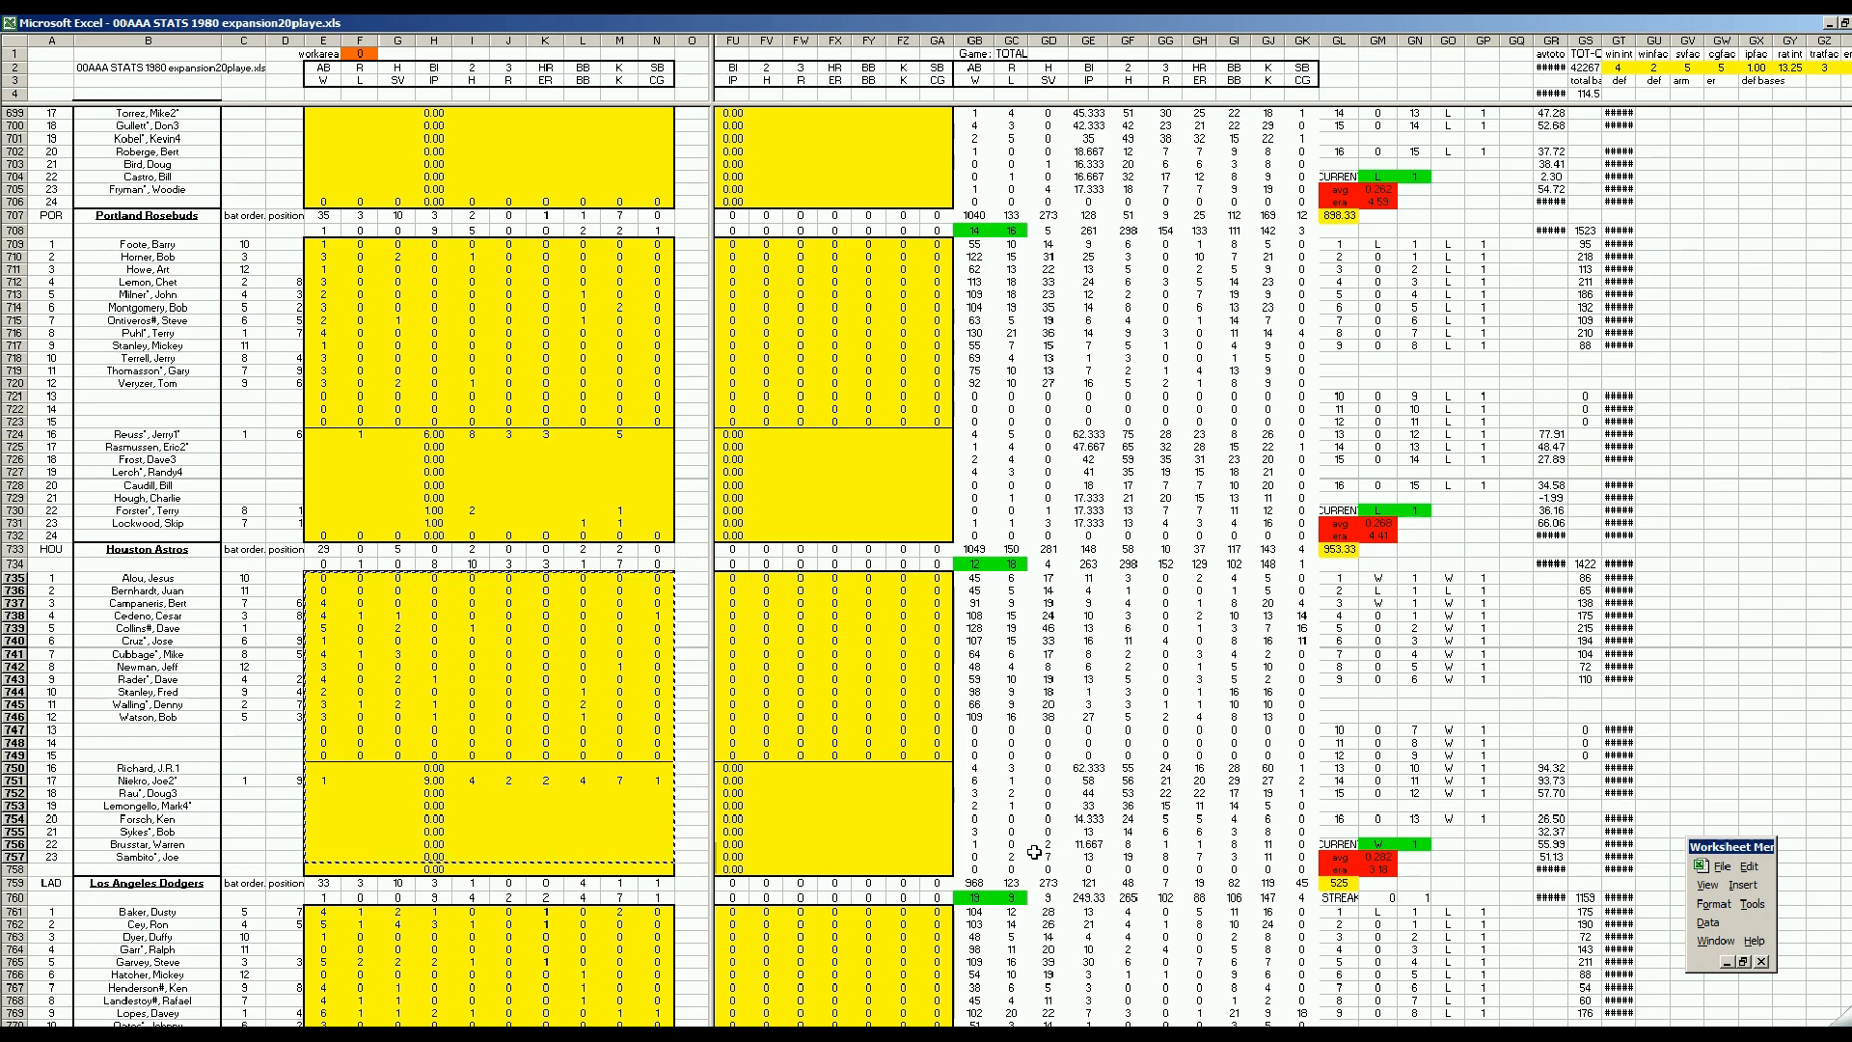
mouse_move(1076, 690)
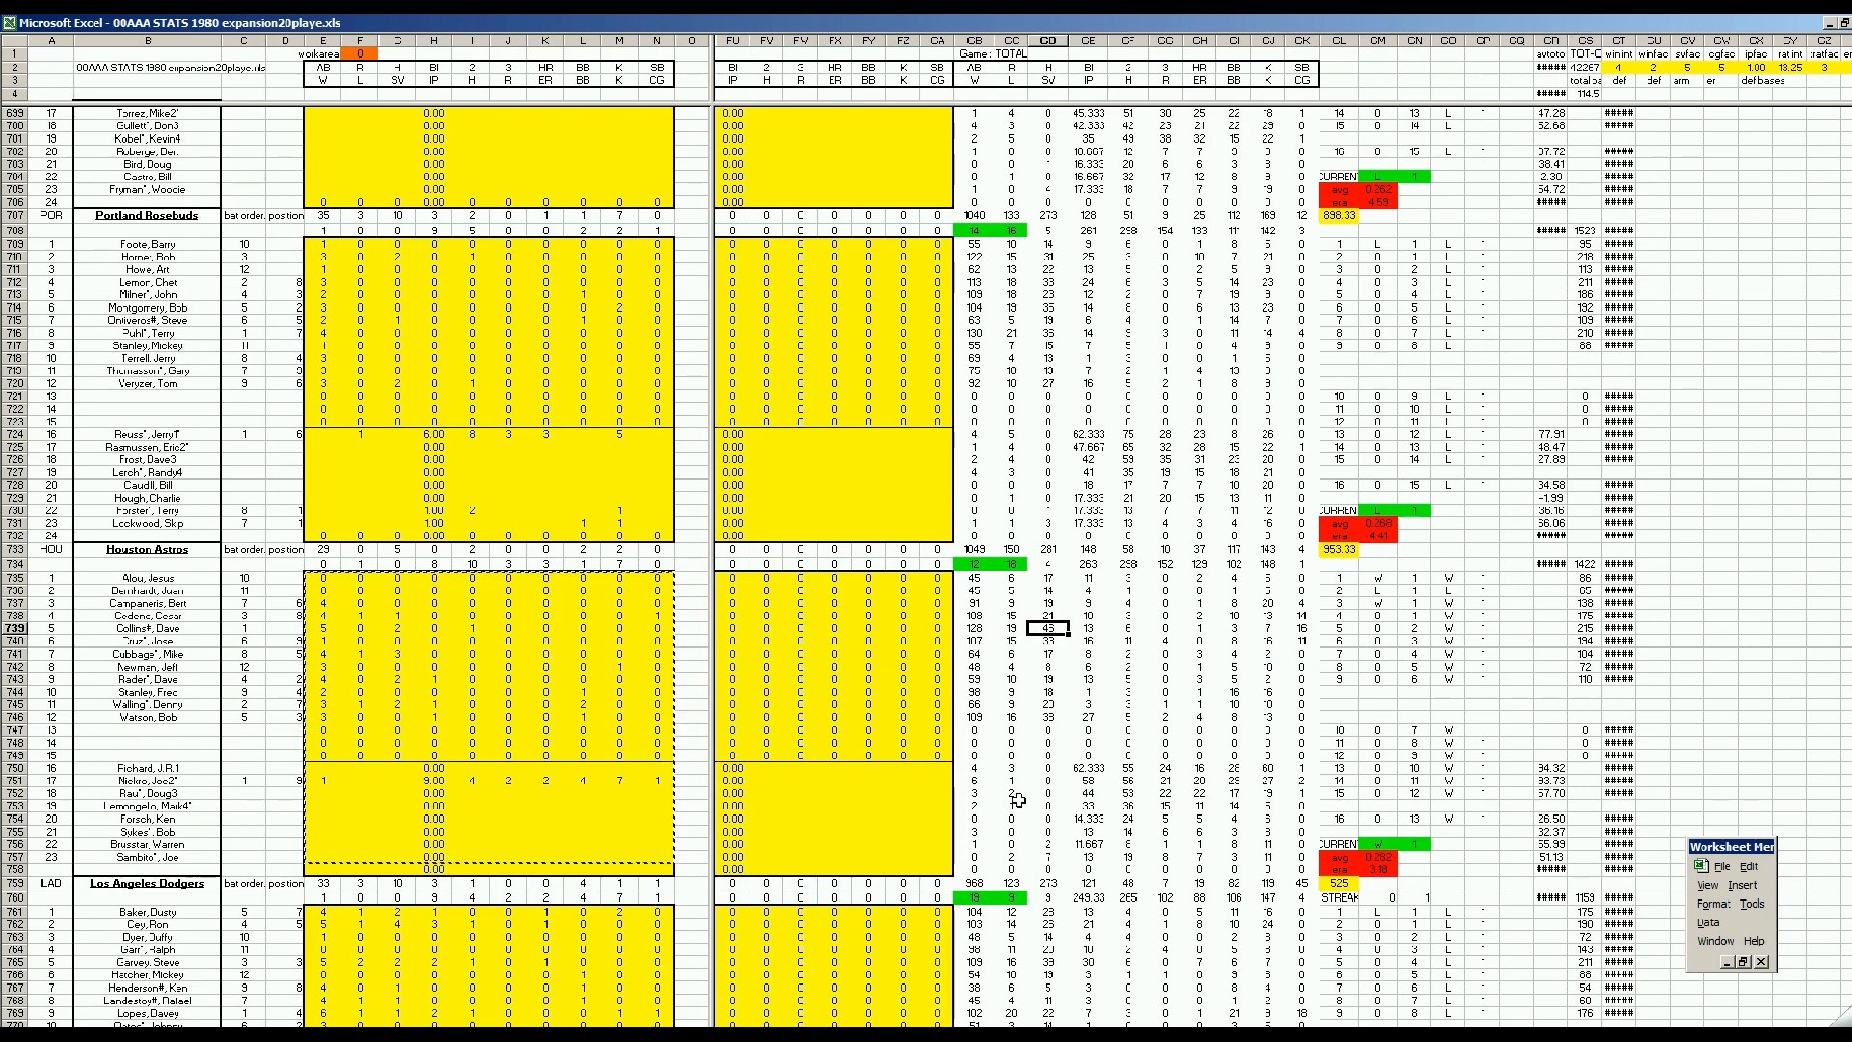
mouse_move(939, 714)
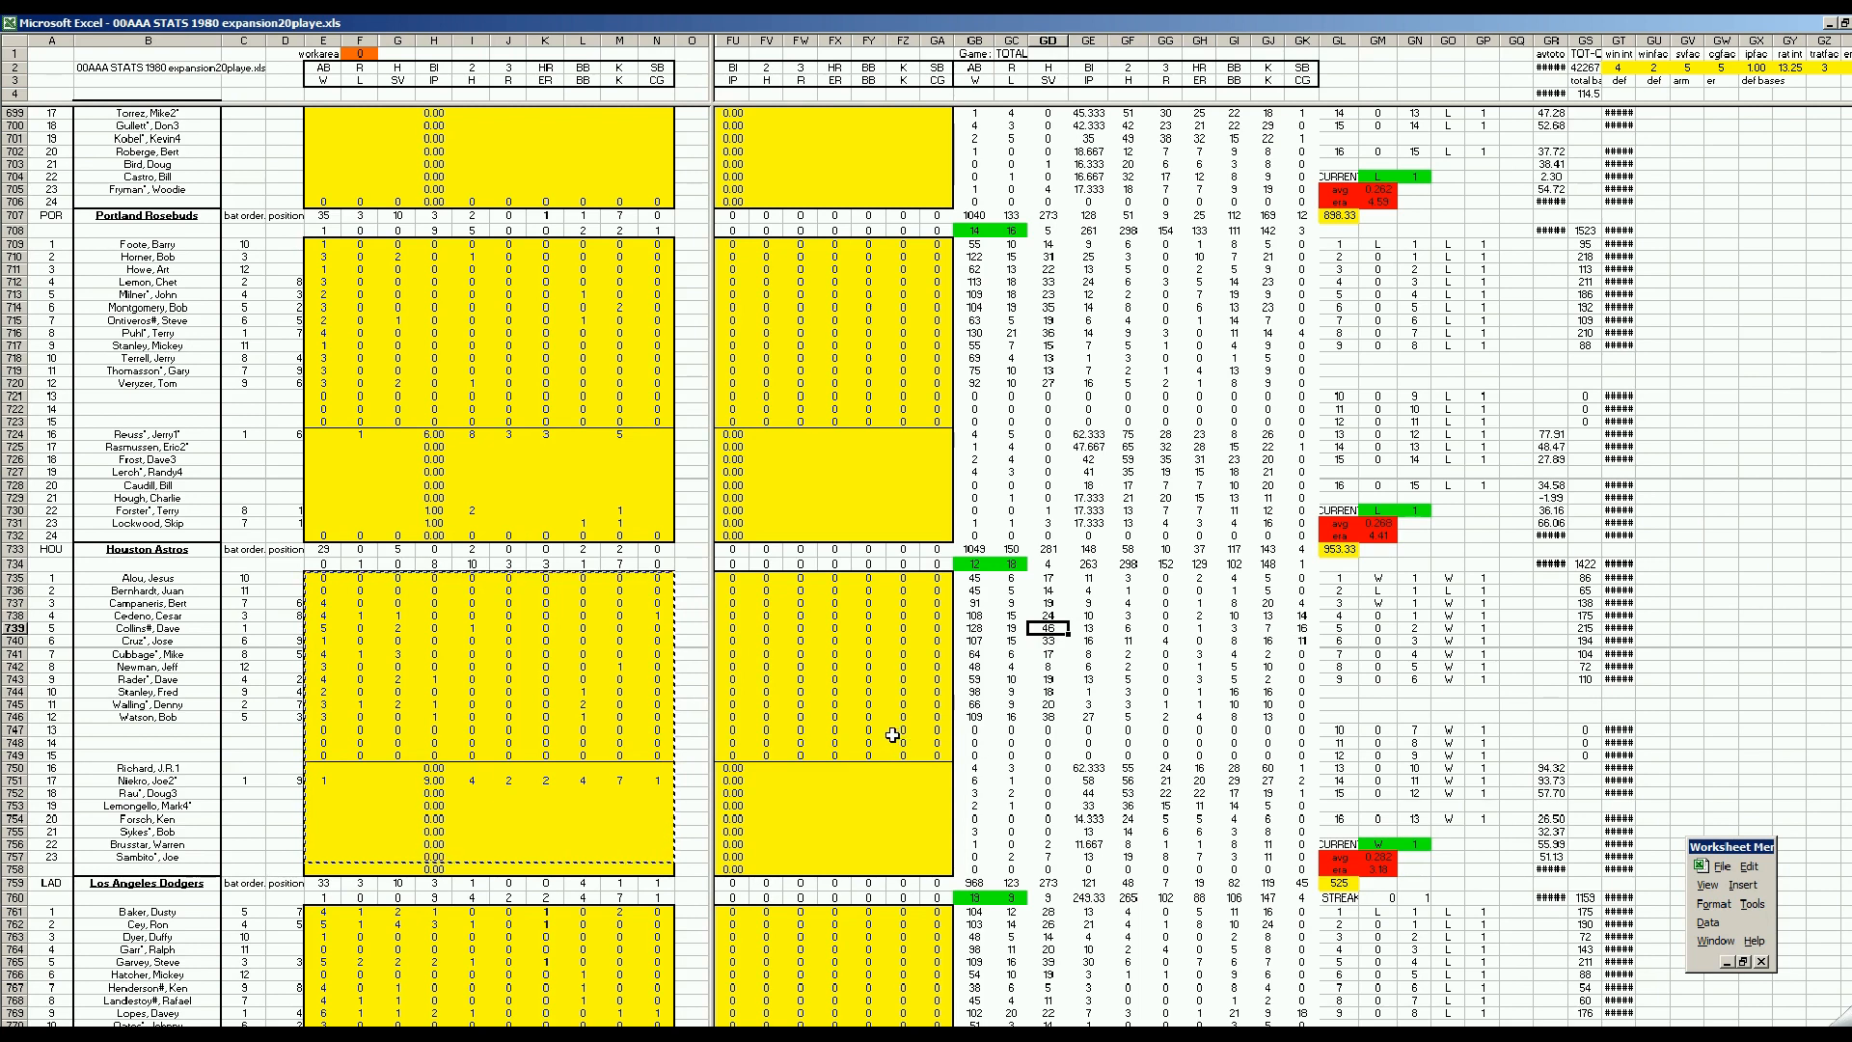
mouse_move(886, 743)
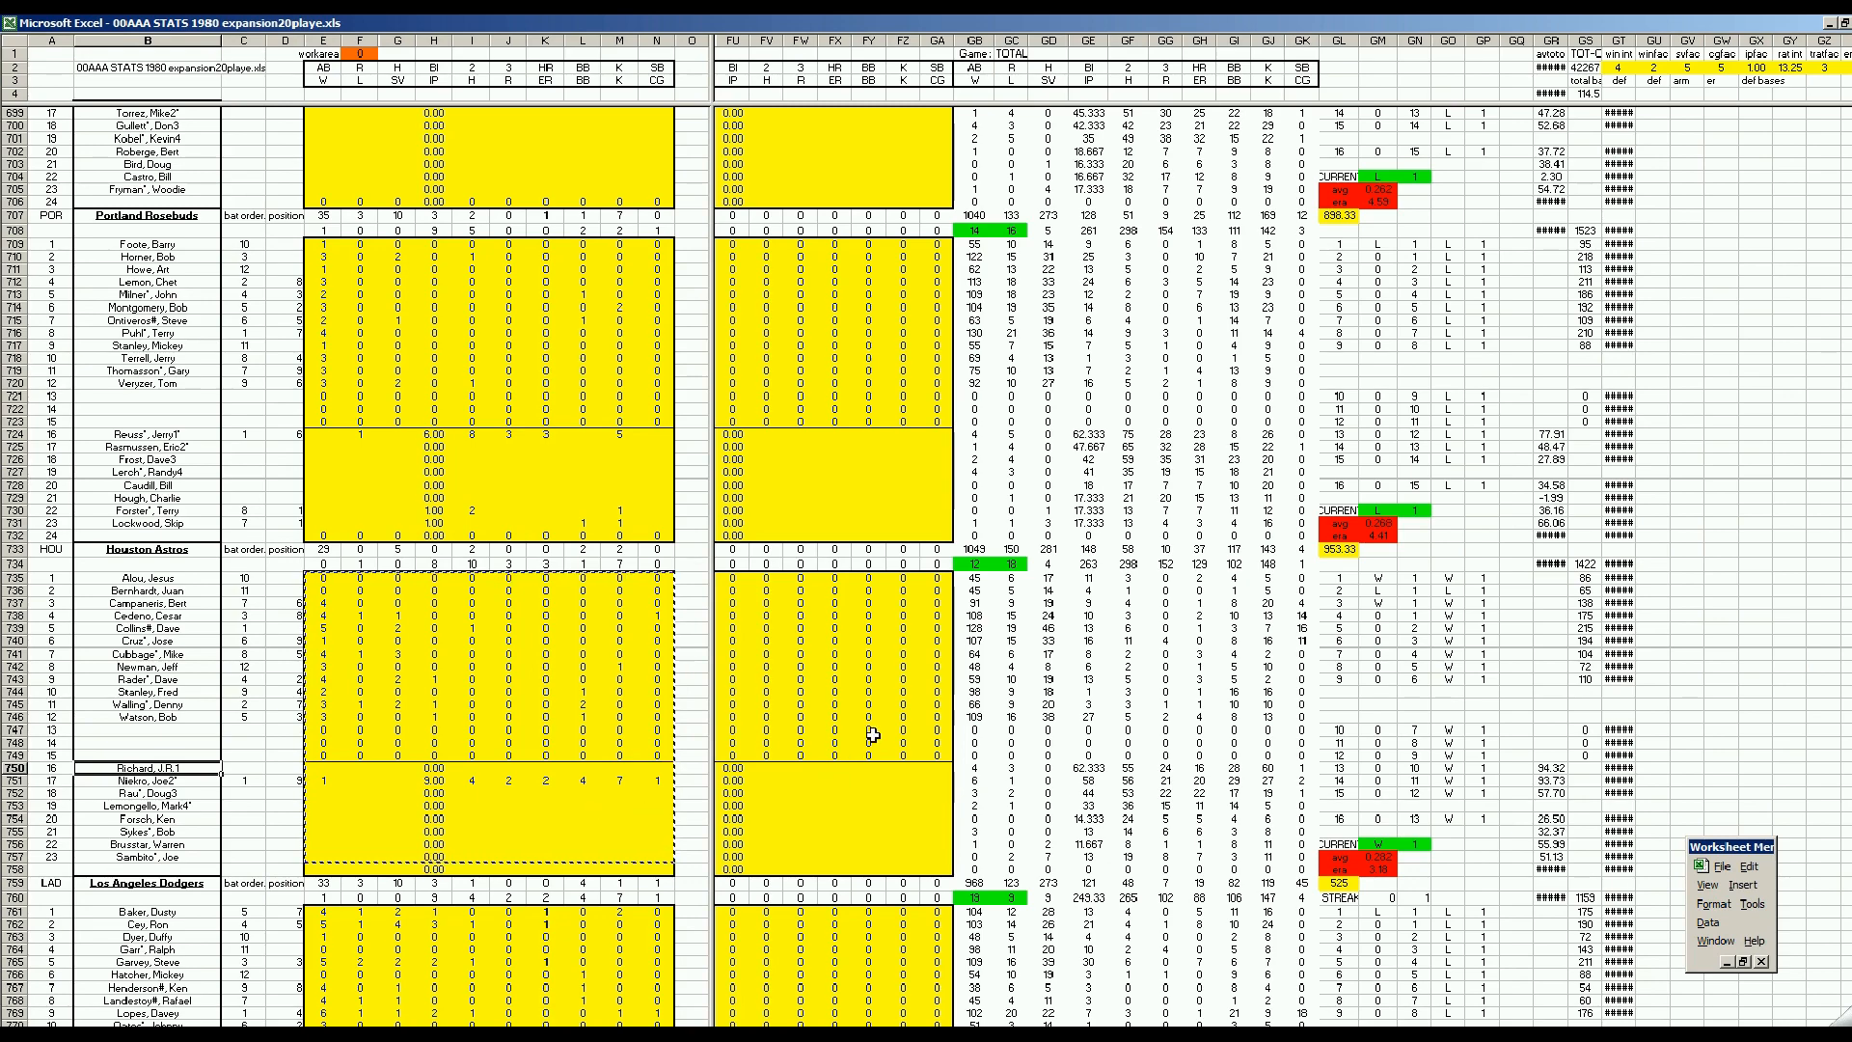
left_click(869, 729)
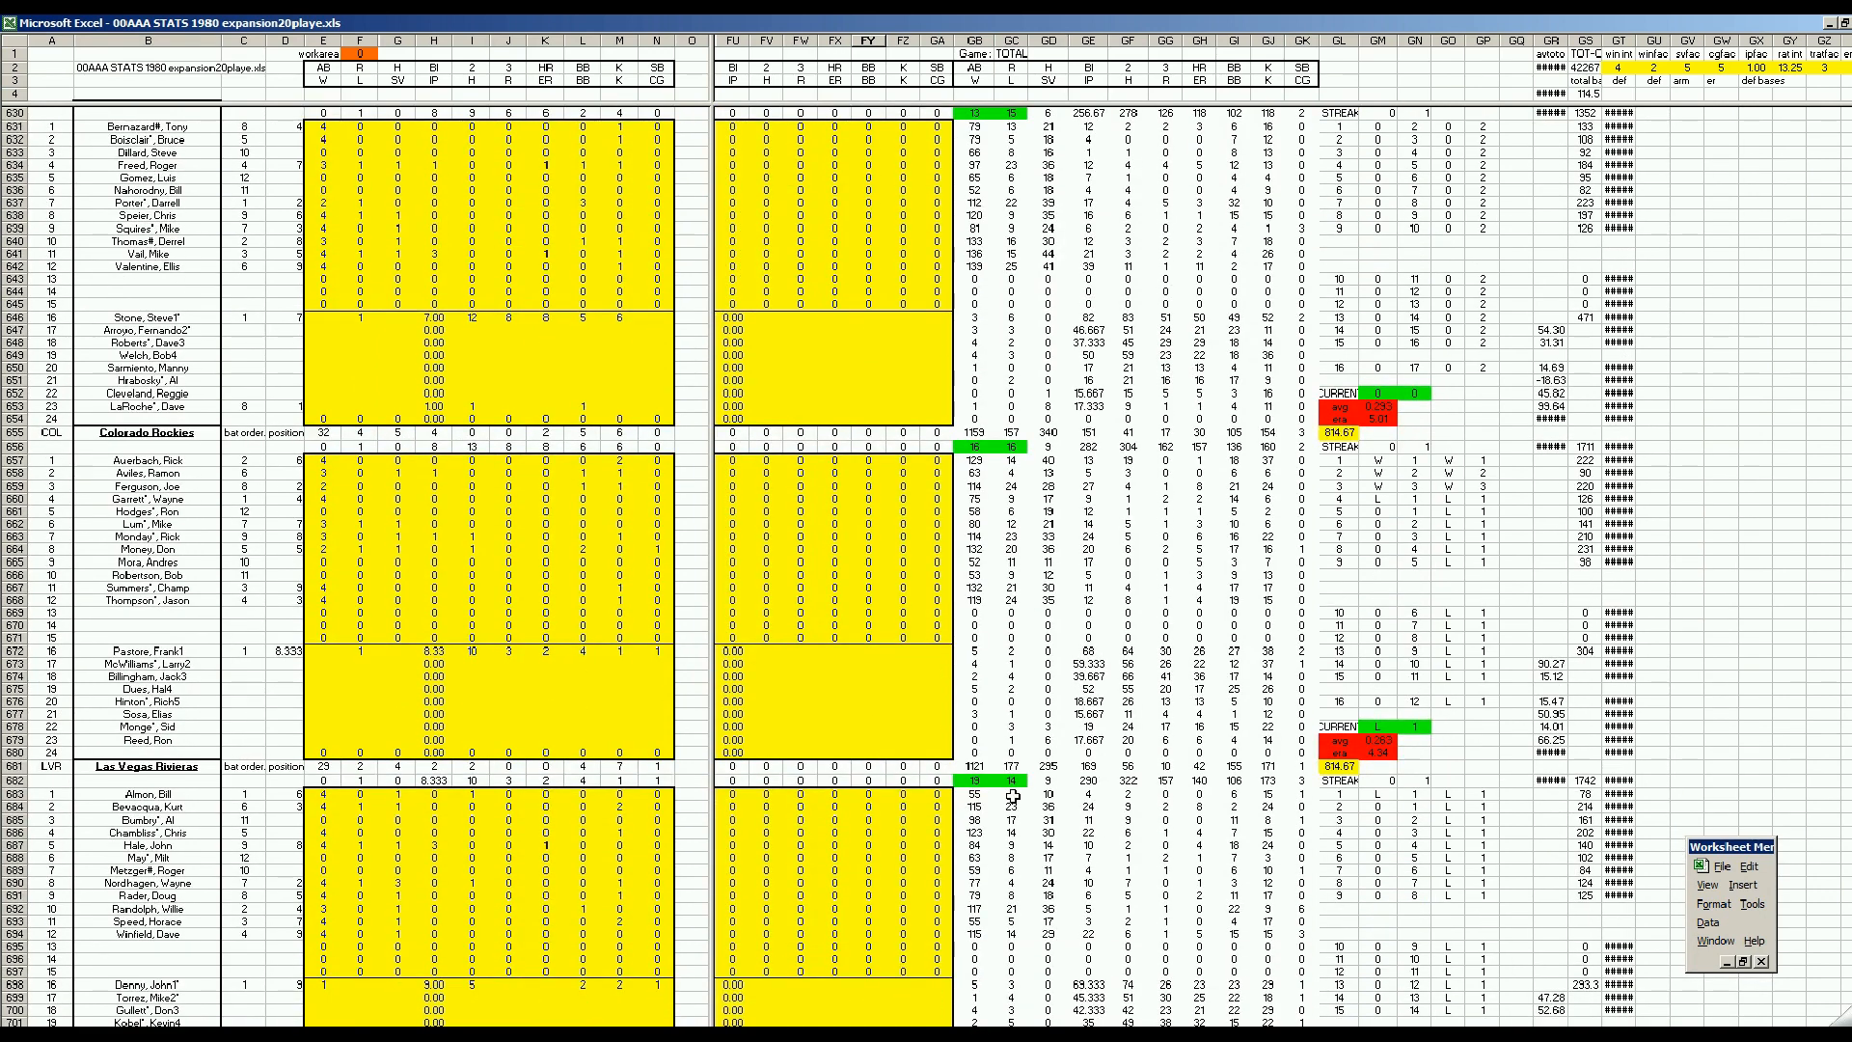
scroll("down", 3)
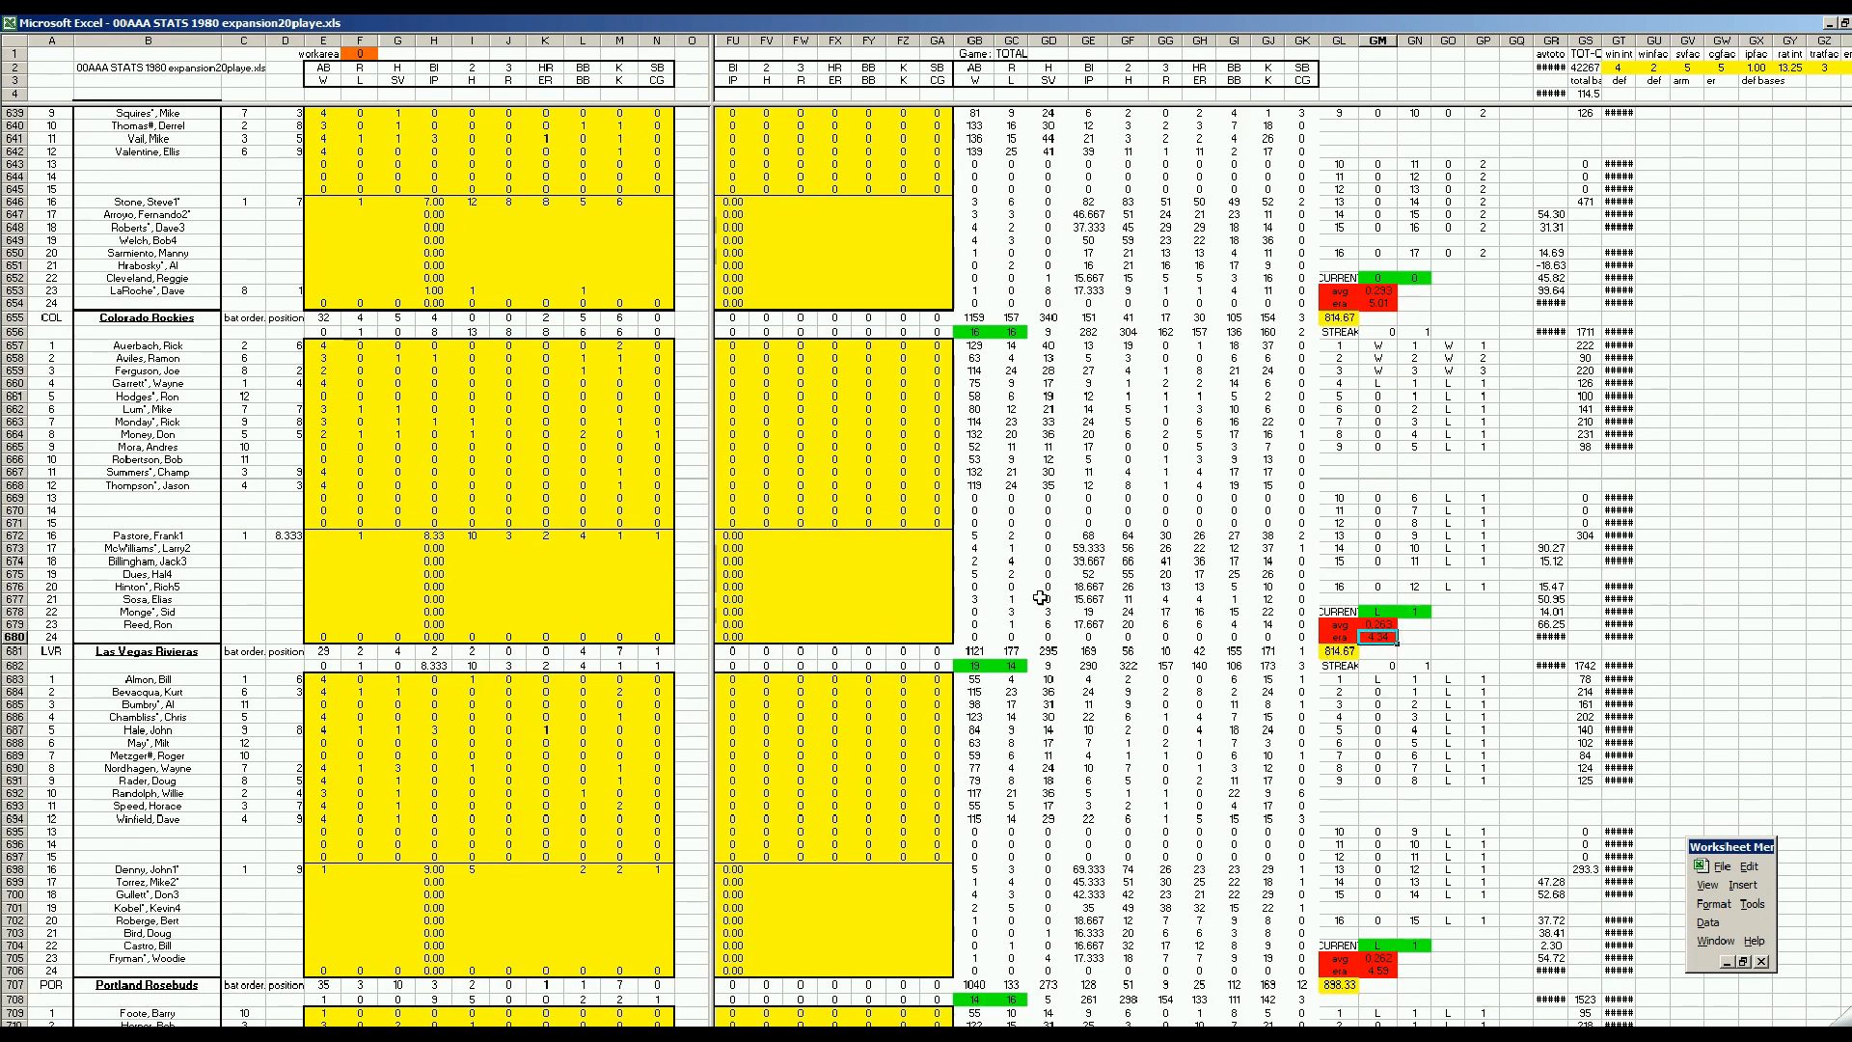
mouse_move(1009, 540)
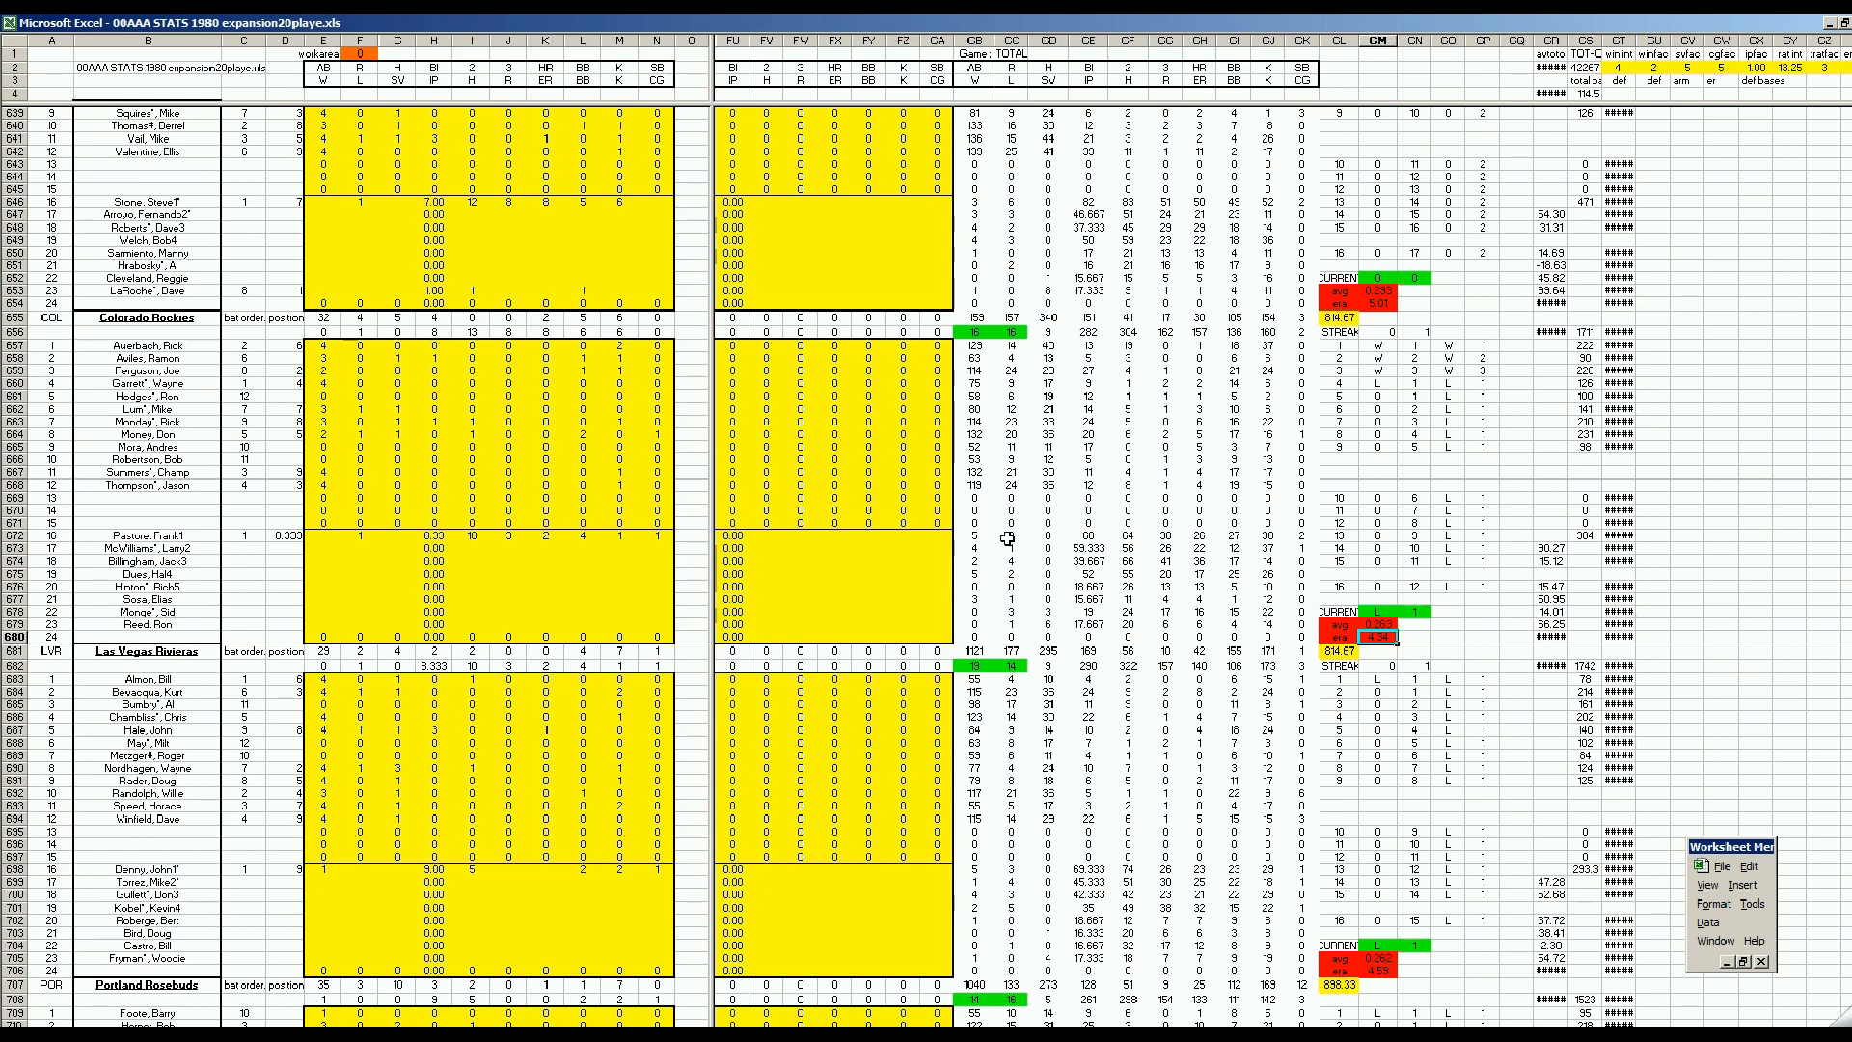
mouse_move(998, 538)
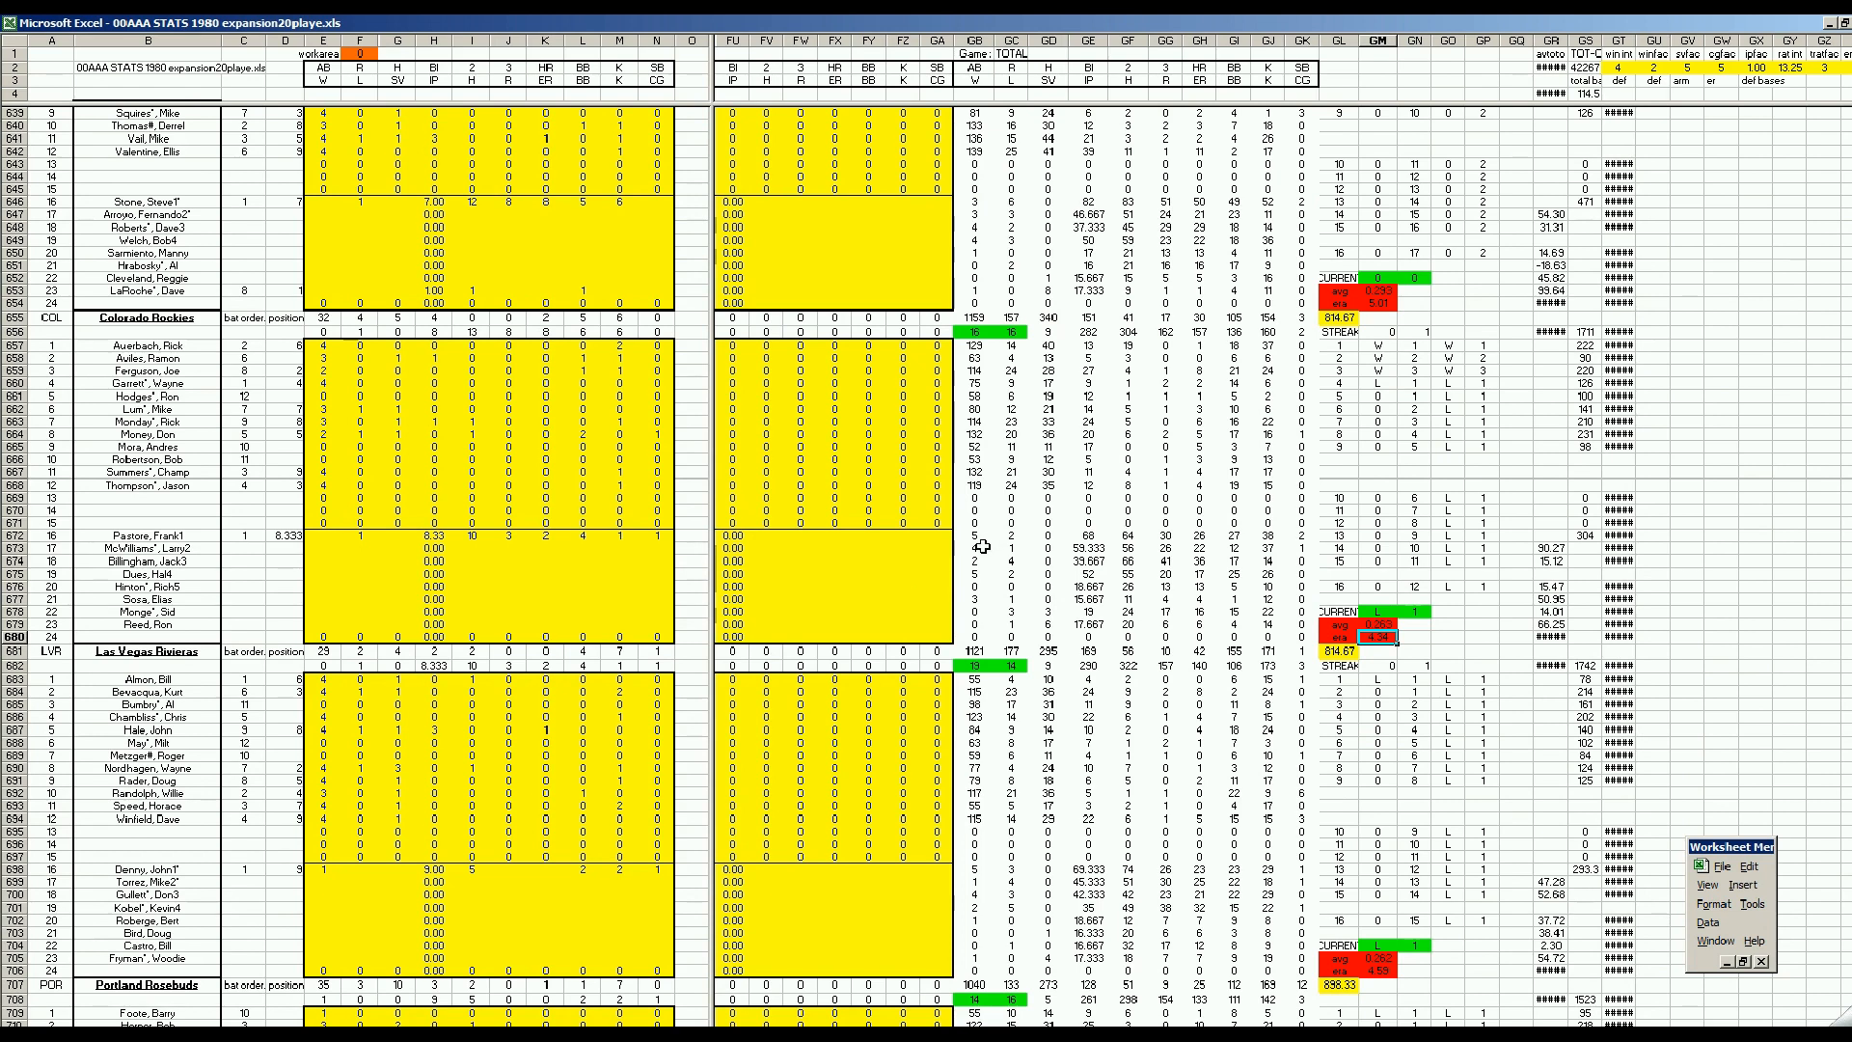
mouse_move(1050, 629)
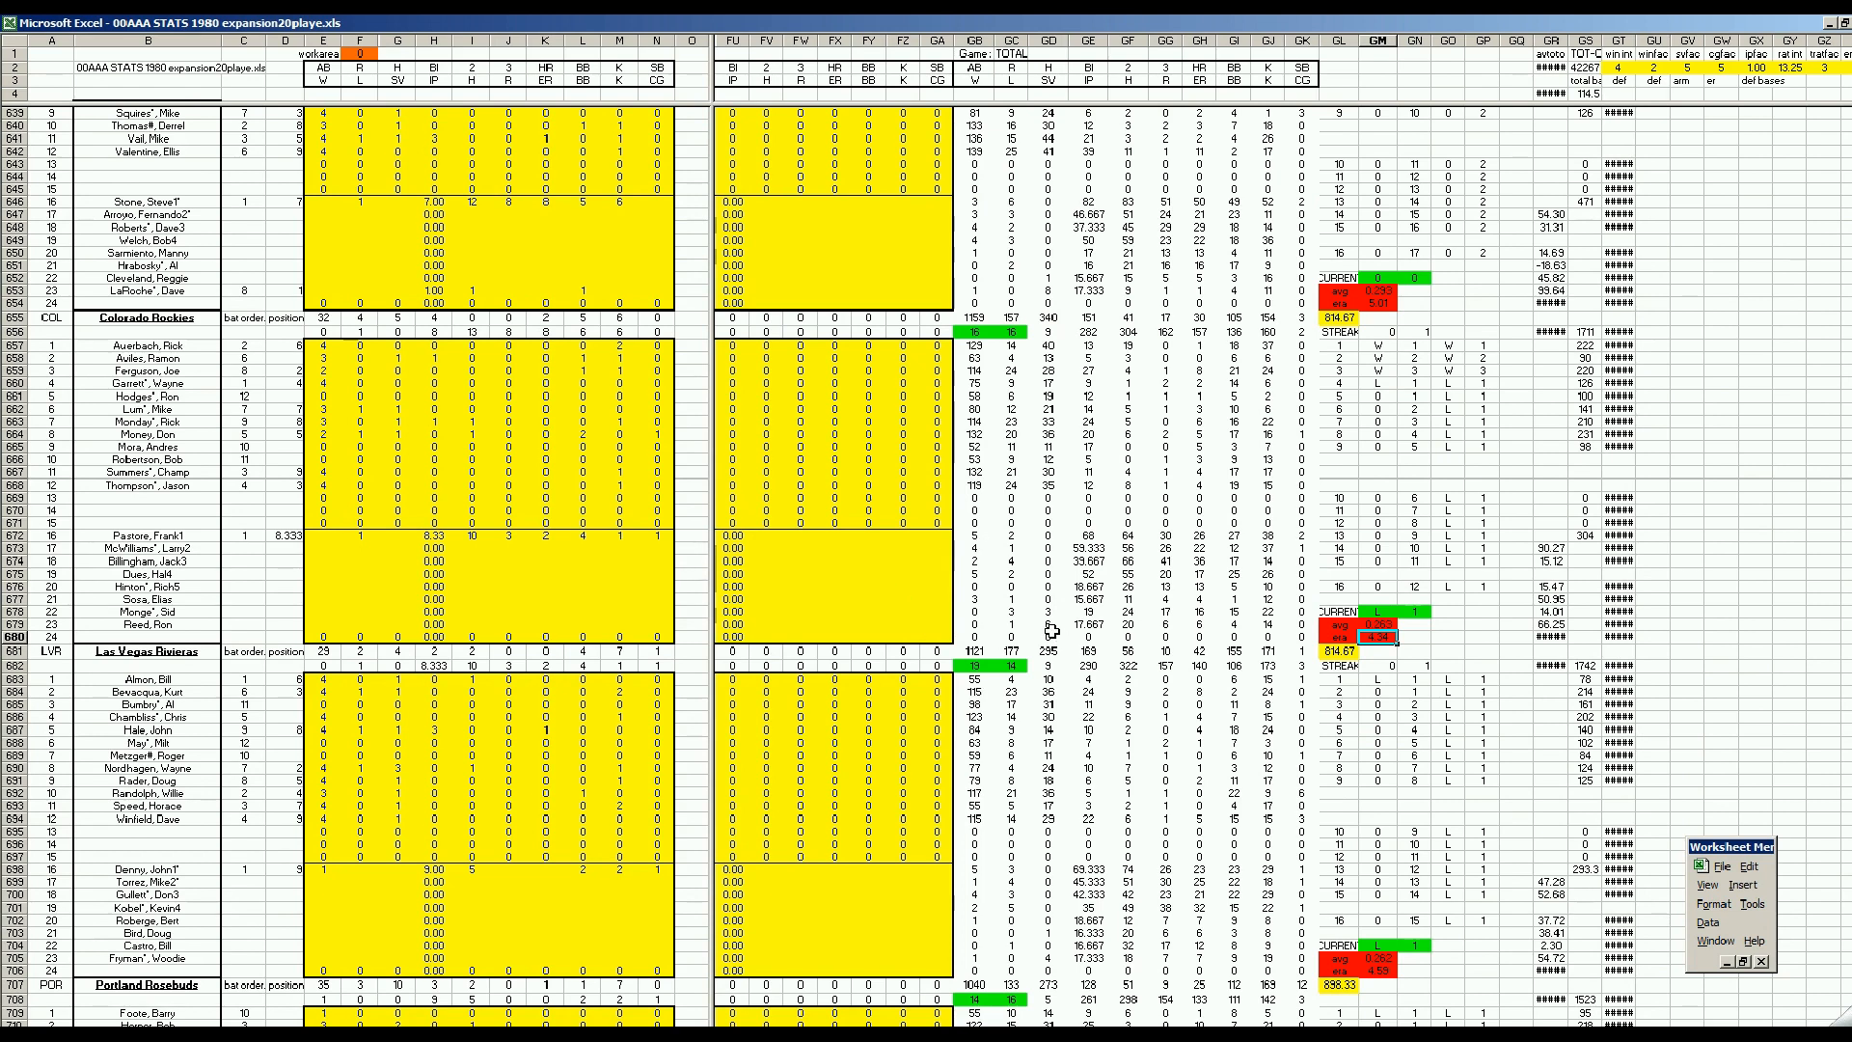
mouse_move(1169, 633)
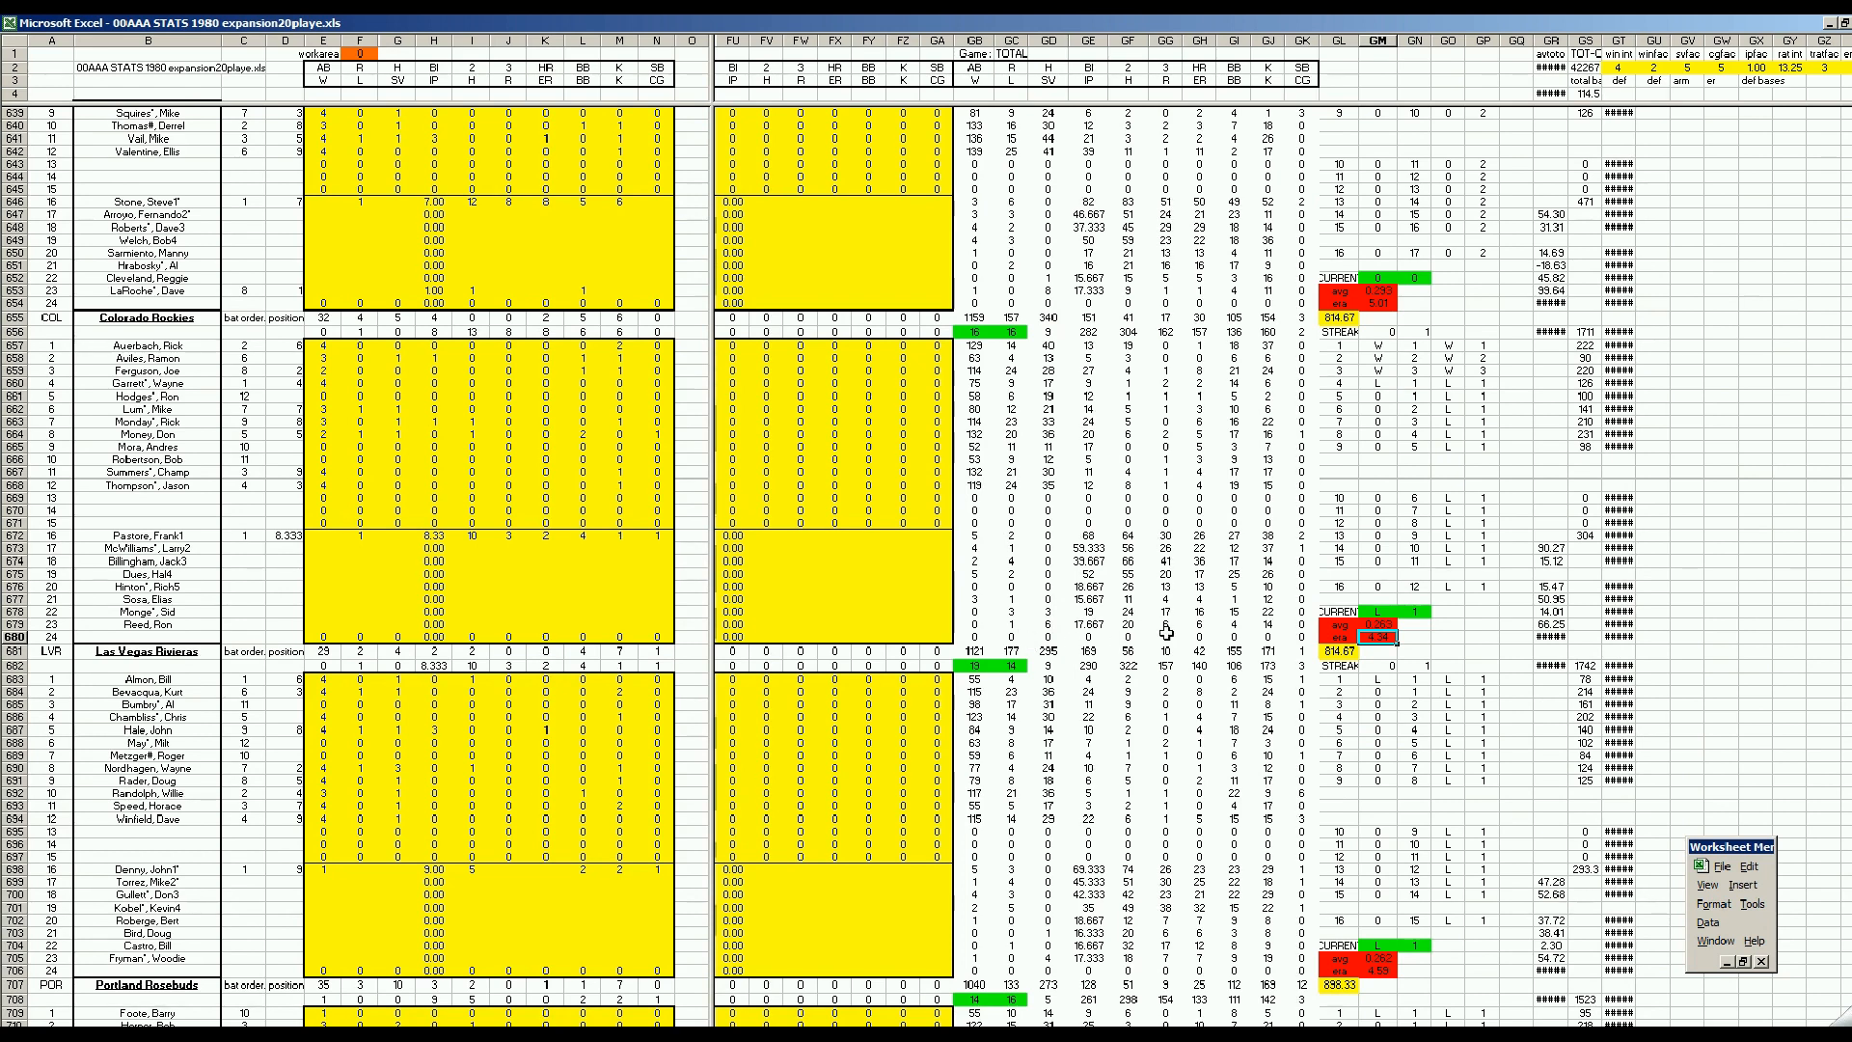
mouse_move(1211, 513)
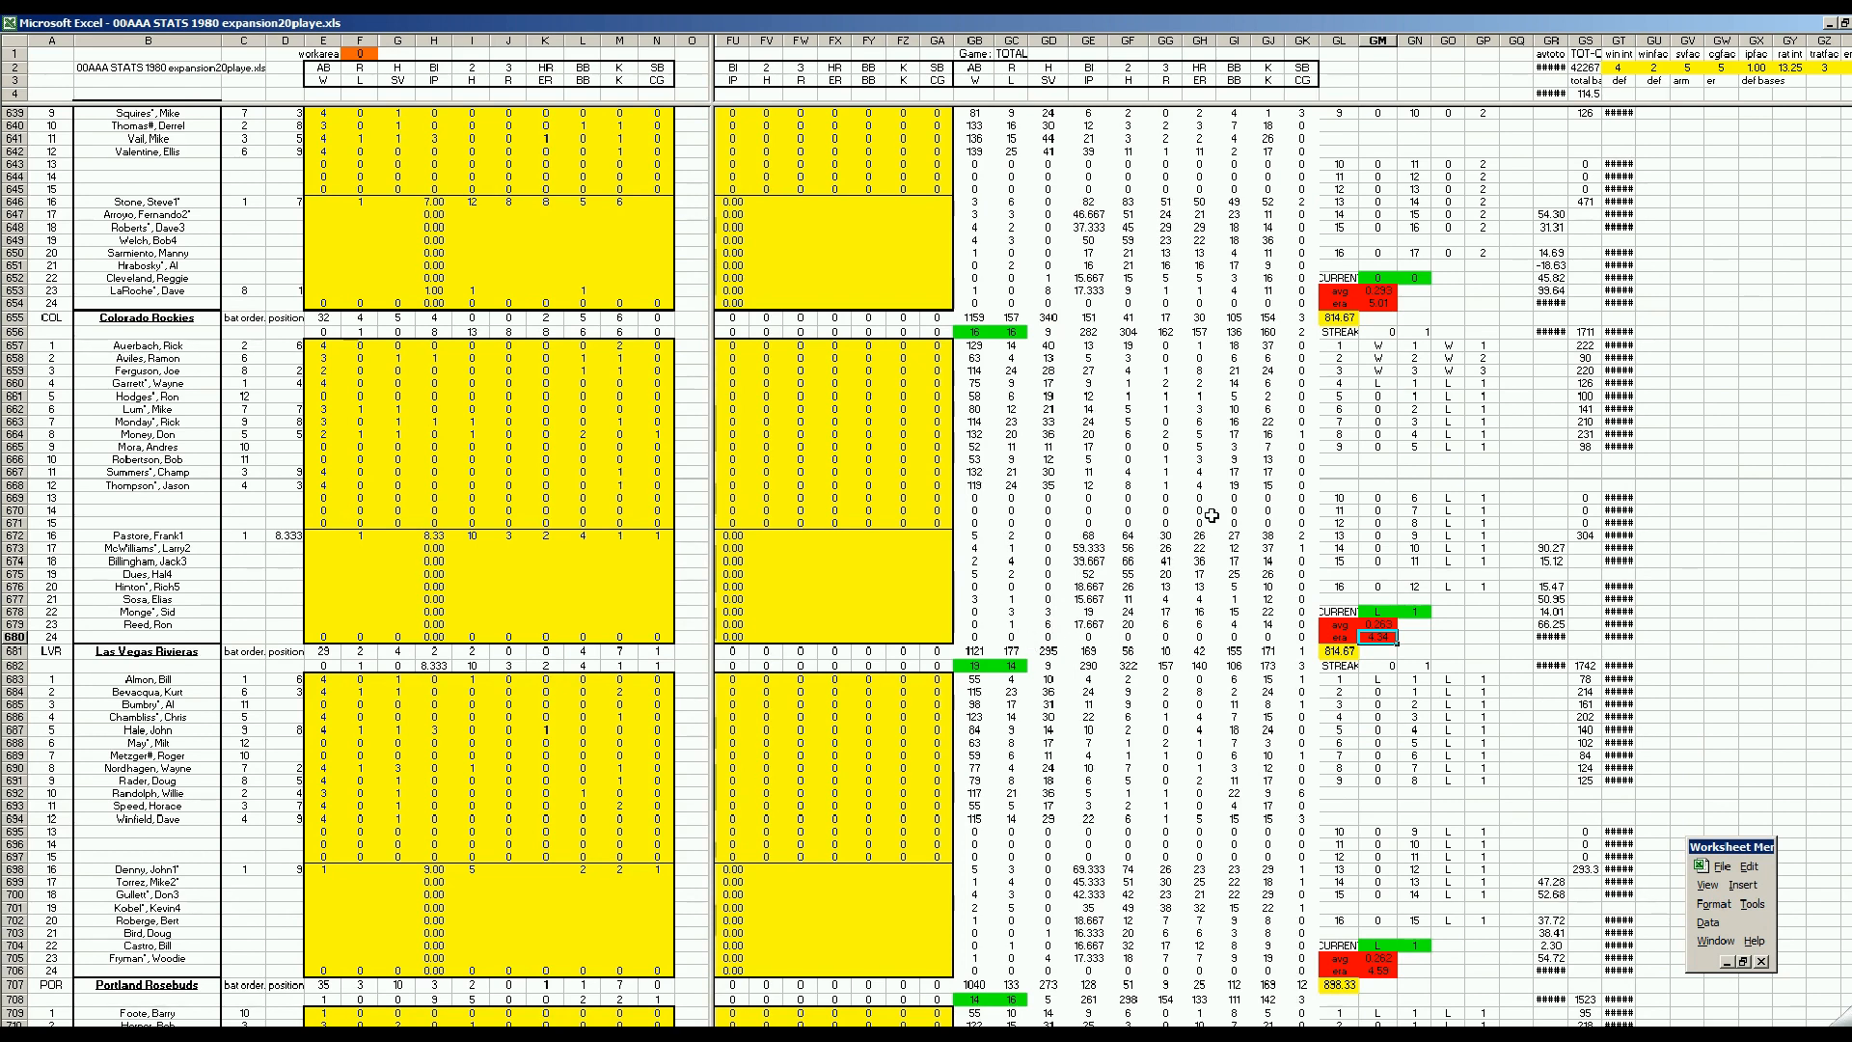
mouse_move(1198, 365)
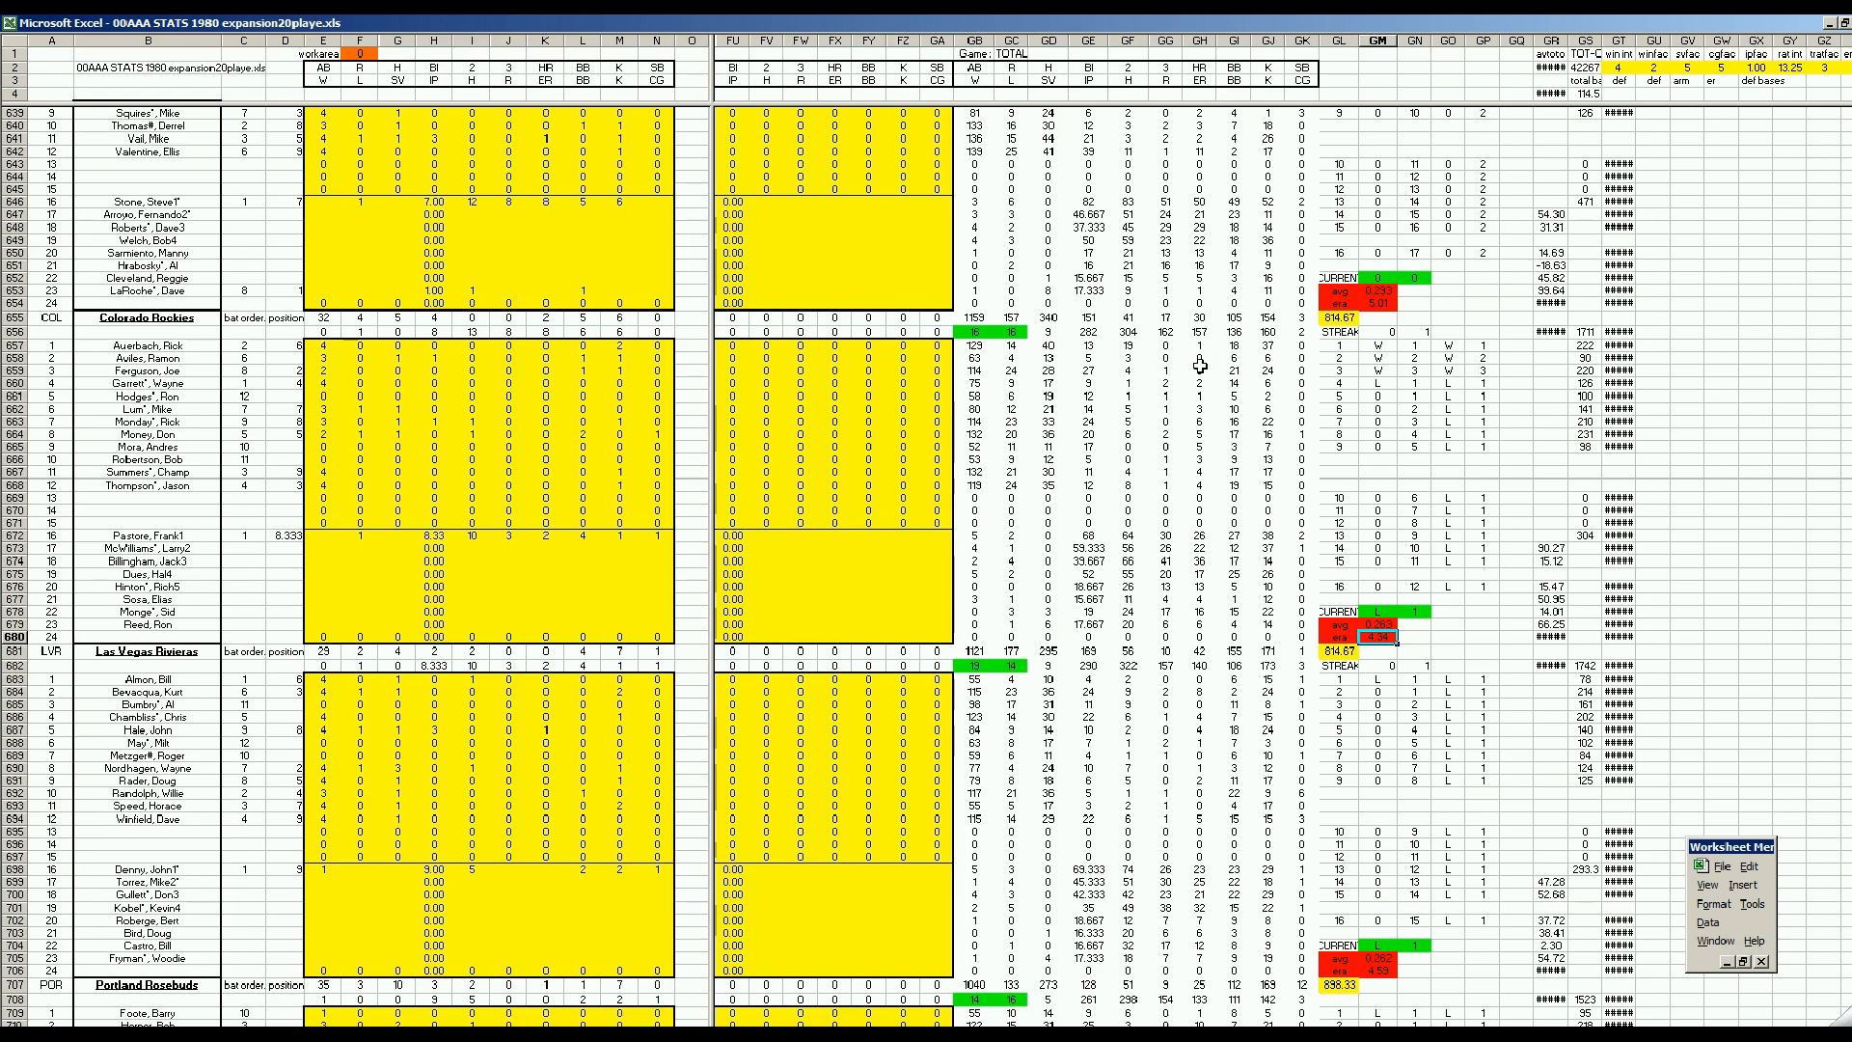
mouse_move(1208, 489)
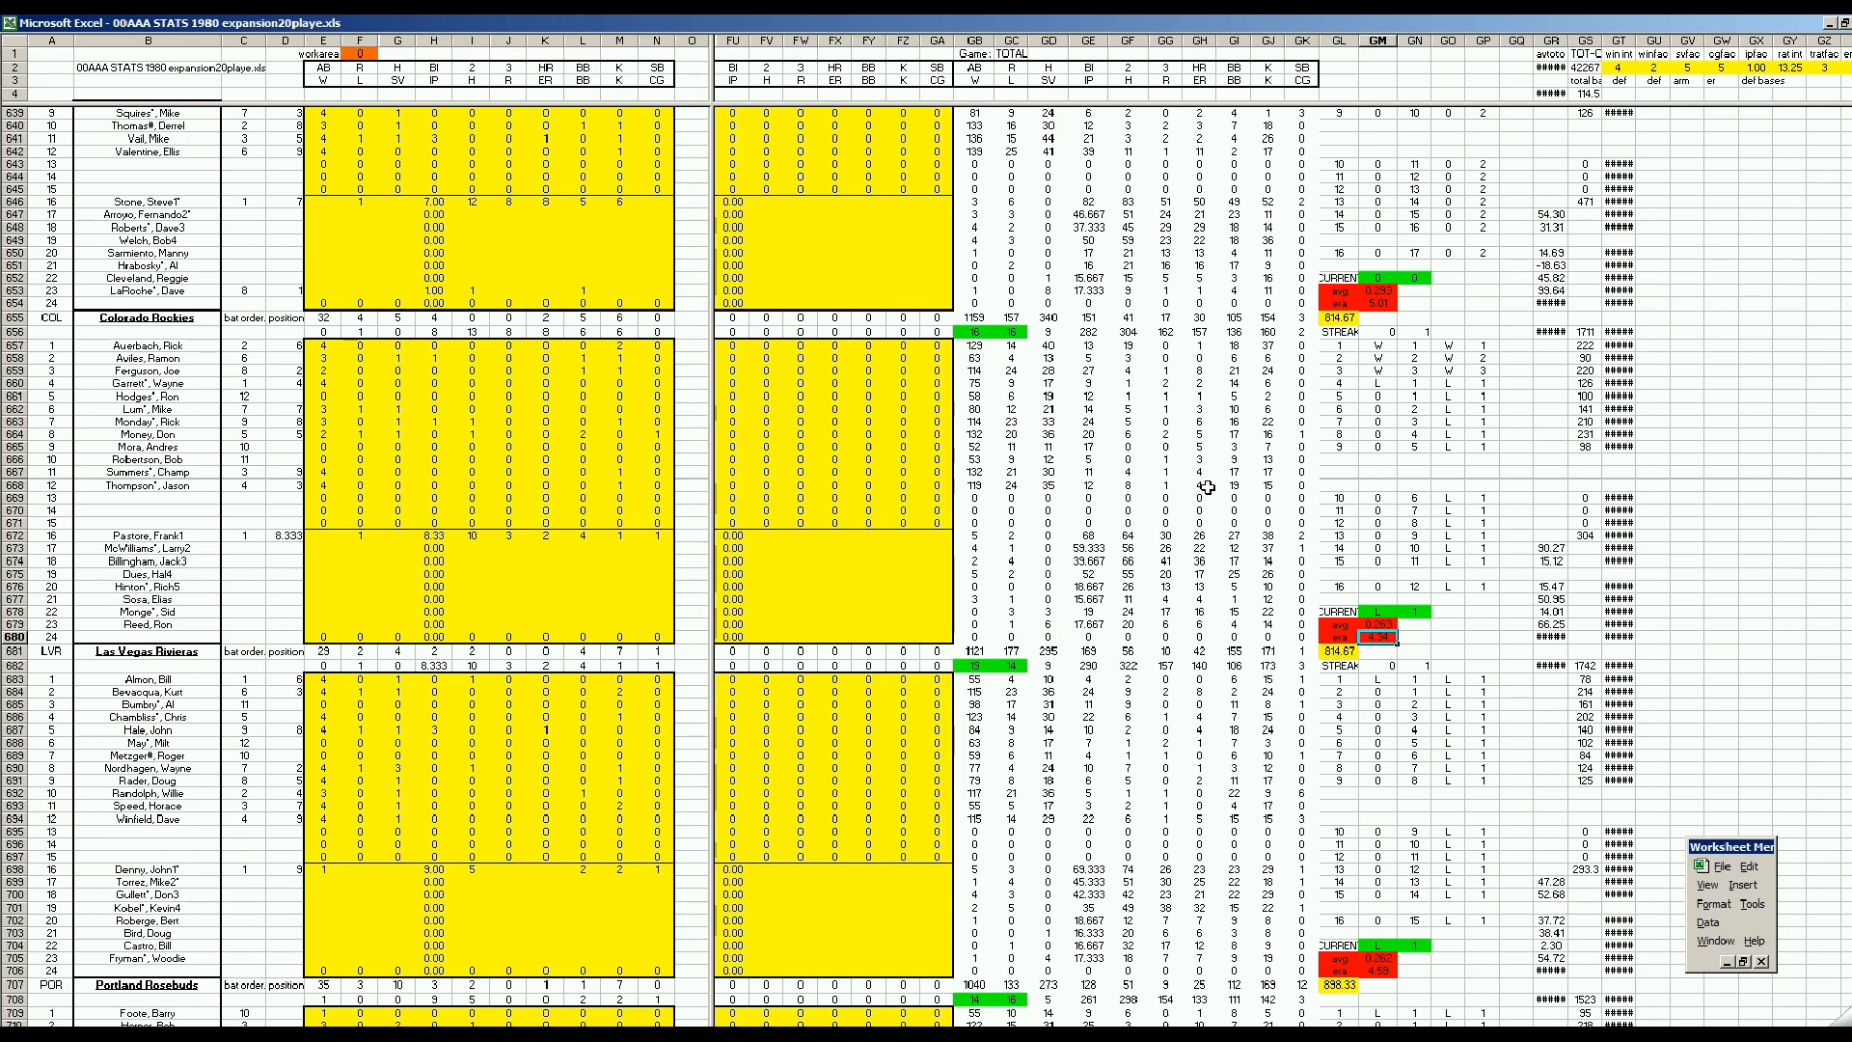
mouse_move(1202, 375)
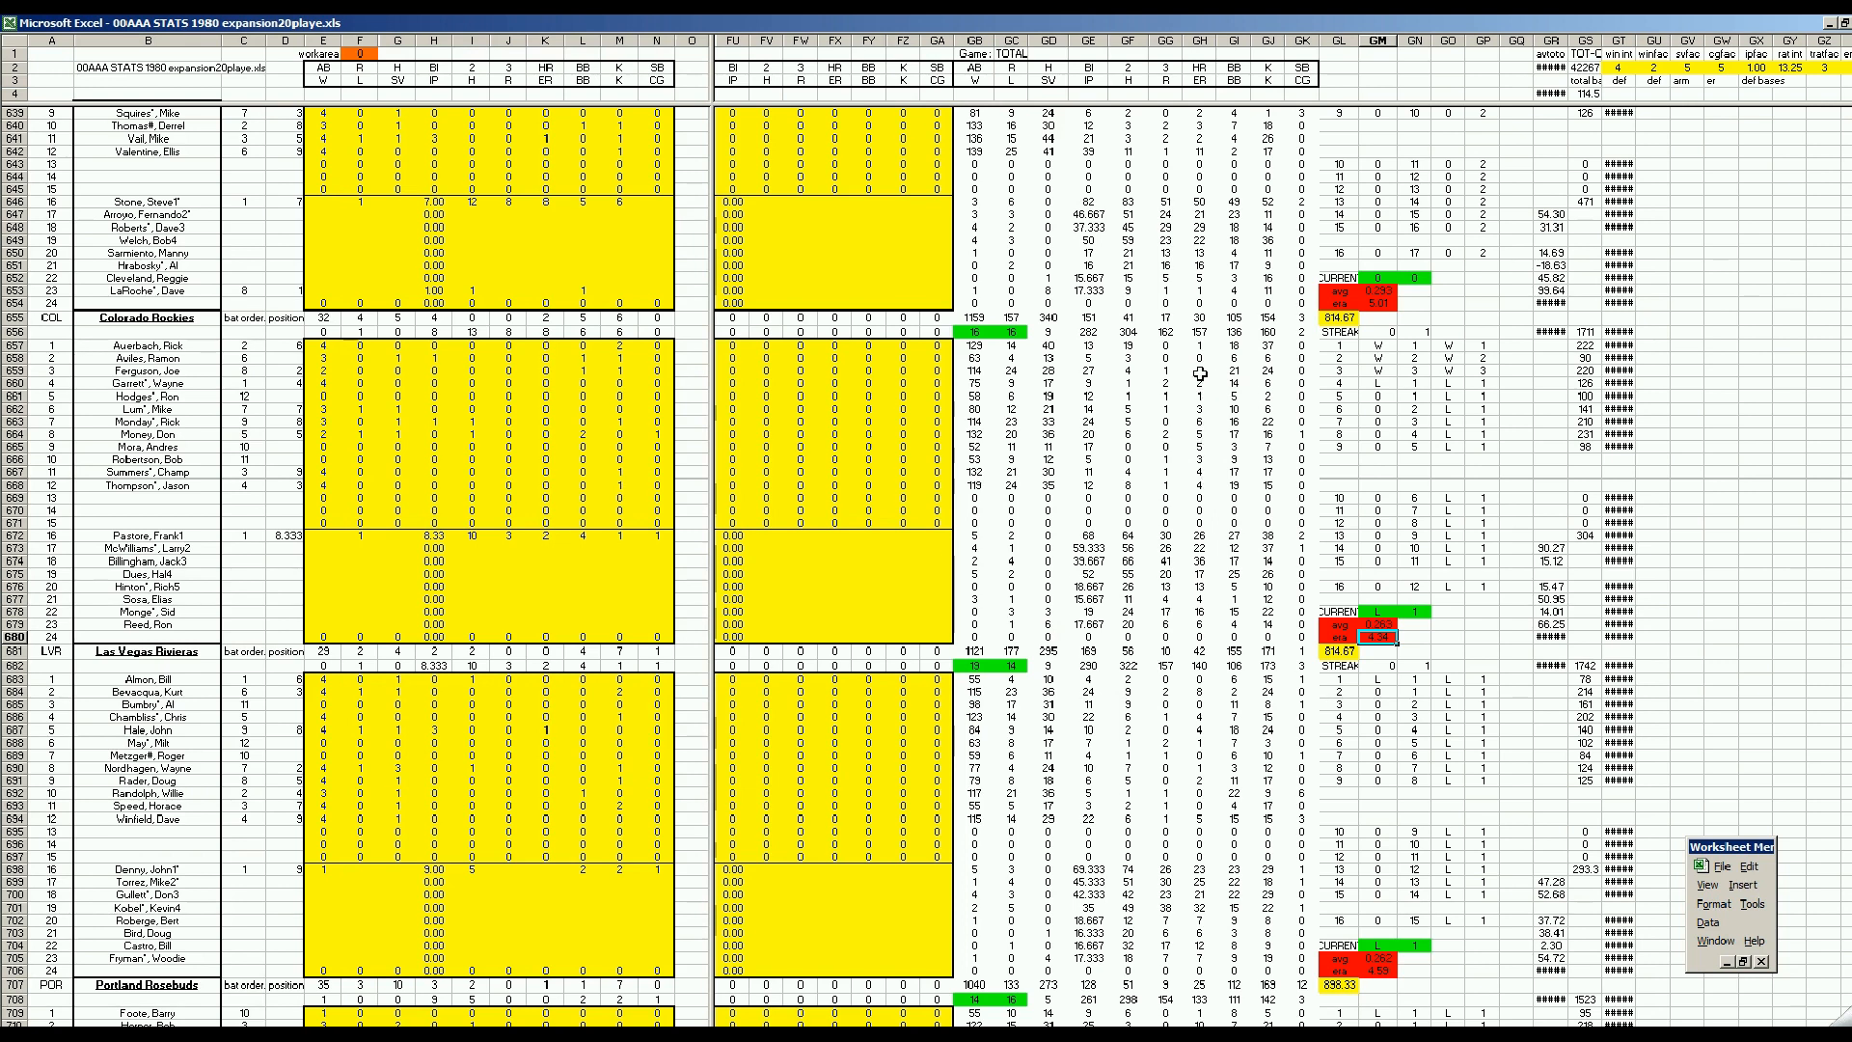
left_click(1198, 370)
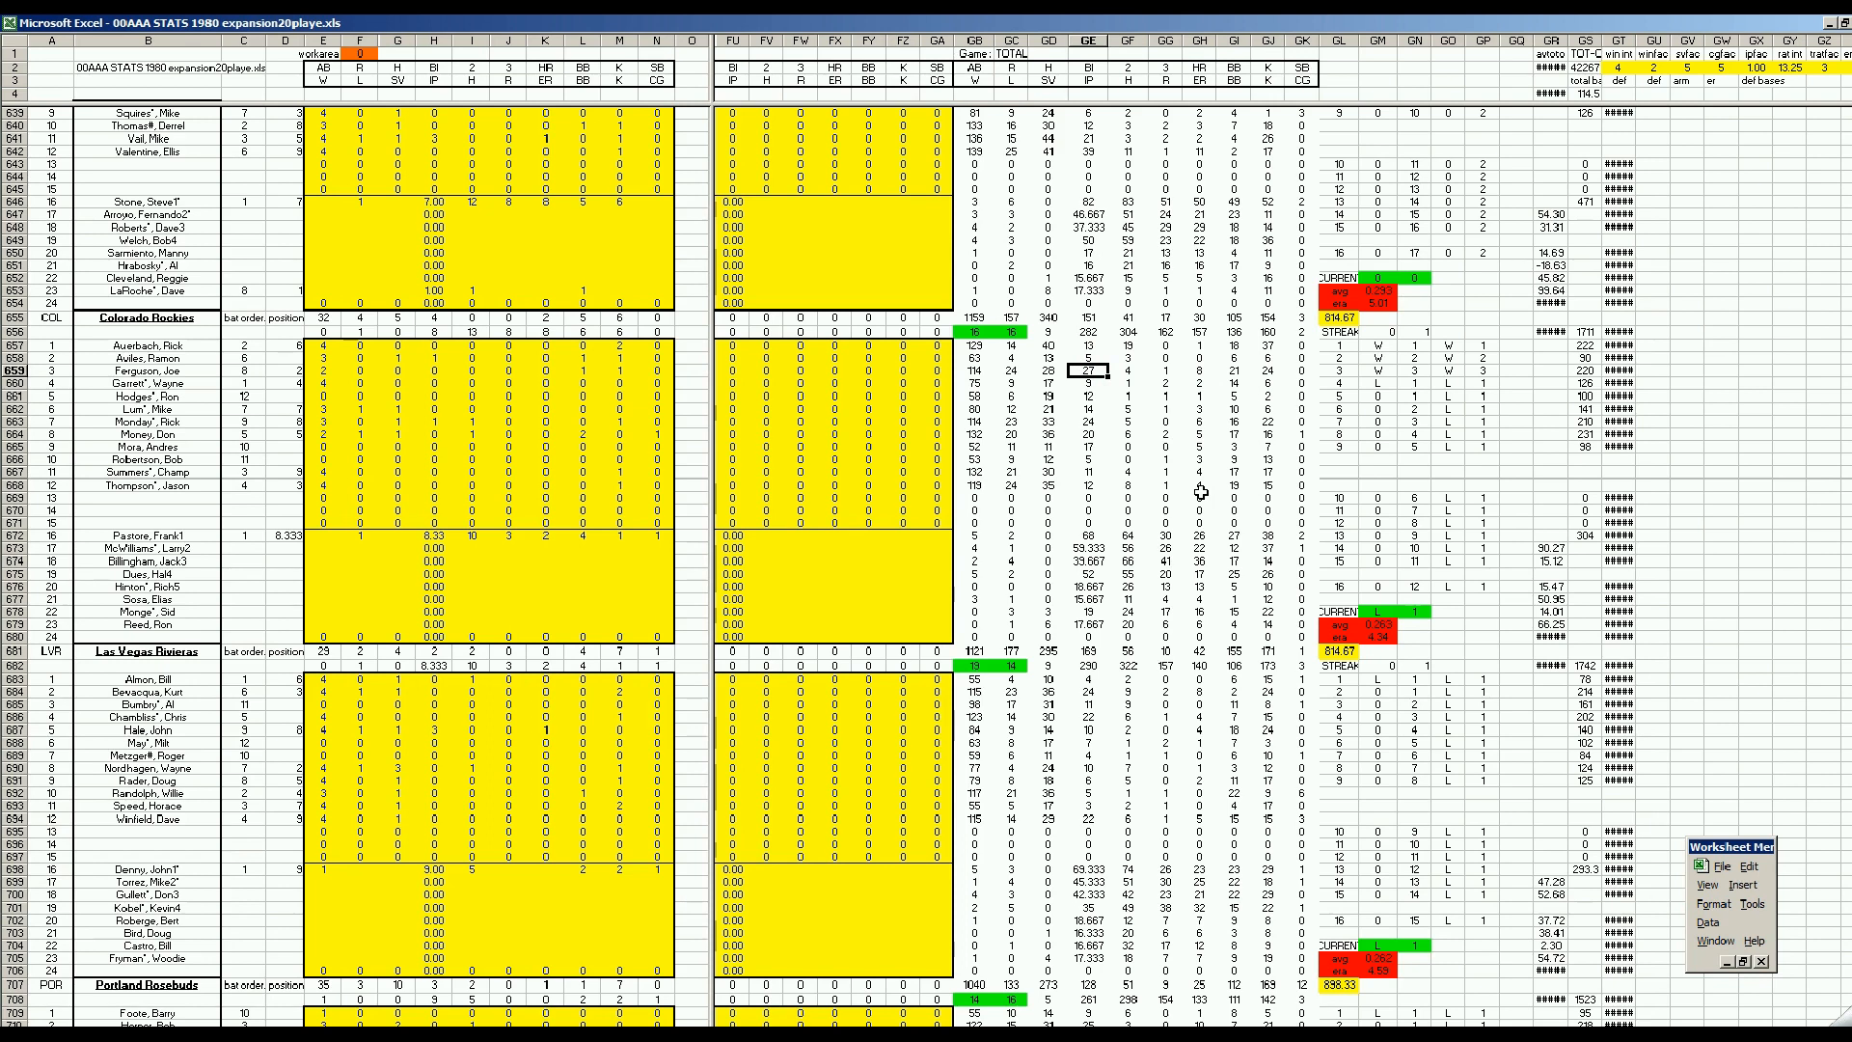
mouse_move(1181, 462)
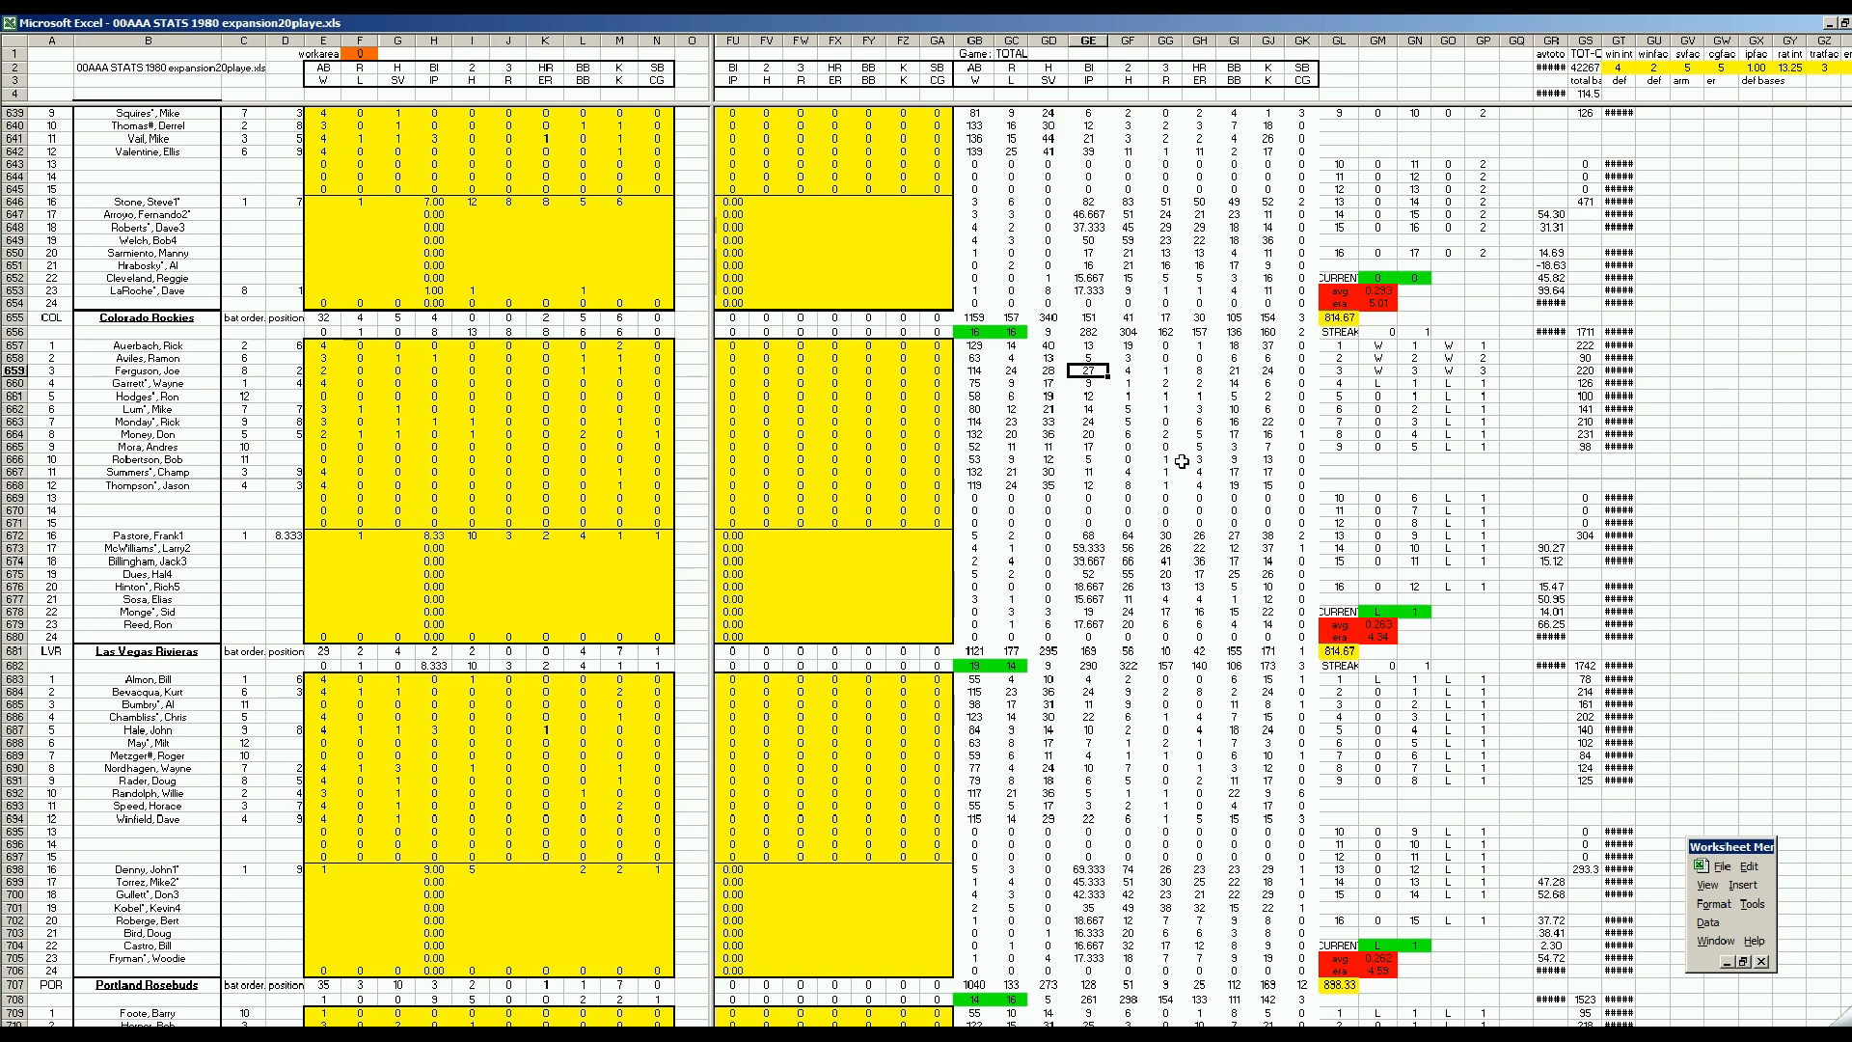
mouse_move(1204, 388)
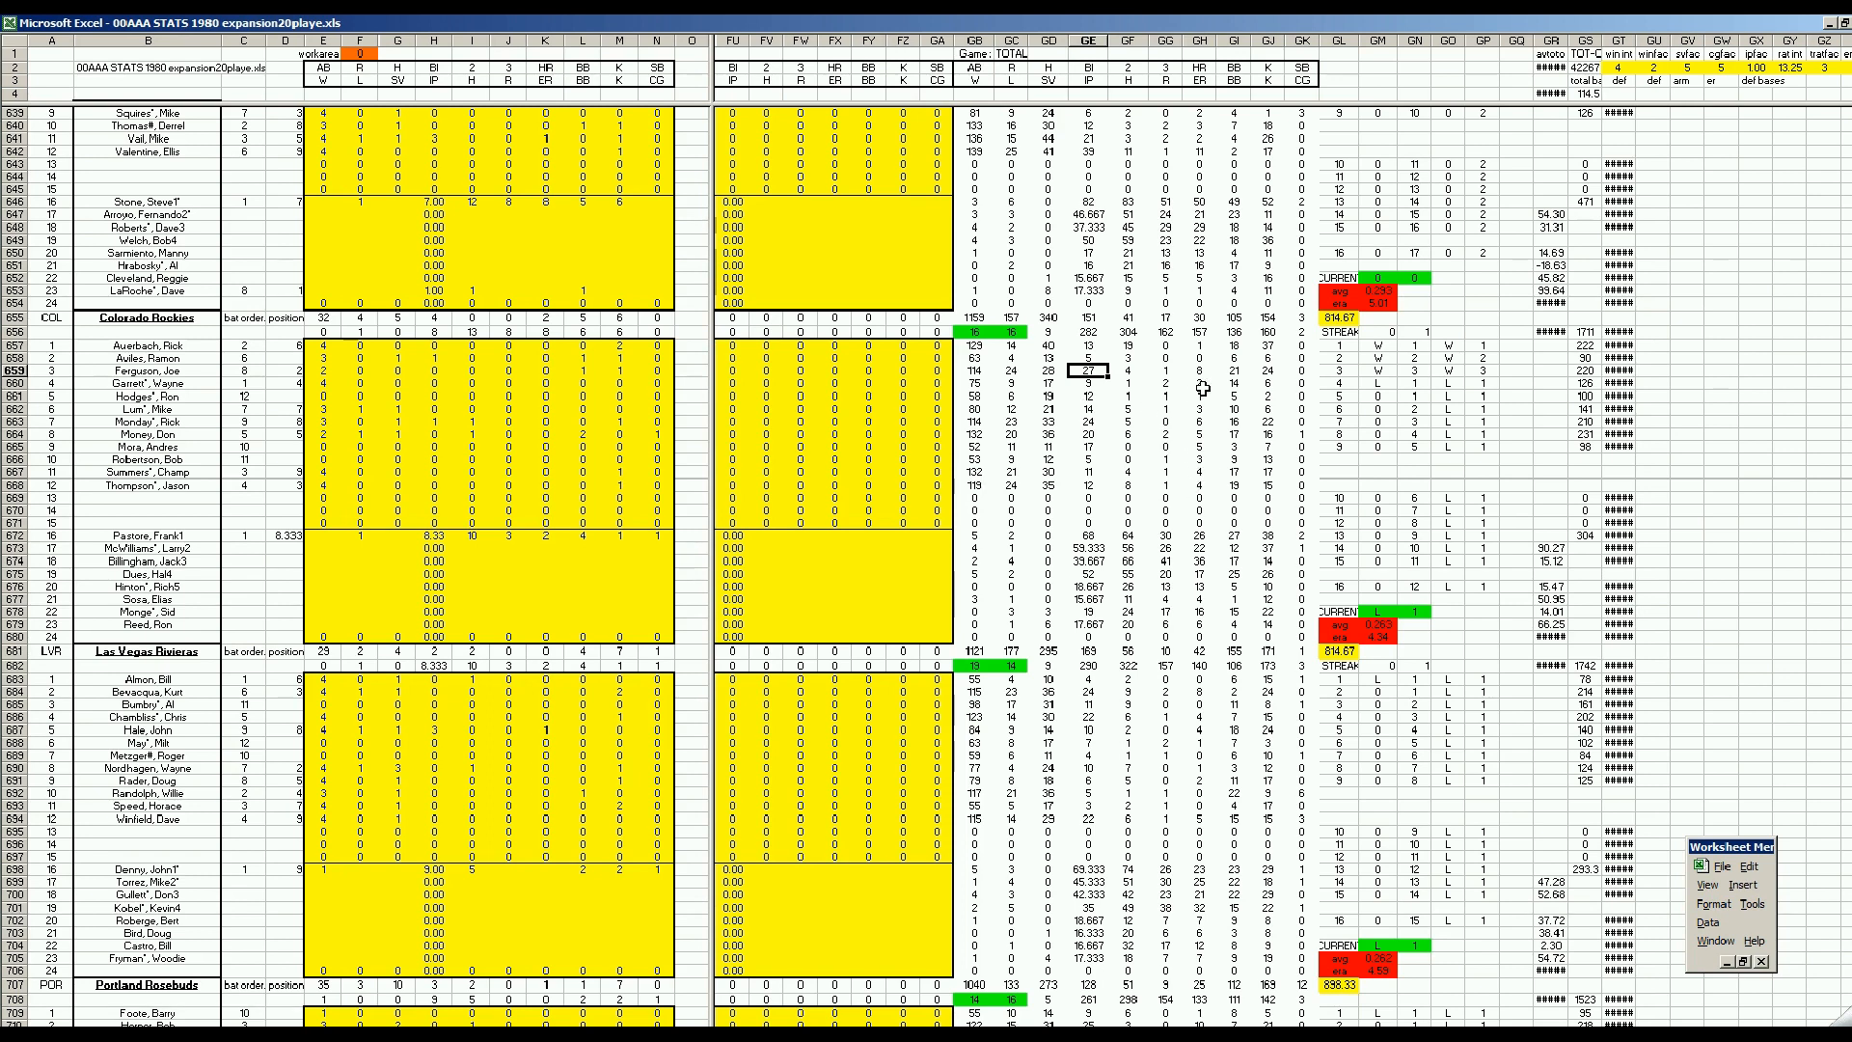
mouse_move(1202, 488)
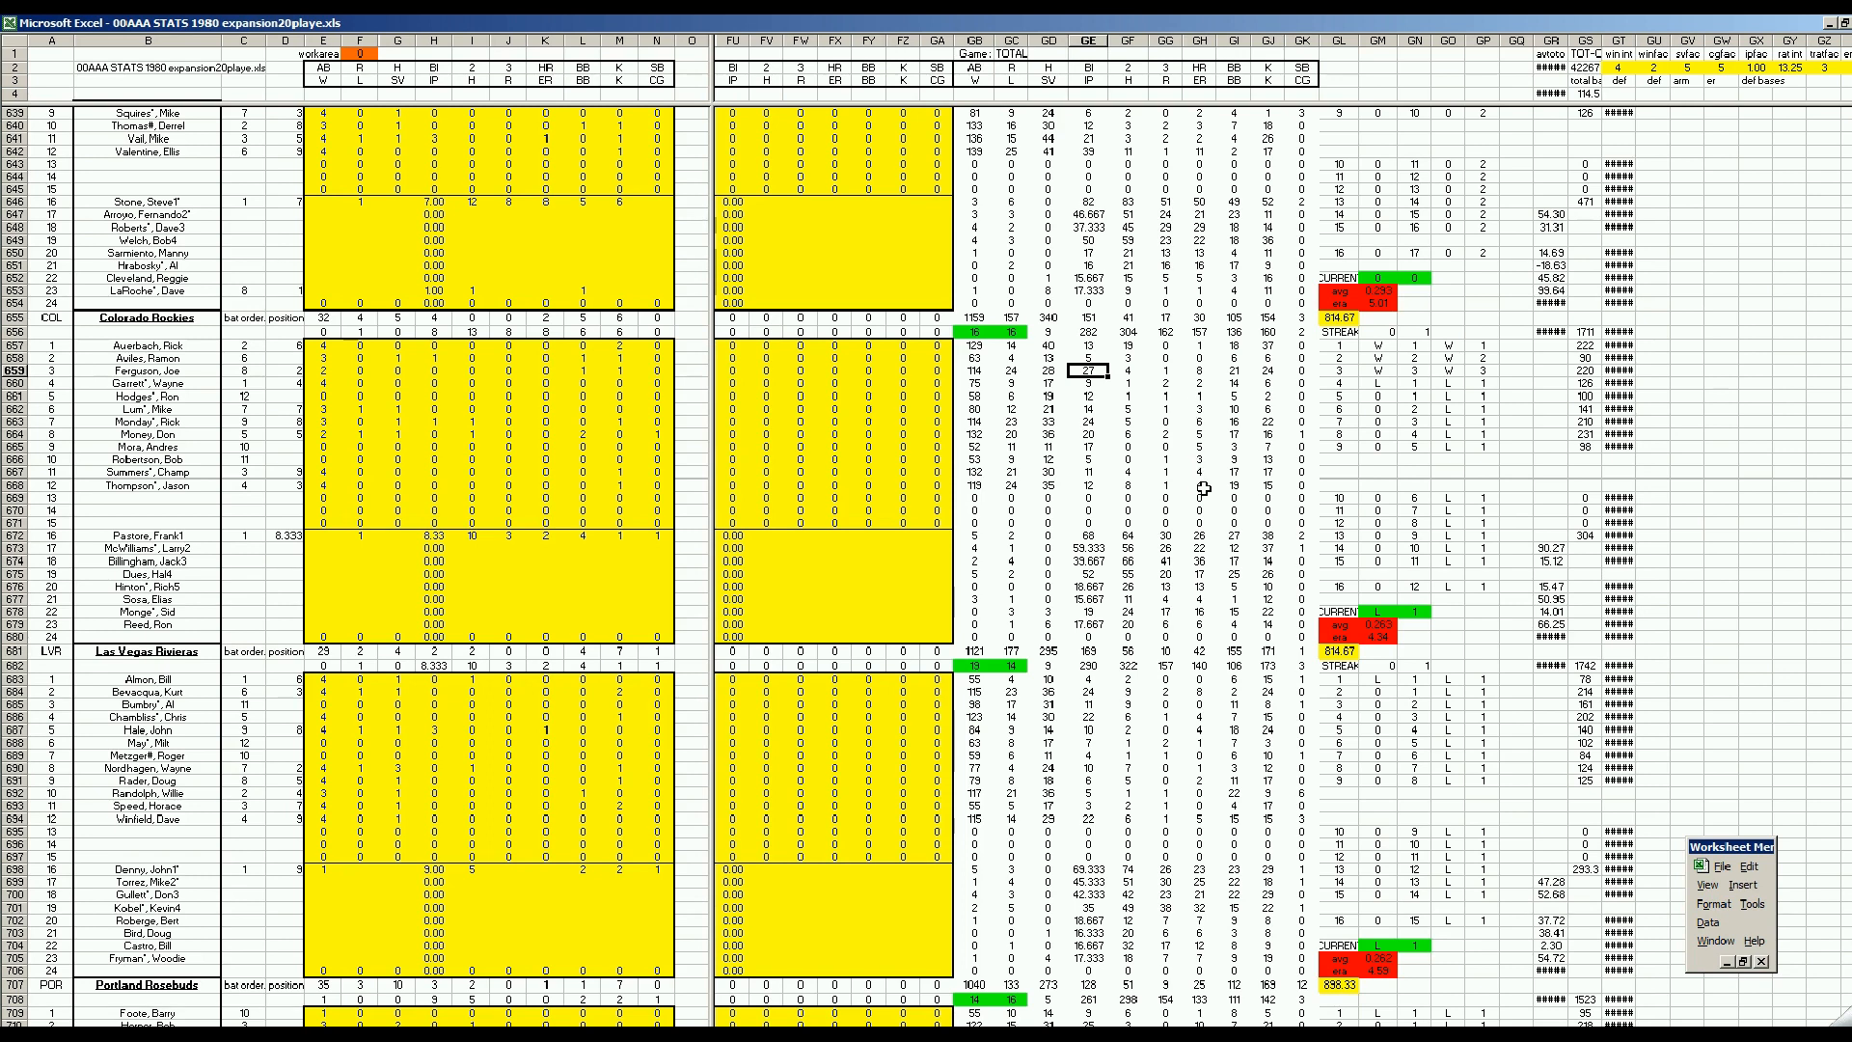
mouse_move(1061, 355)
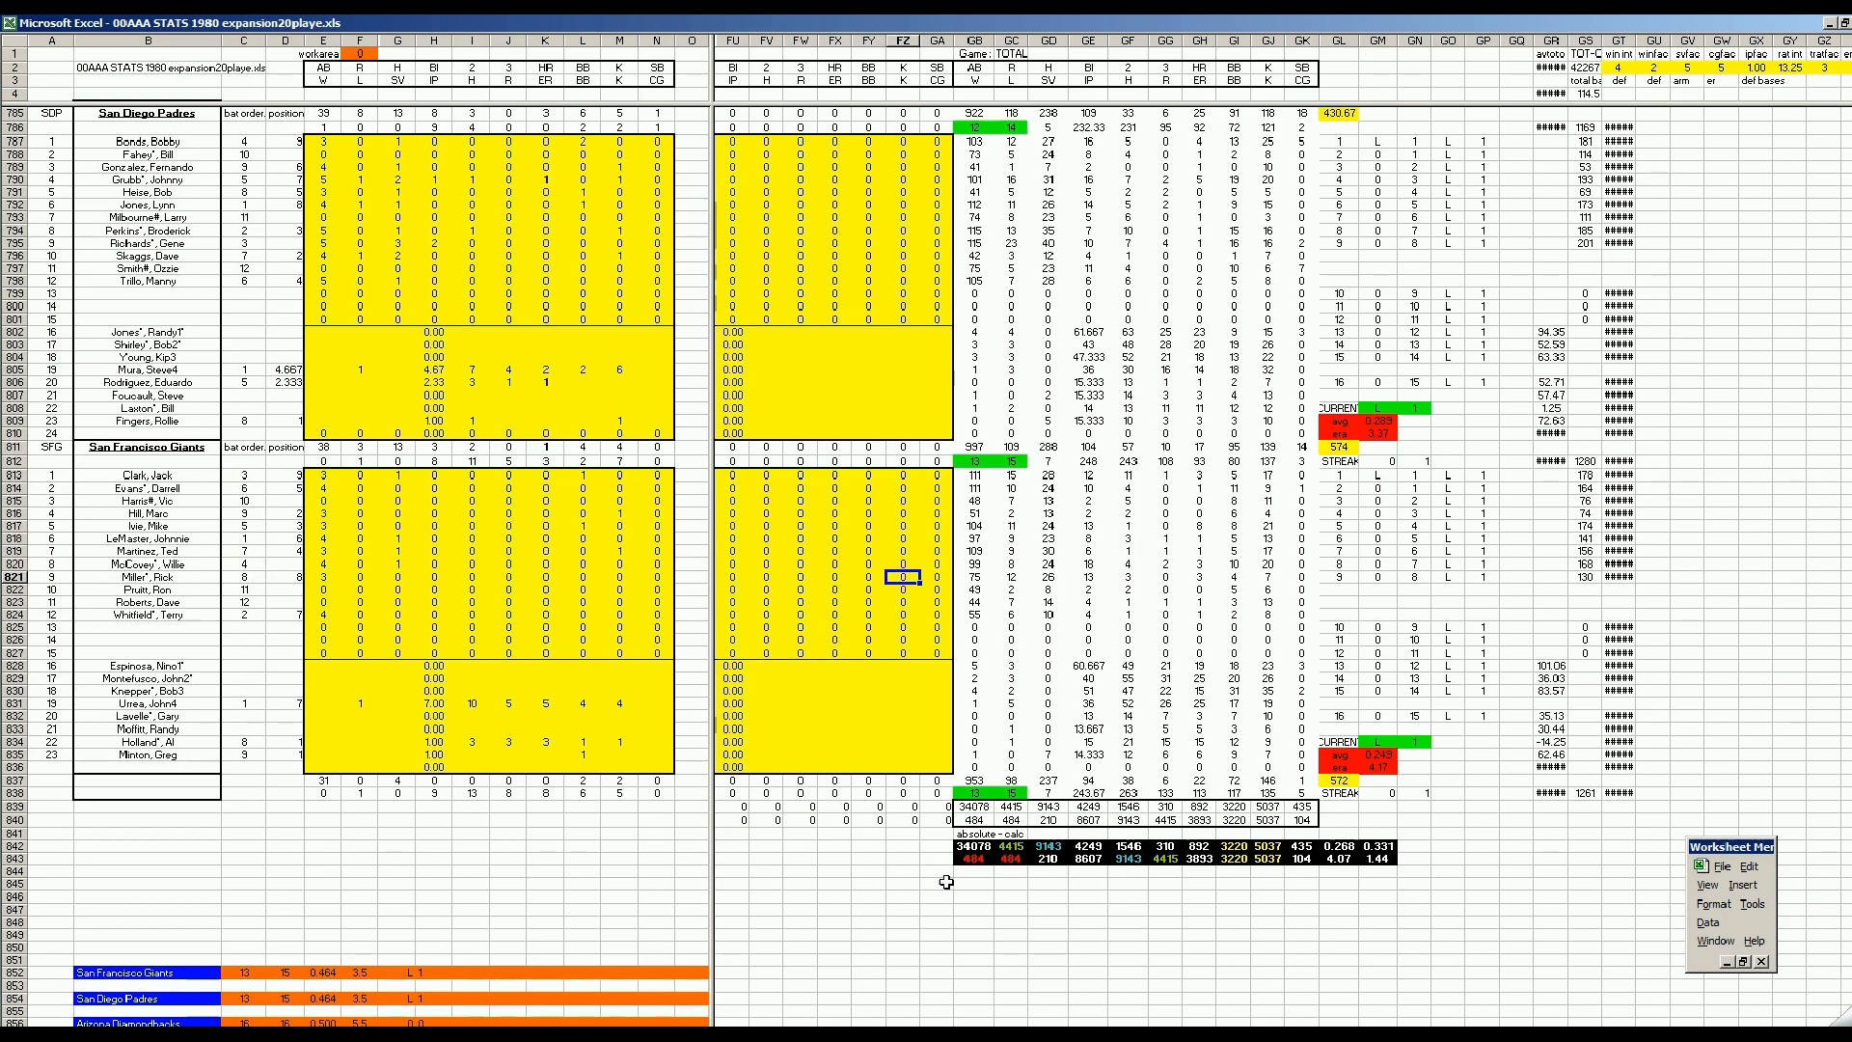
mouse_move(1308, 887)
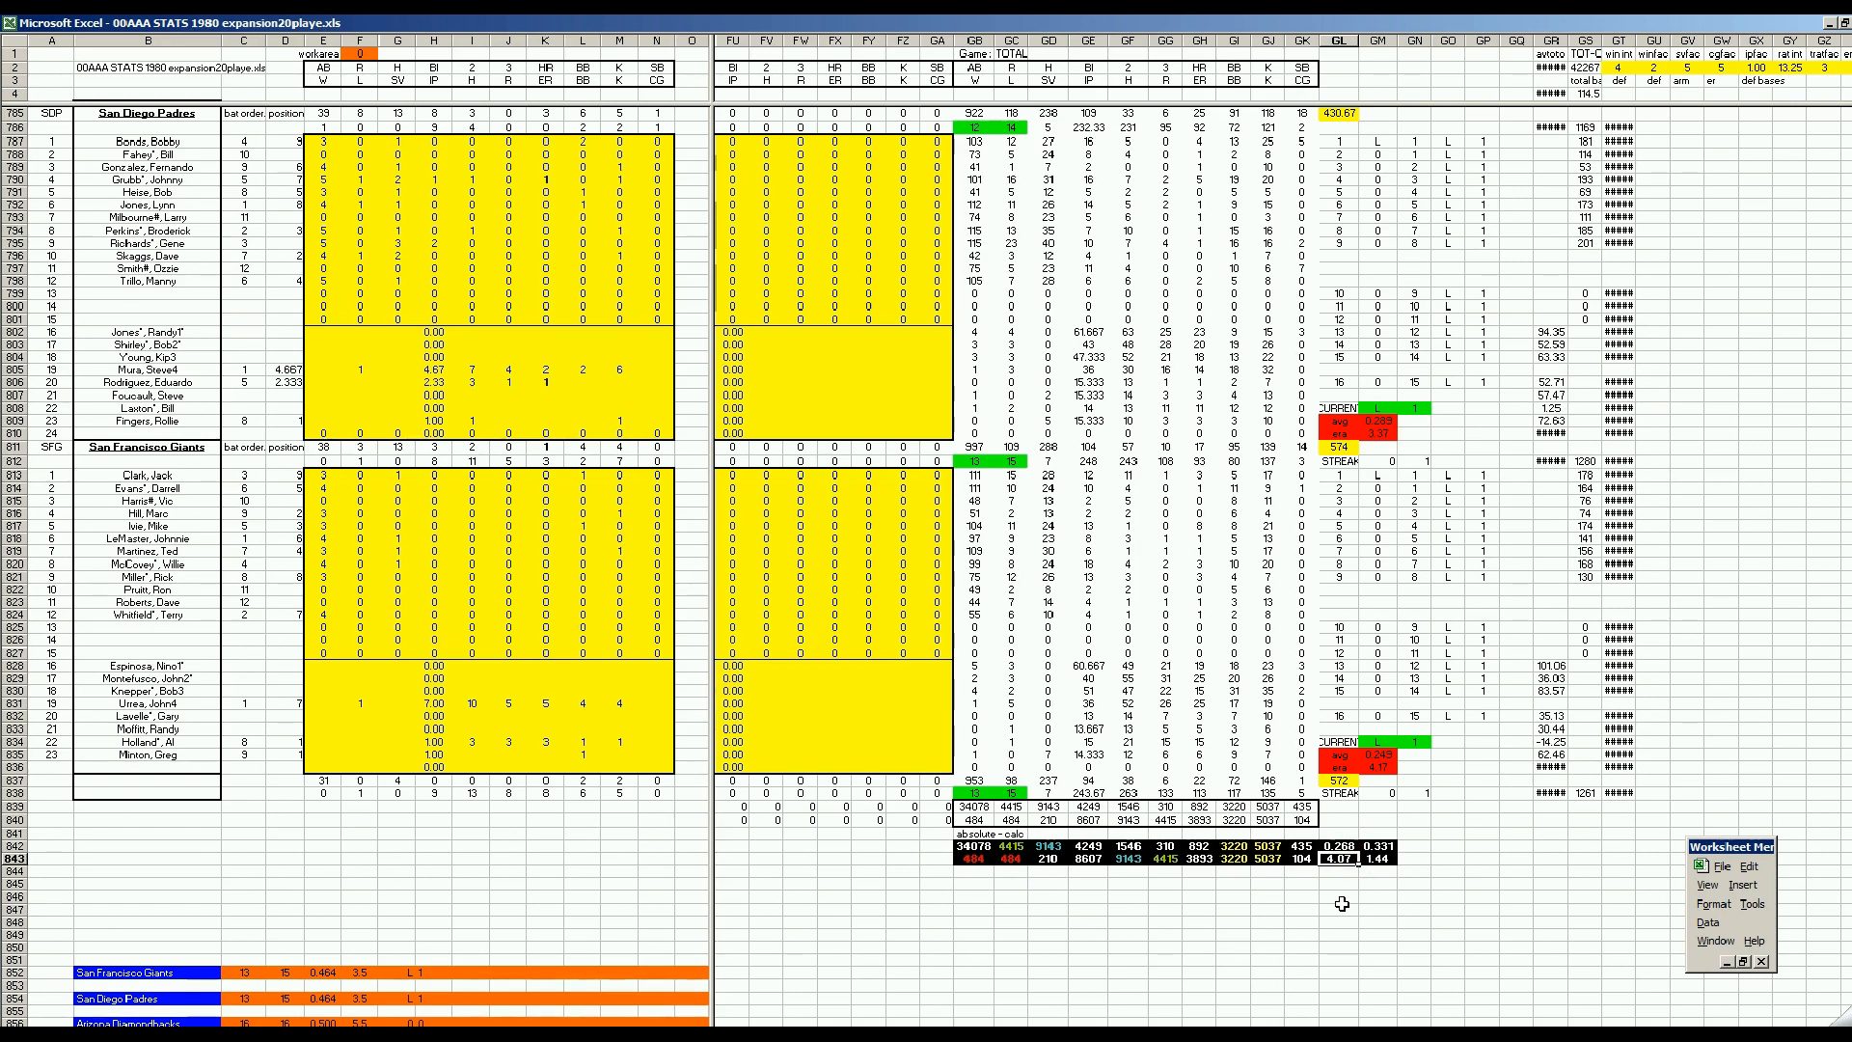
mouse_move(1177, 926)
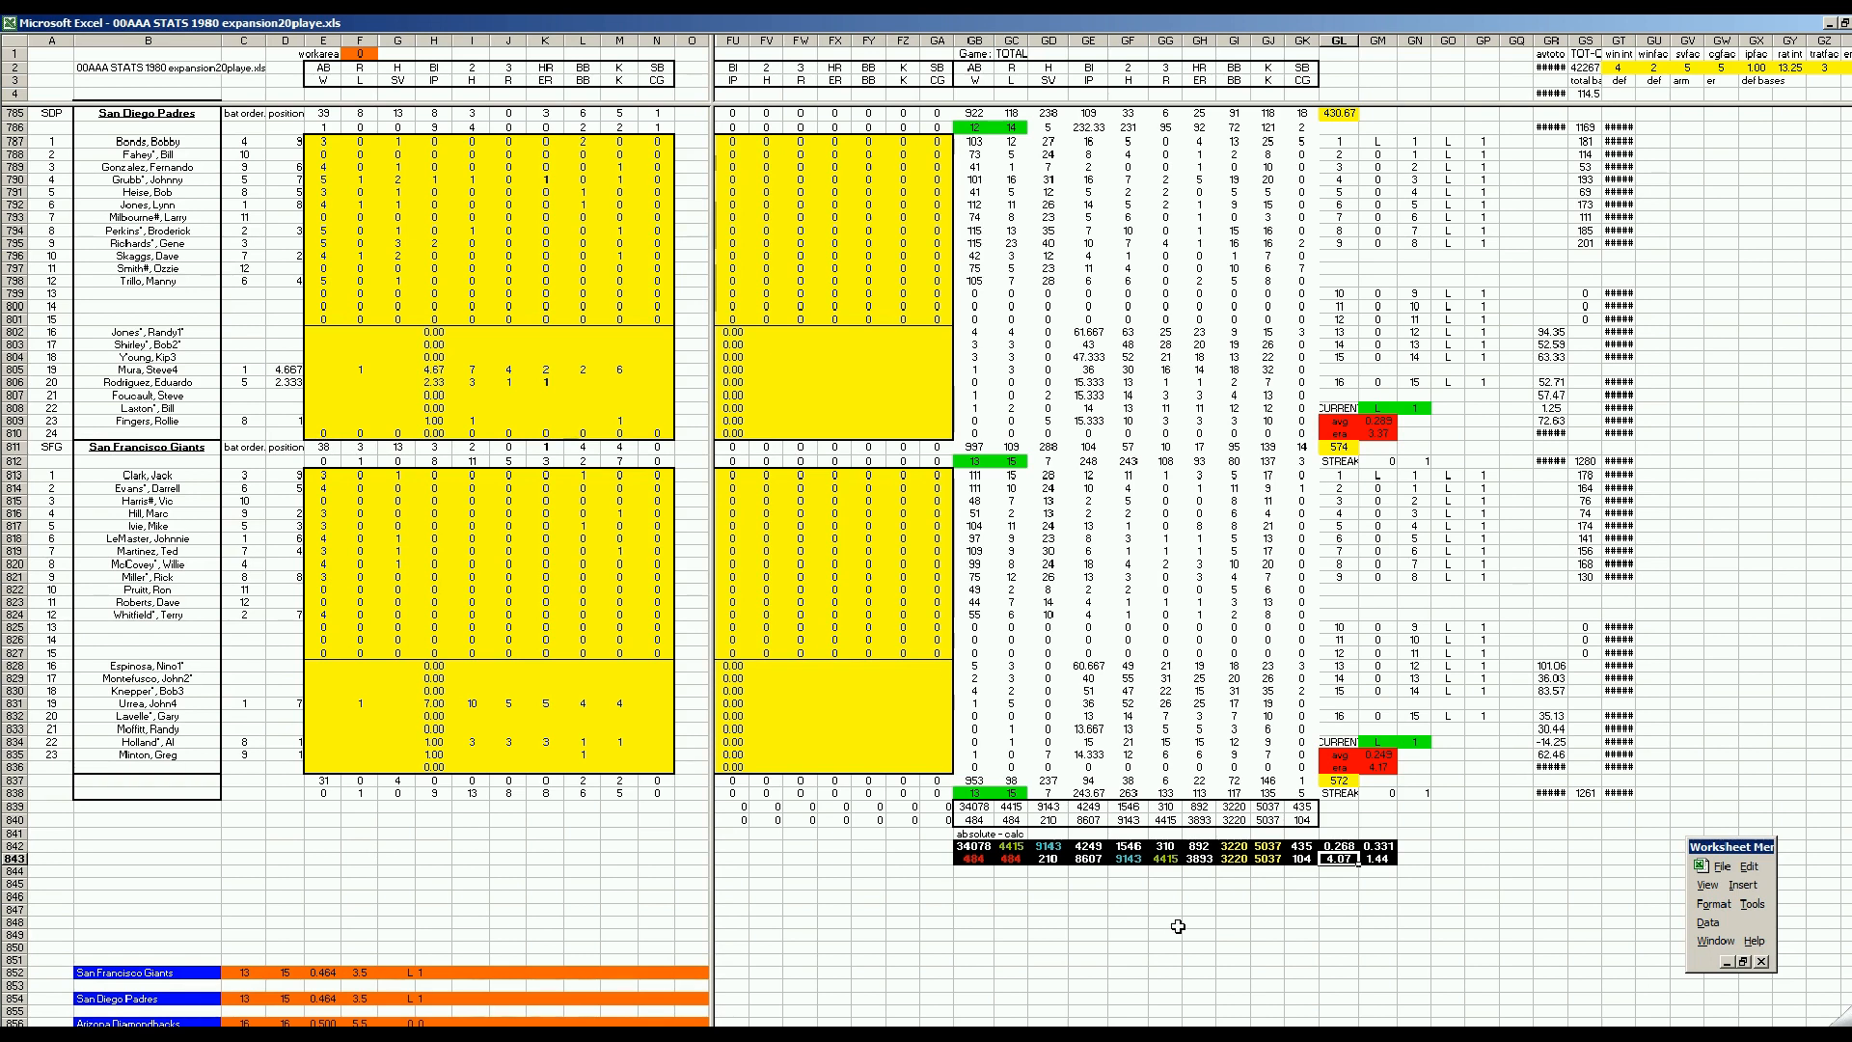
mouse_move(1175, 925)
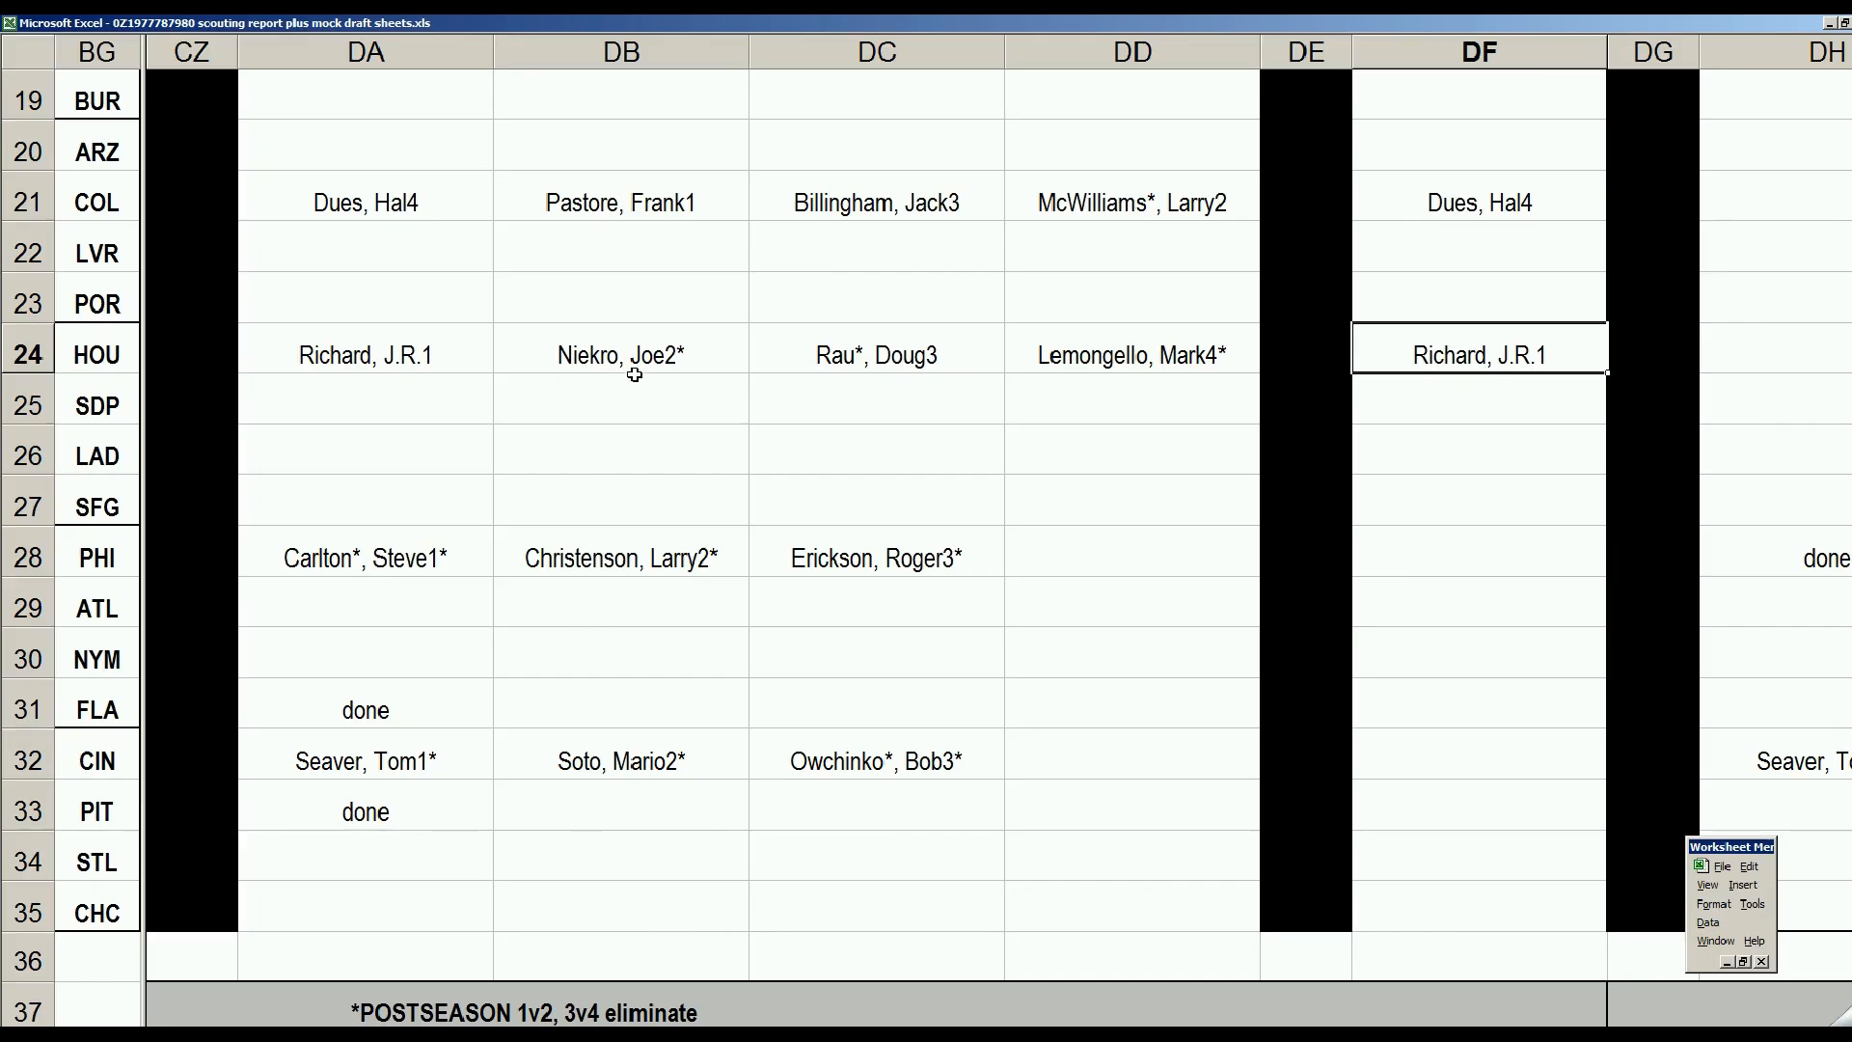
left_click(876, 351)
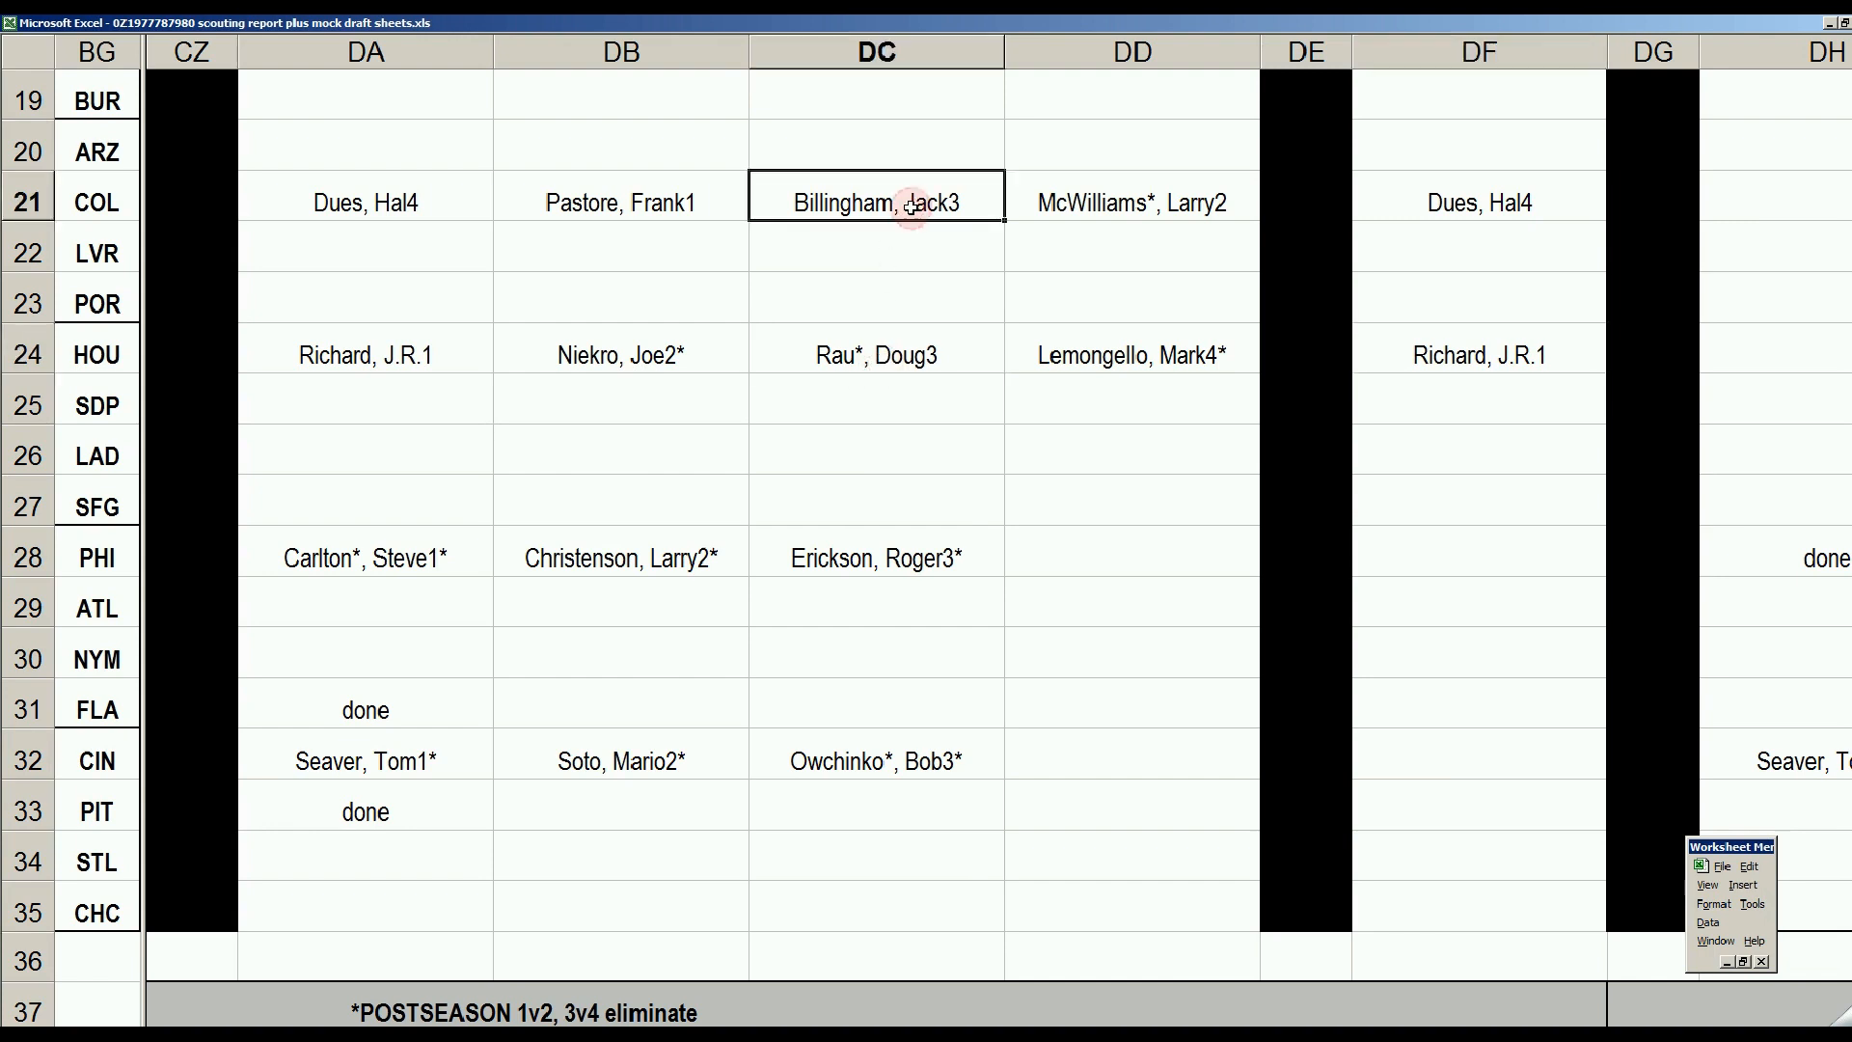
mouse_move(1162, 214)
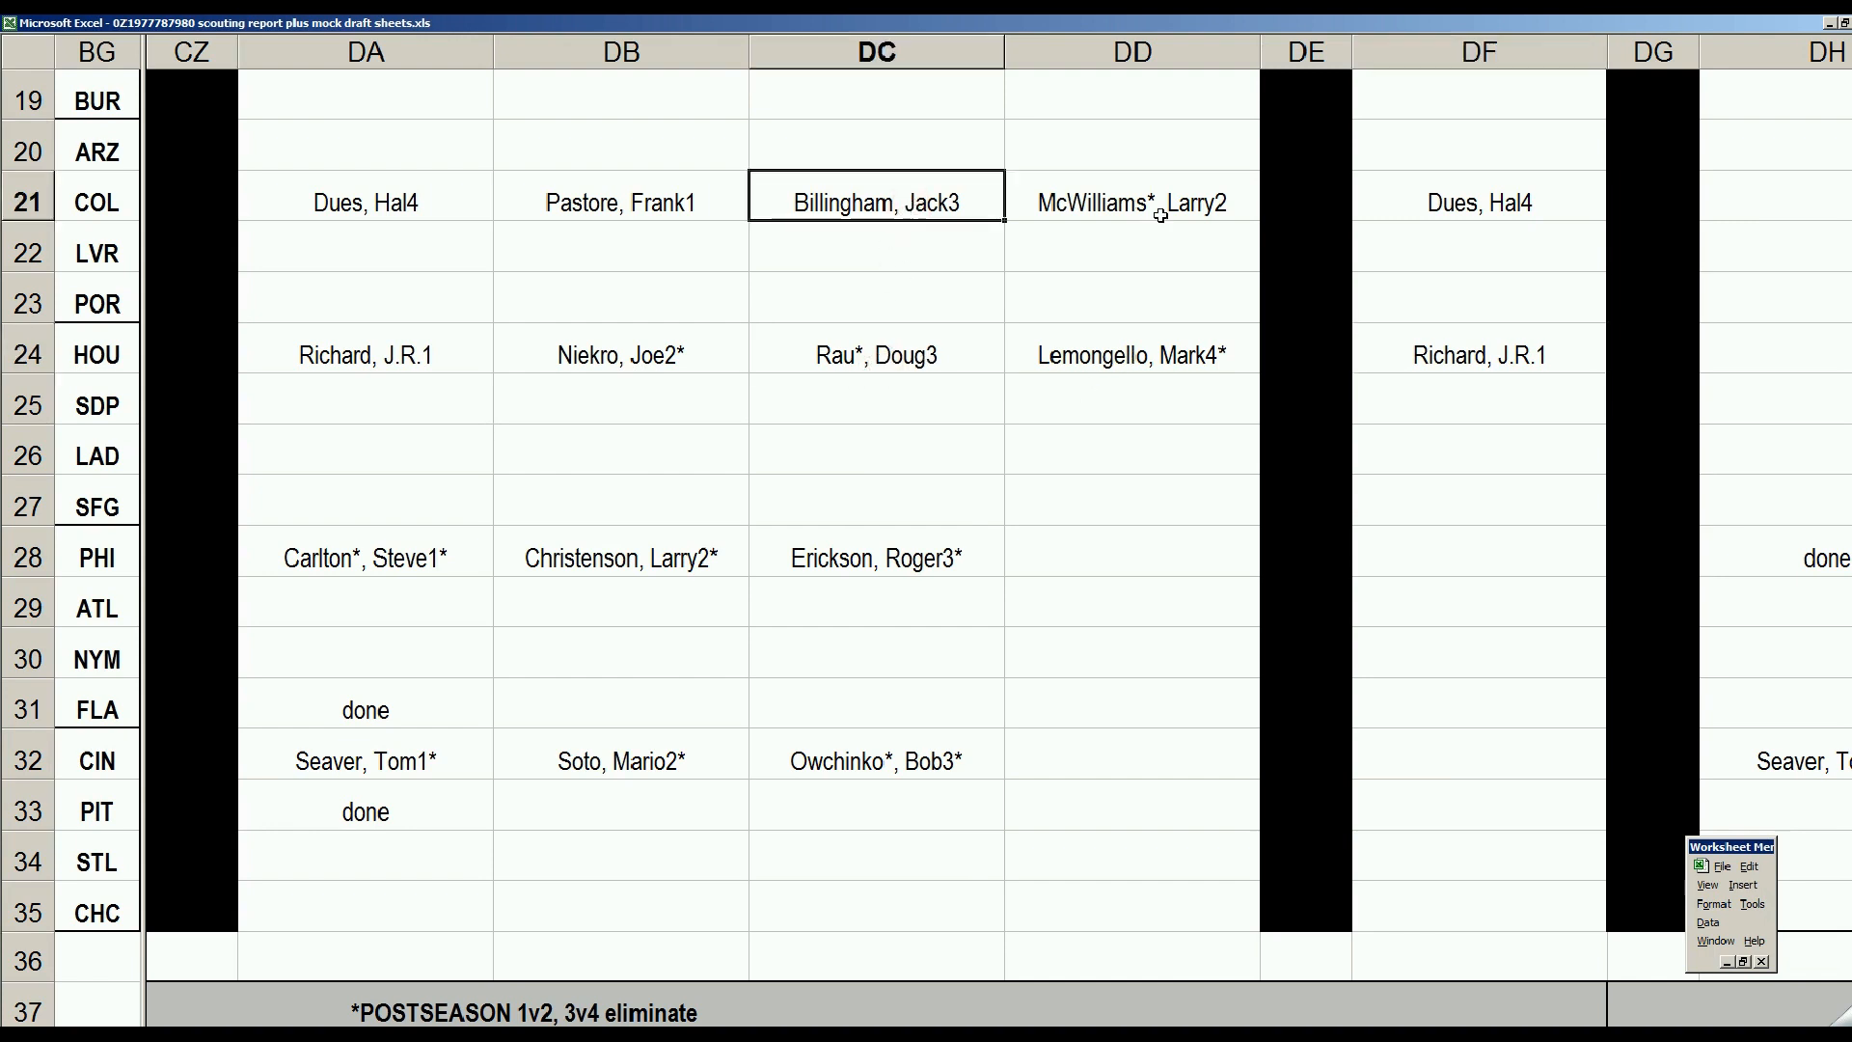
left_click(1130, 349)
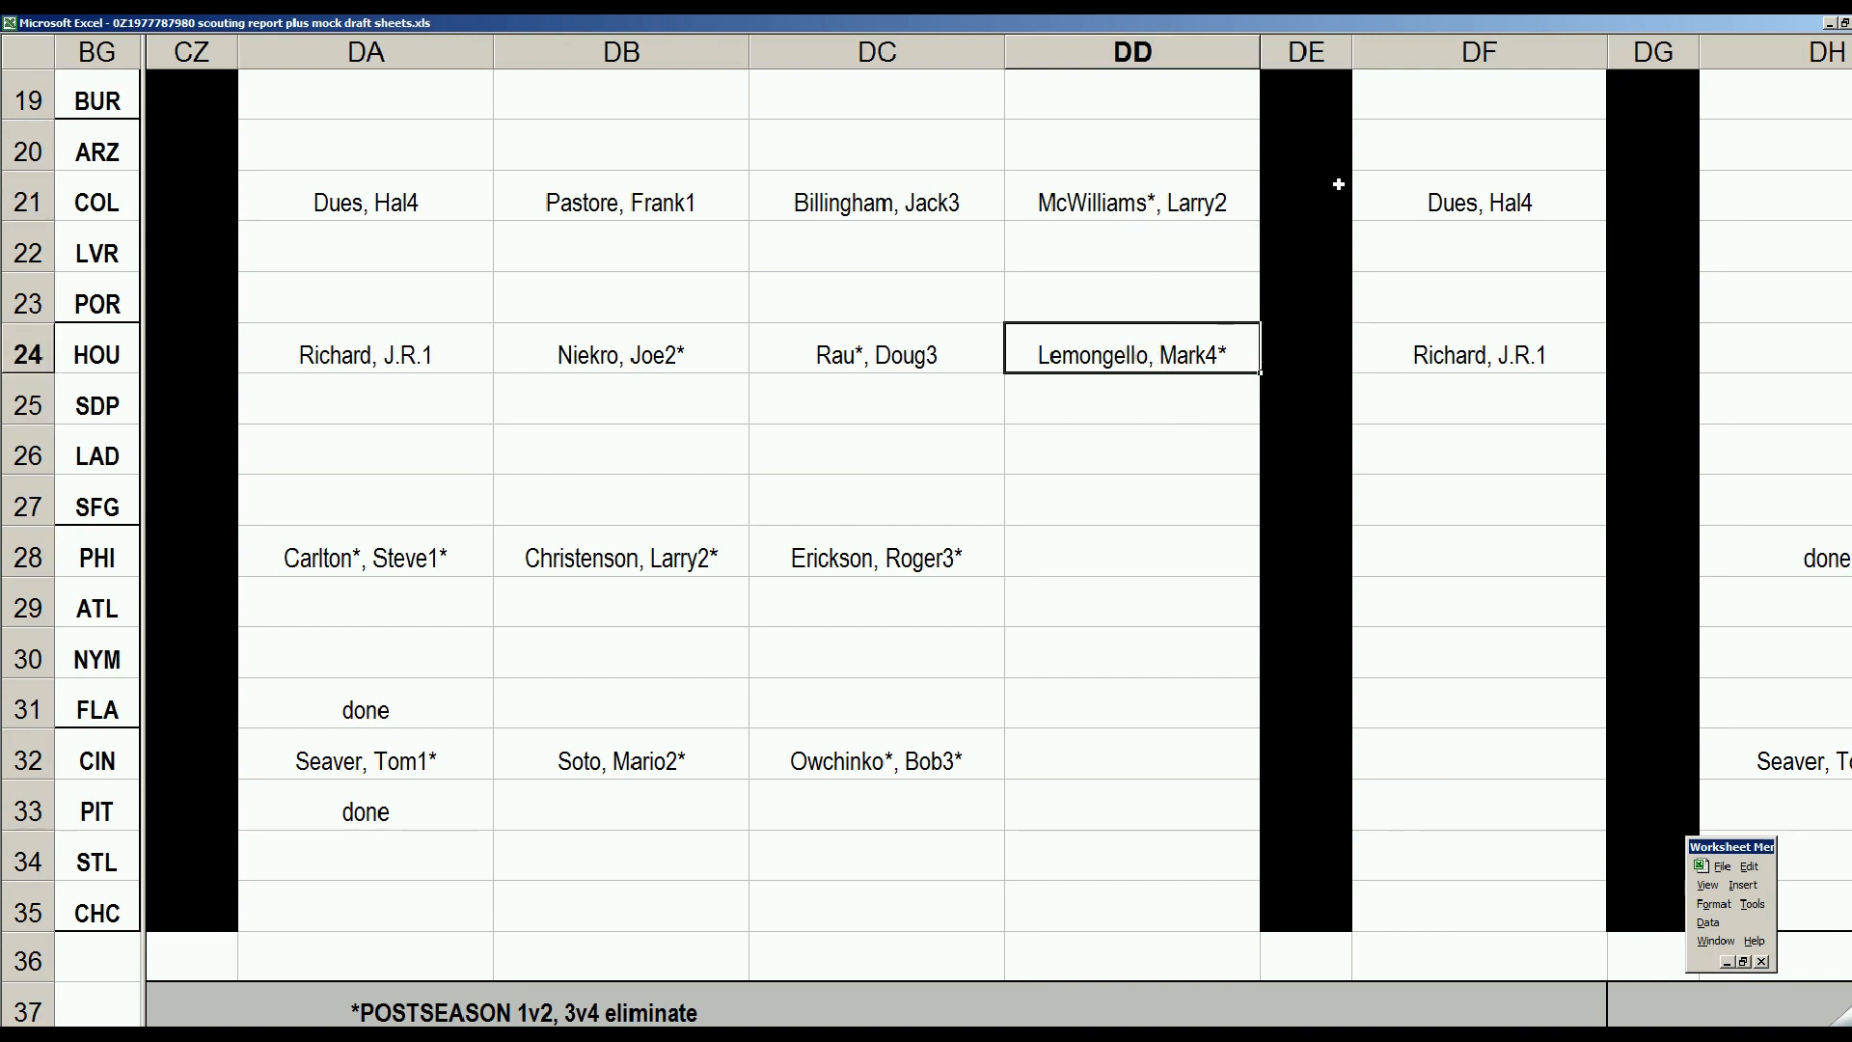
mouse_move(1524, 212)
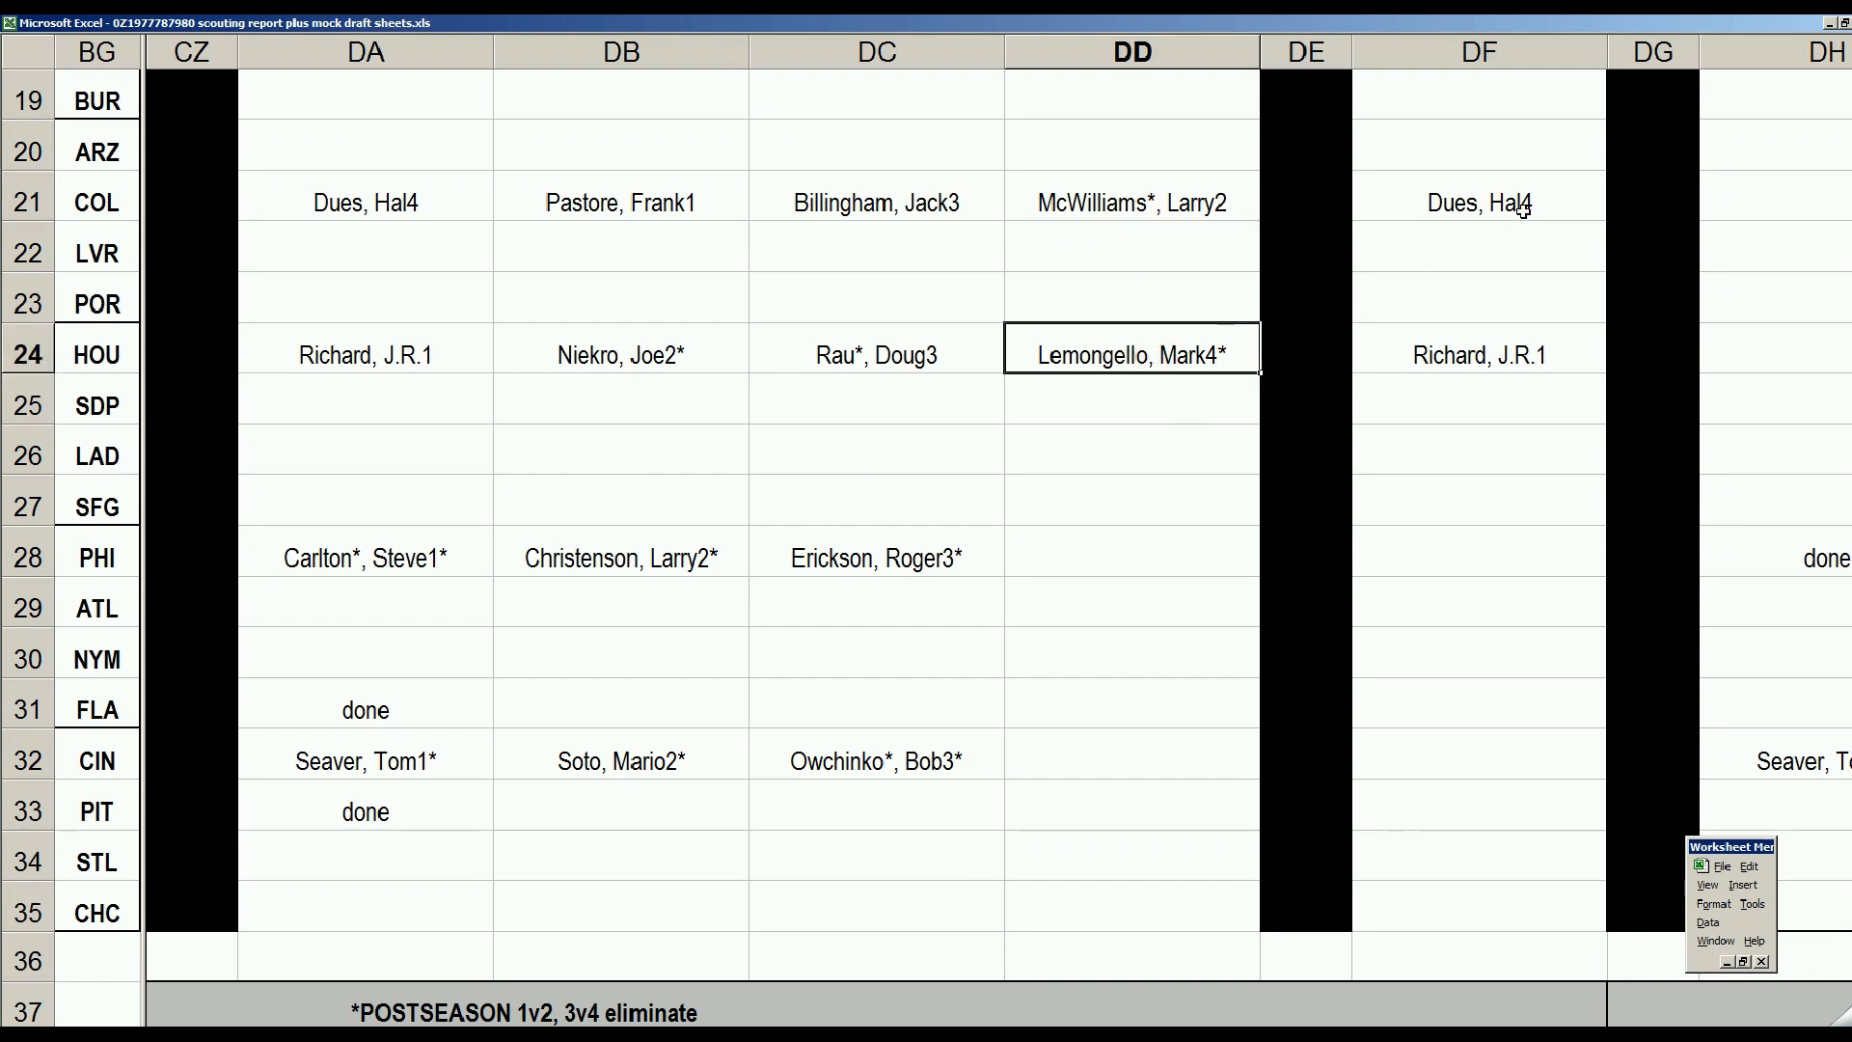
left_click(1479, 351)
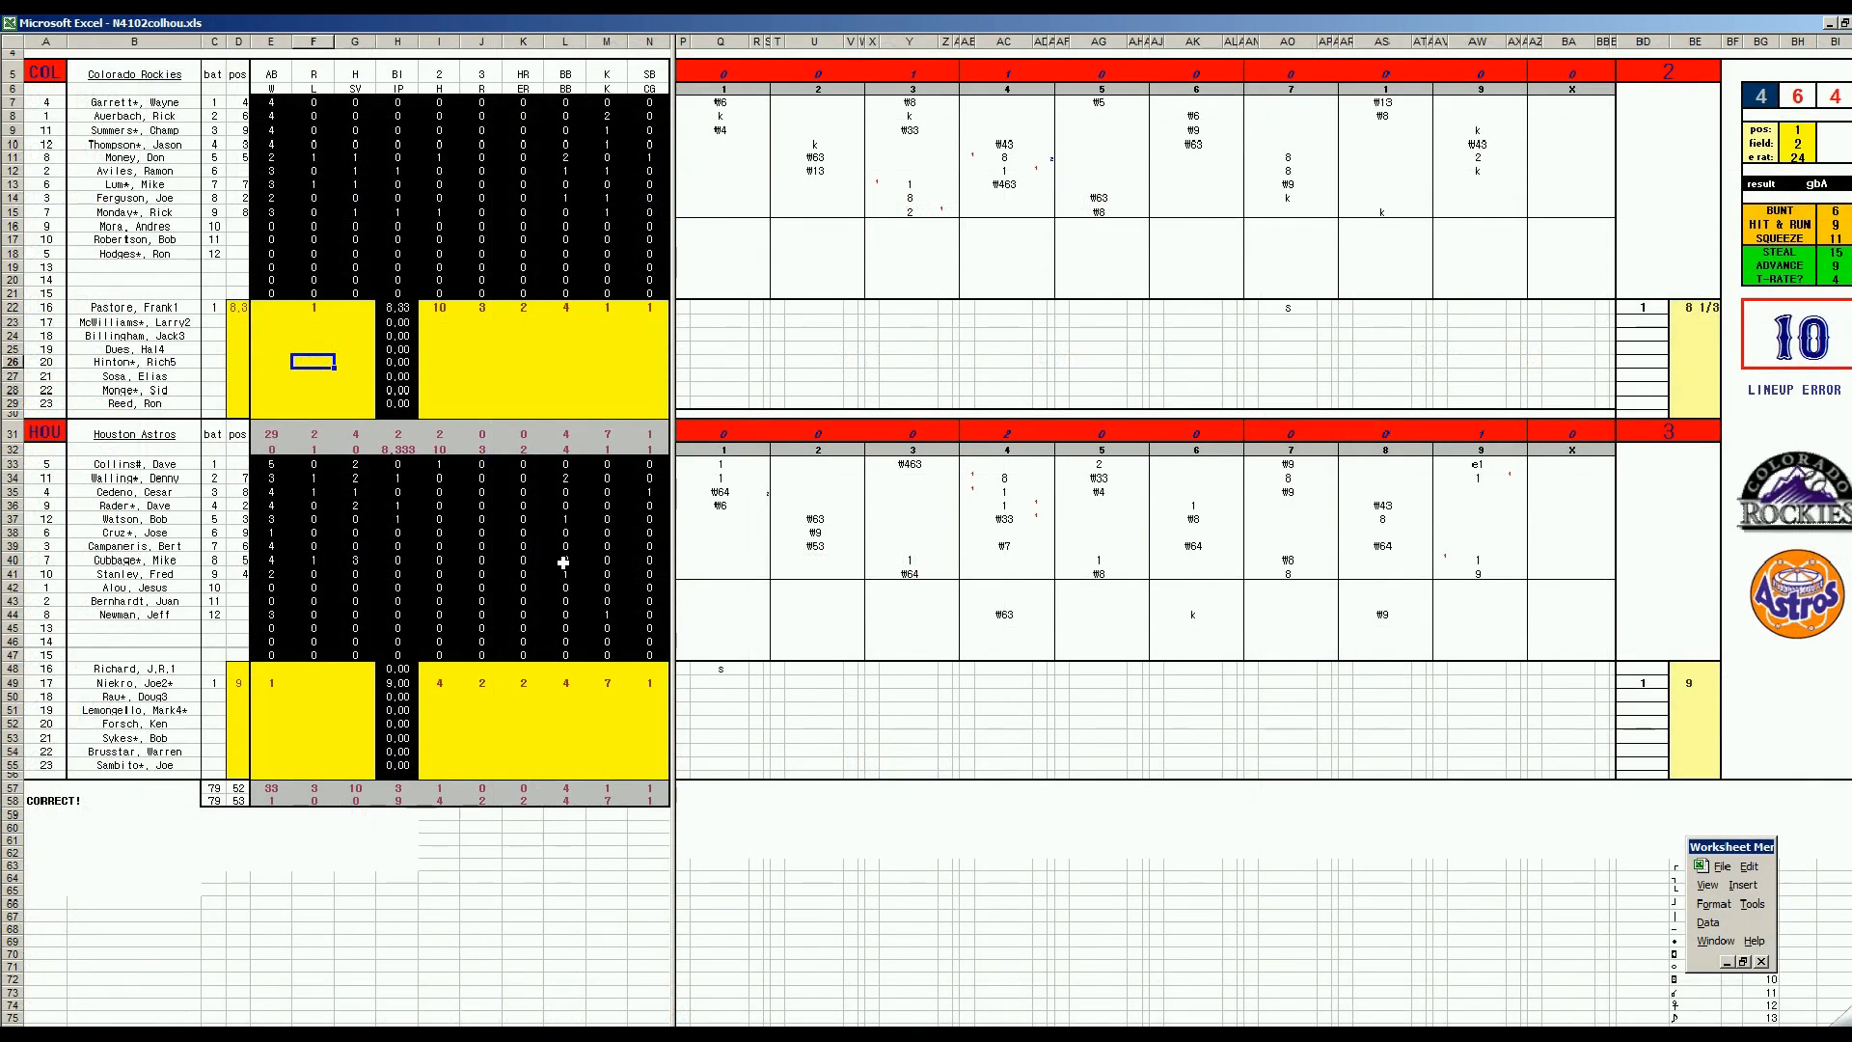
mouse_move(1022, 627)
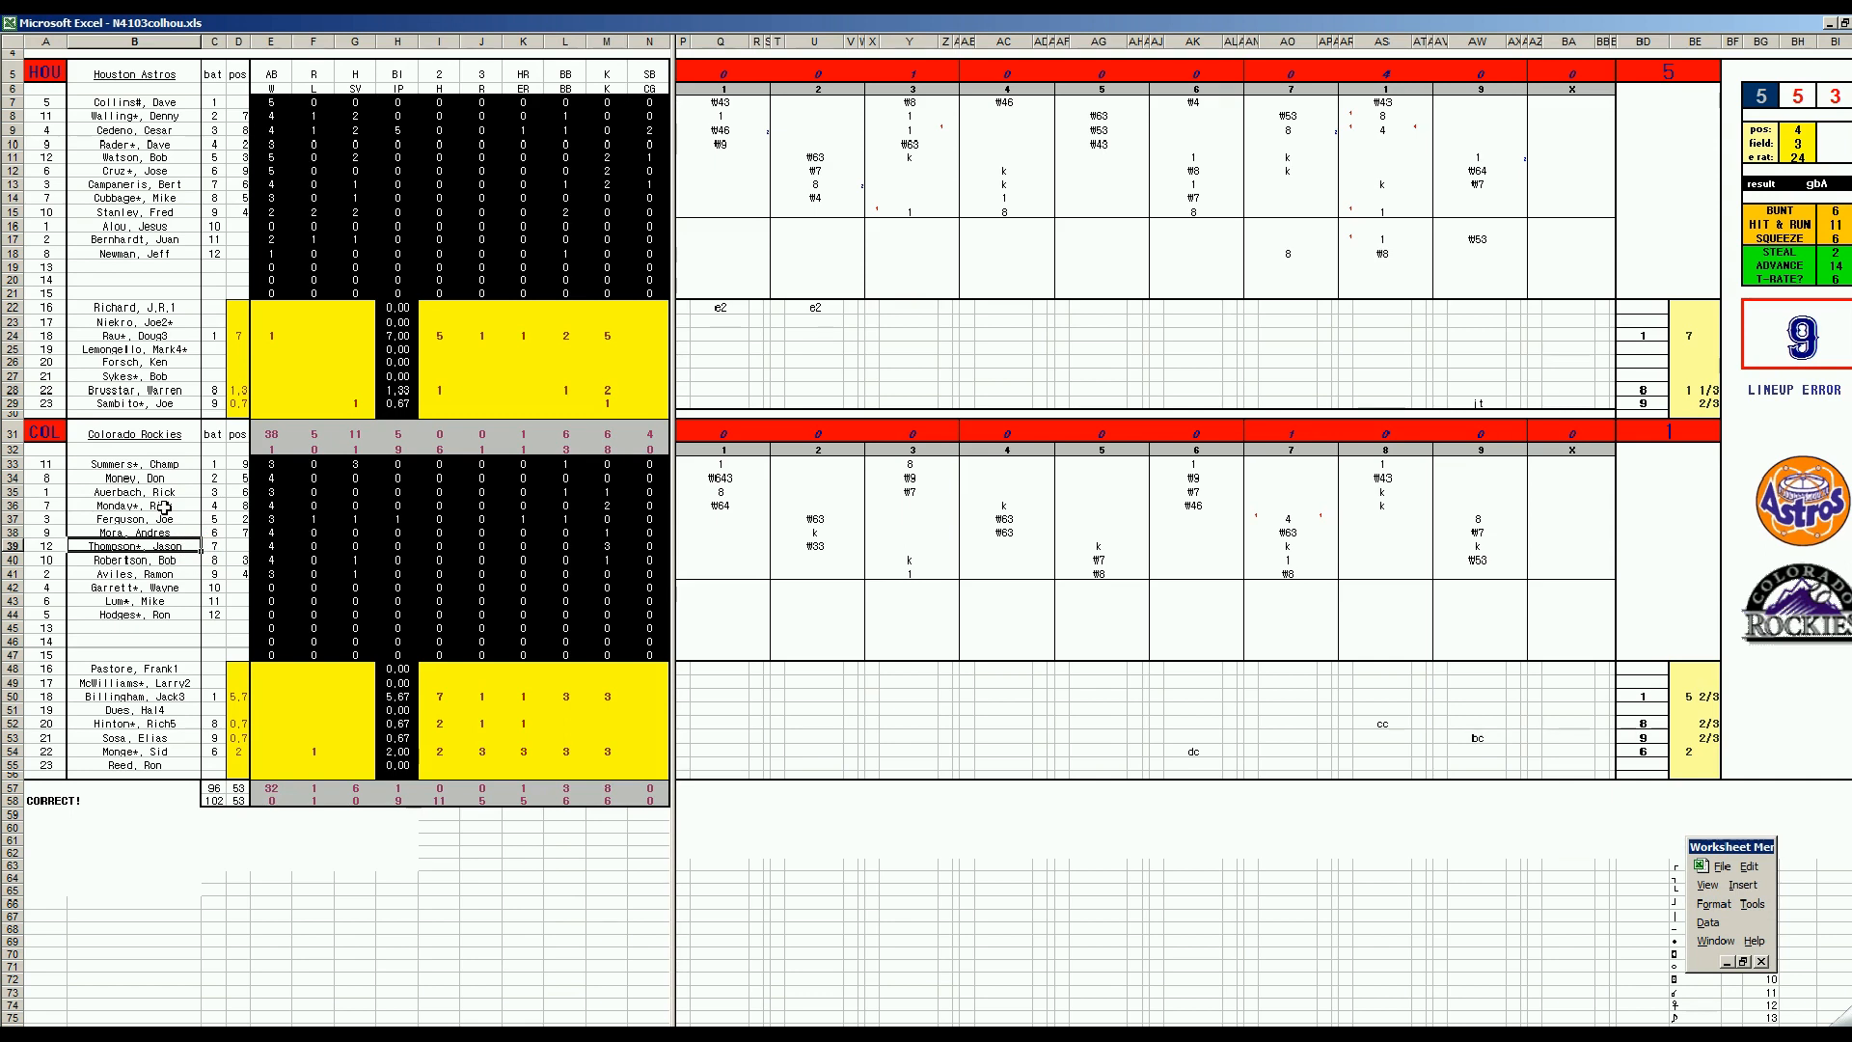
mouse_move(907, 266)
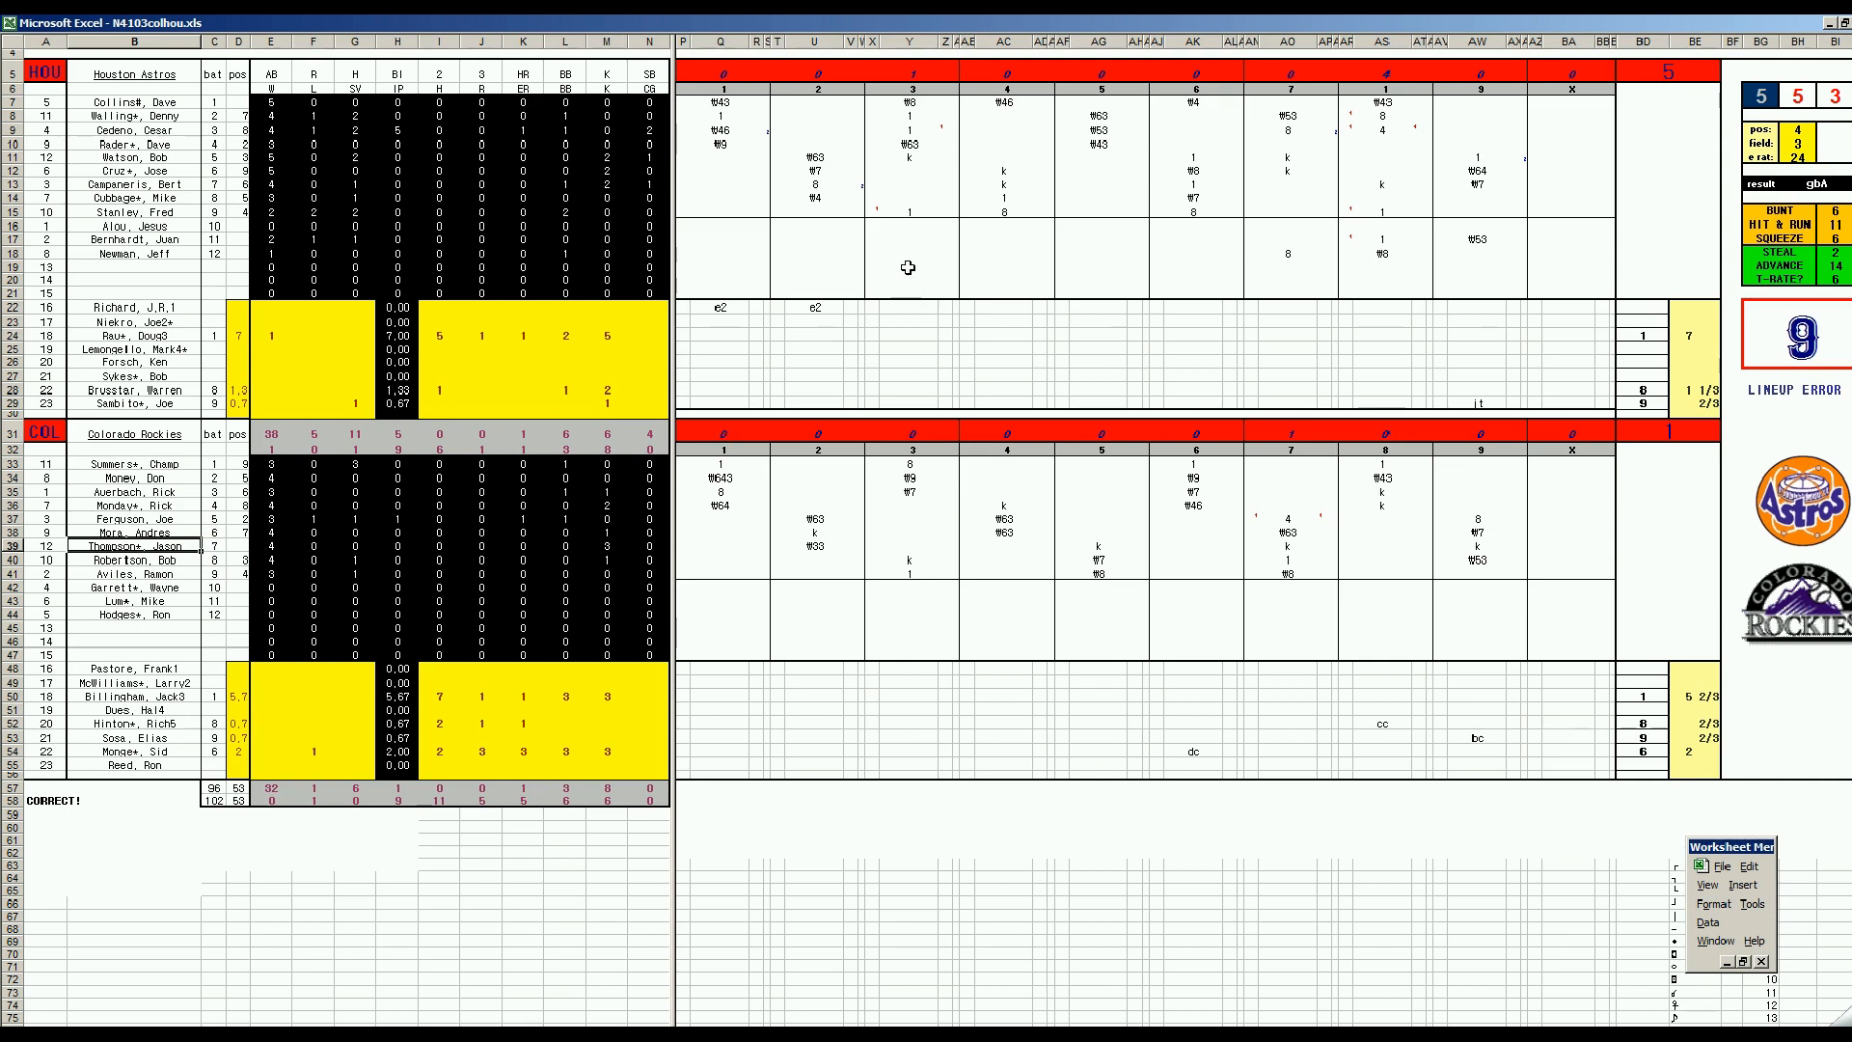
mouse_move(913, 212)
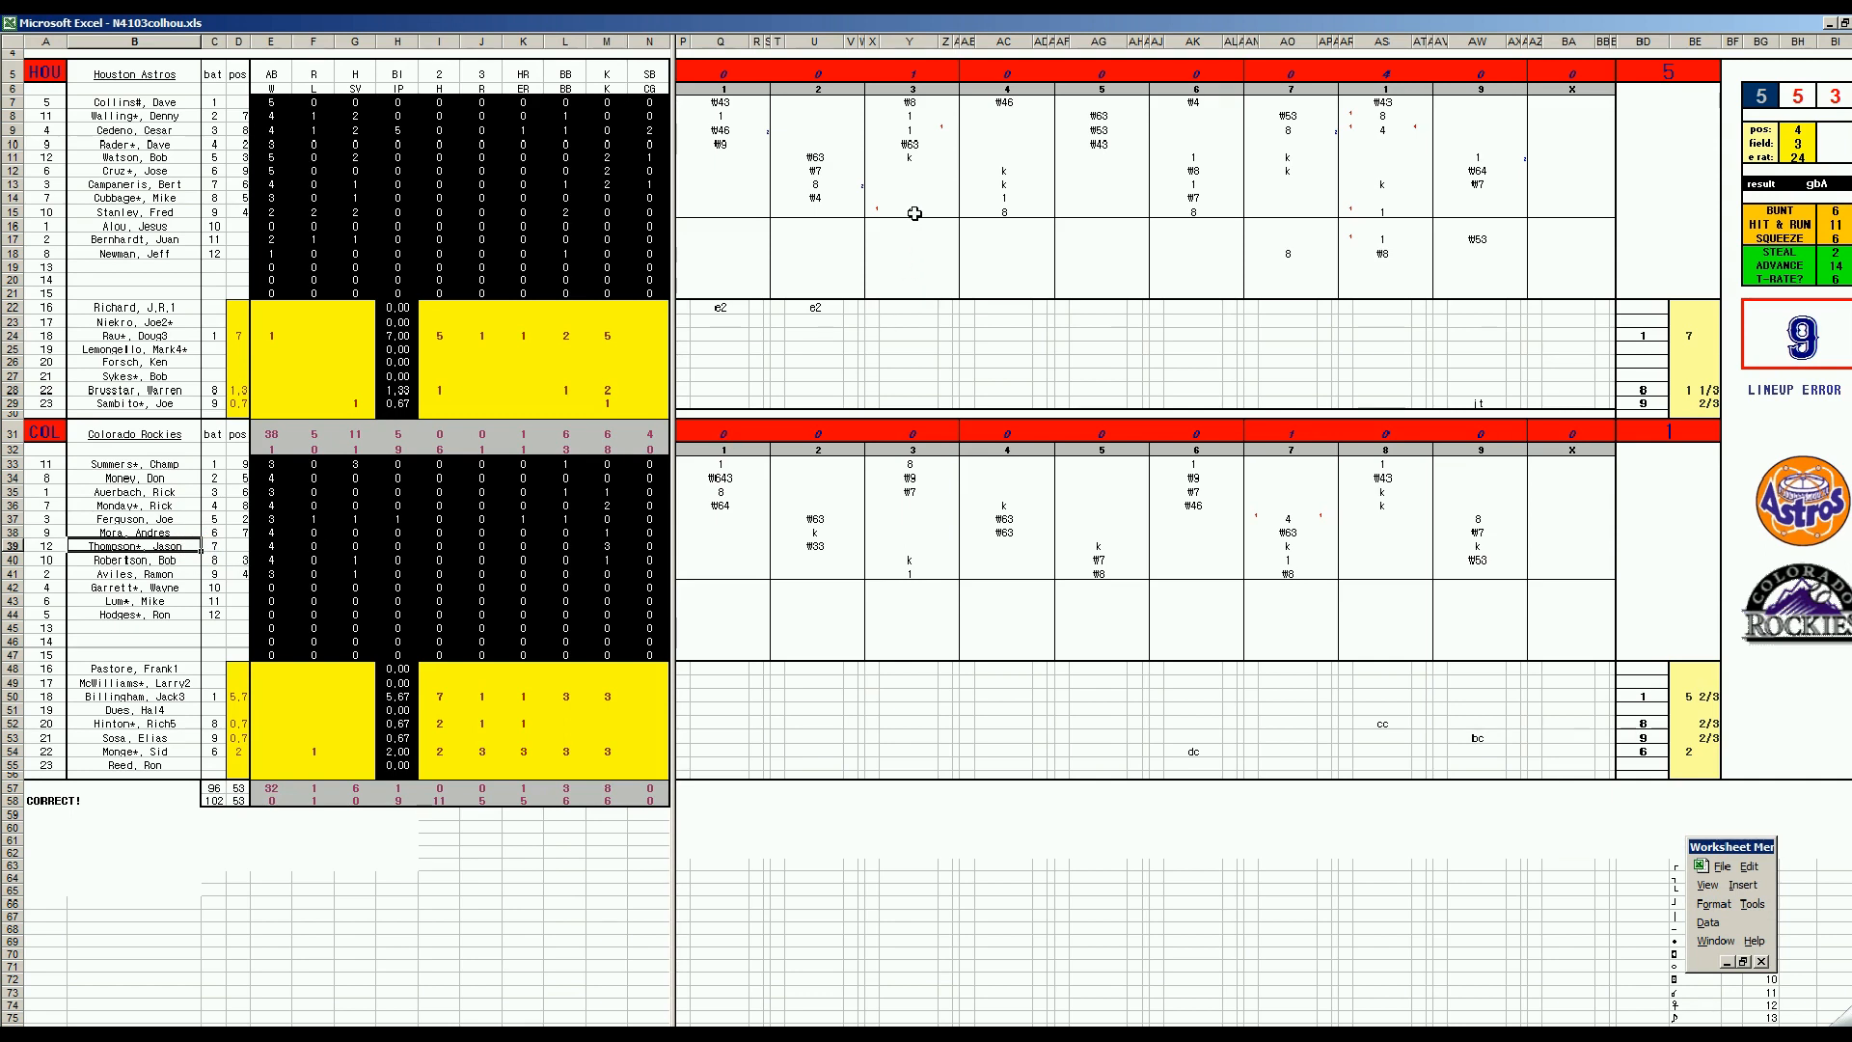
mouse_move(932, 149)
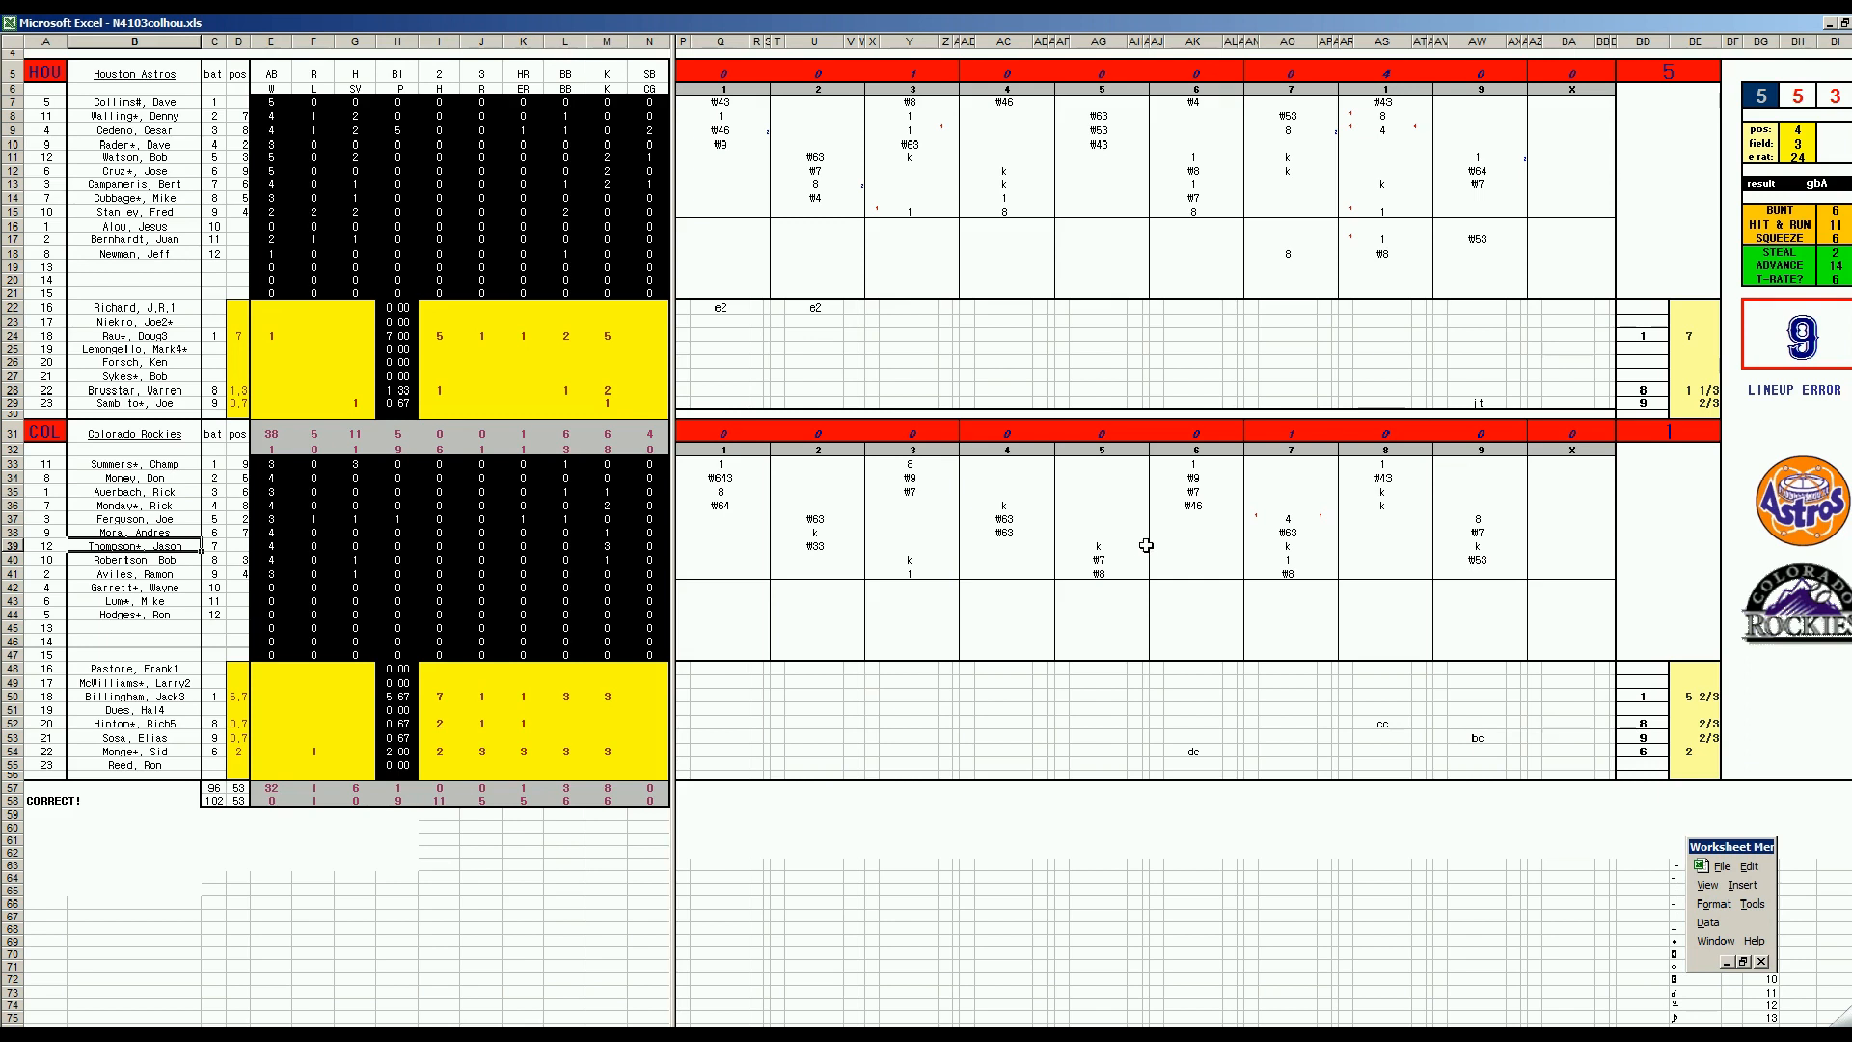
mouse_move(1202, 544)
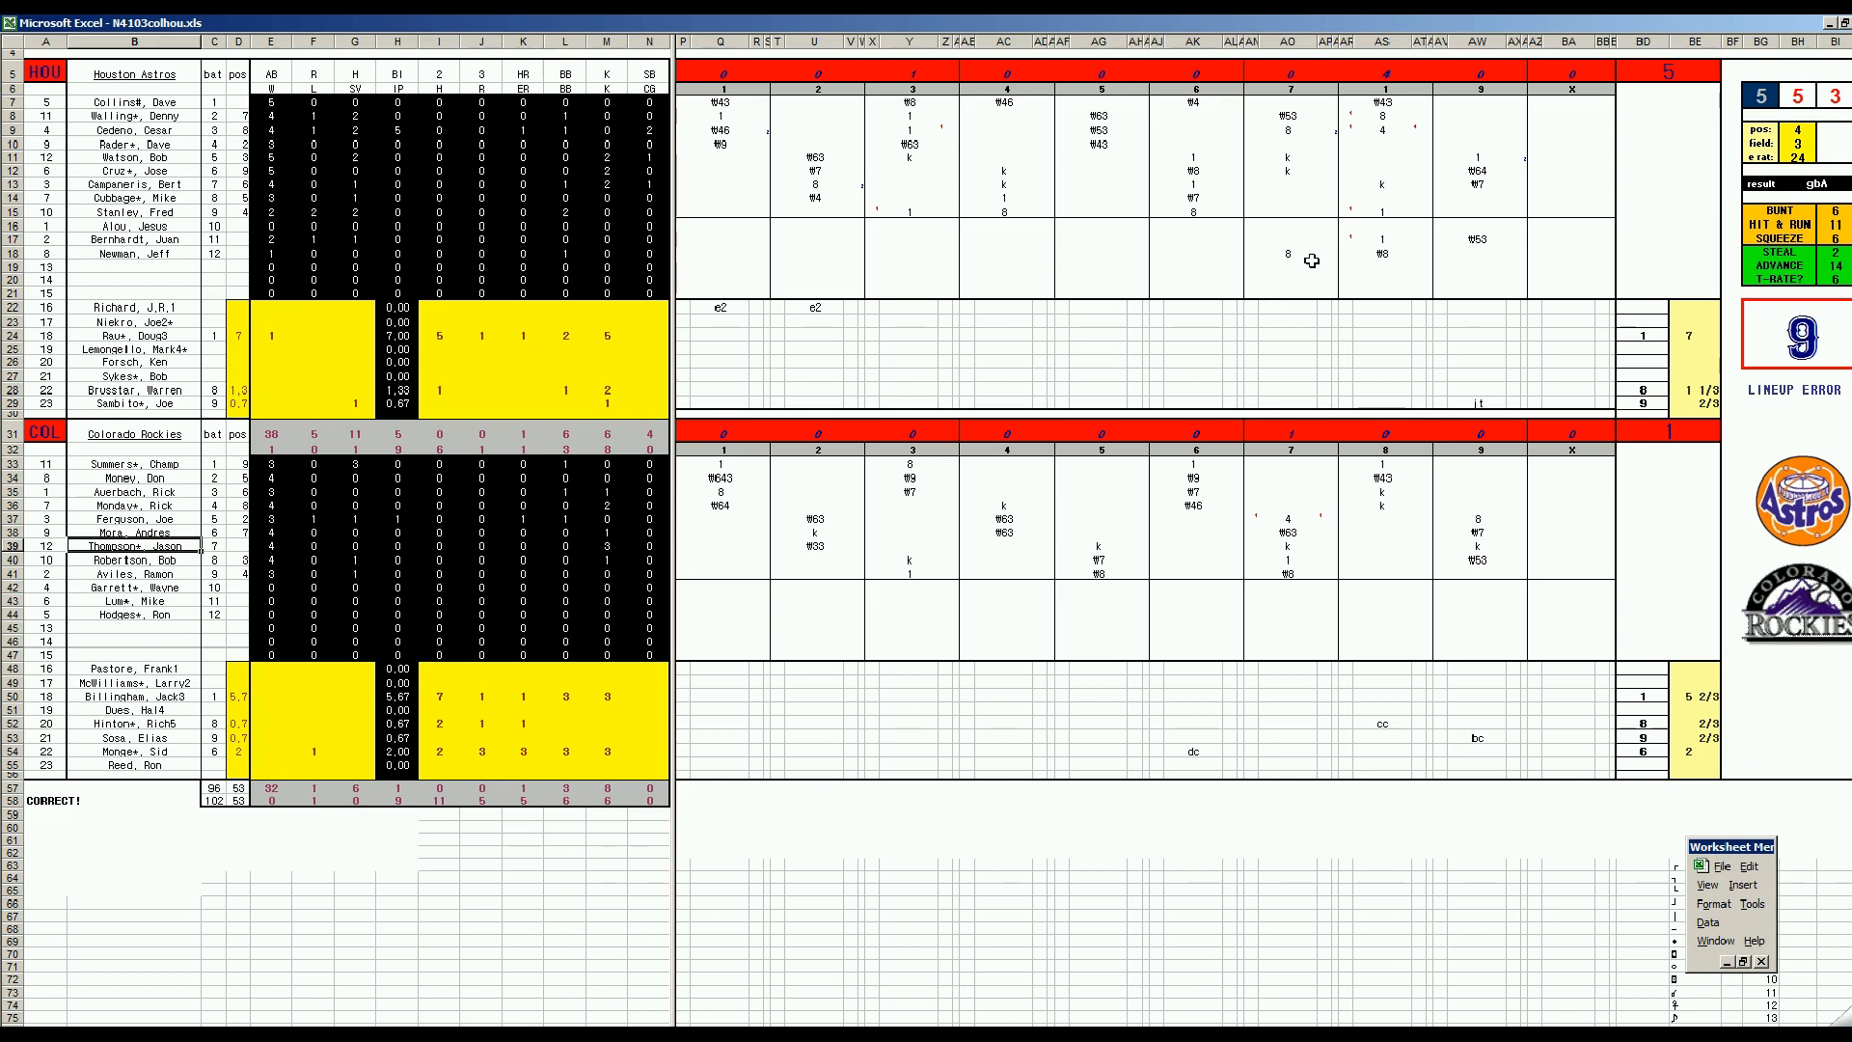
- Inspect a play-by-play cell in the N4103colhou.xls scoresheet
left_click(1287, 518)
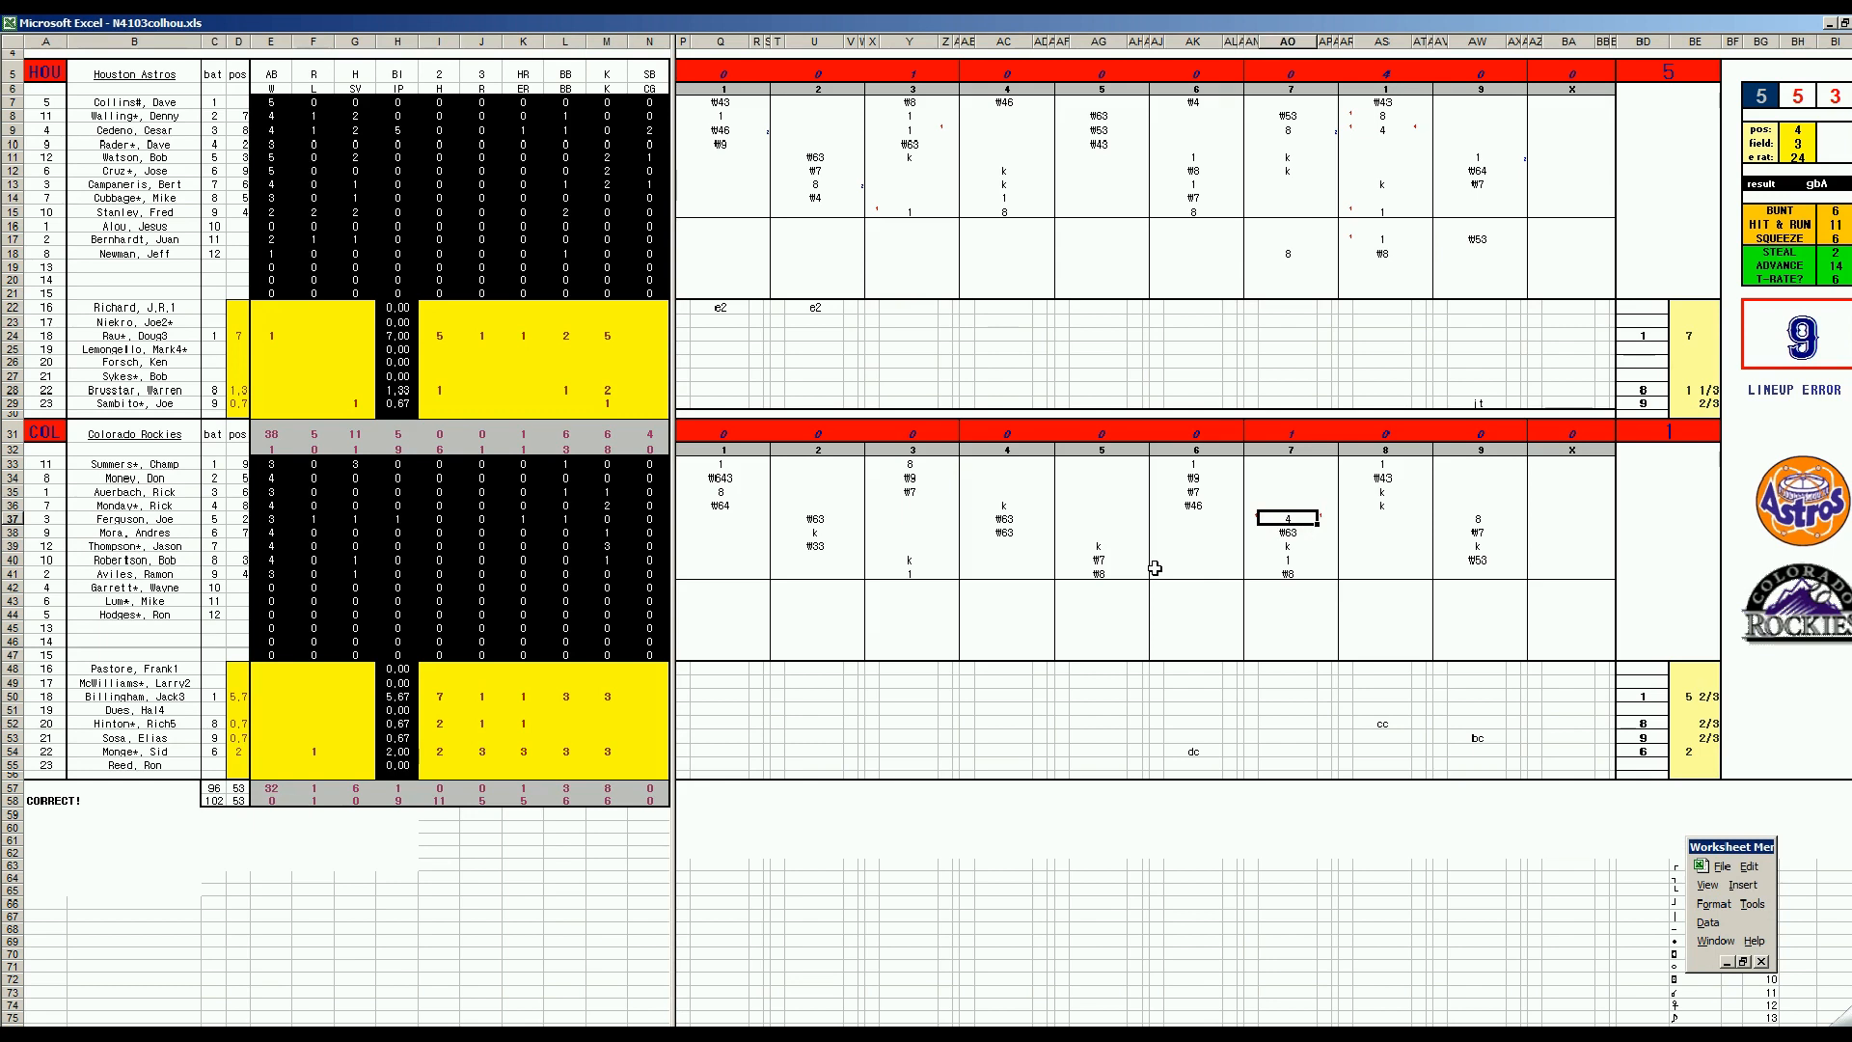
mouse_move(1279, 546)
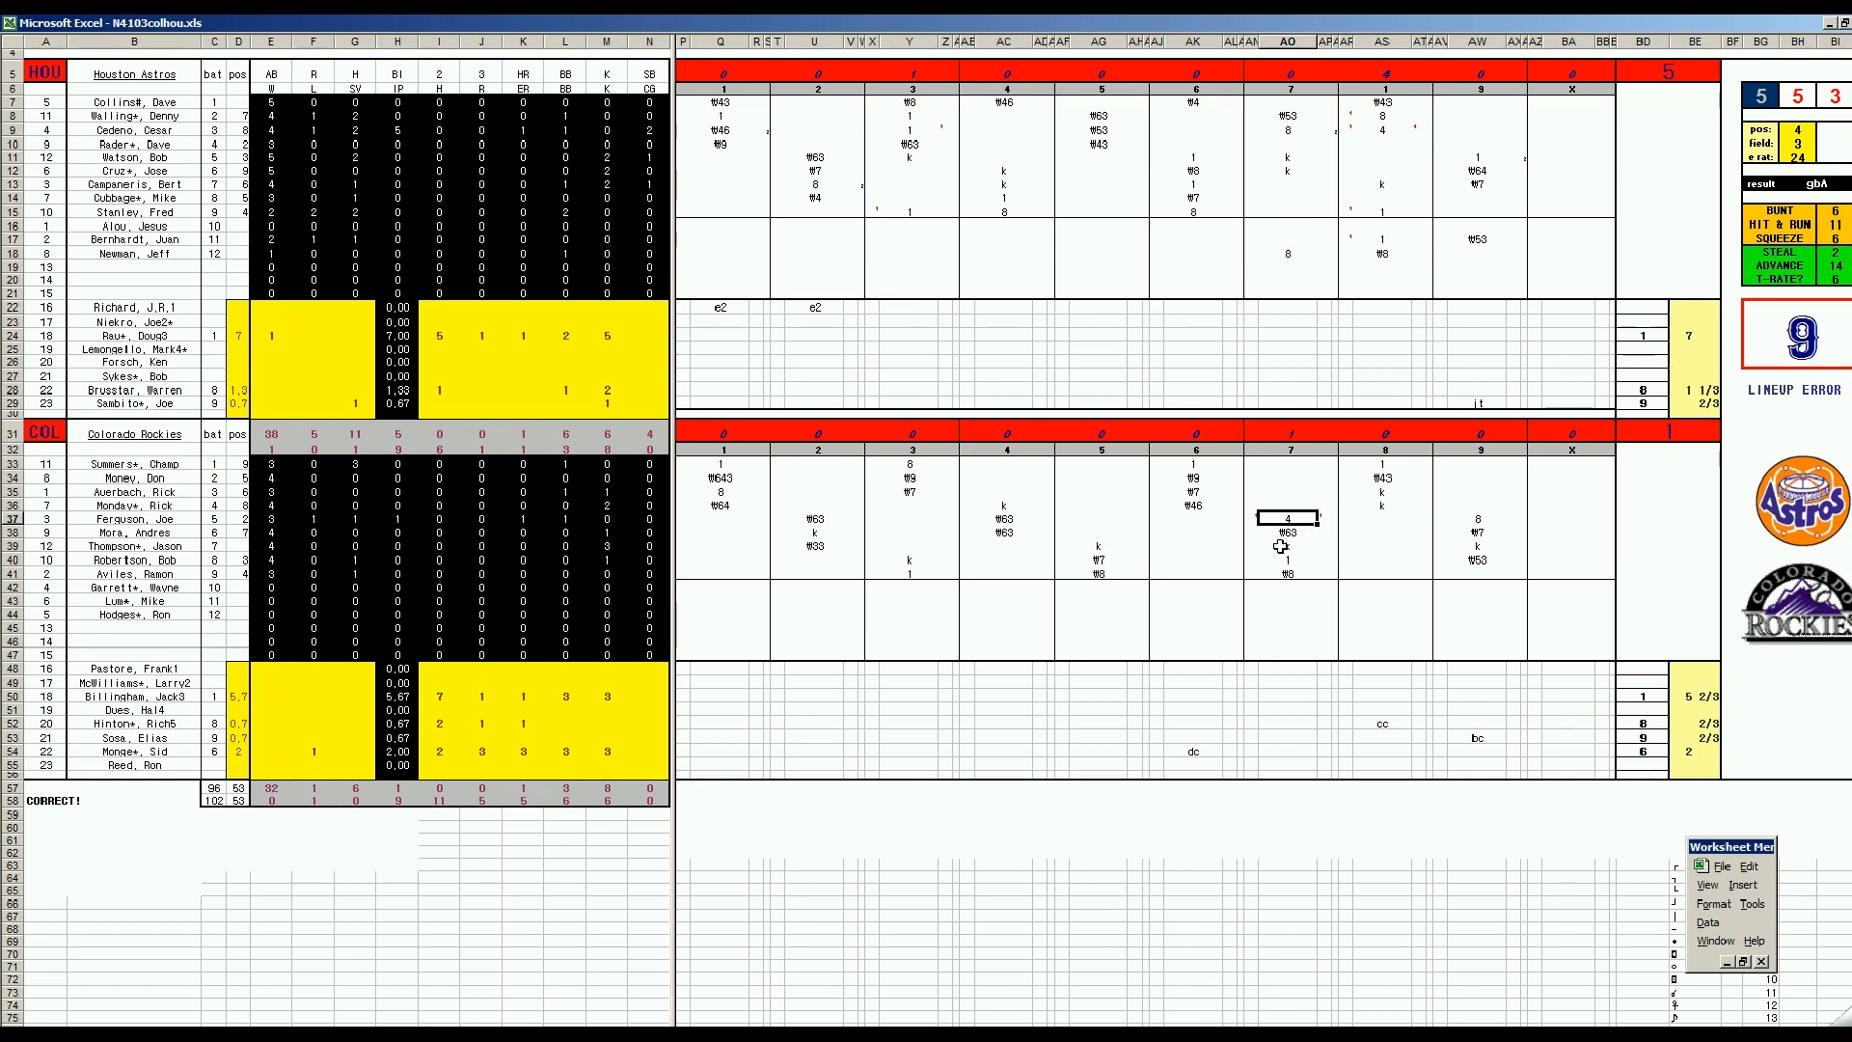
mouse_move(1300, 228)
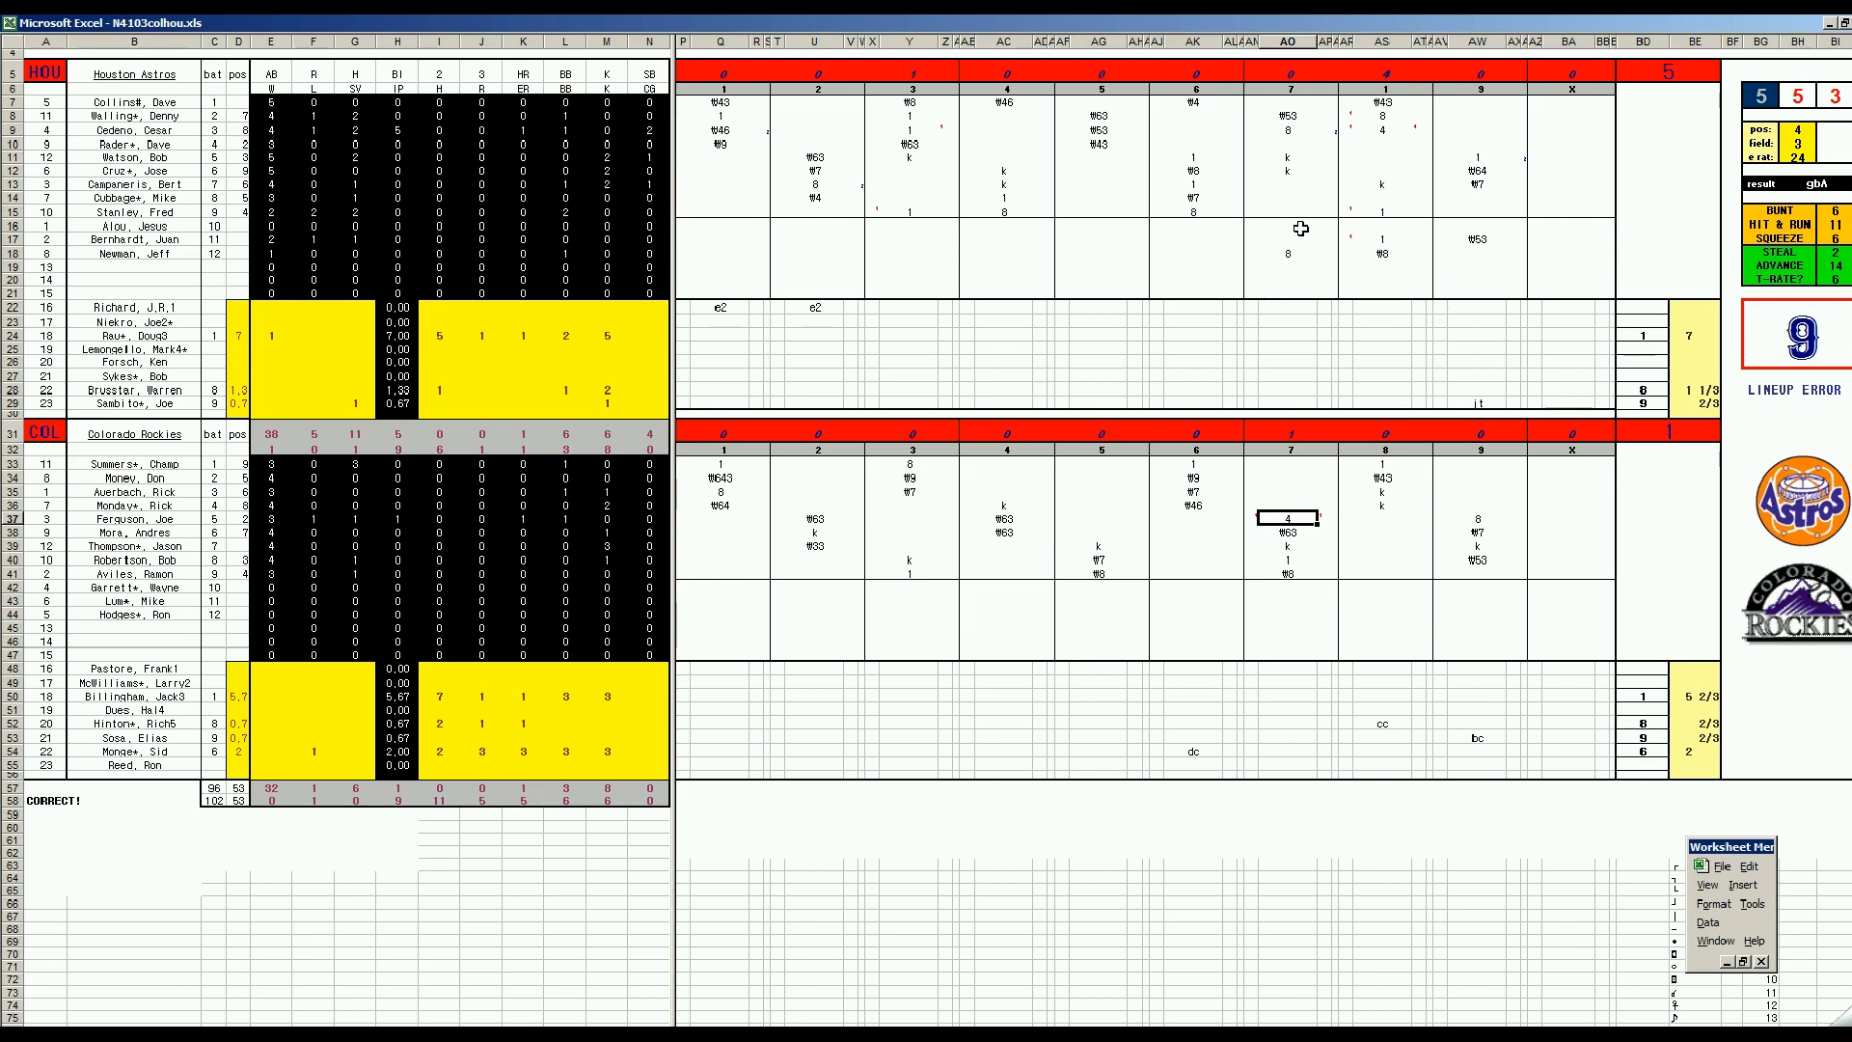
mouse_move(1285, 205)
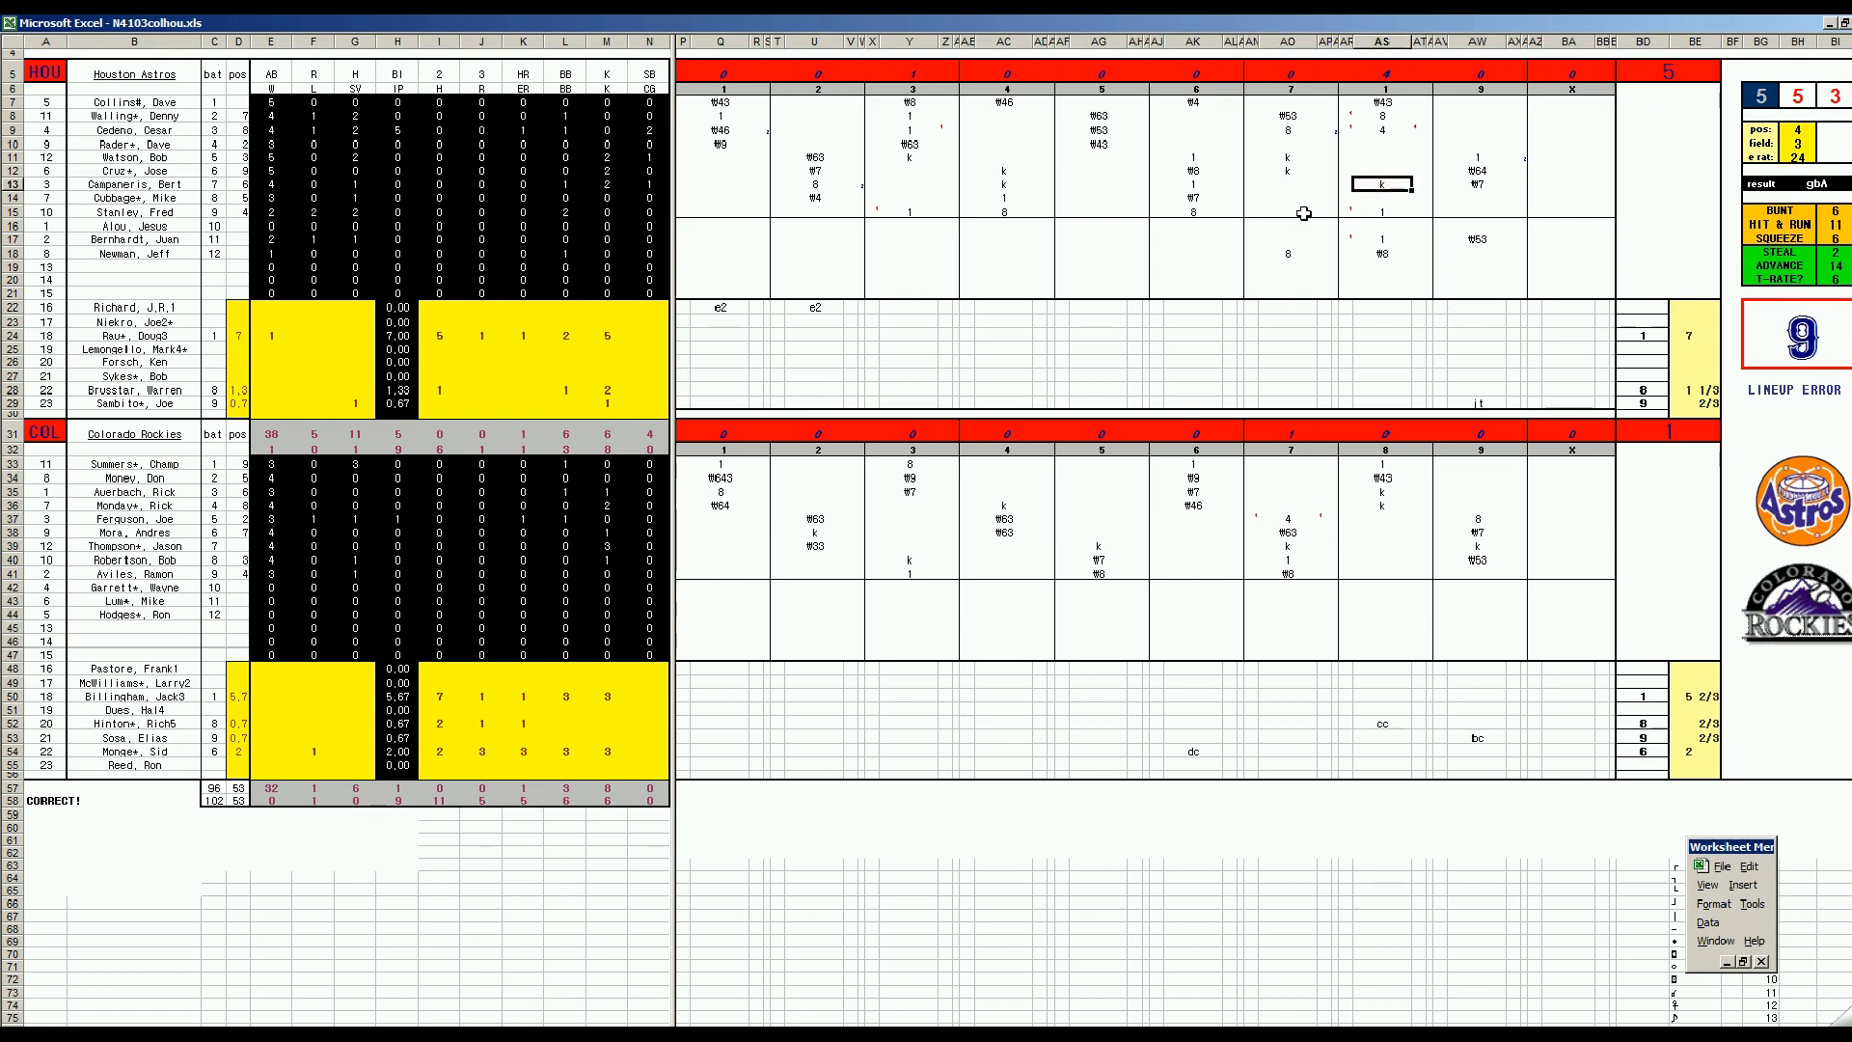
mouse_move(1385, 205)
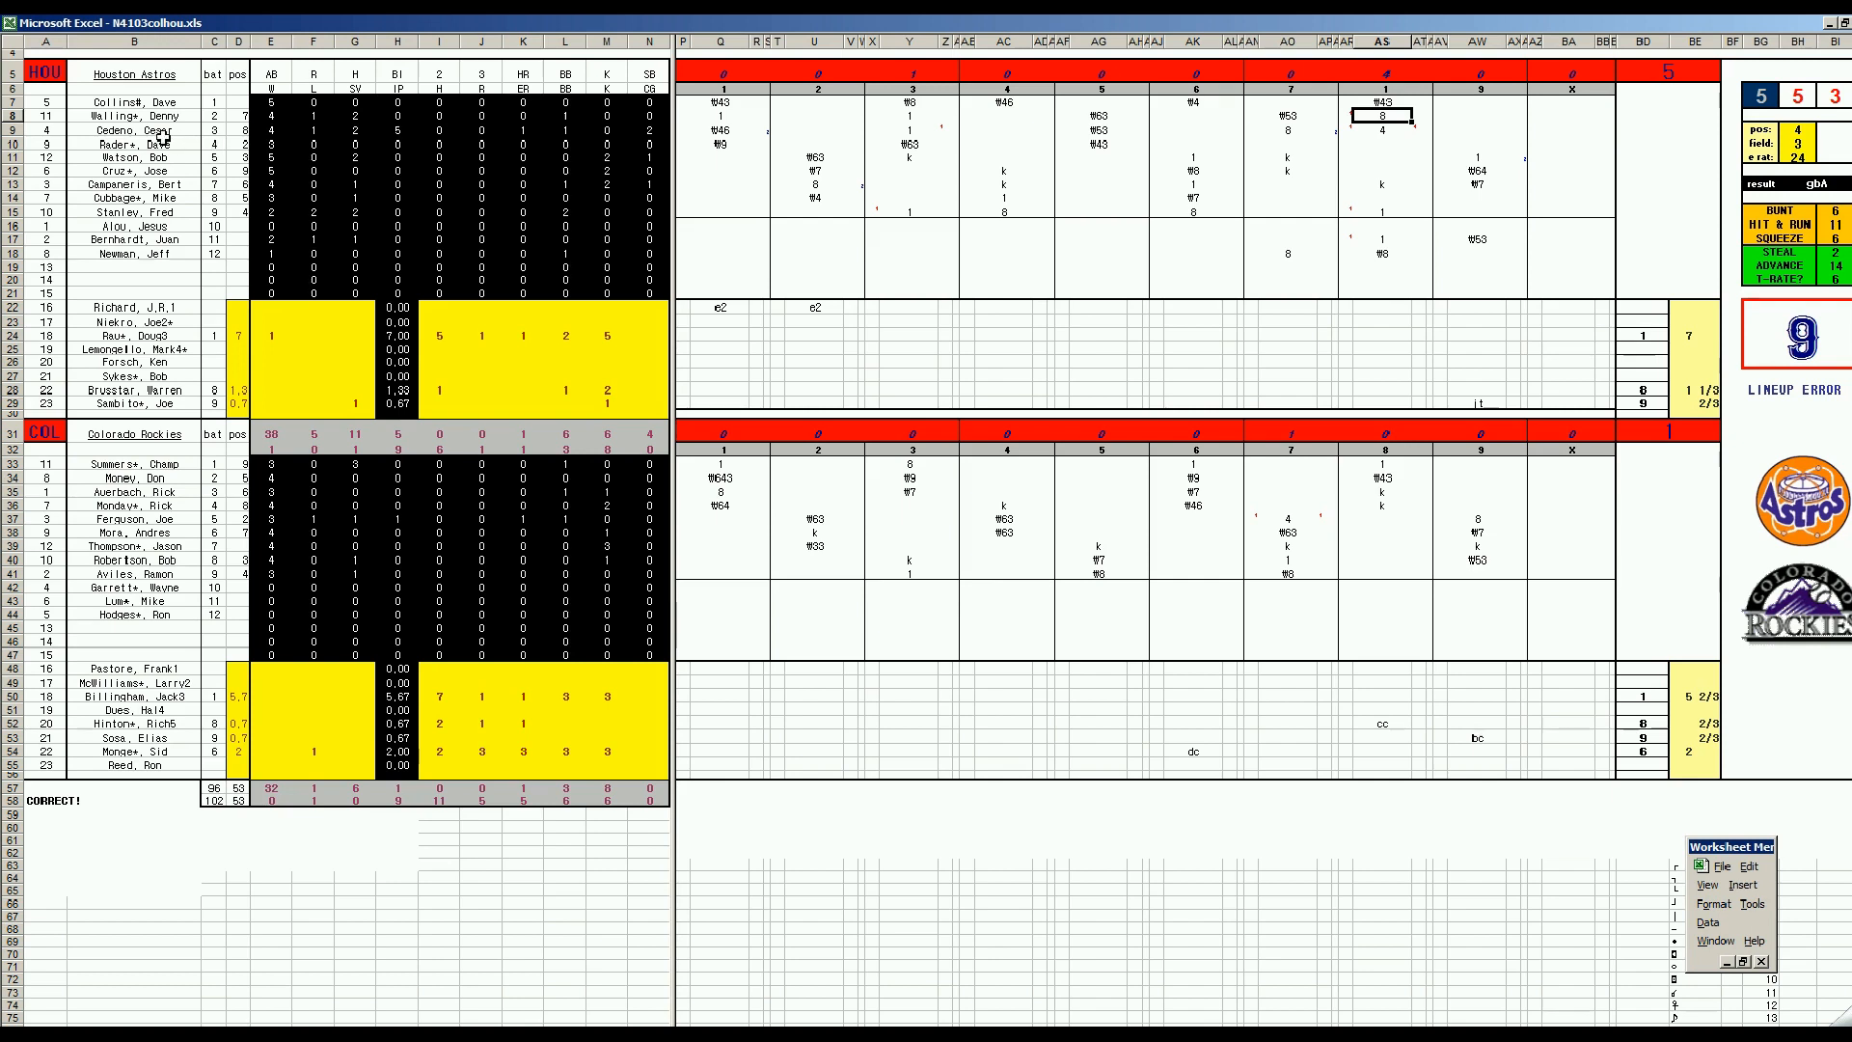
mouse_move(1386, 139)
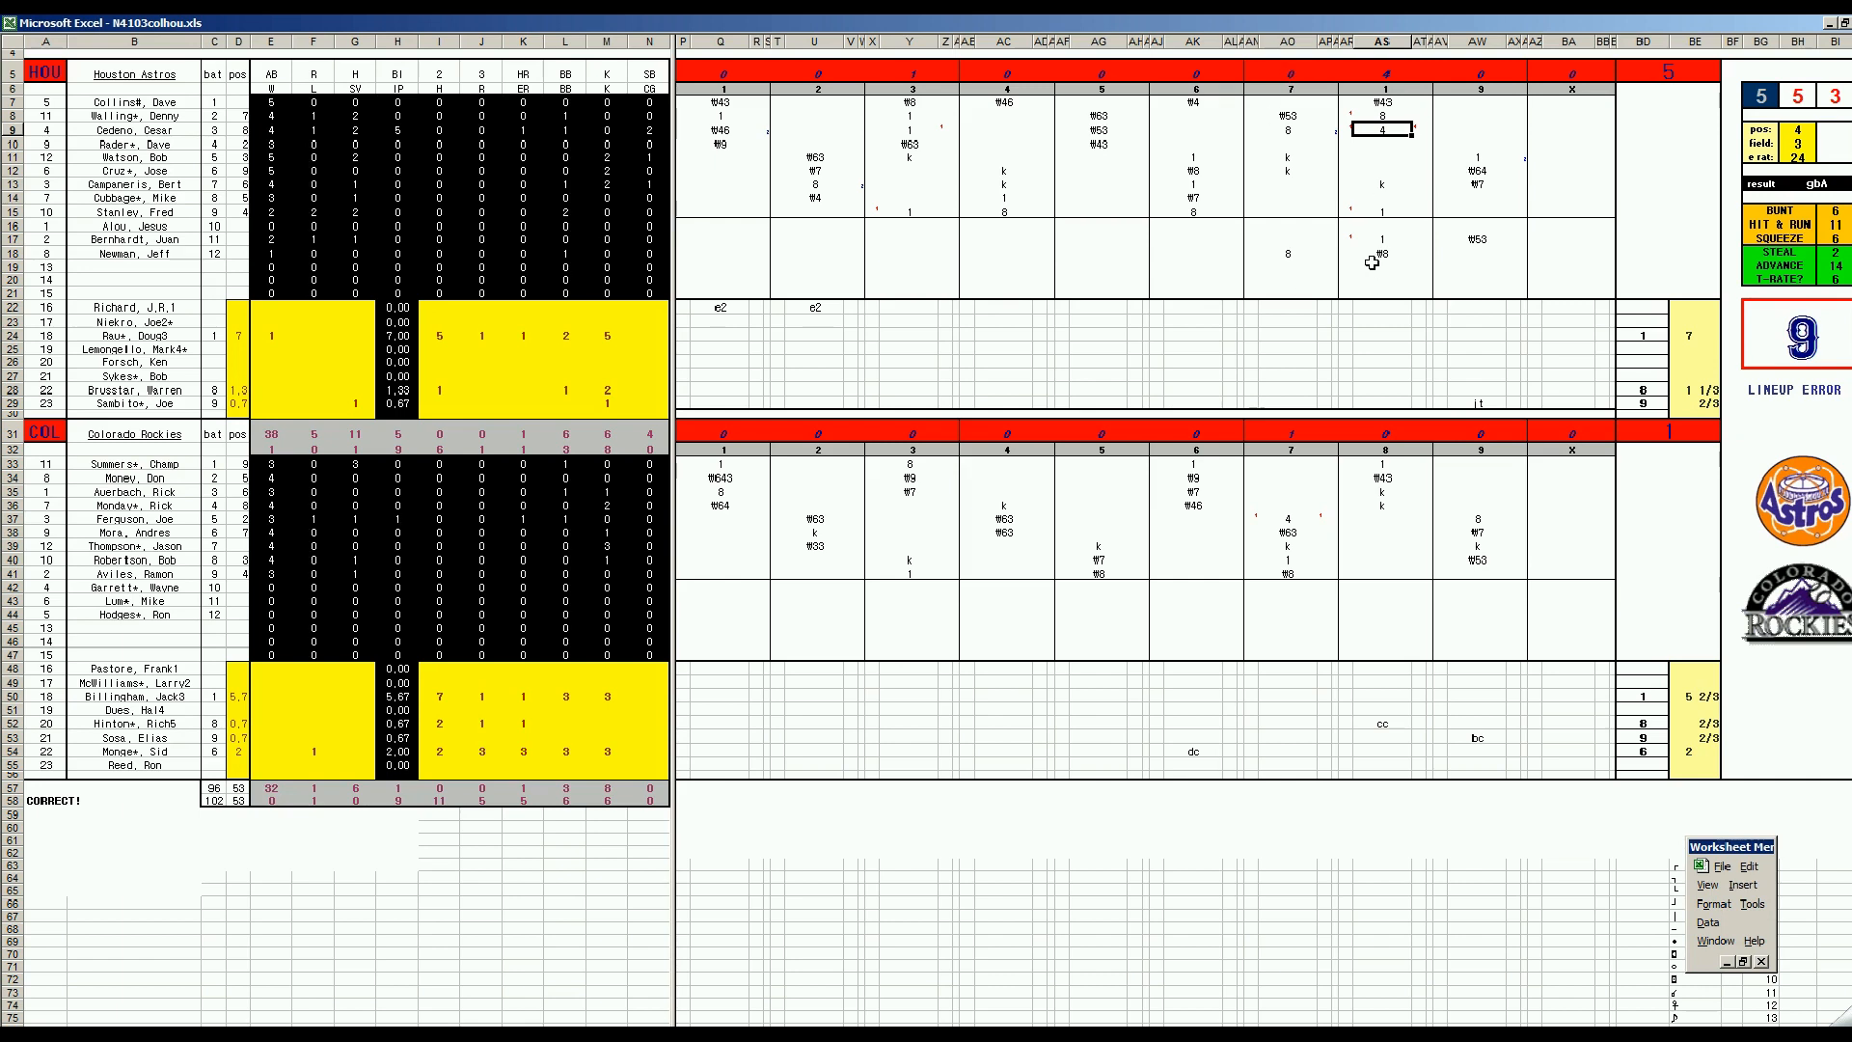
mouse_move(1378, 234)
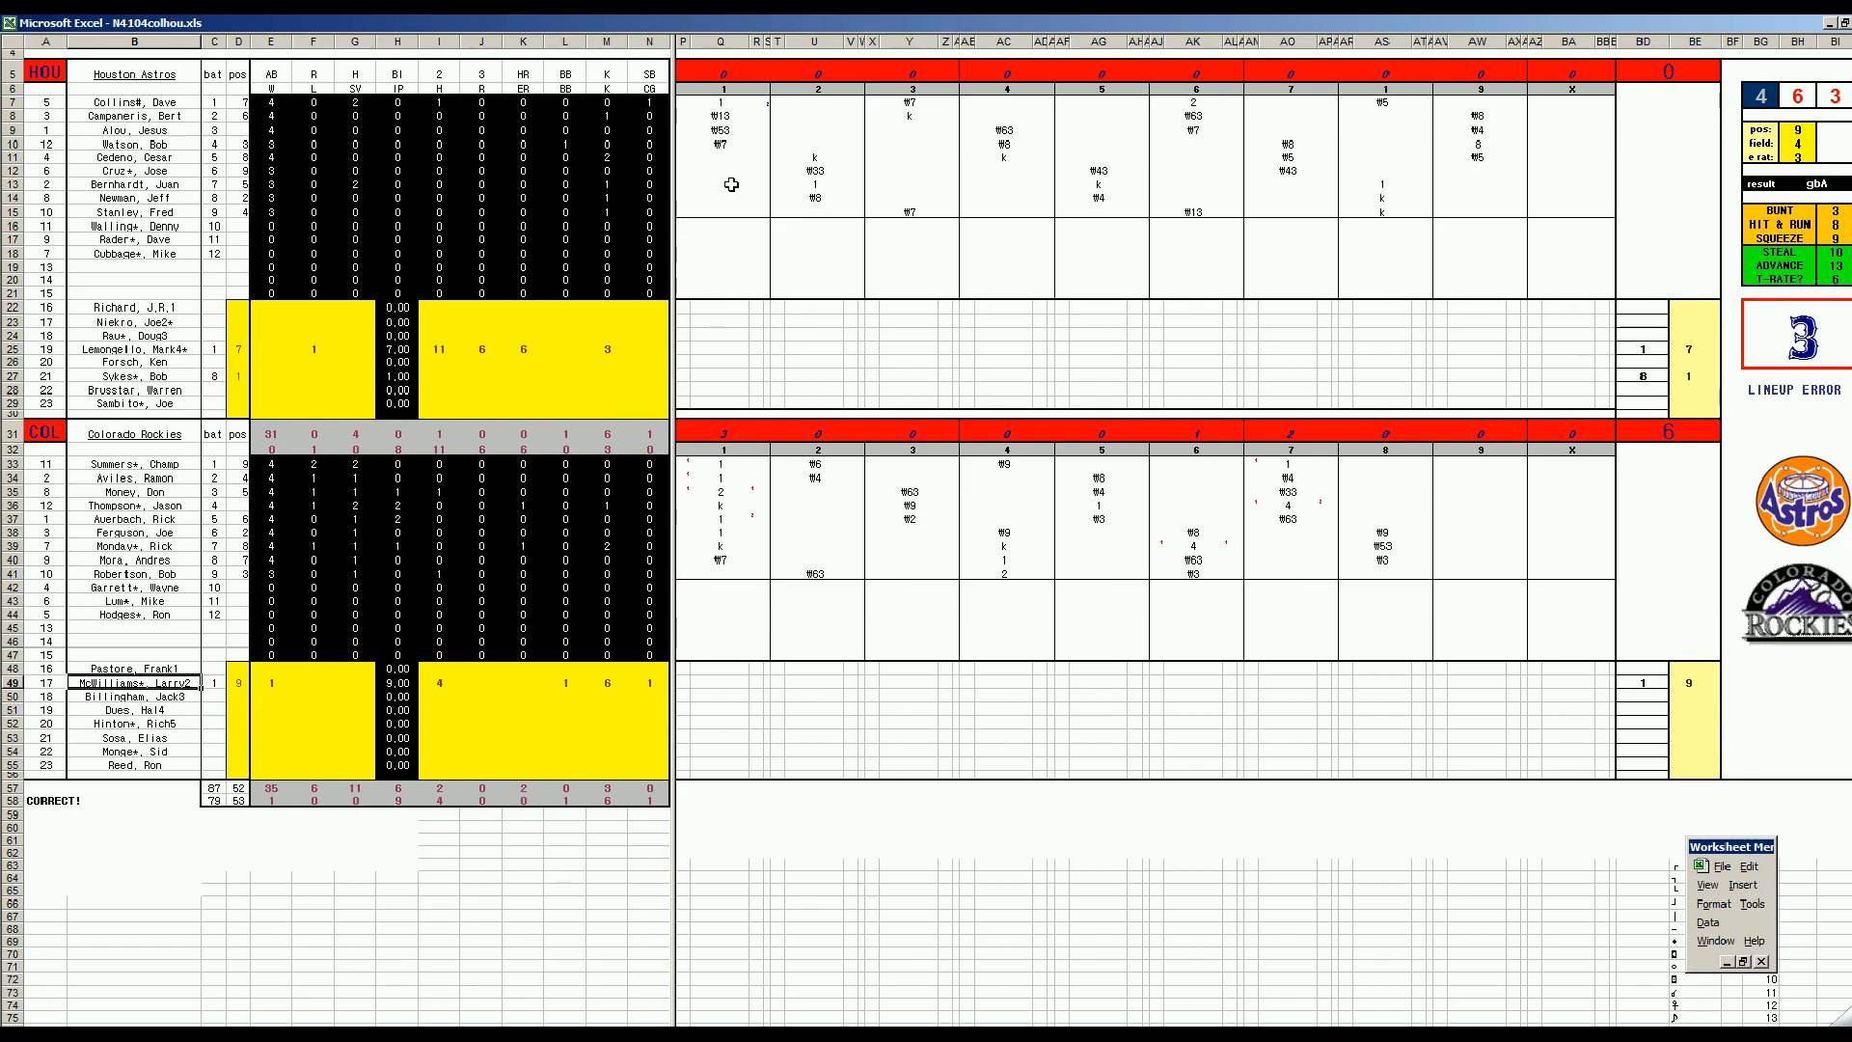
mouse_move(691, 227)
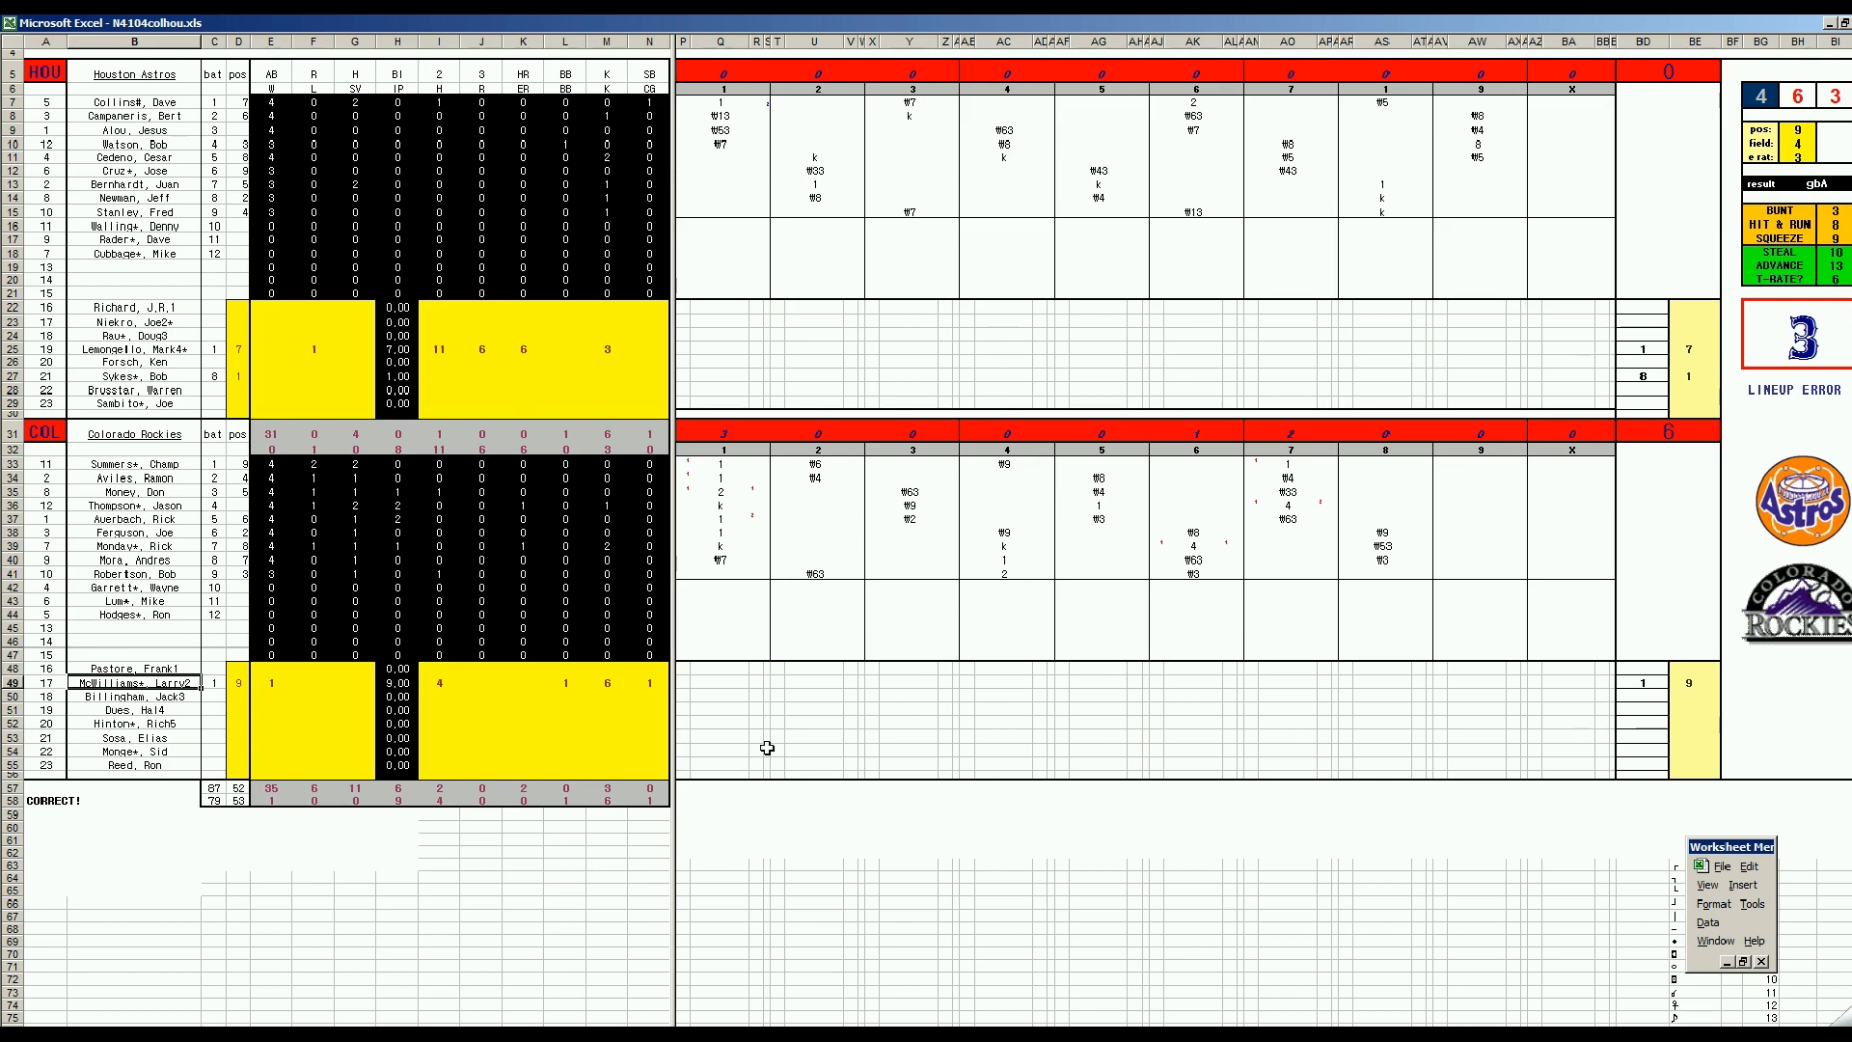
mouse_move(1355, 613)
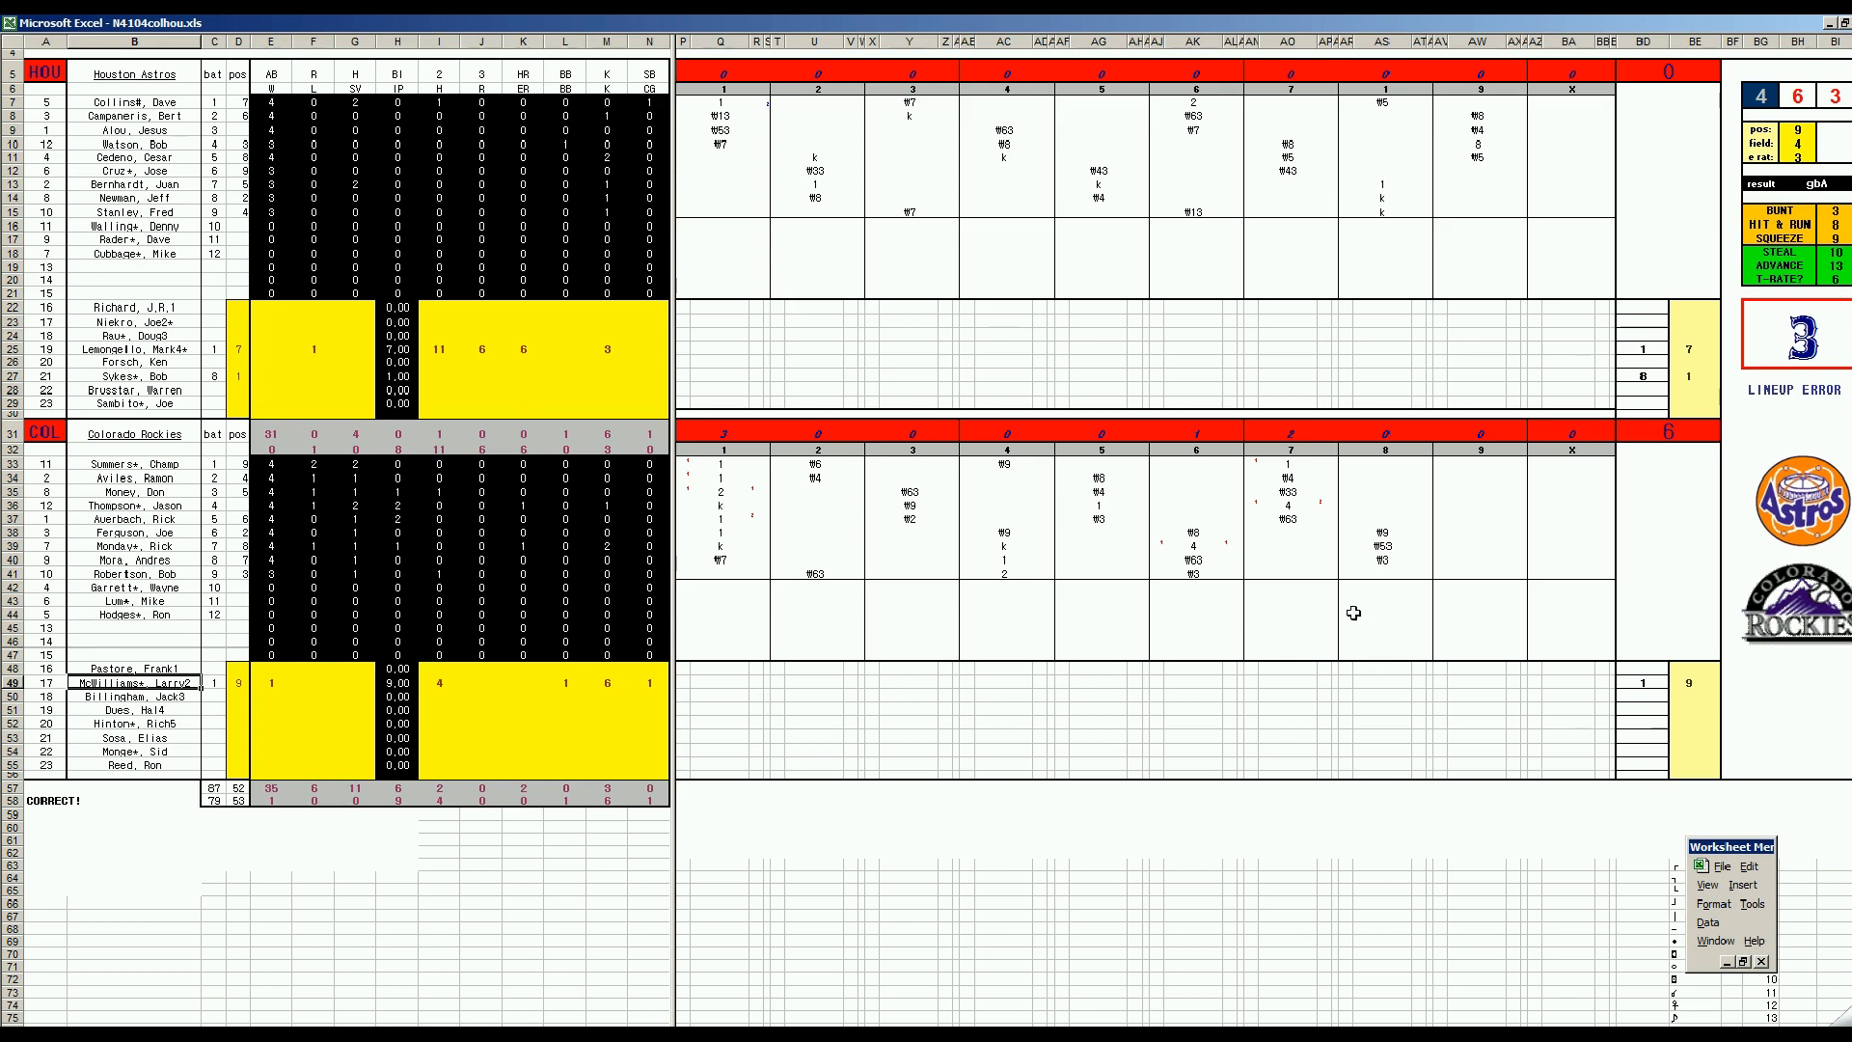
mouse_move(1287, 517)
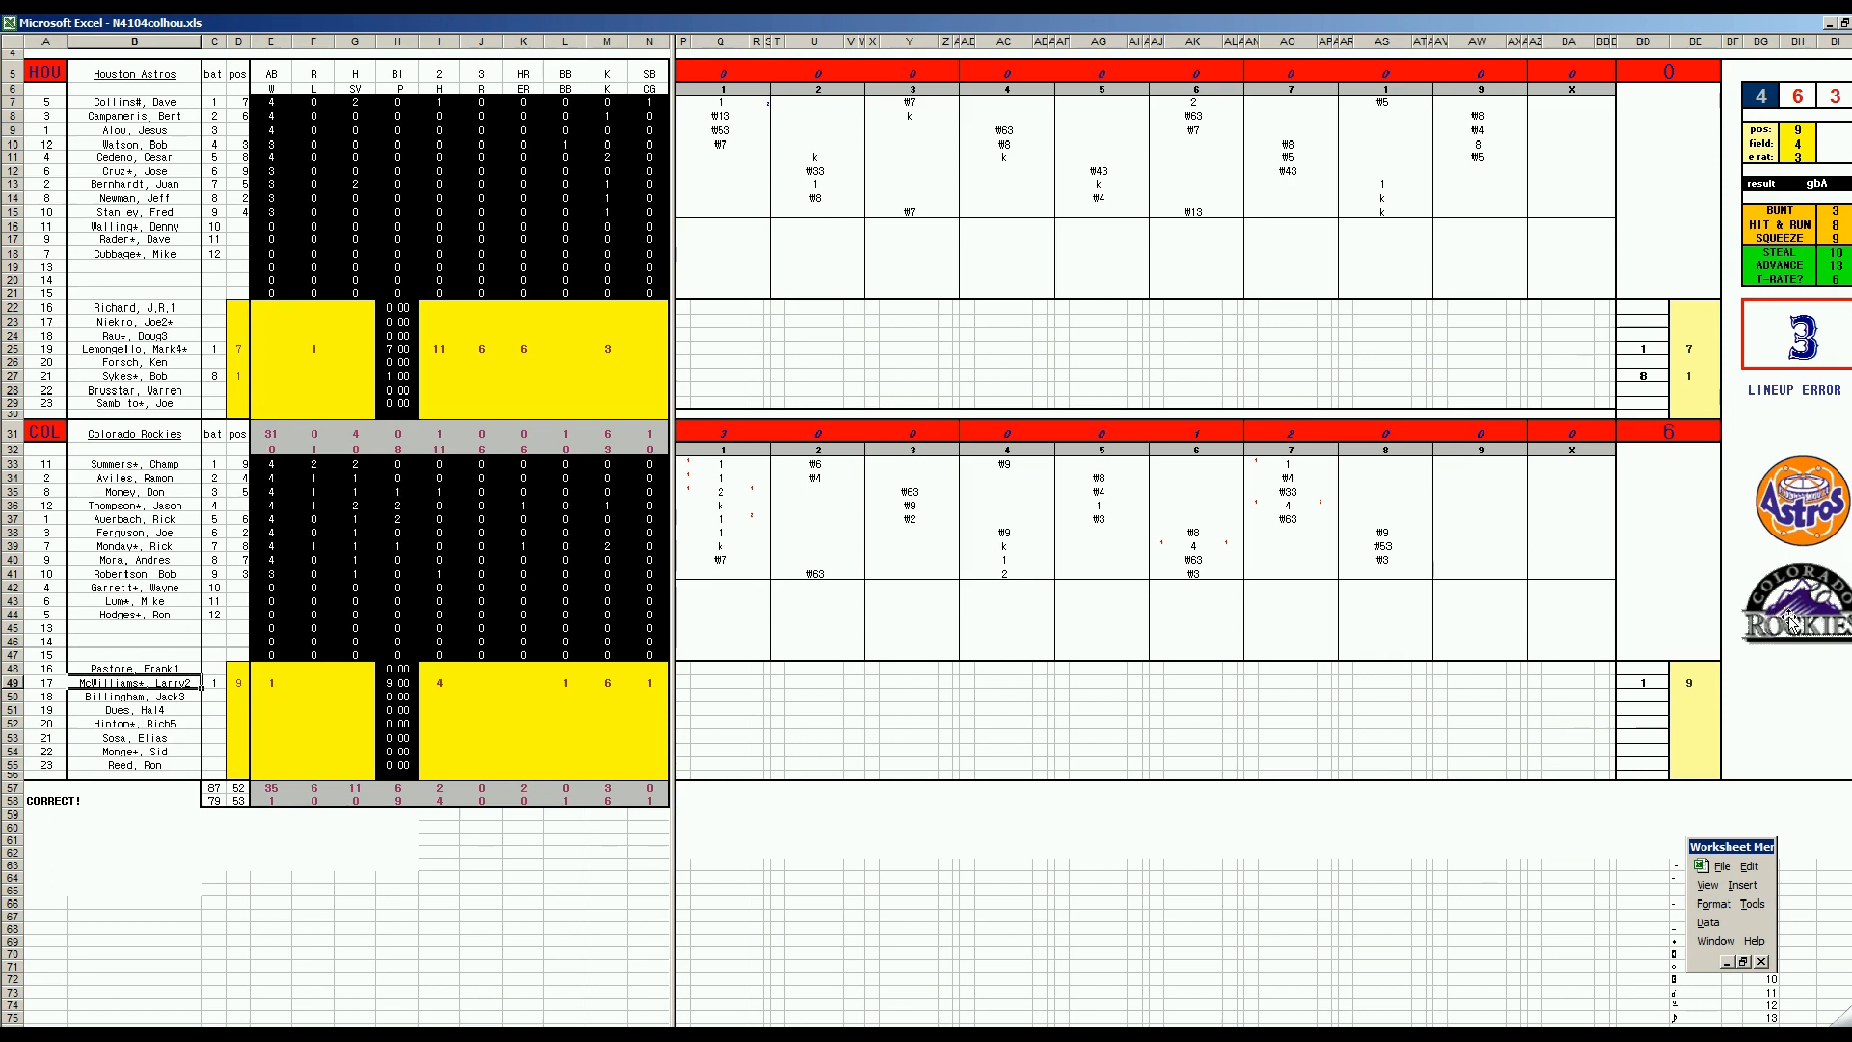
mouse_move(936, 671)
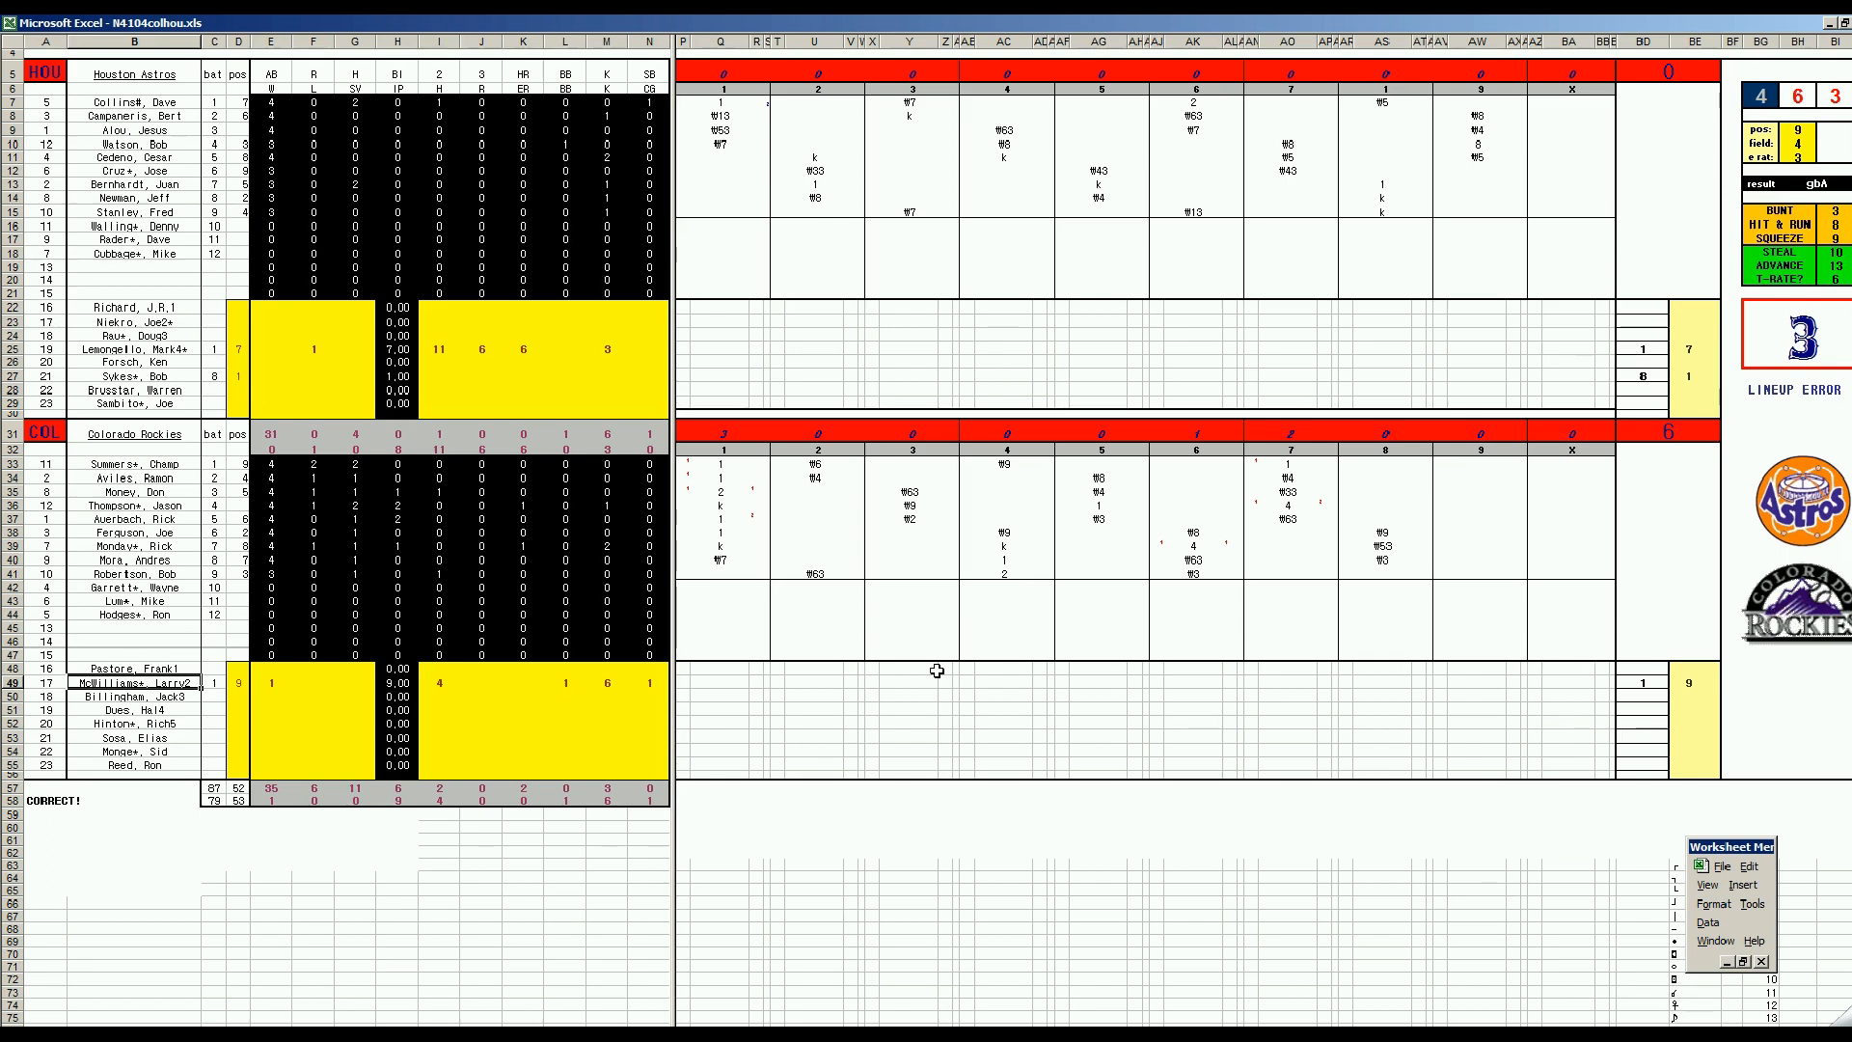
mouse_move(928, 696)
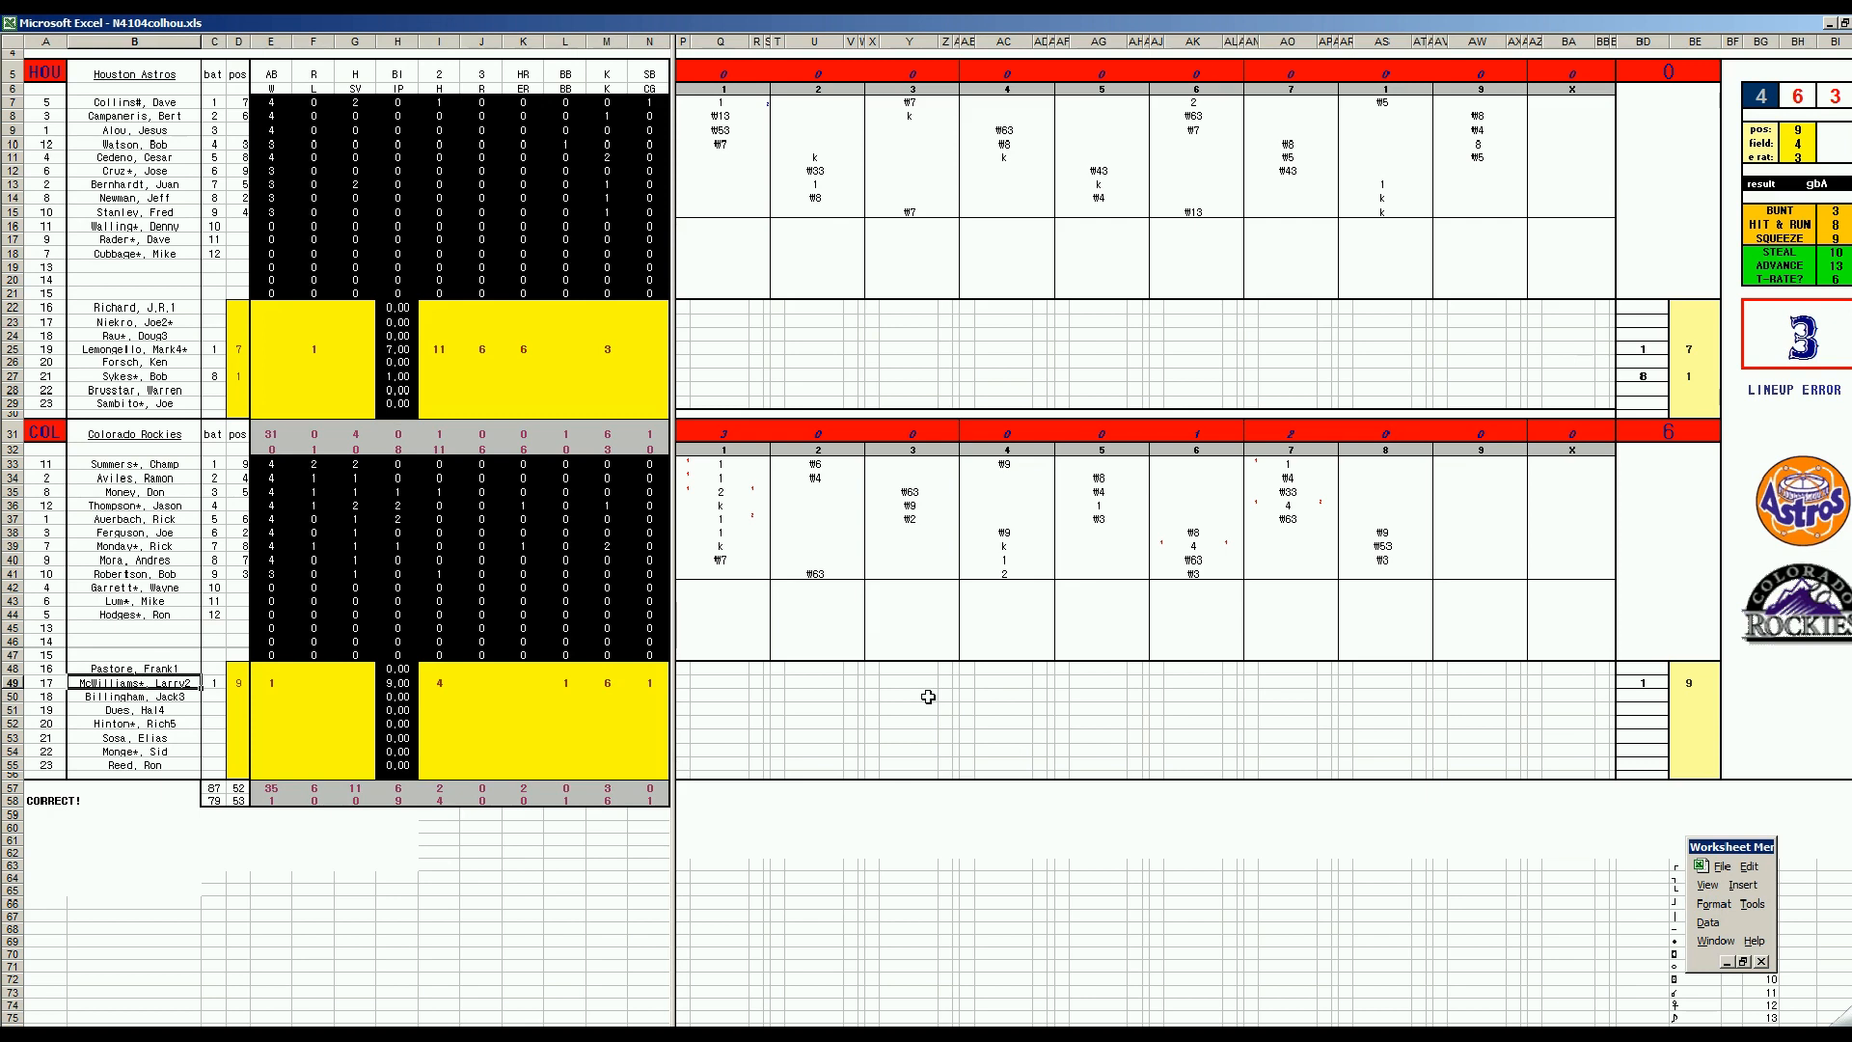
mouse_move(177, 712)
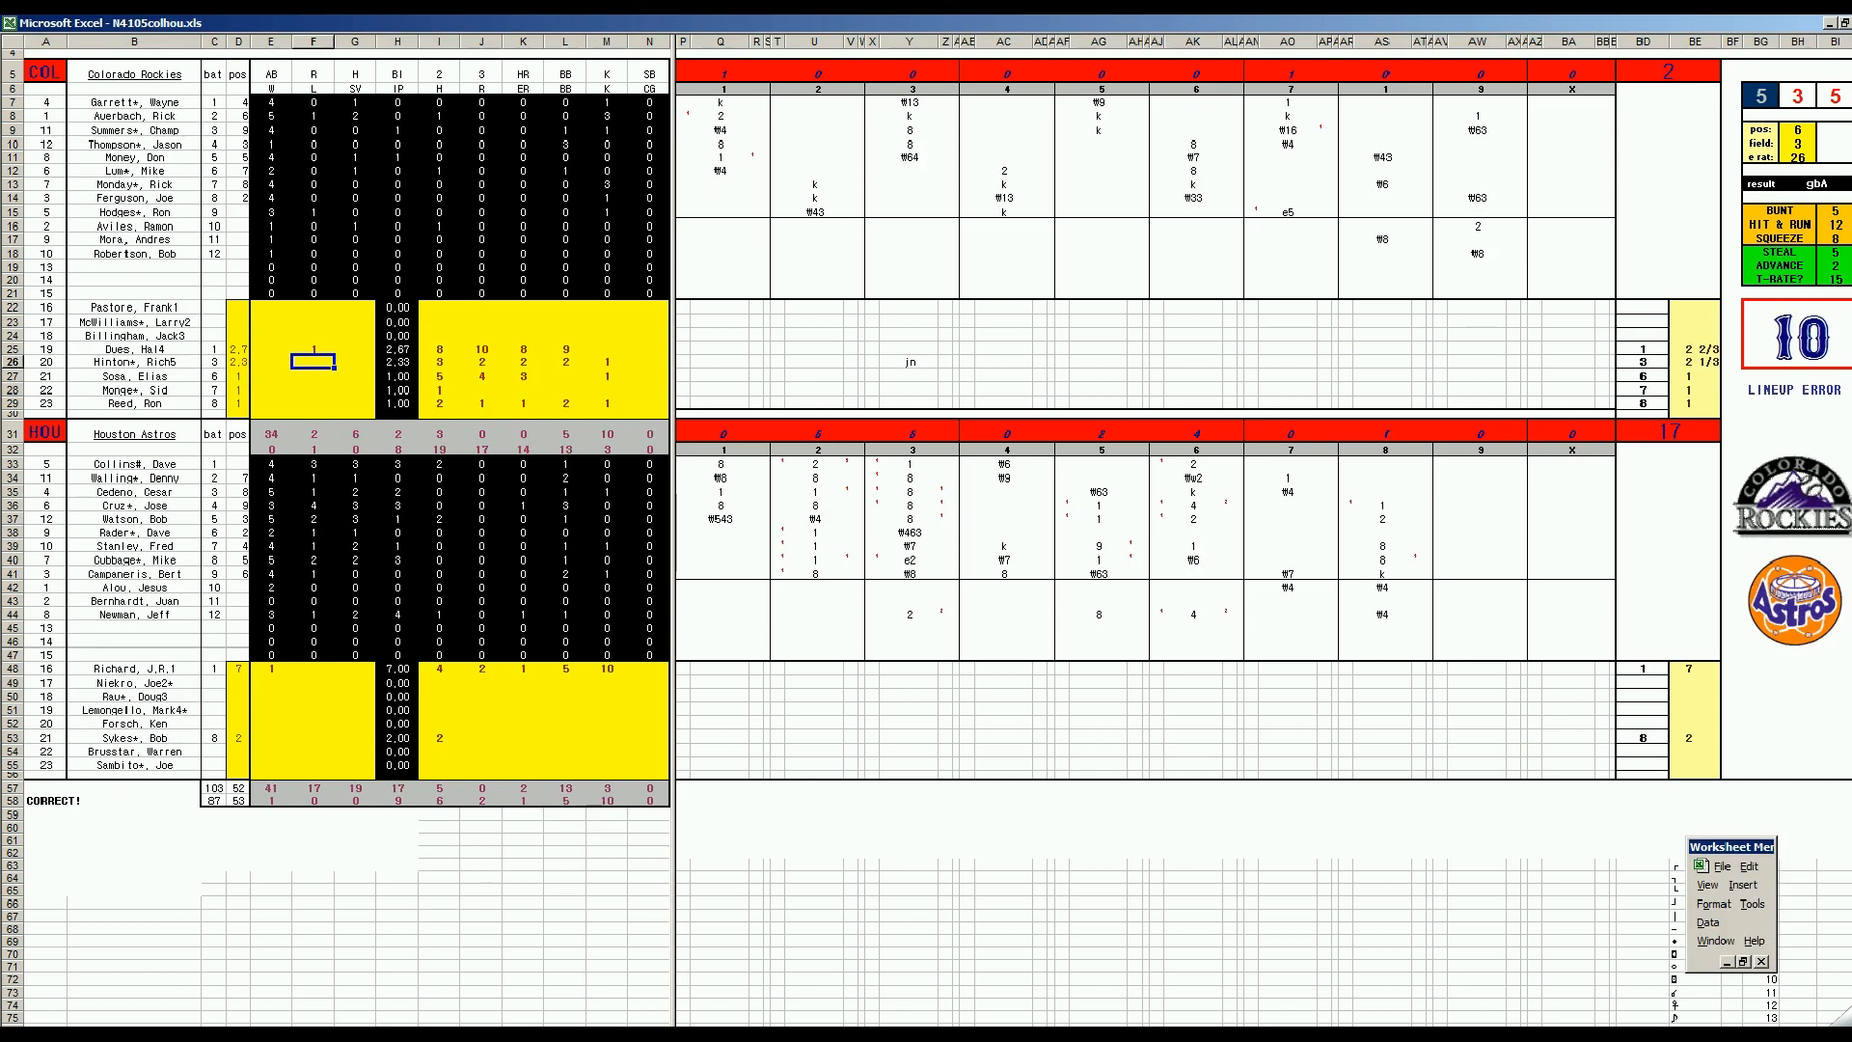
mouse_move(1333, 692)
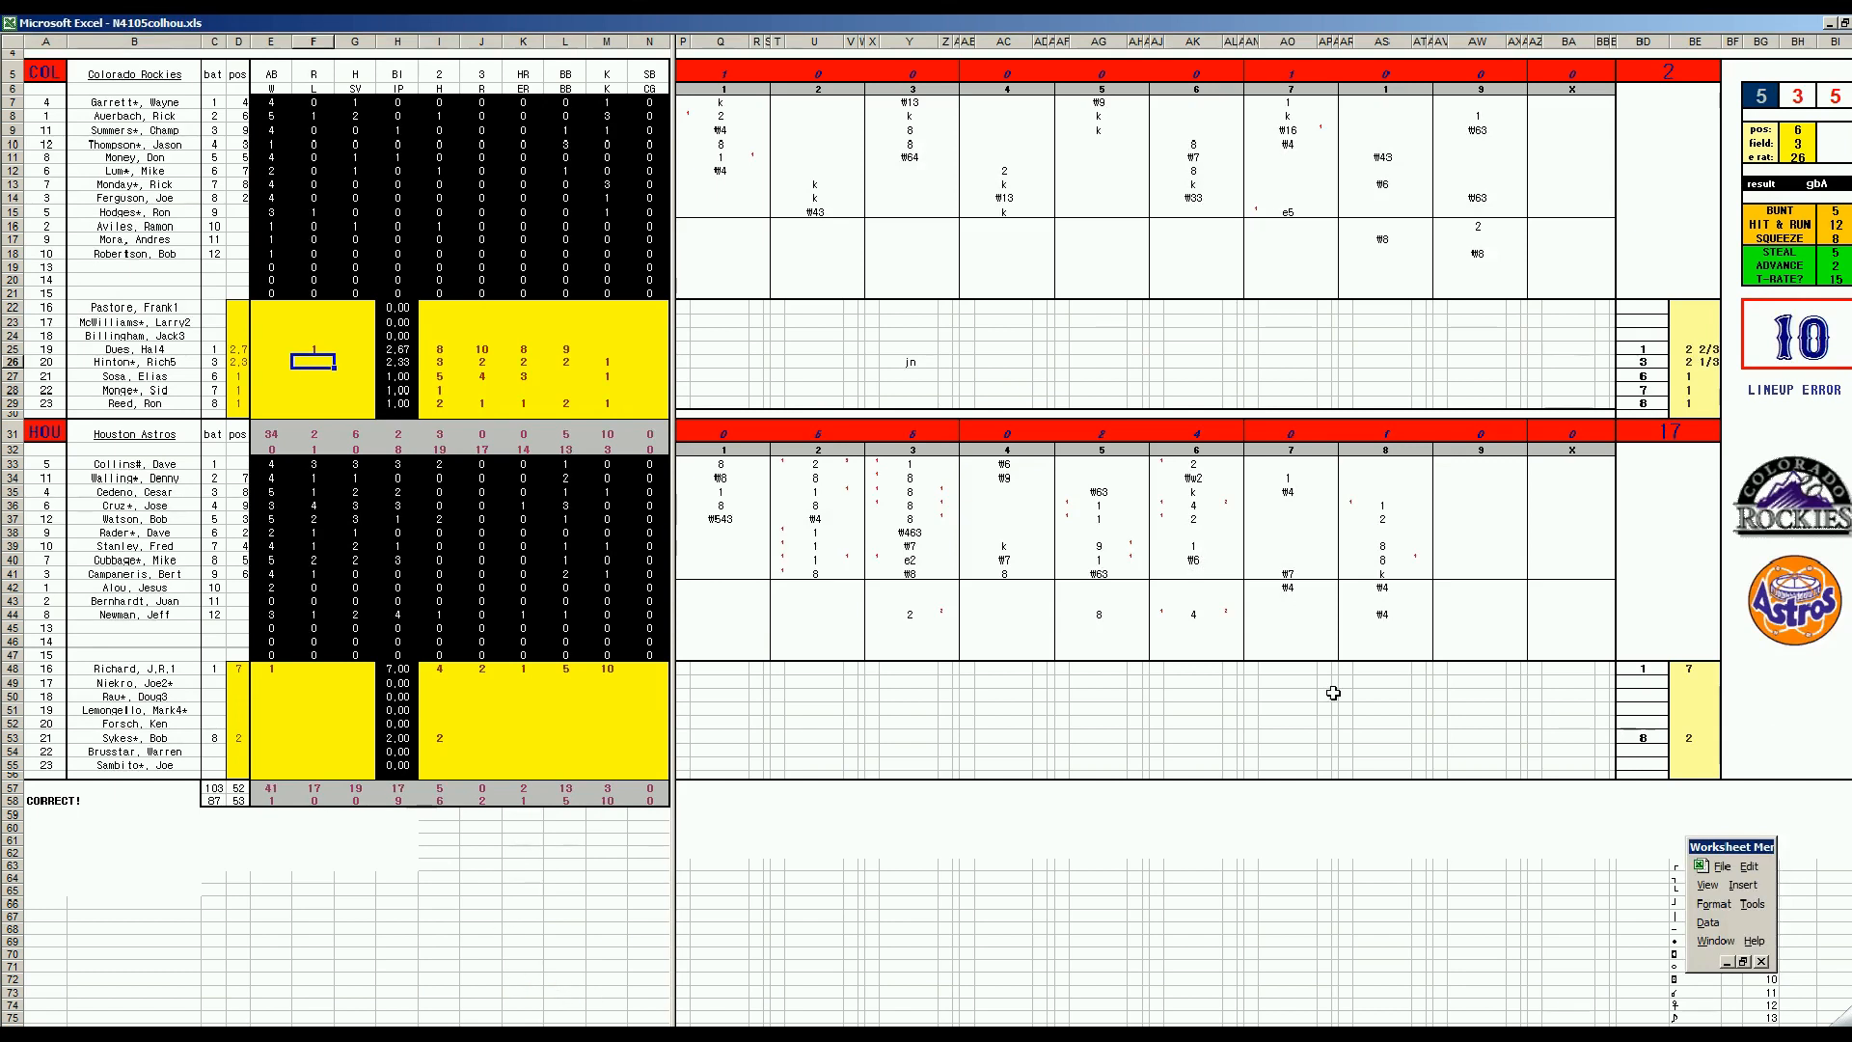
mouse_move(1617, 541)
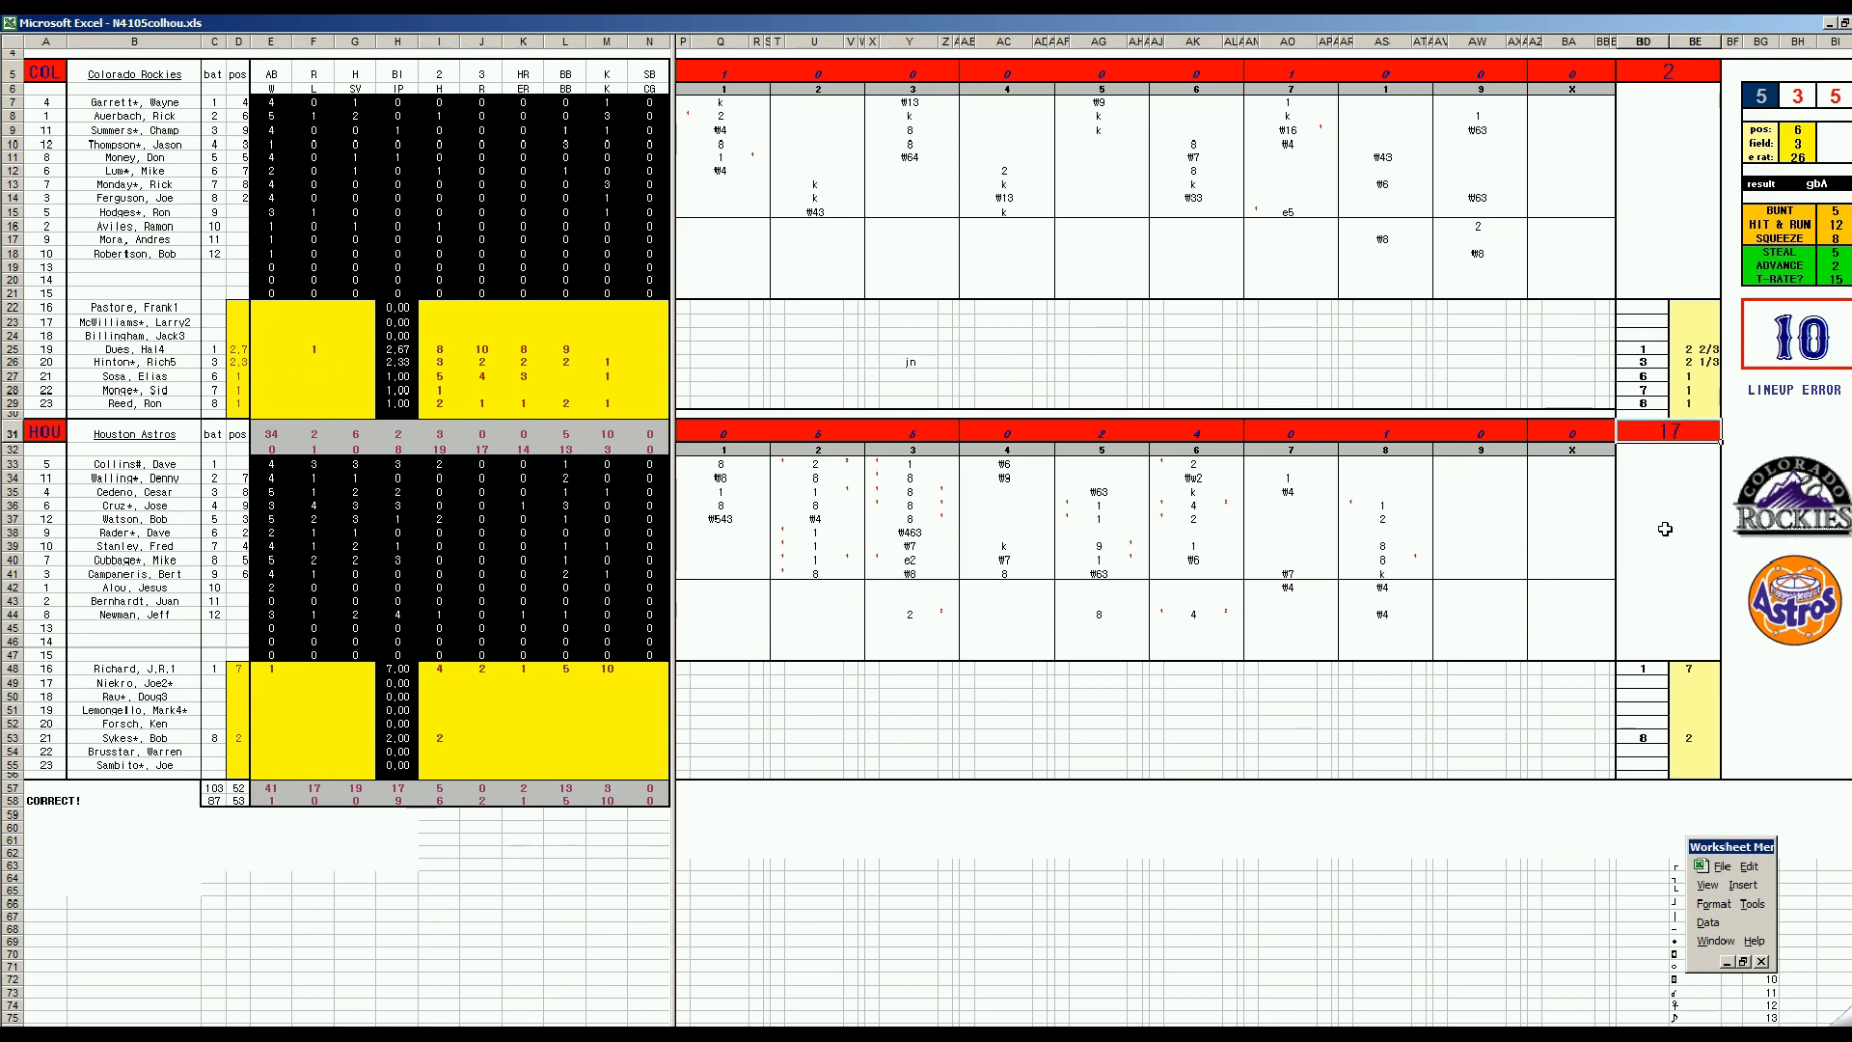
mouse_move(1694, 126)
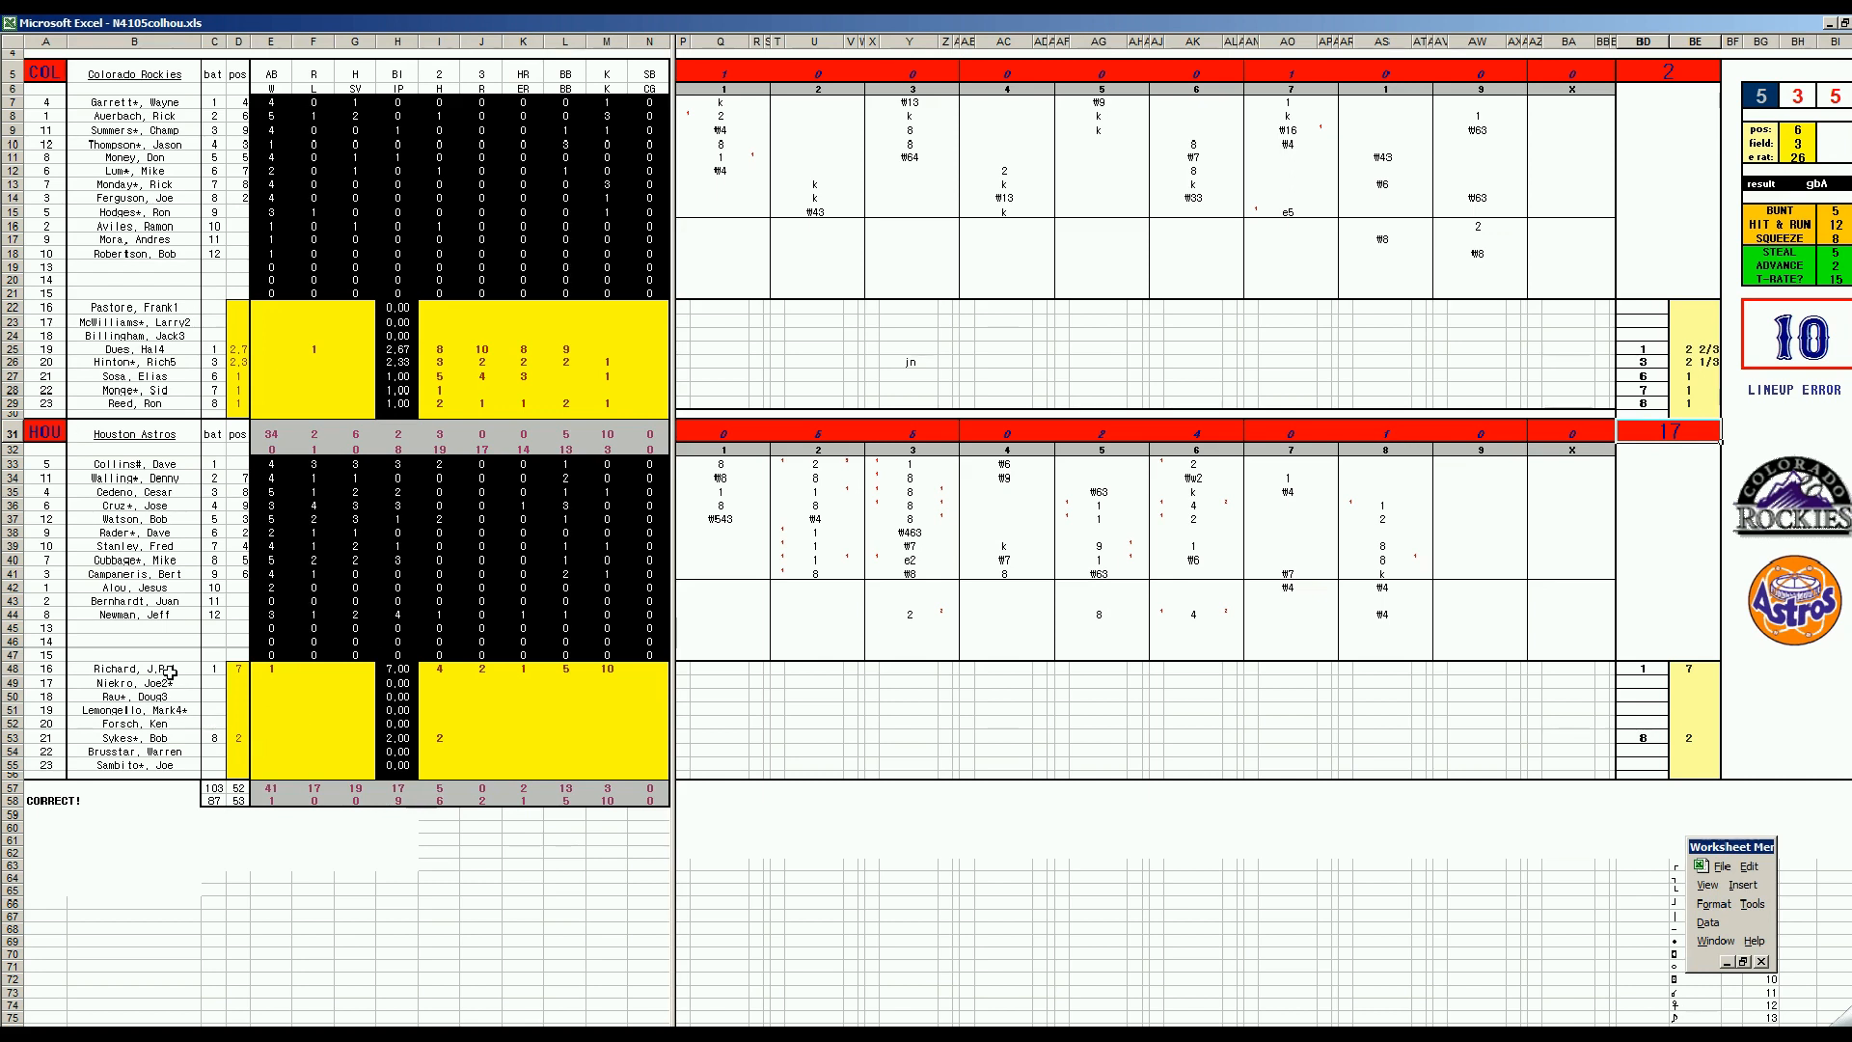
mouse_move(719, 488)
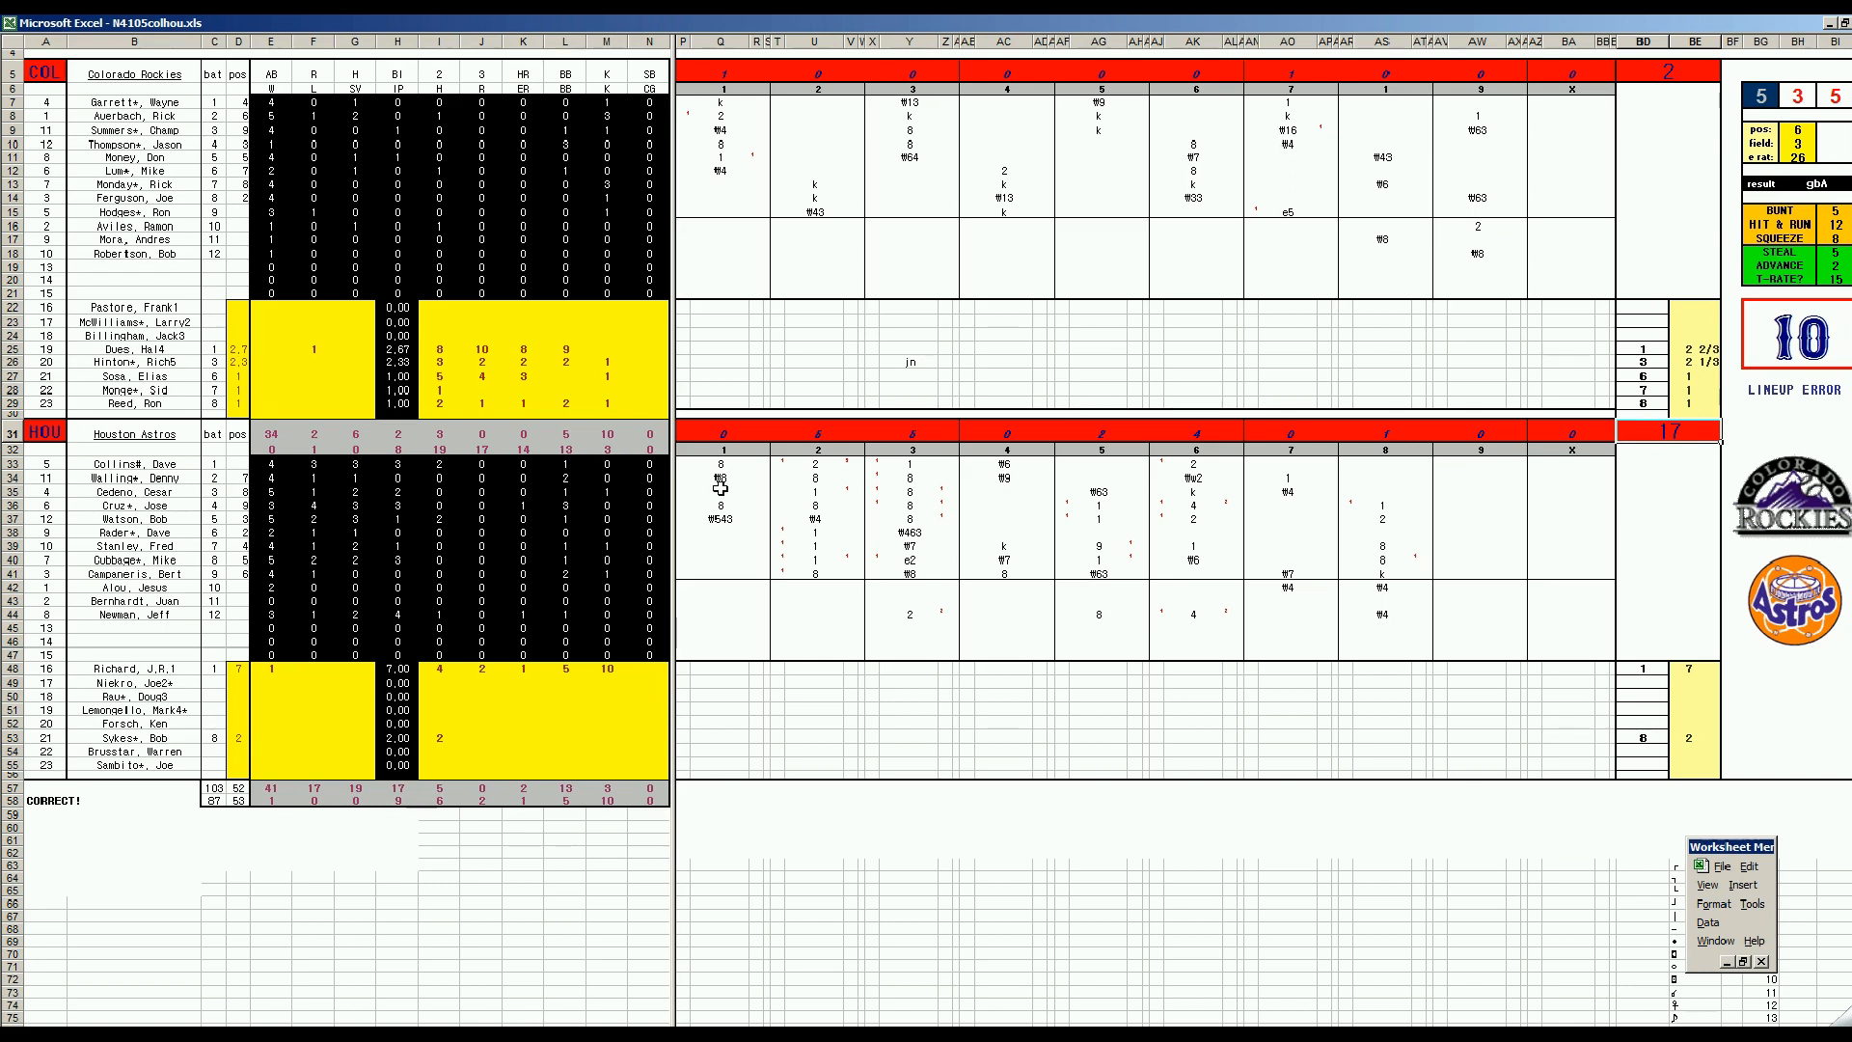
mouse_move(869, 505)
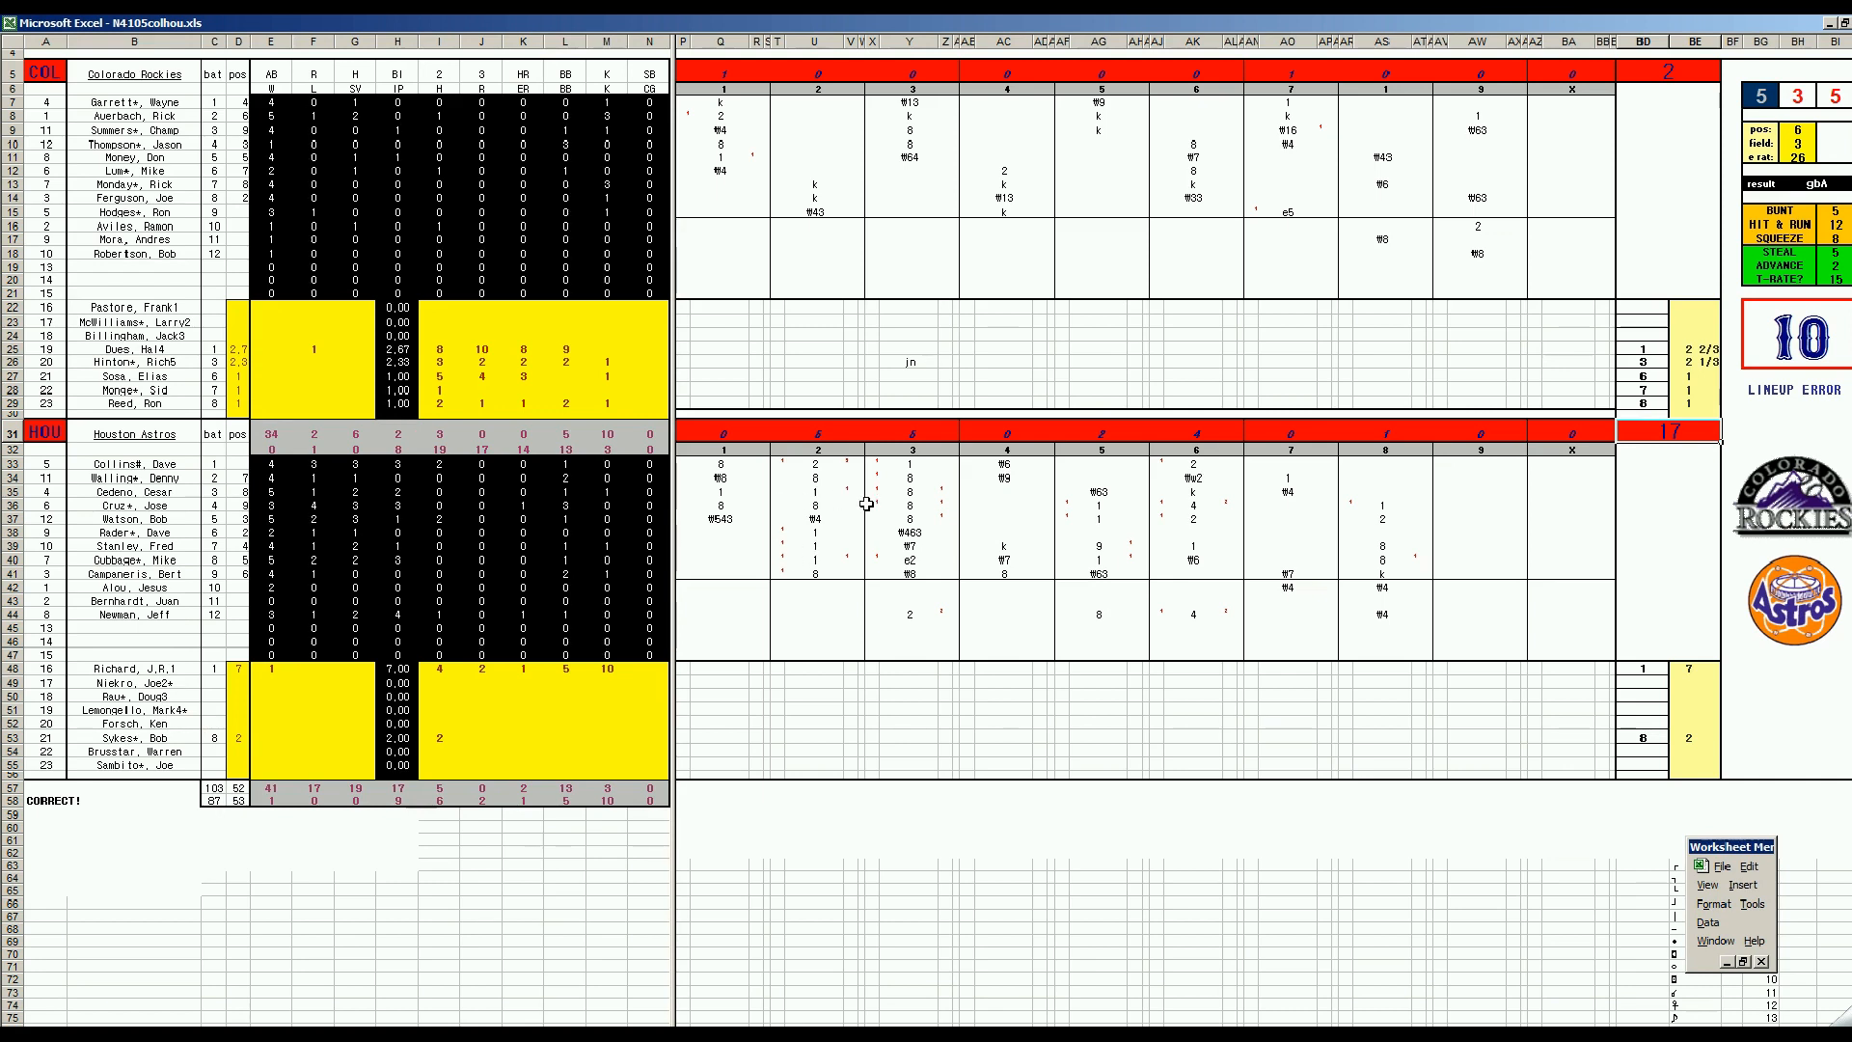
mouse_move(401, 351)
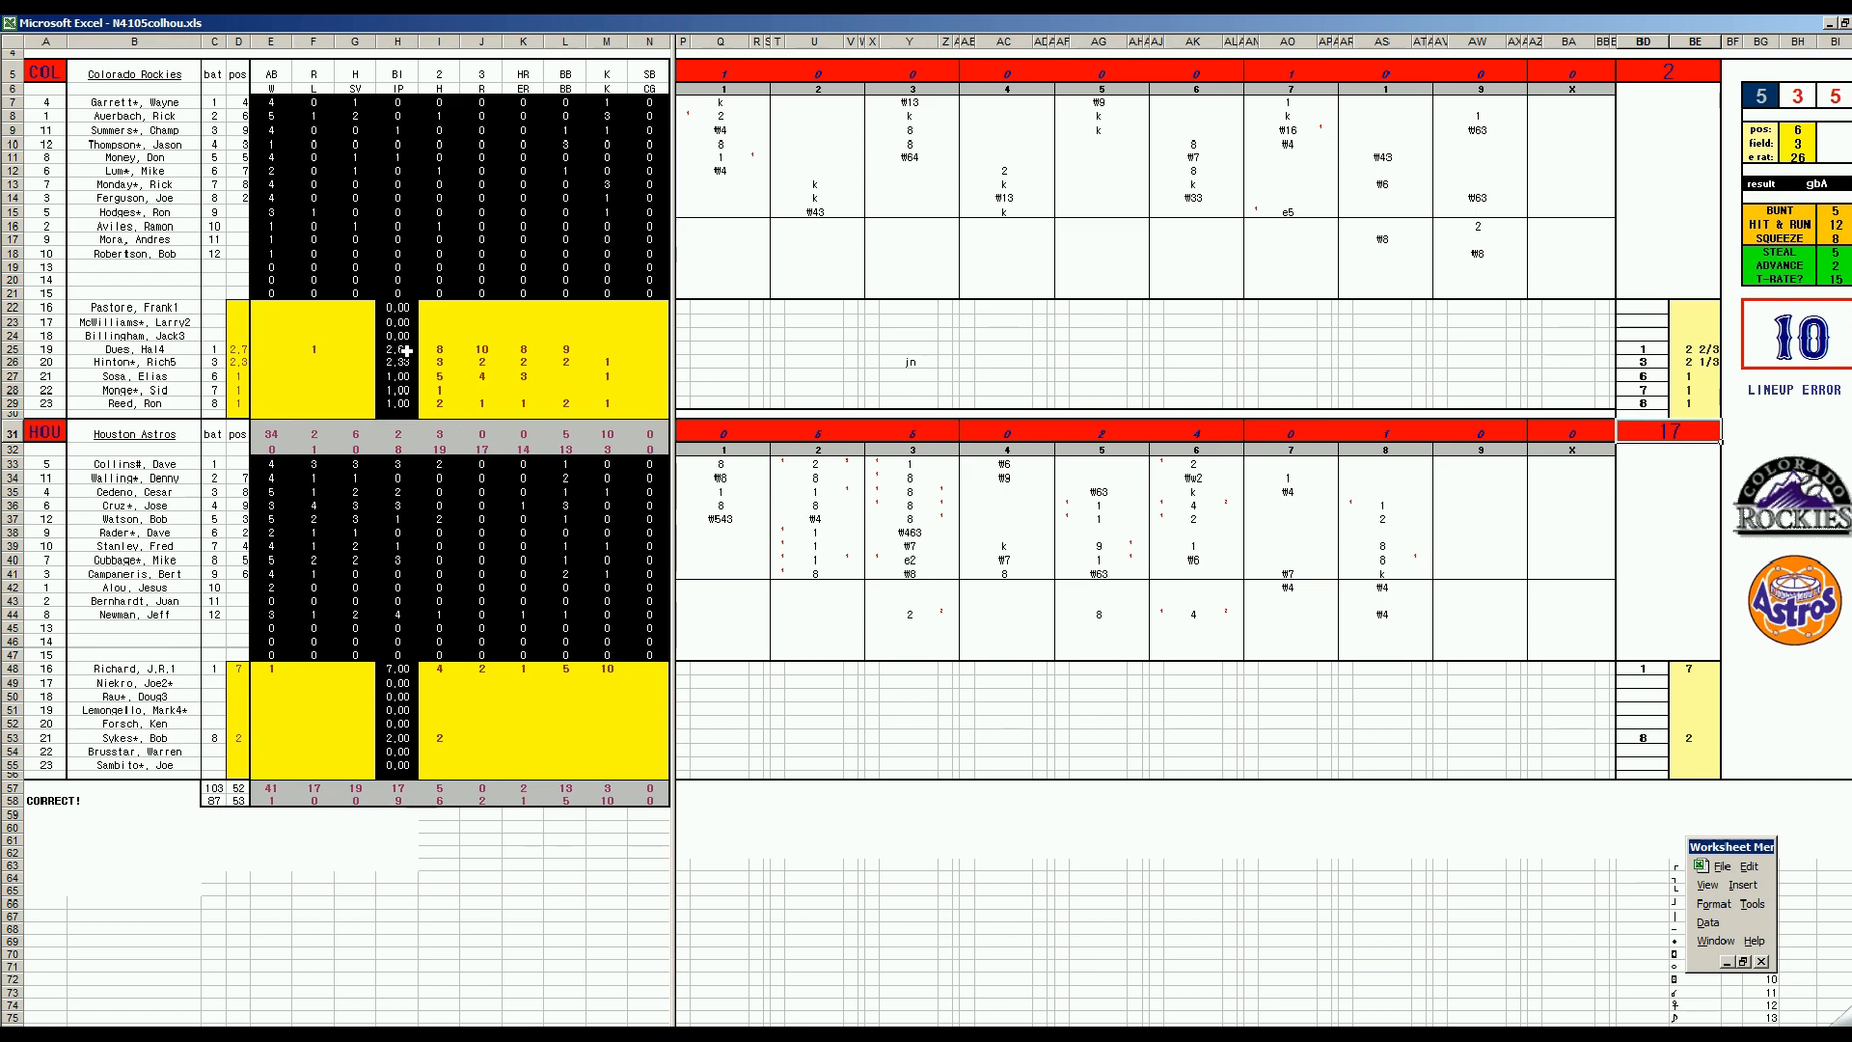
- Check the Colorado pitcher's innings pitched and stats in cells H25, K25, L25 and M25
left_click(397, 349)
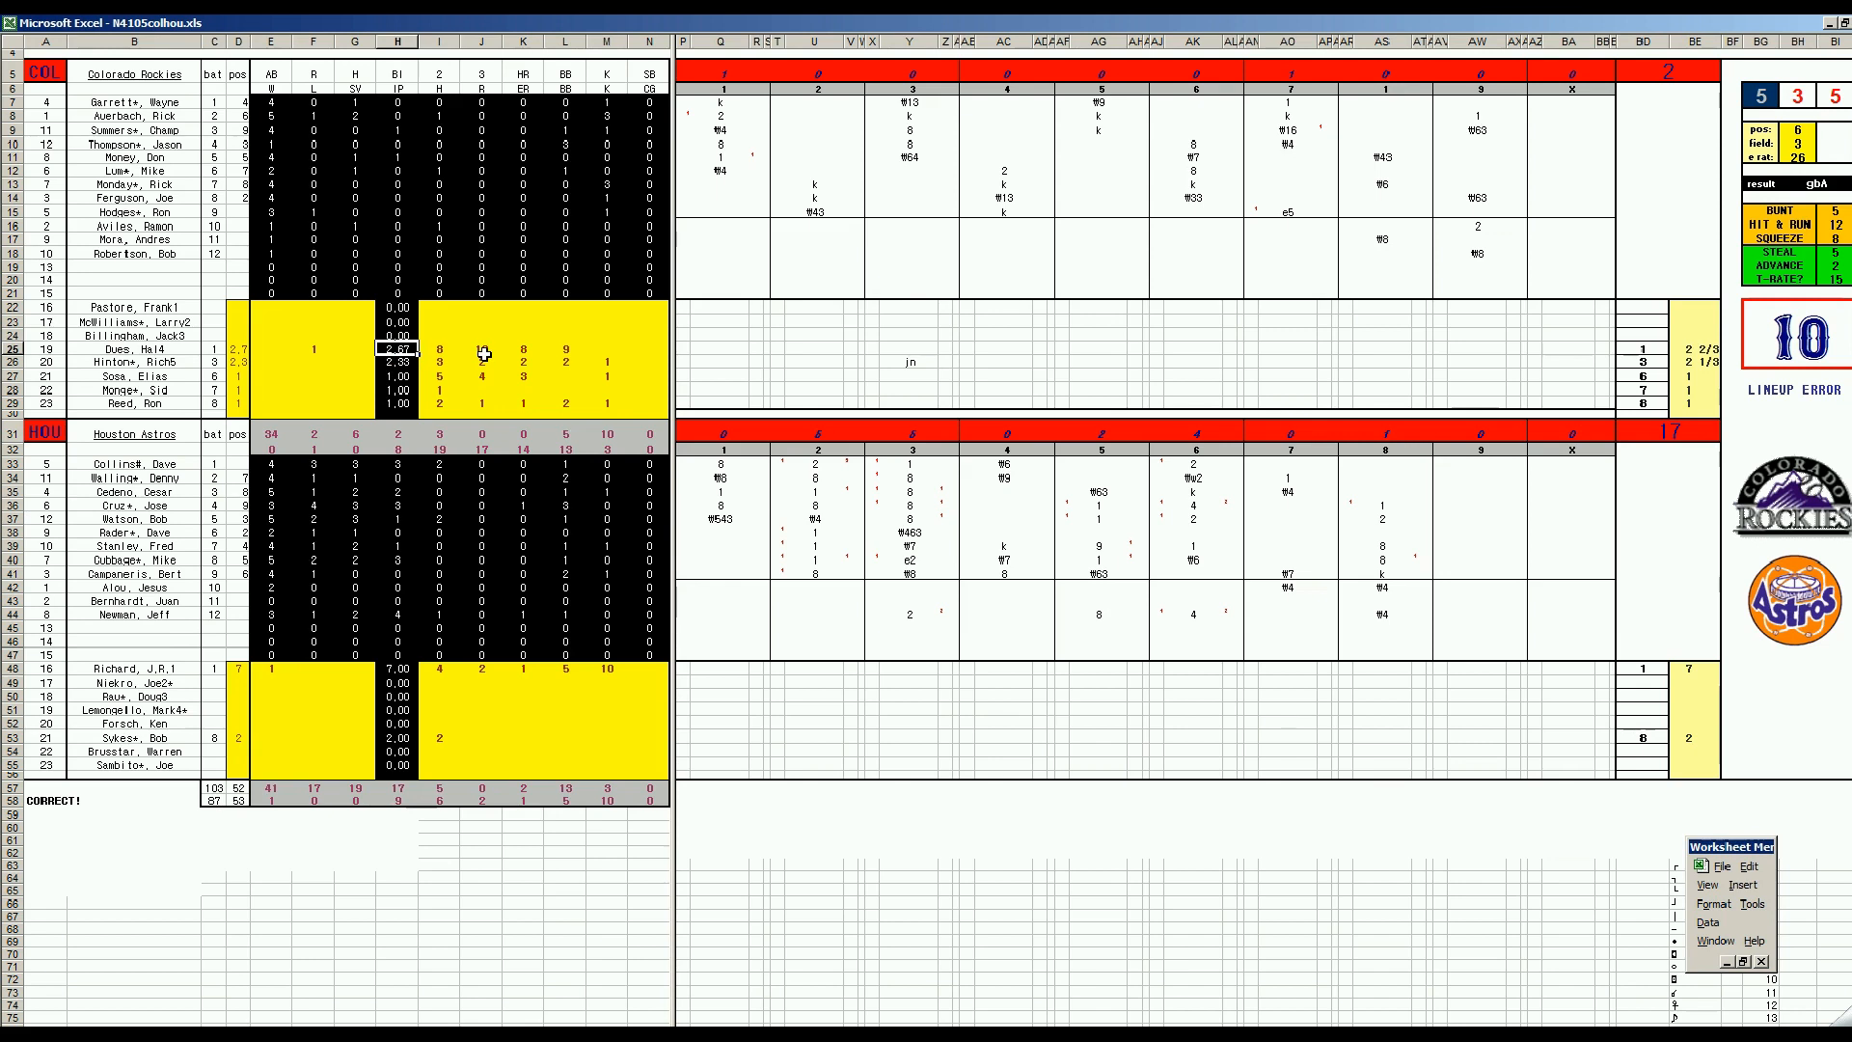
left_click(522, 349)
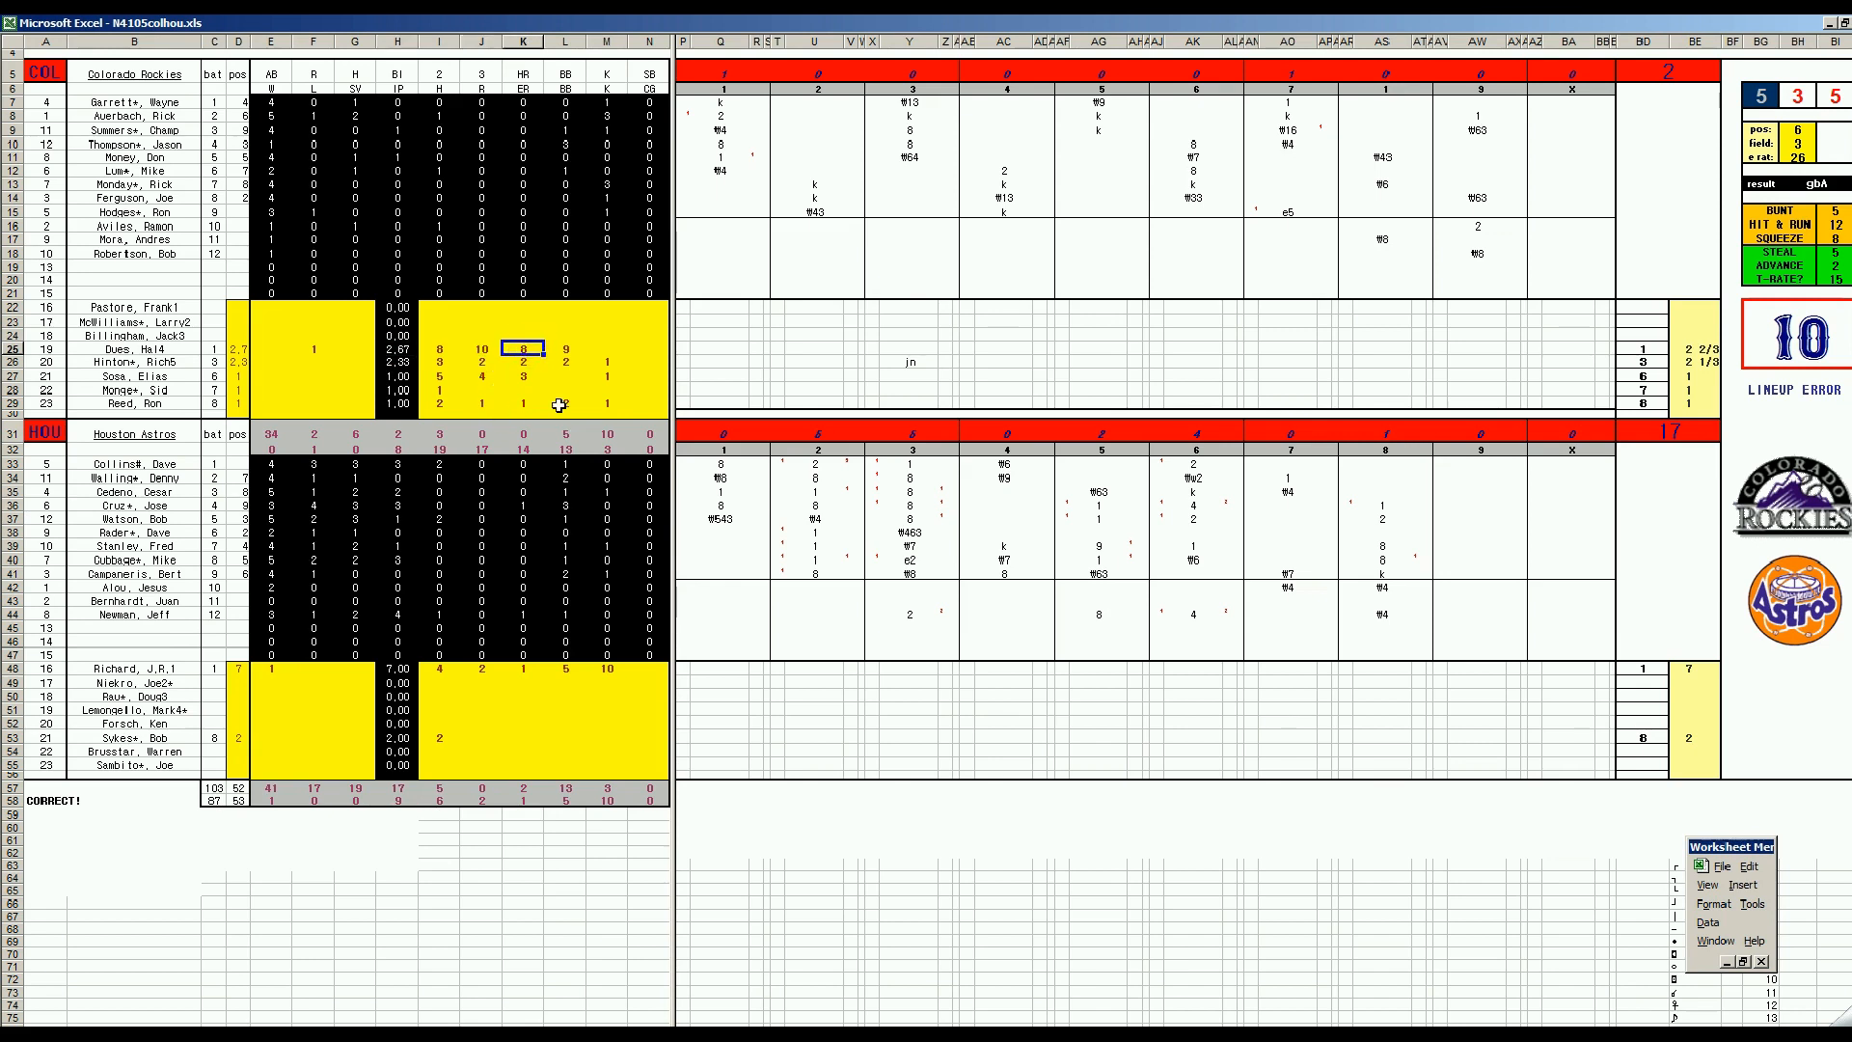
left_click(566, 349)
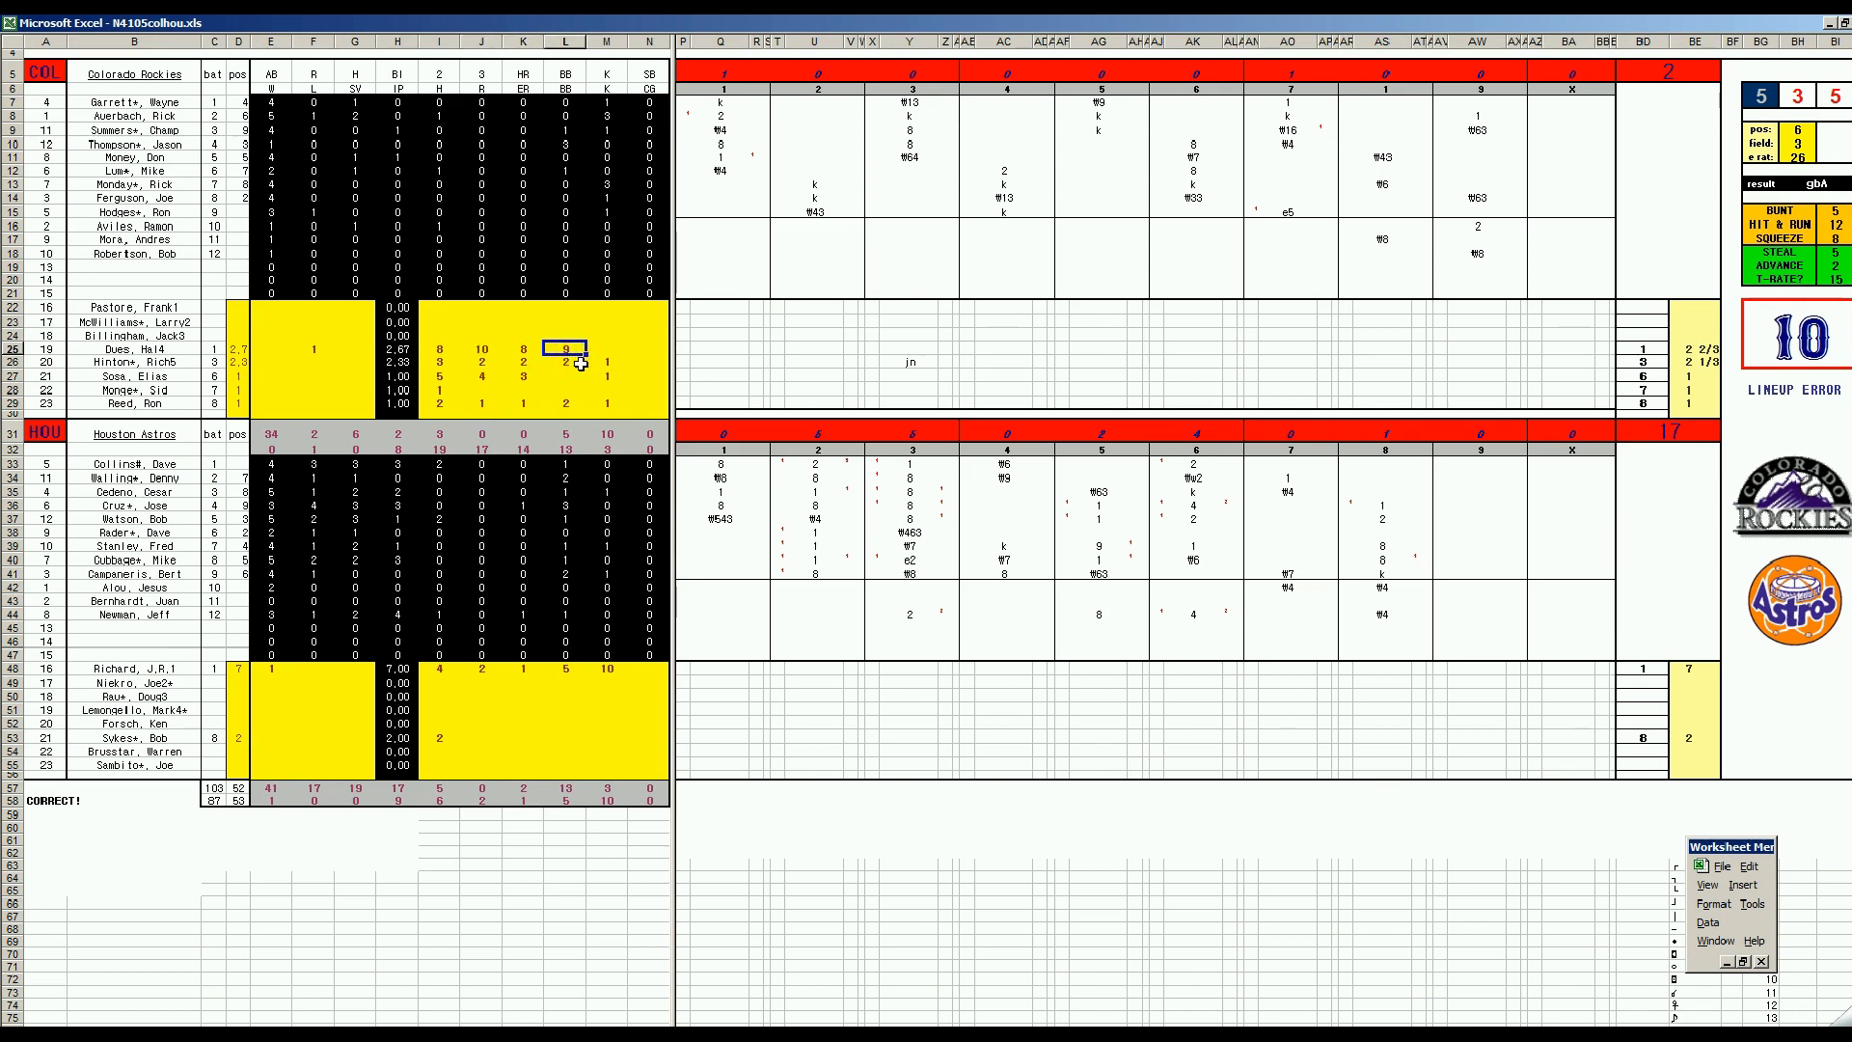
left_click(606, 350)
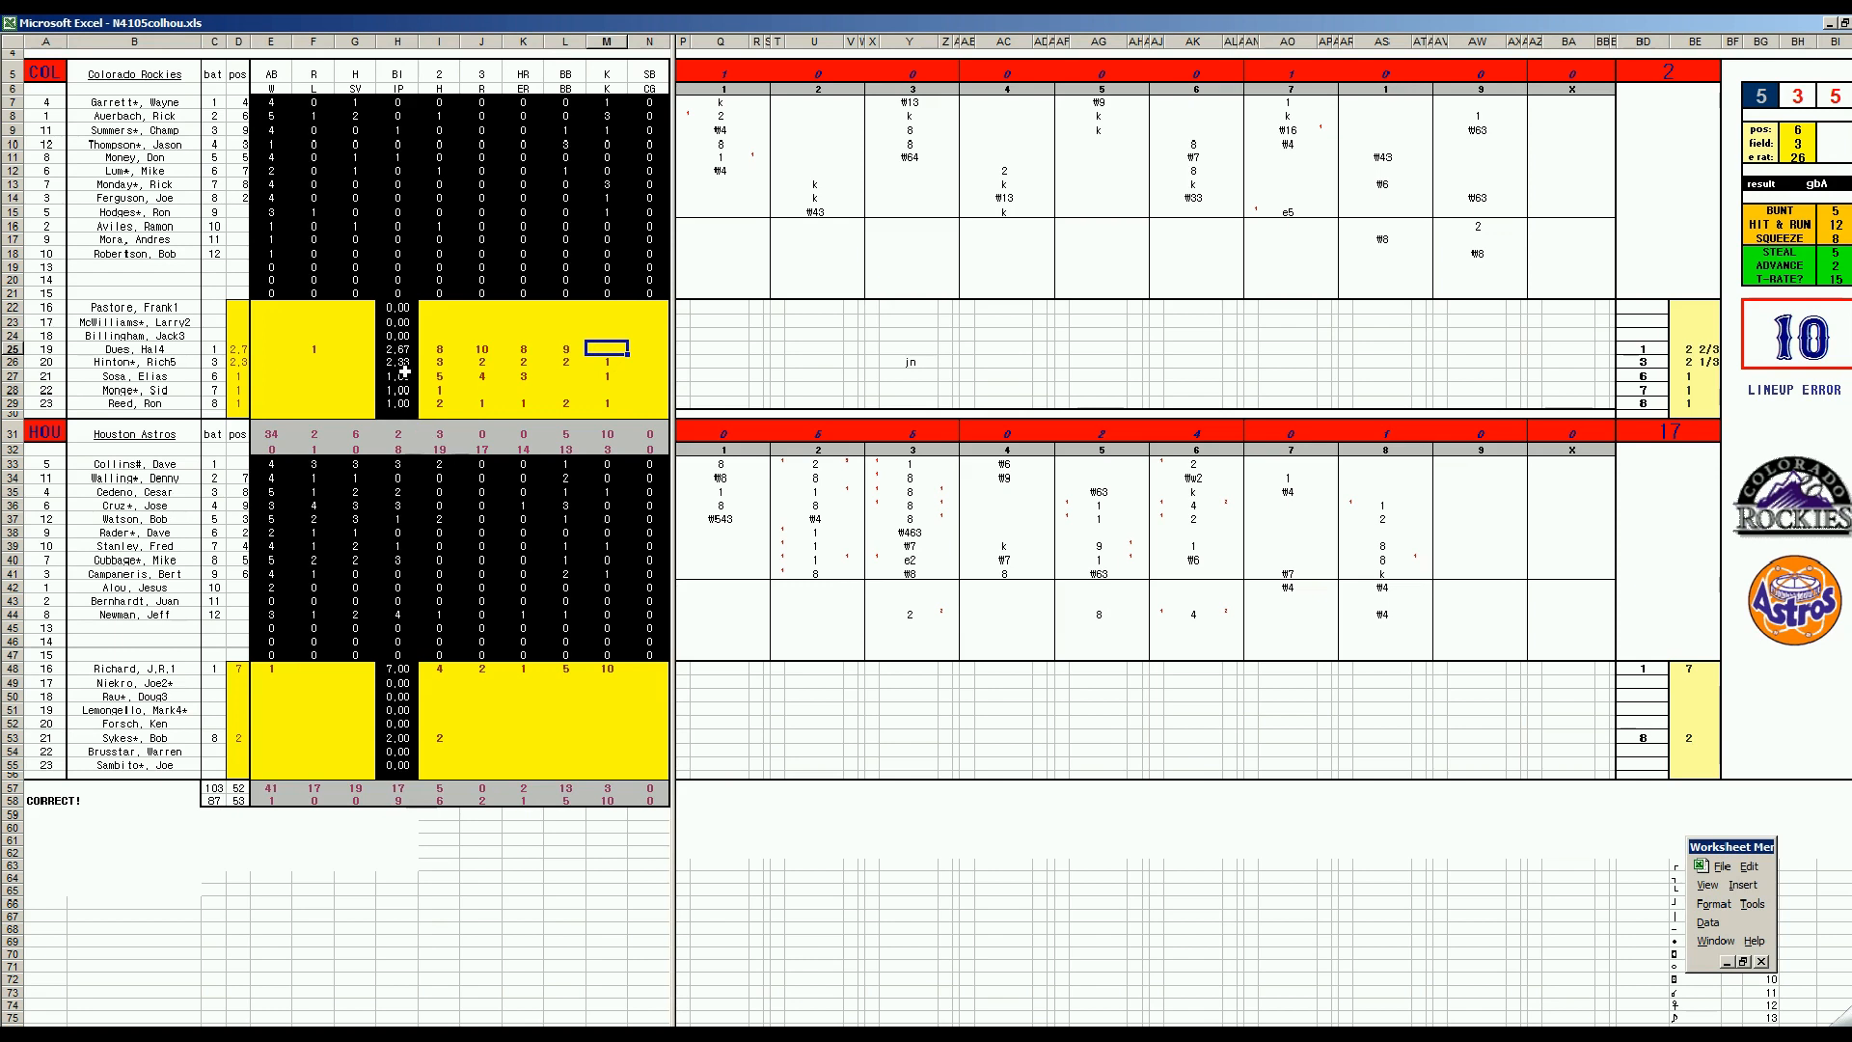
mouse_move(434, 434)
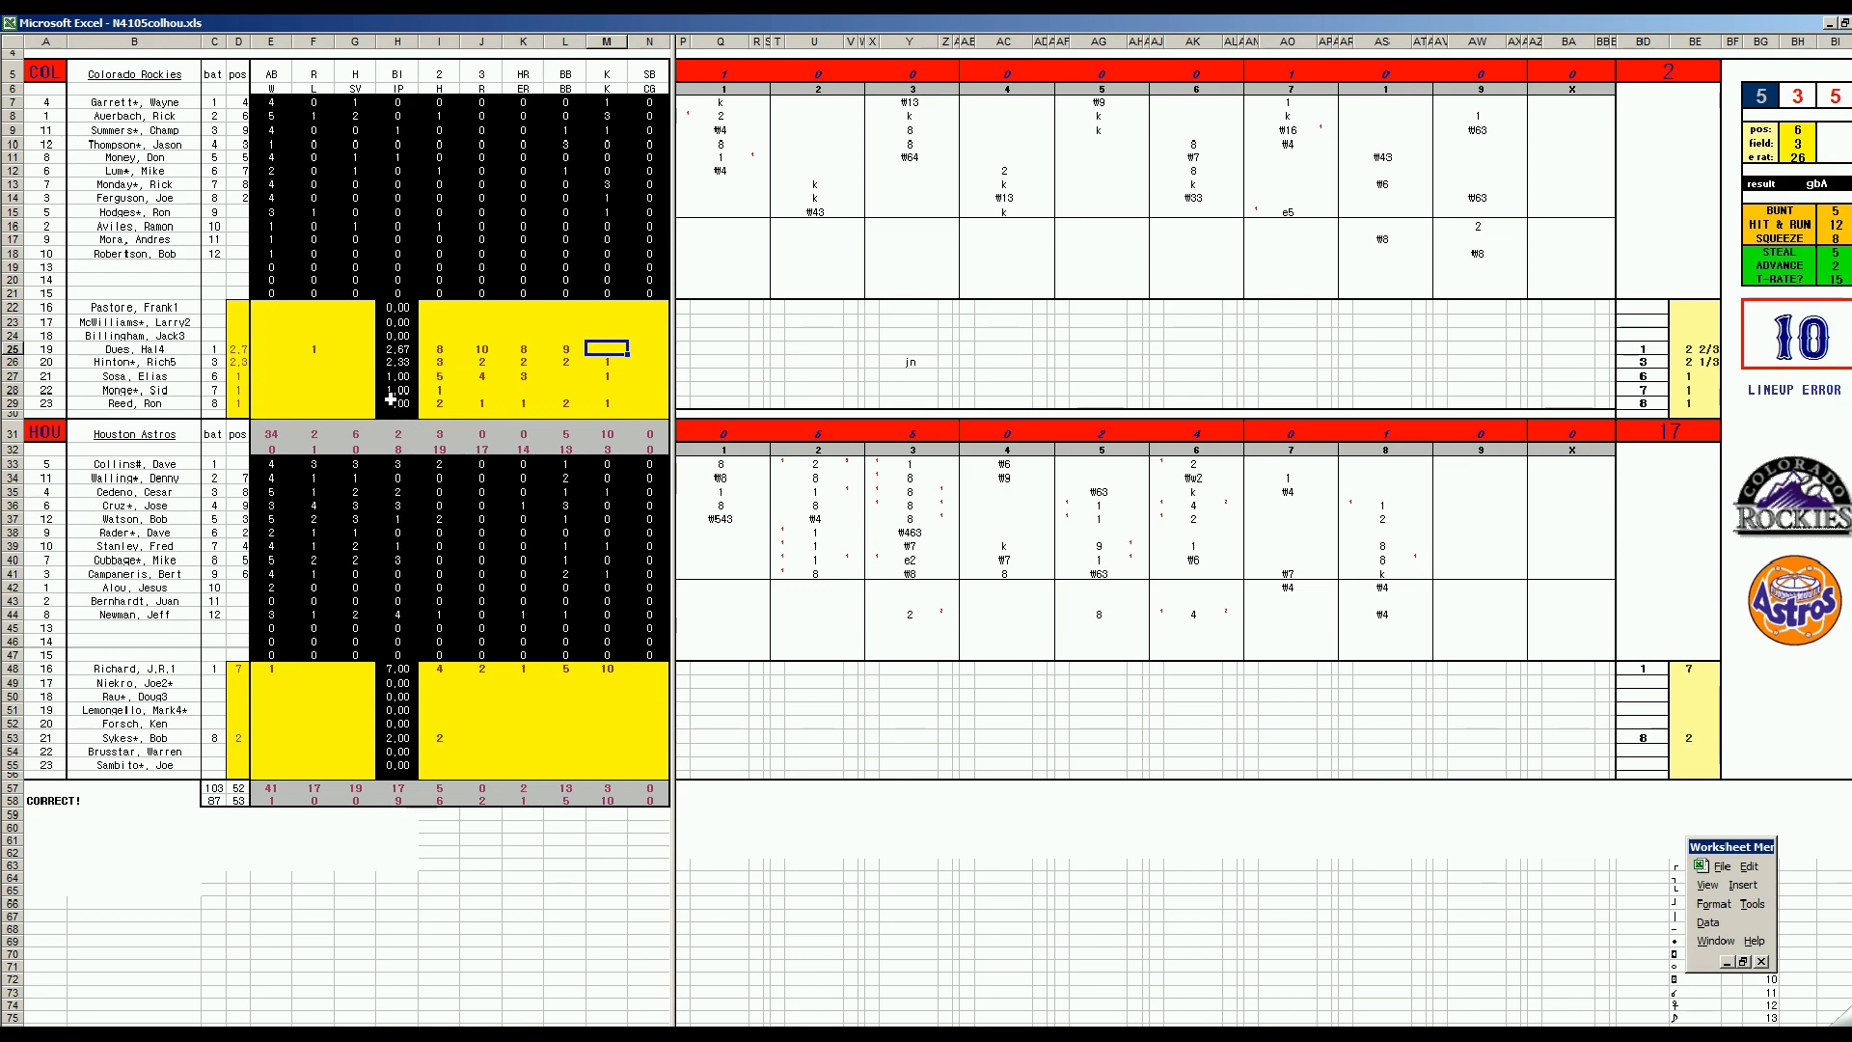
mouse_move(842, 625)
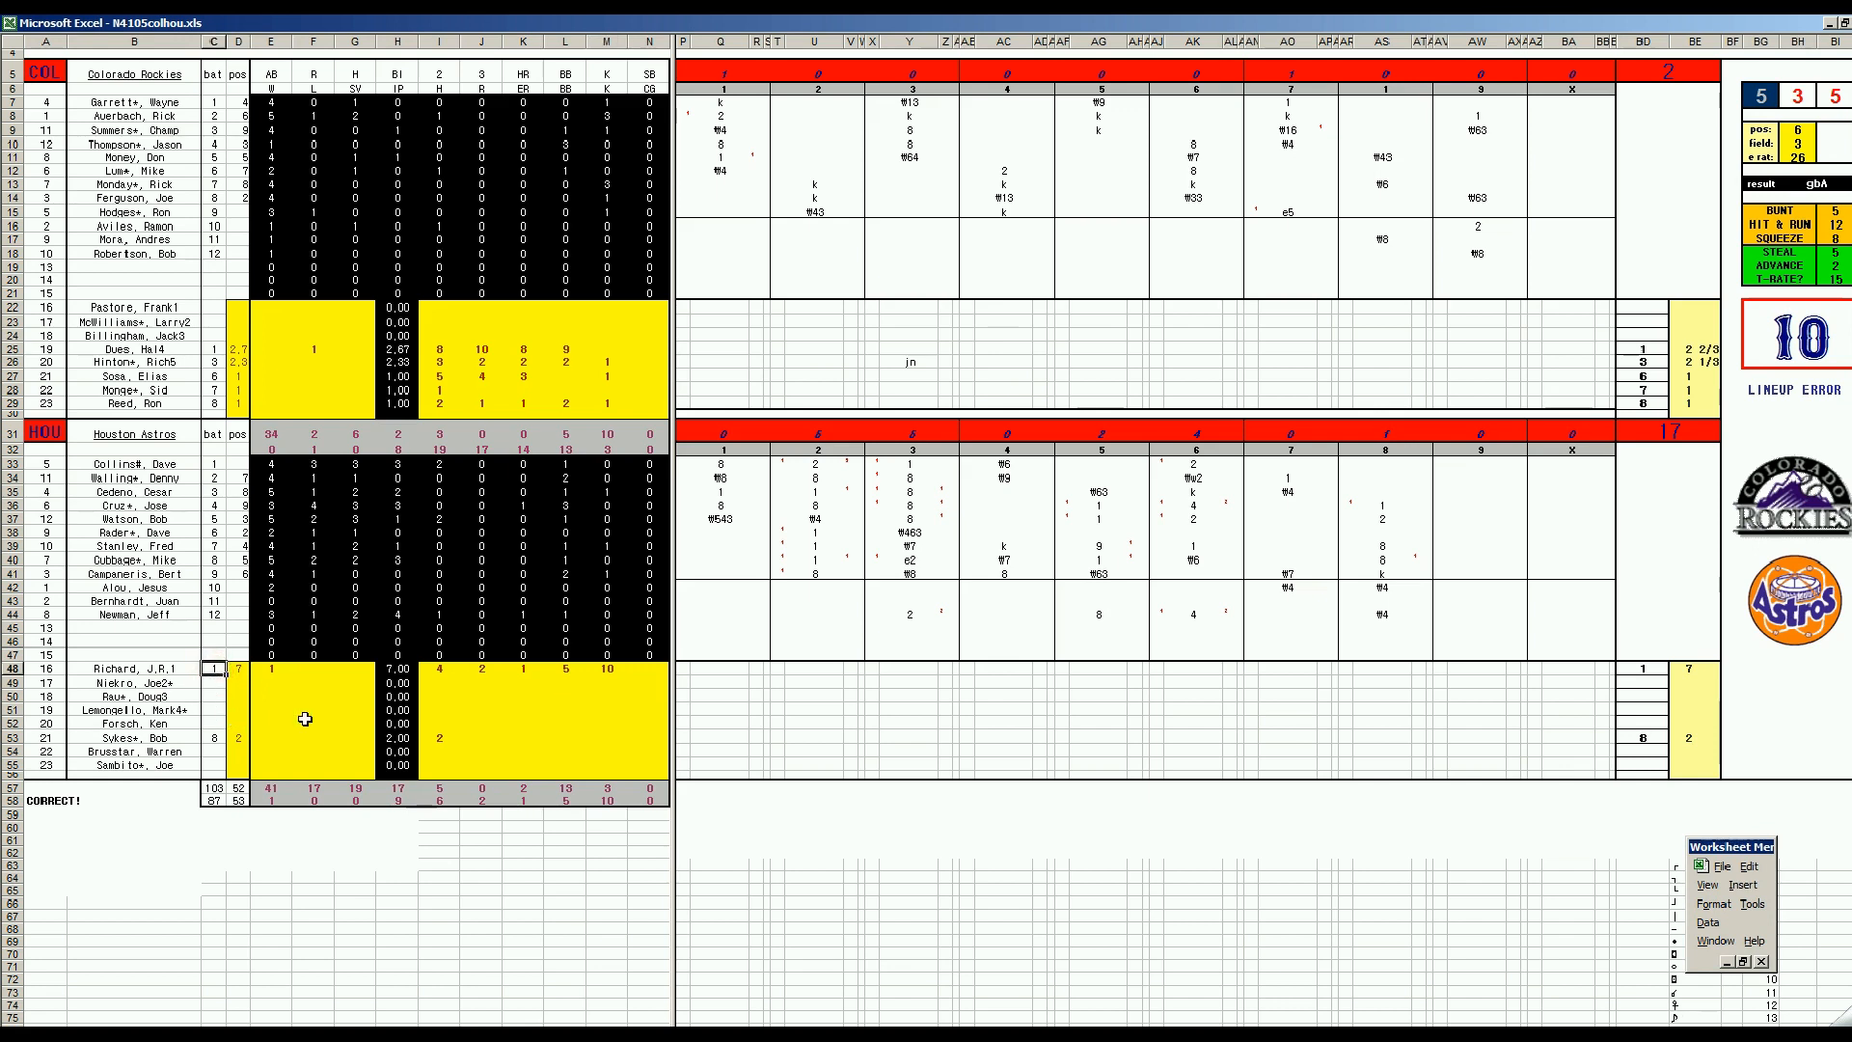
mouse_move(301, 729)
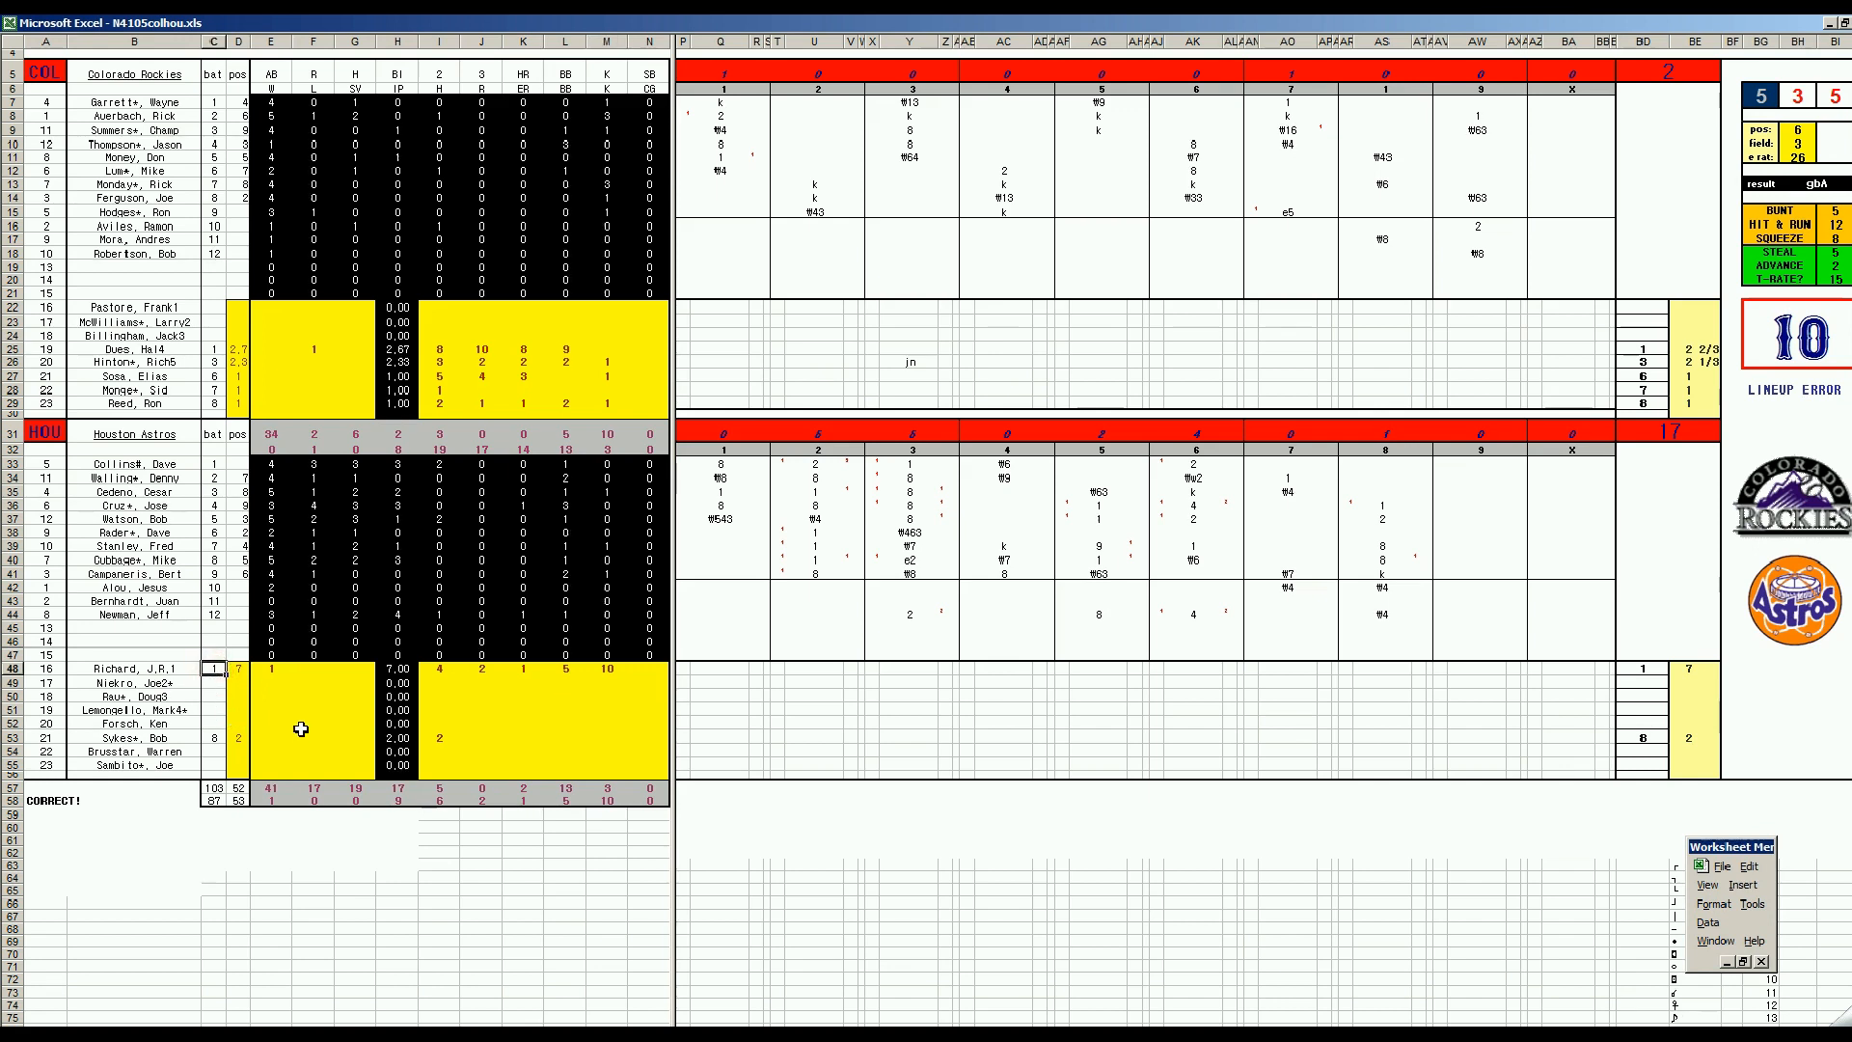
mouse_move(942, 656)
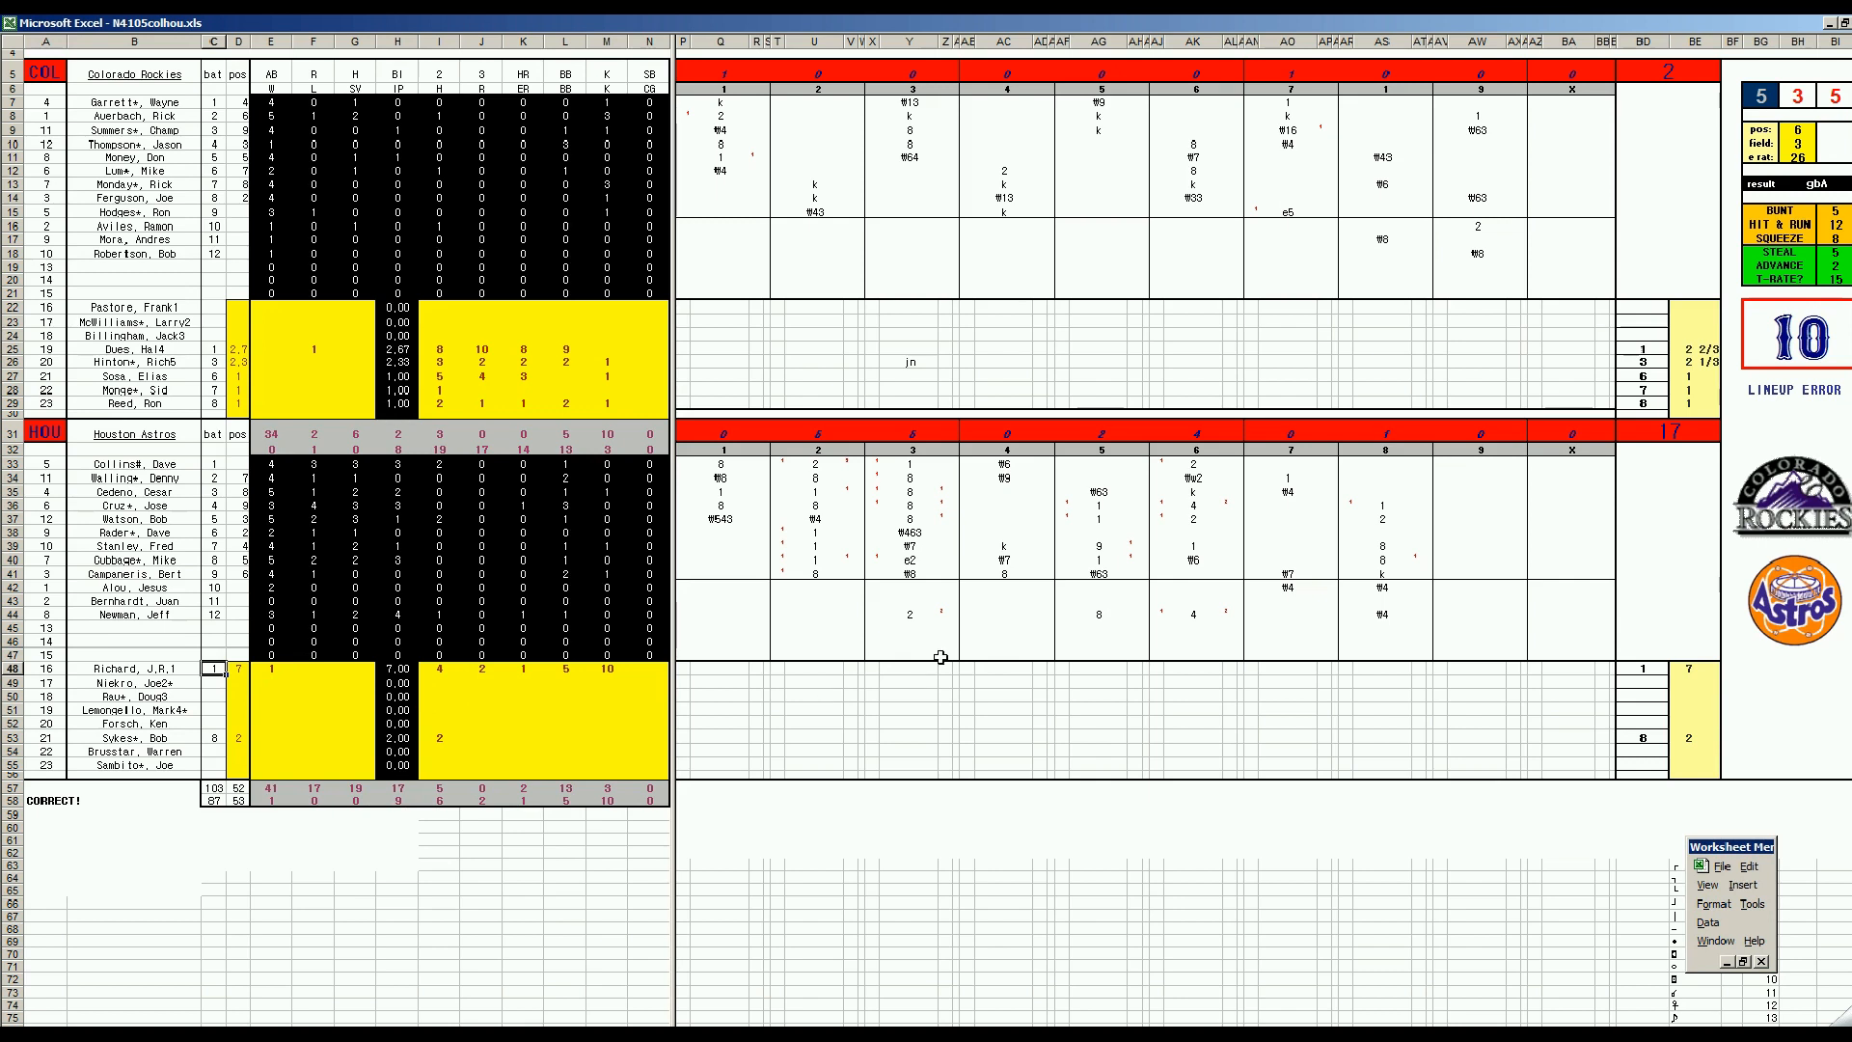
mouse_move(1132, 497)
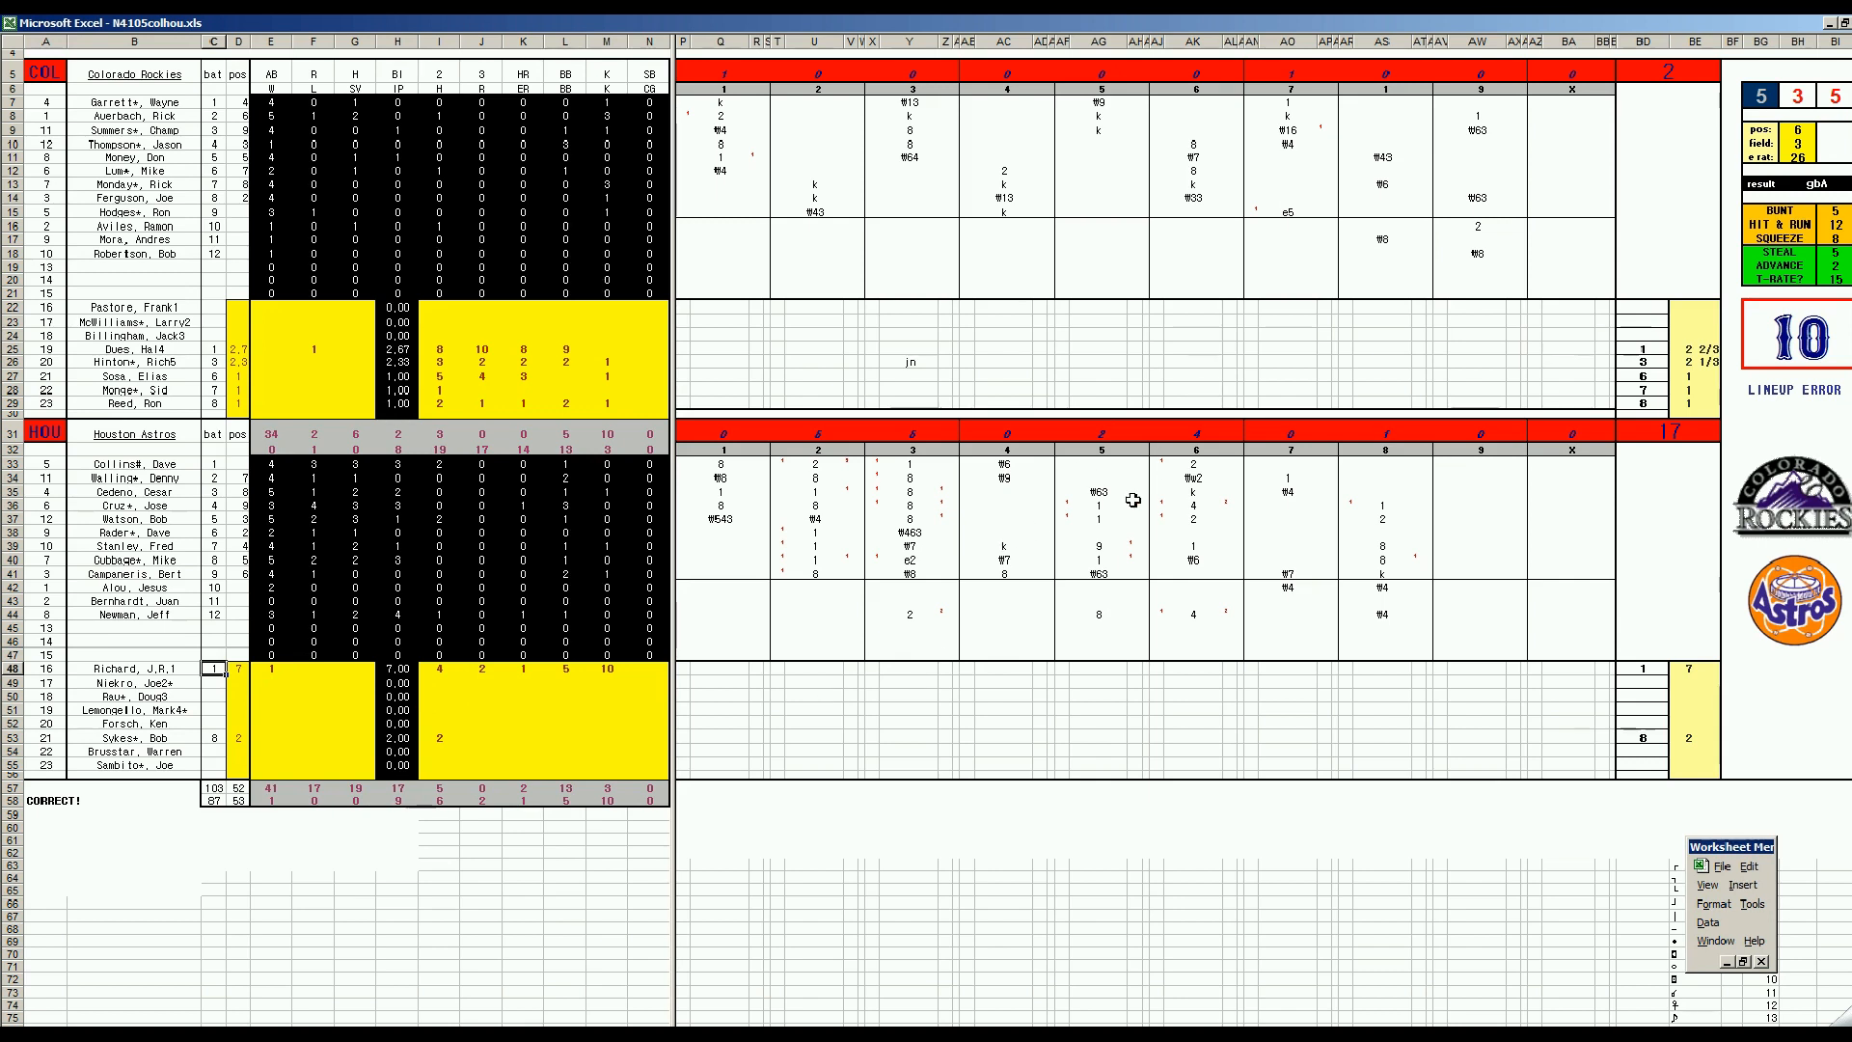
mouse_move(1264, 567)
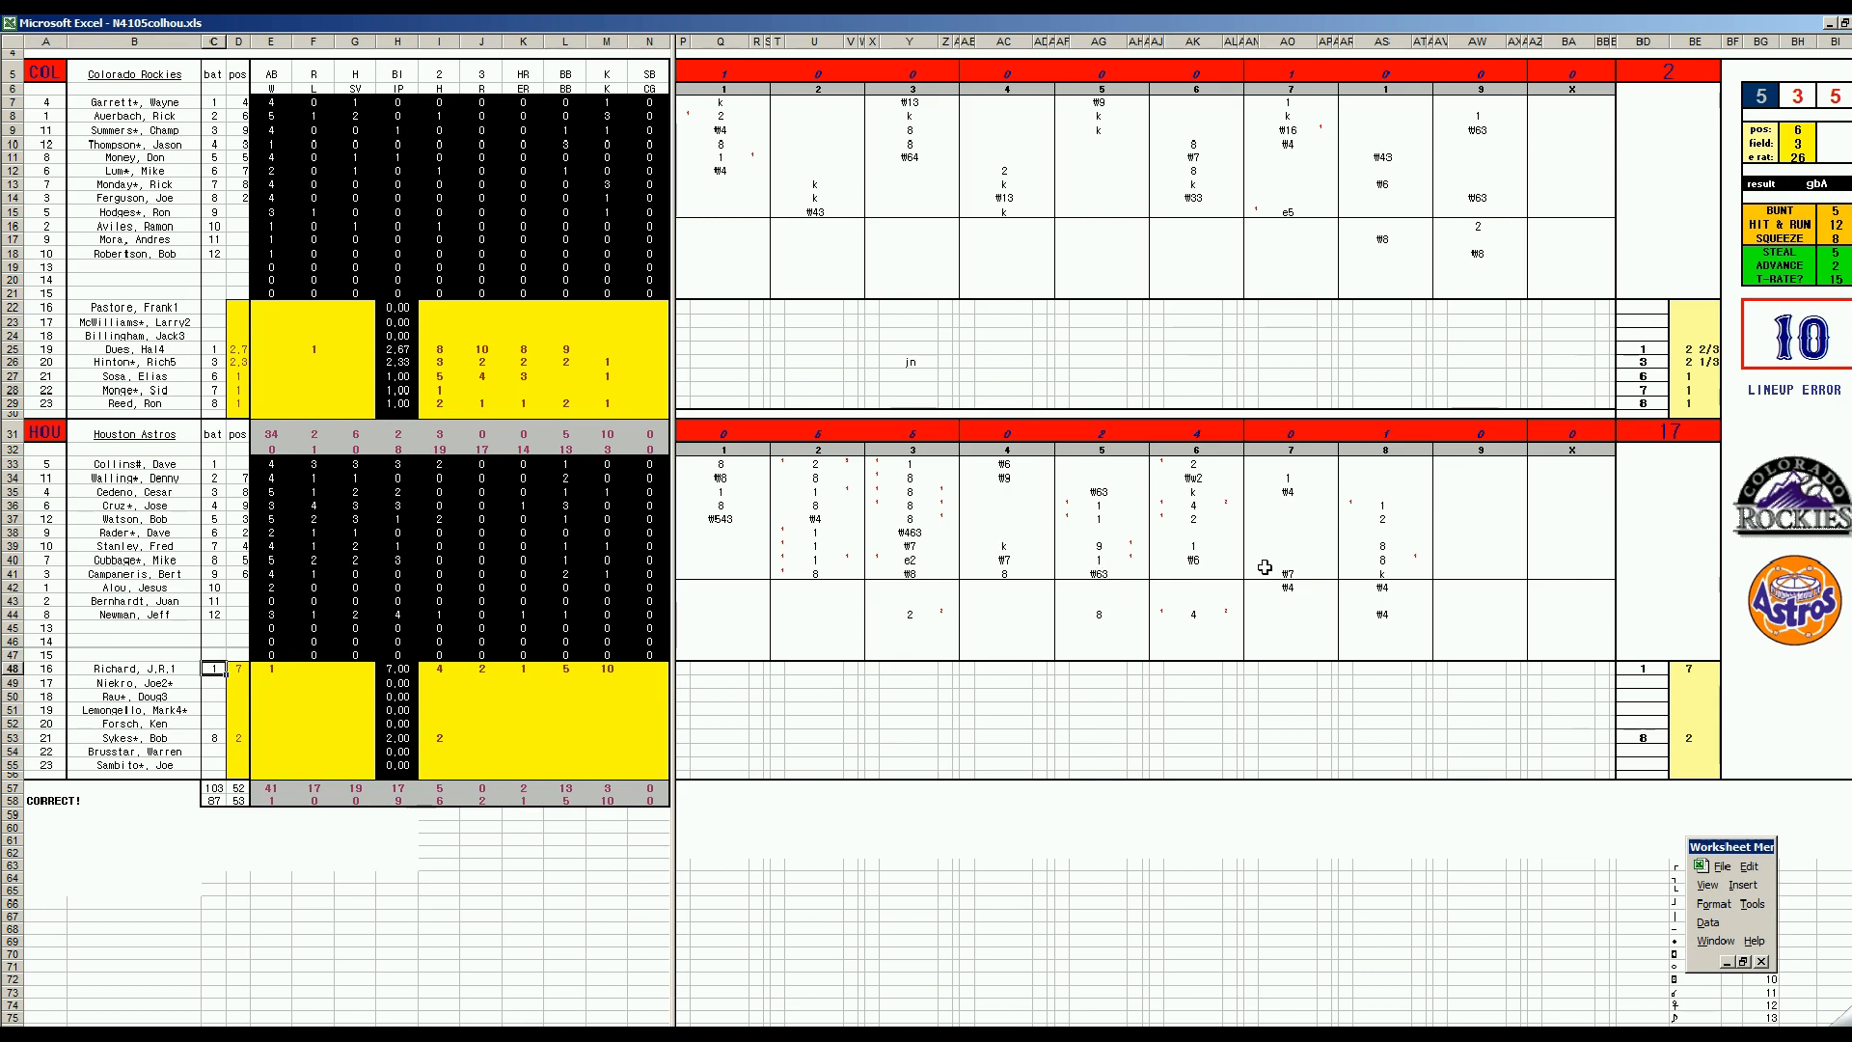
mouse_move(1256, 625)
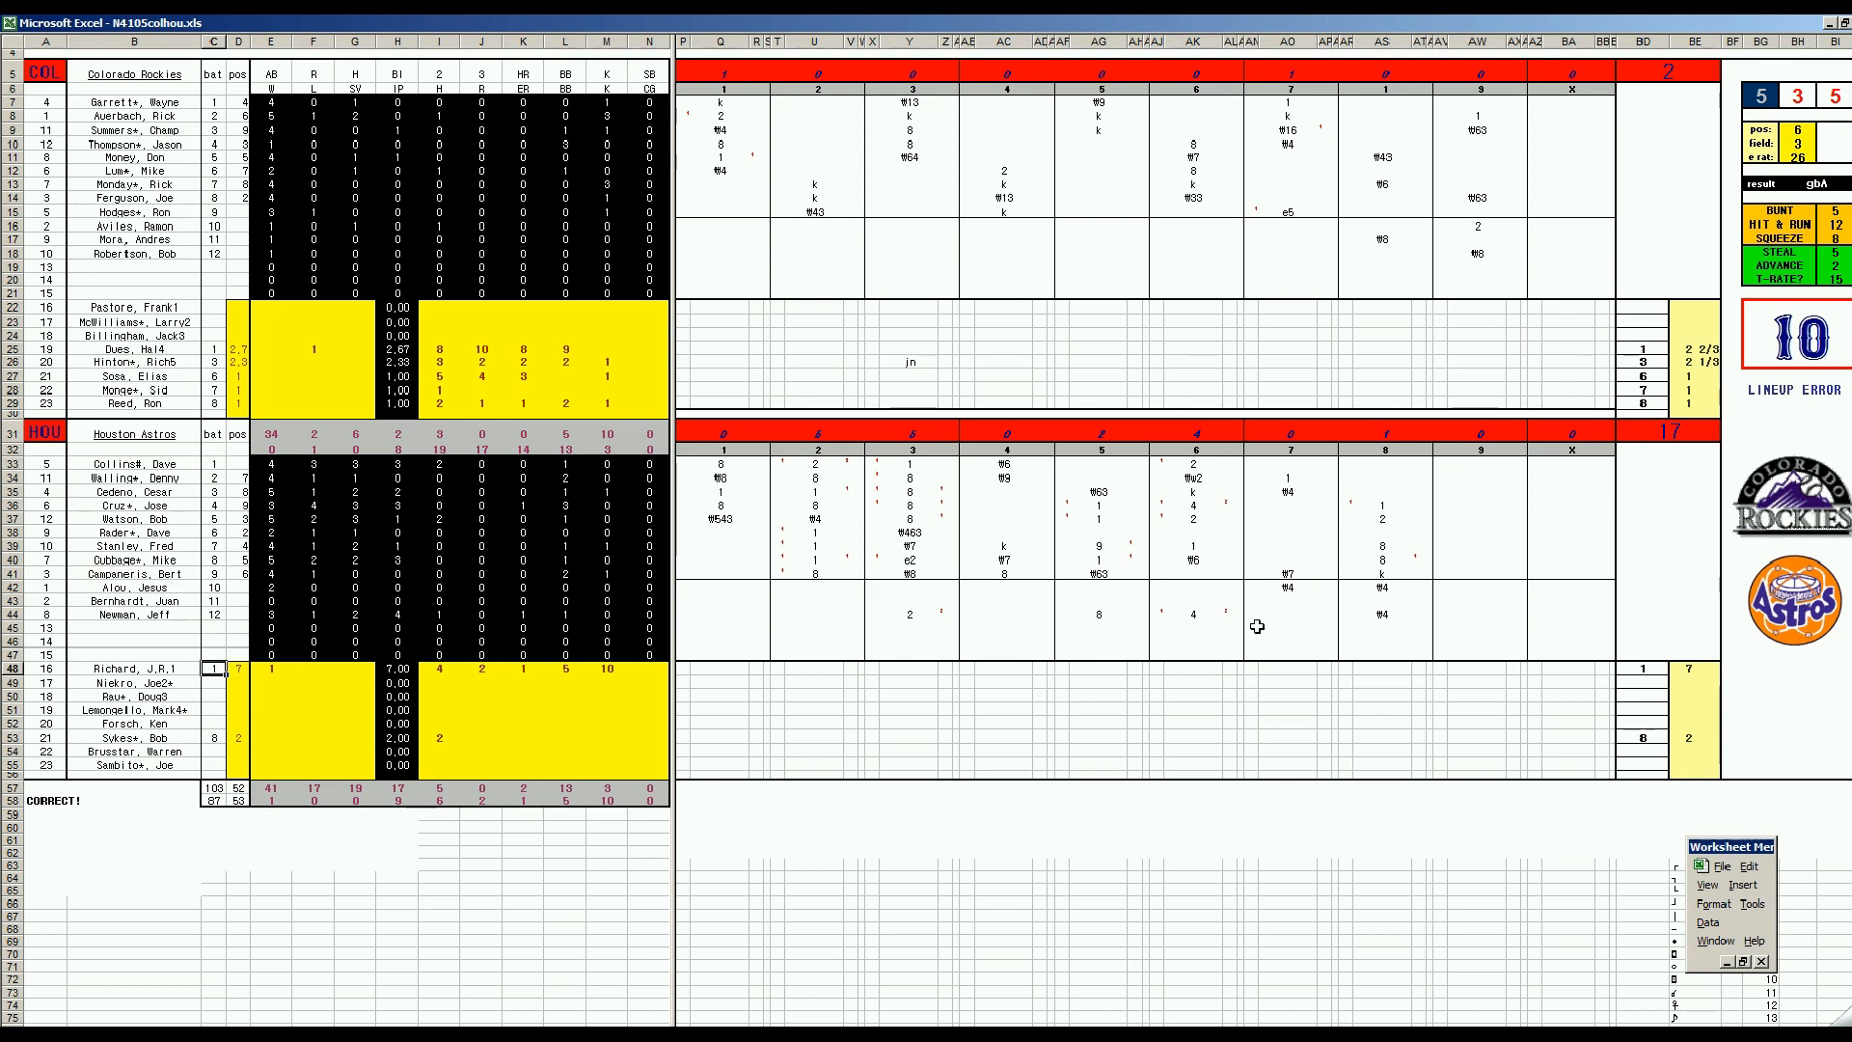
mouse_move(1204, 737)
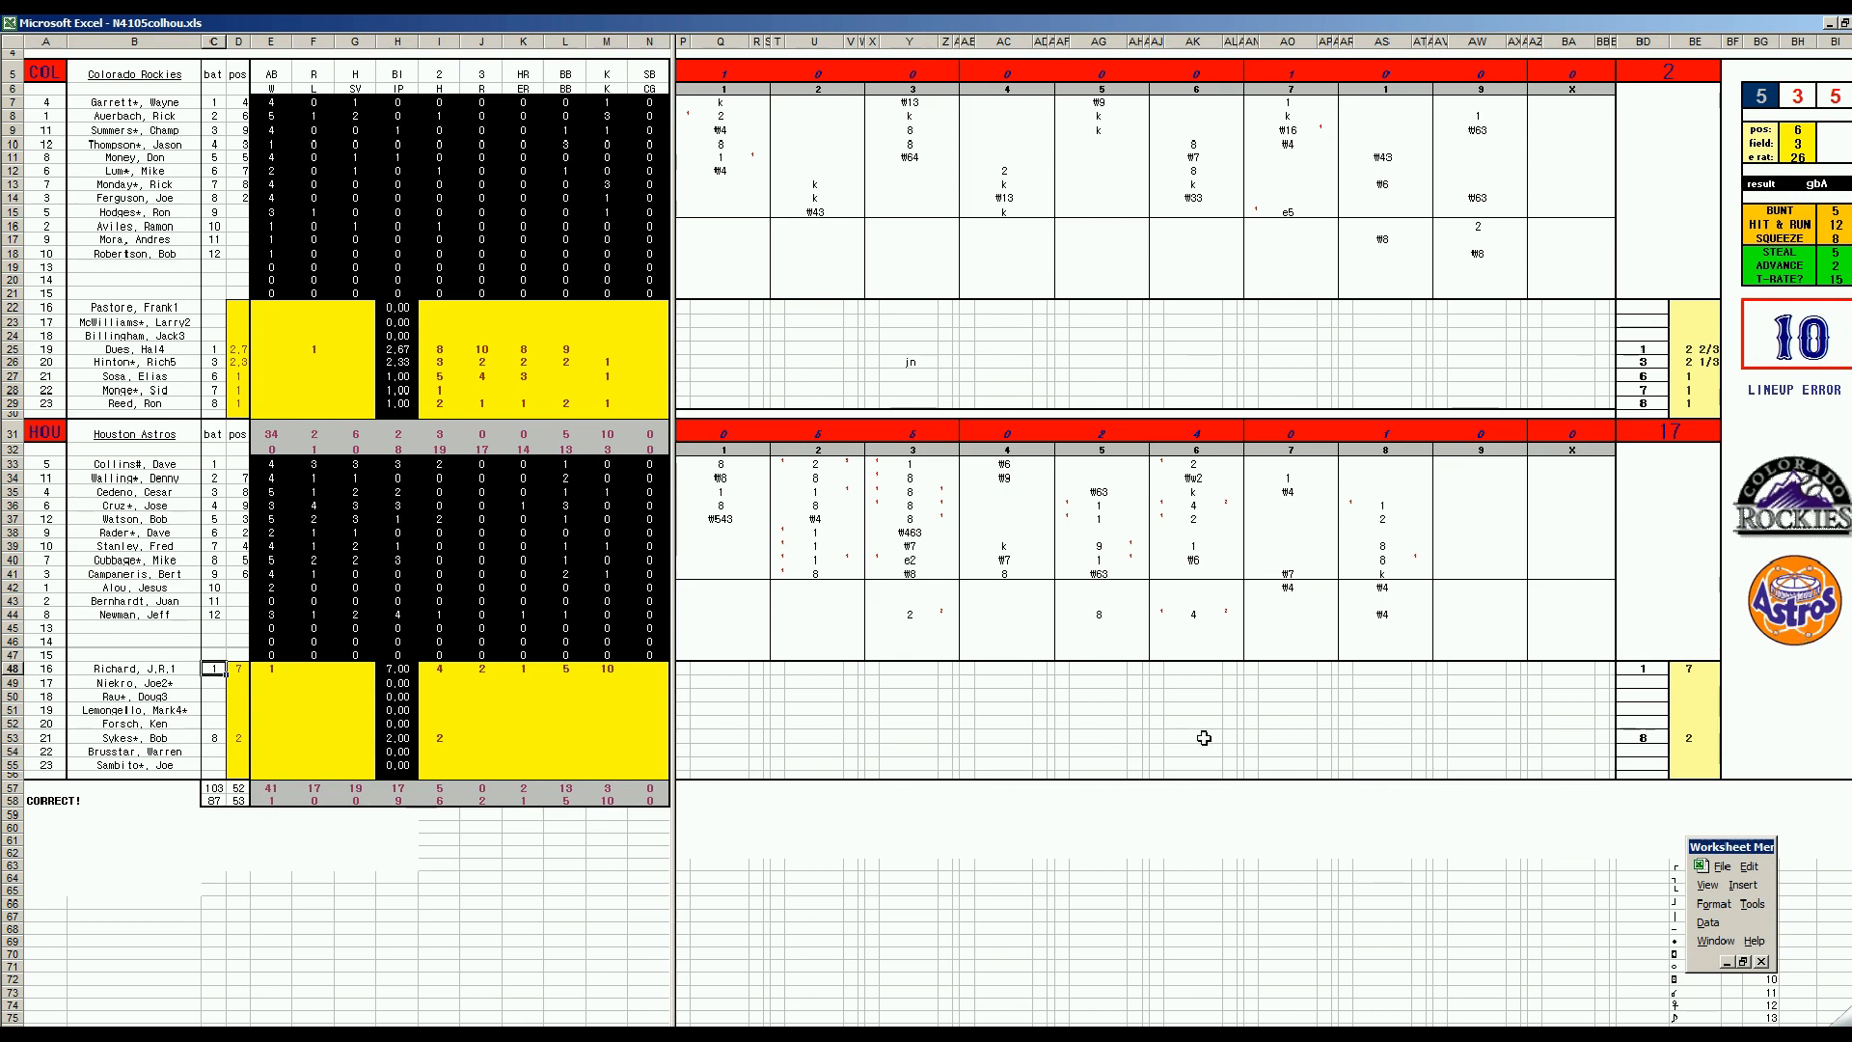
mouse_move(874, 623)
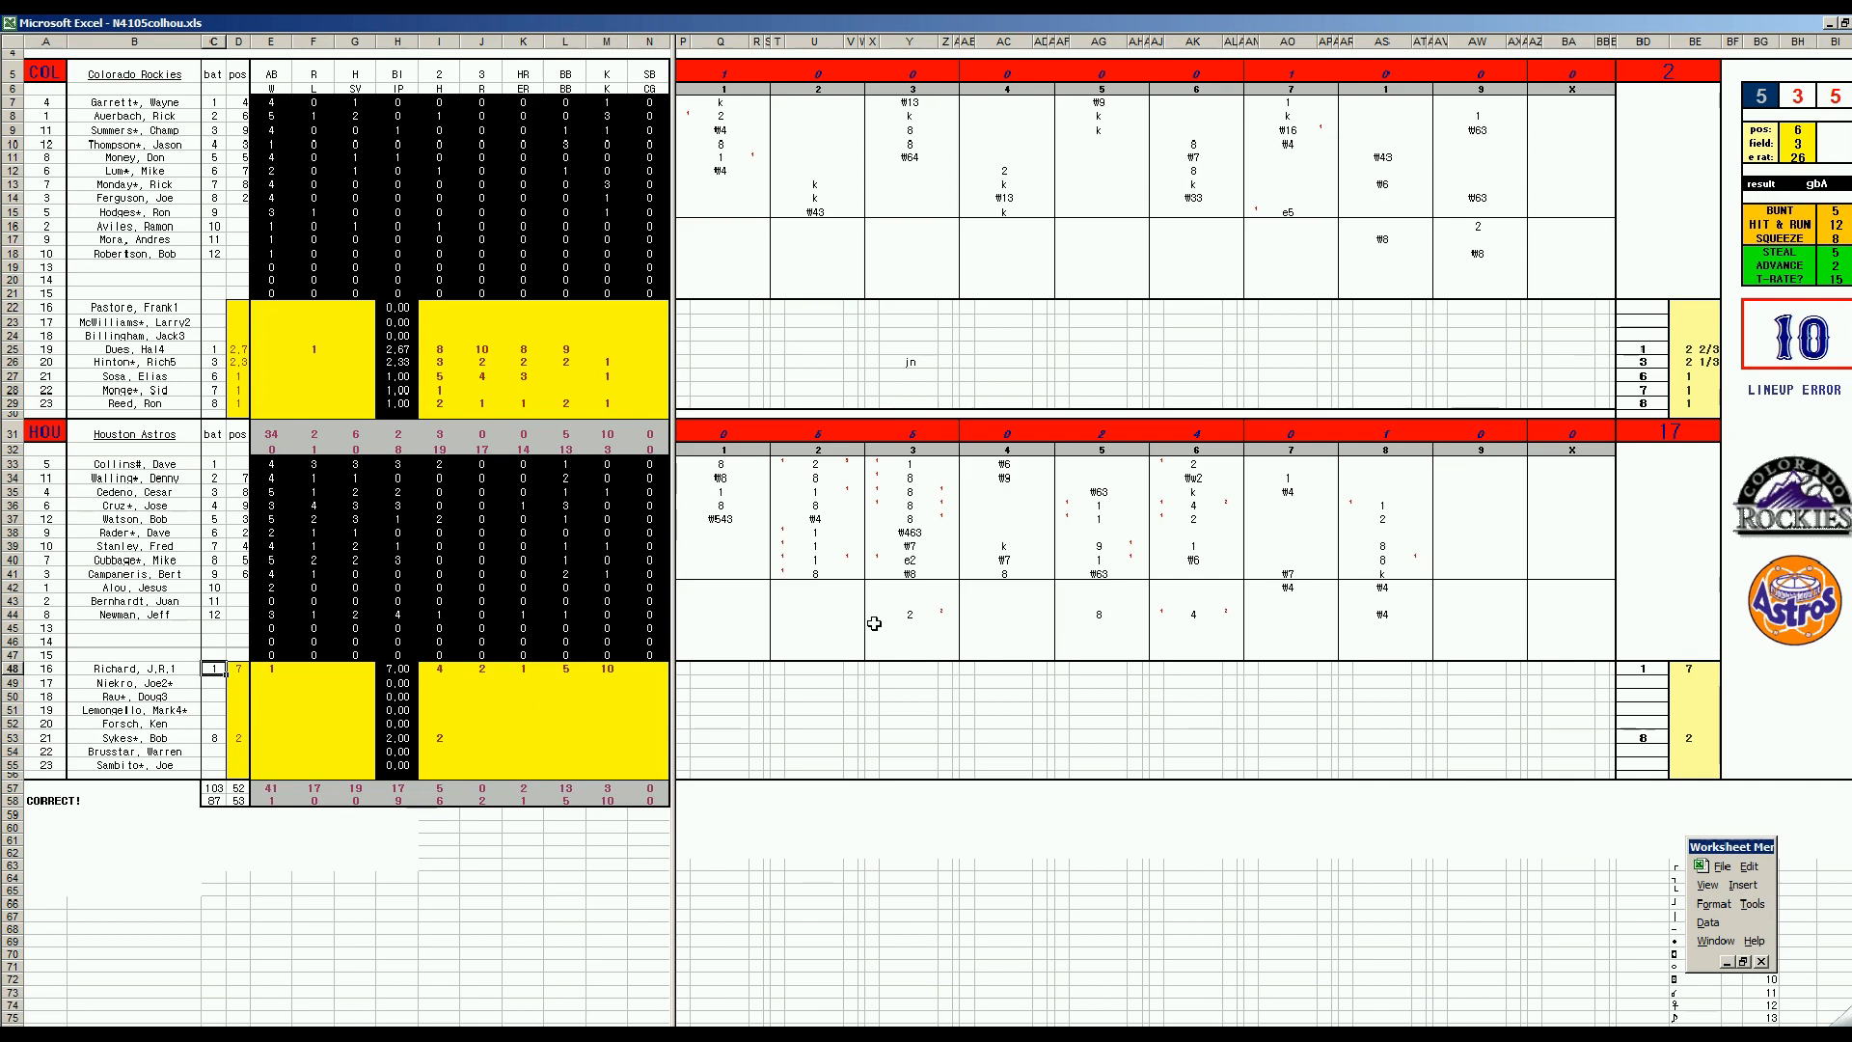
mouse_move(895, 623)
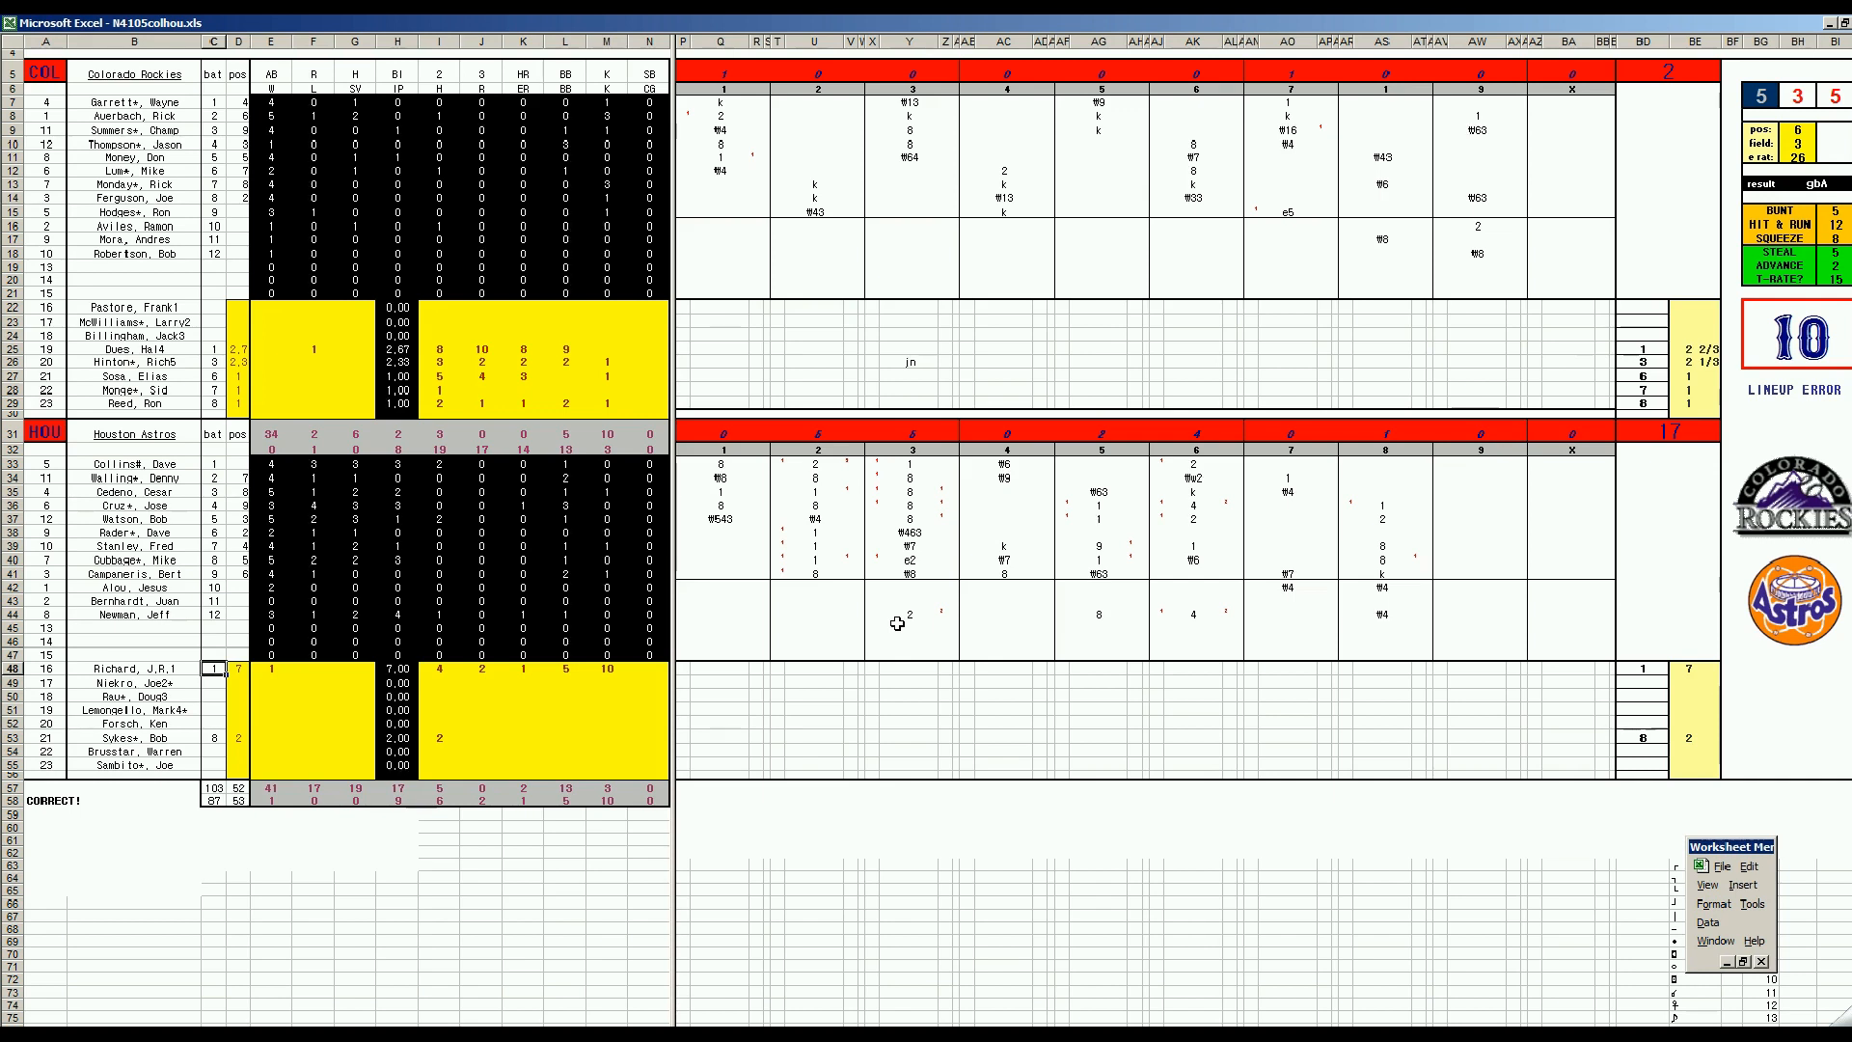
mouse_move(863, 623)
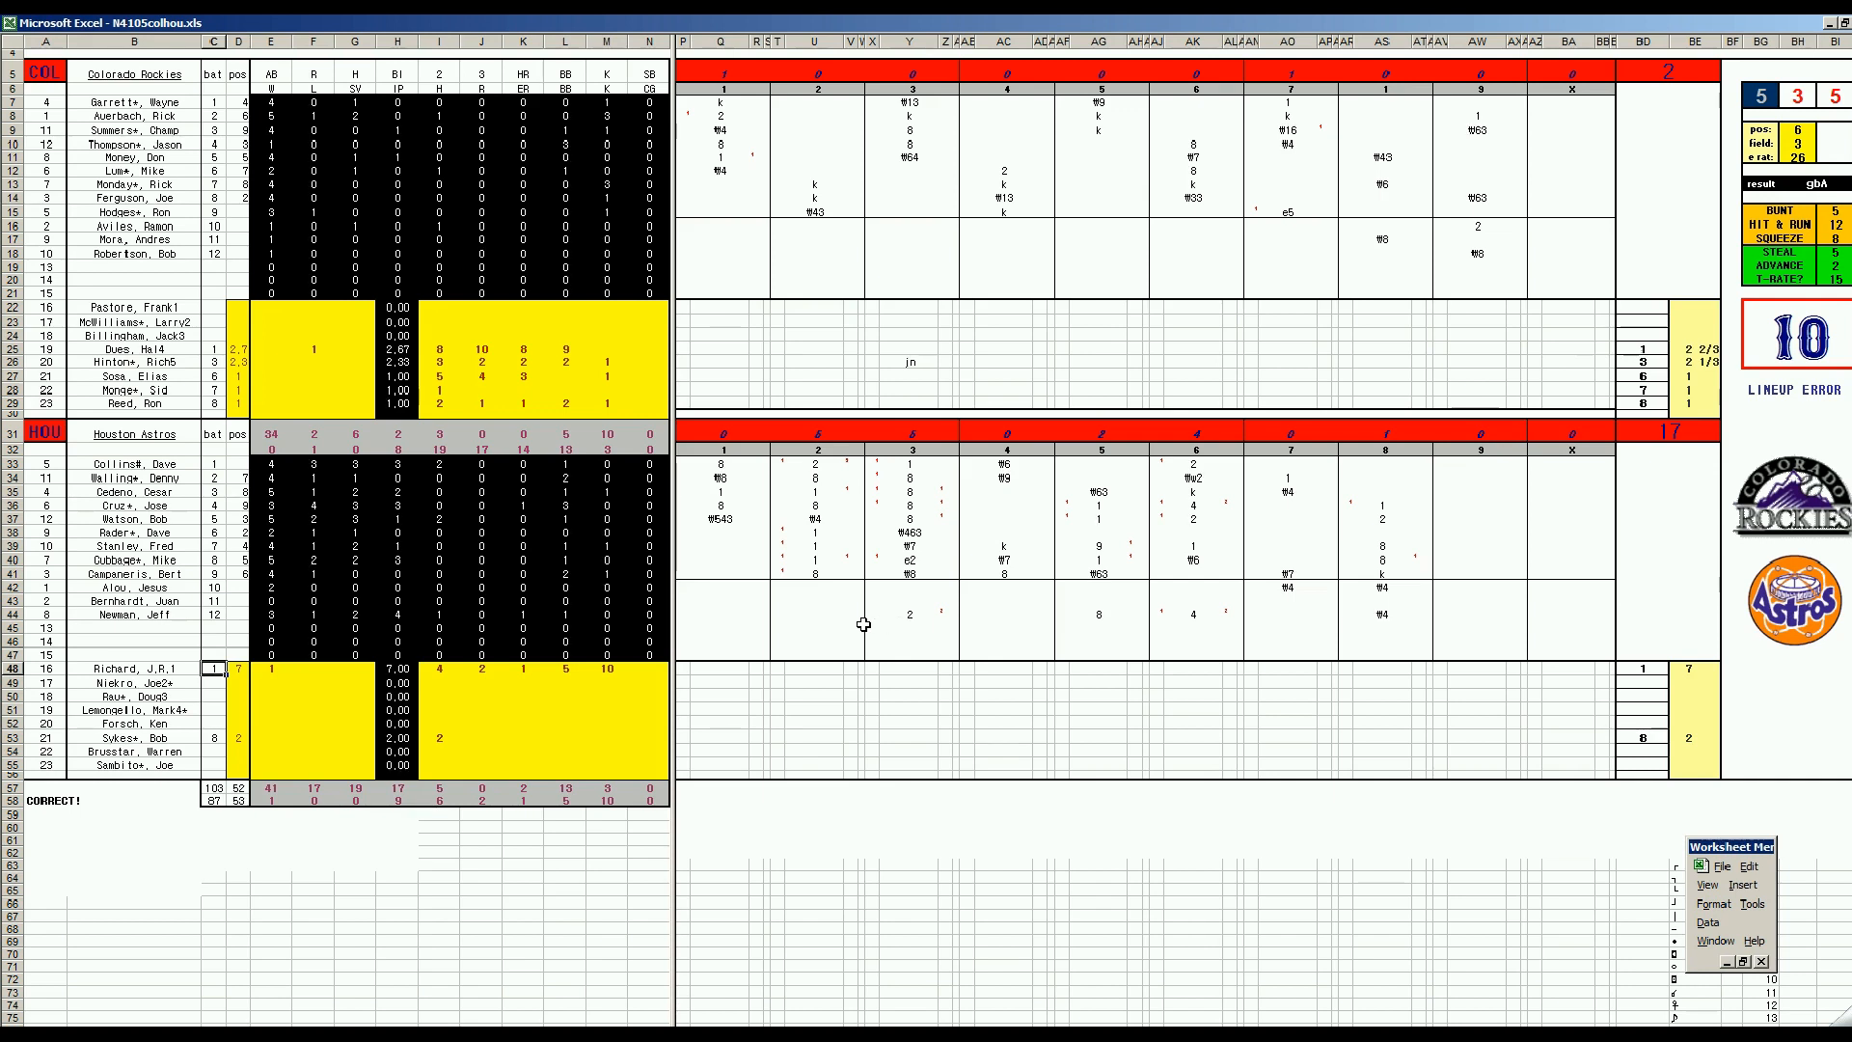